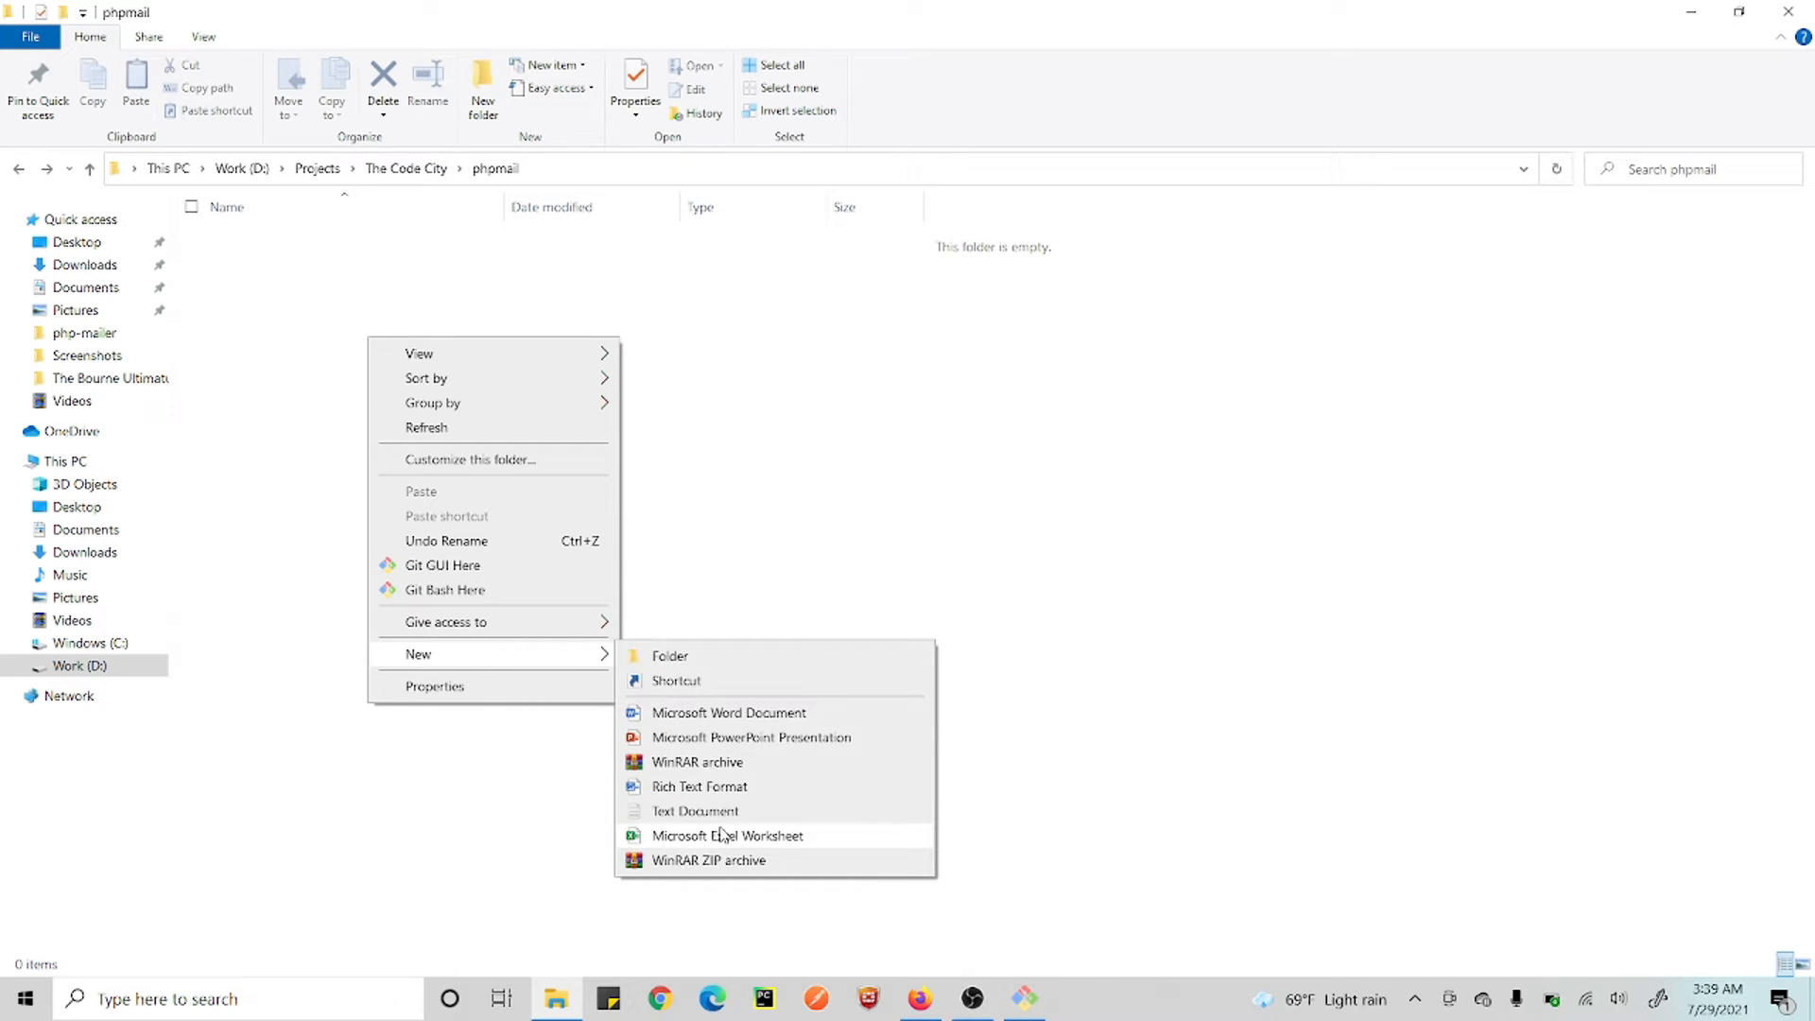
Create a new text document in the phpmail folder and name it mailer.php.
click(695, 811)
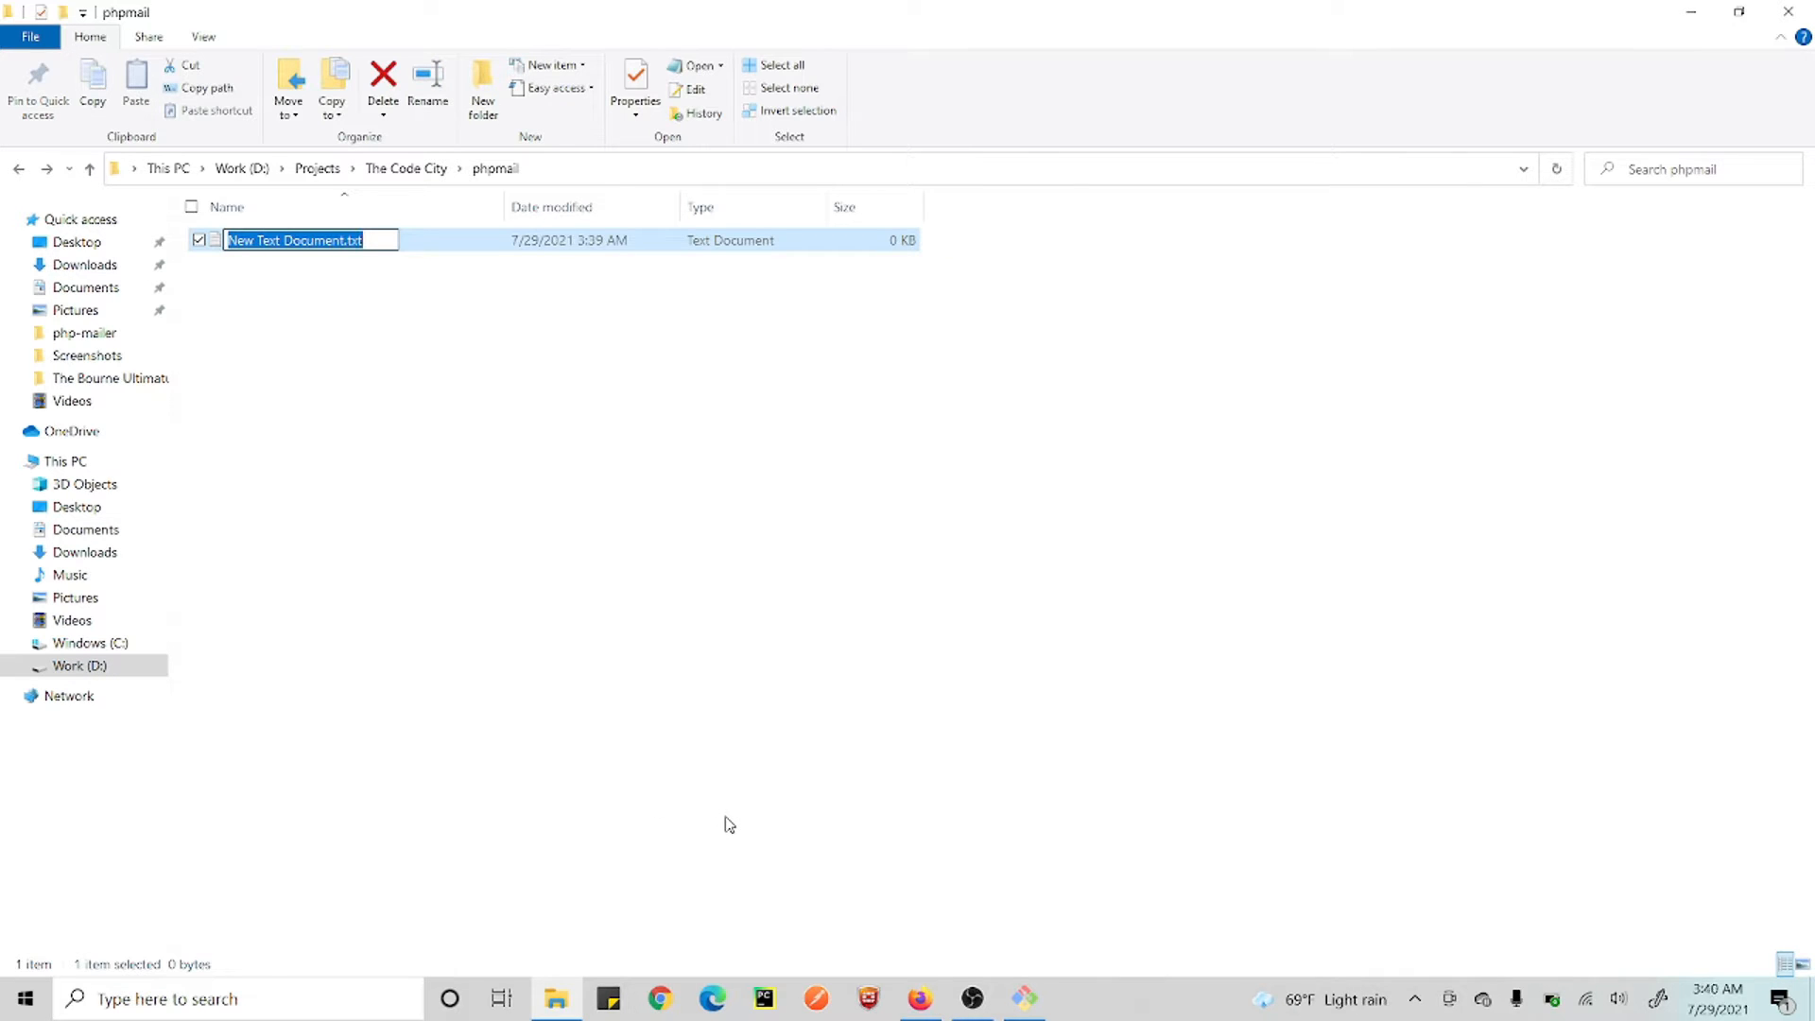
text(mailer.php)
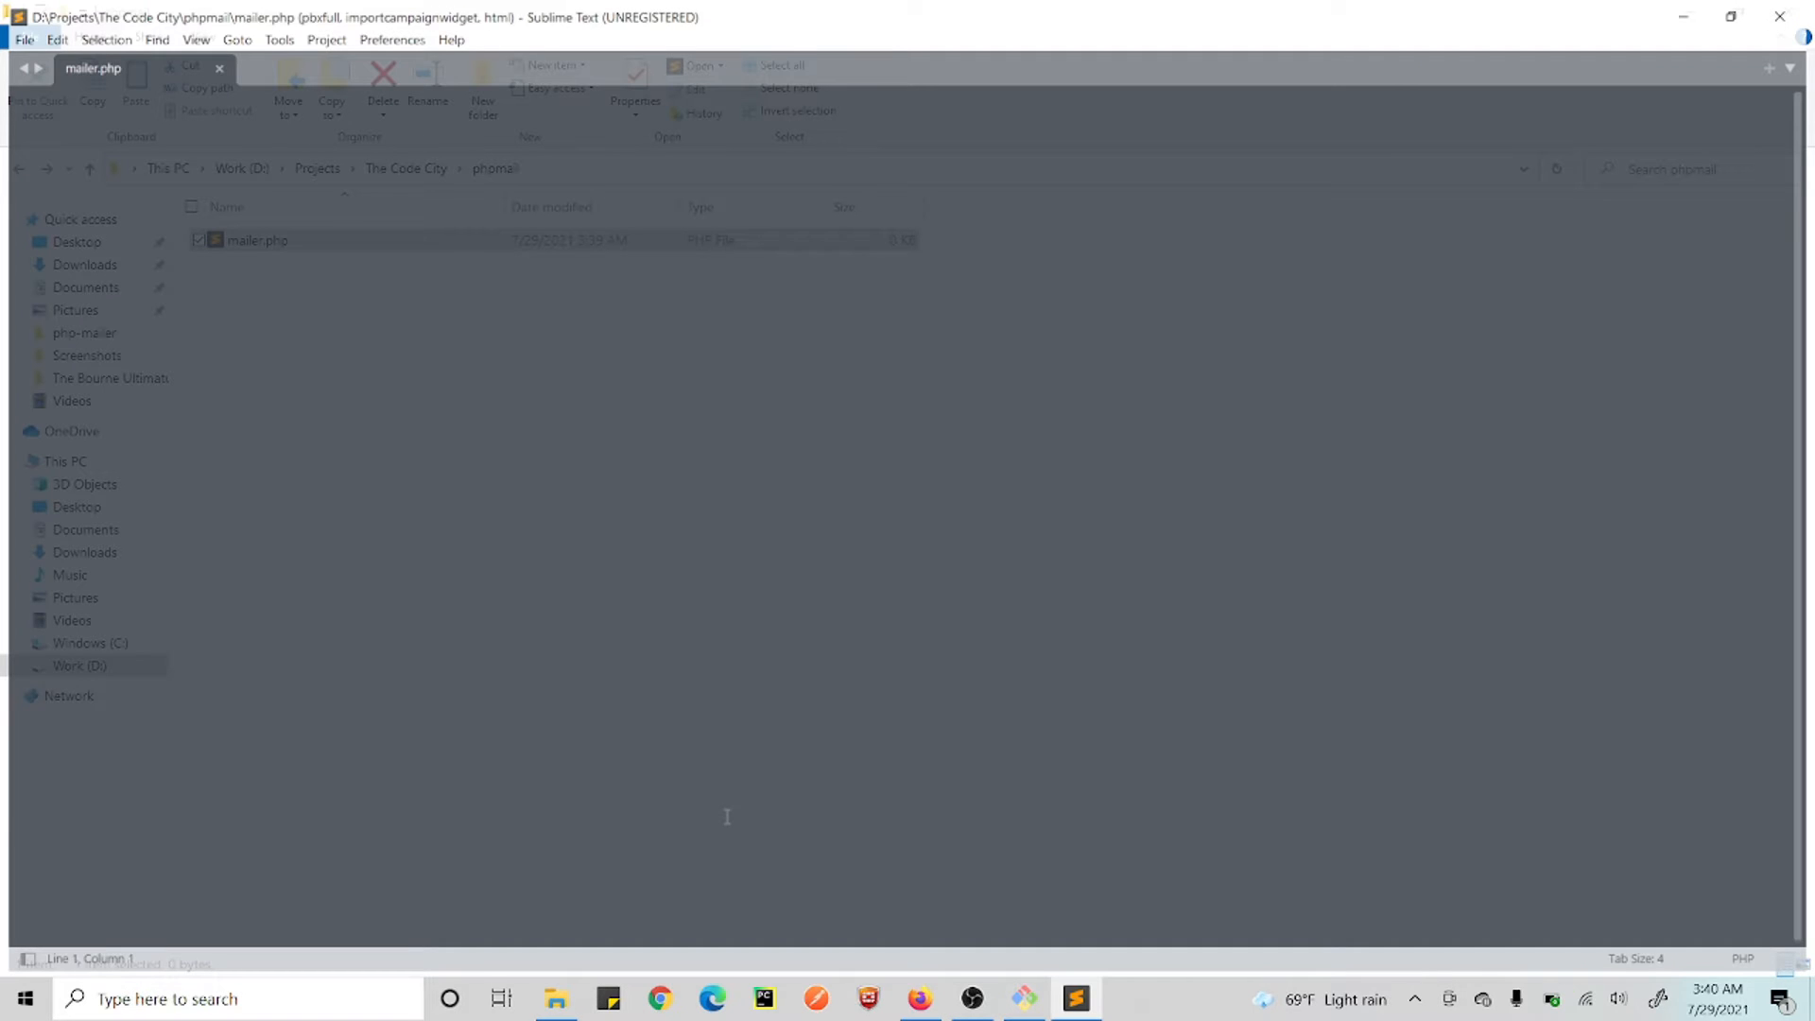
Dismiss the Update Available prompt, declining the new Sublime Text version.
click(726, 817)
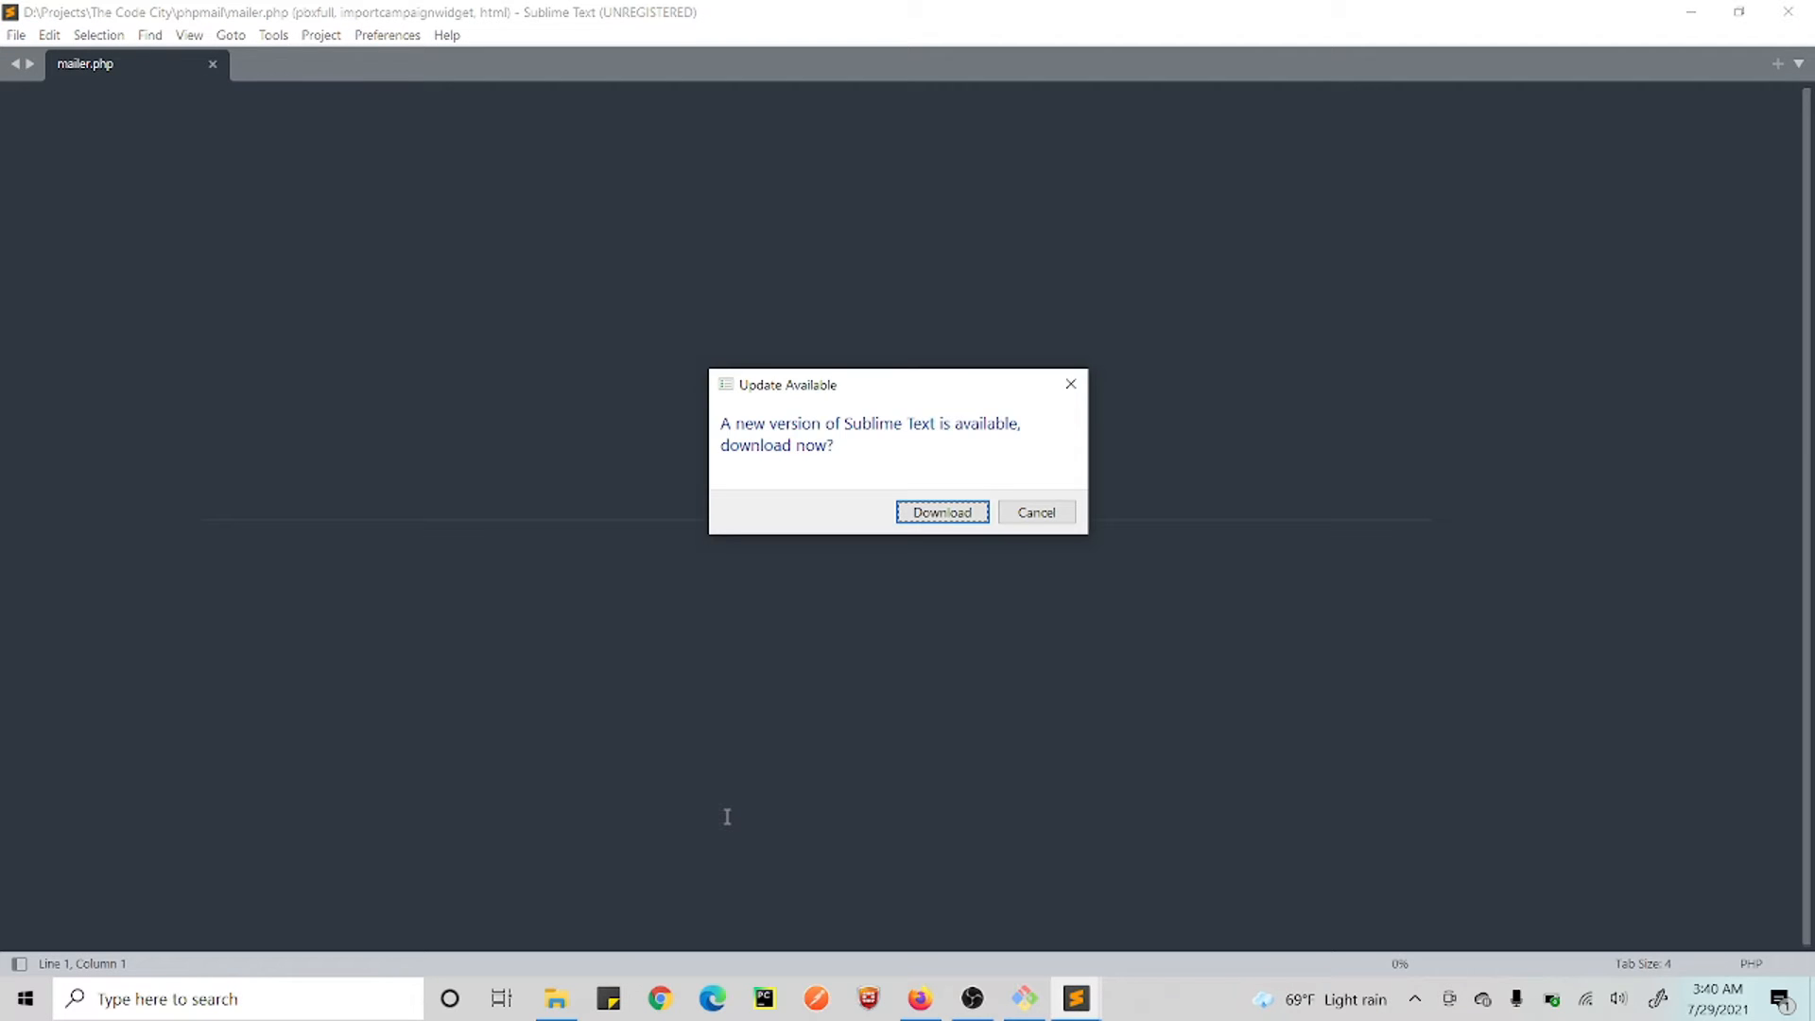
click(1036, 512)
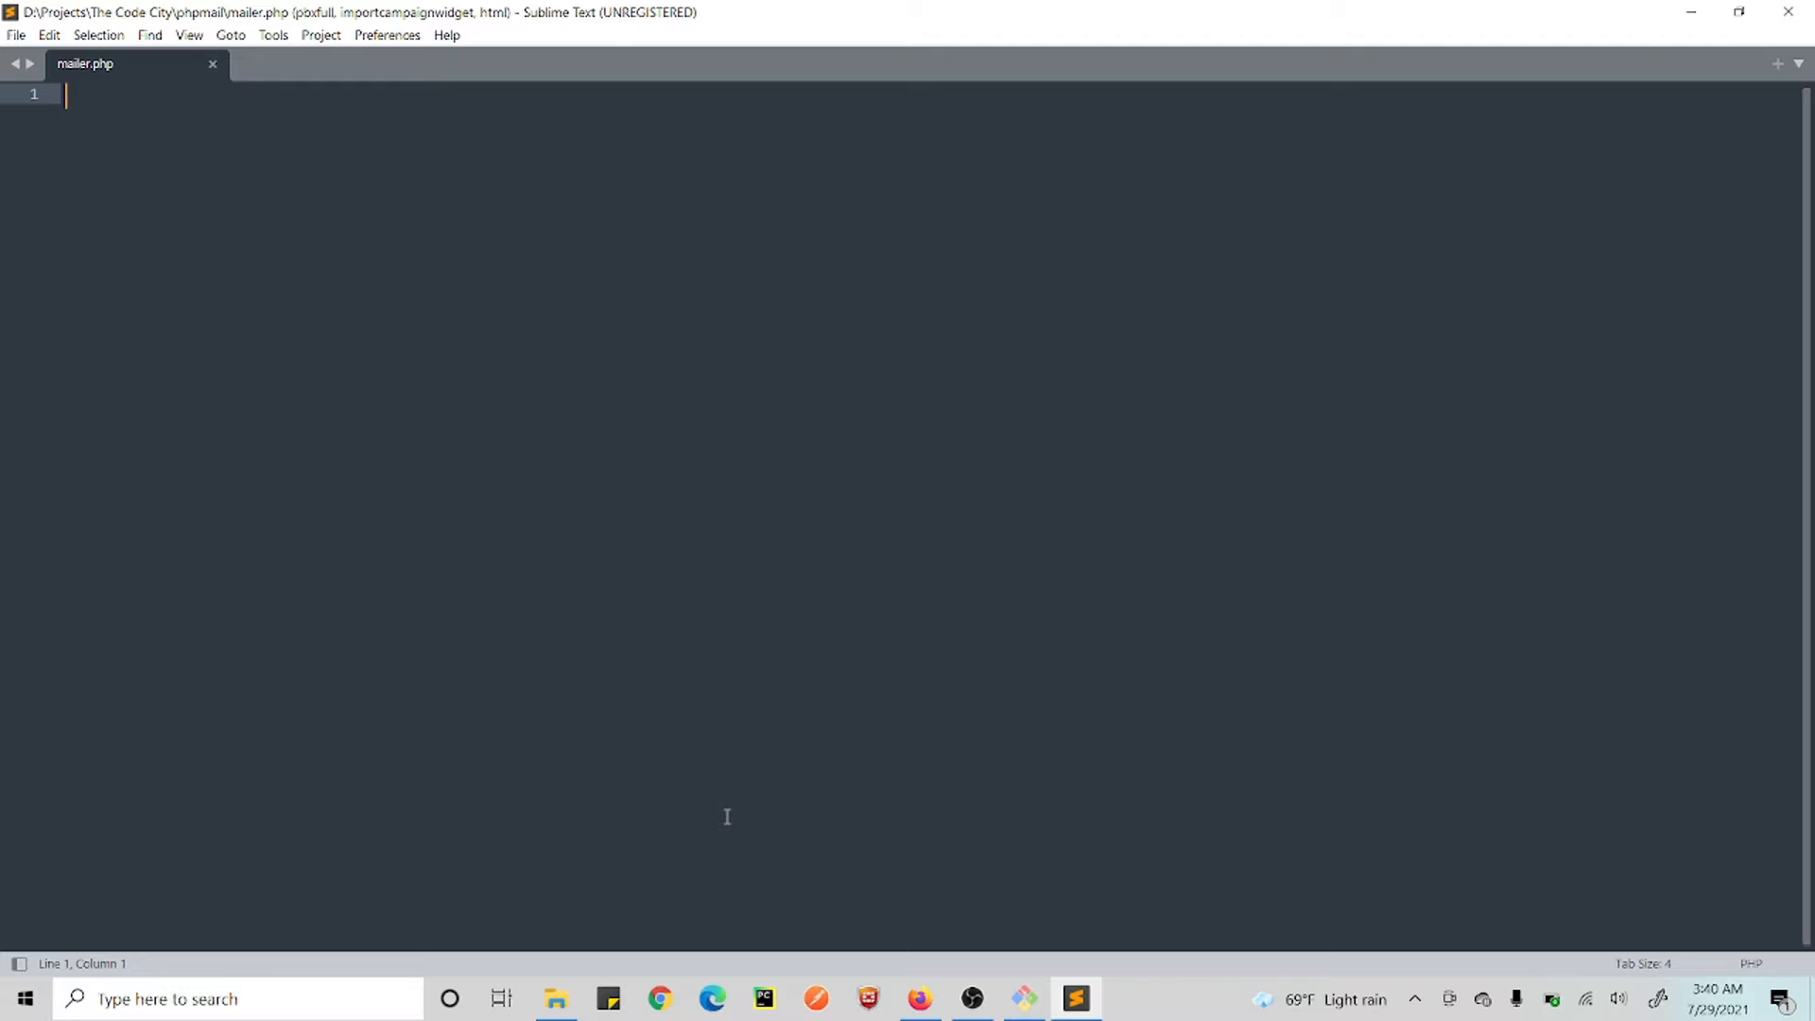
mouse_move(533, 1001)
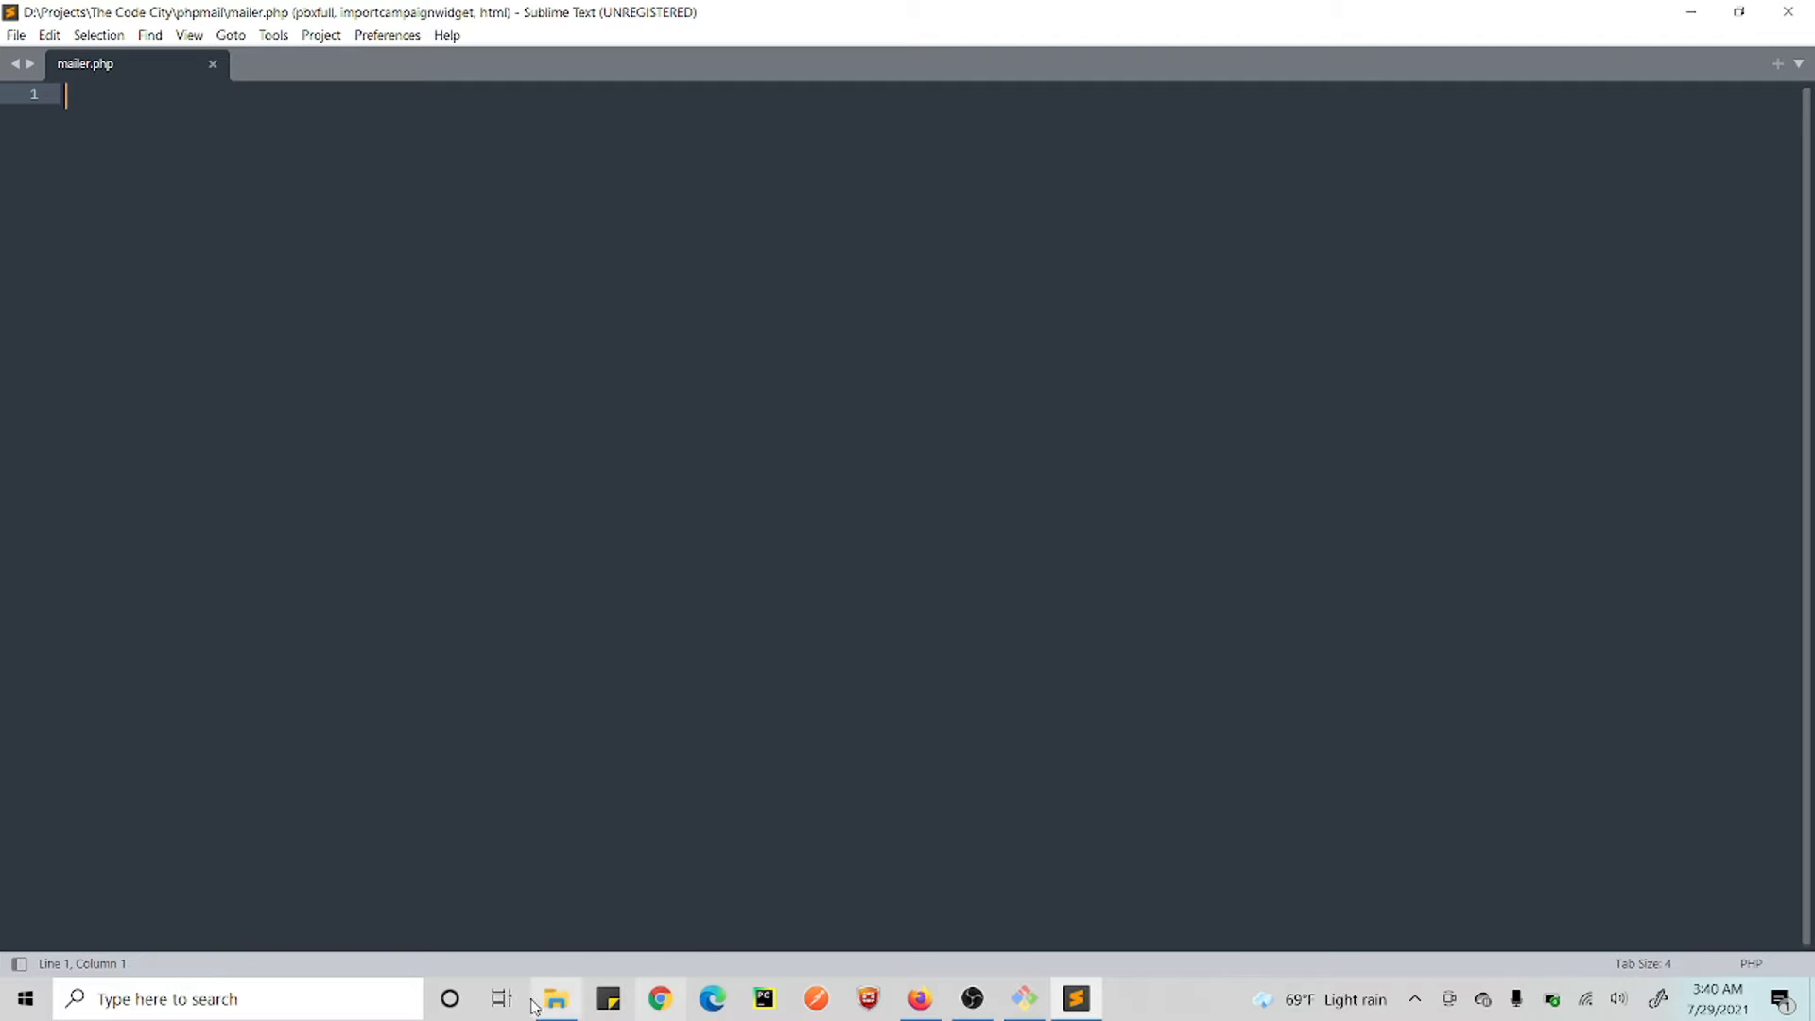
mouse_move(1025, 994)
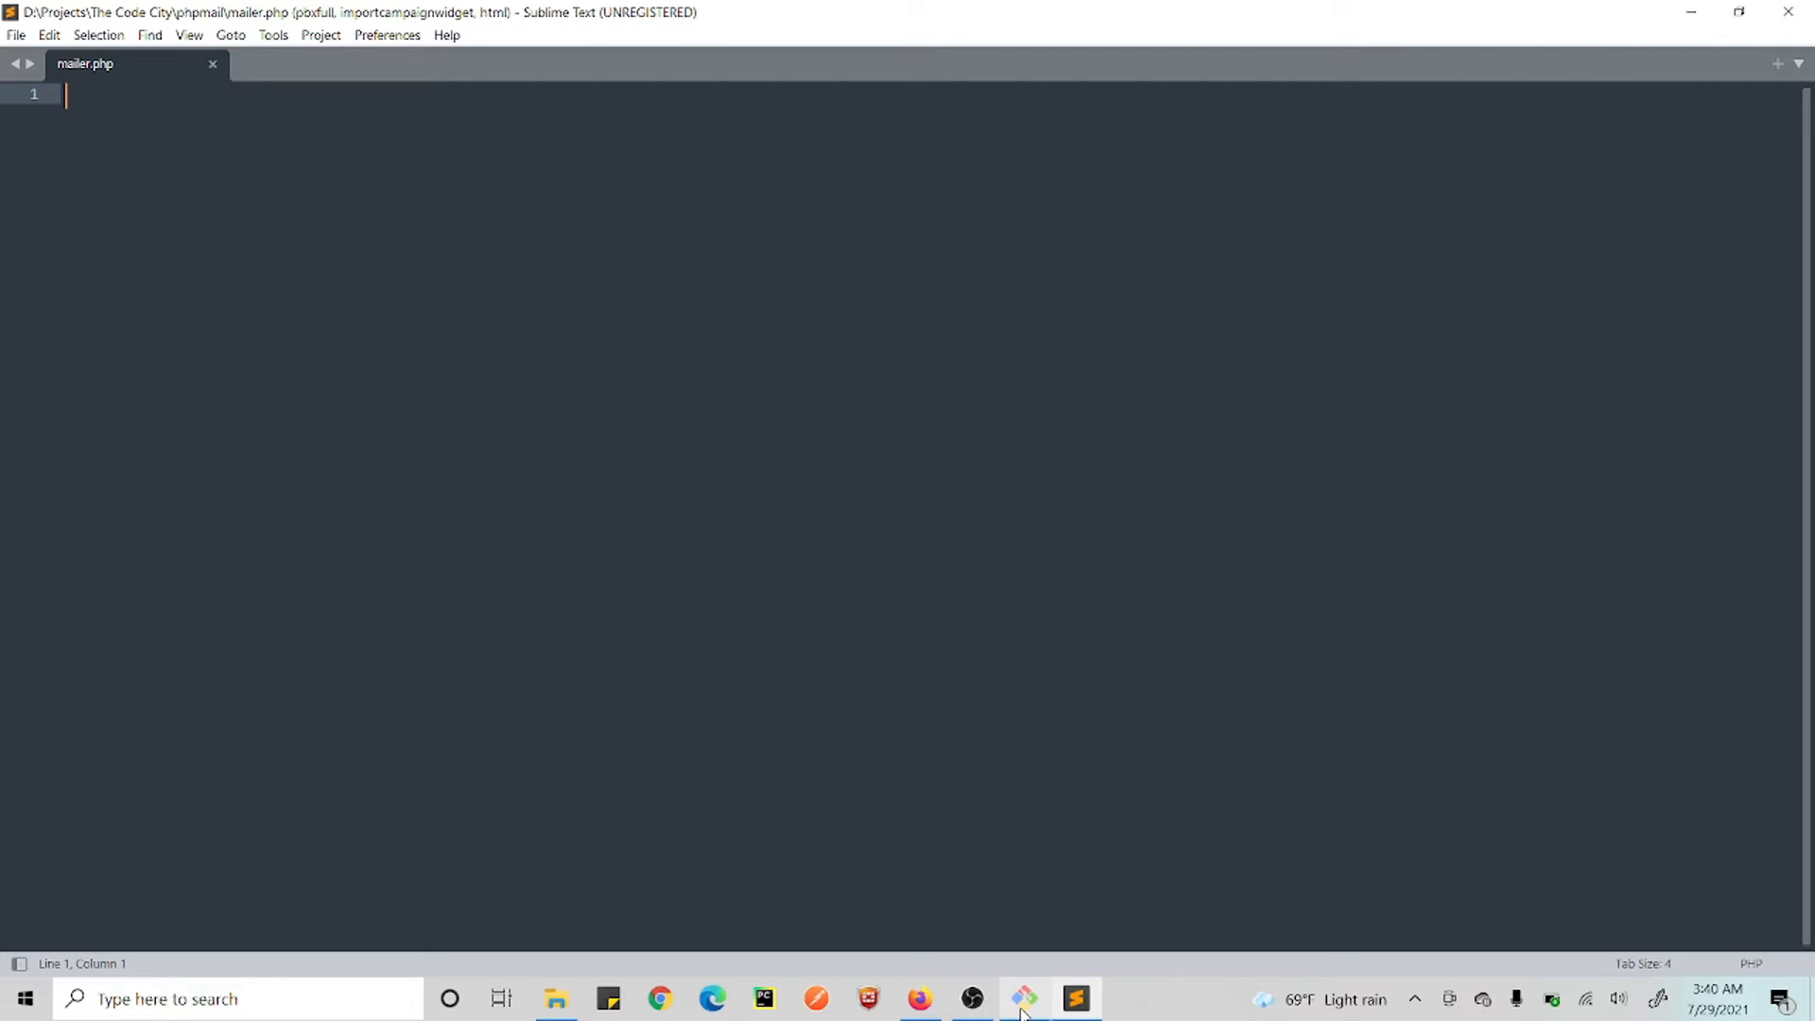
Run composer require phpmailer/phpmailer in Git Bash from the project folder.
click(1025, 998)
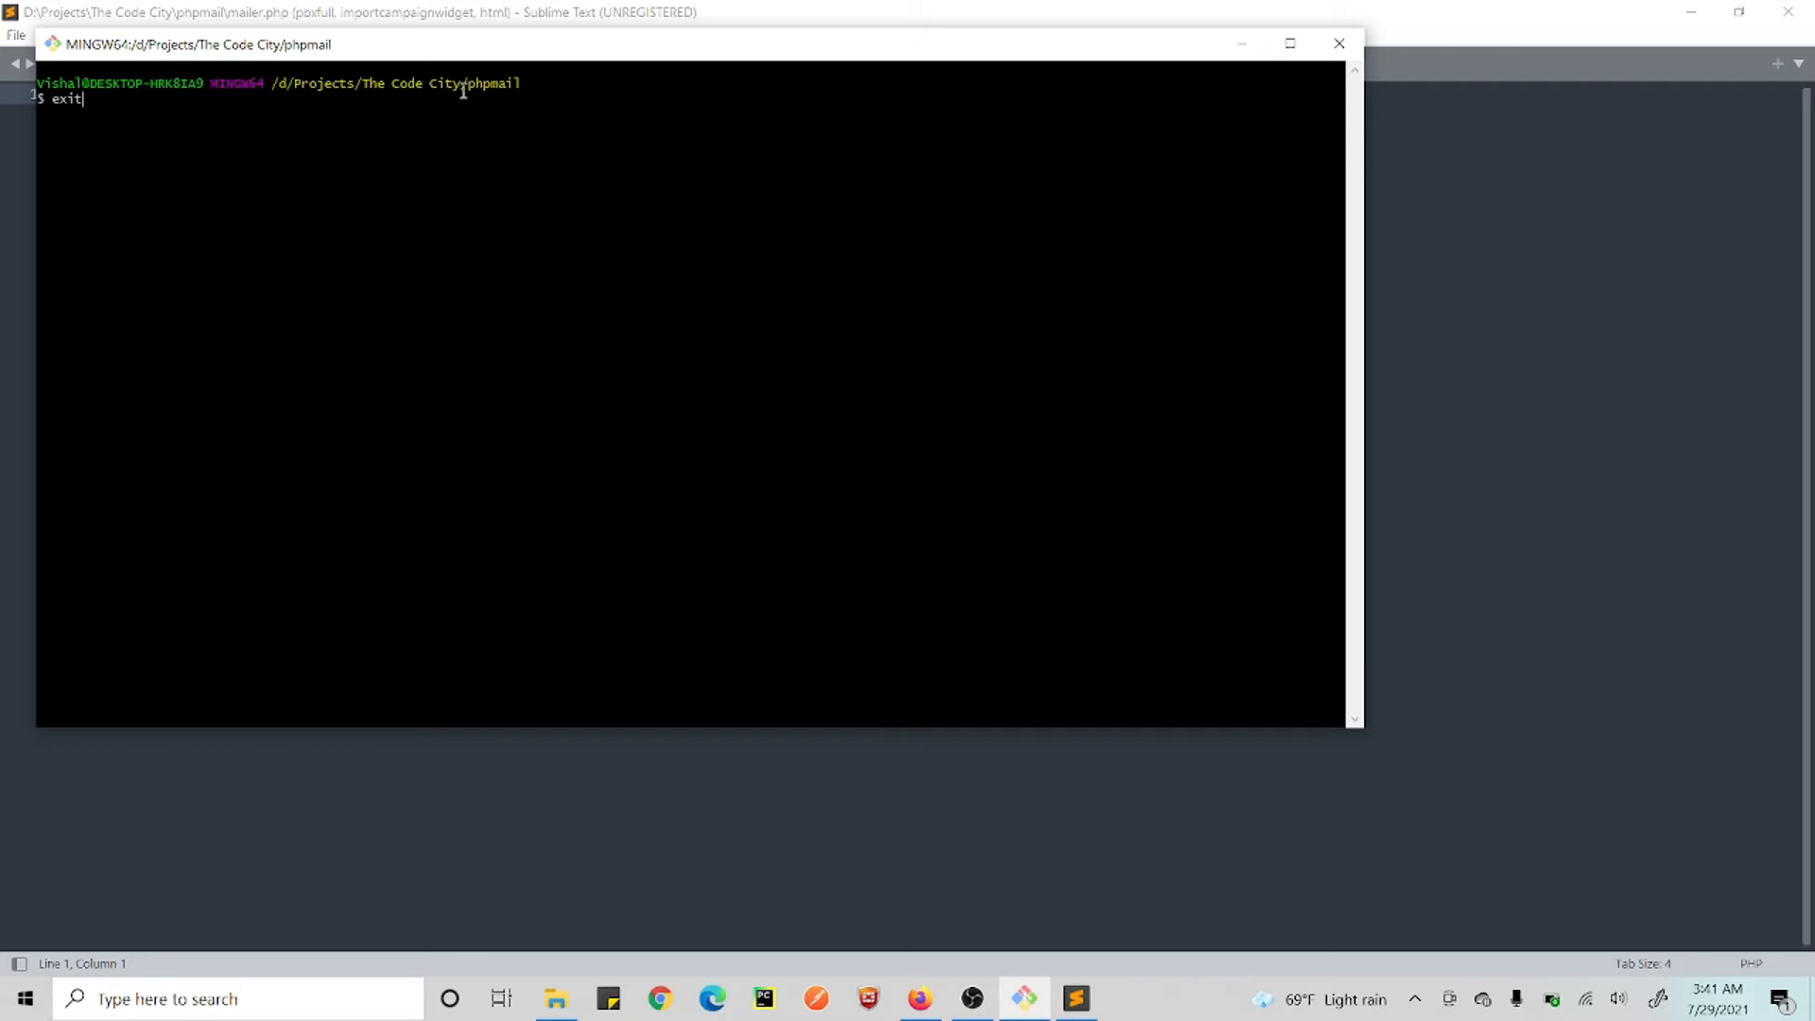
double_click(491, 83)
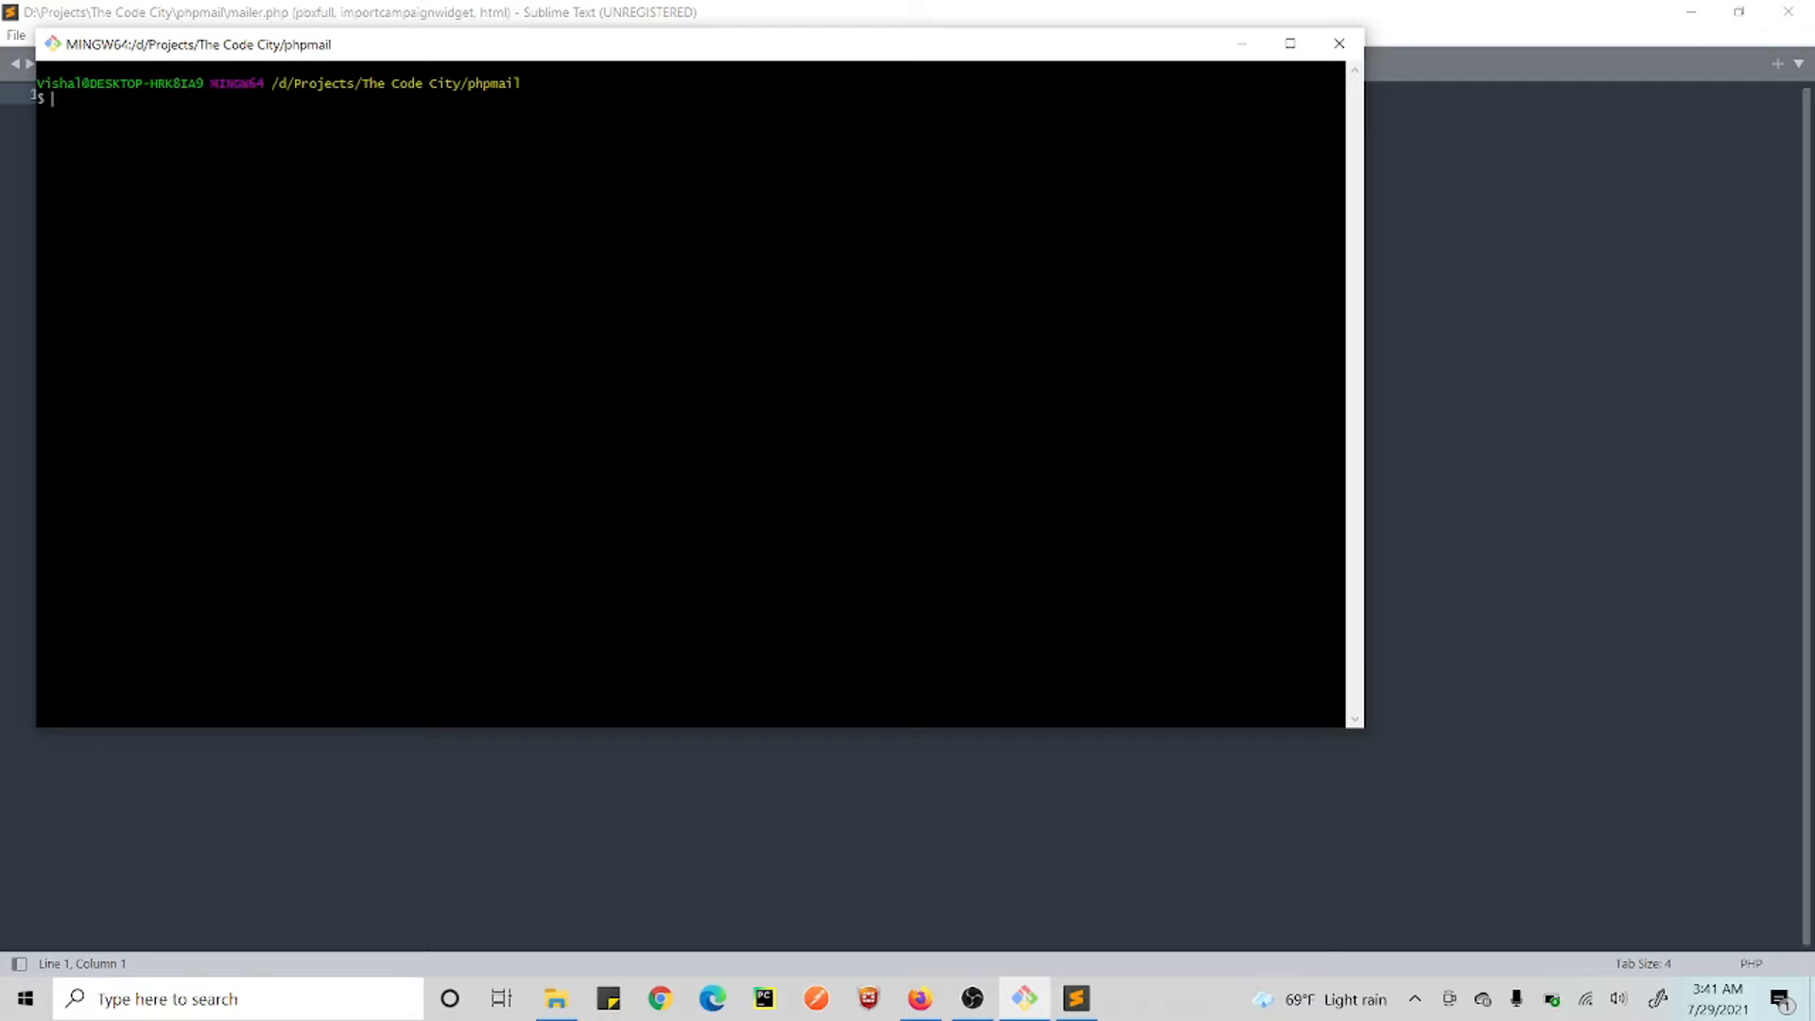
mouse_move(376, 187)
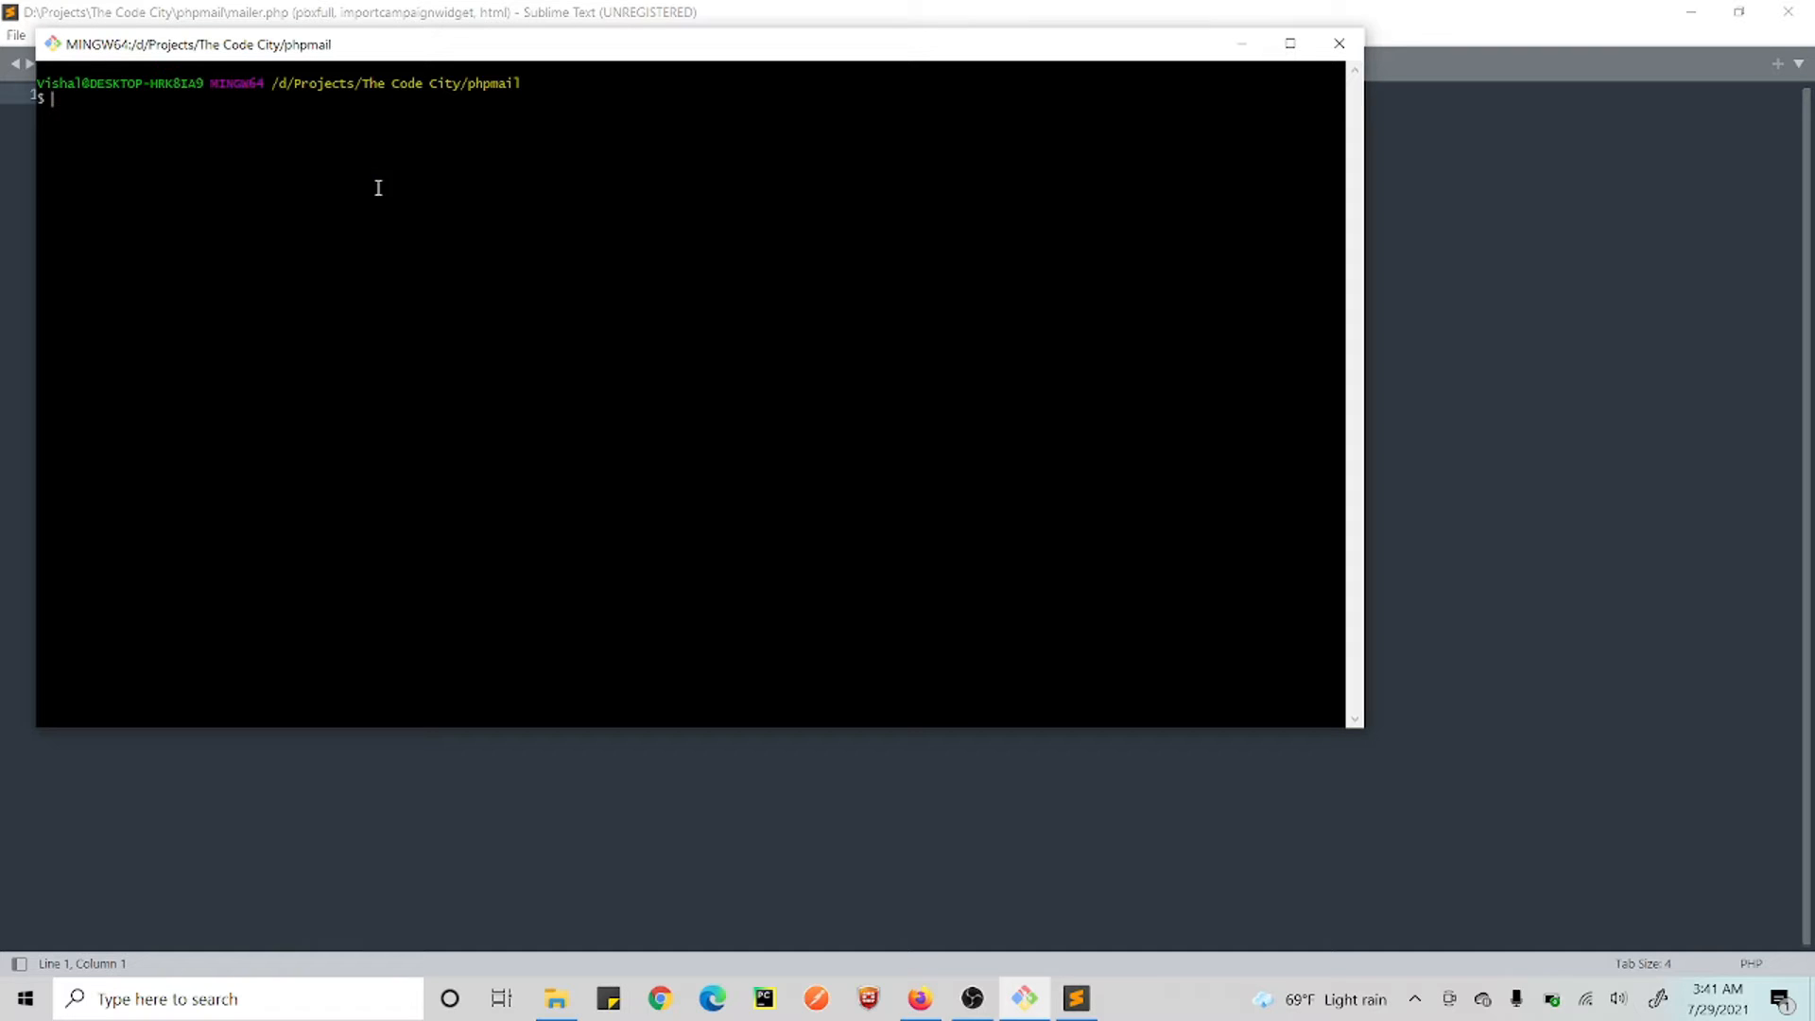
text(composer require phpmailer/phpmailer)
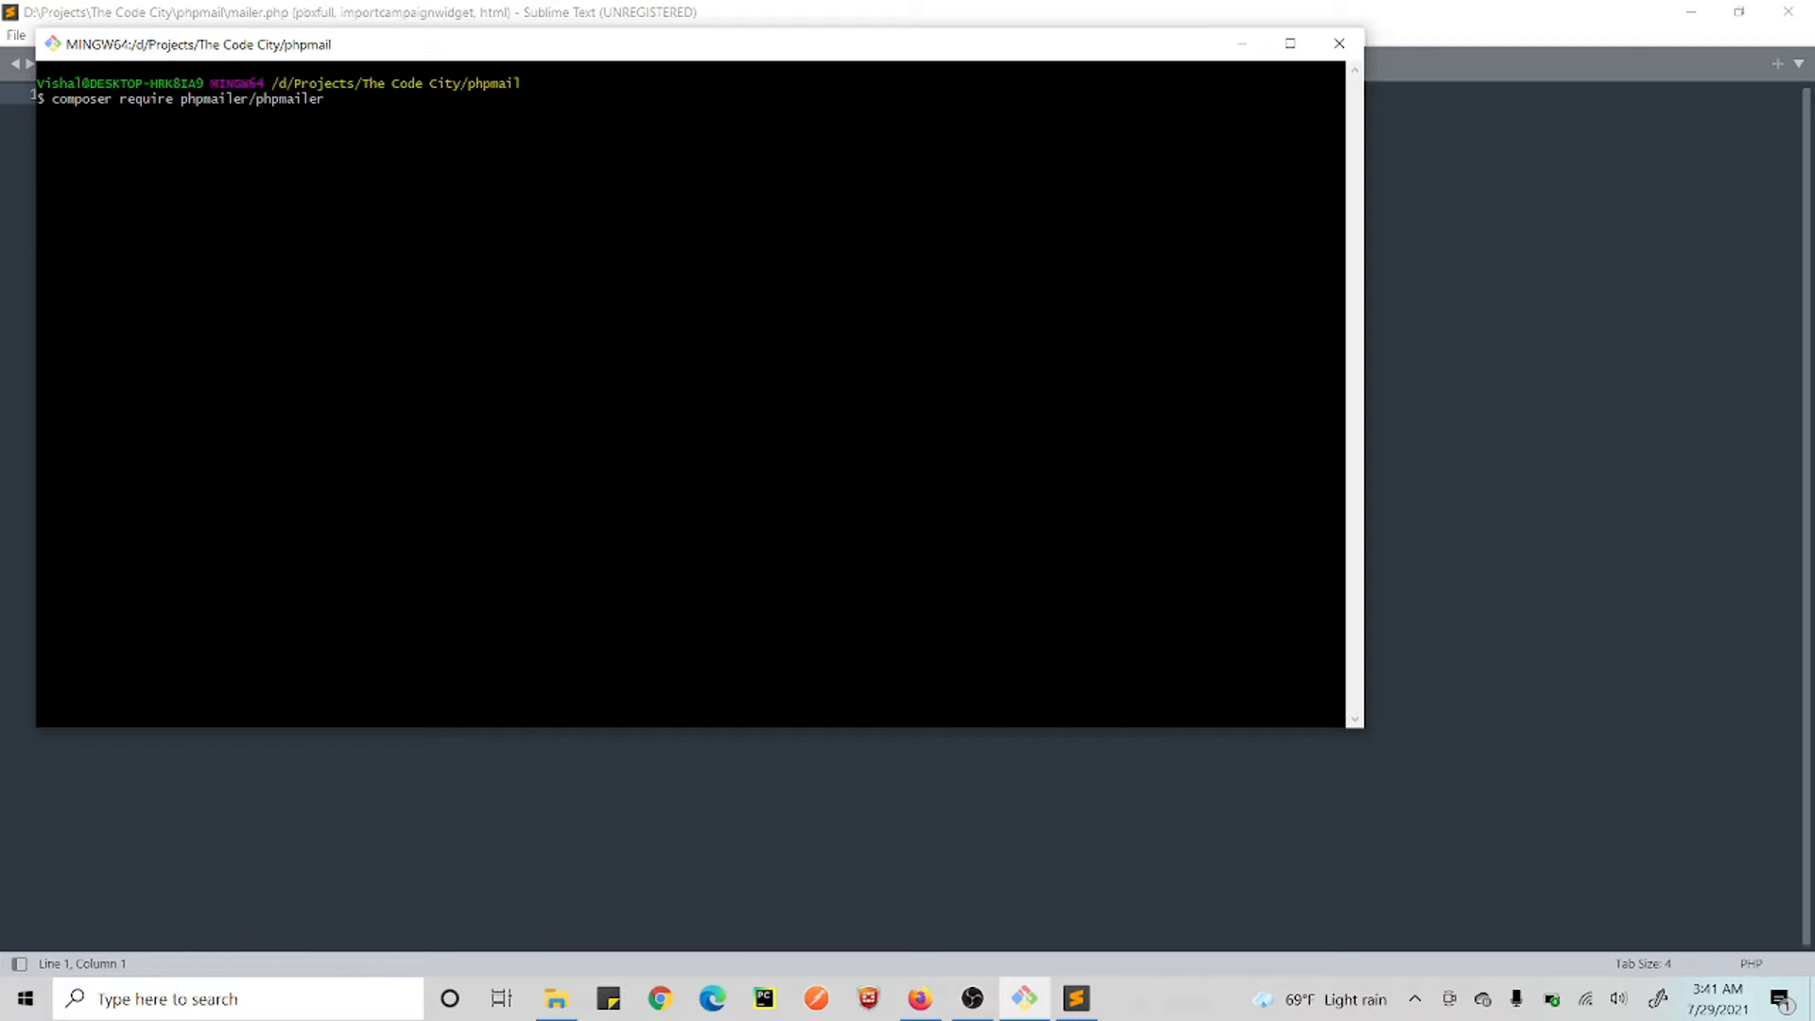
key(alt+tab)
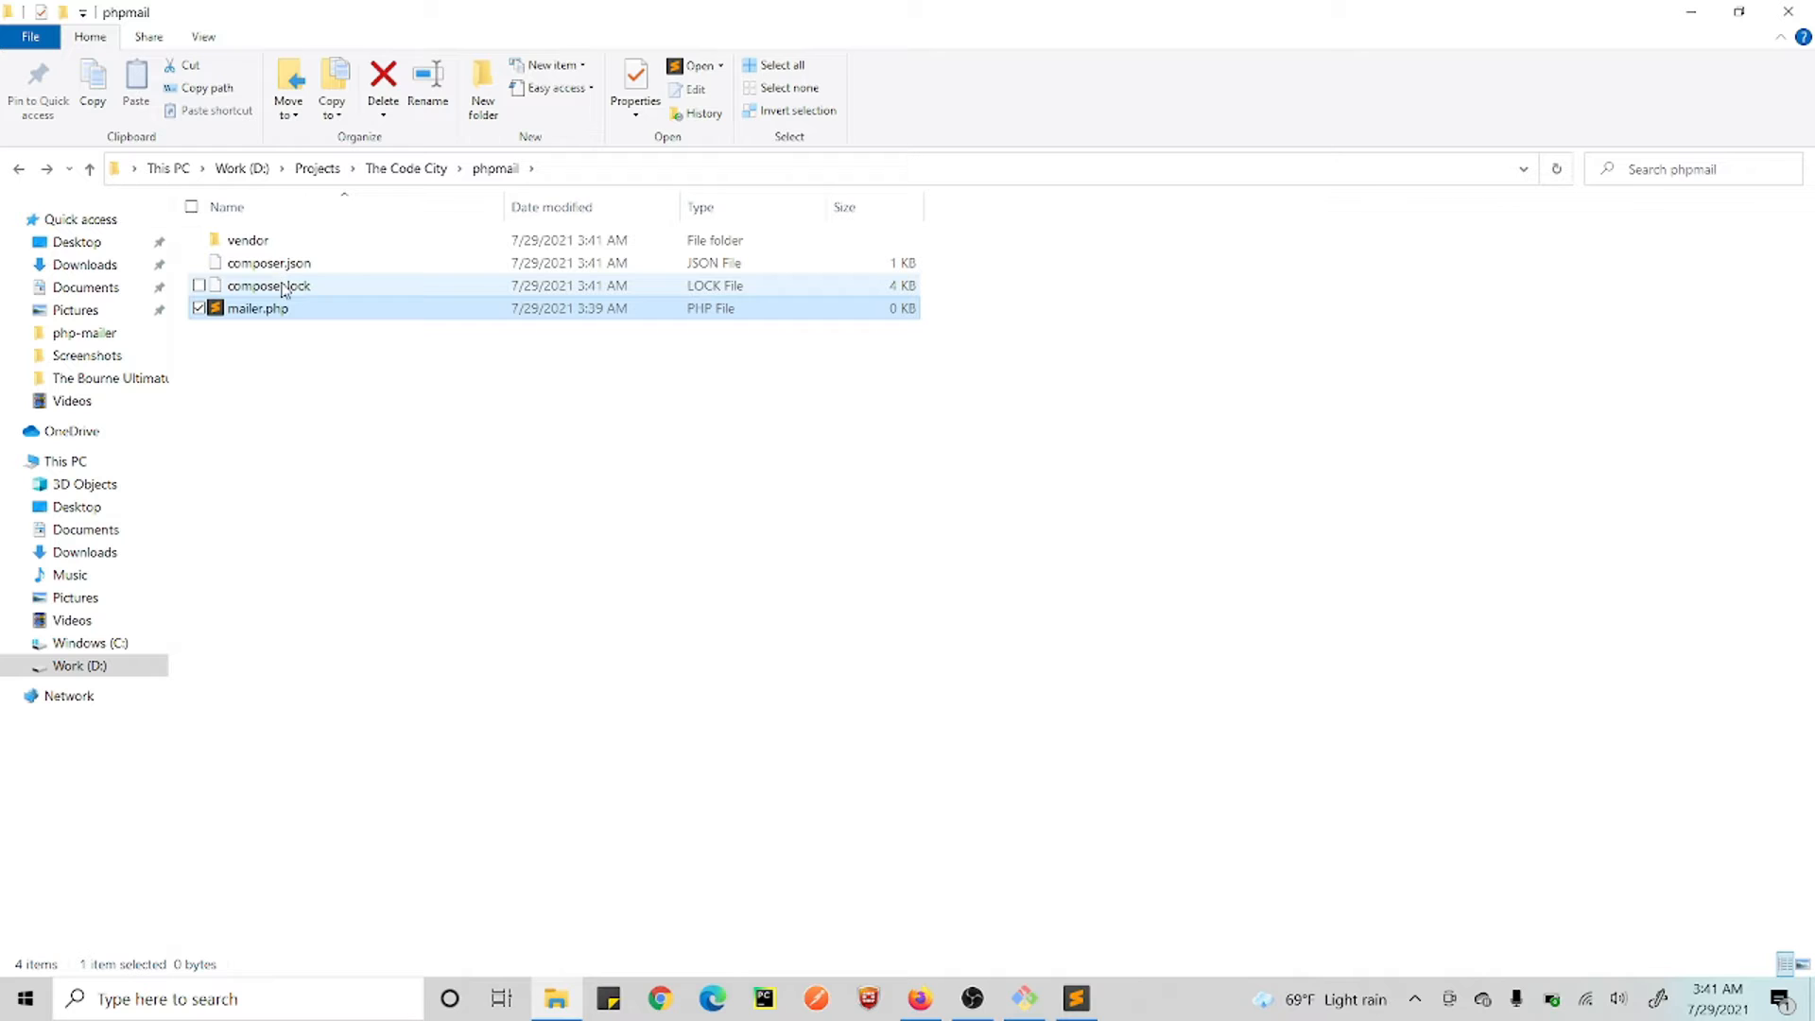
Inspect the vendor folder's contents, then go back up to the phpmail folder.
click(249, 240)
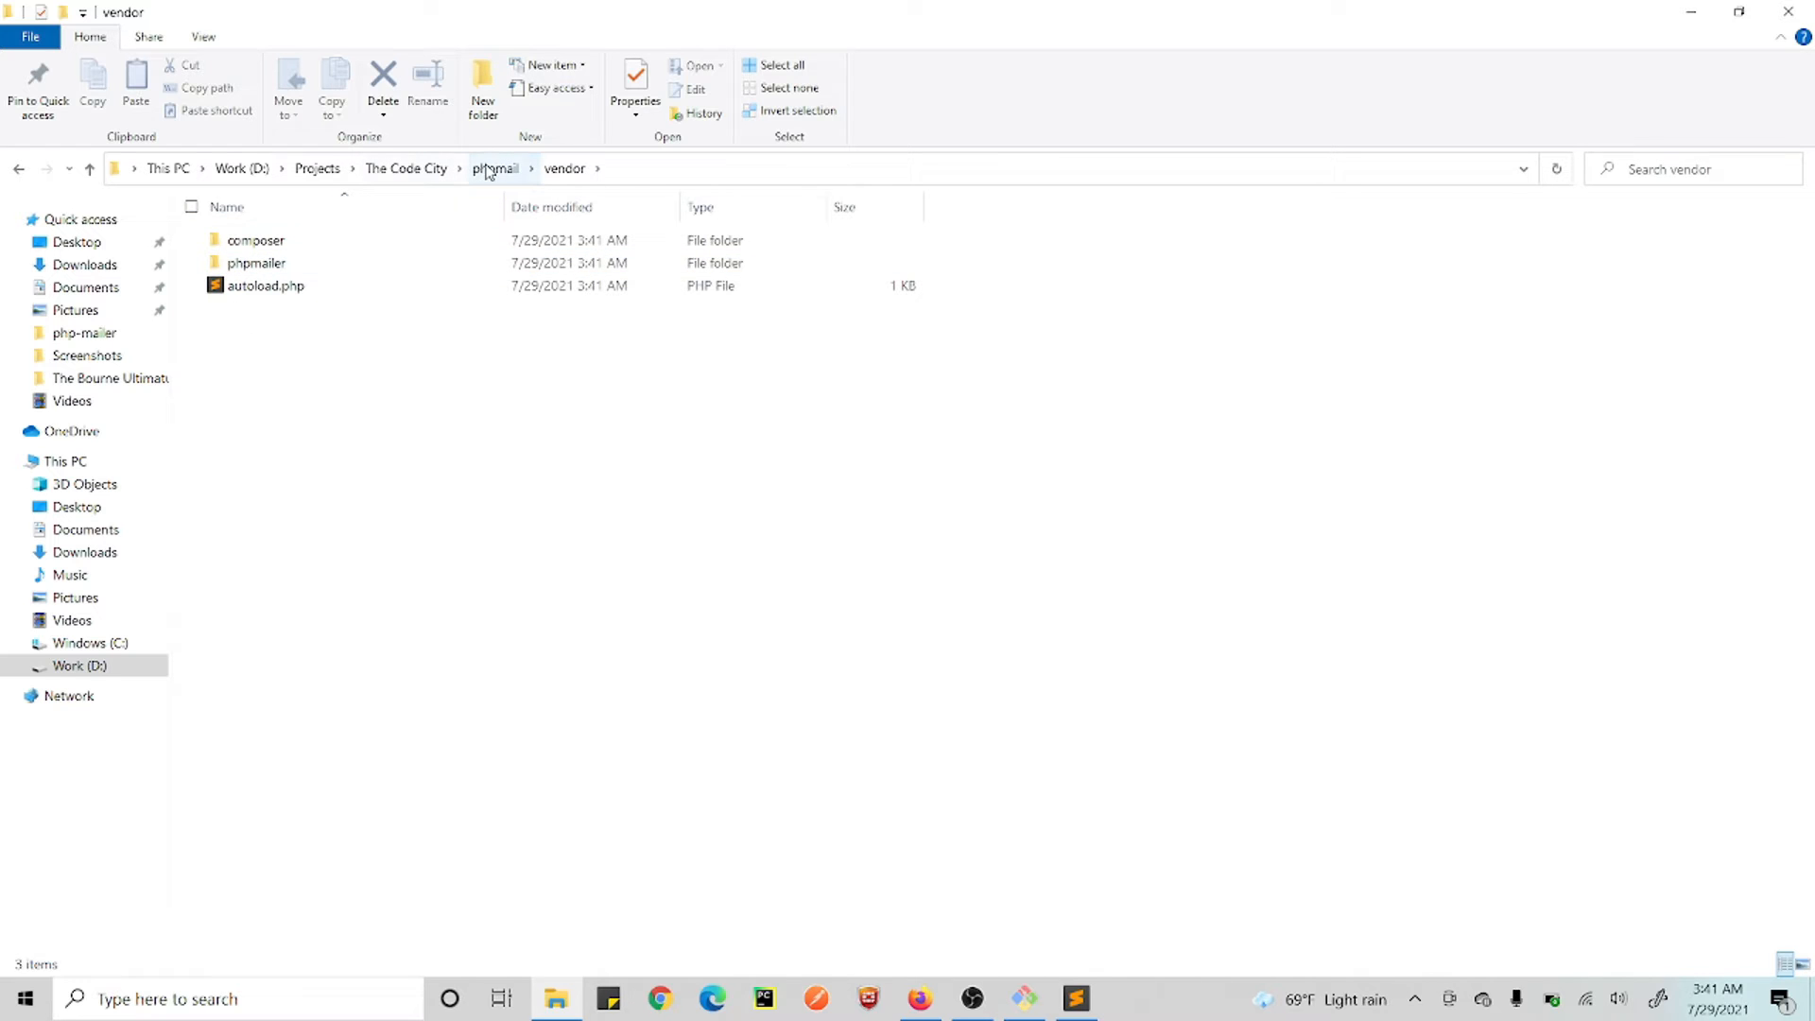
click(496, 169)
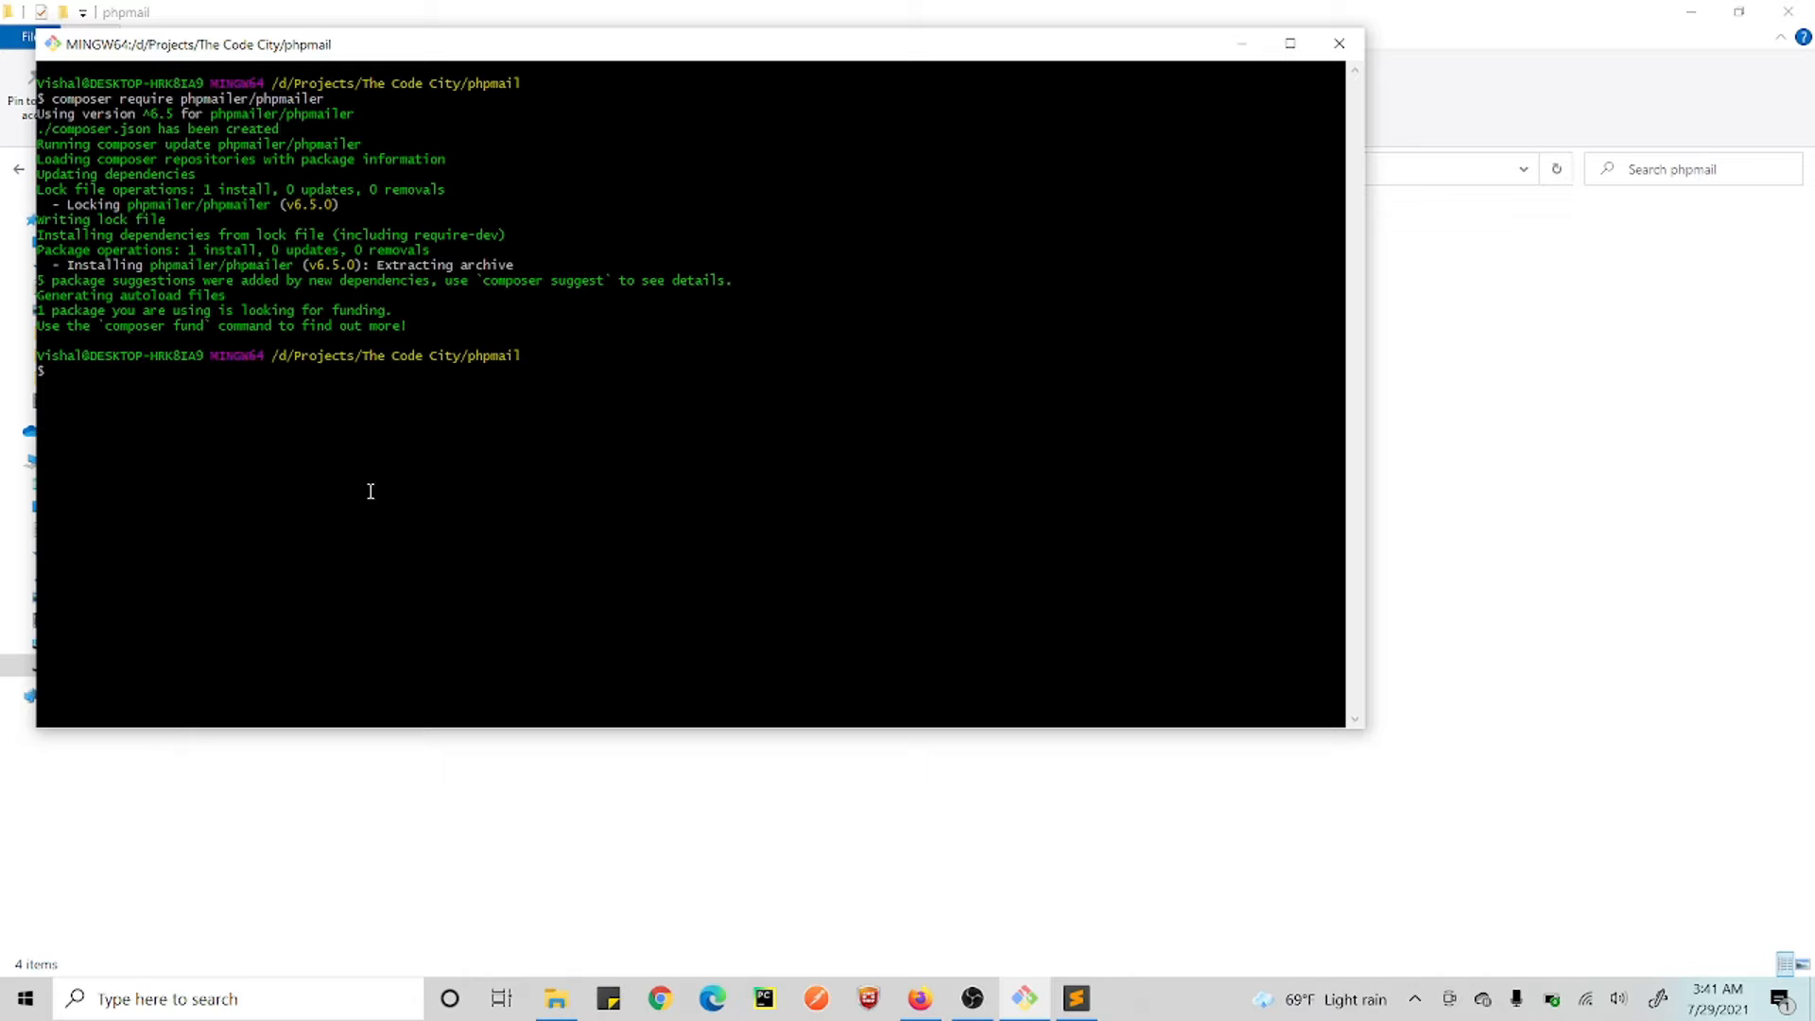
mouse_move(312, 465)
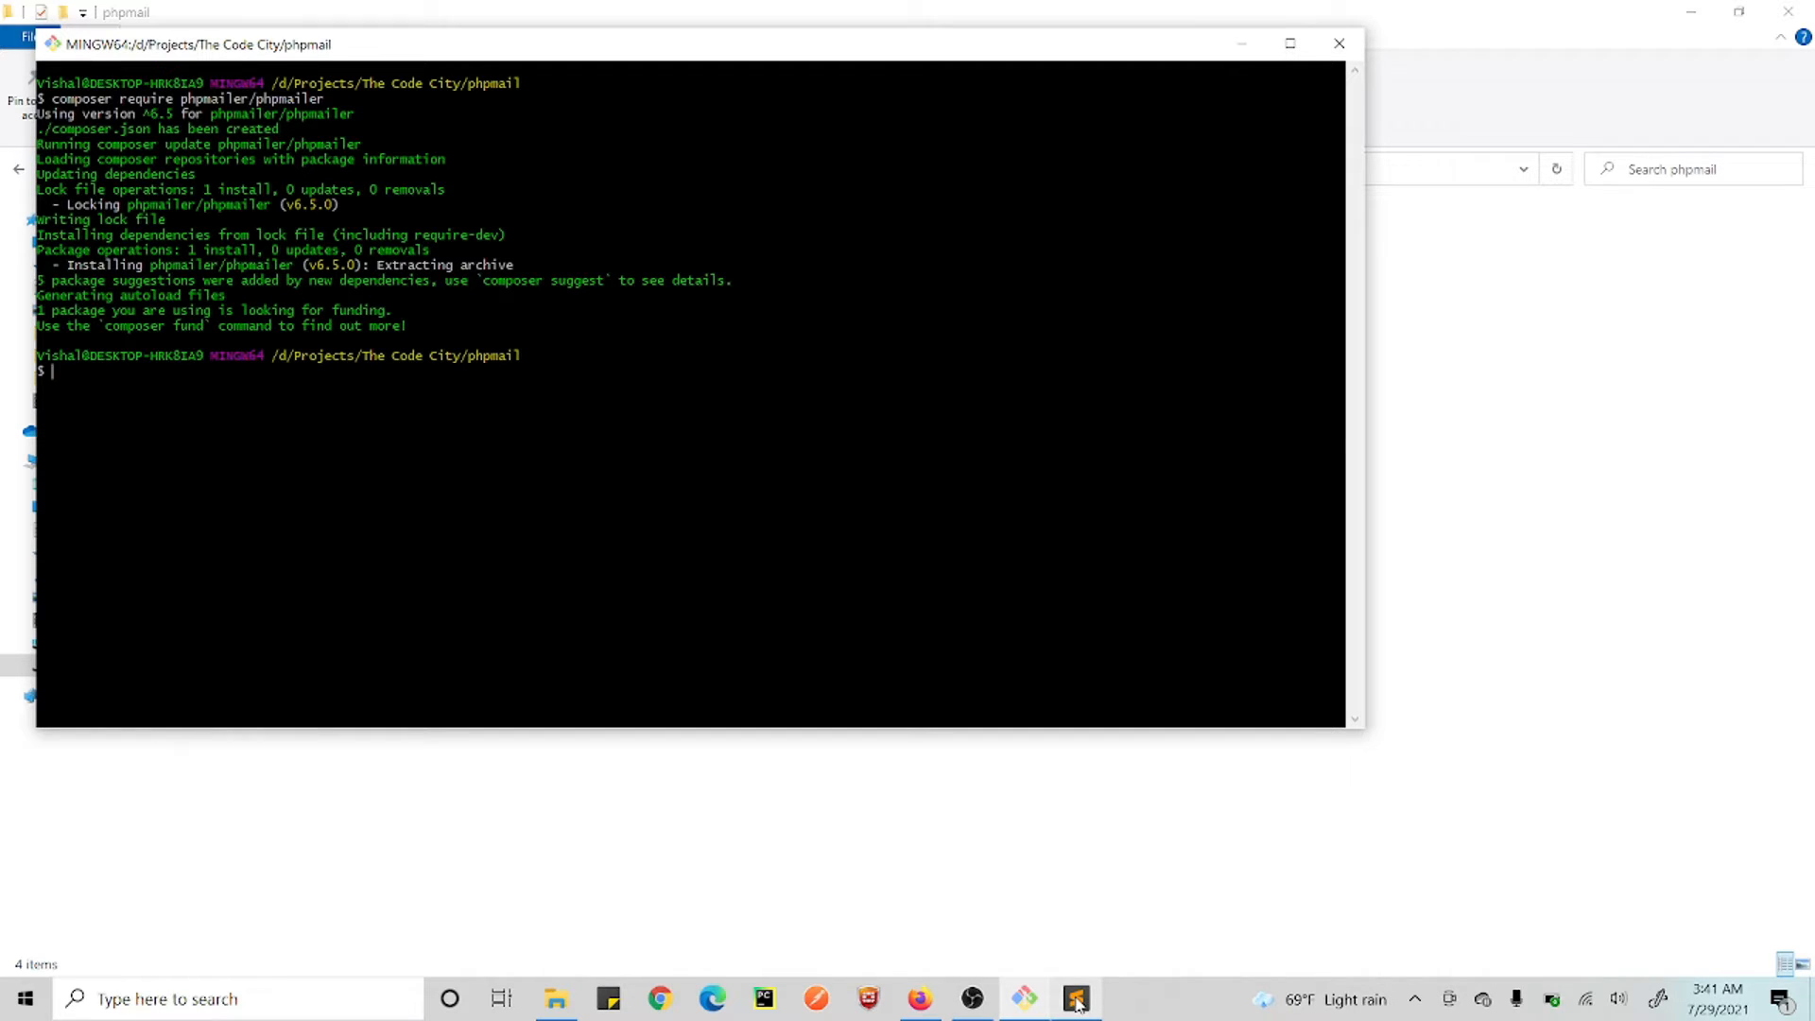
mouse_move(1074, 998)
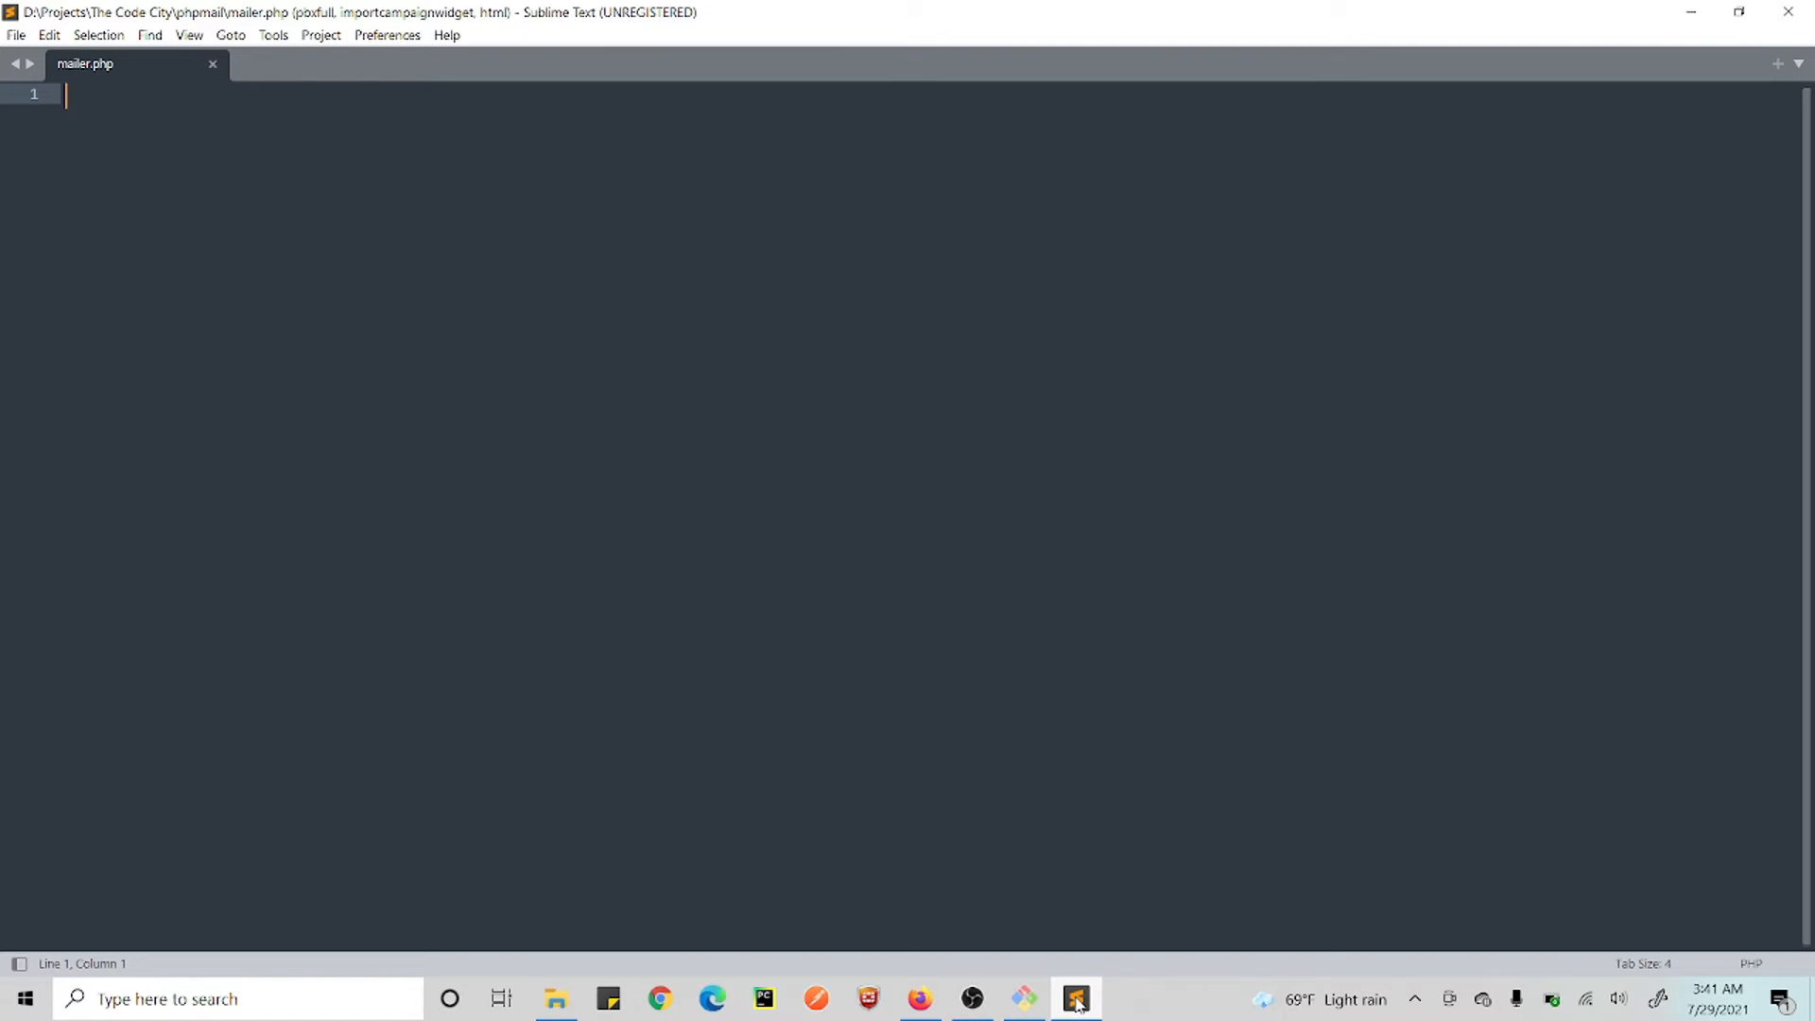
Write the <?php tag and use statements for PHPMailer\PHPMailer\PHPMailer and Exception.
text(<?php)
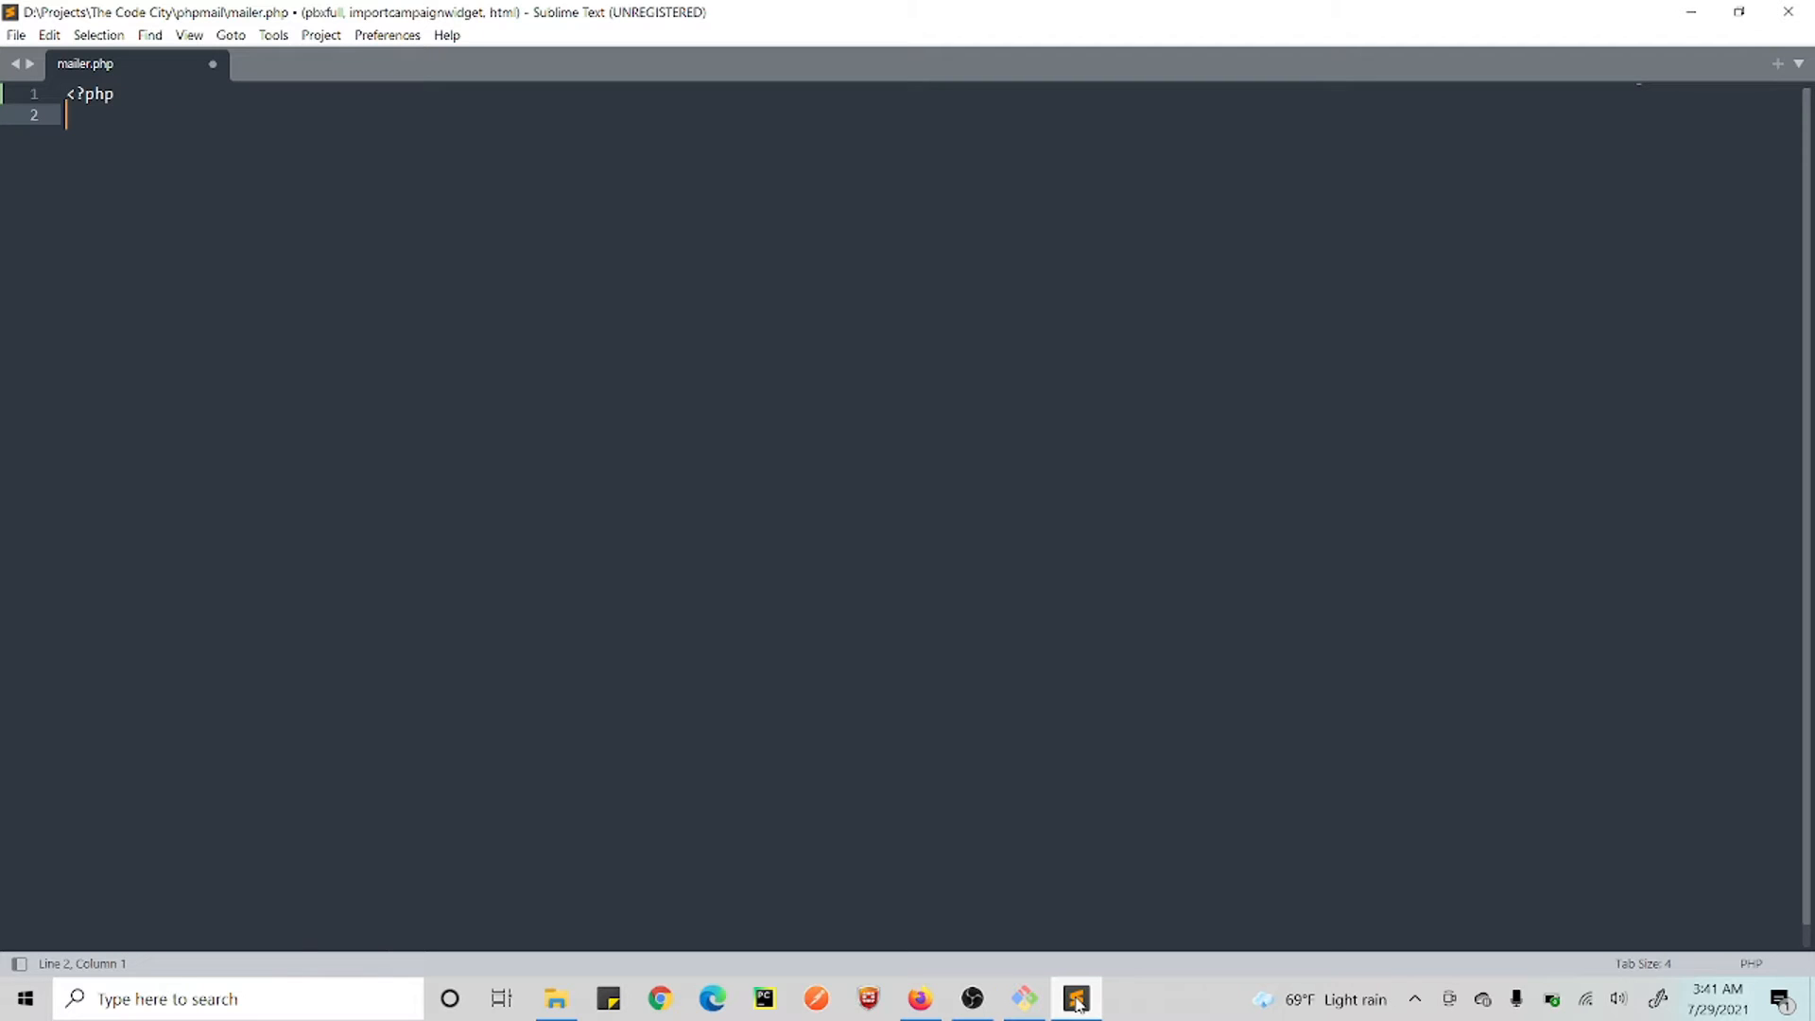
text(use PHPMa)
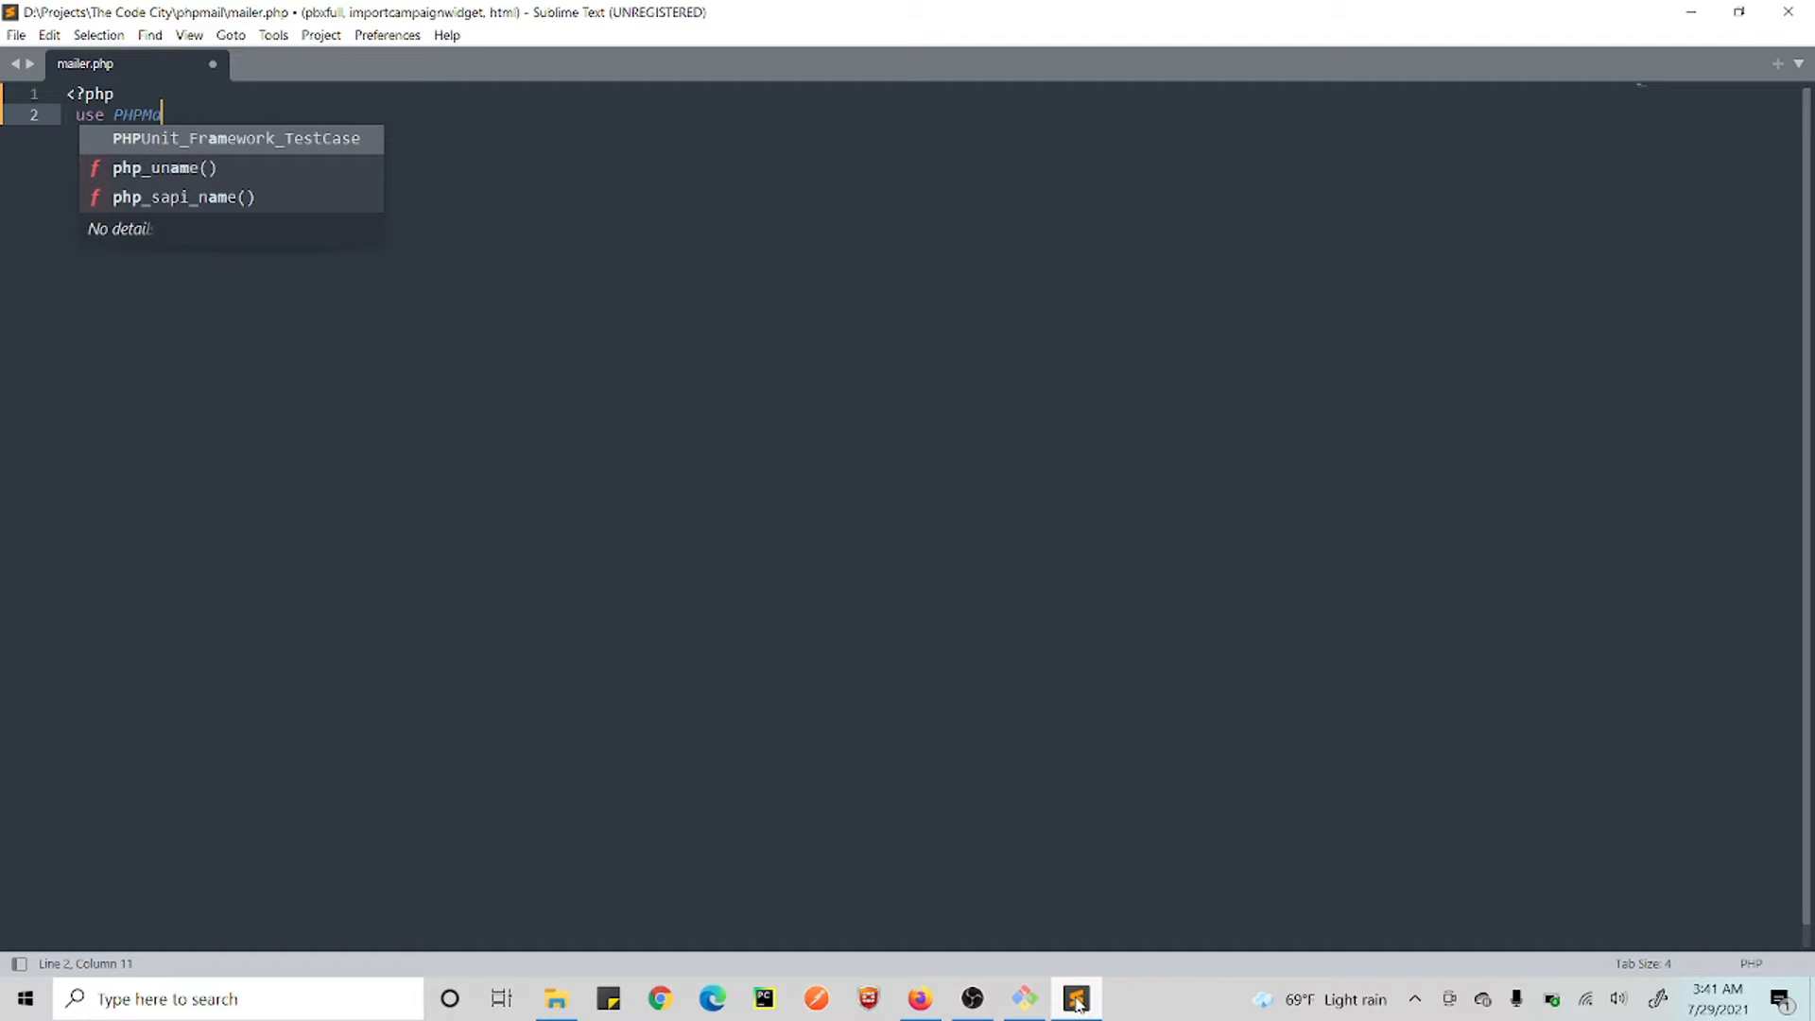
text(iler)
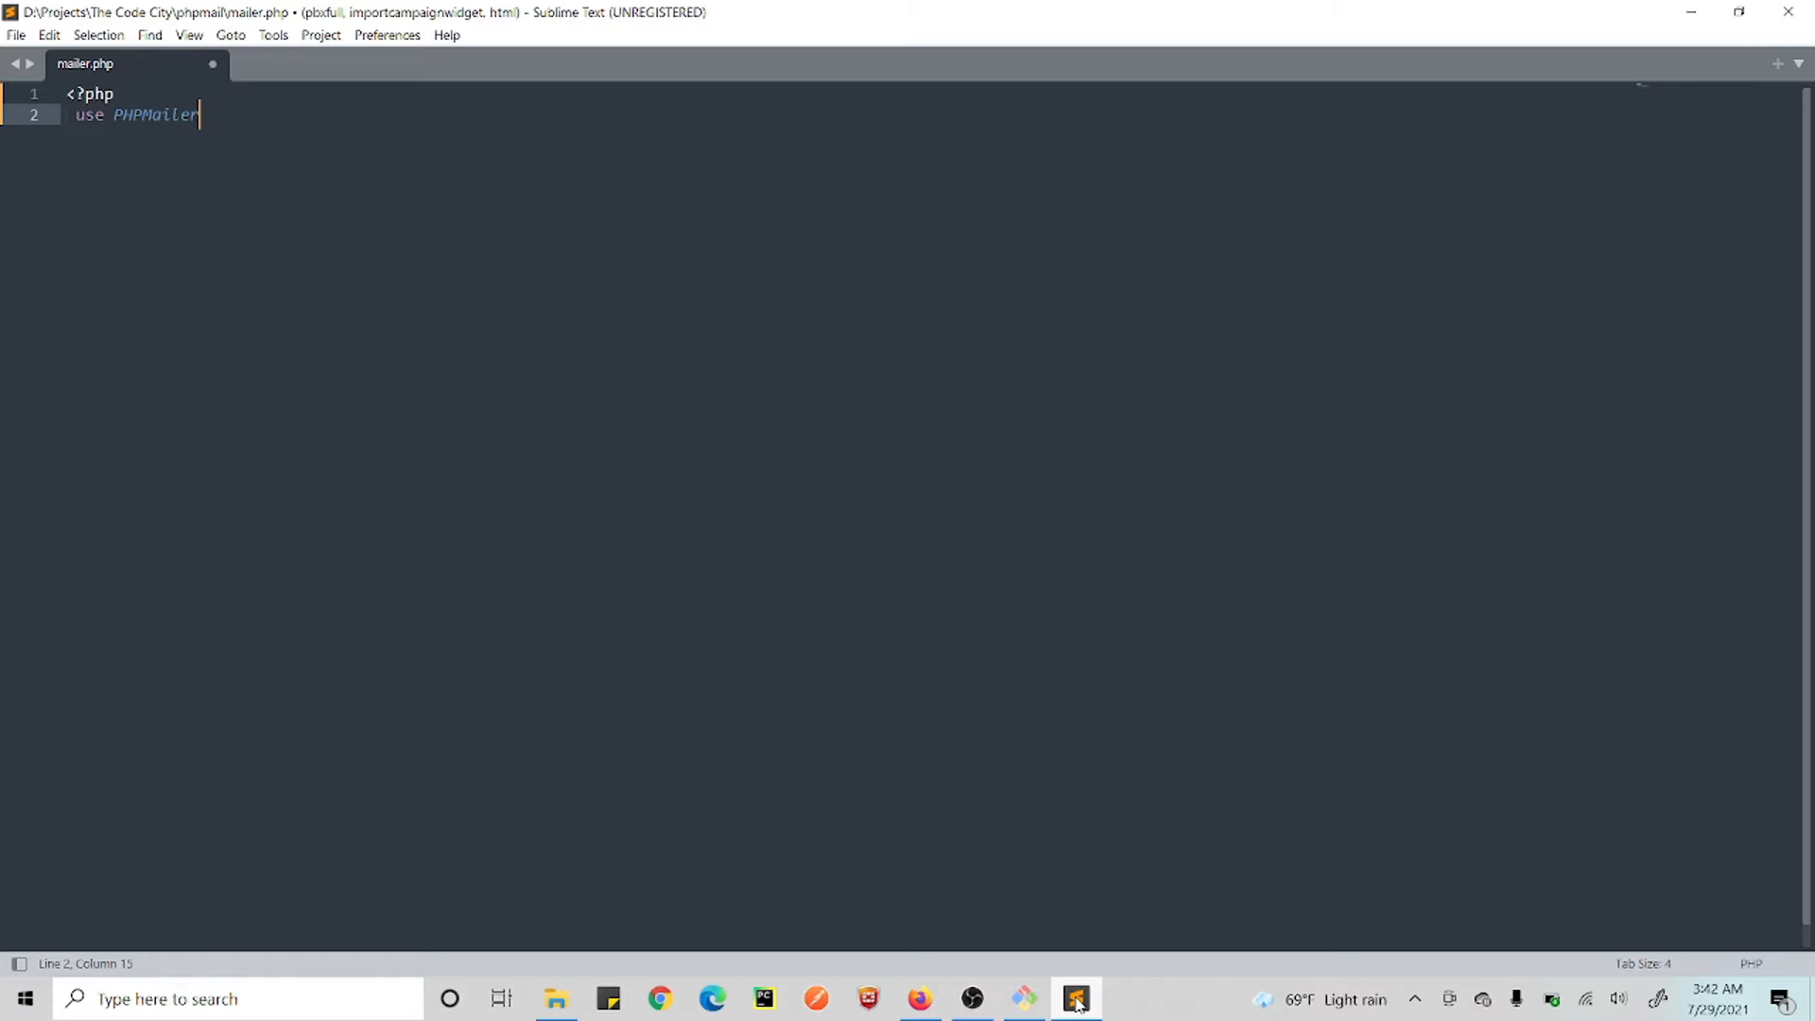
text(\)
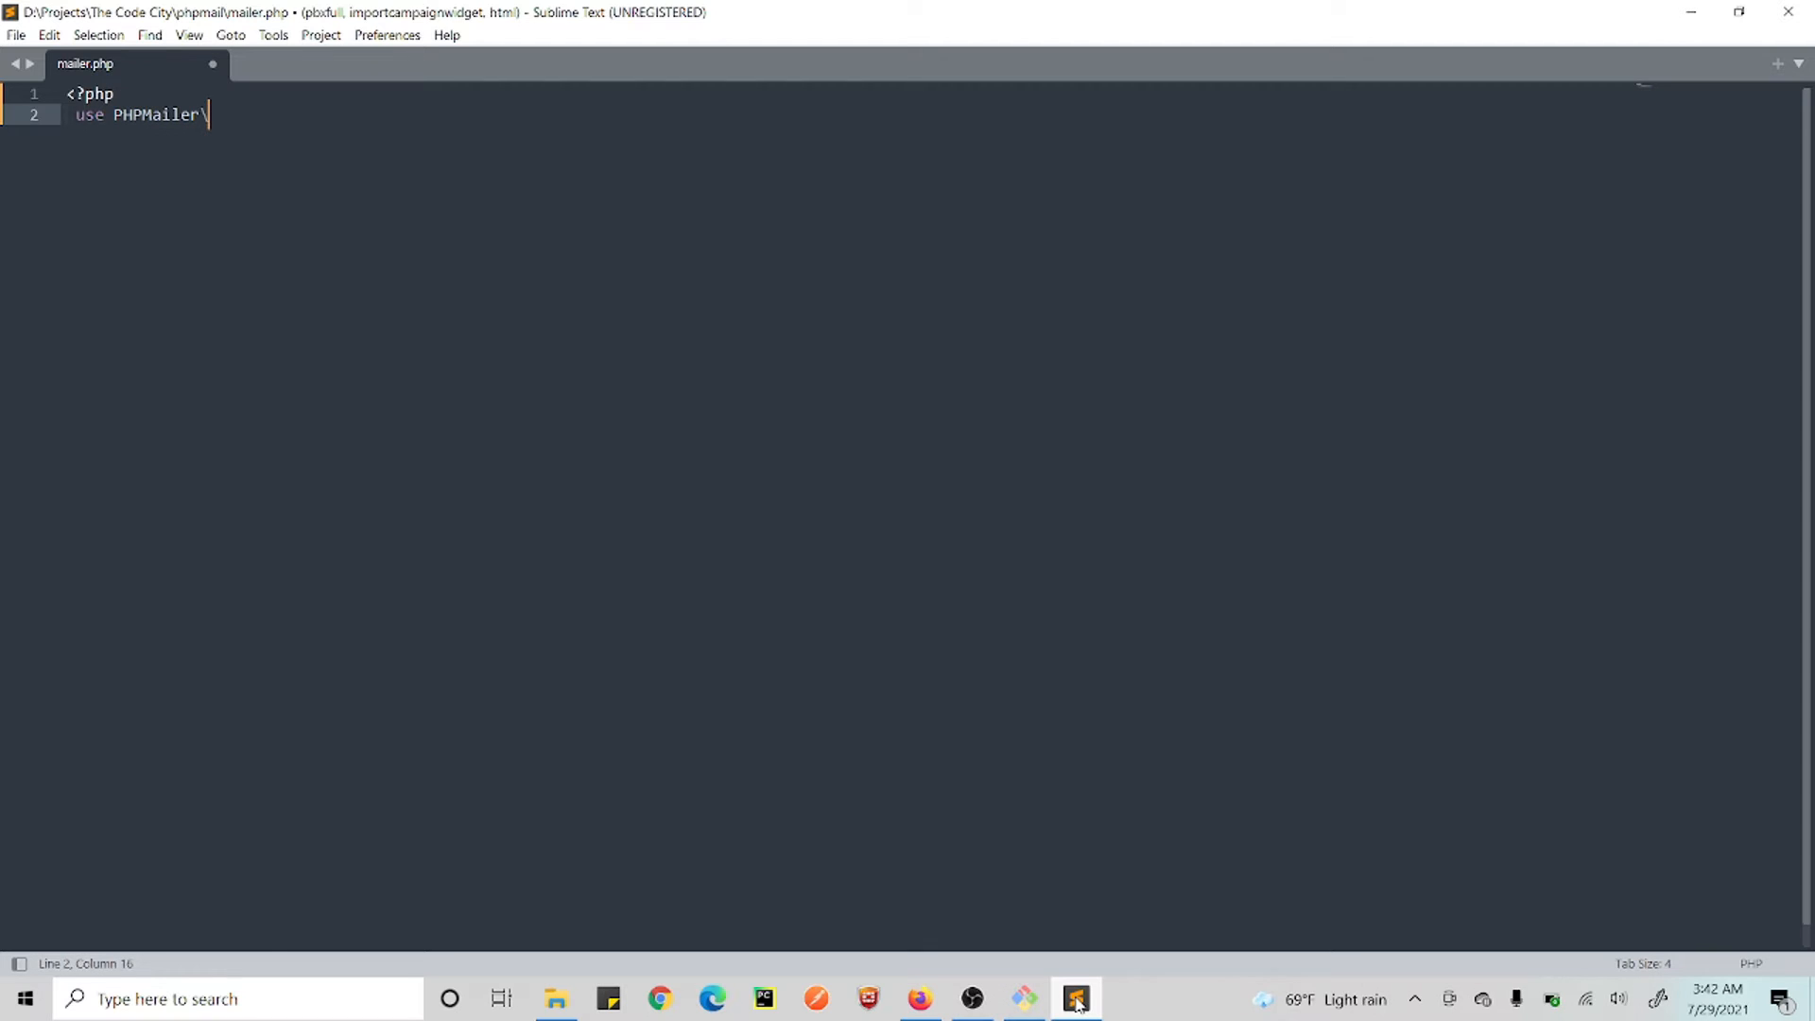
text(PH)
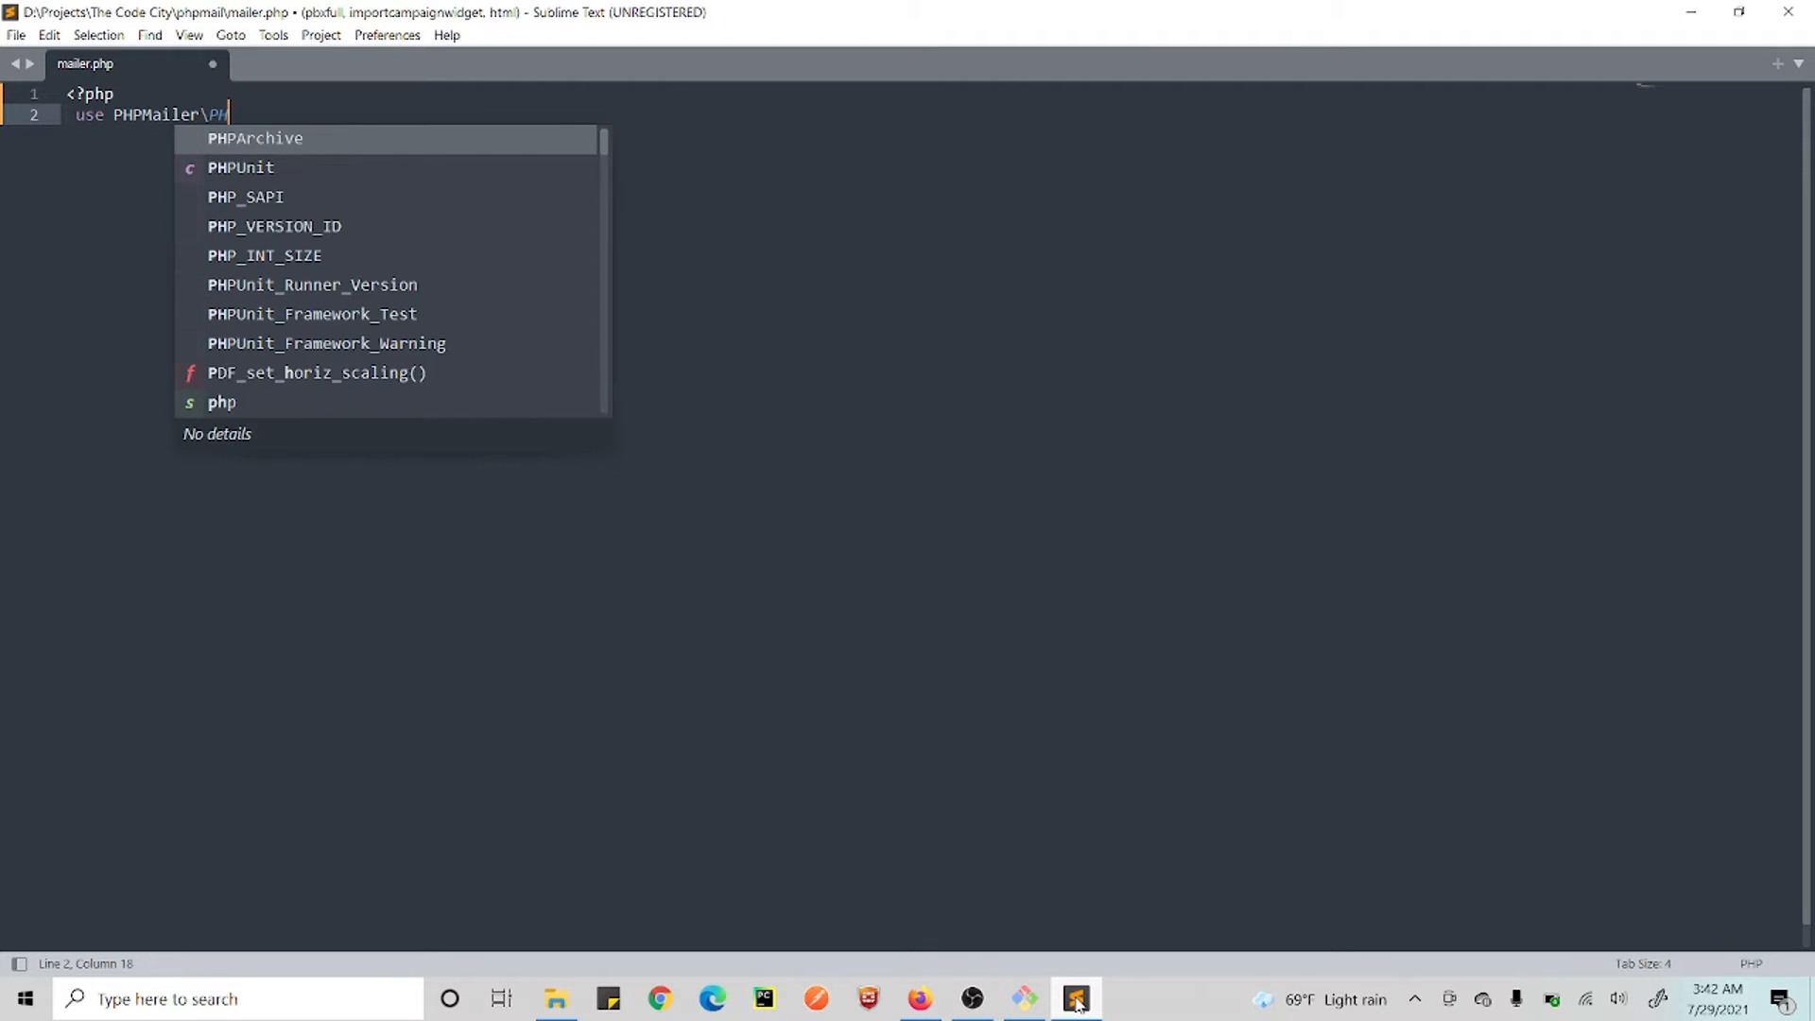
text(PHPMailer)
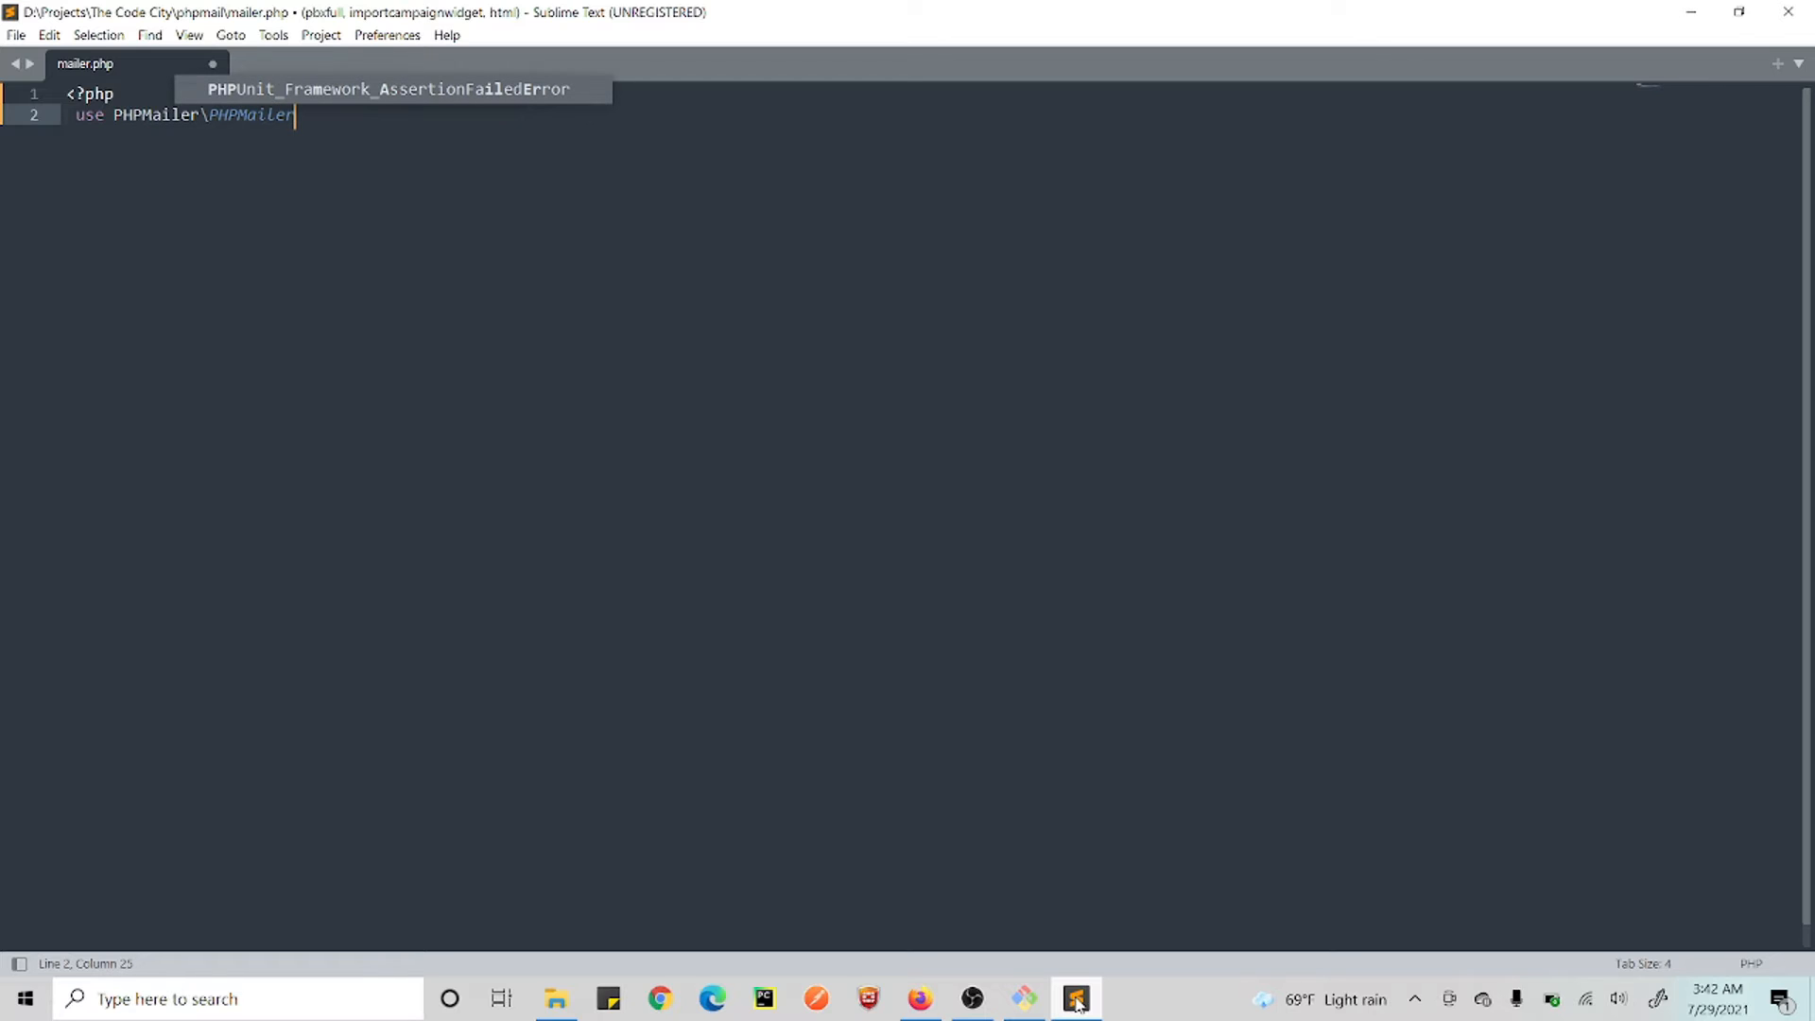
text(\)
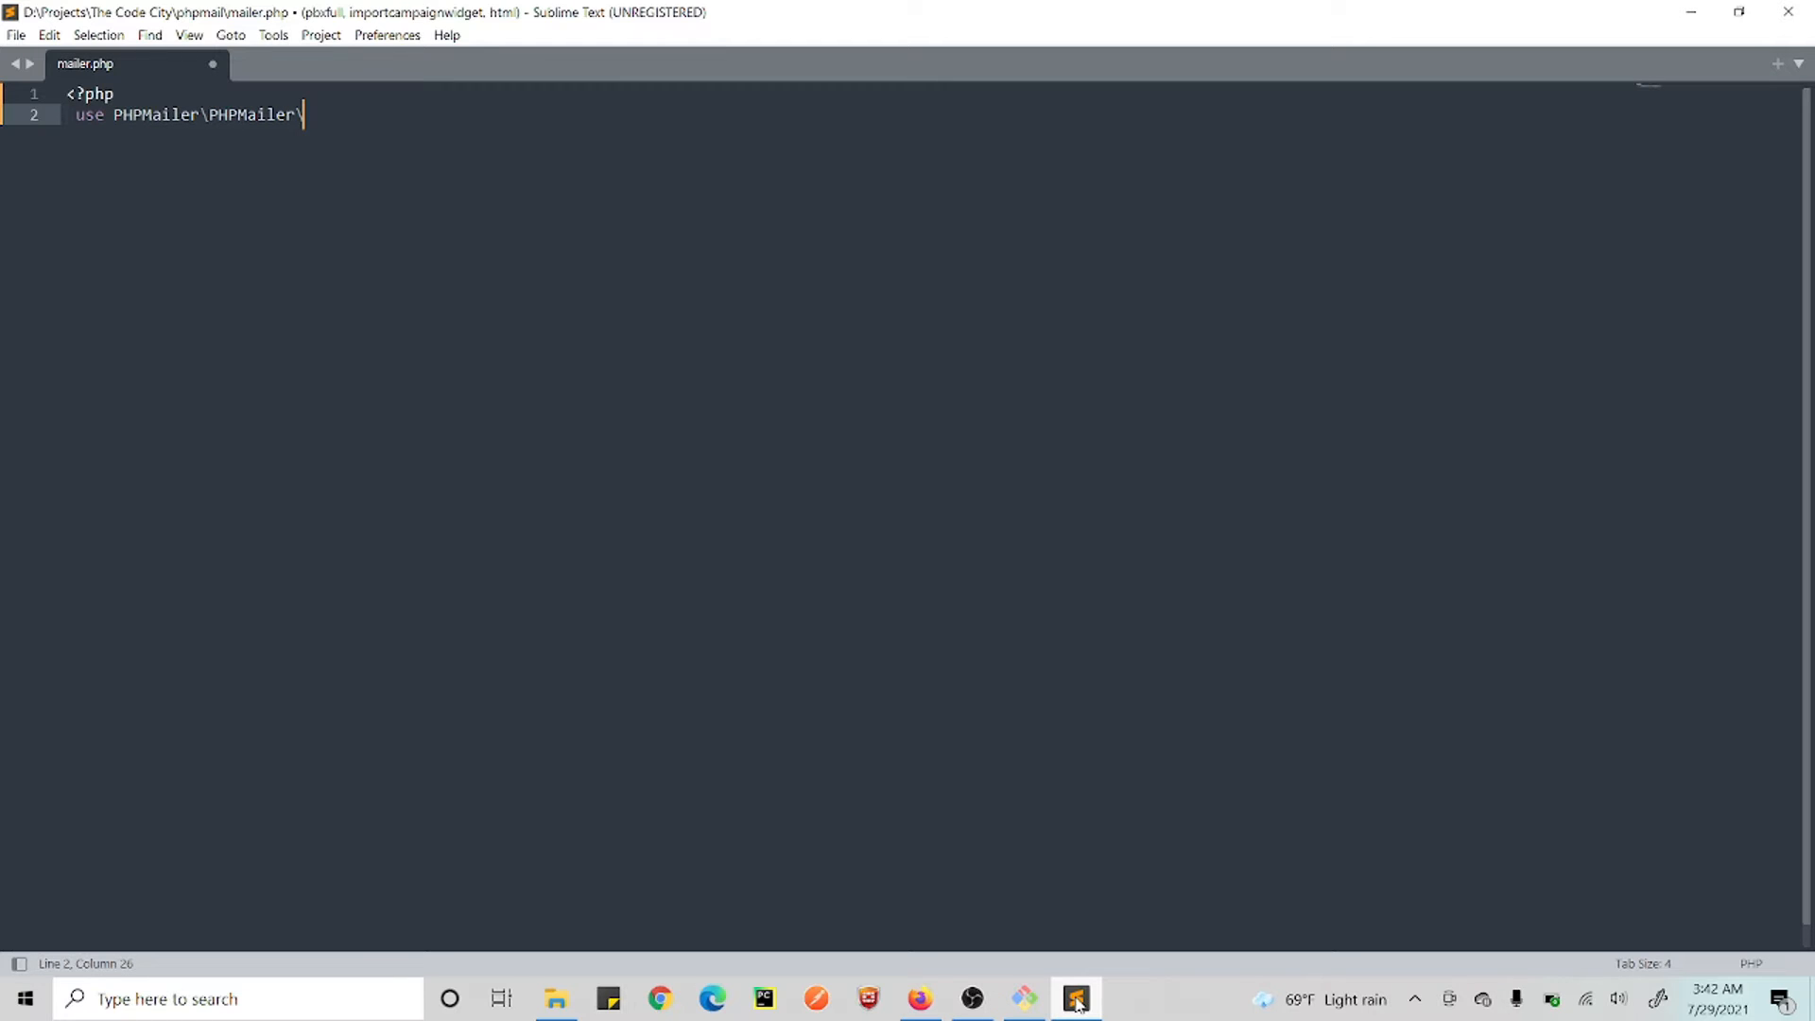
text(PH)
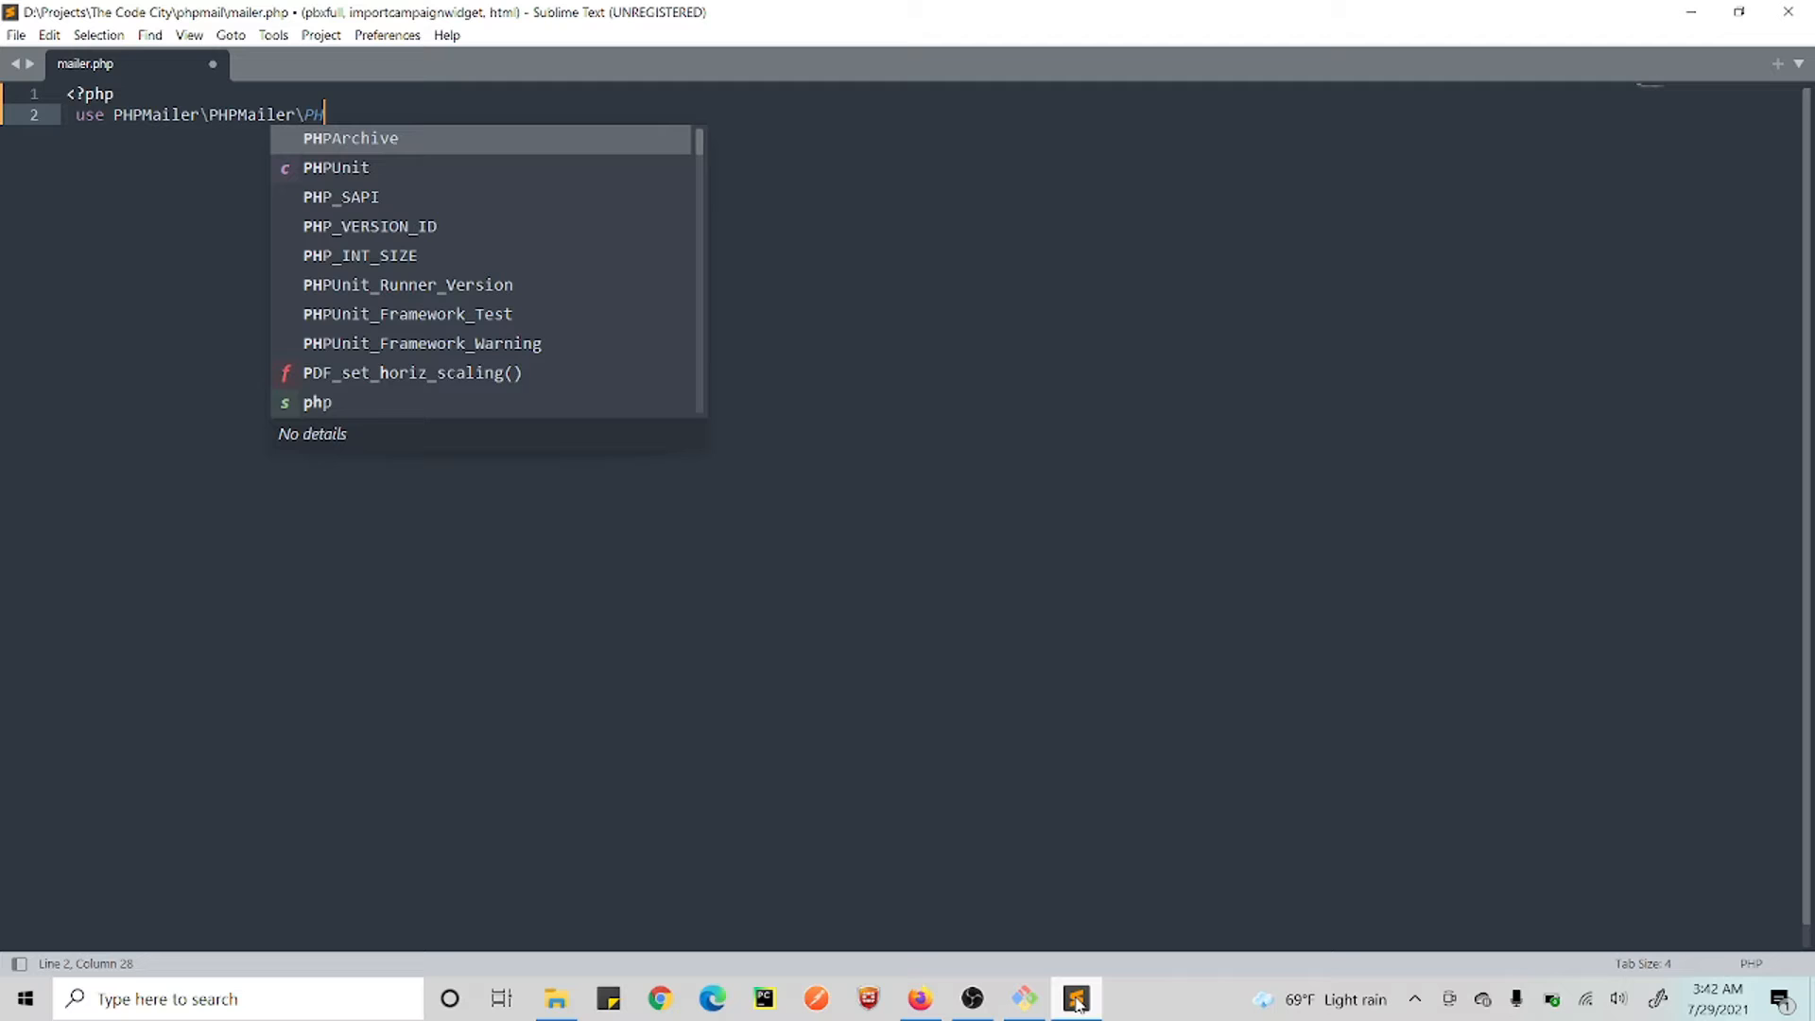
text(PHPMailer;)
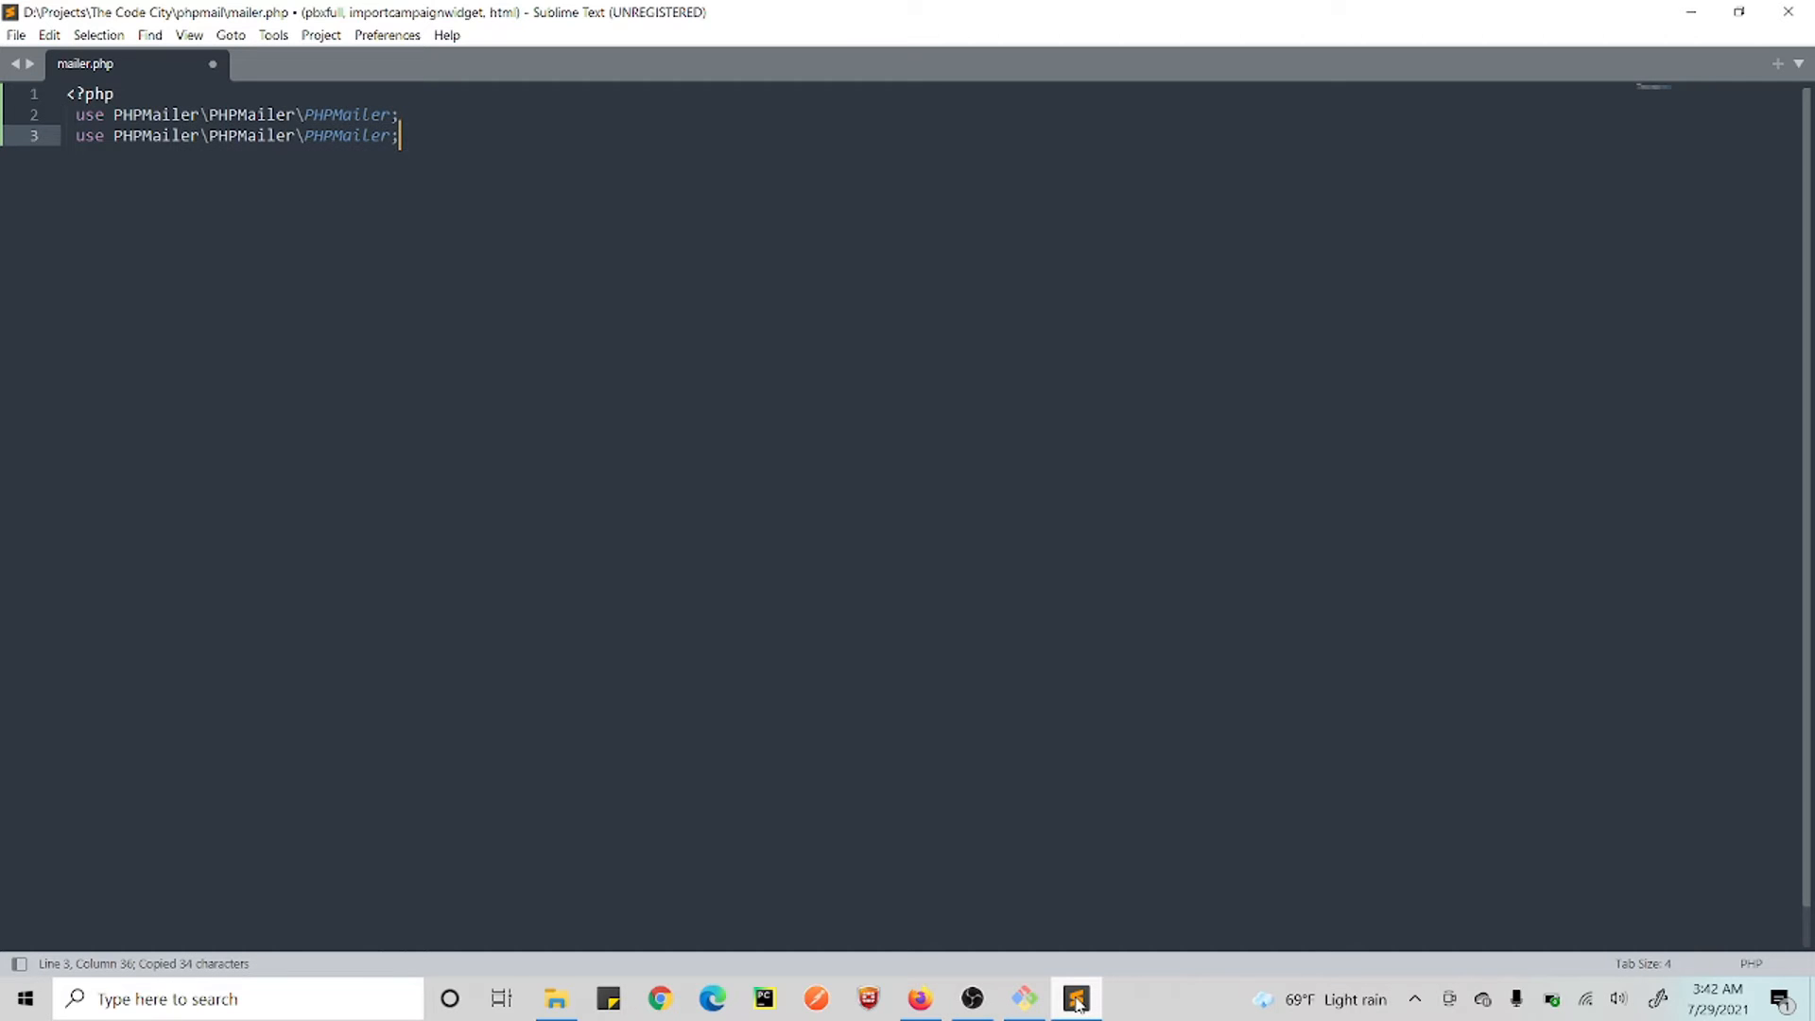
text(Exception)
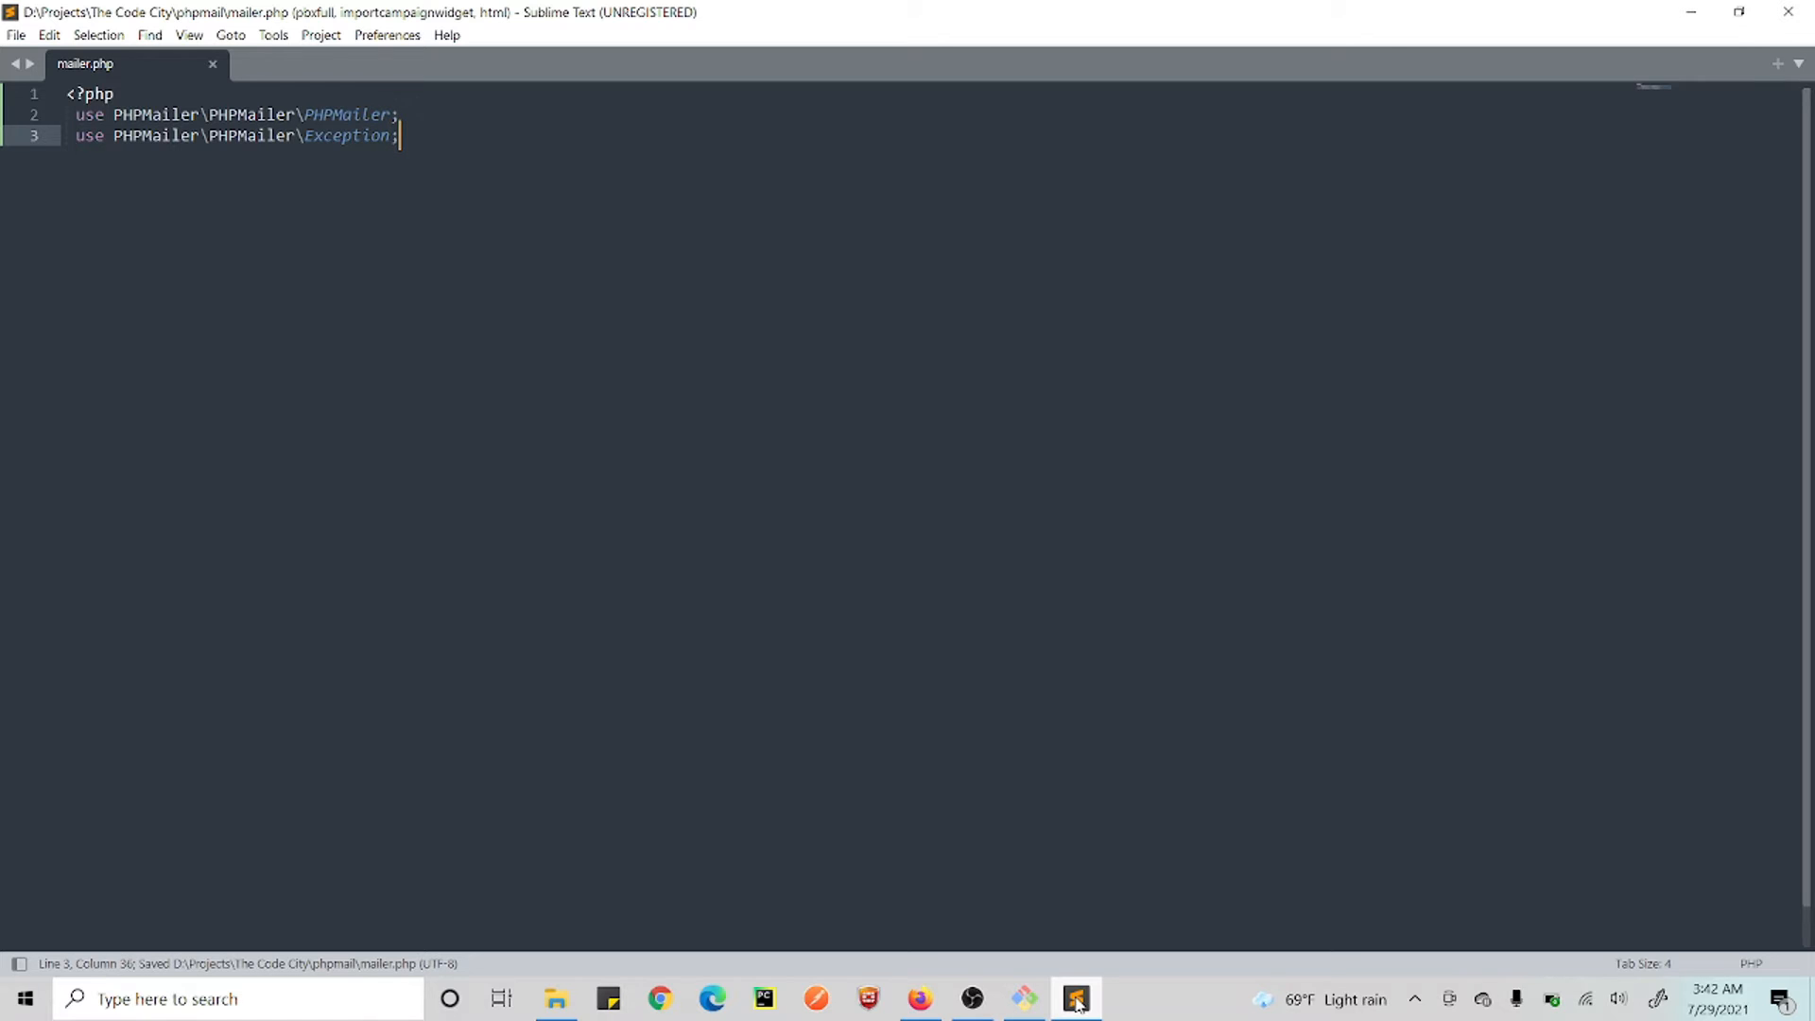
Add require 'vendor/autoload.php'; and verify the vendor folder name in File Explorer.
text(reque)
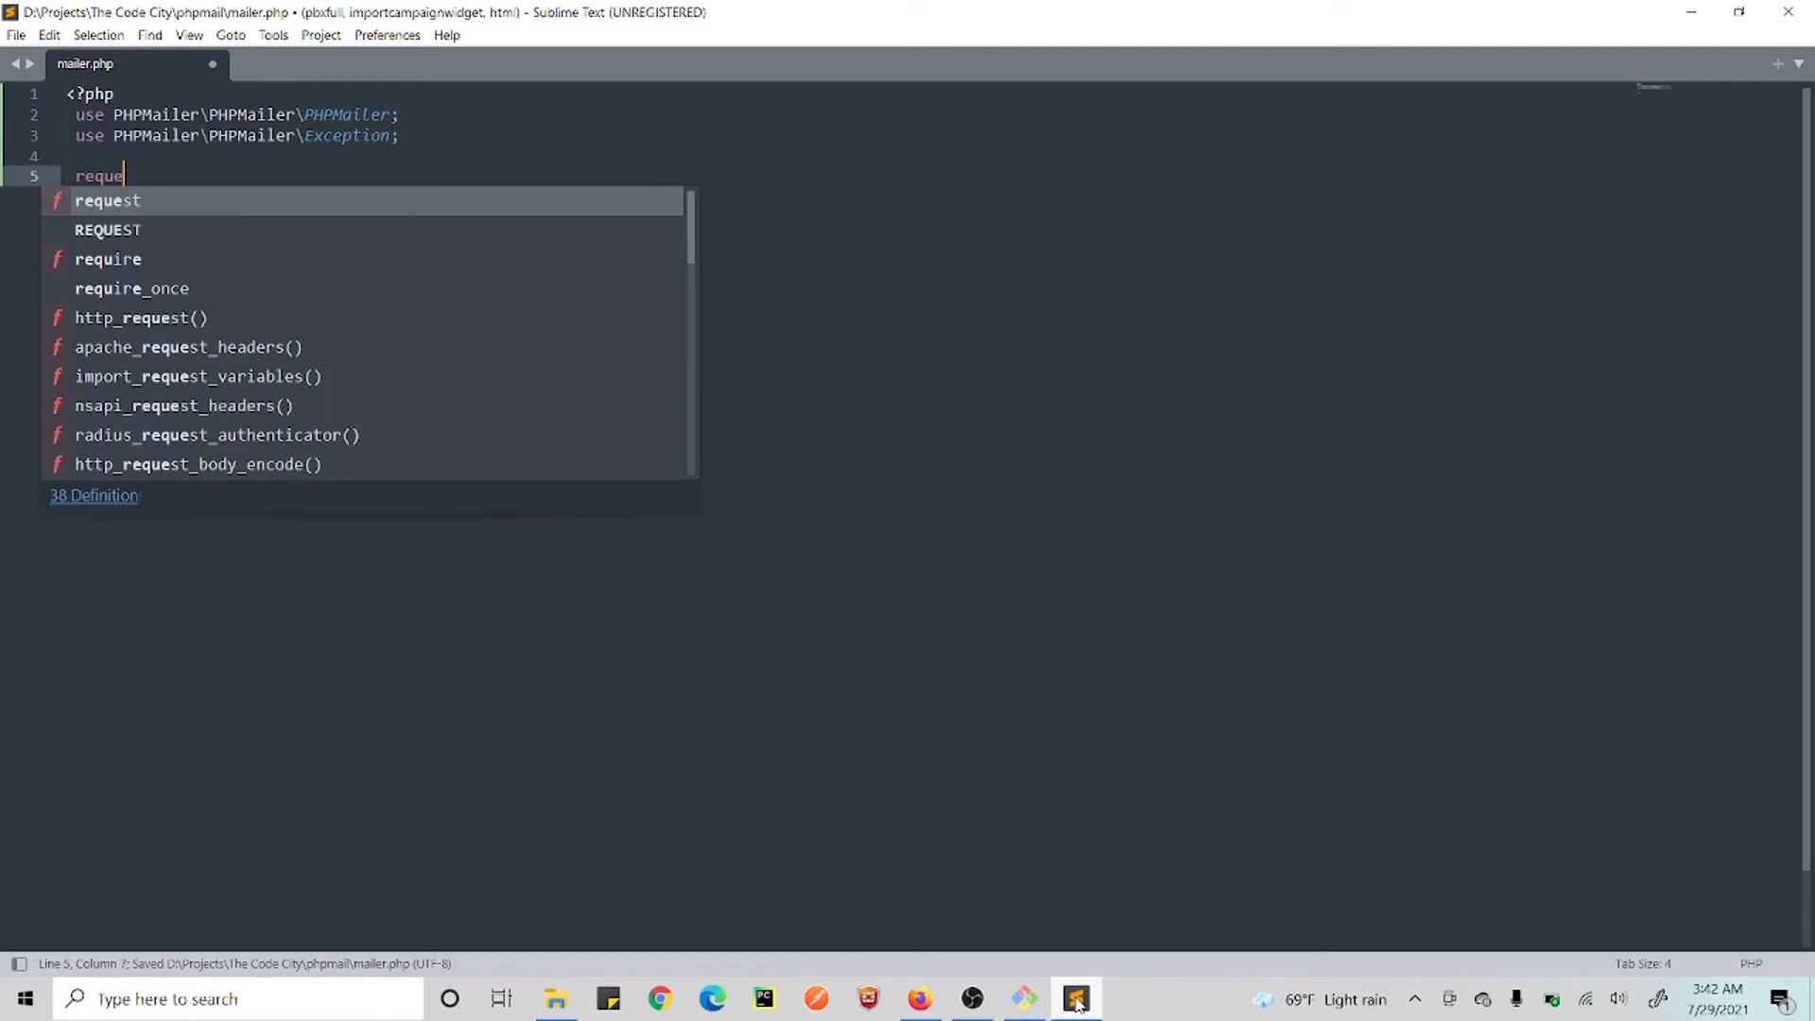
key(BackSpace)
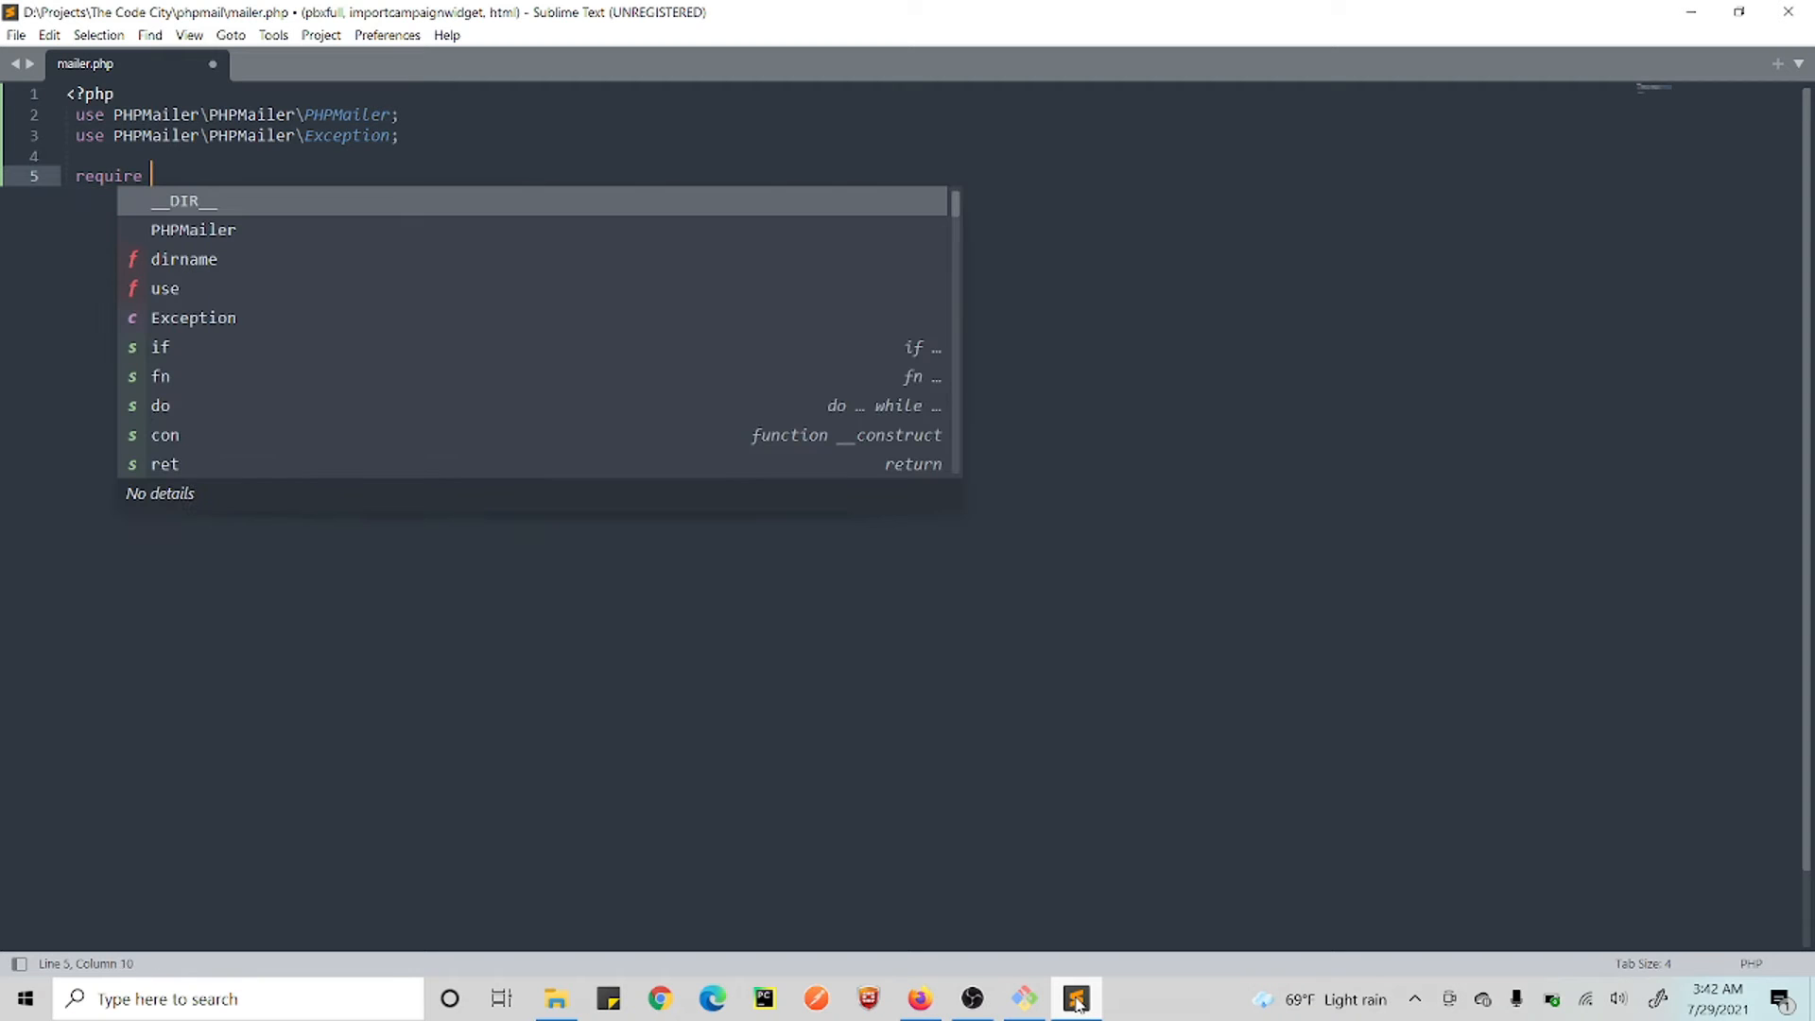
text('ve)
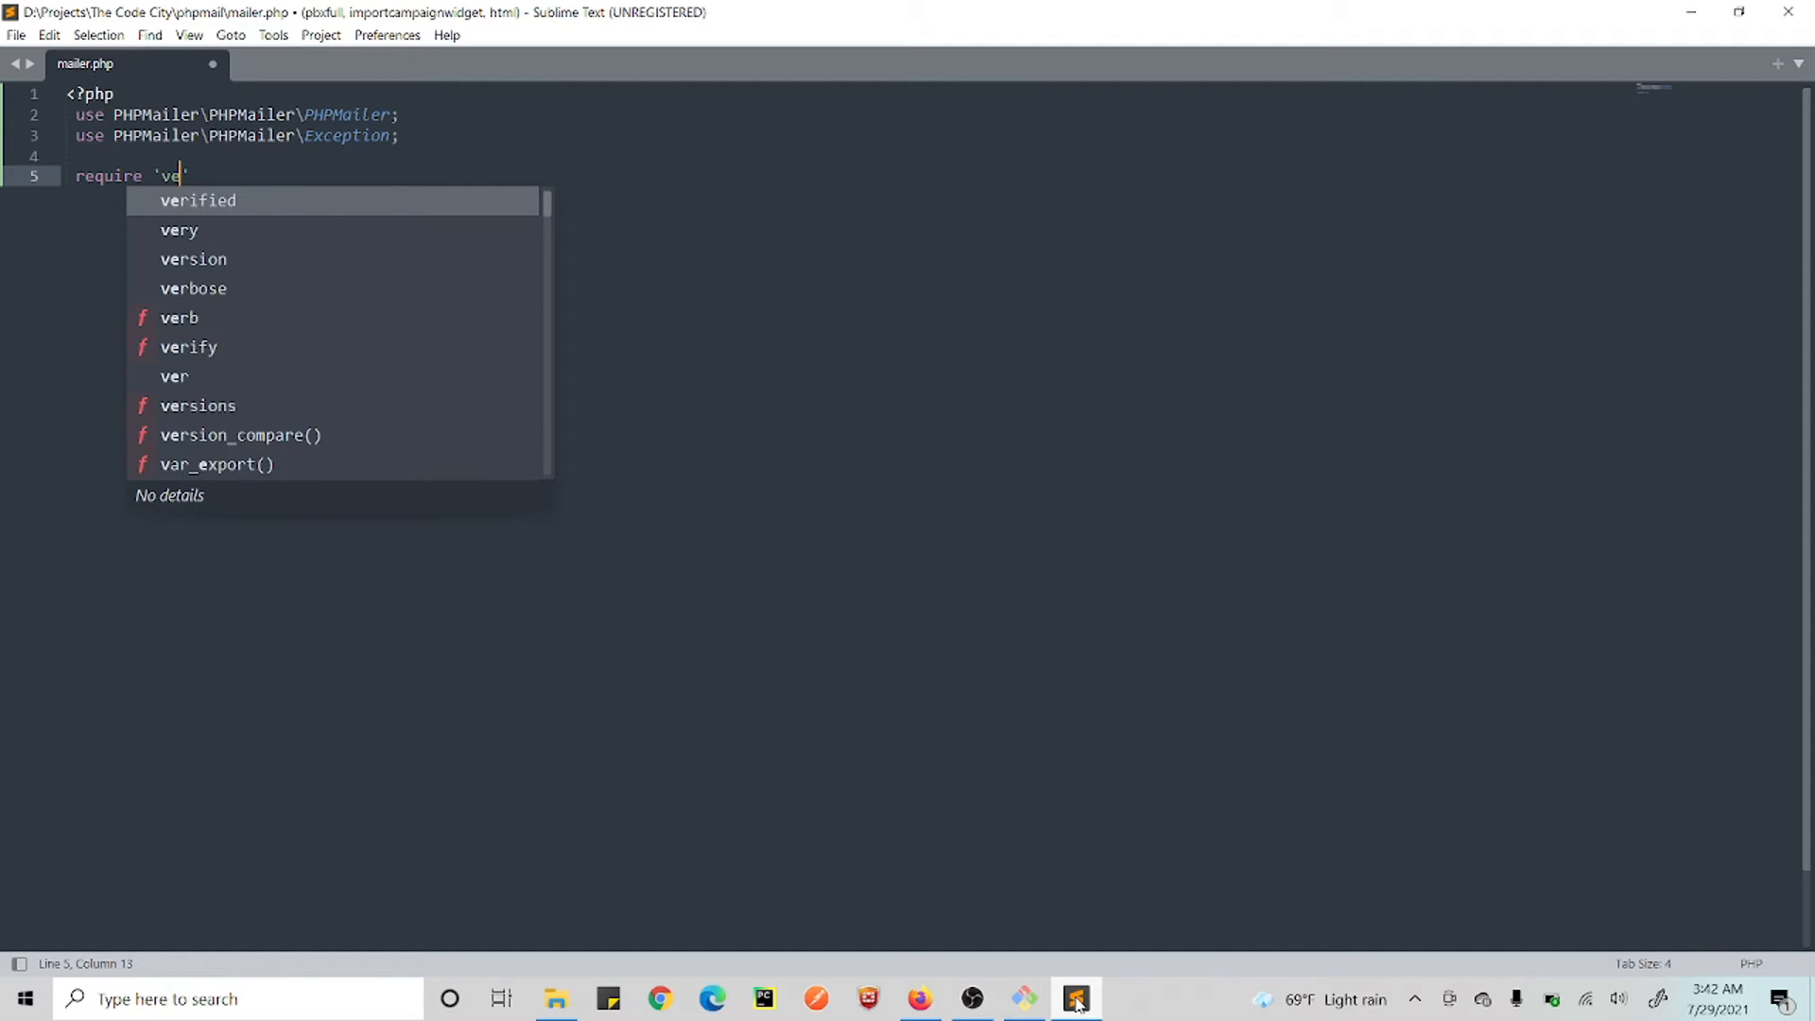
text(ro/autoload)
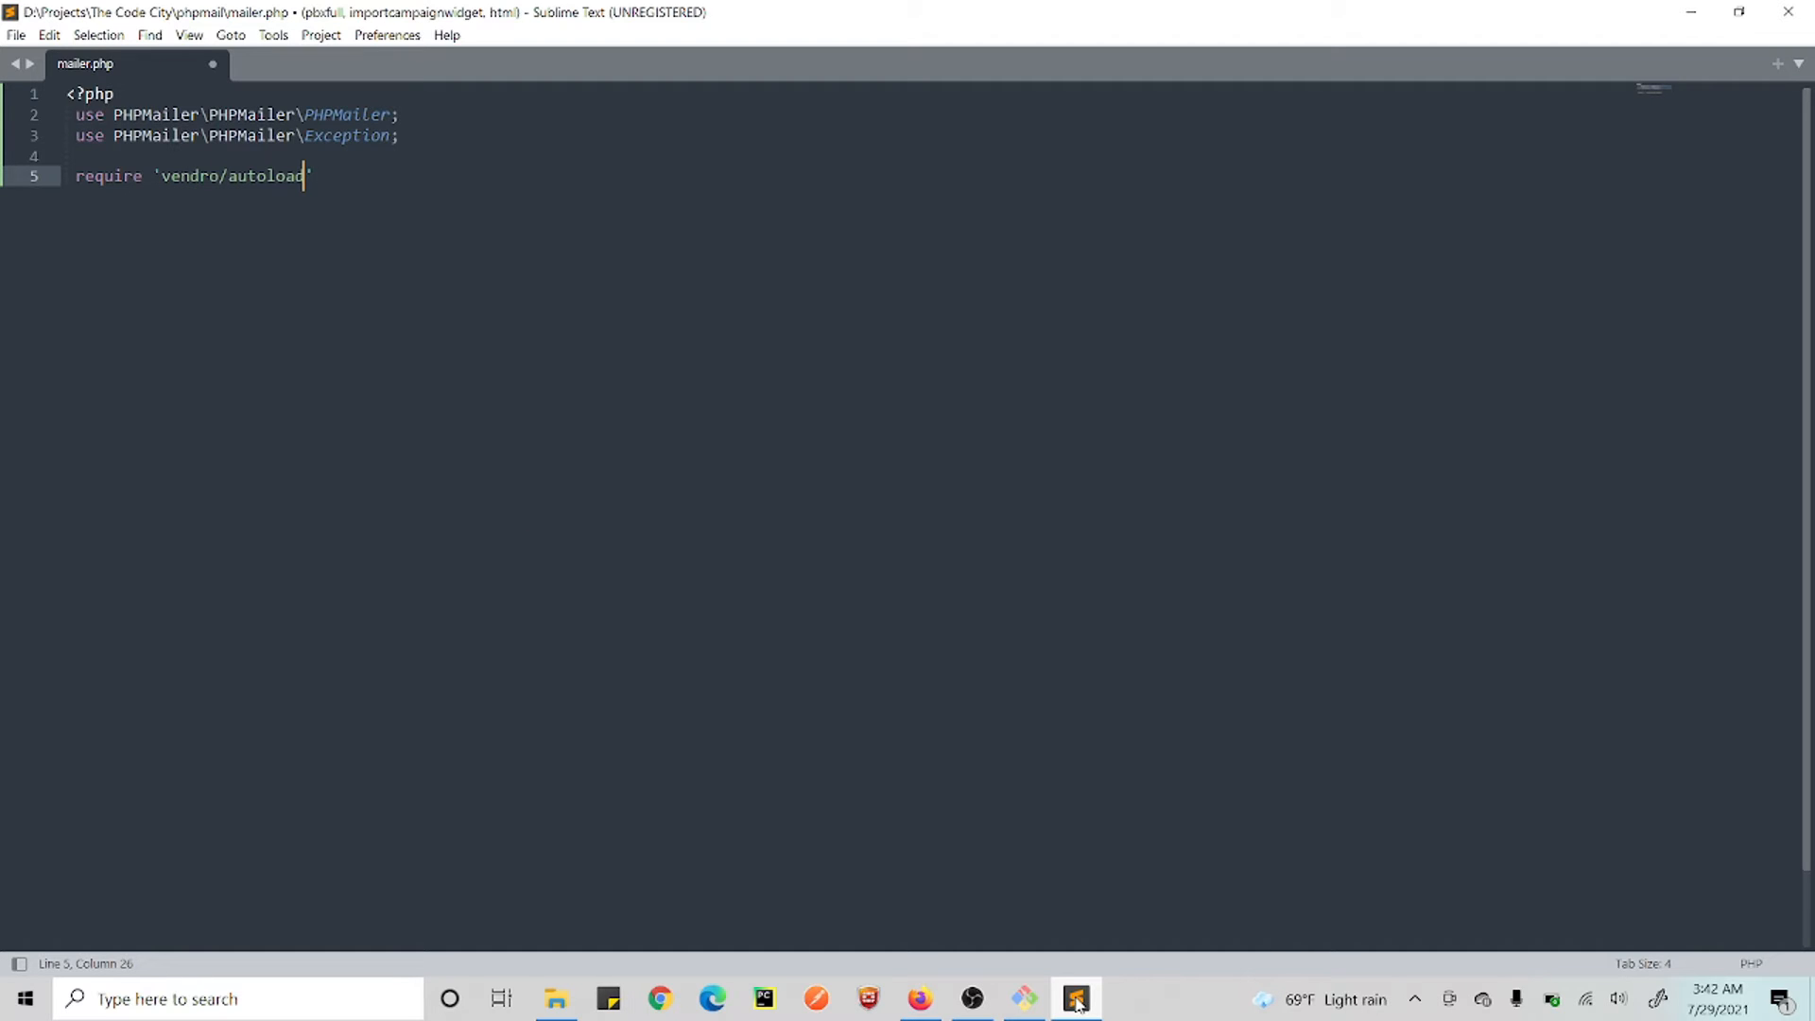
text(.php)
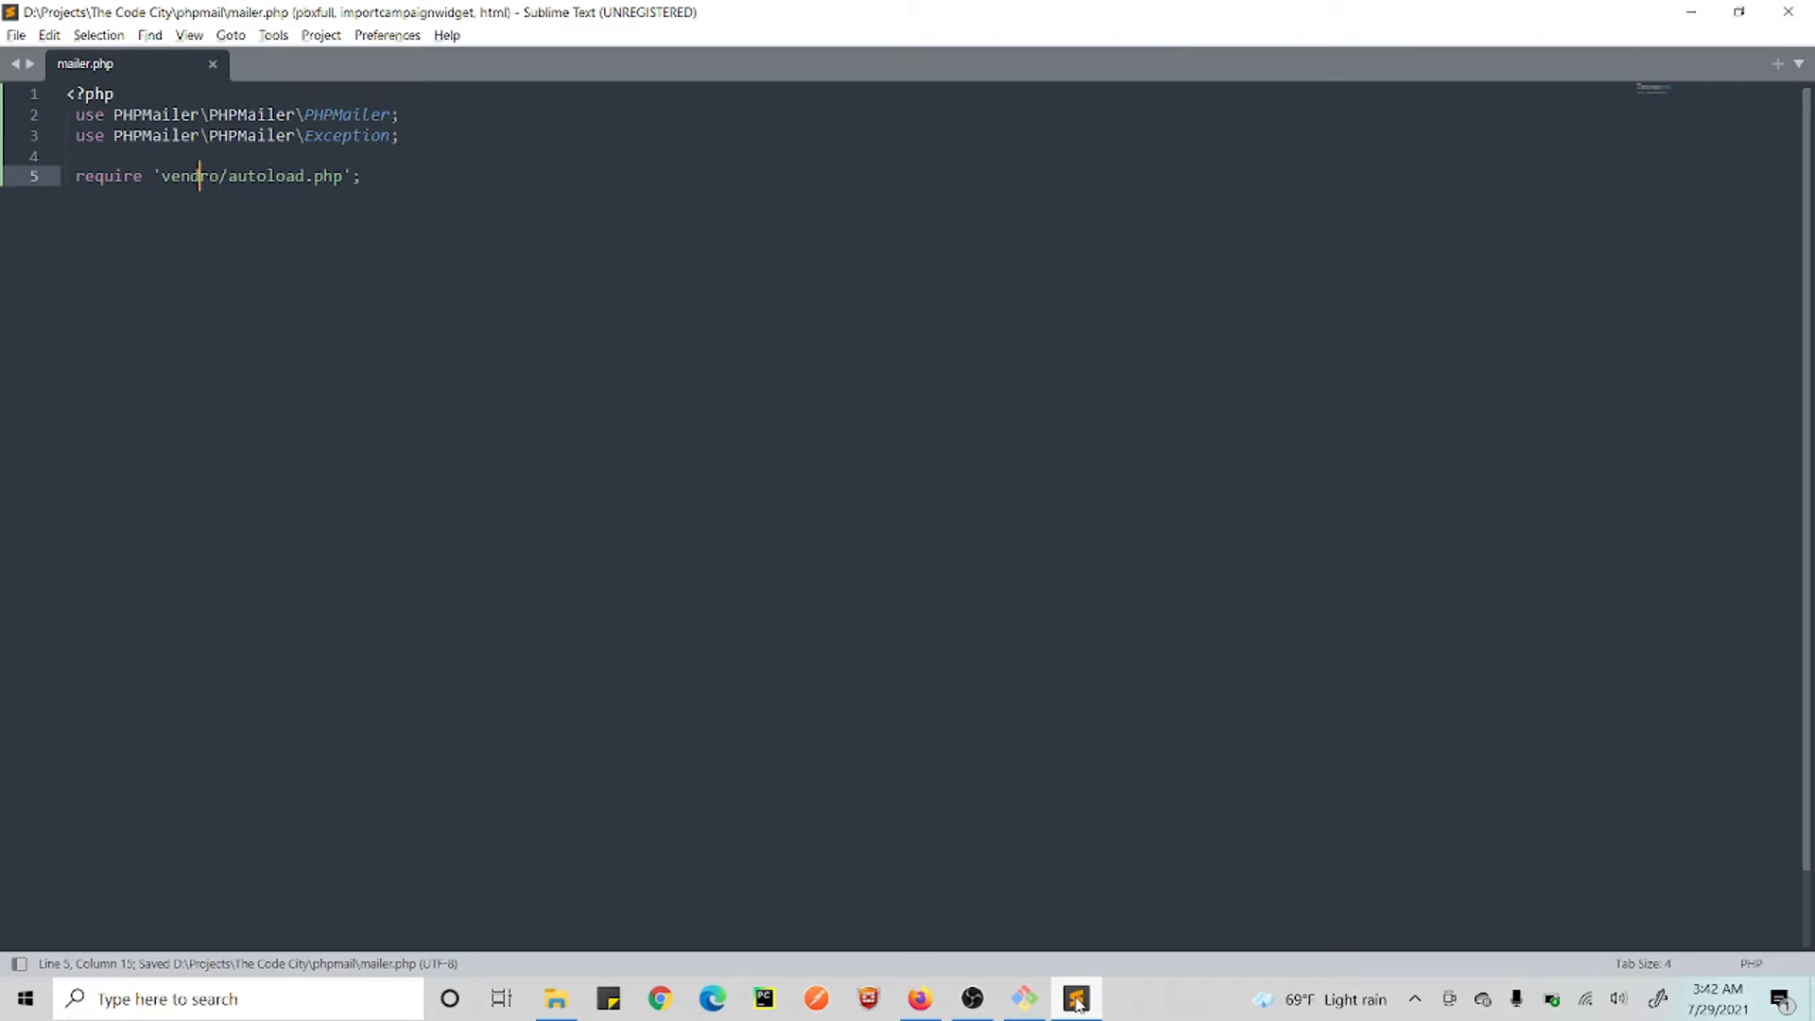
key(alt+tab)
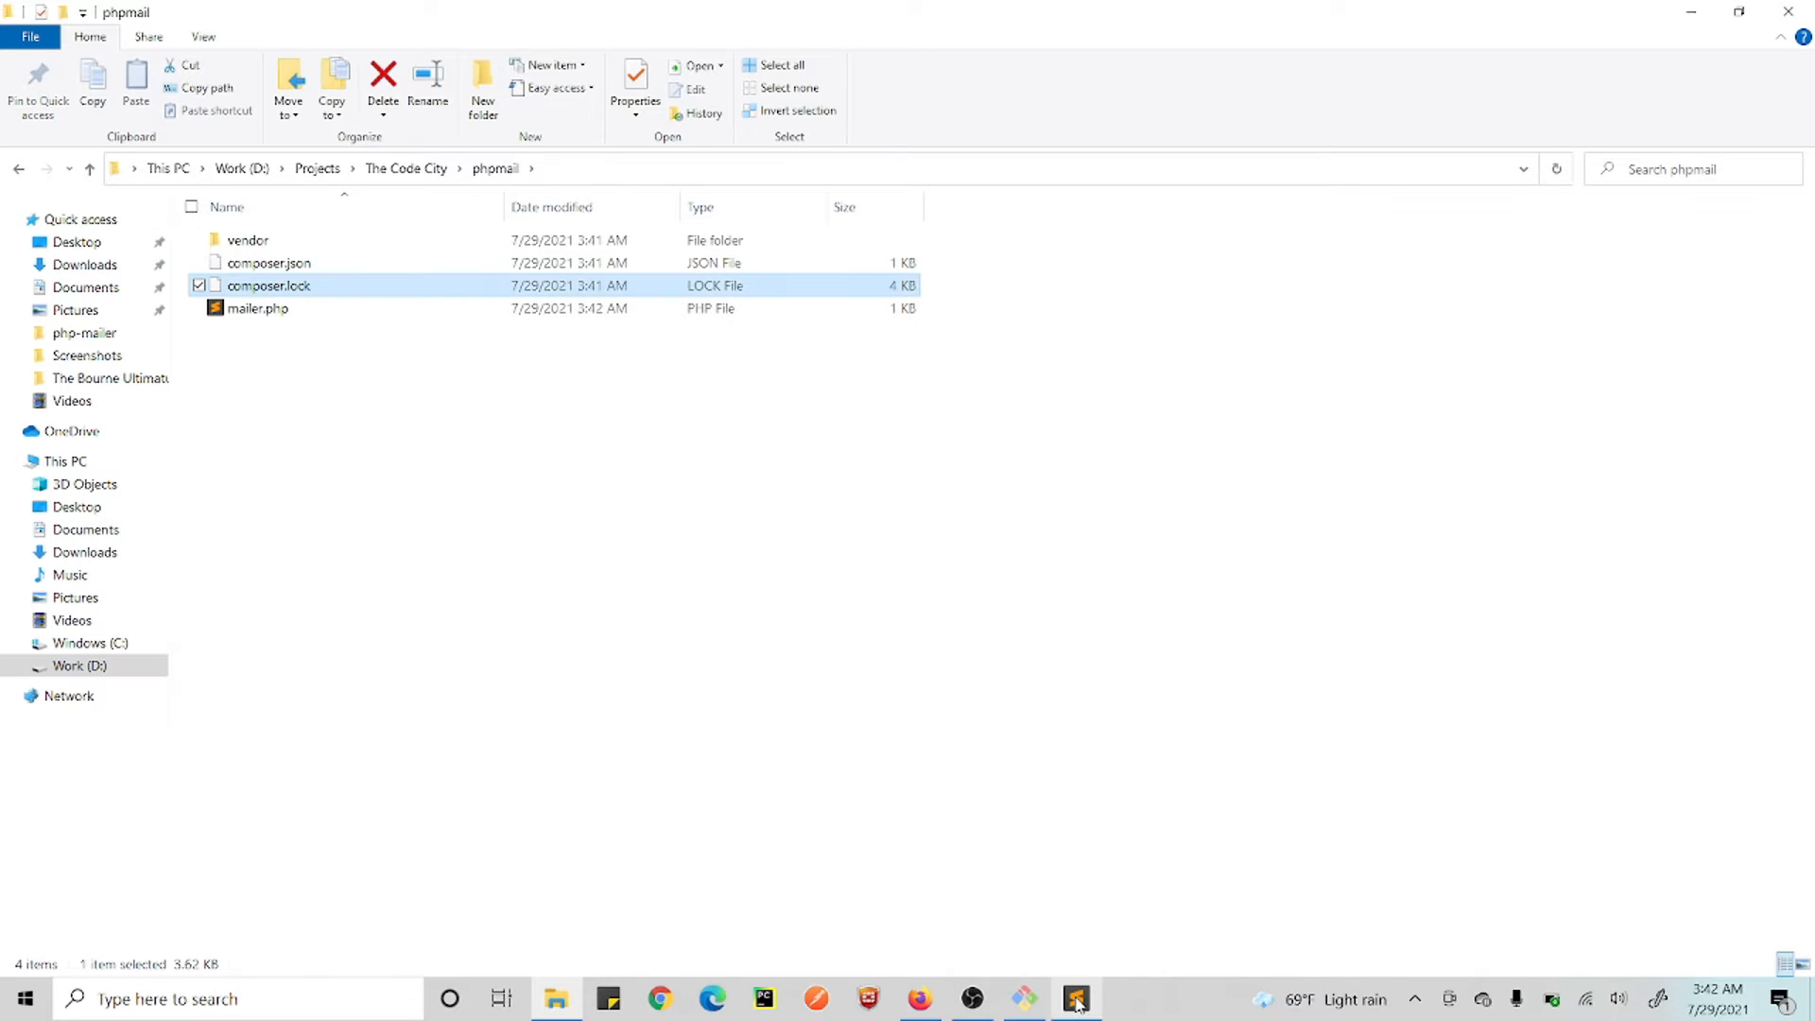
double_click(252, 240)
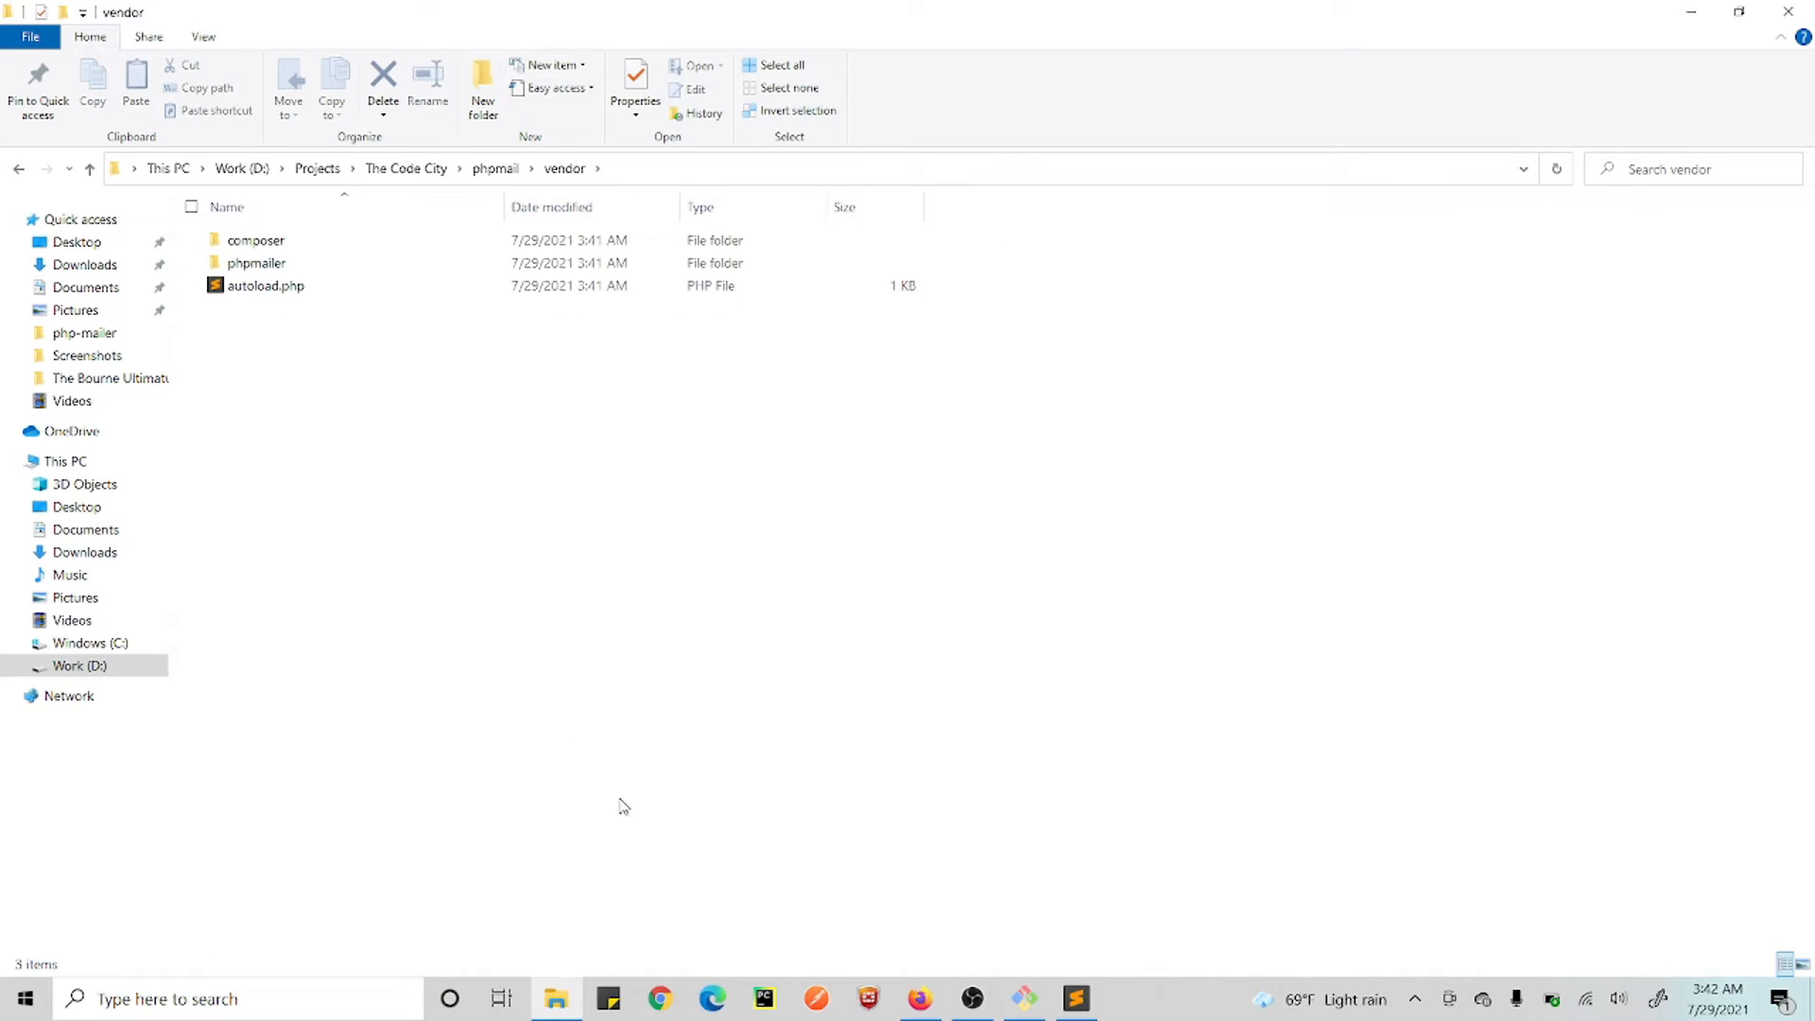
click(1072, 998)
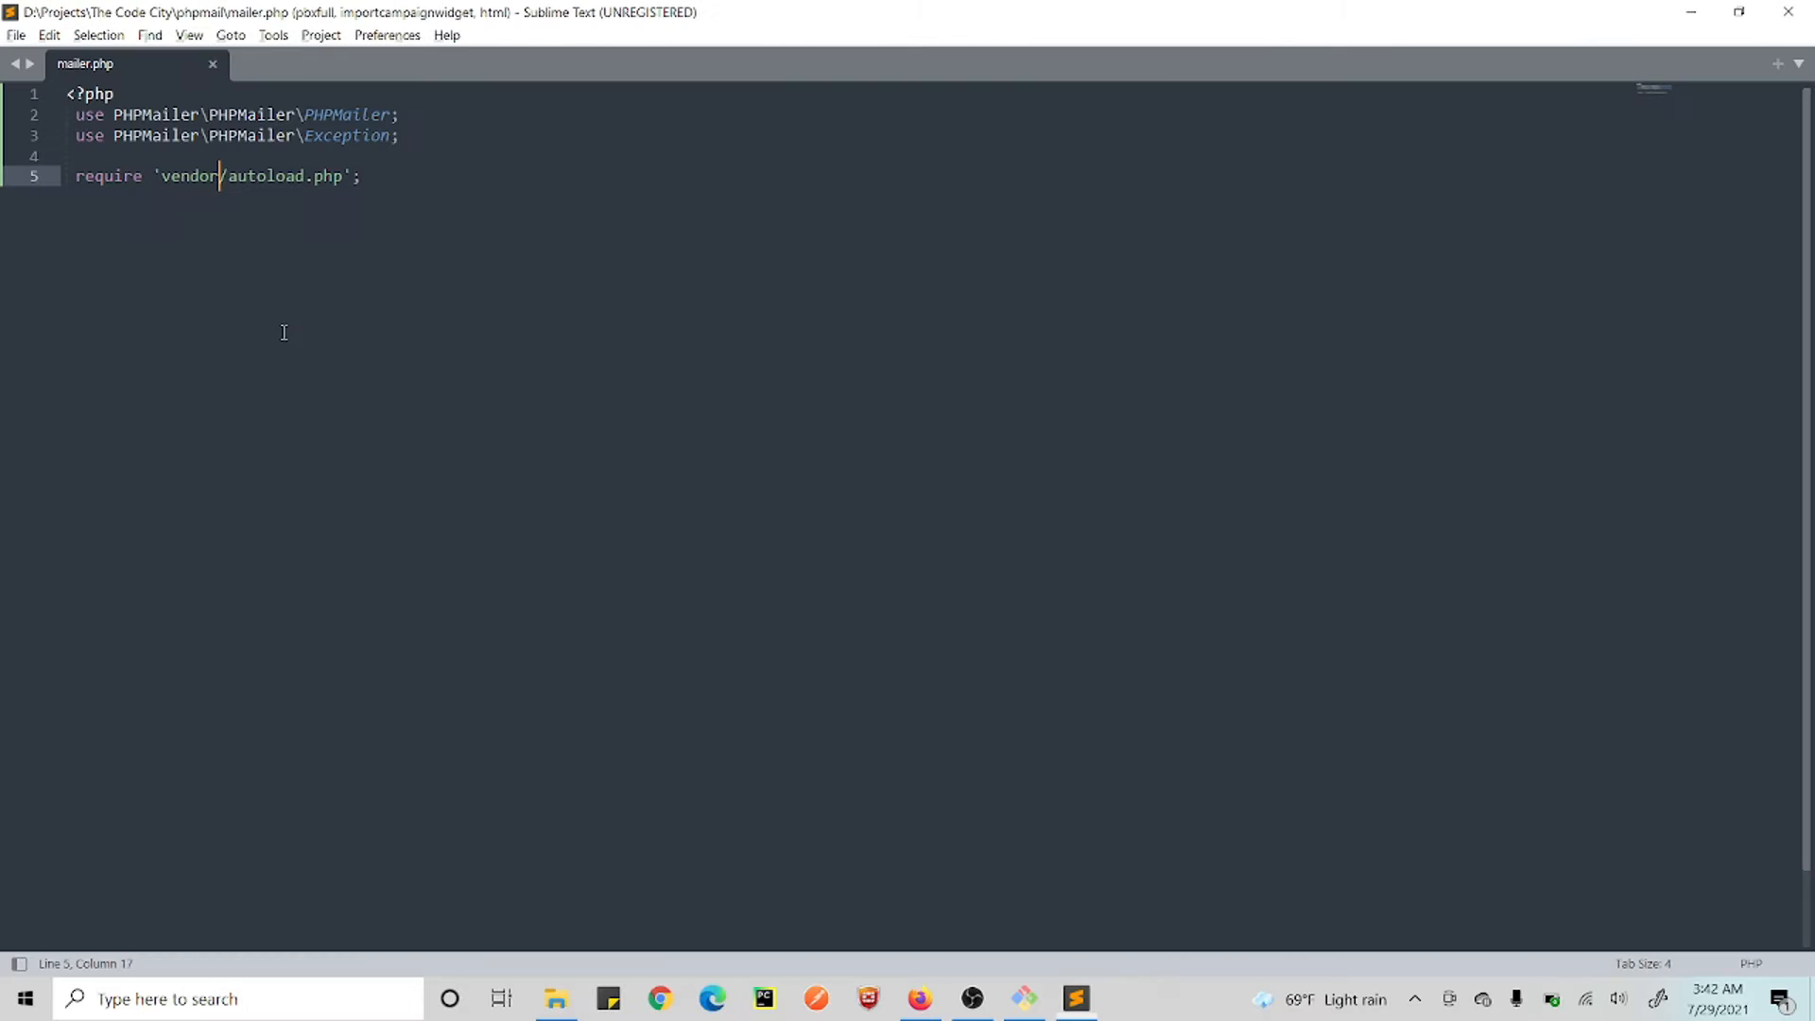
Below the require line, create $mail = new PHPMailer(true);.
click(362, 175)
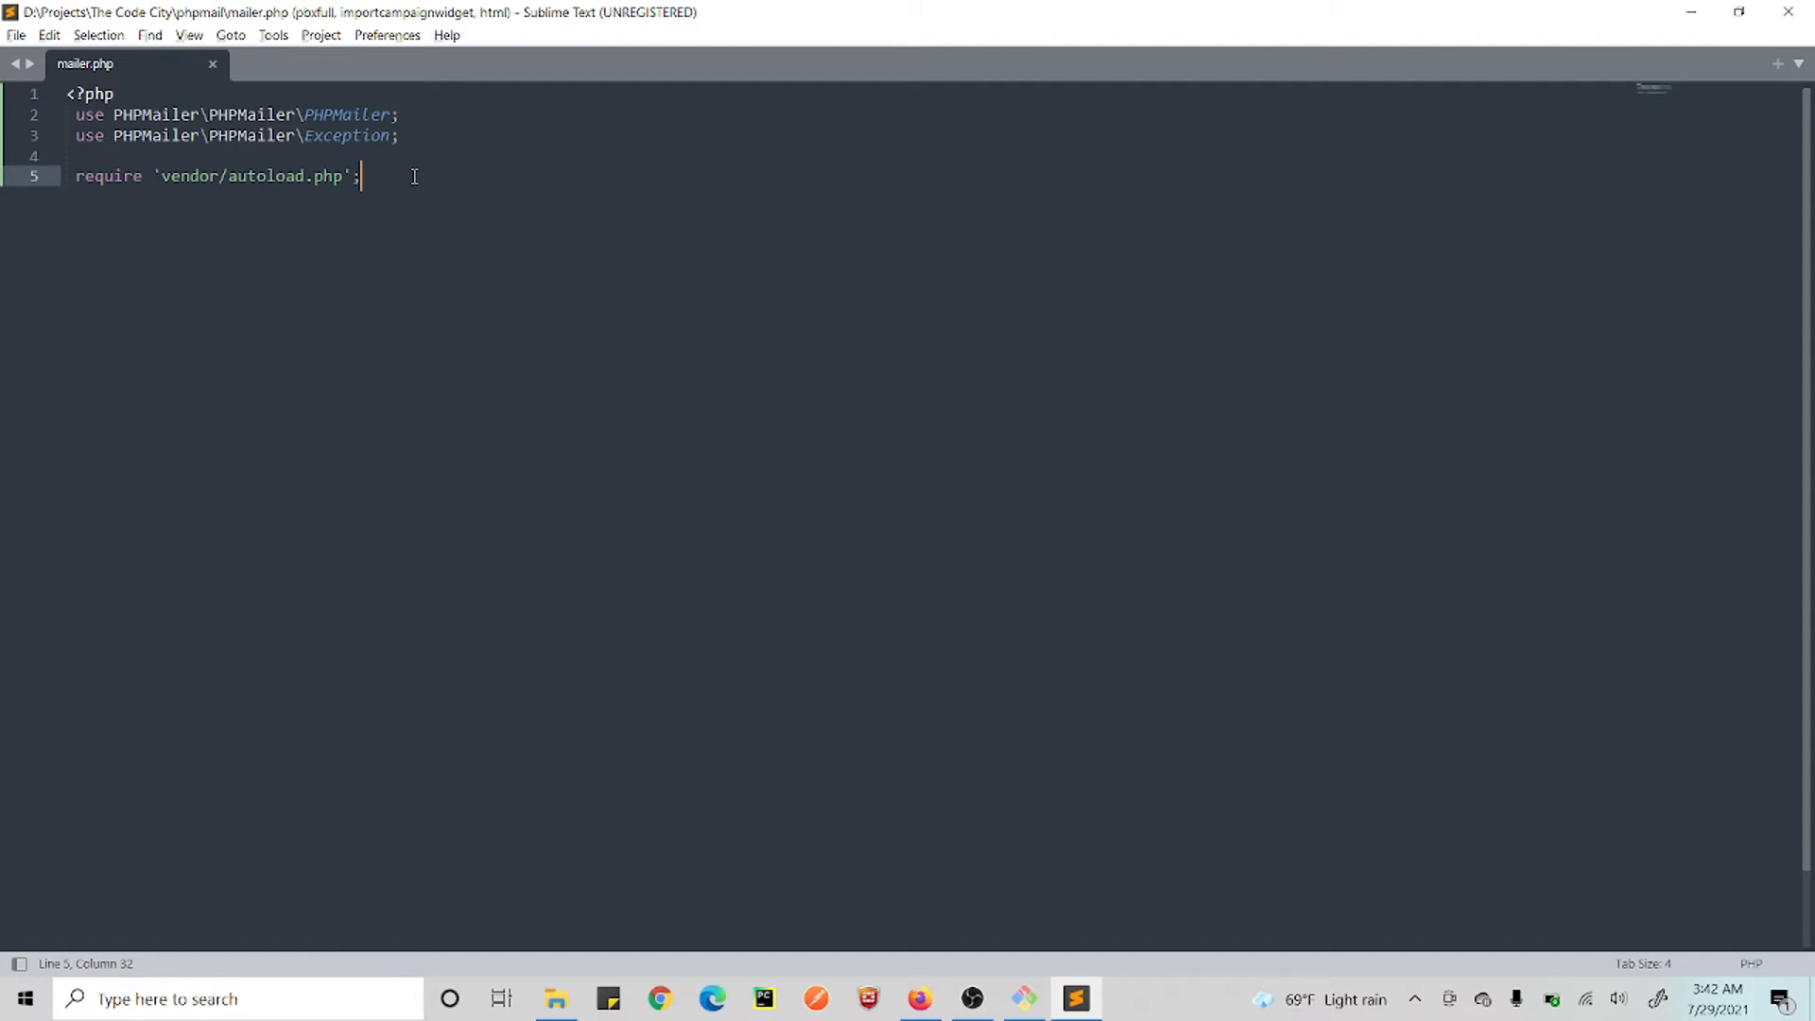
key(Enter)
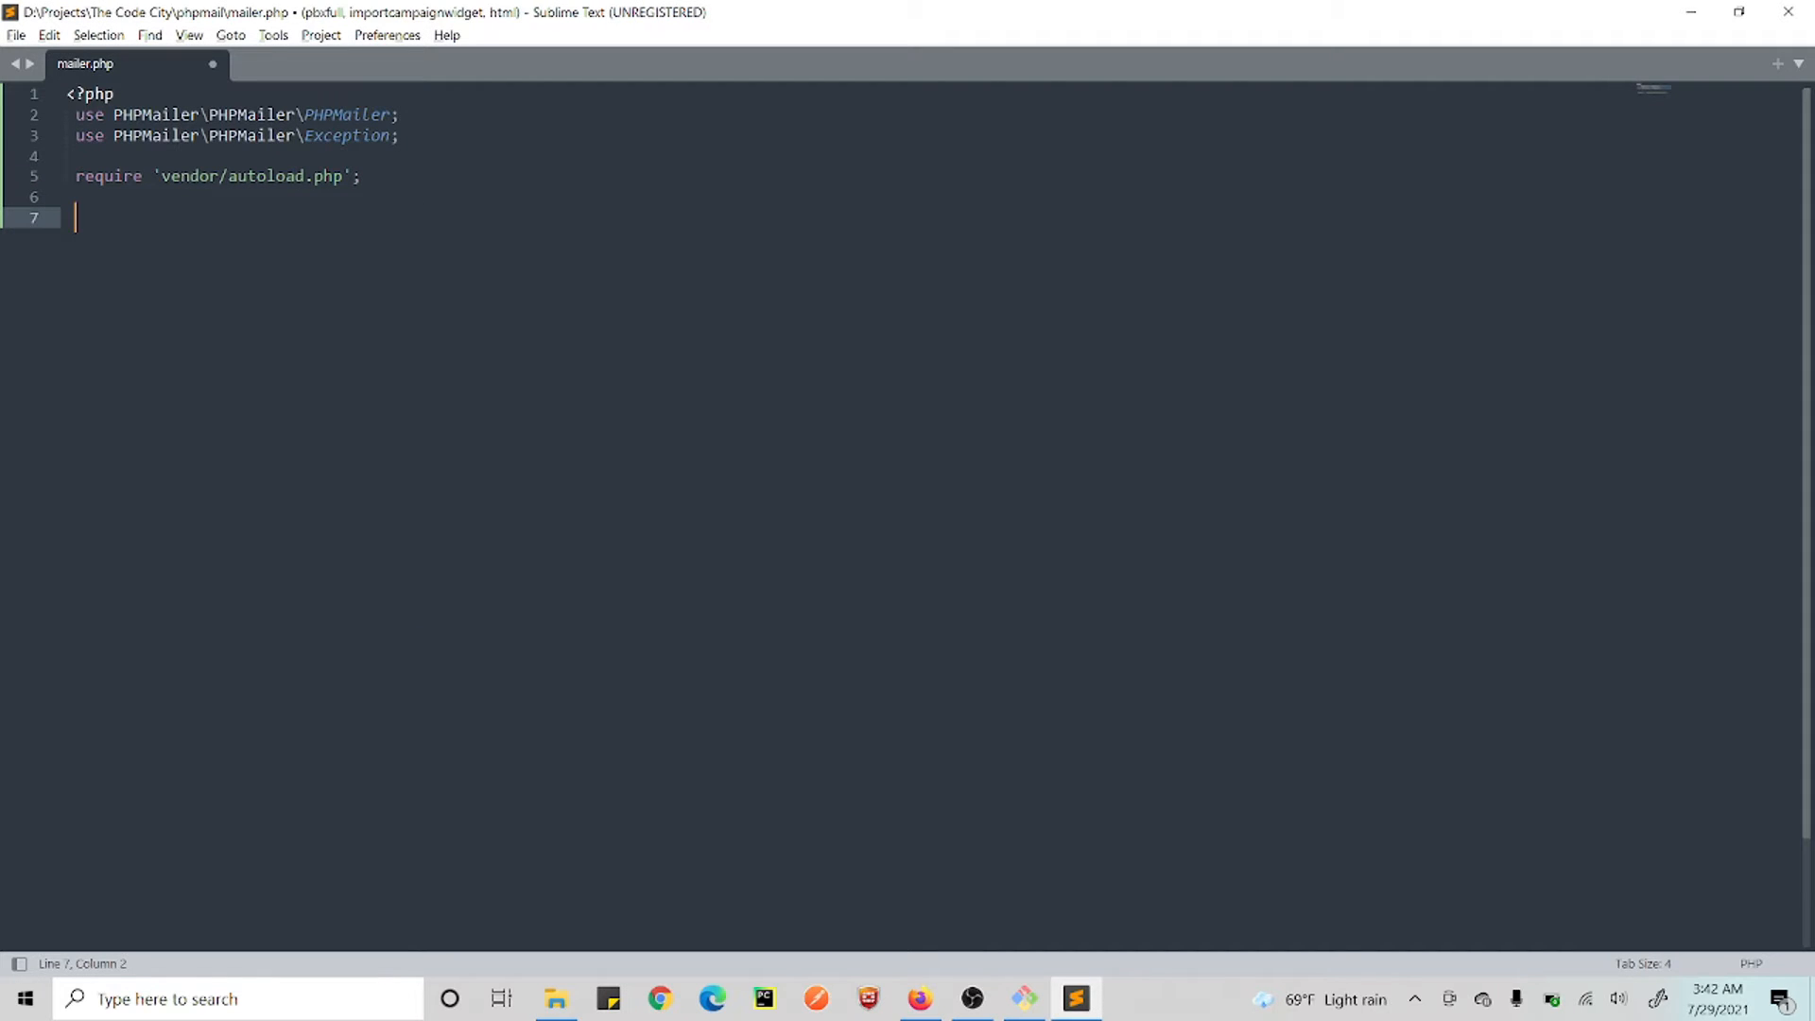
text($m)
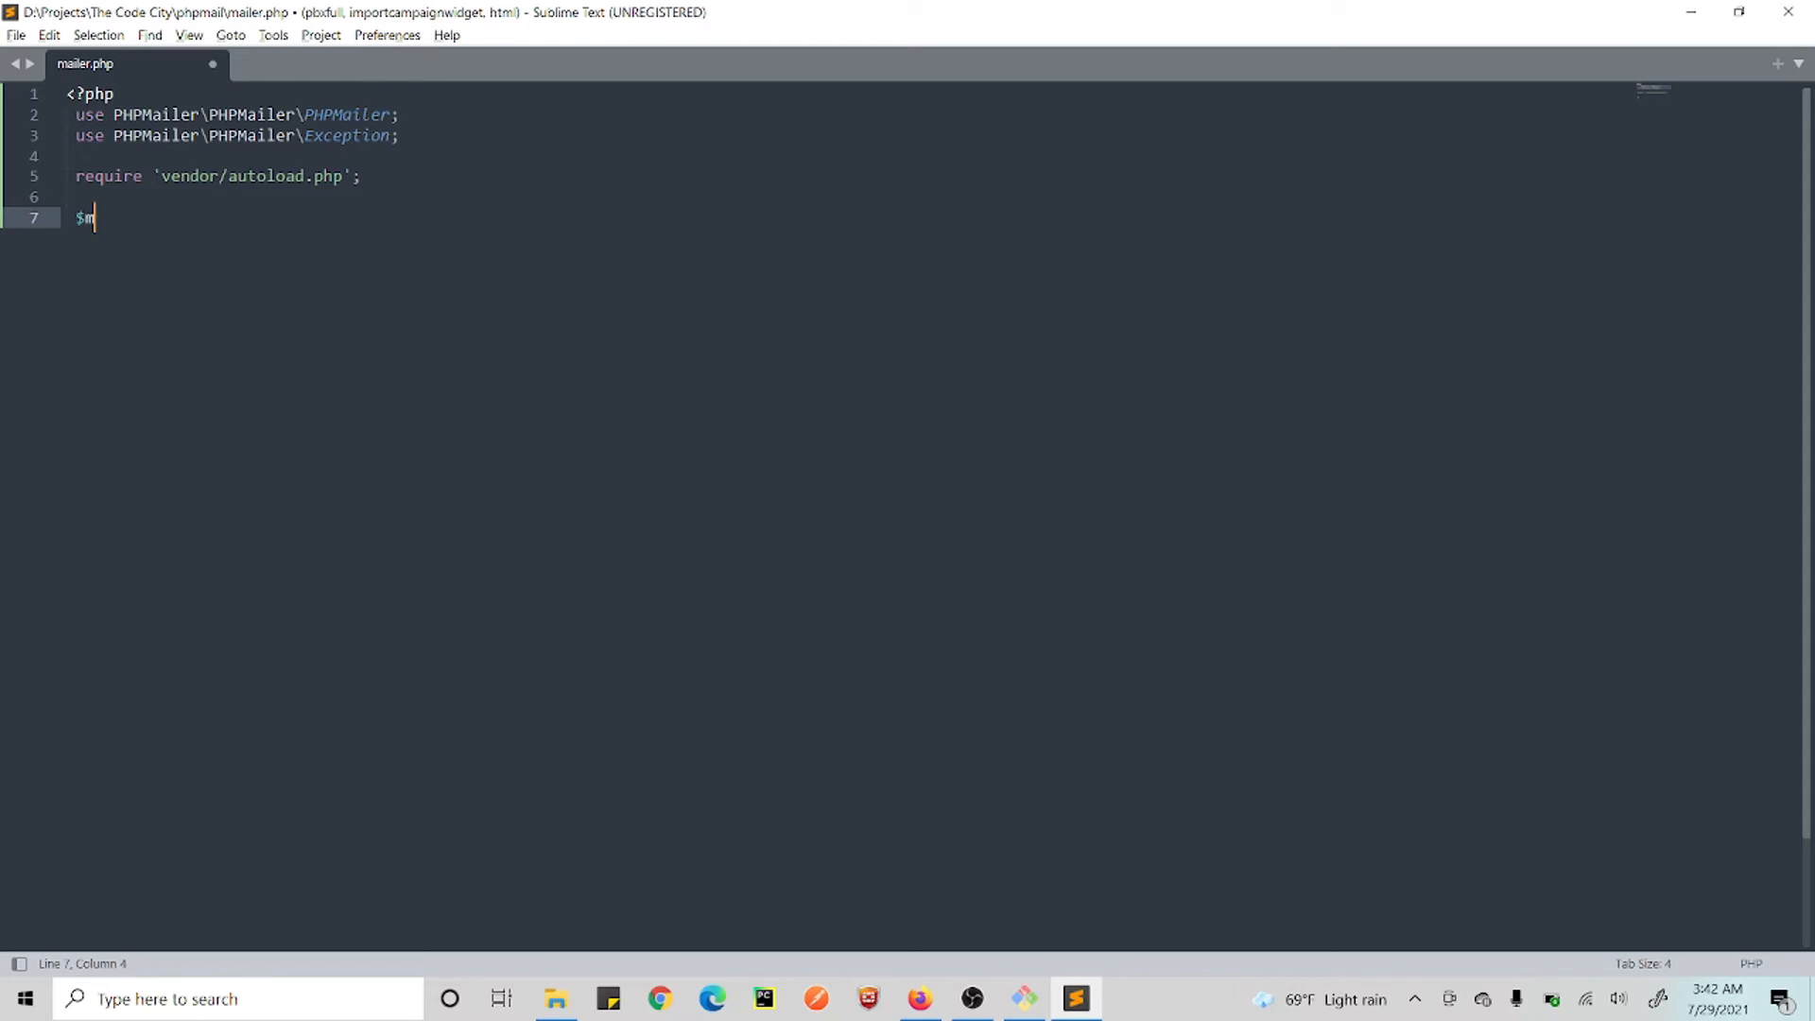
text(ail =)
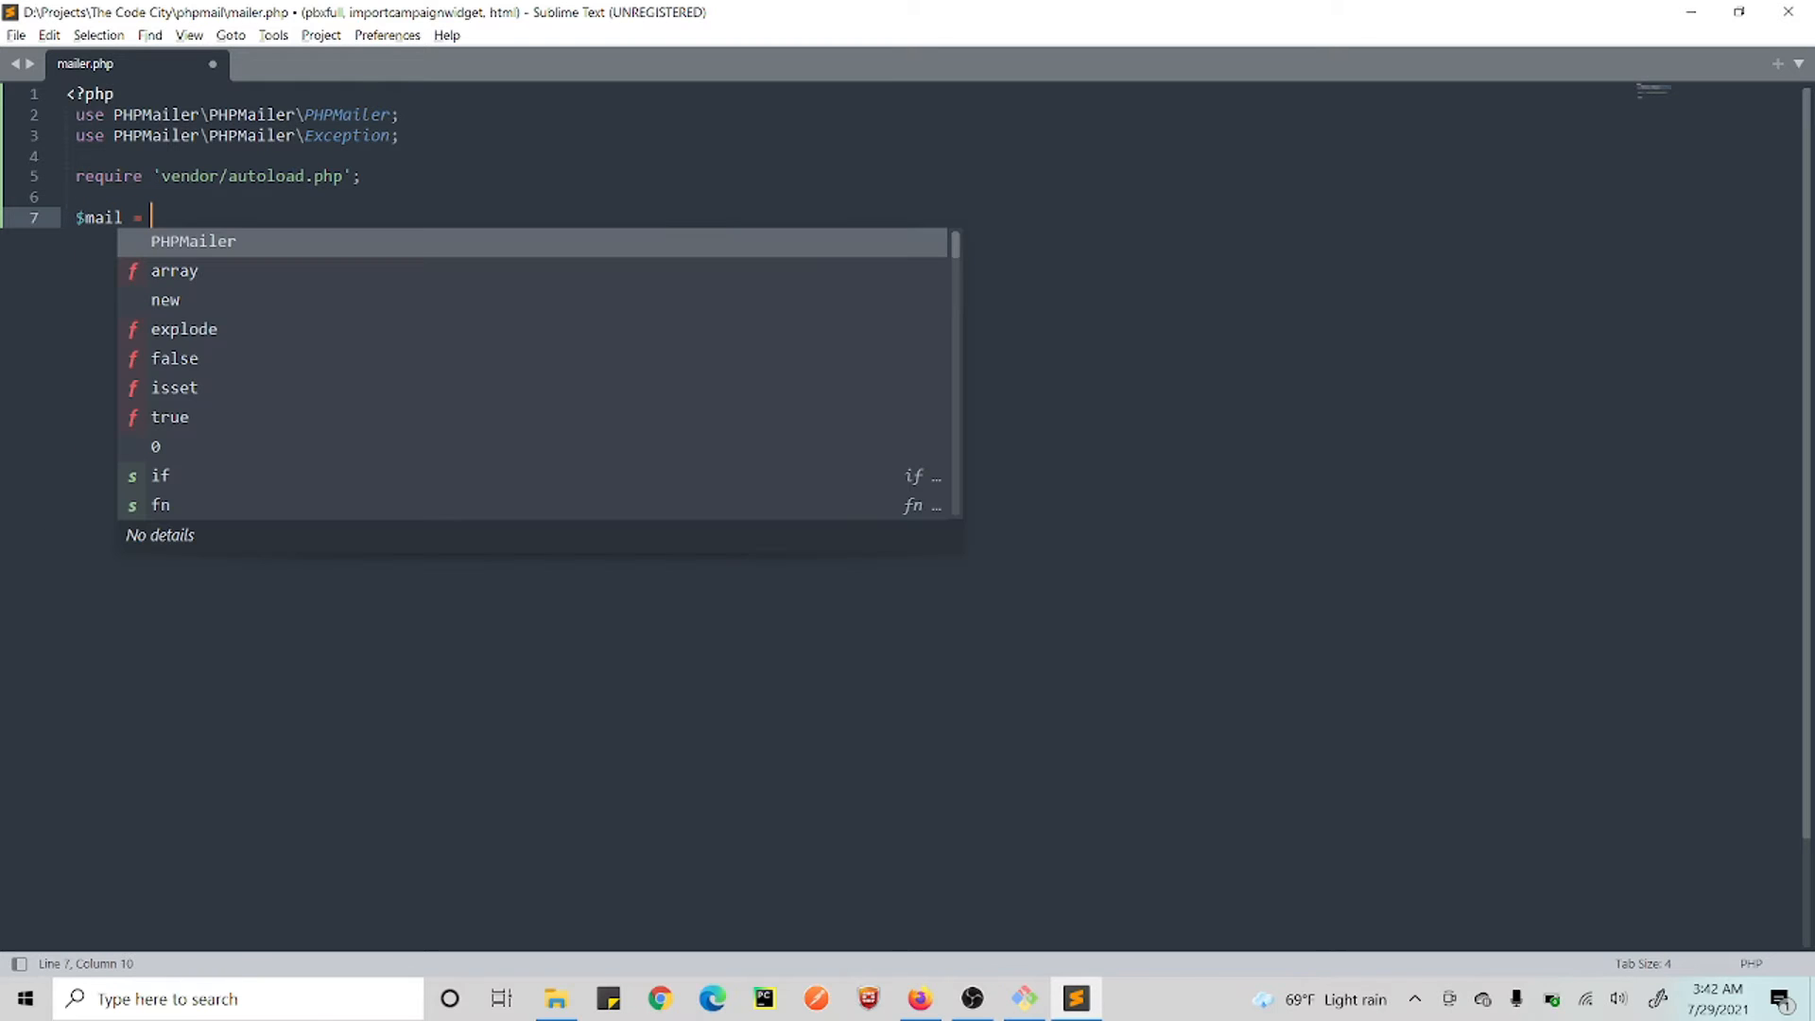
text(new PHPMailer)
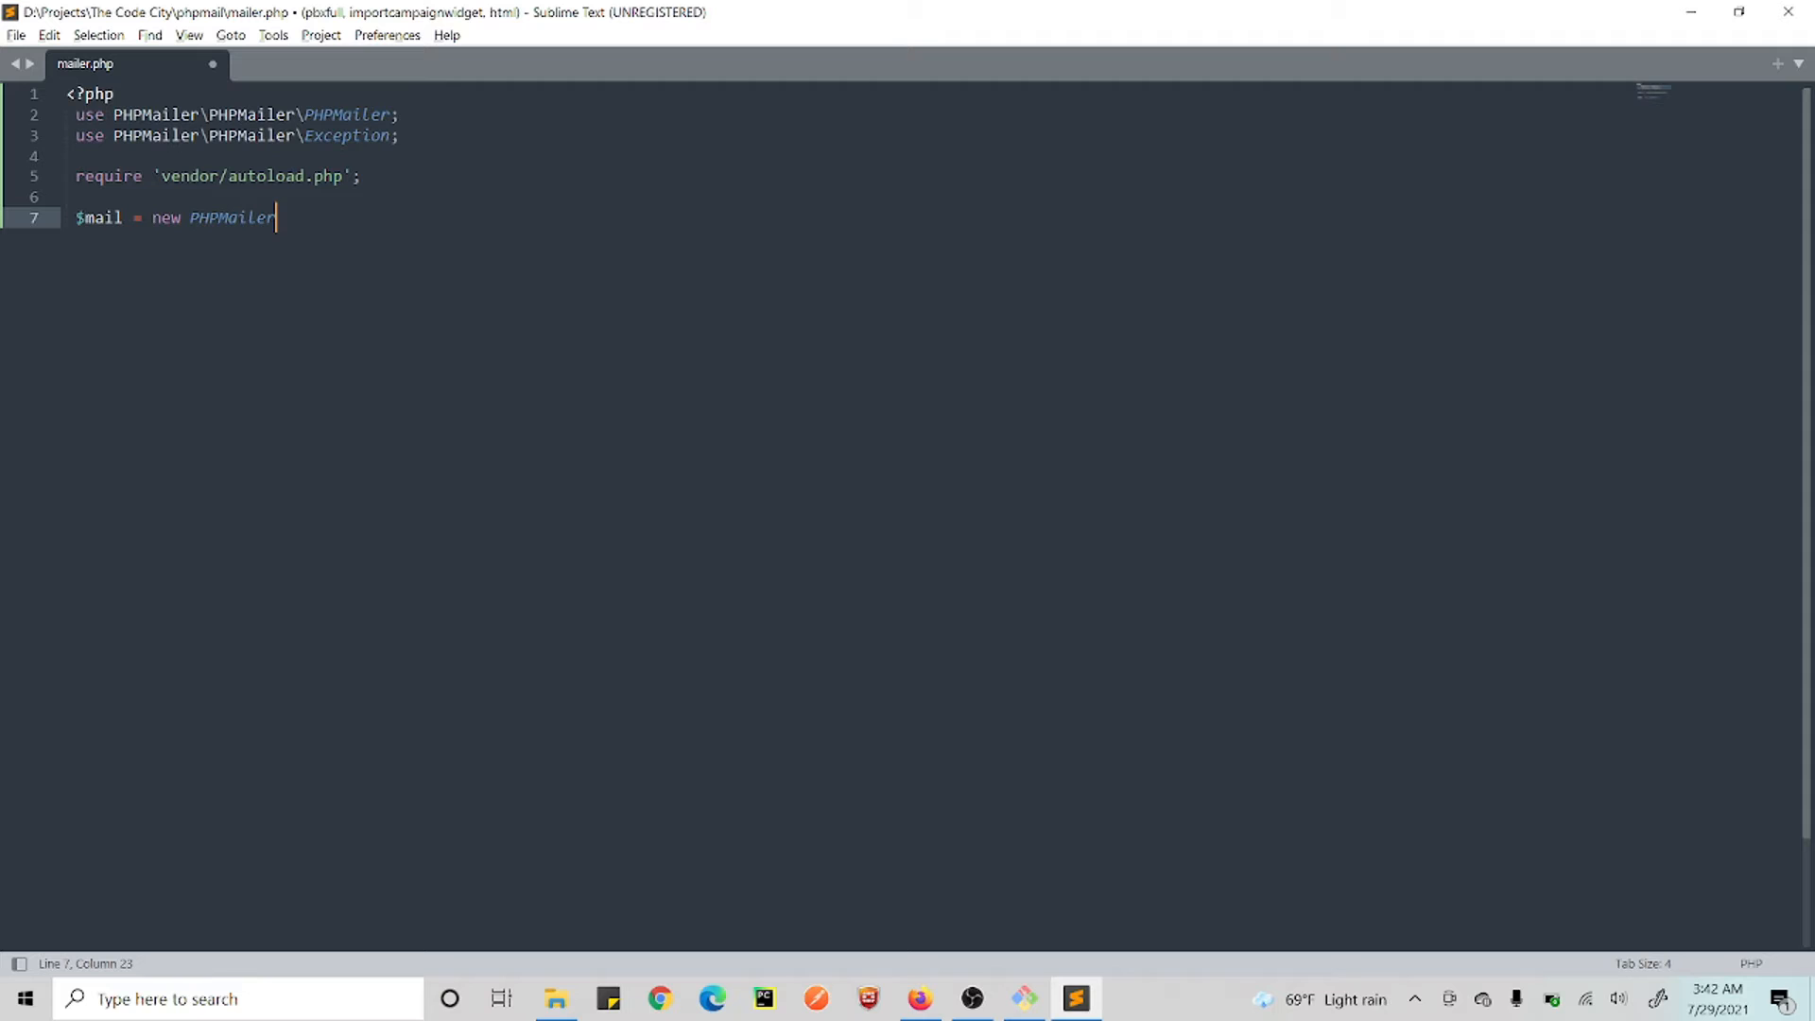
text((true);)
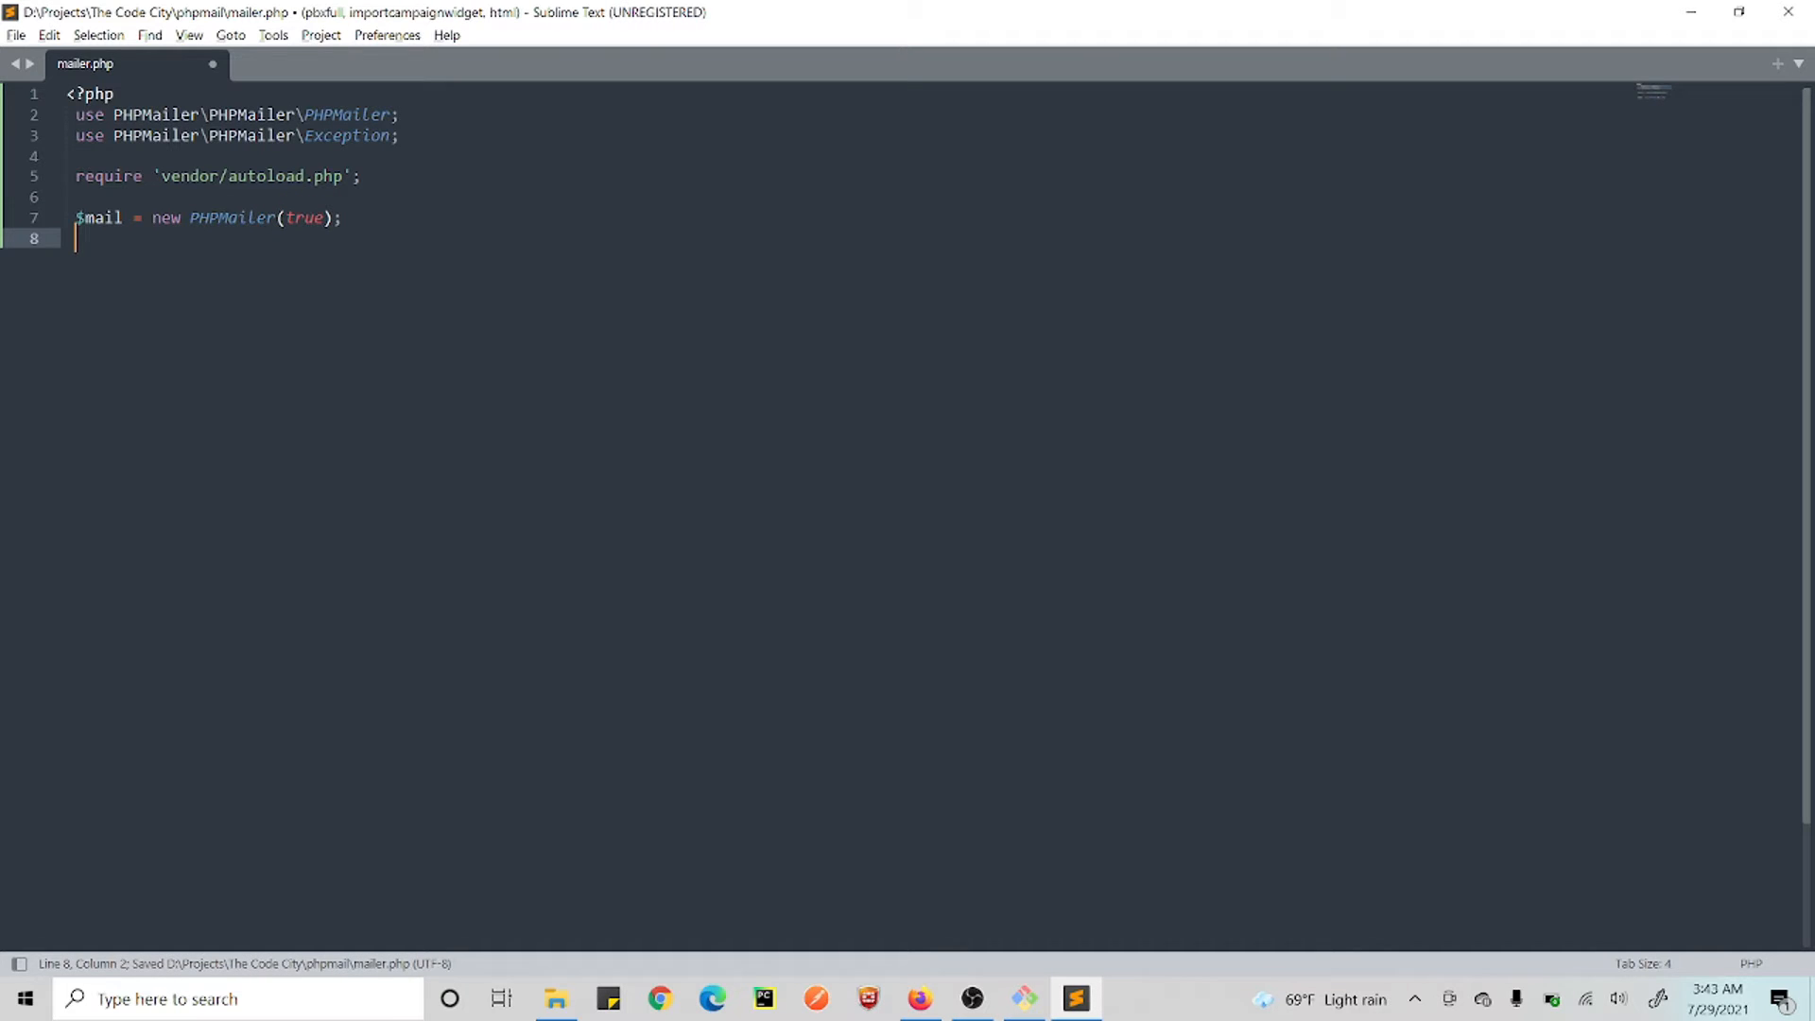
Add an empty try{ } block followed by catch(Exception e){ }.
text(try)
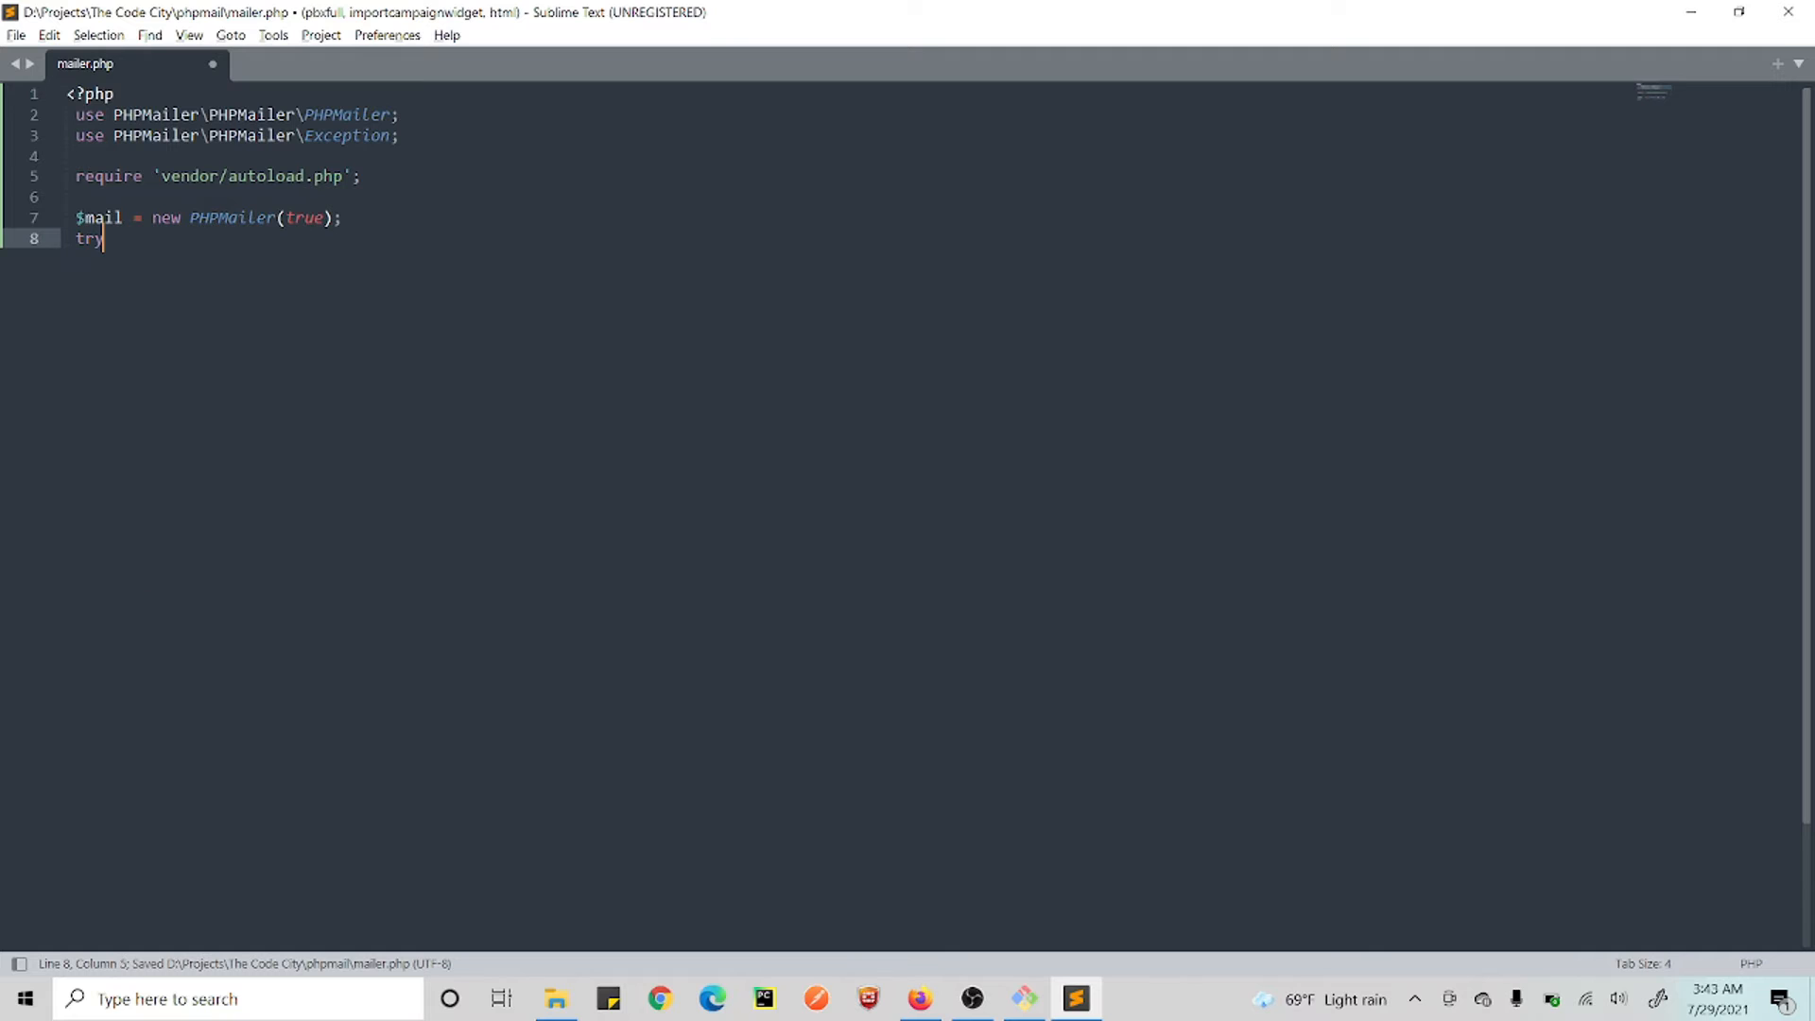
text({)
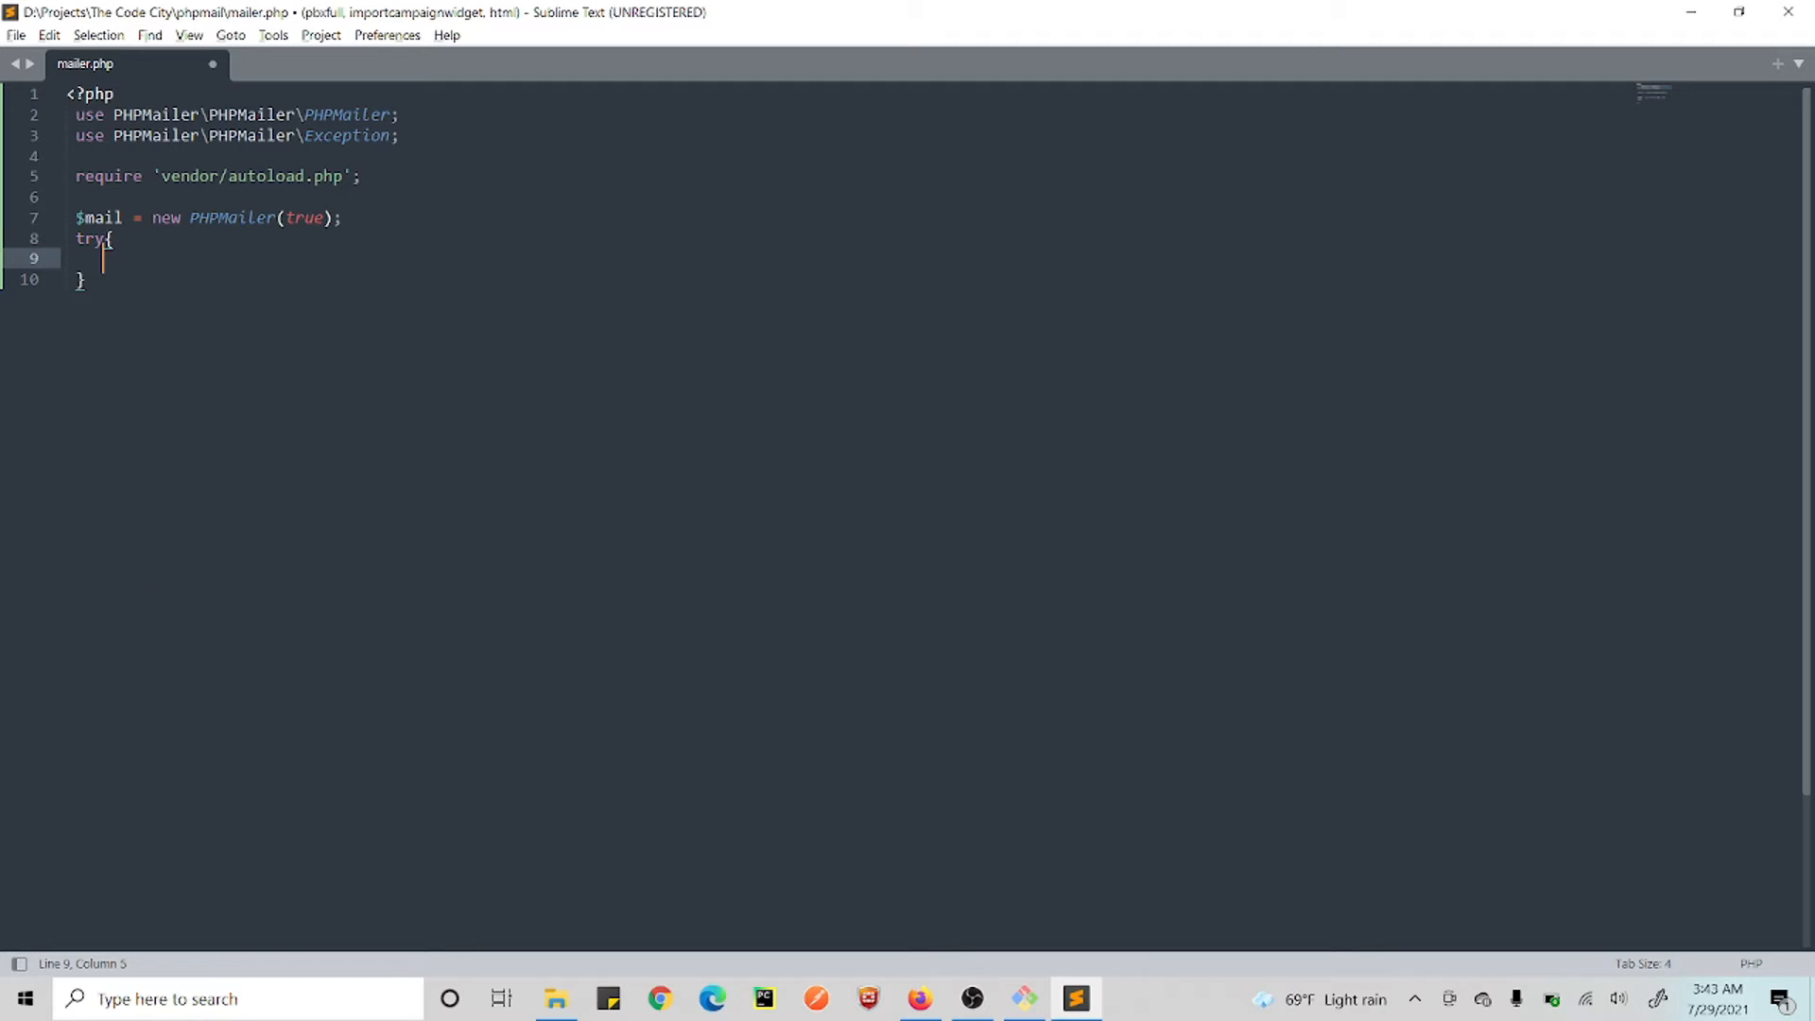
text(ca)
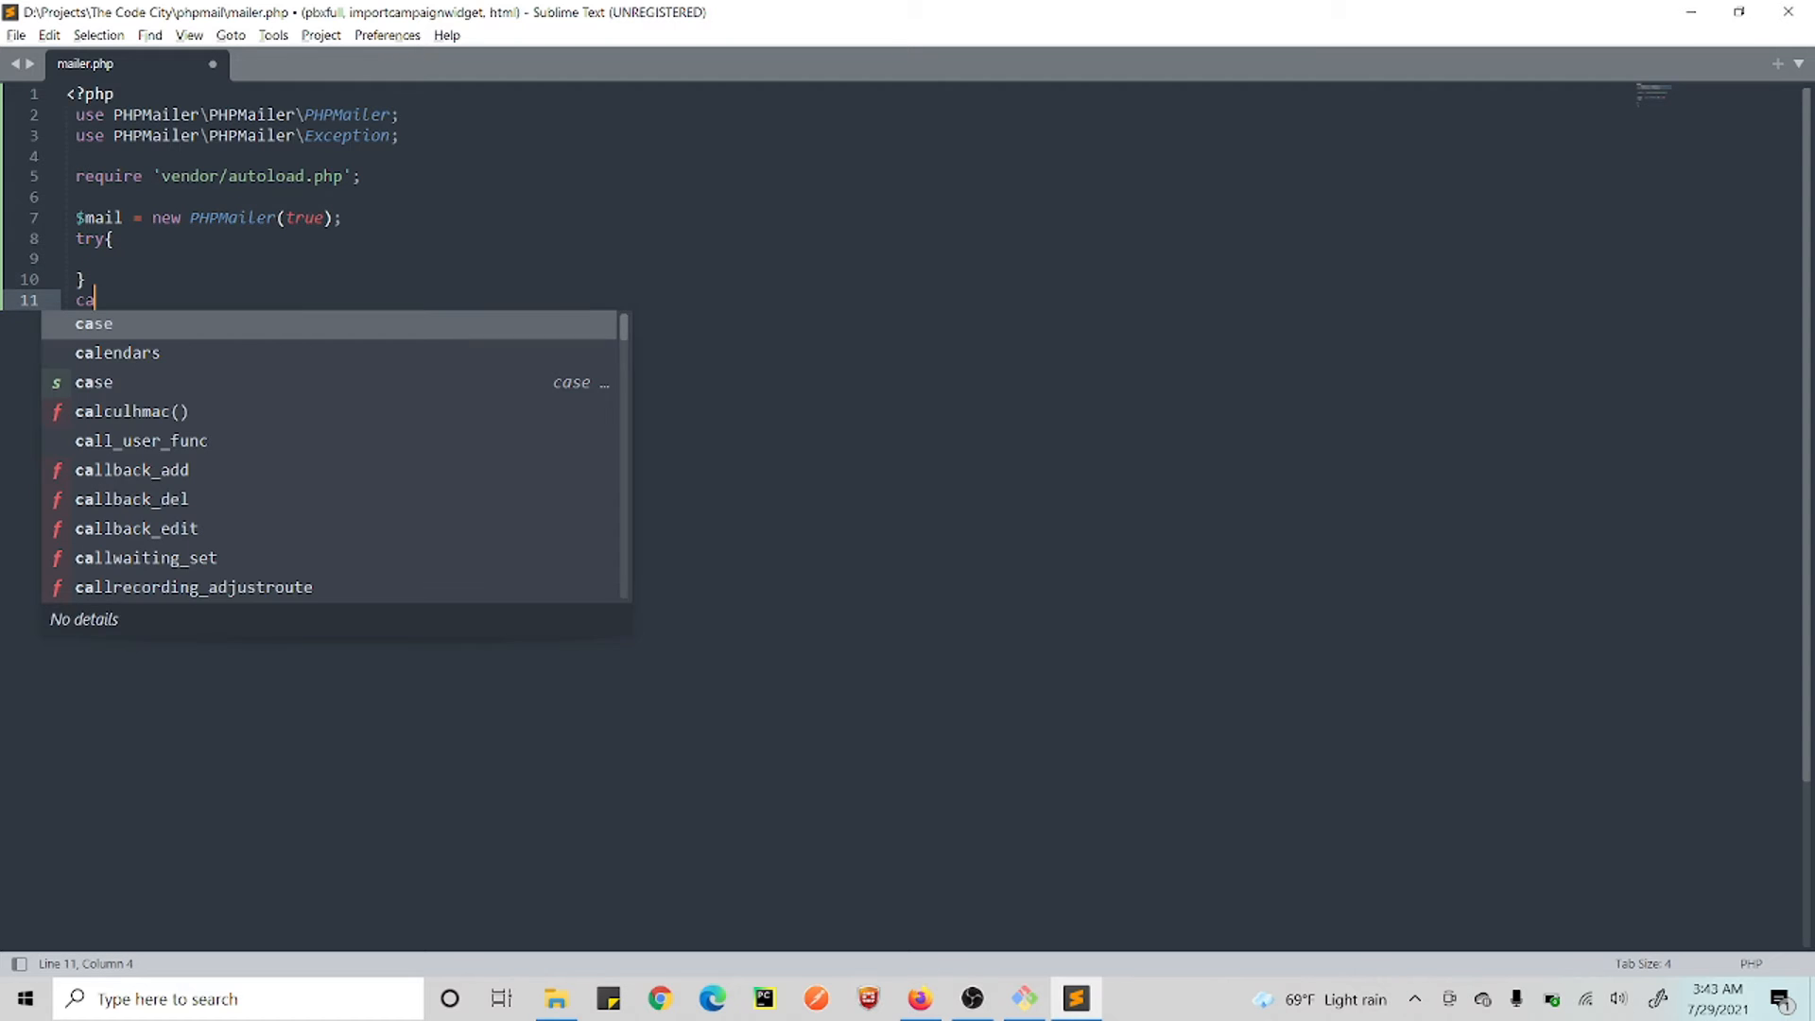
text(t)
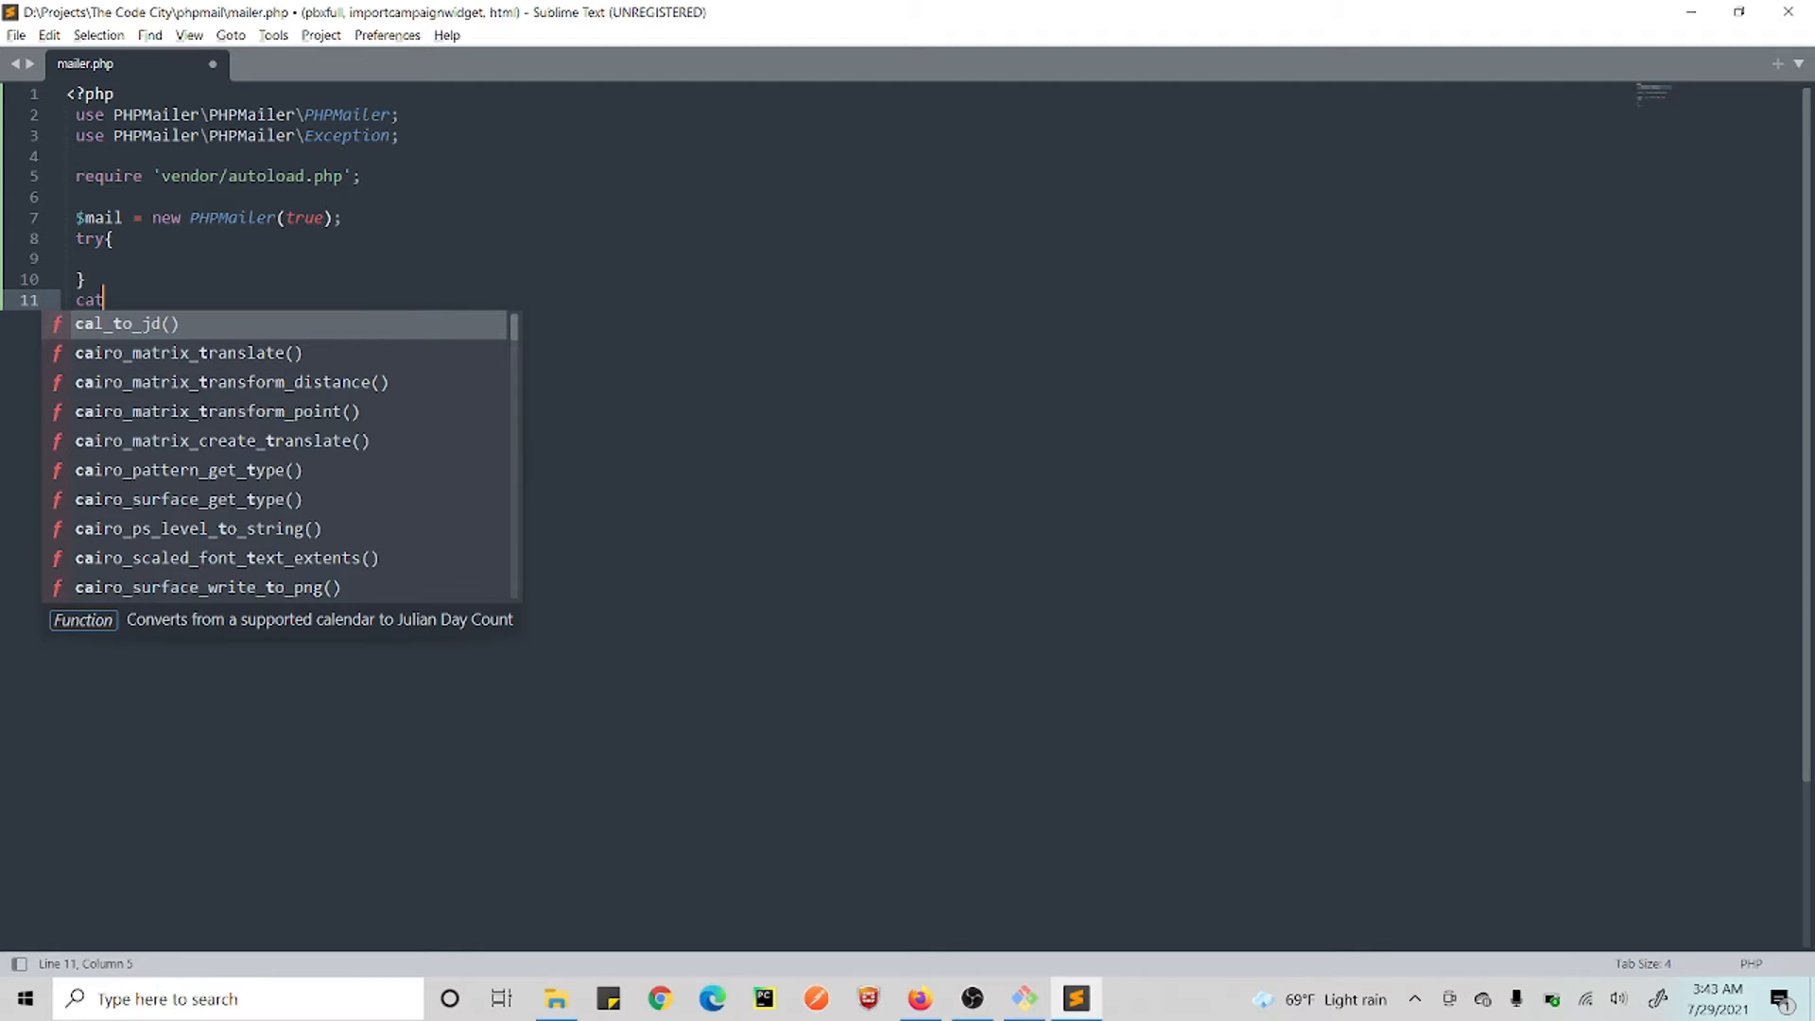
text(ch)
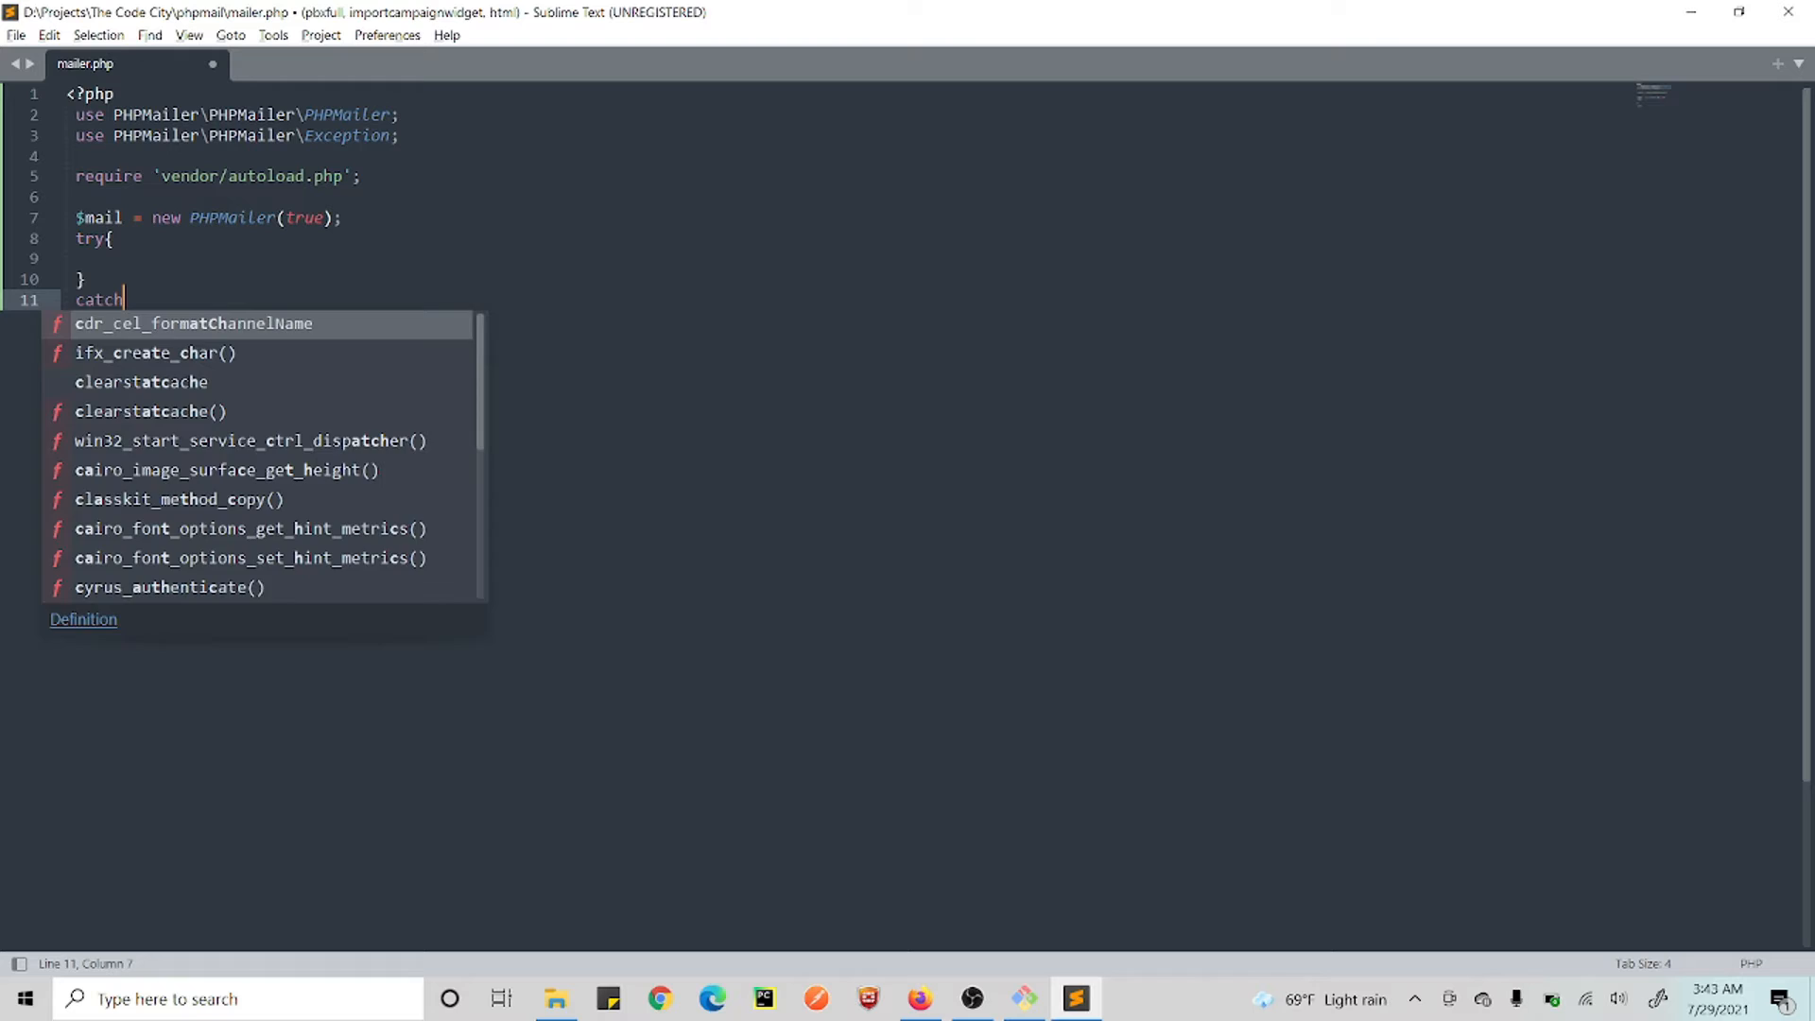
text(()
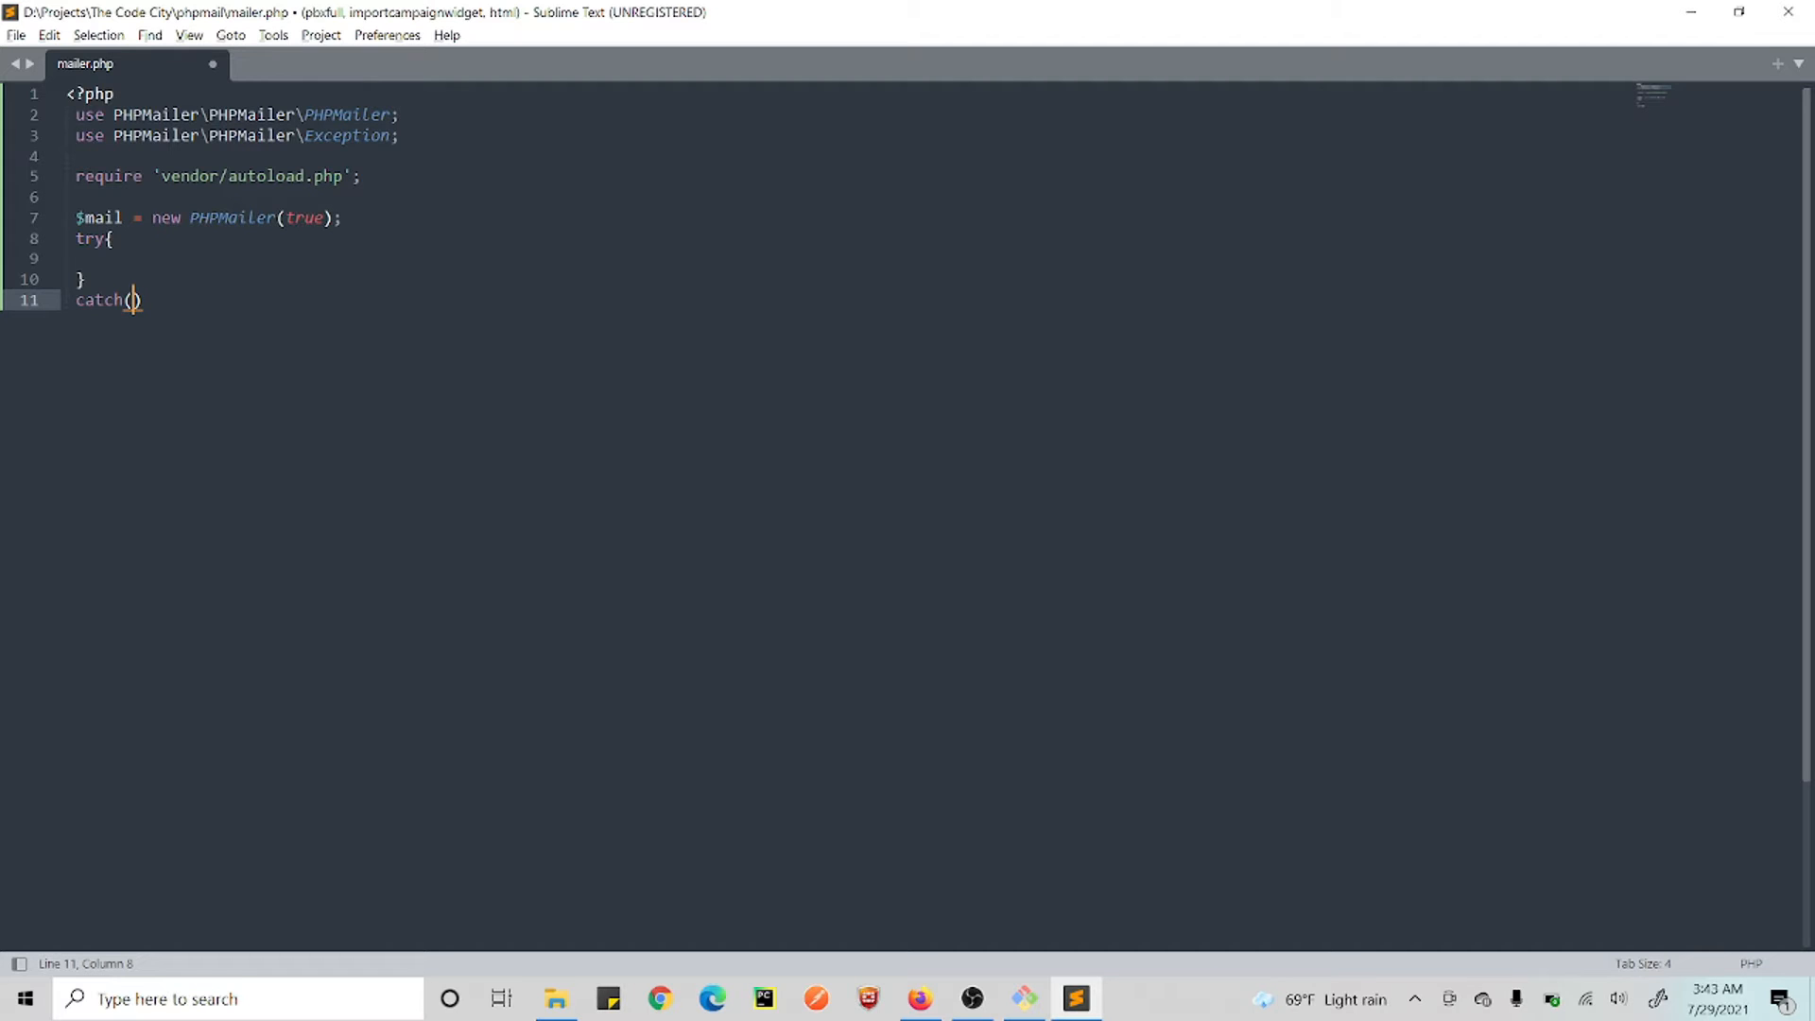
text(Exception e)
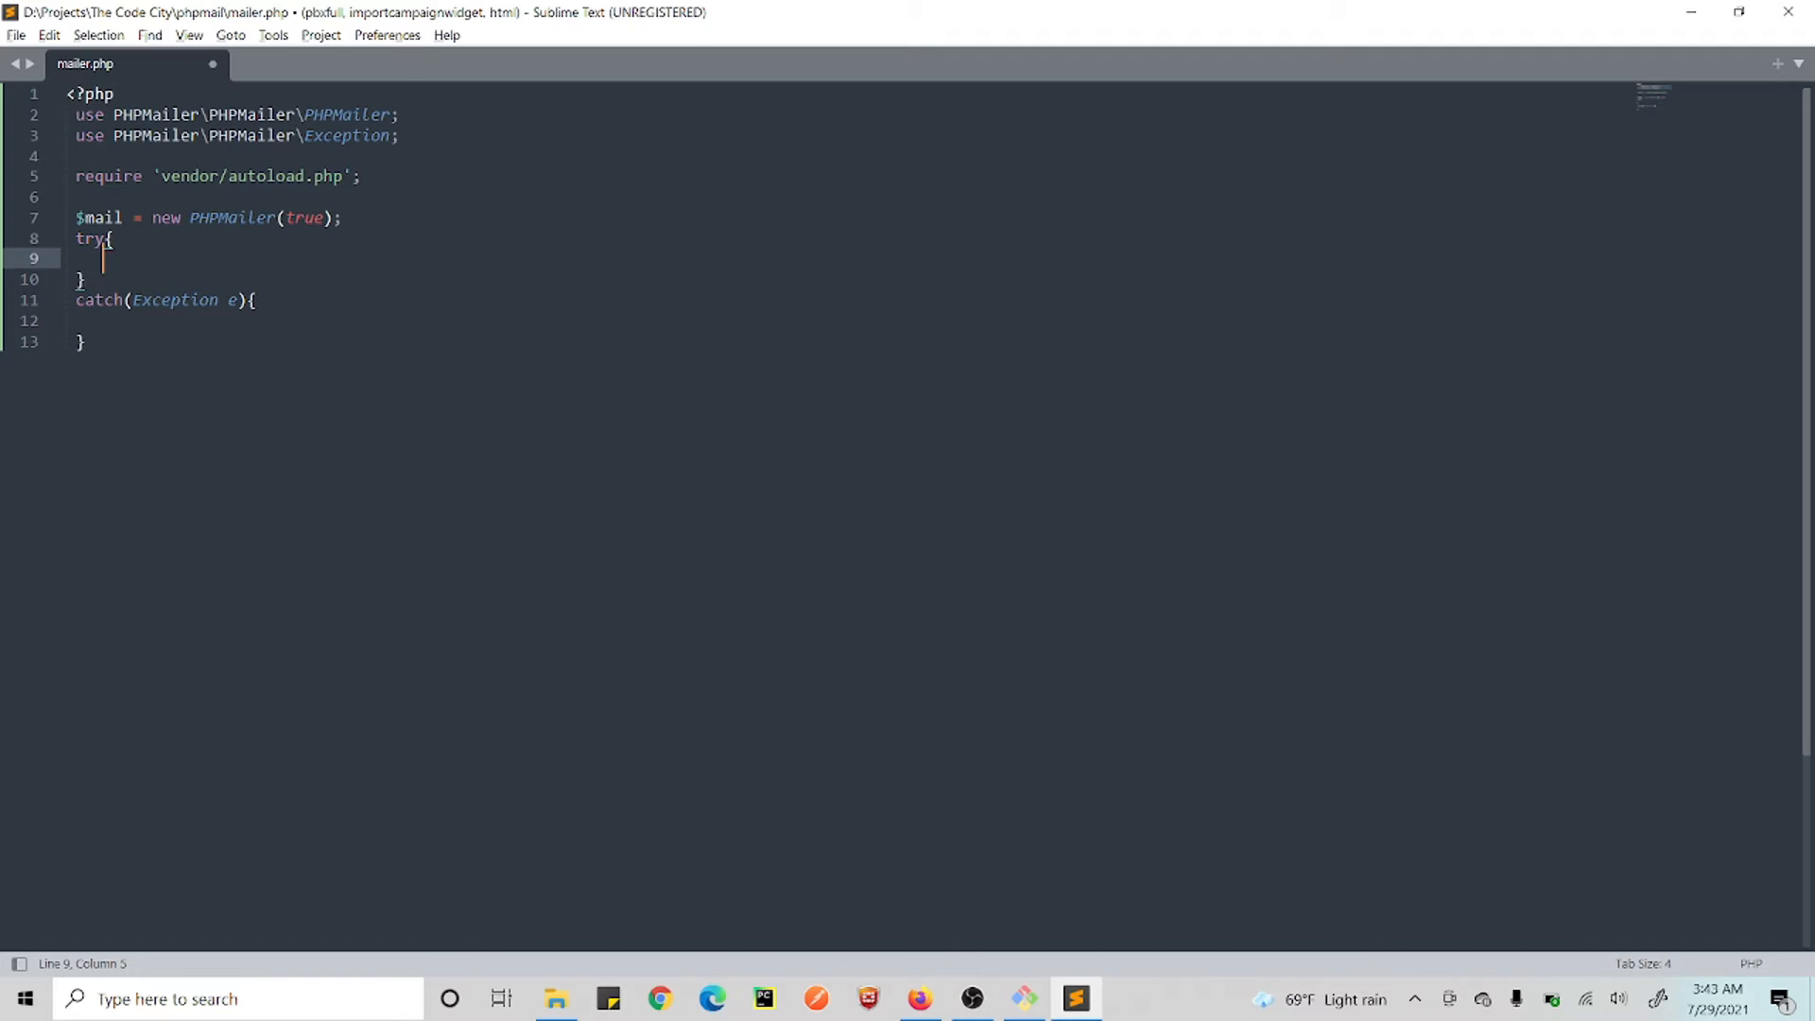
Inside try, write $mail->SMTPDebug() = 30; and save the file.
text($mail)
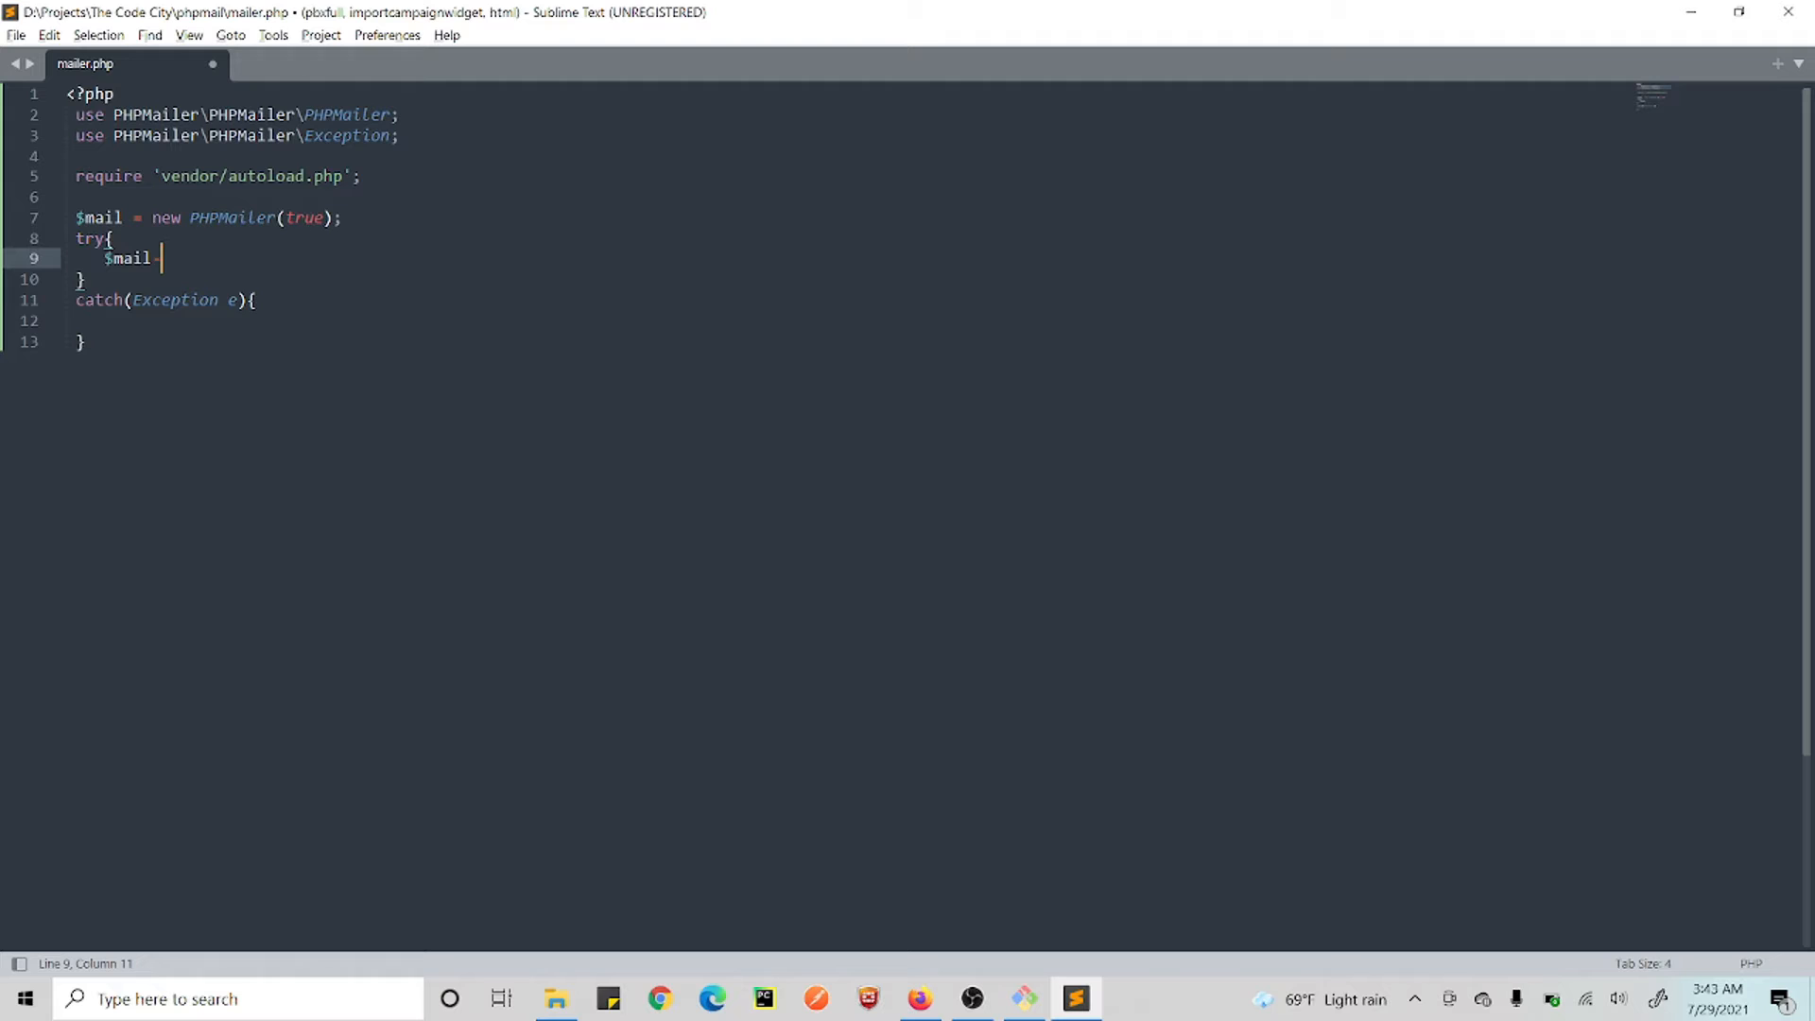
text(->S)
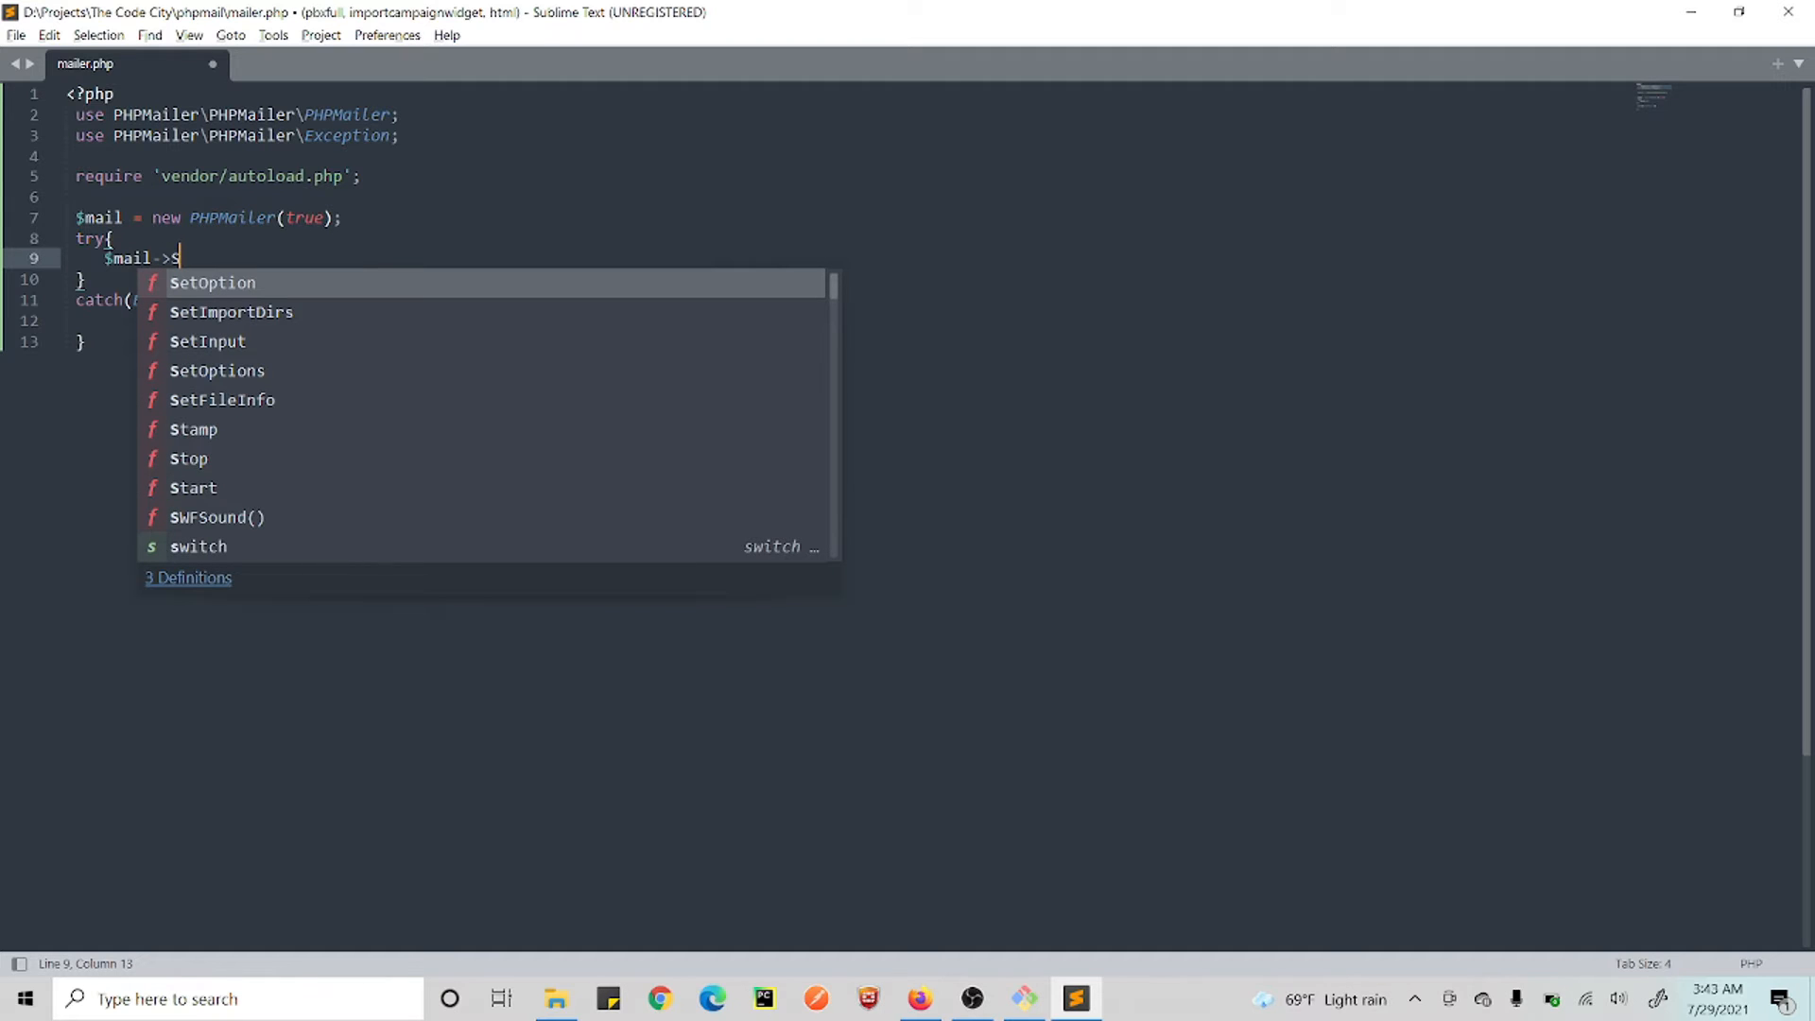
text(MTP)
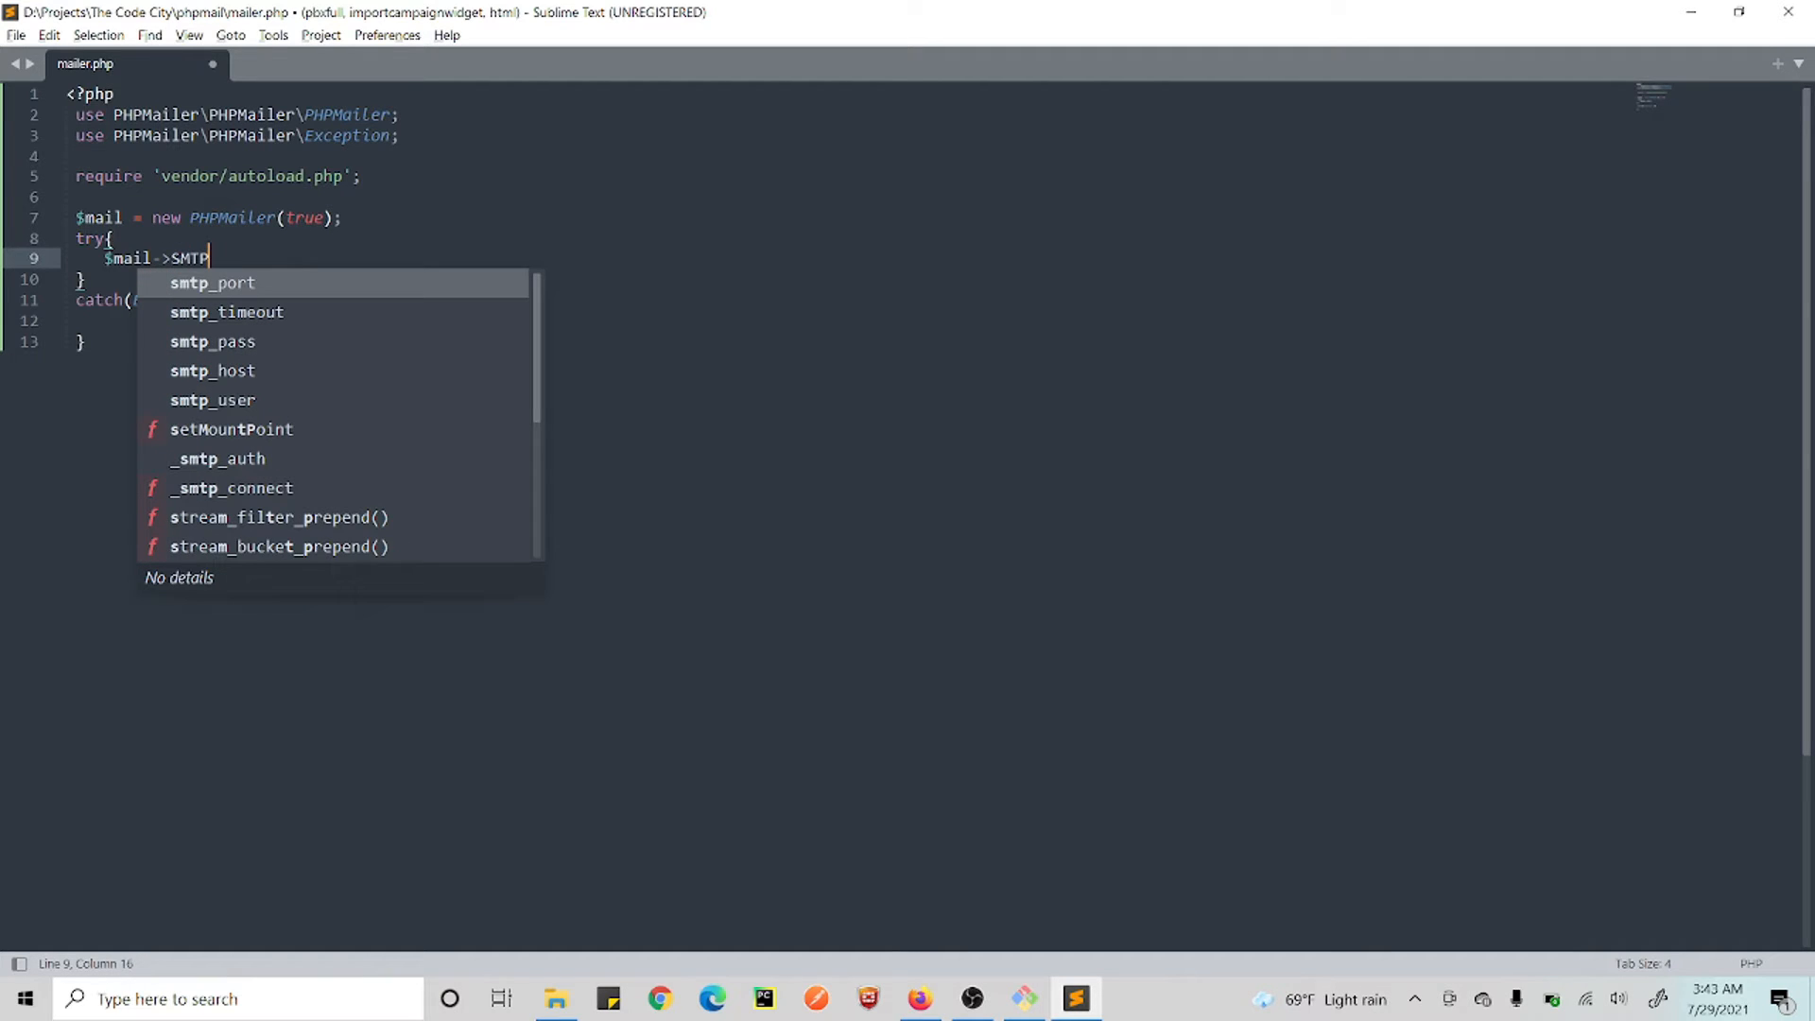
text(Debug)
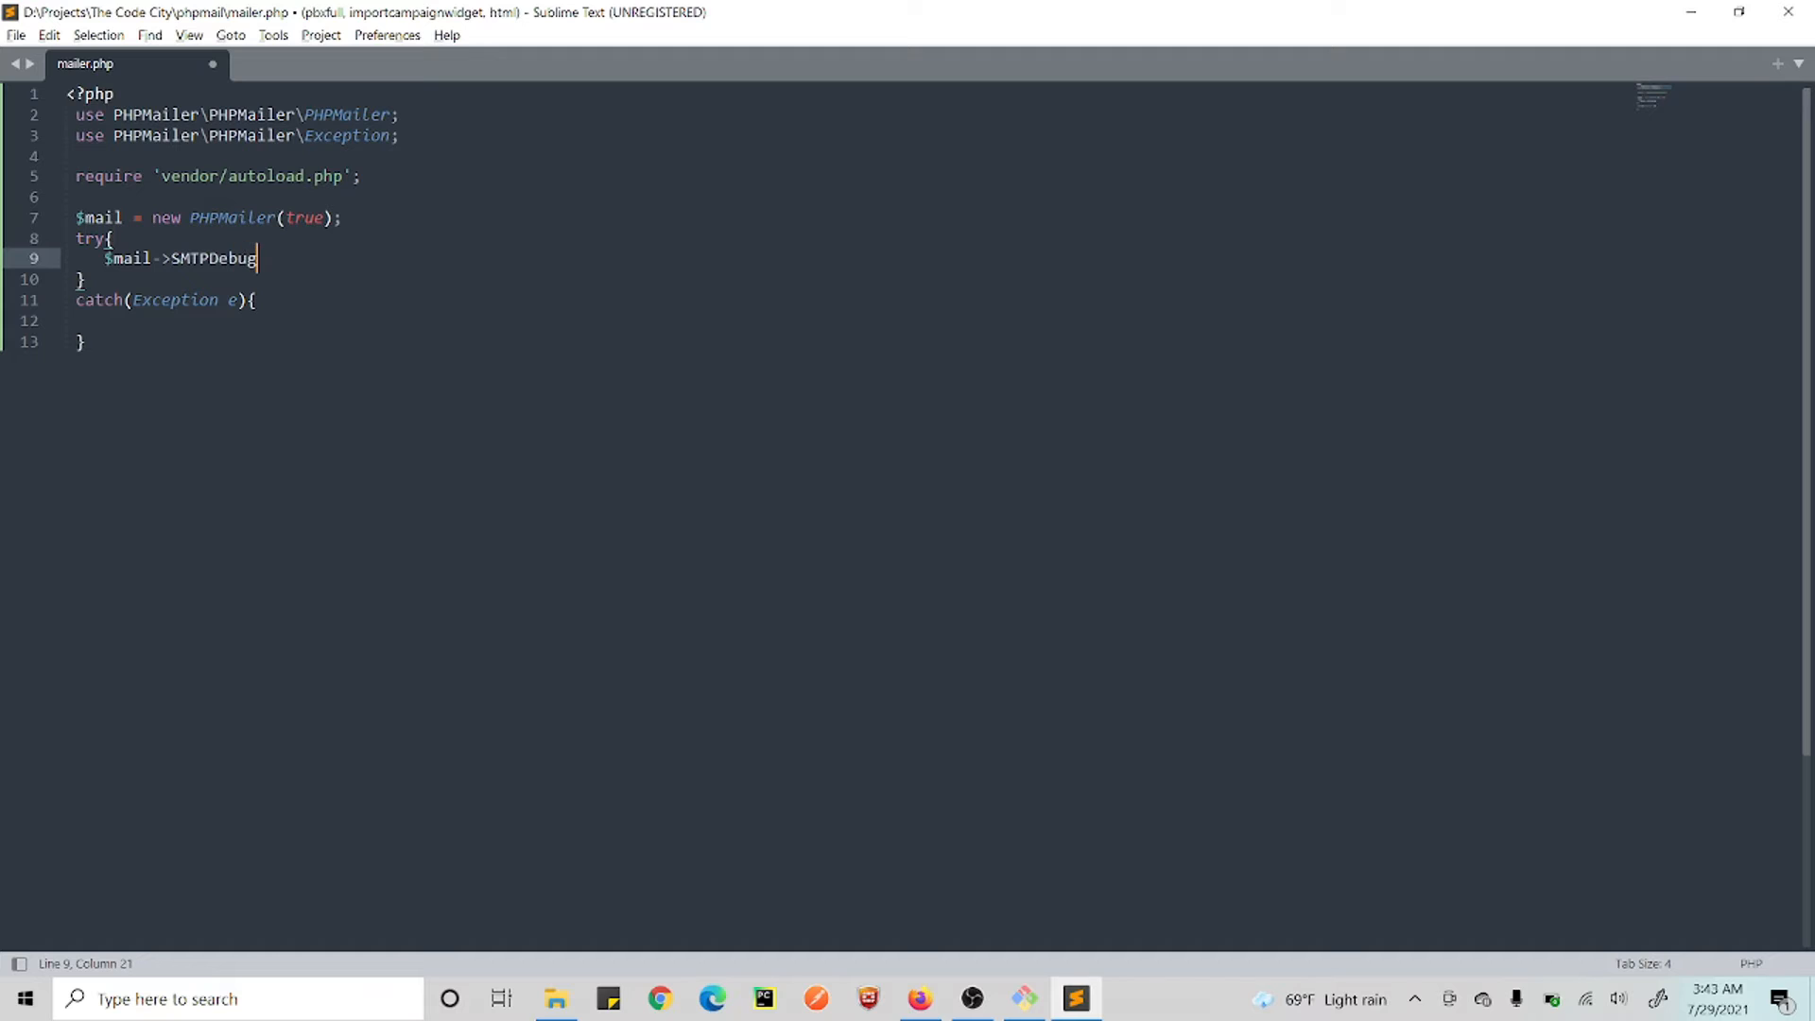
text(())
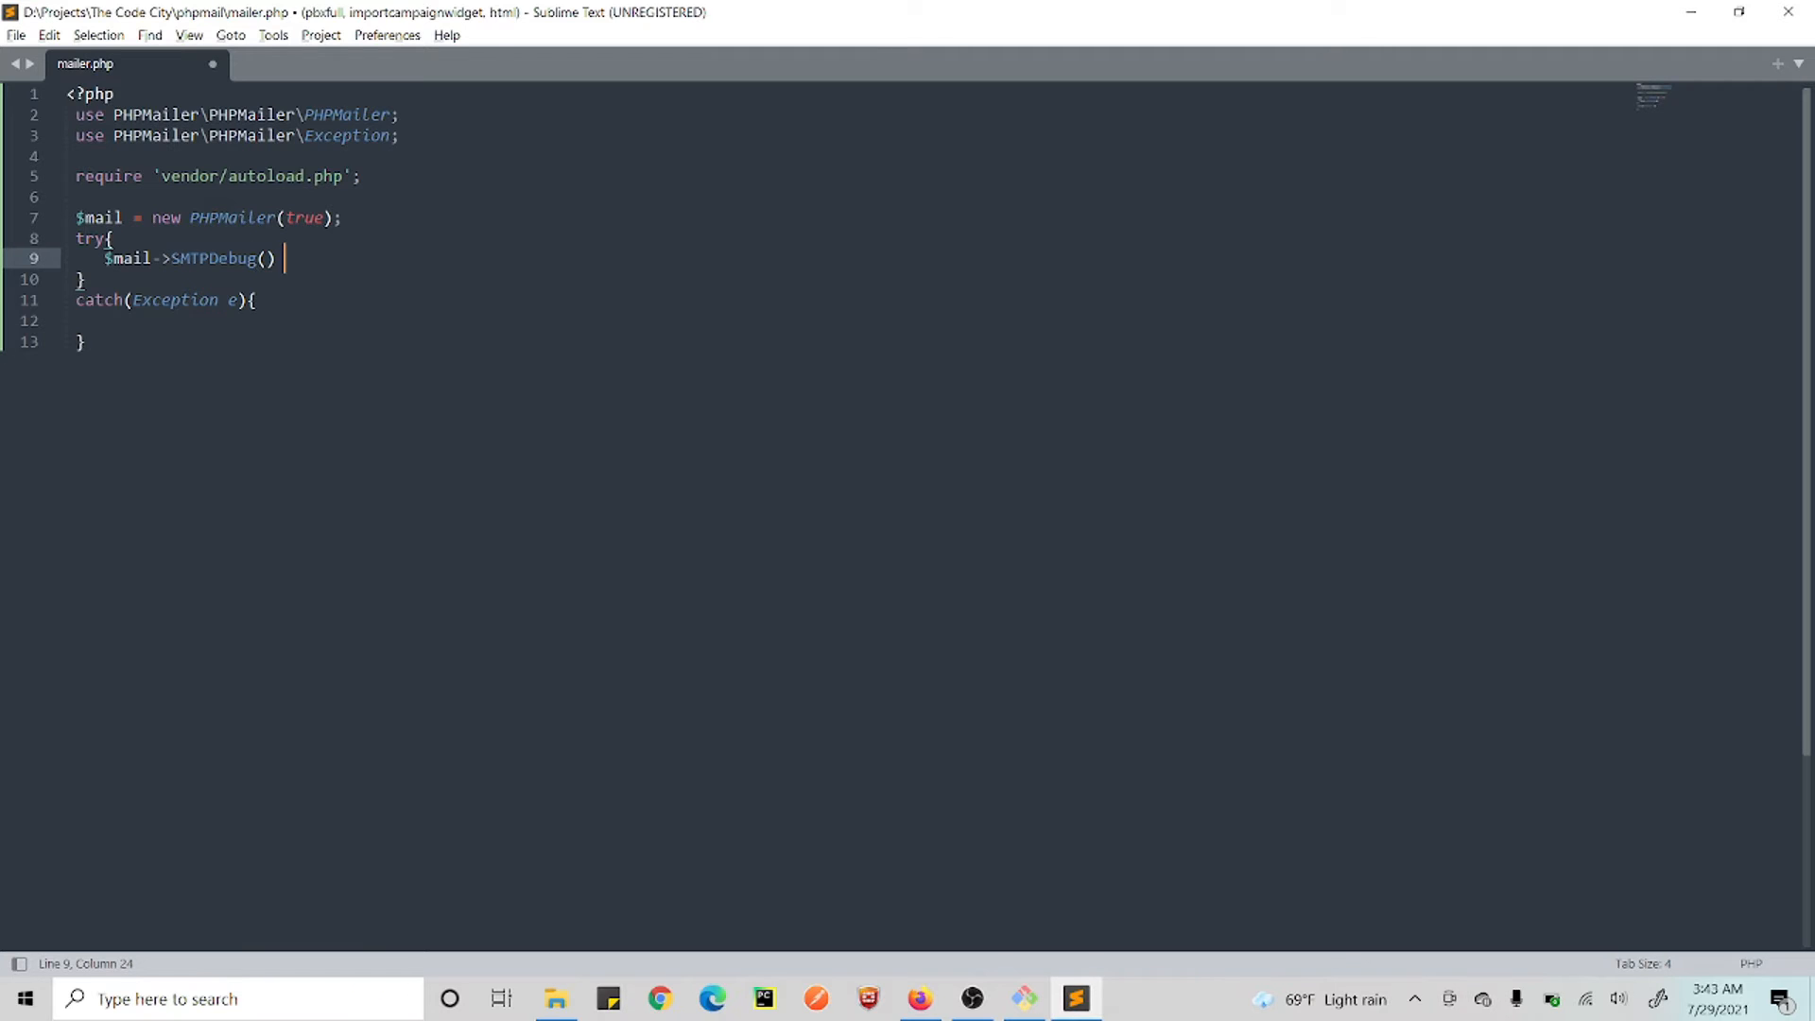
text(= 30)
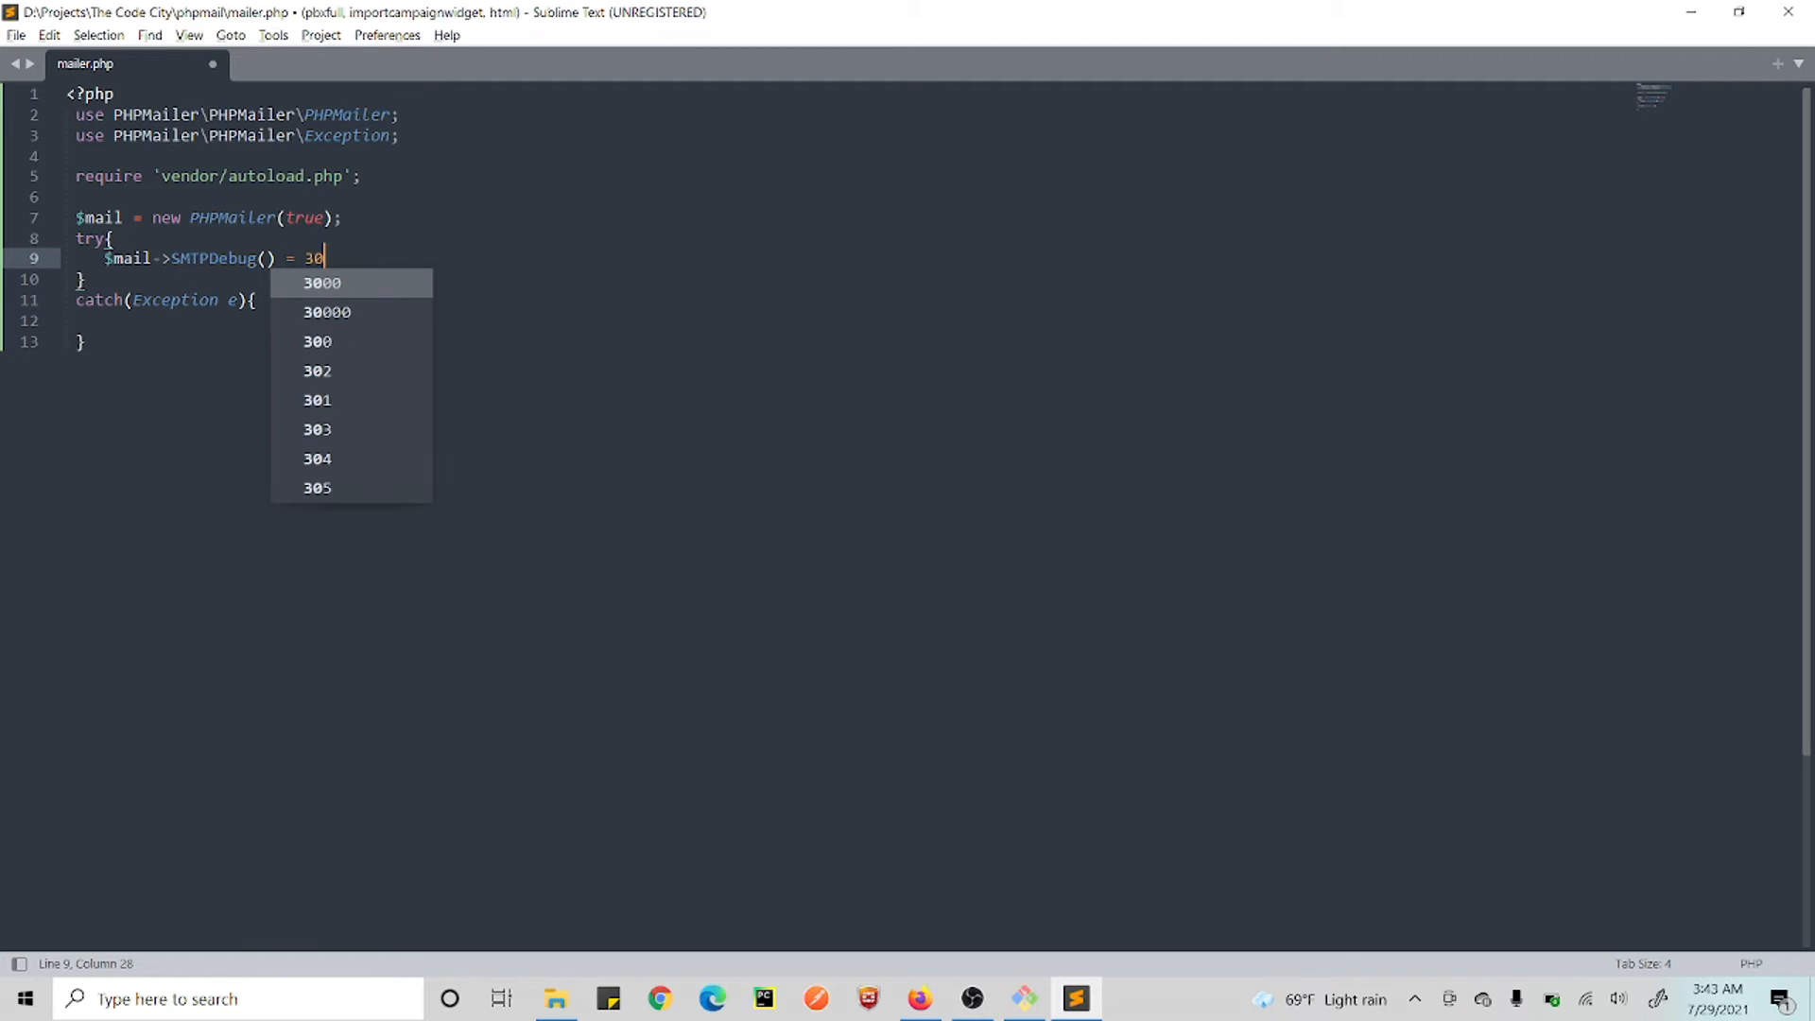
text(;)
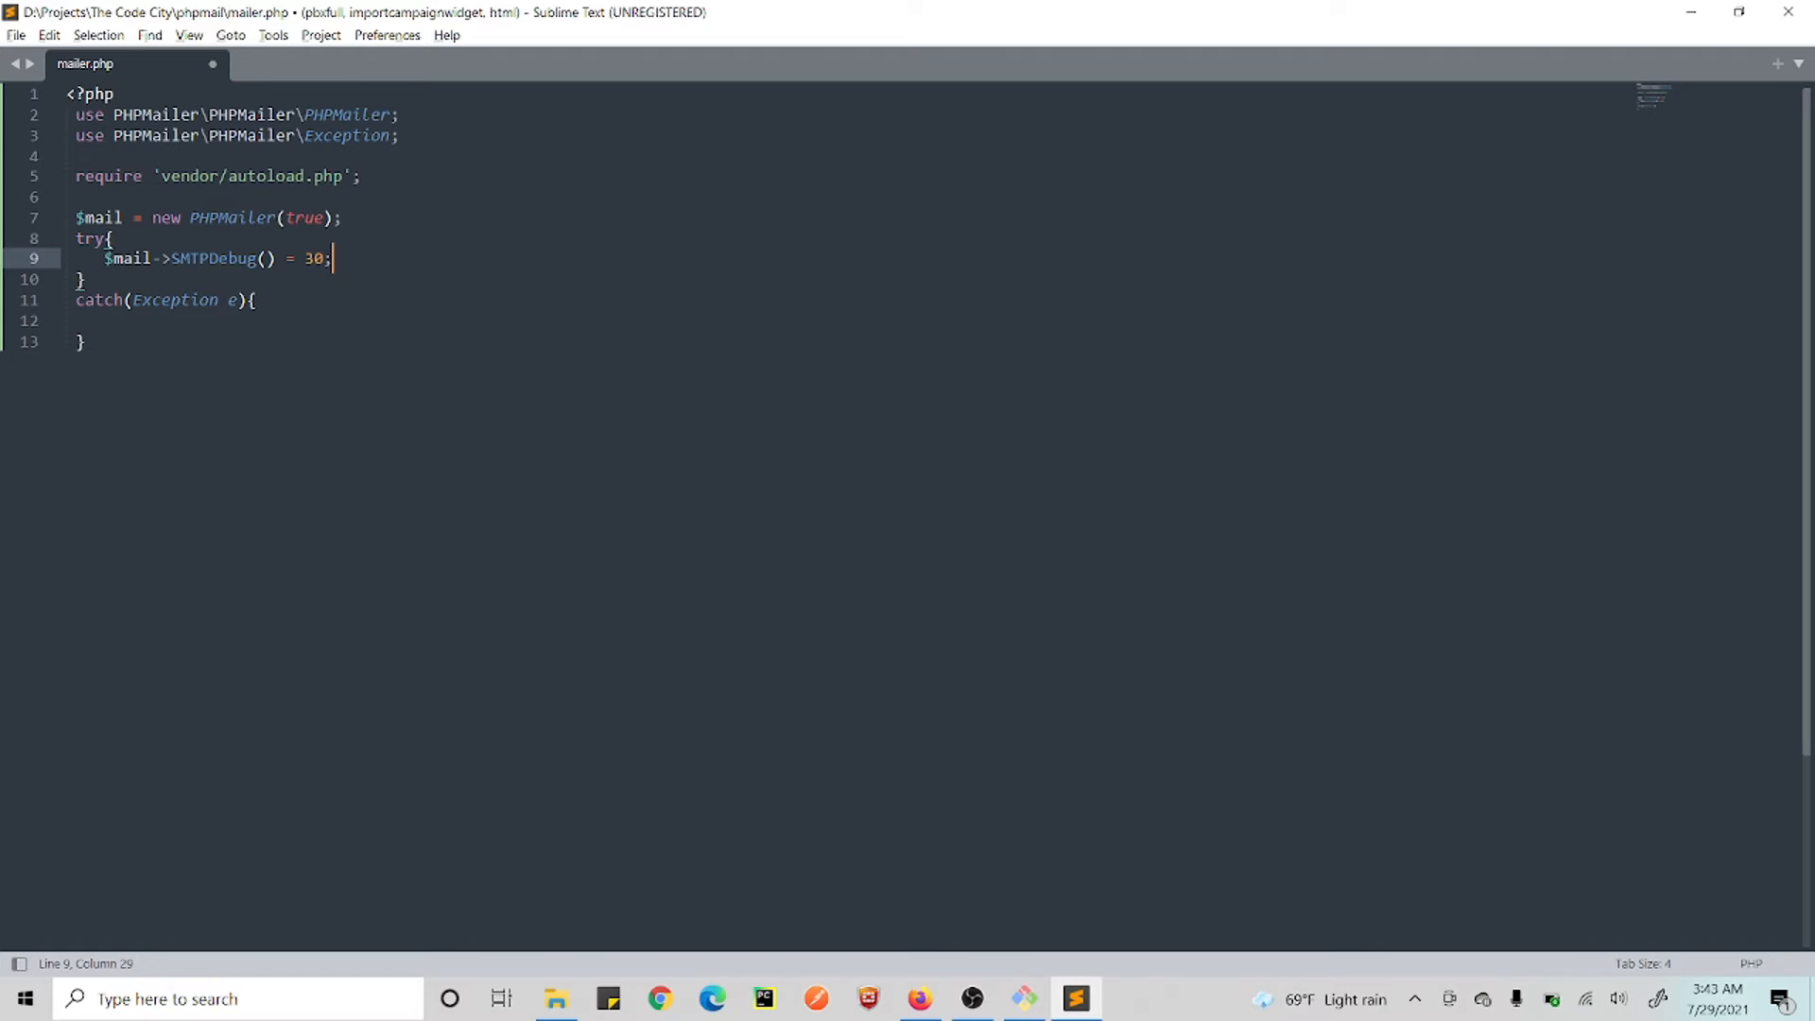
key(ctrl+a)
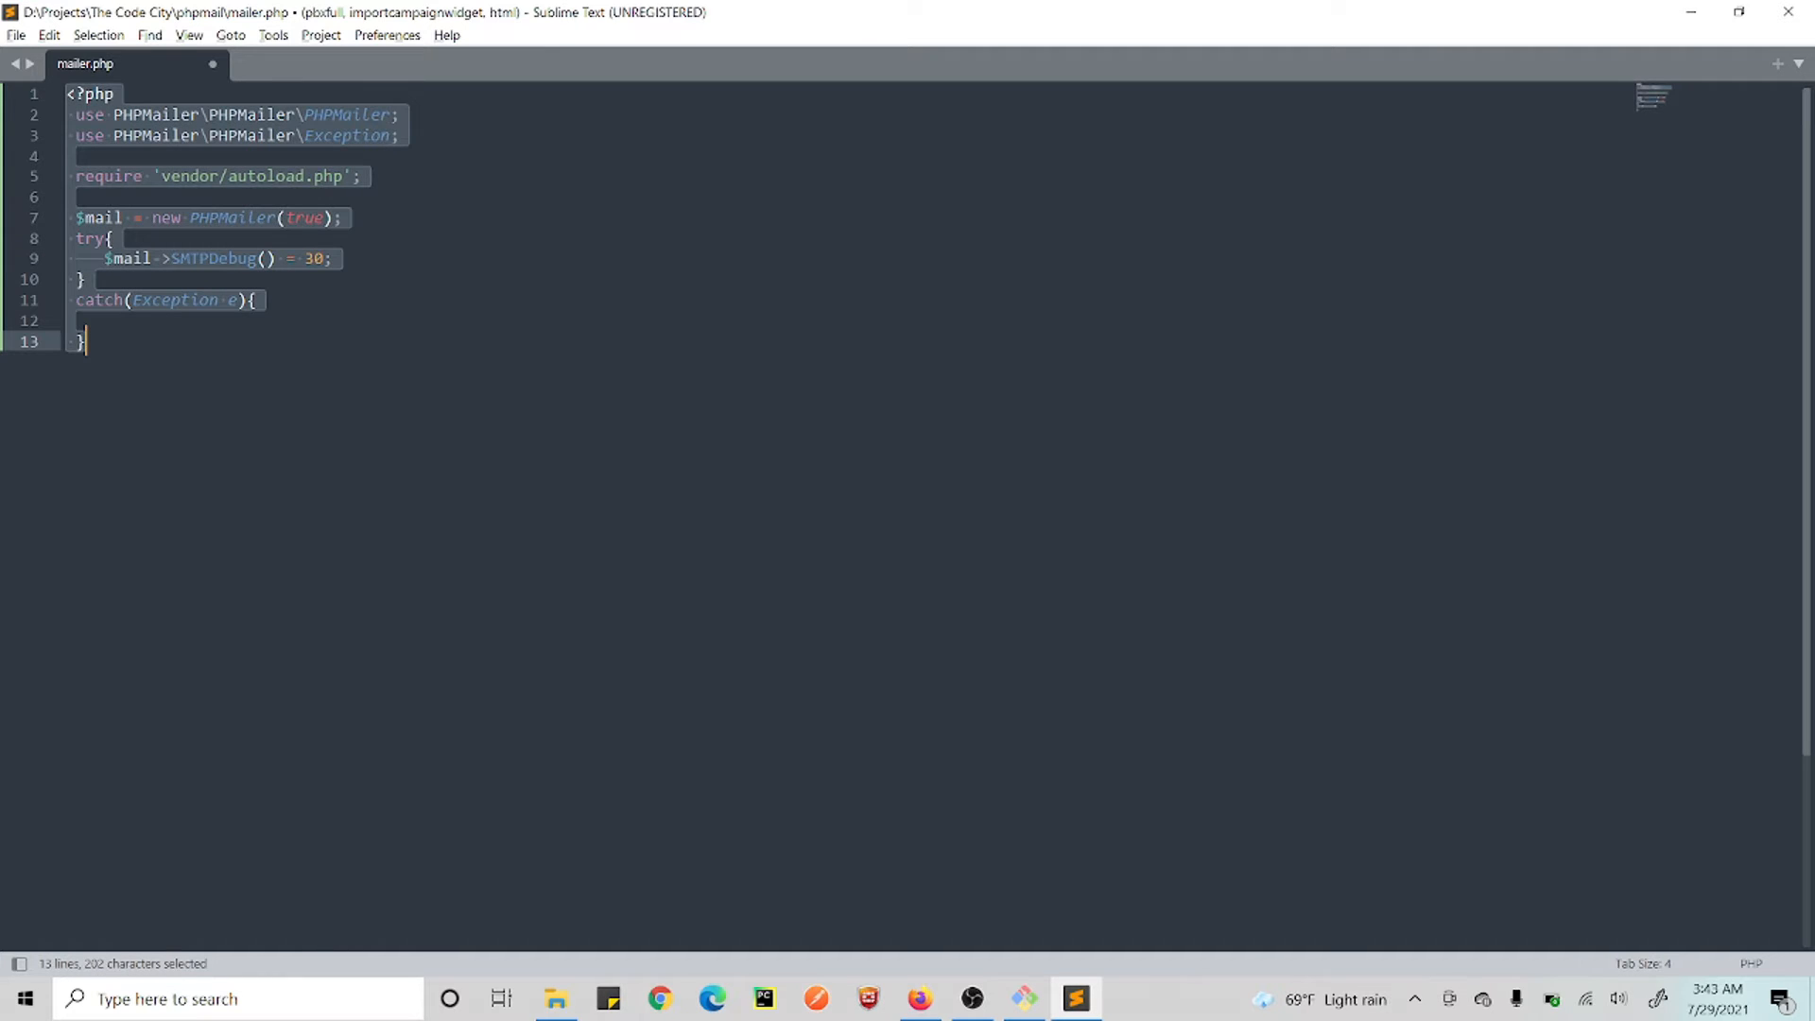
key(ctrl+s)
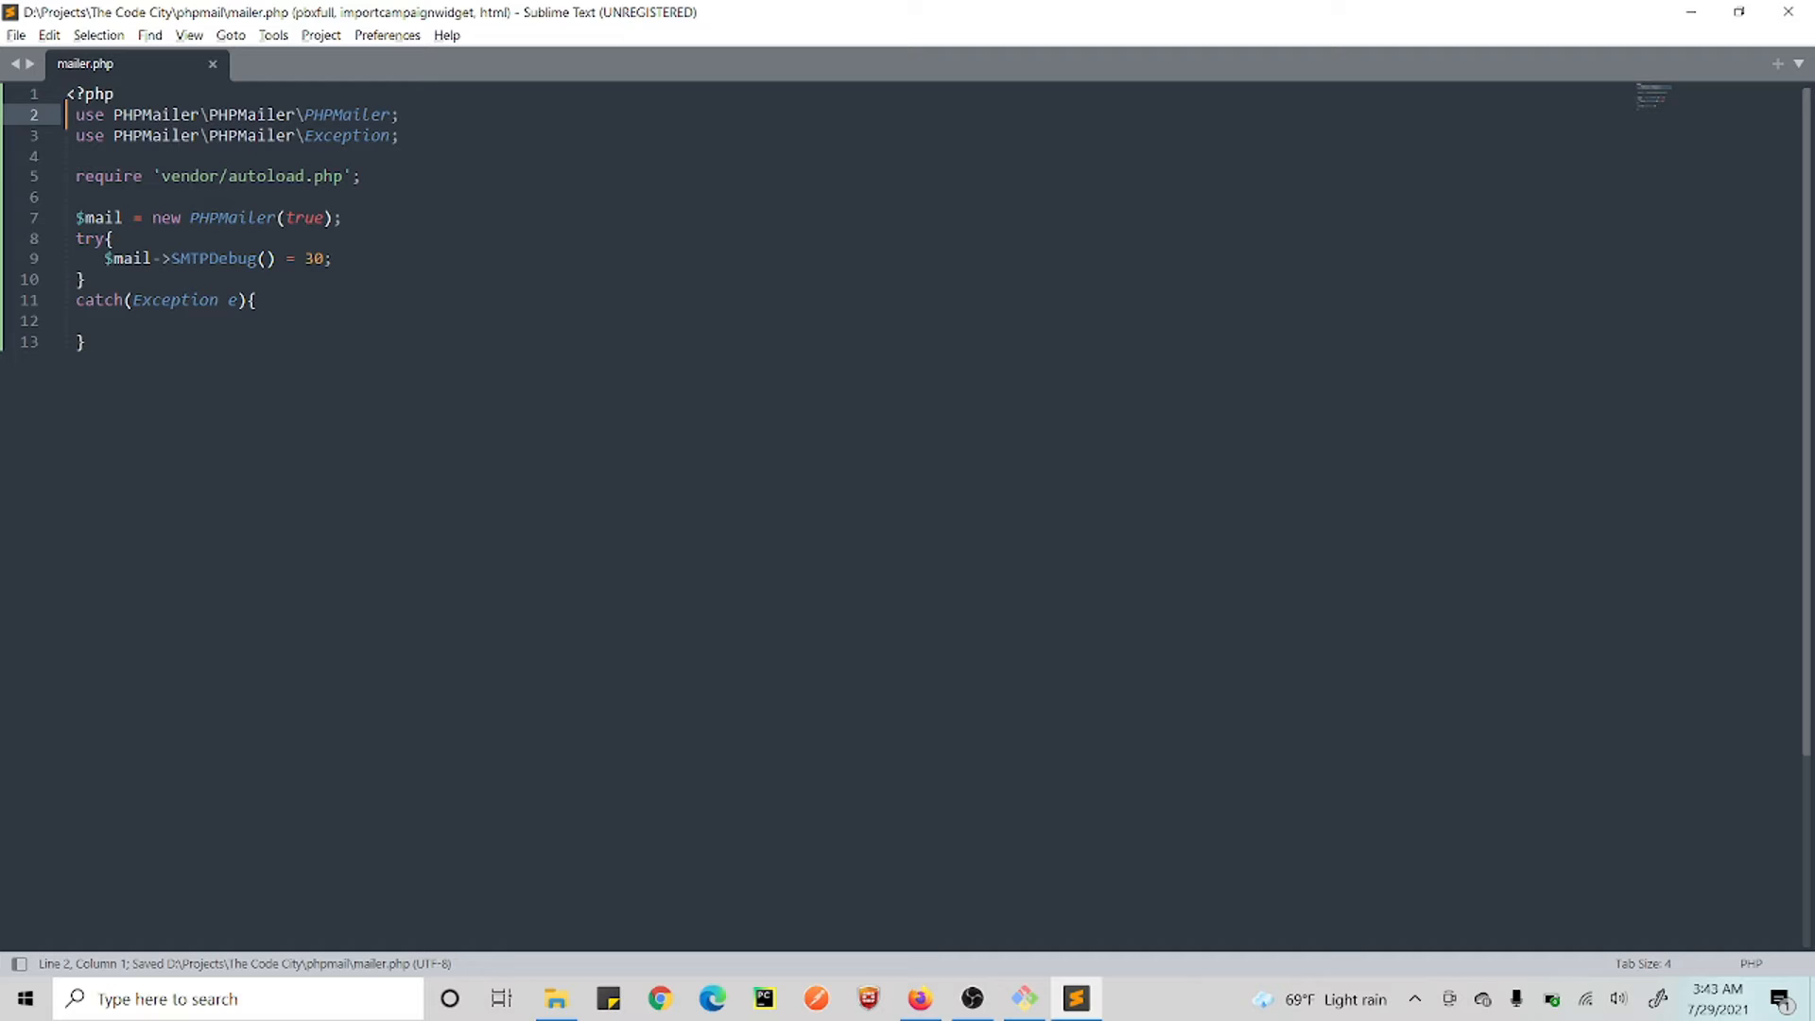
click(330, 257)
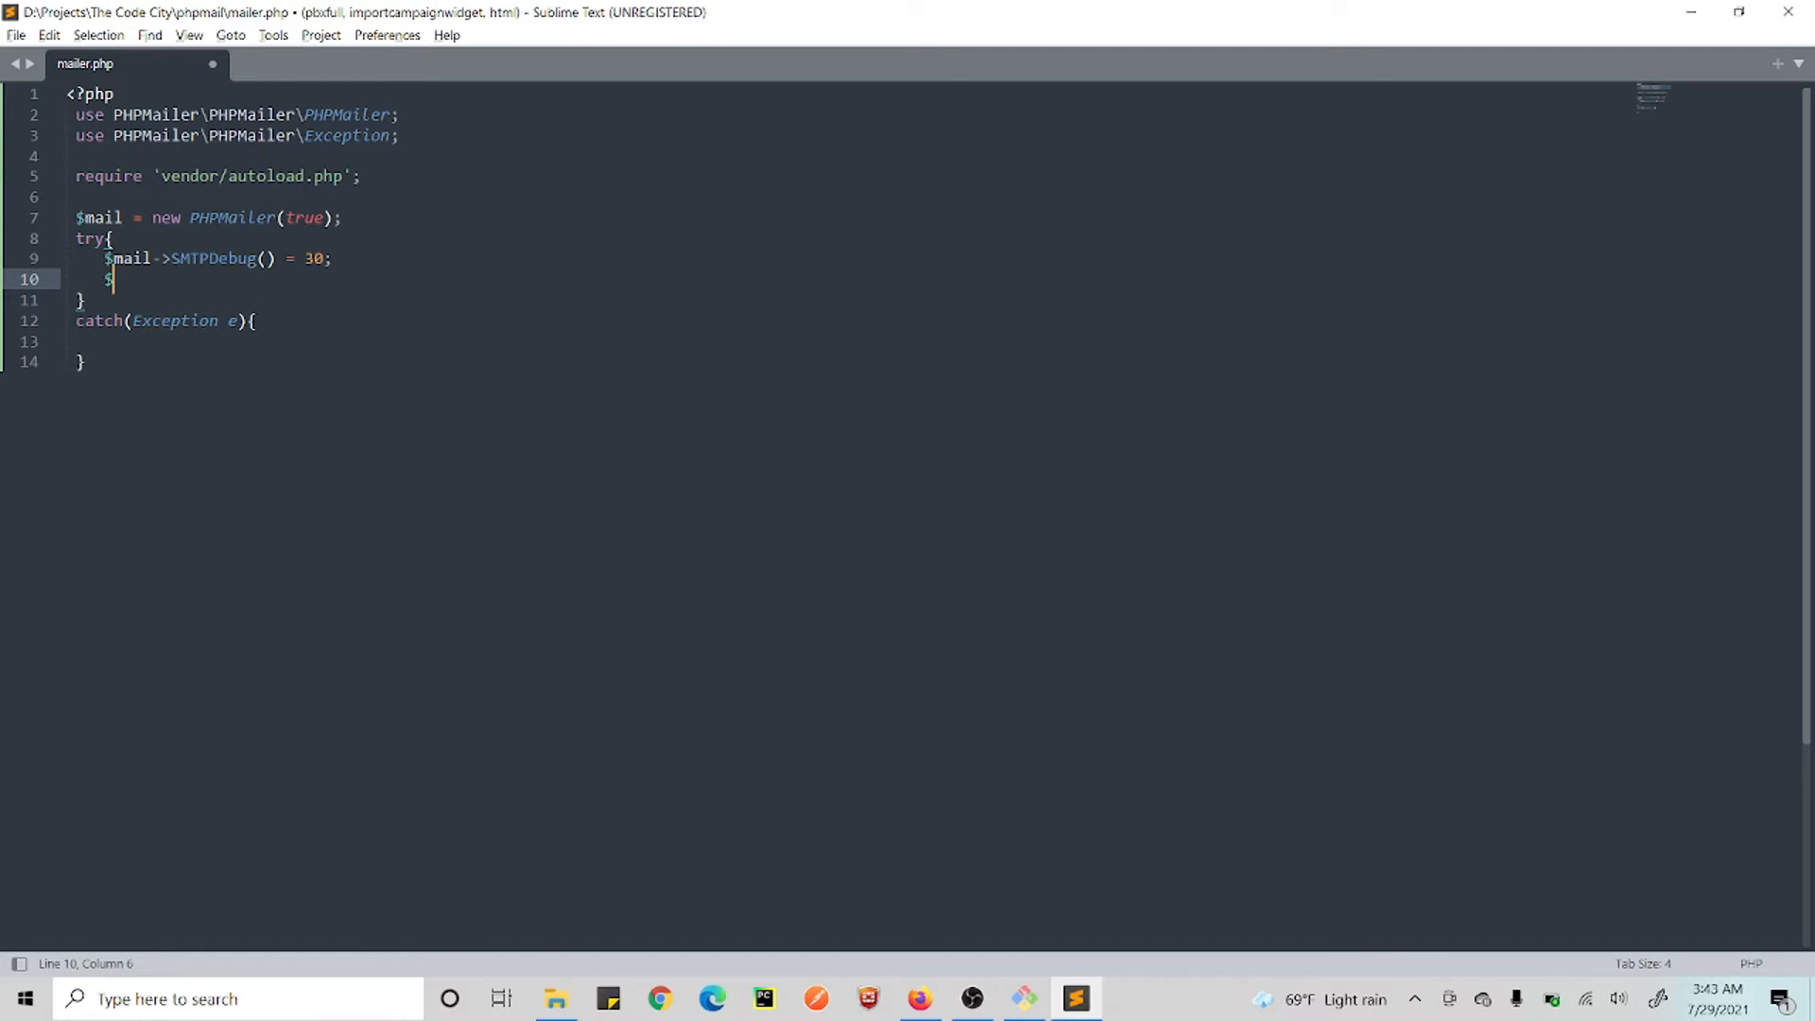
Add $mail->isSMTP(); inside the try block.
text(mail)
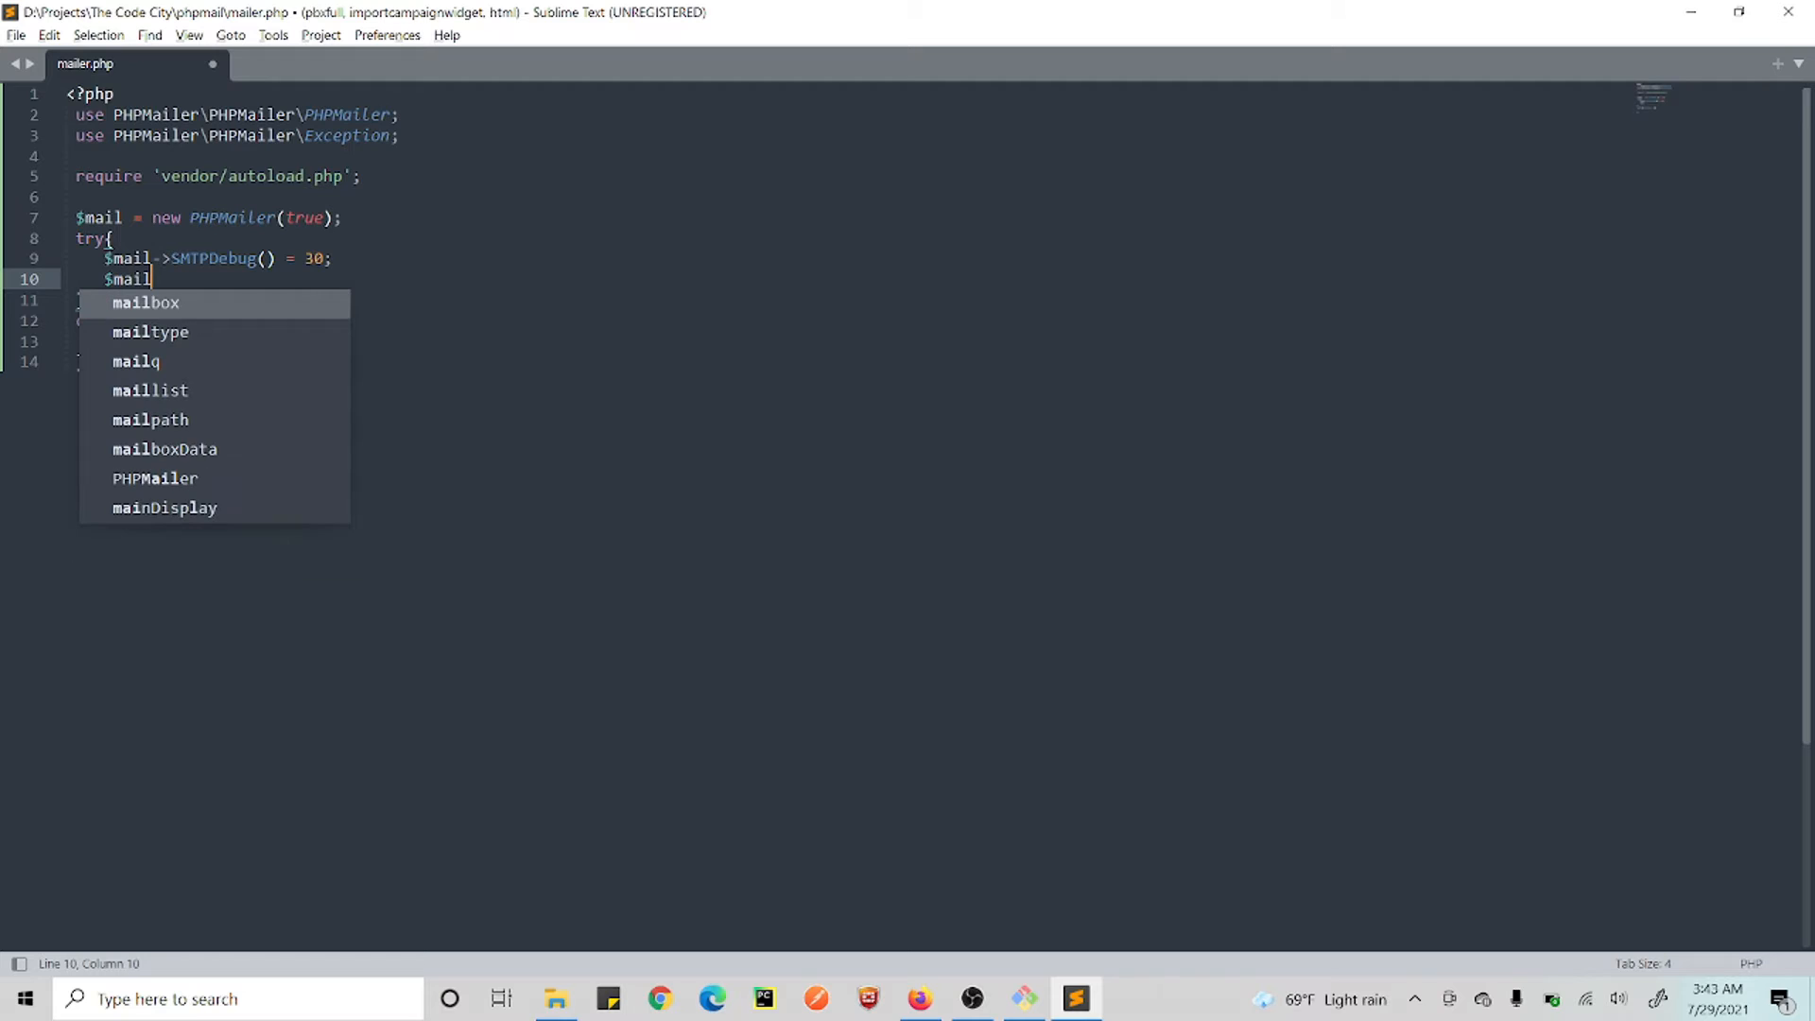
text(-)
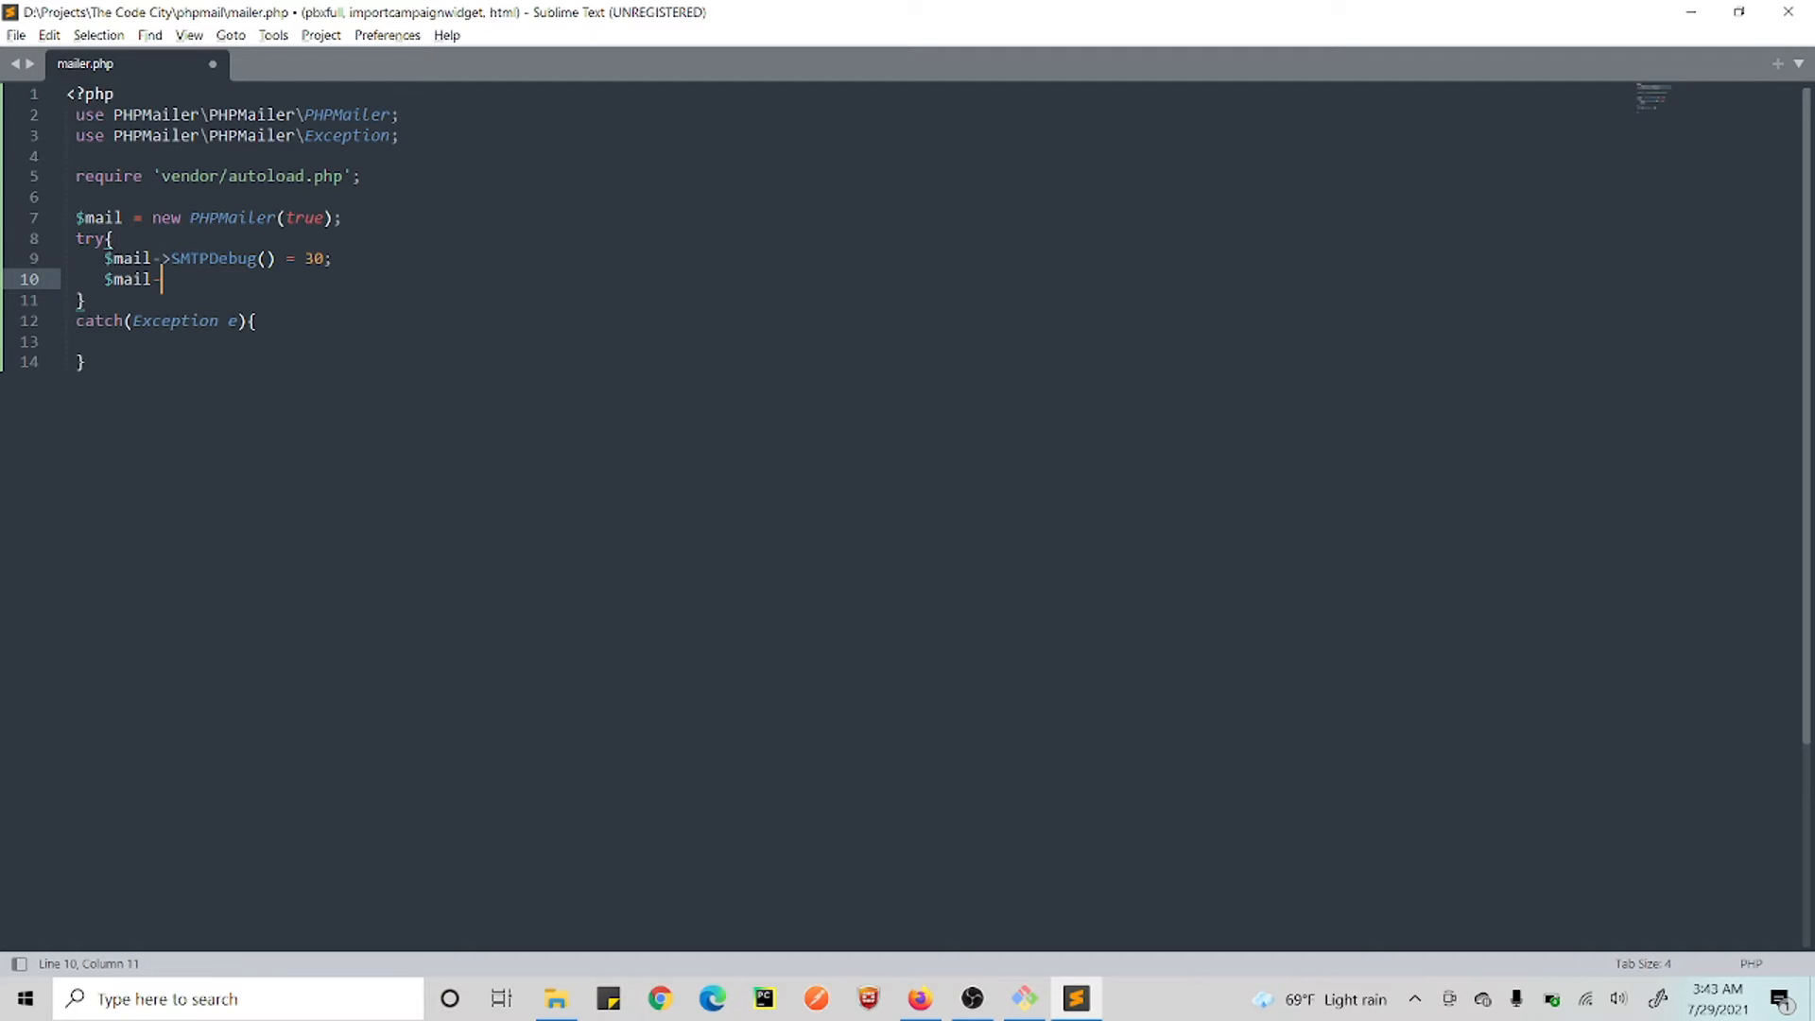
text(>)
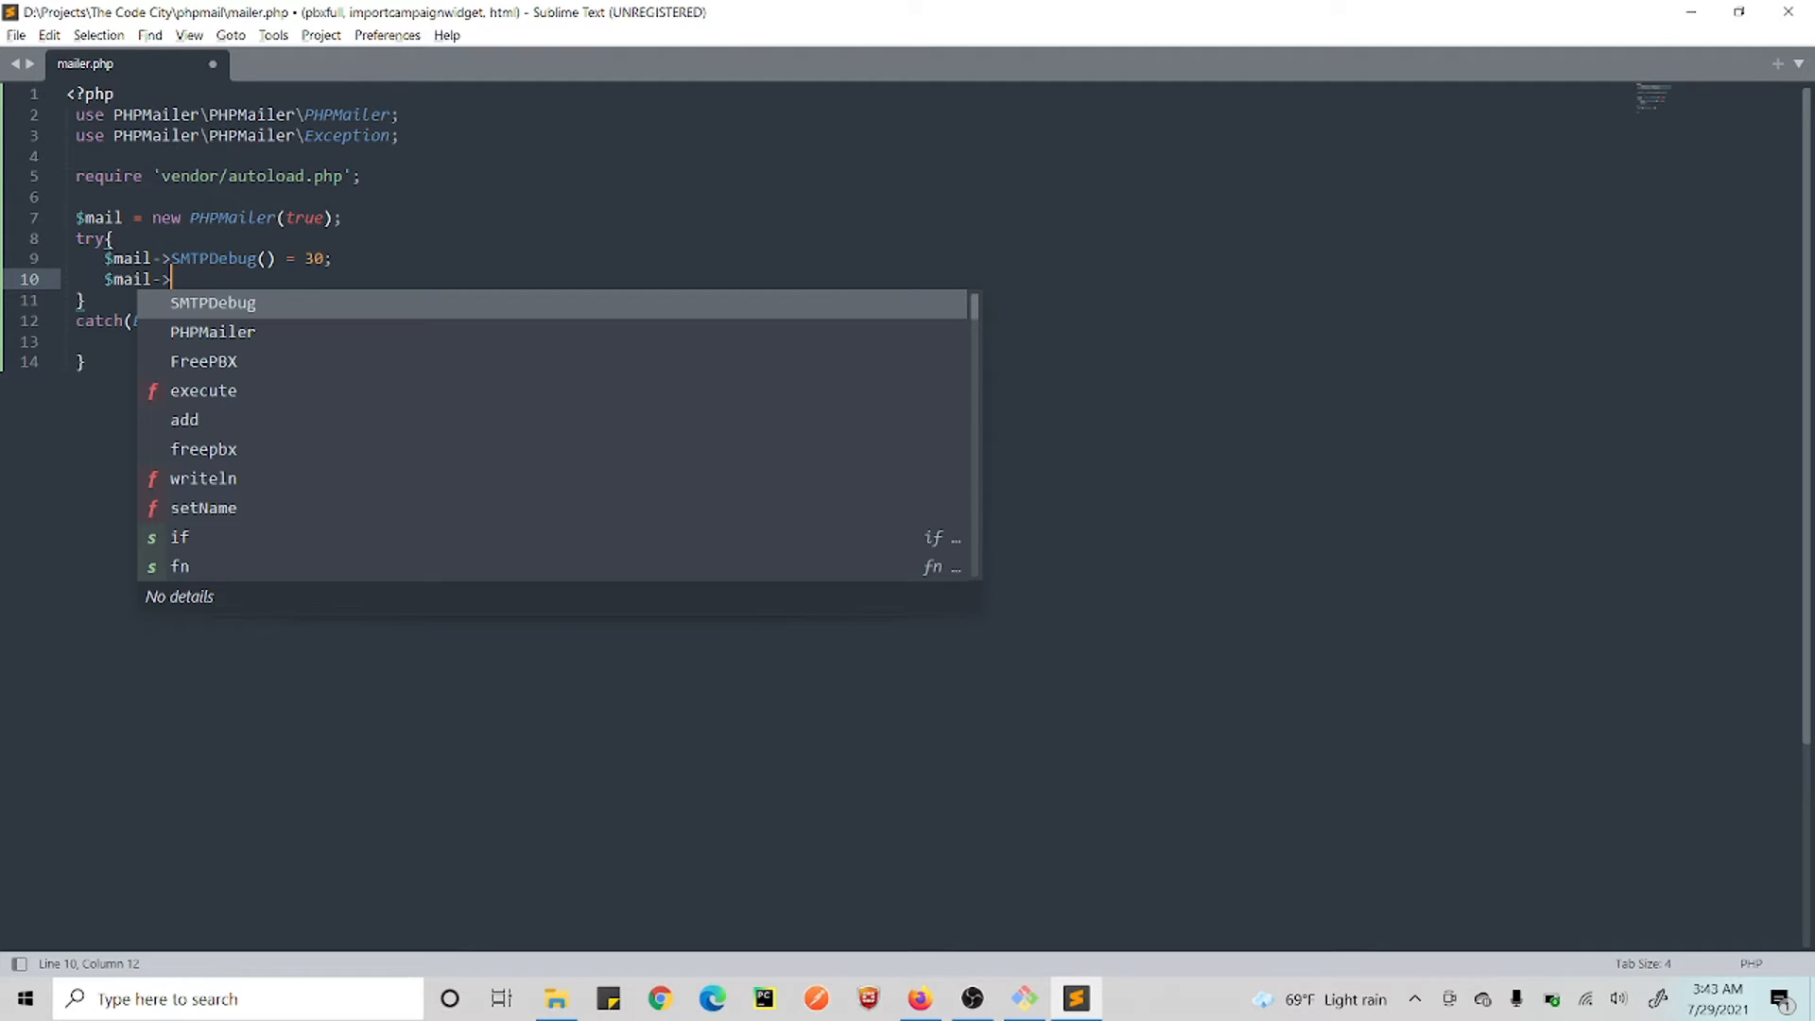
text(isM)
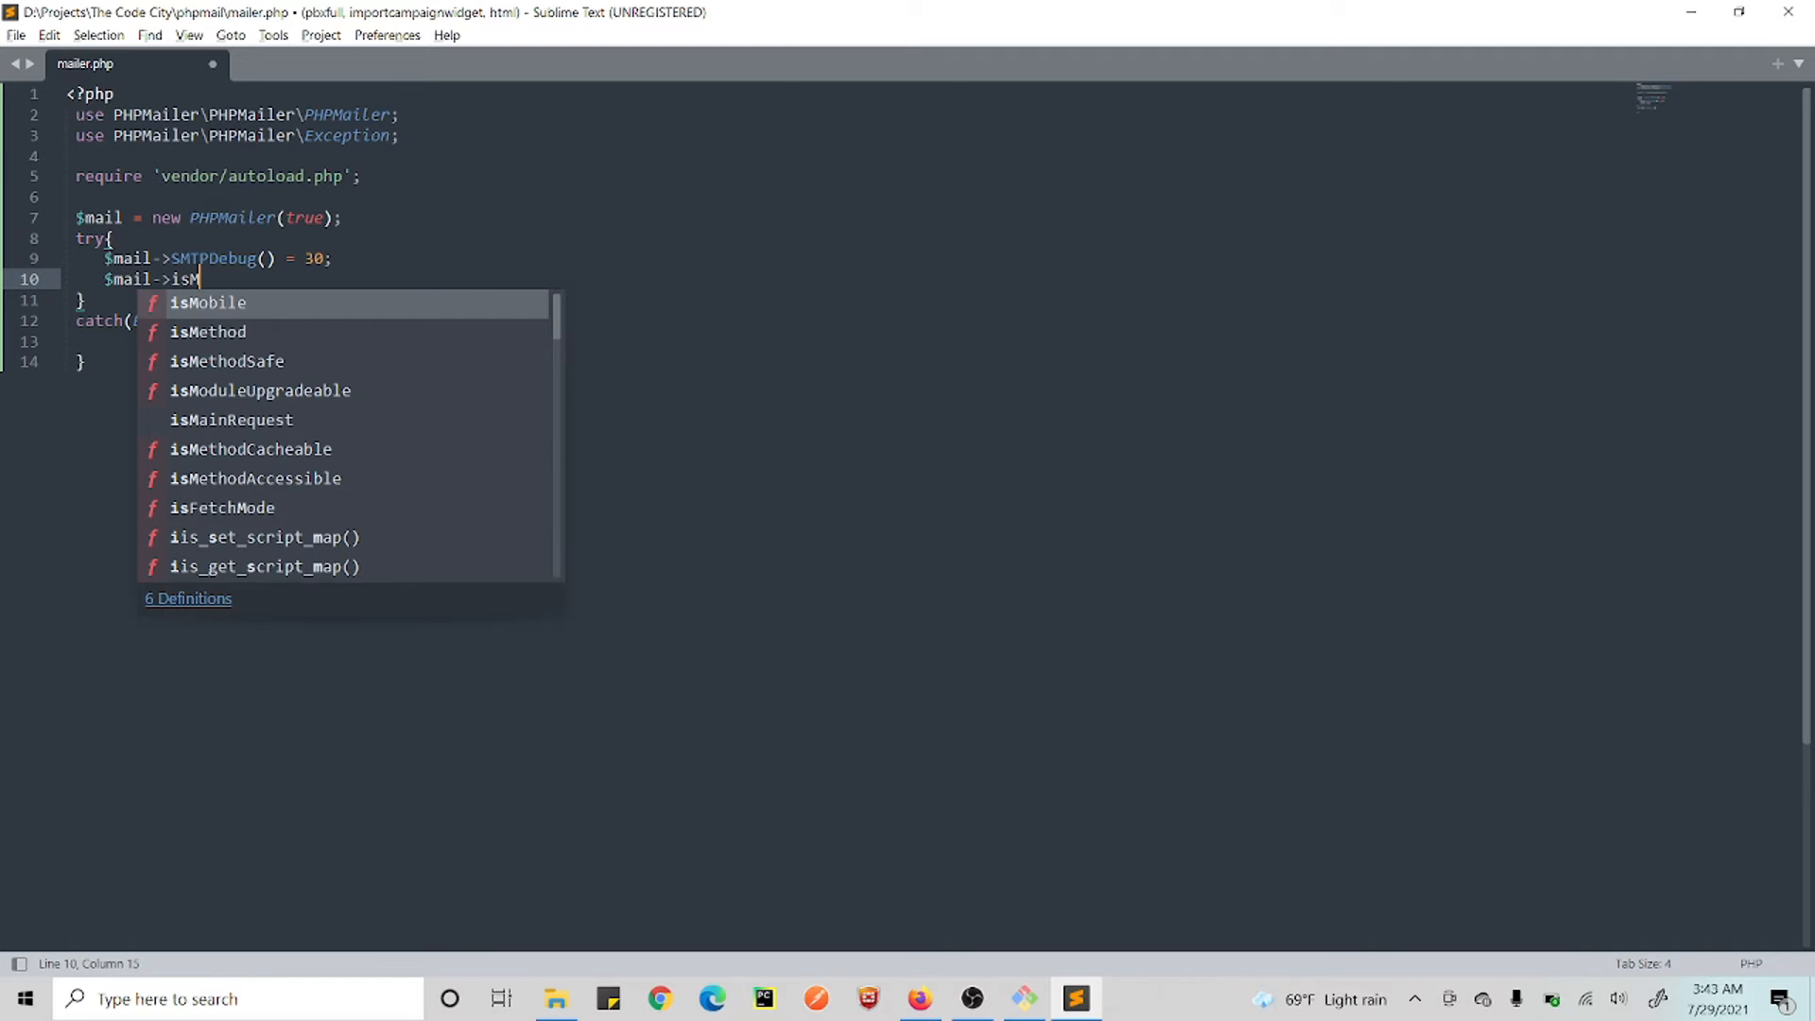
text(S)
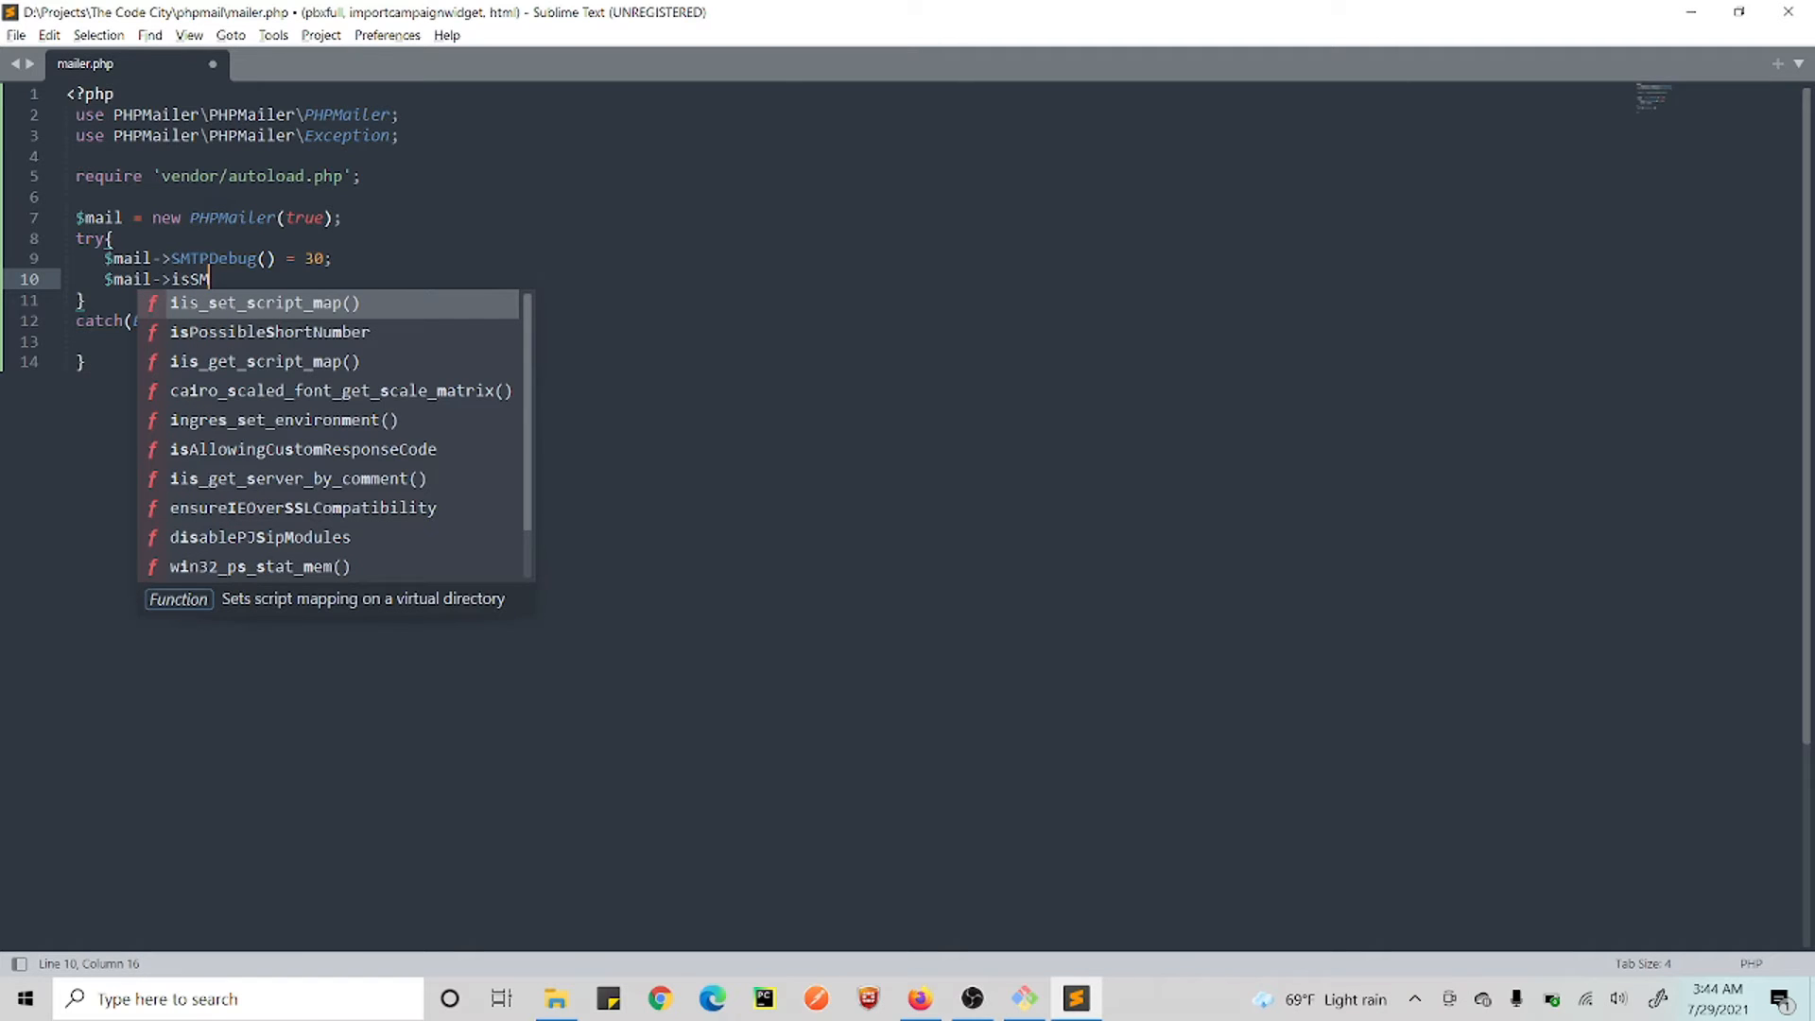
text(TP();)
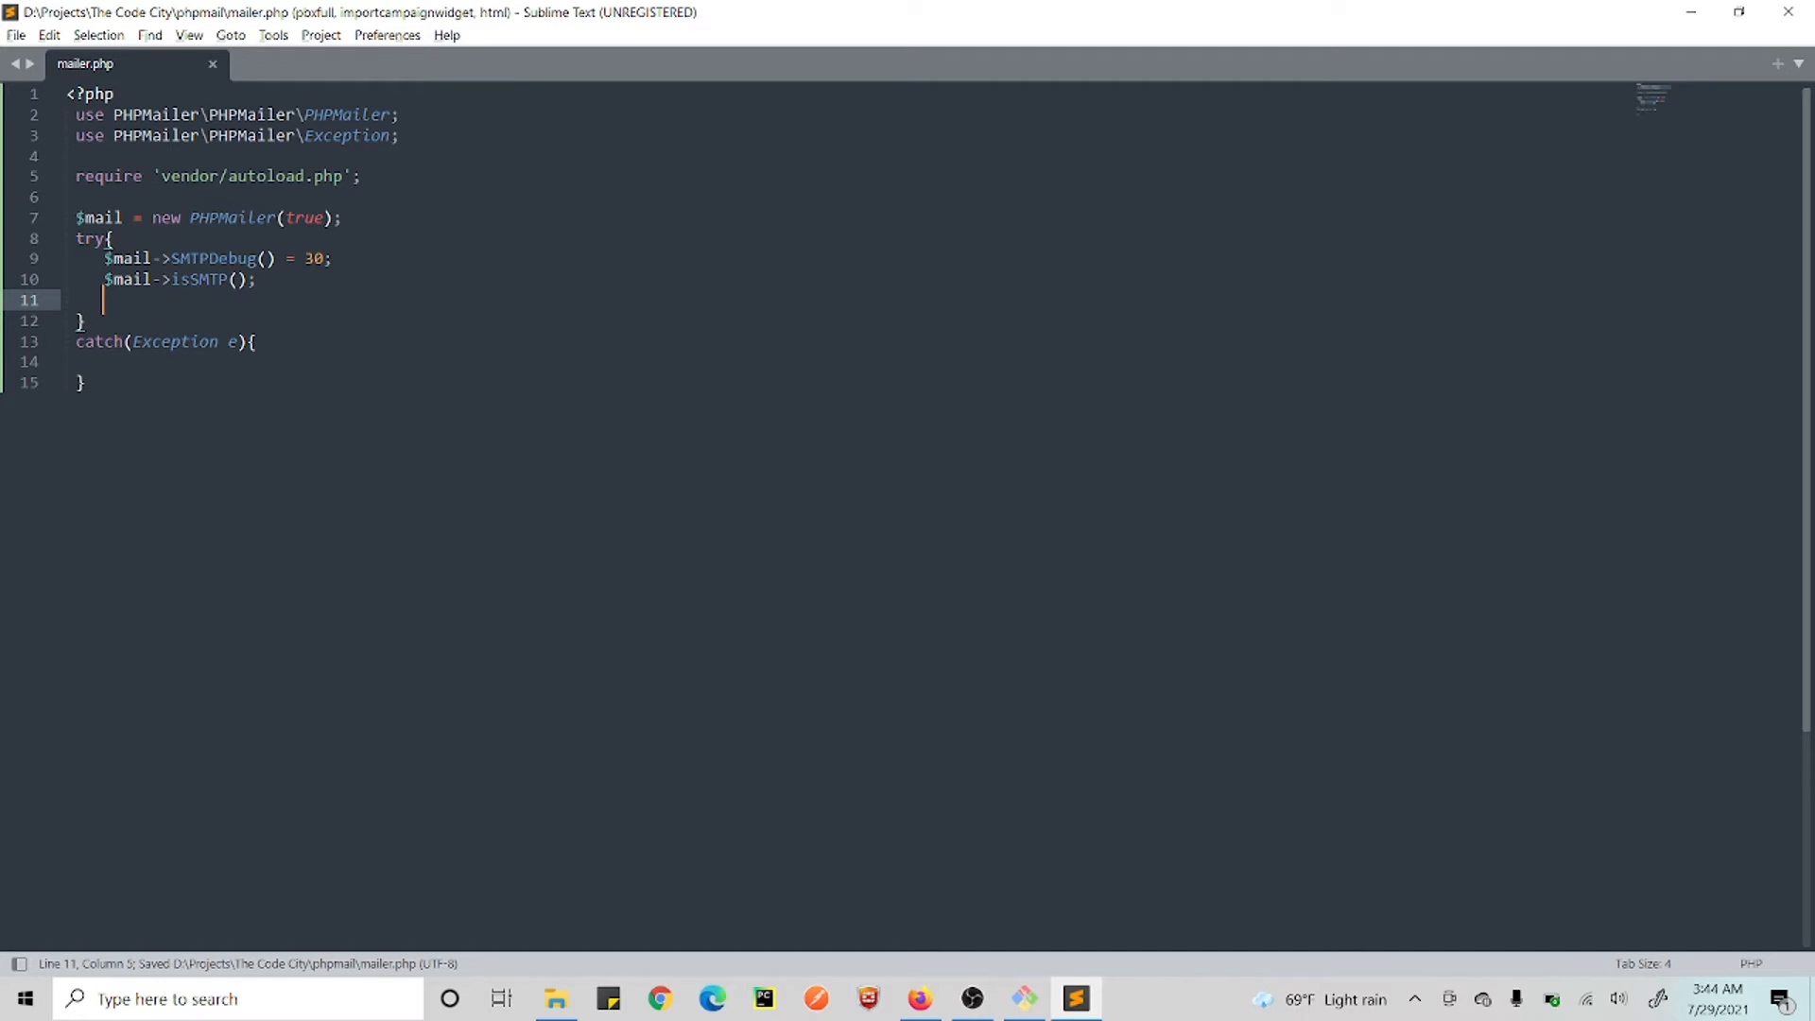
Add $mail->SMTPKeepAlive = true; on the next line.
text($mail-)
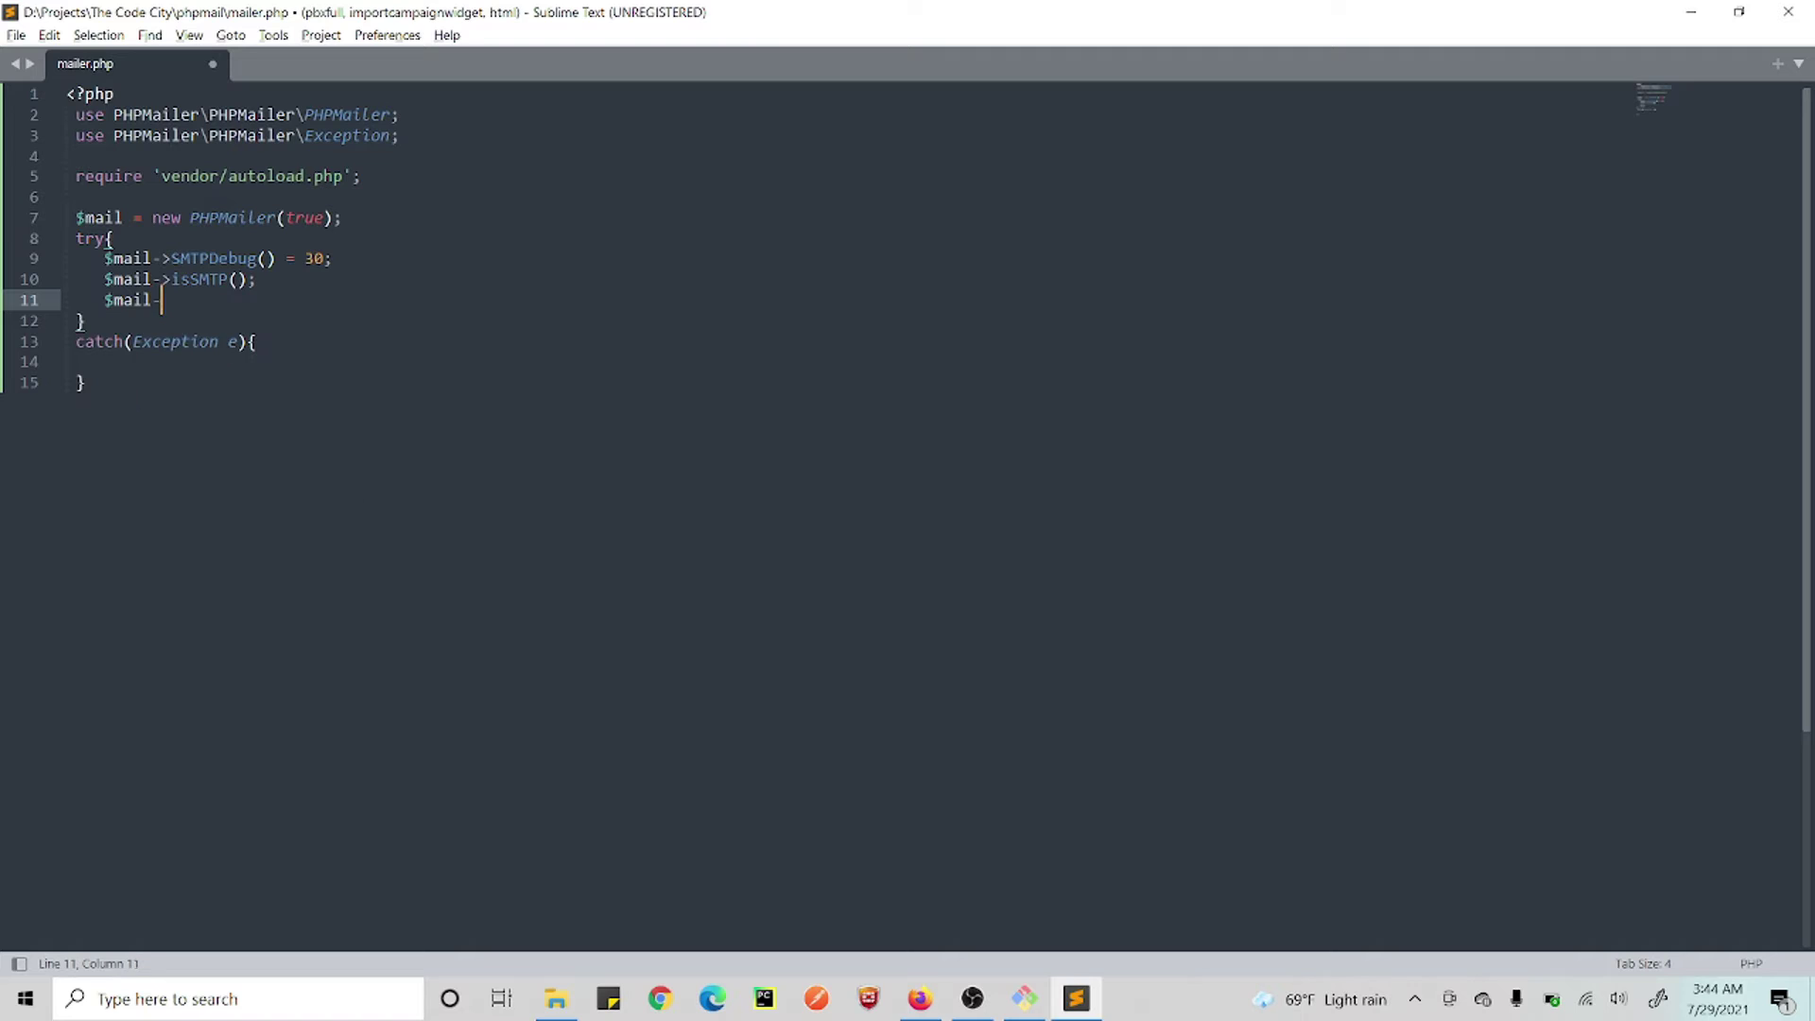
text(SMTPK)
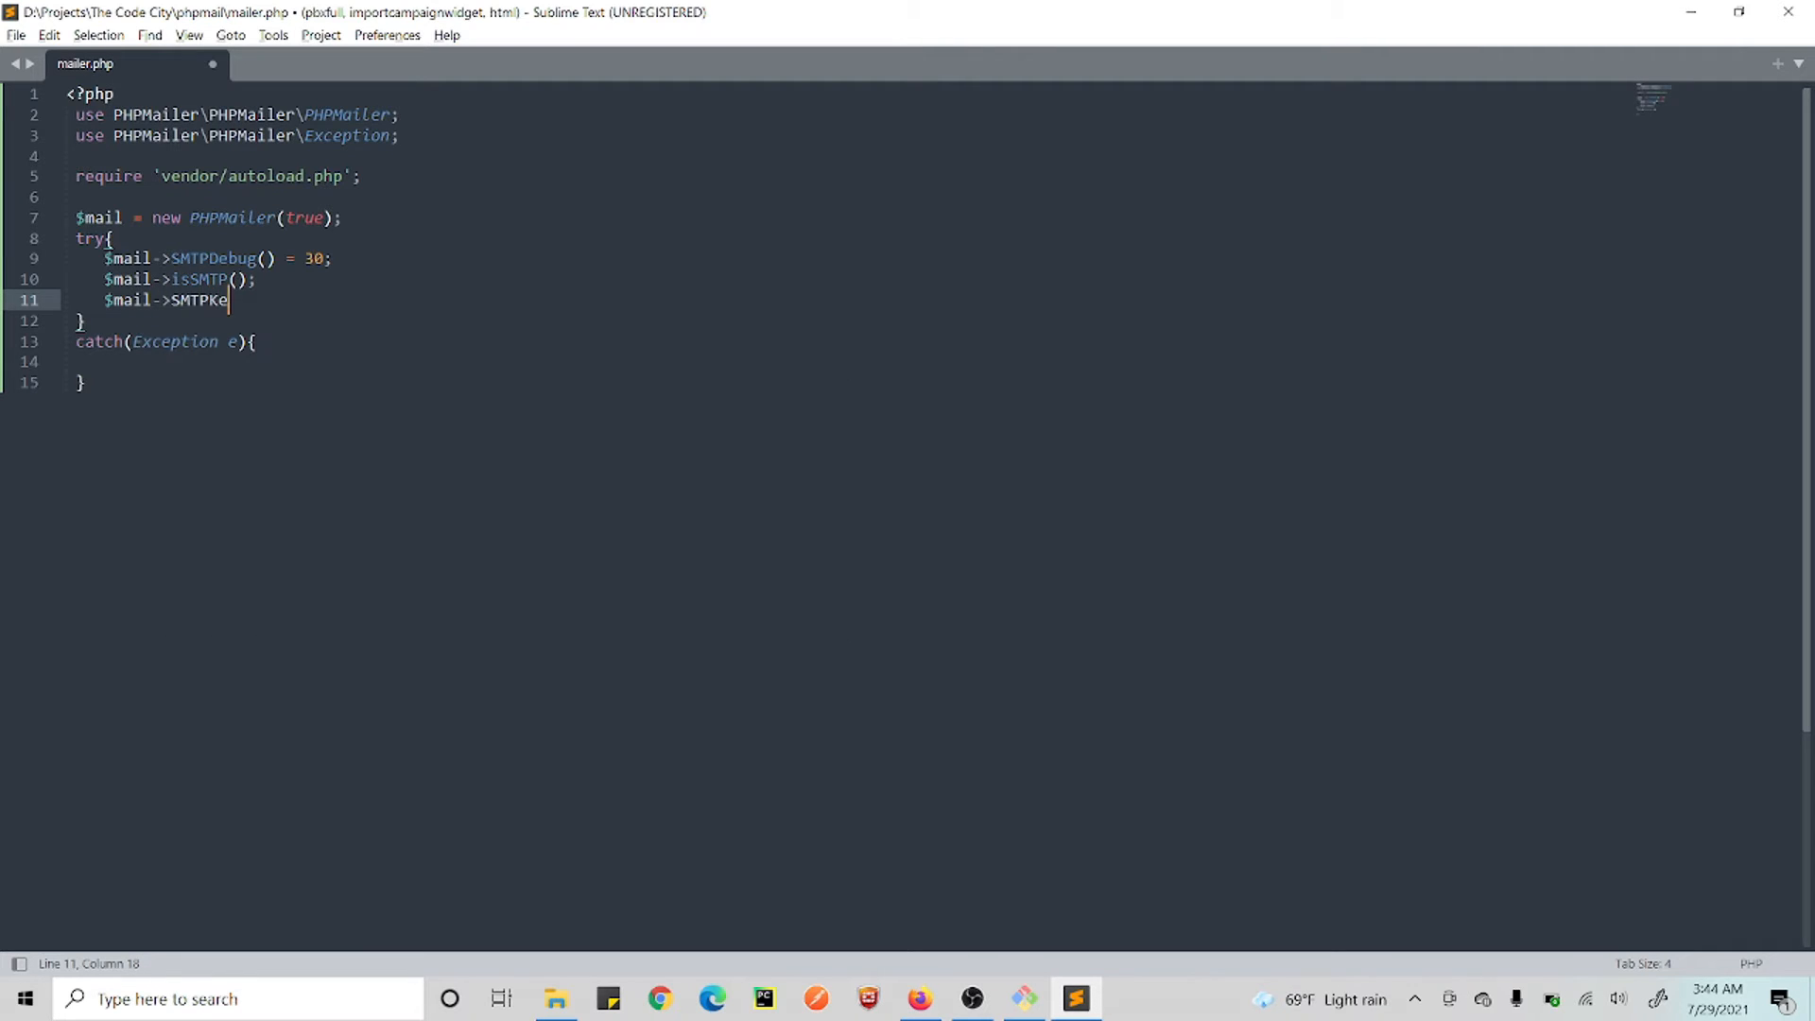
text(epAlive)
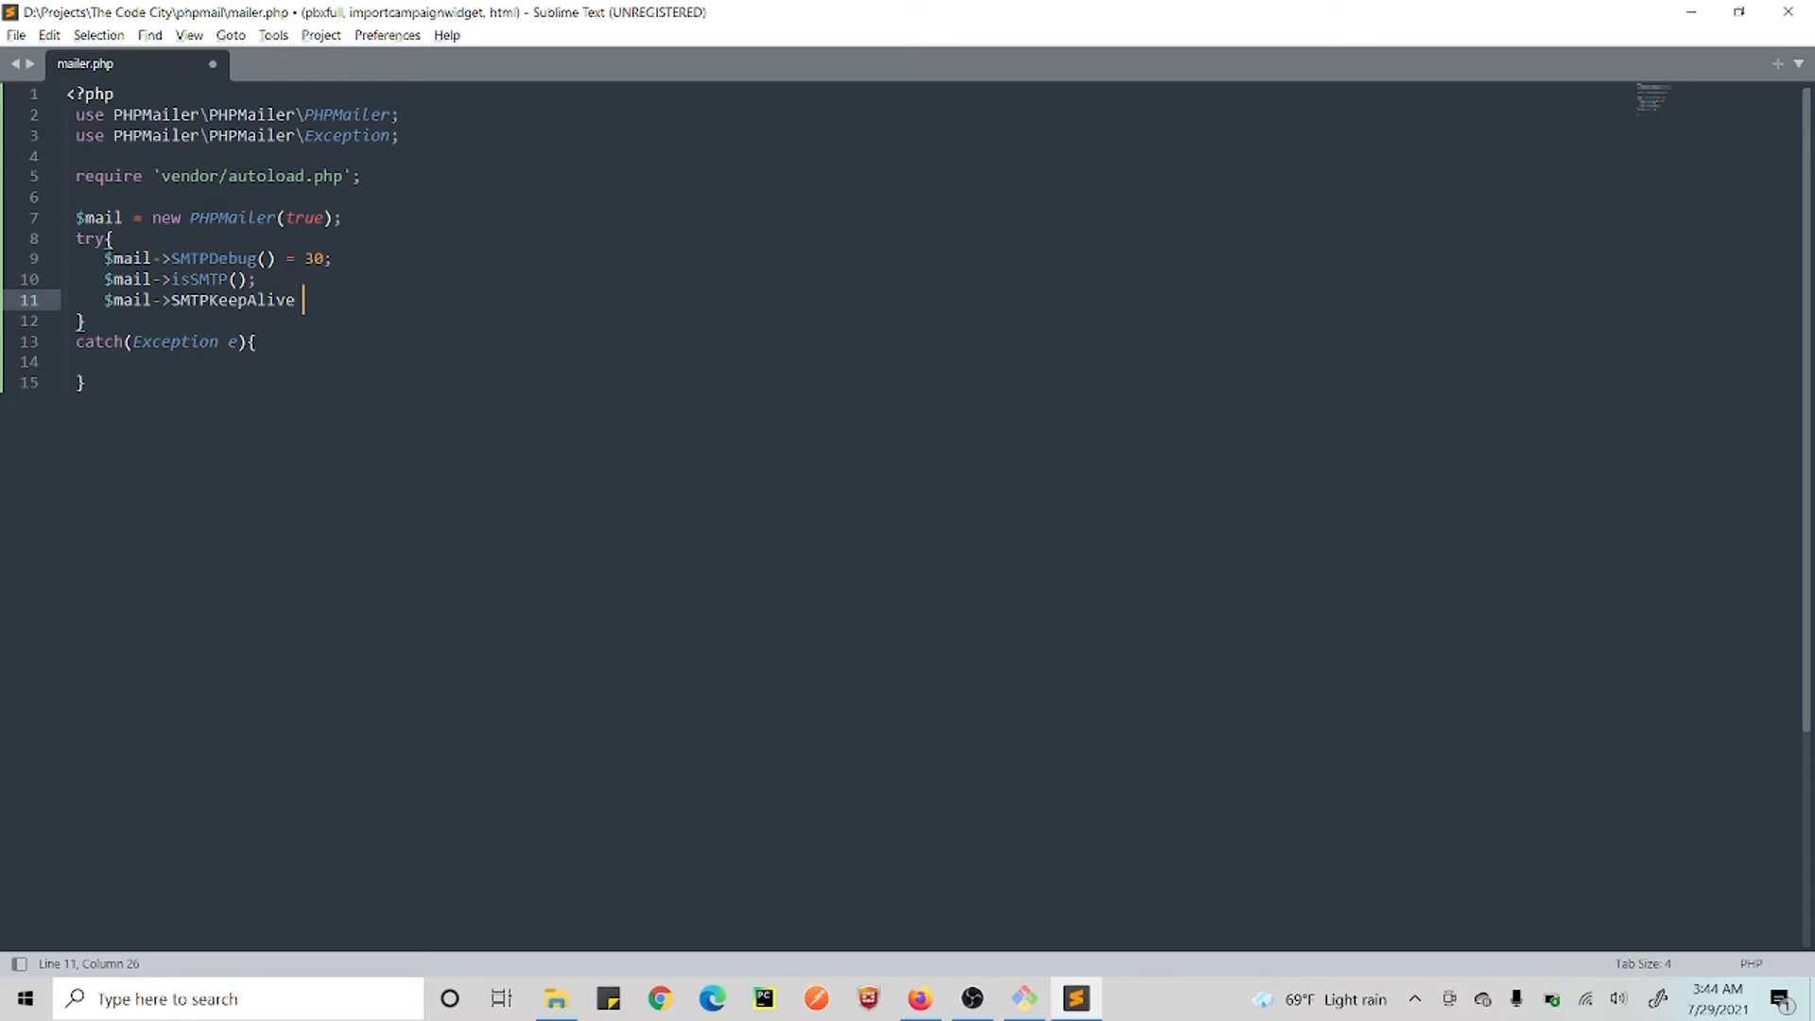
text(= true;)
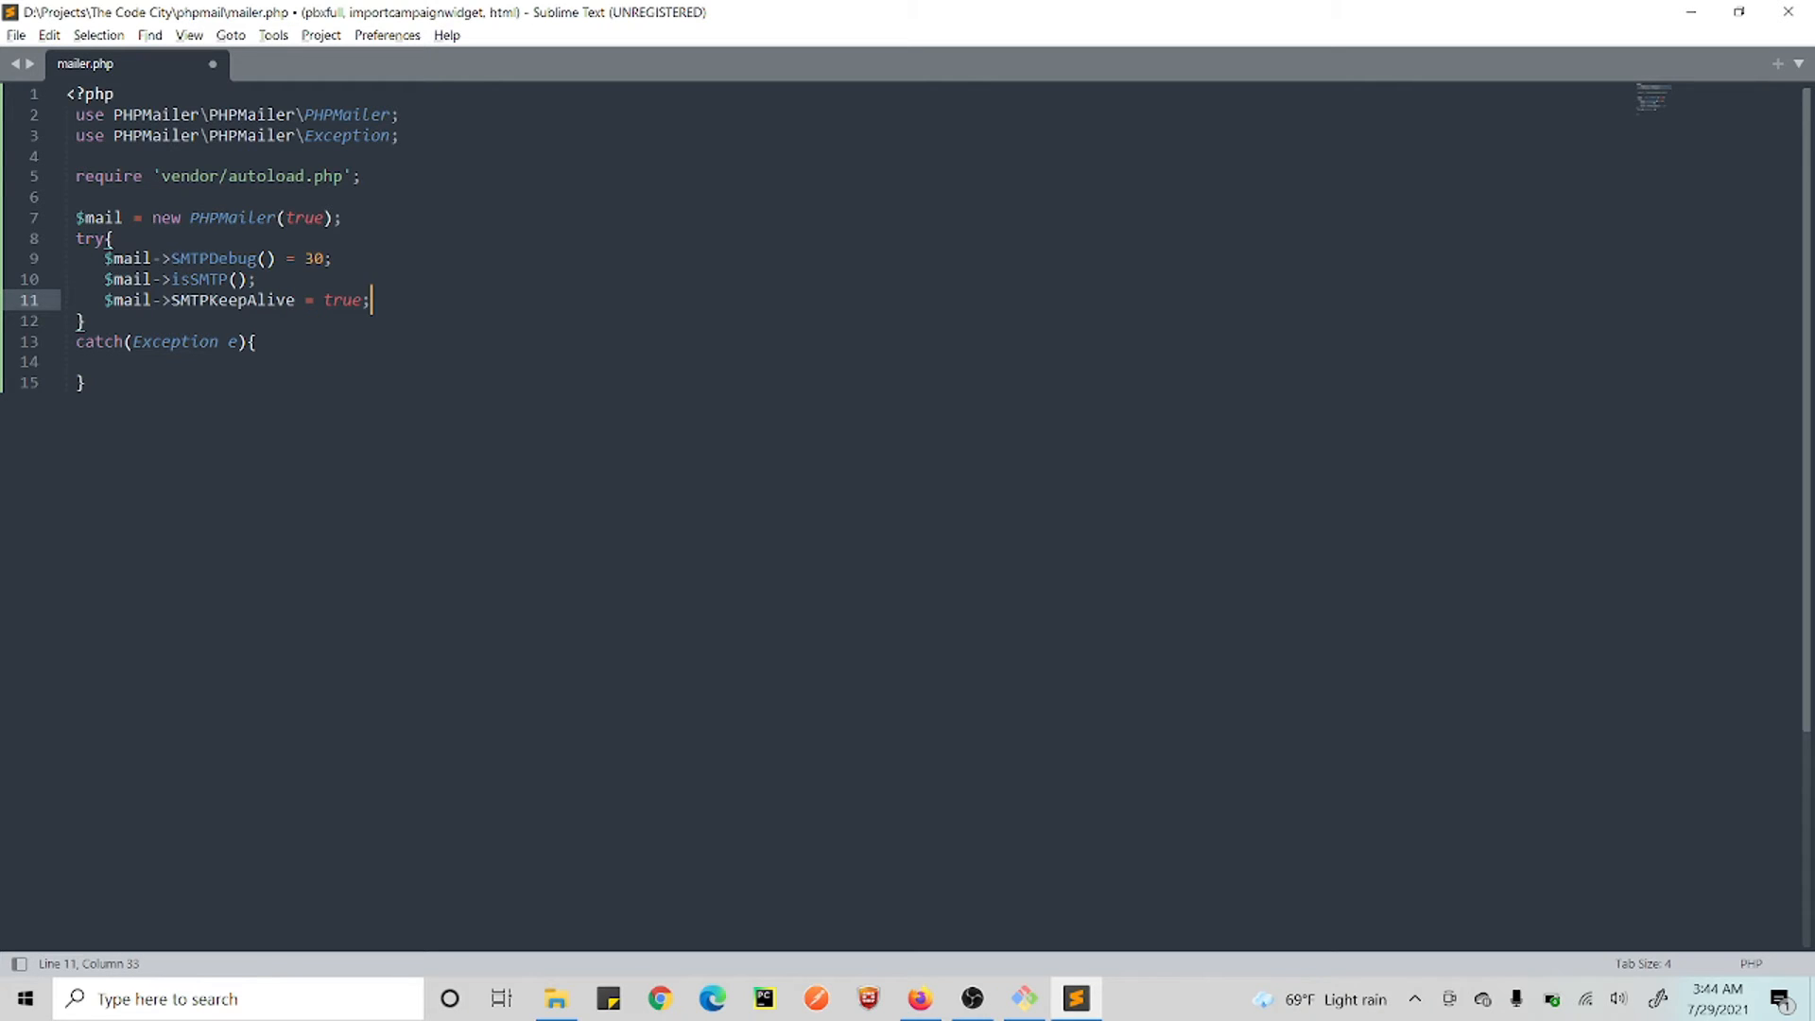
key(Enter)
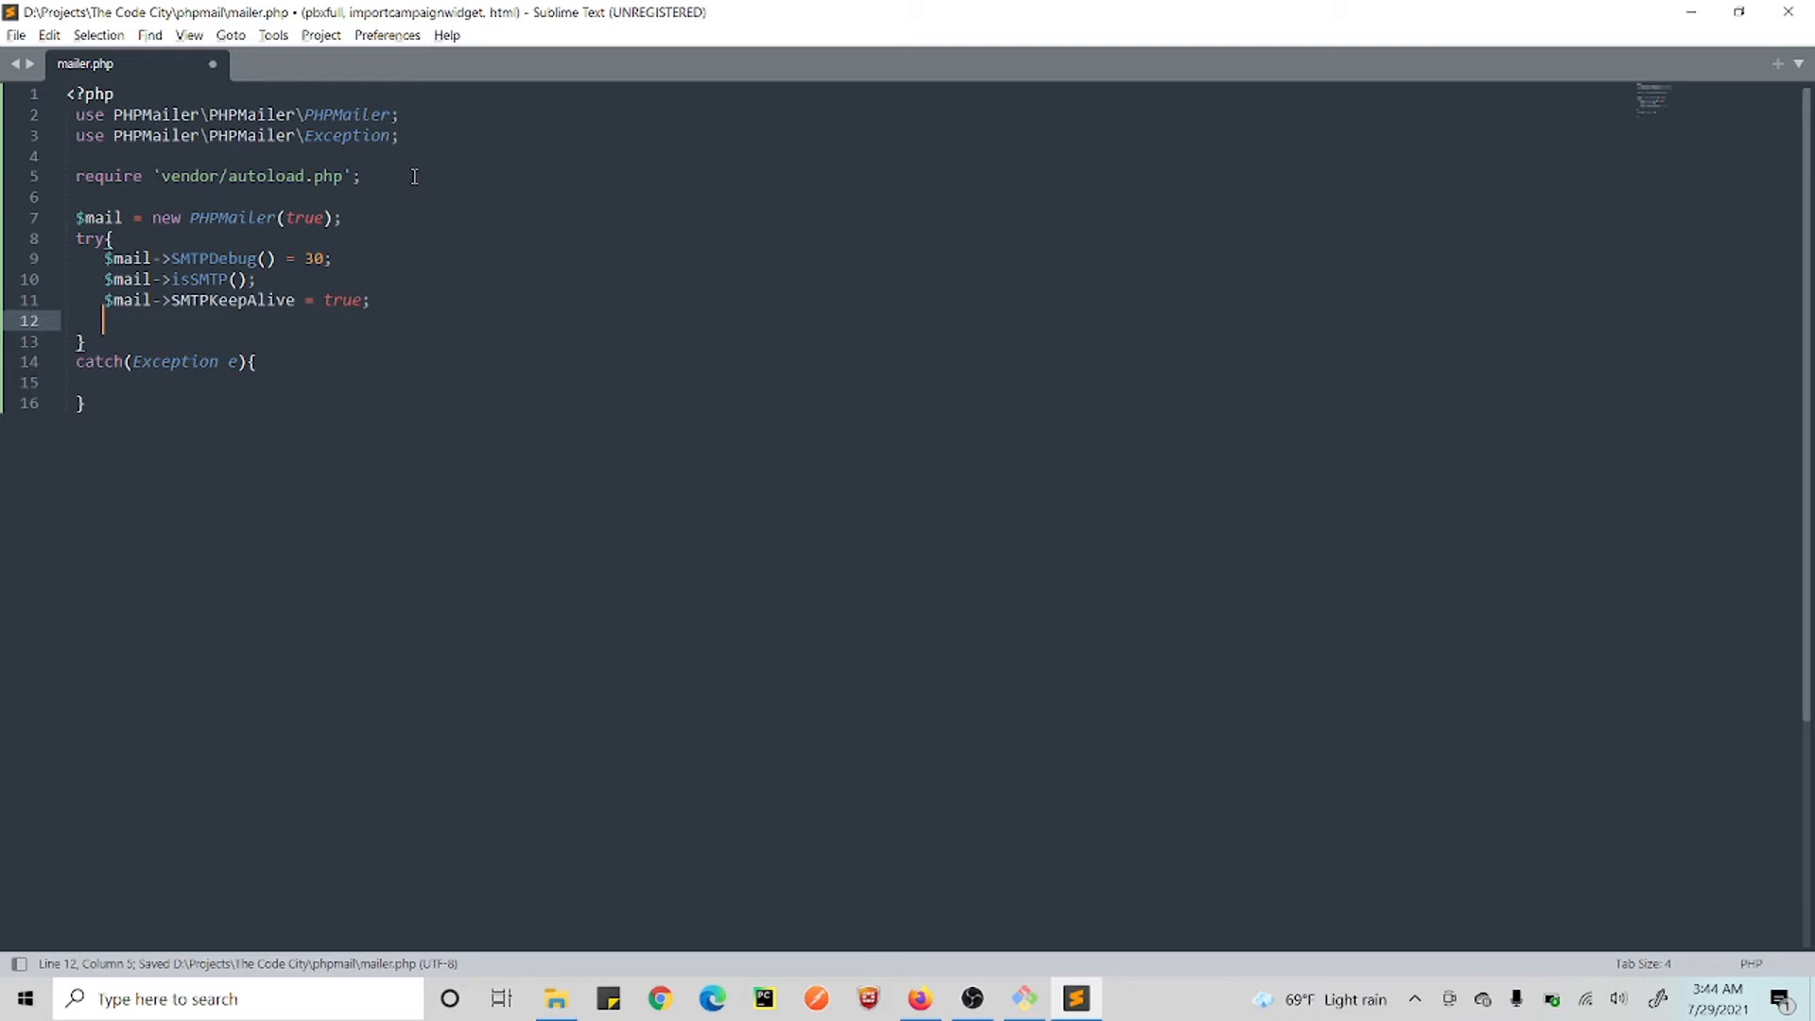
Set $mail->Mailer = "smtp"; on a new line.
text($)
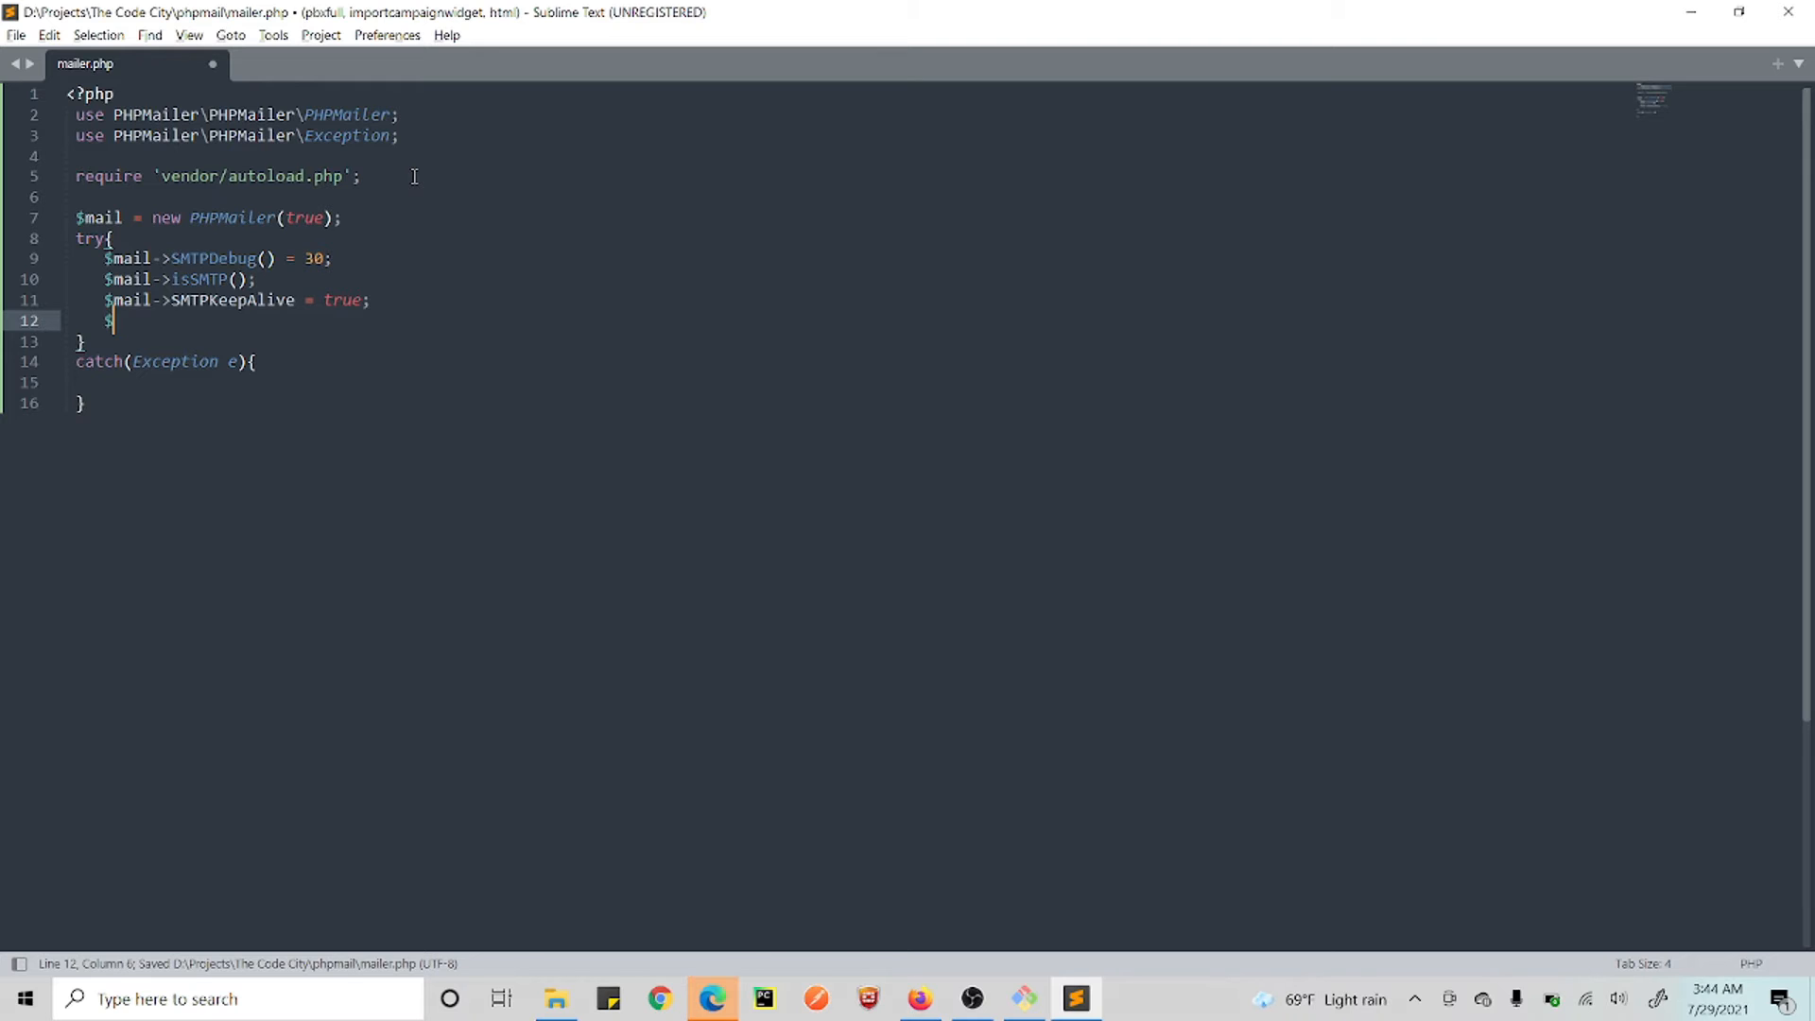
text(mail->)
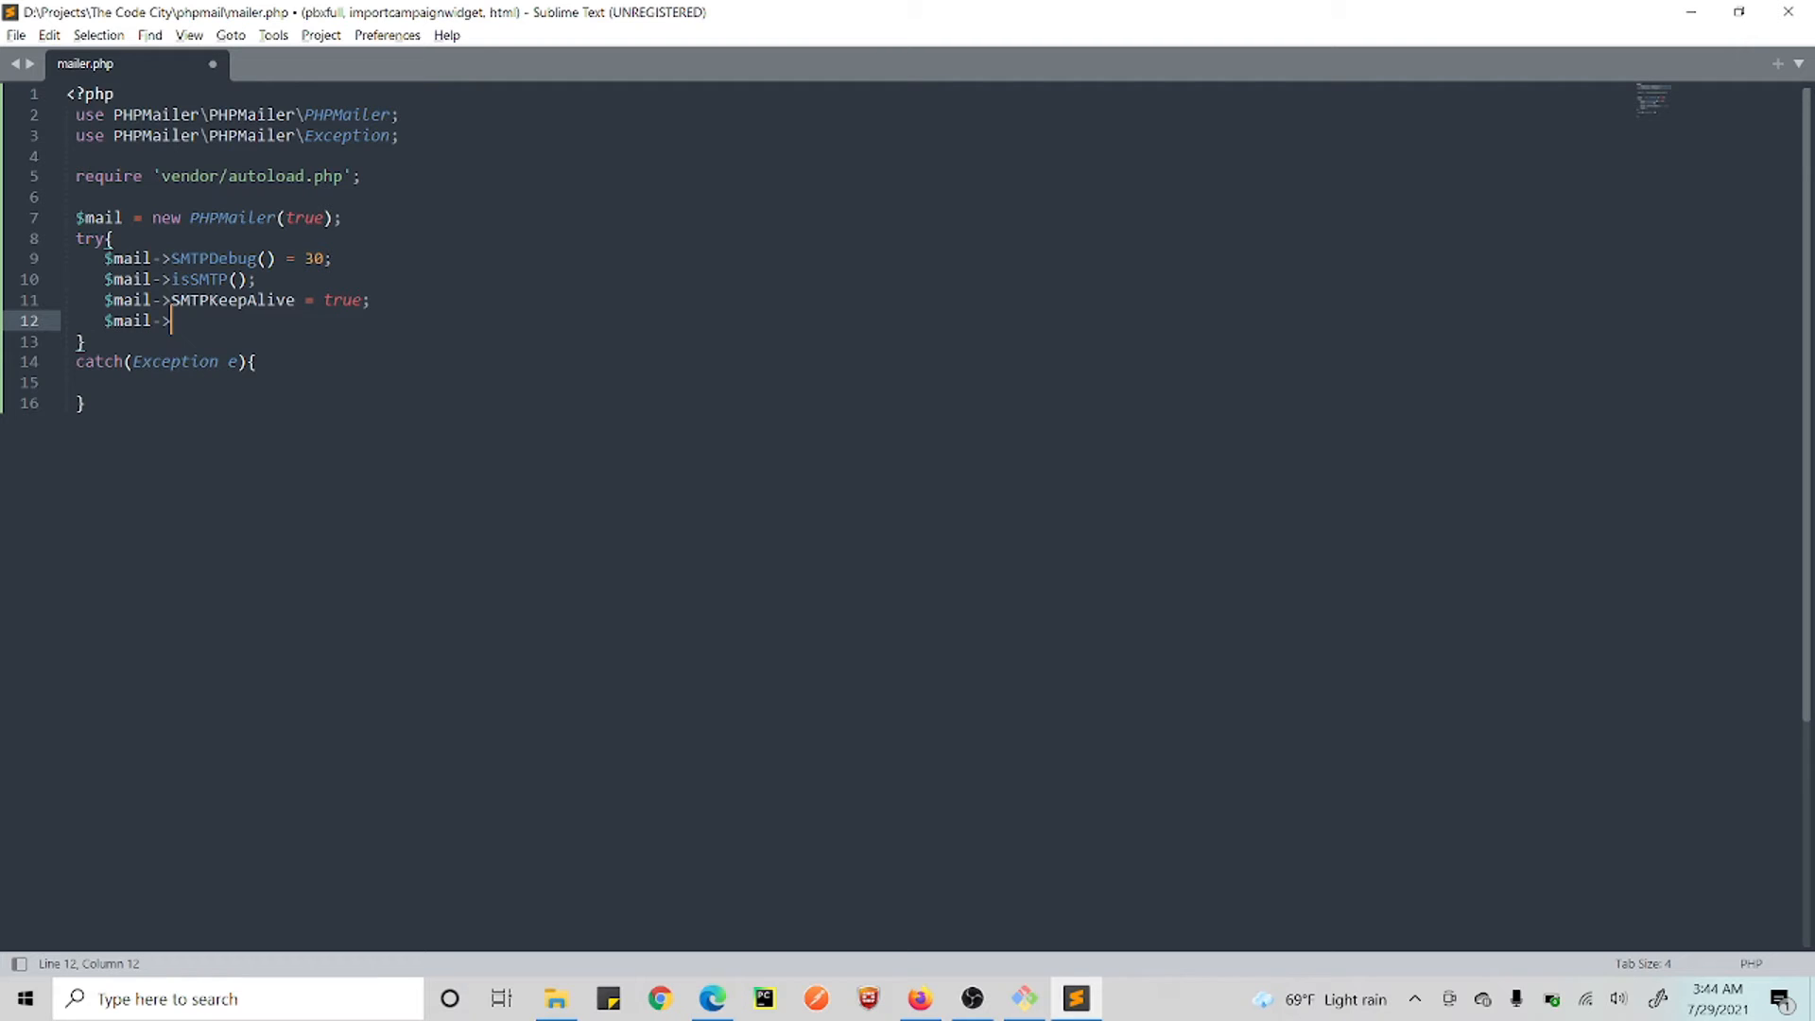
text(Mail)
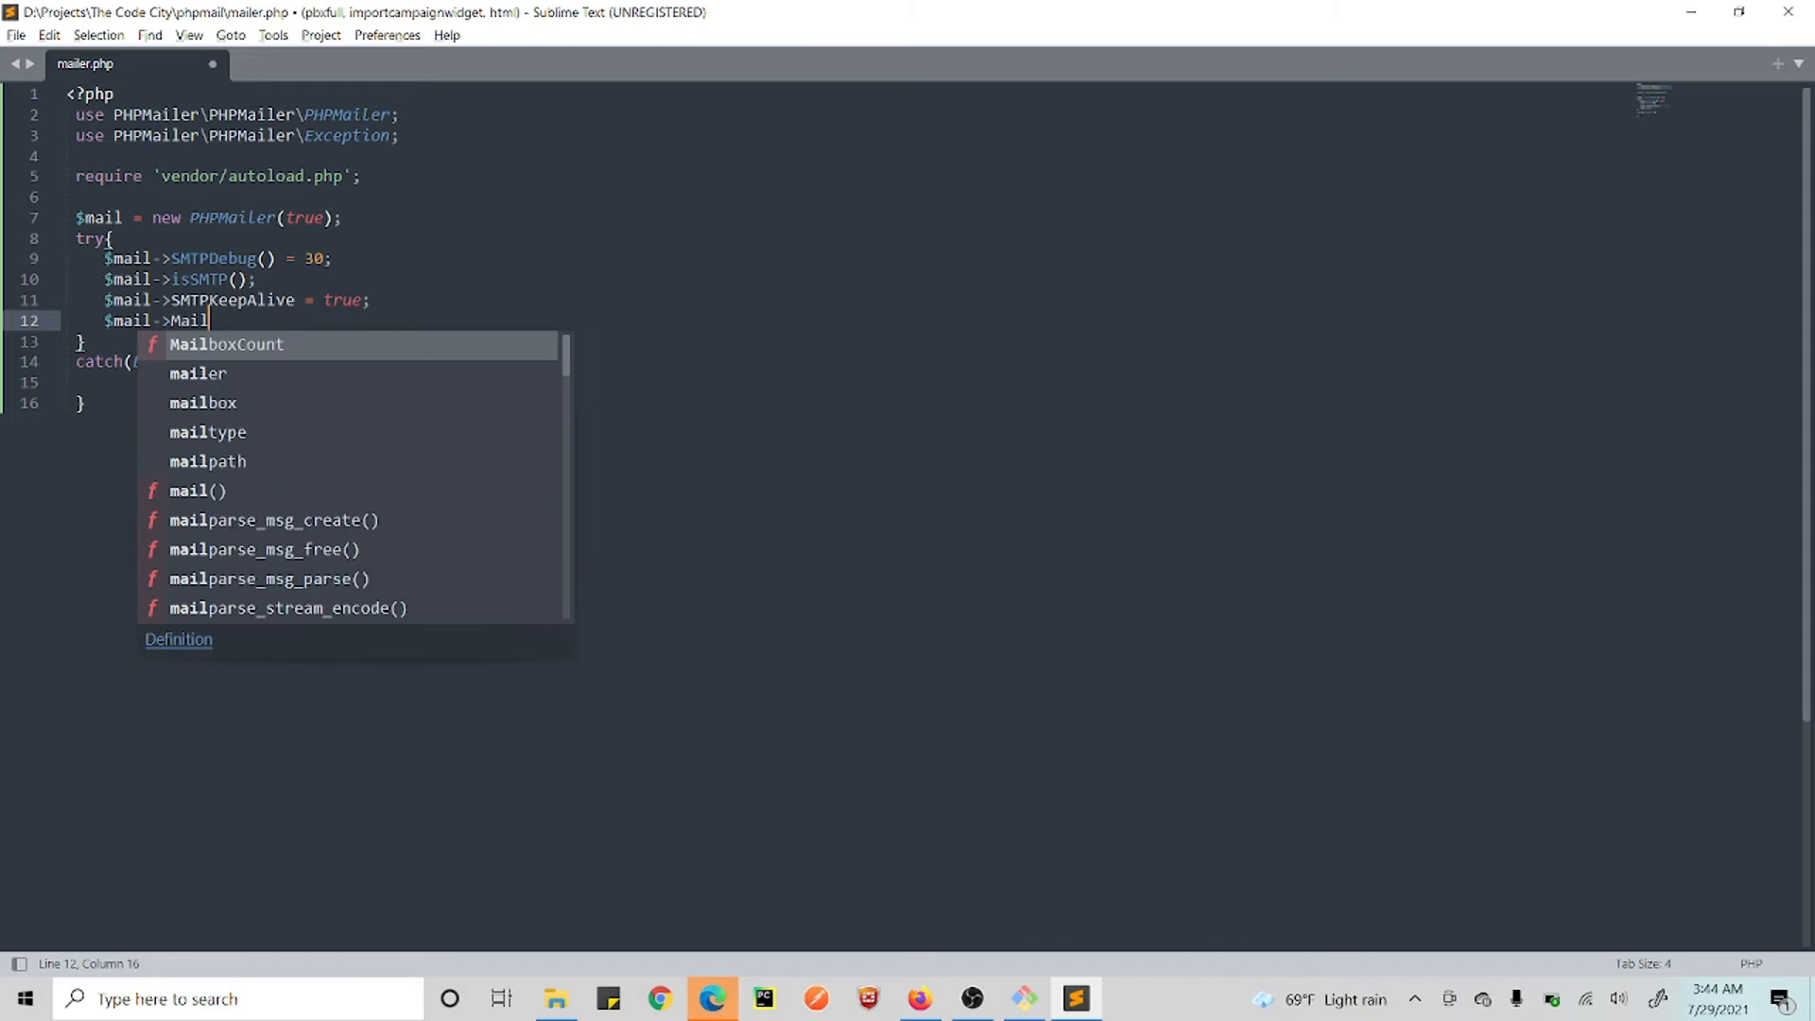
text(= "")
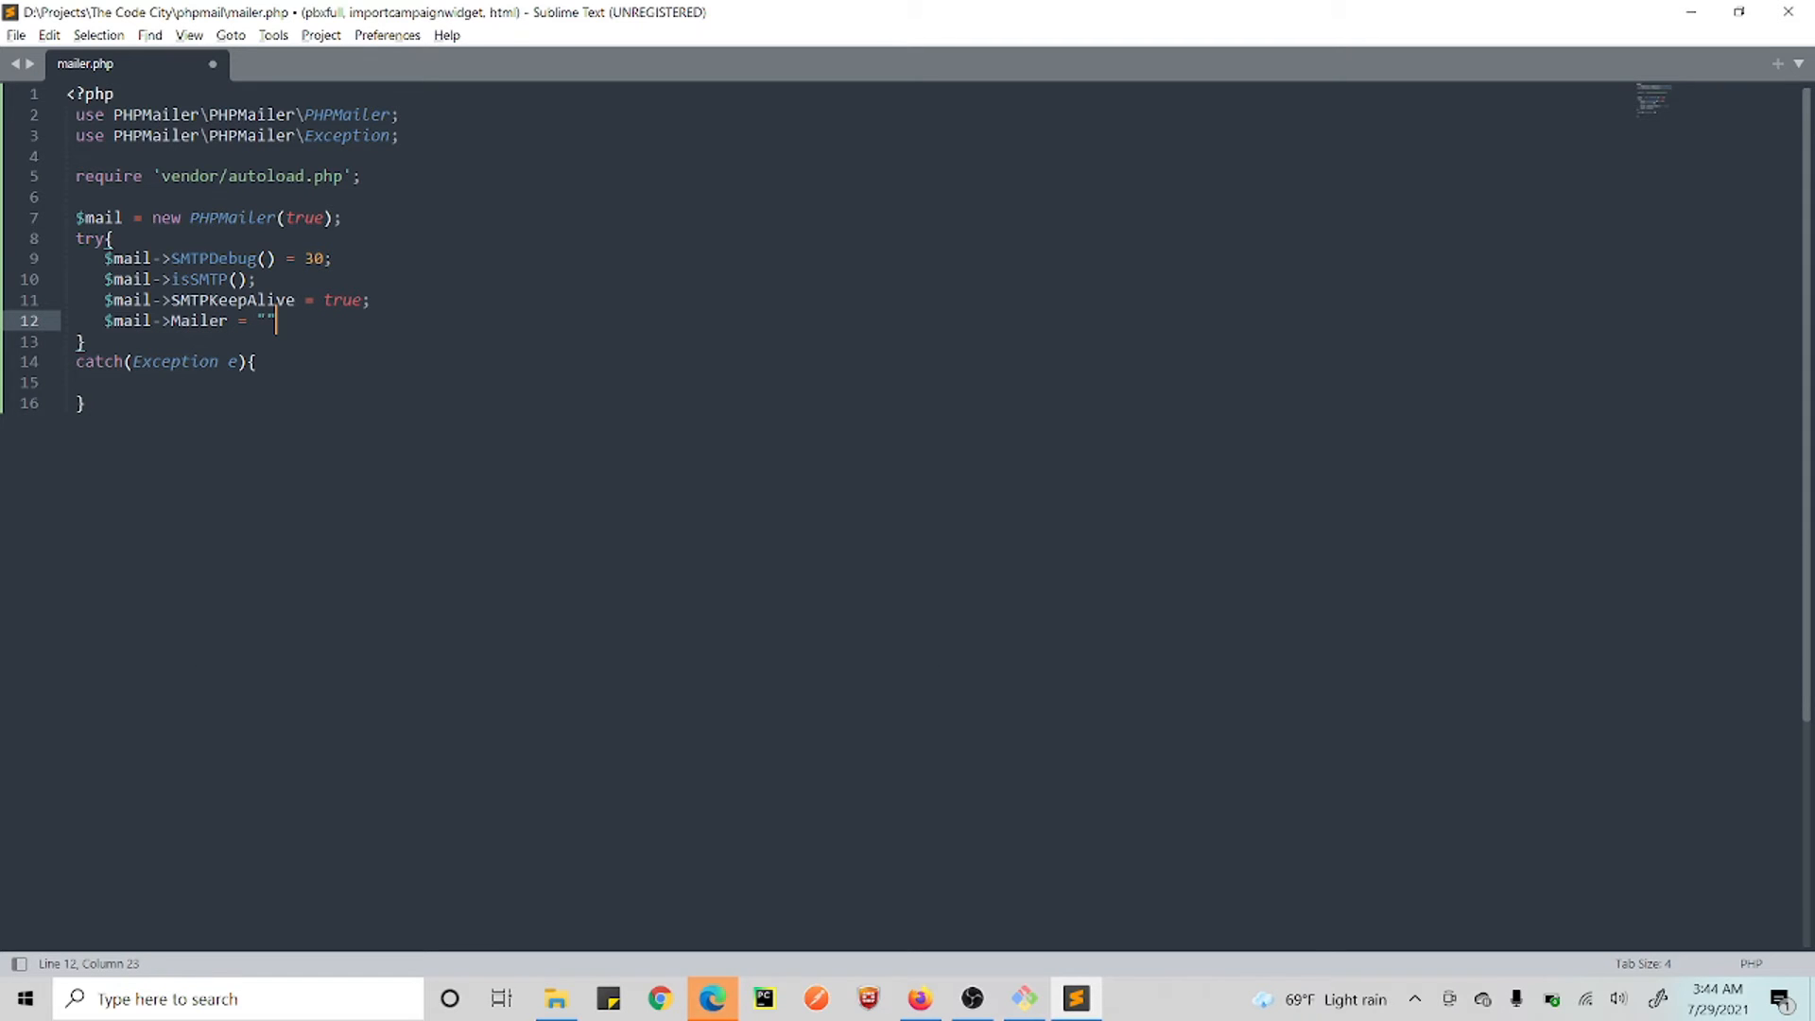
text(s)
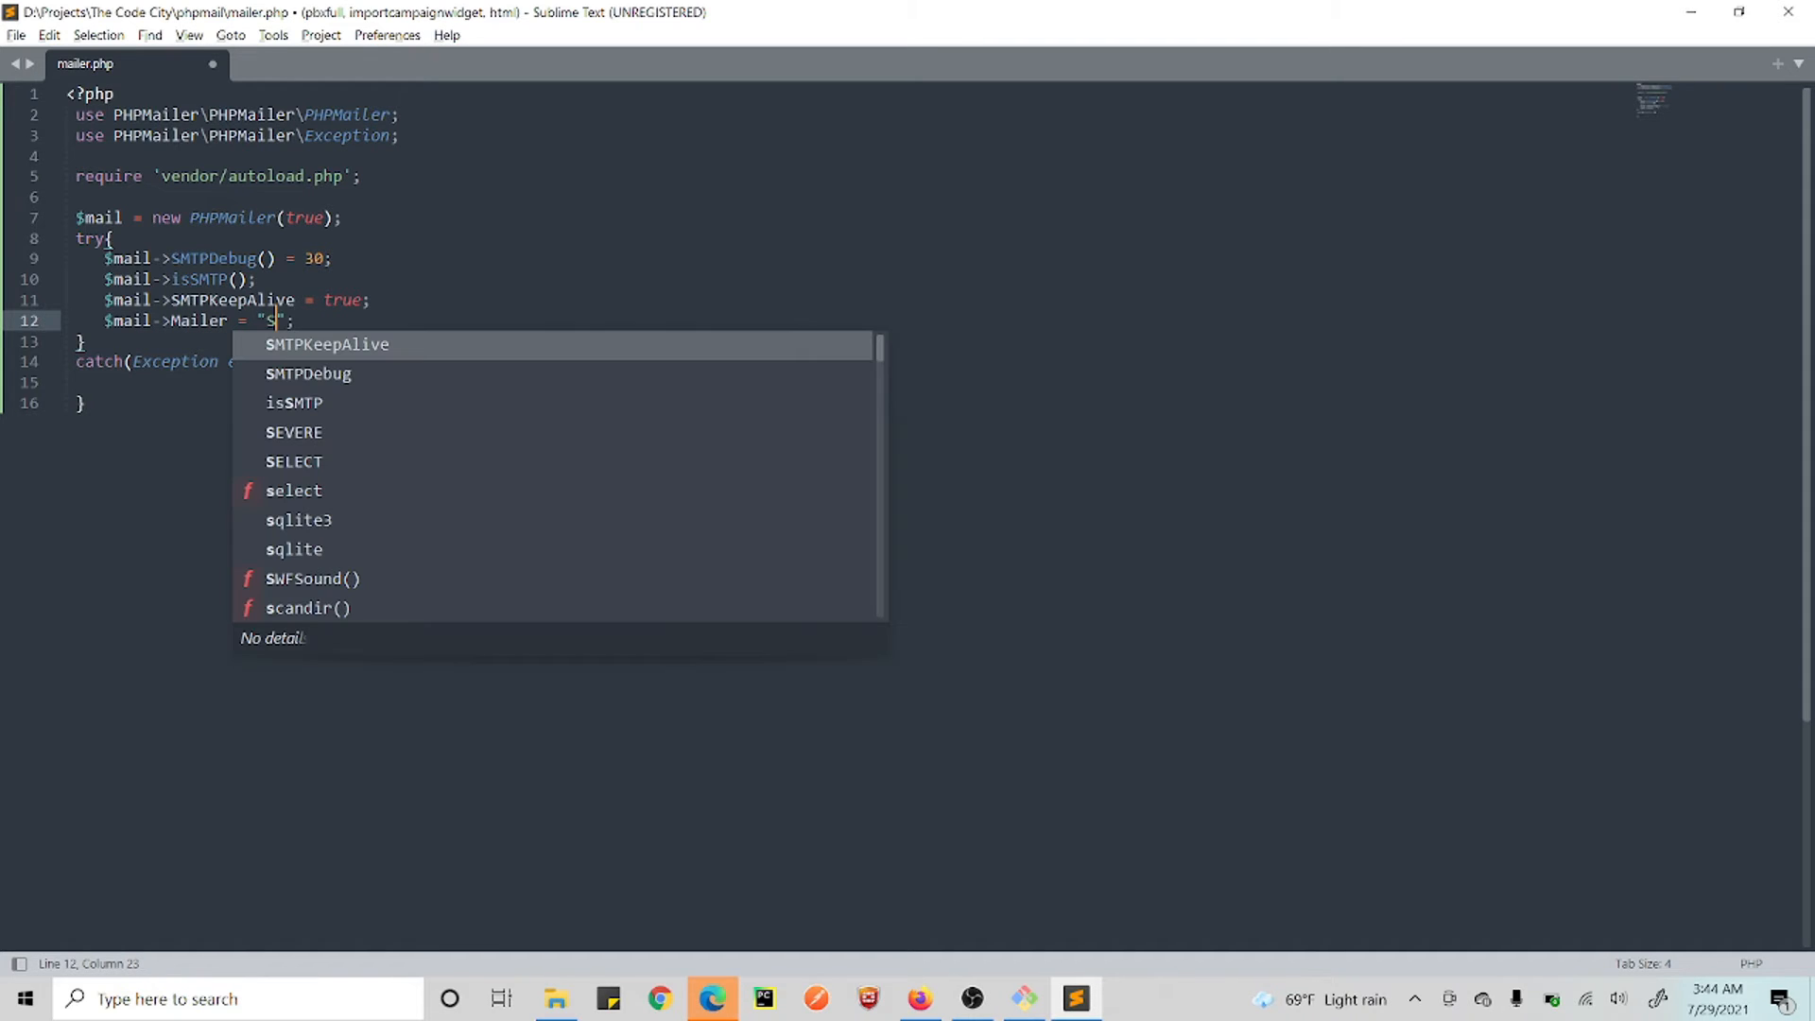
text(mtp)
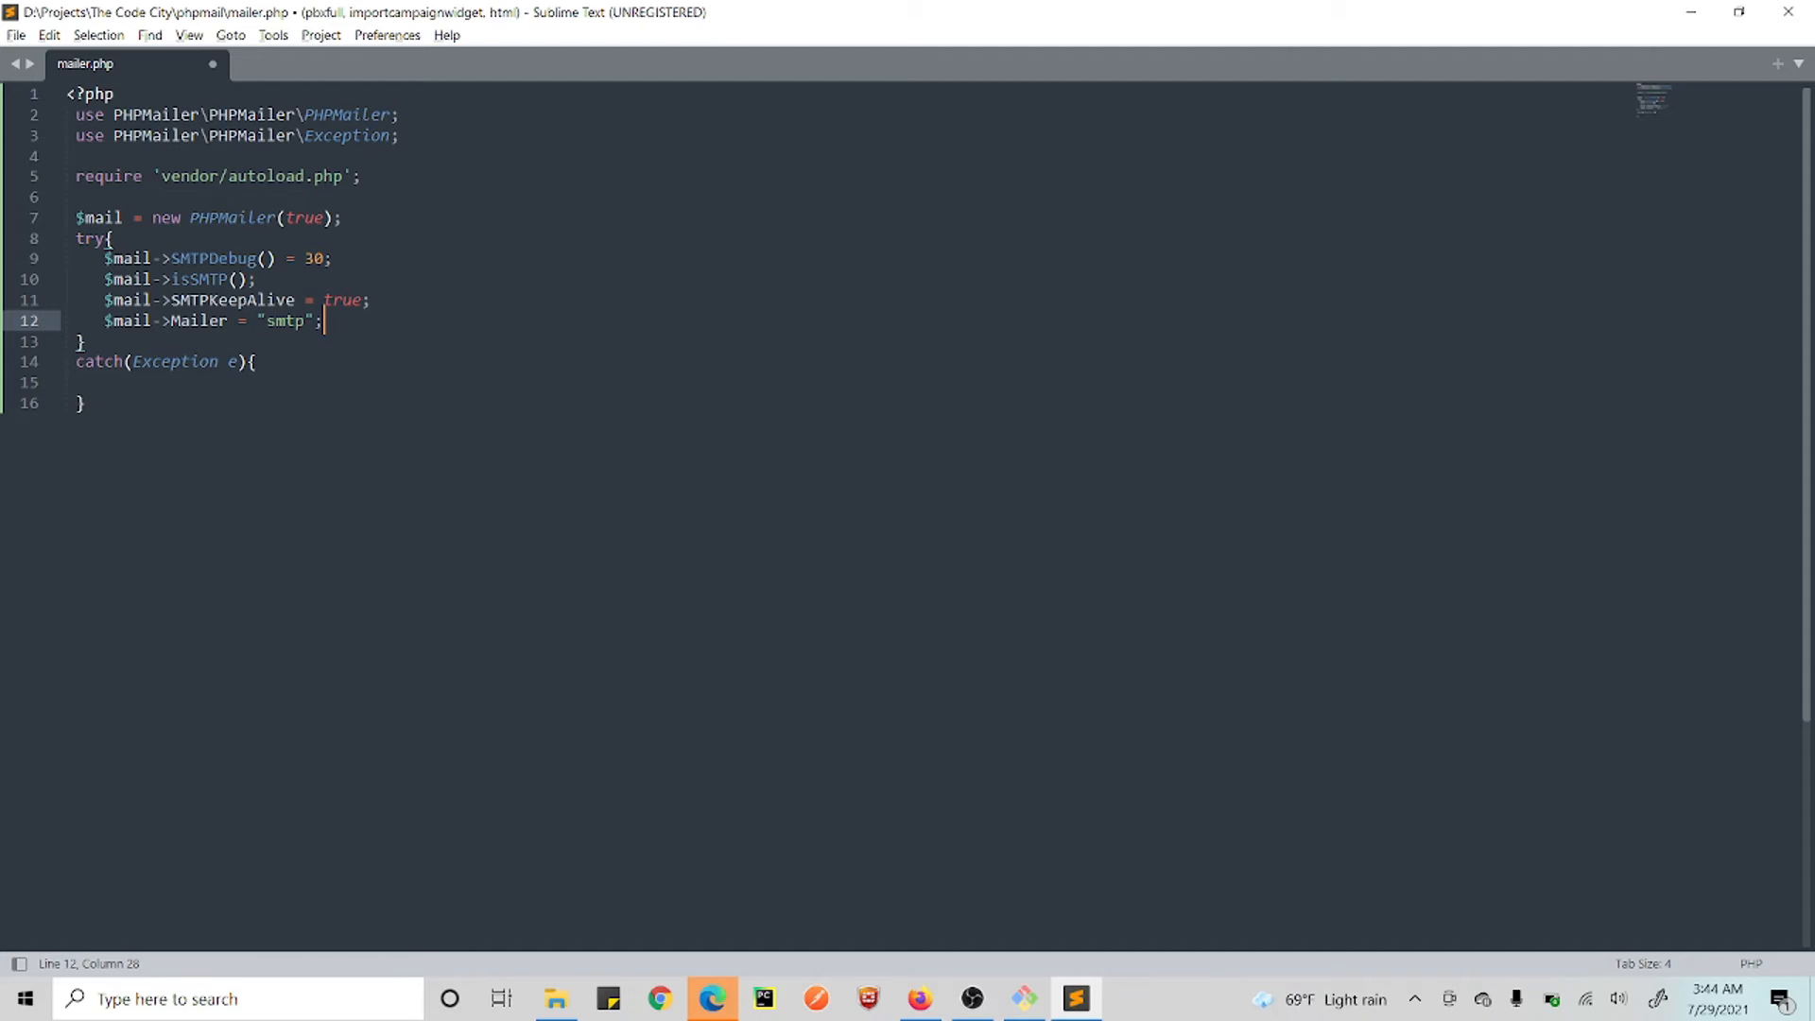
key(Enter)
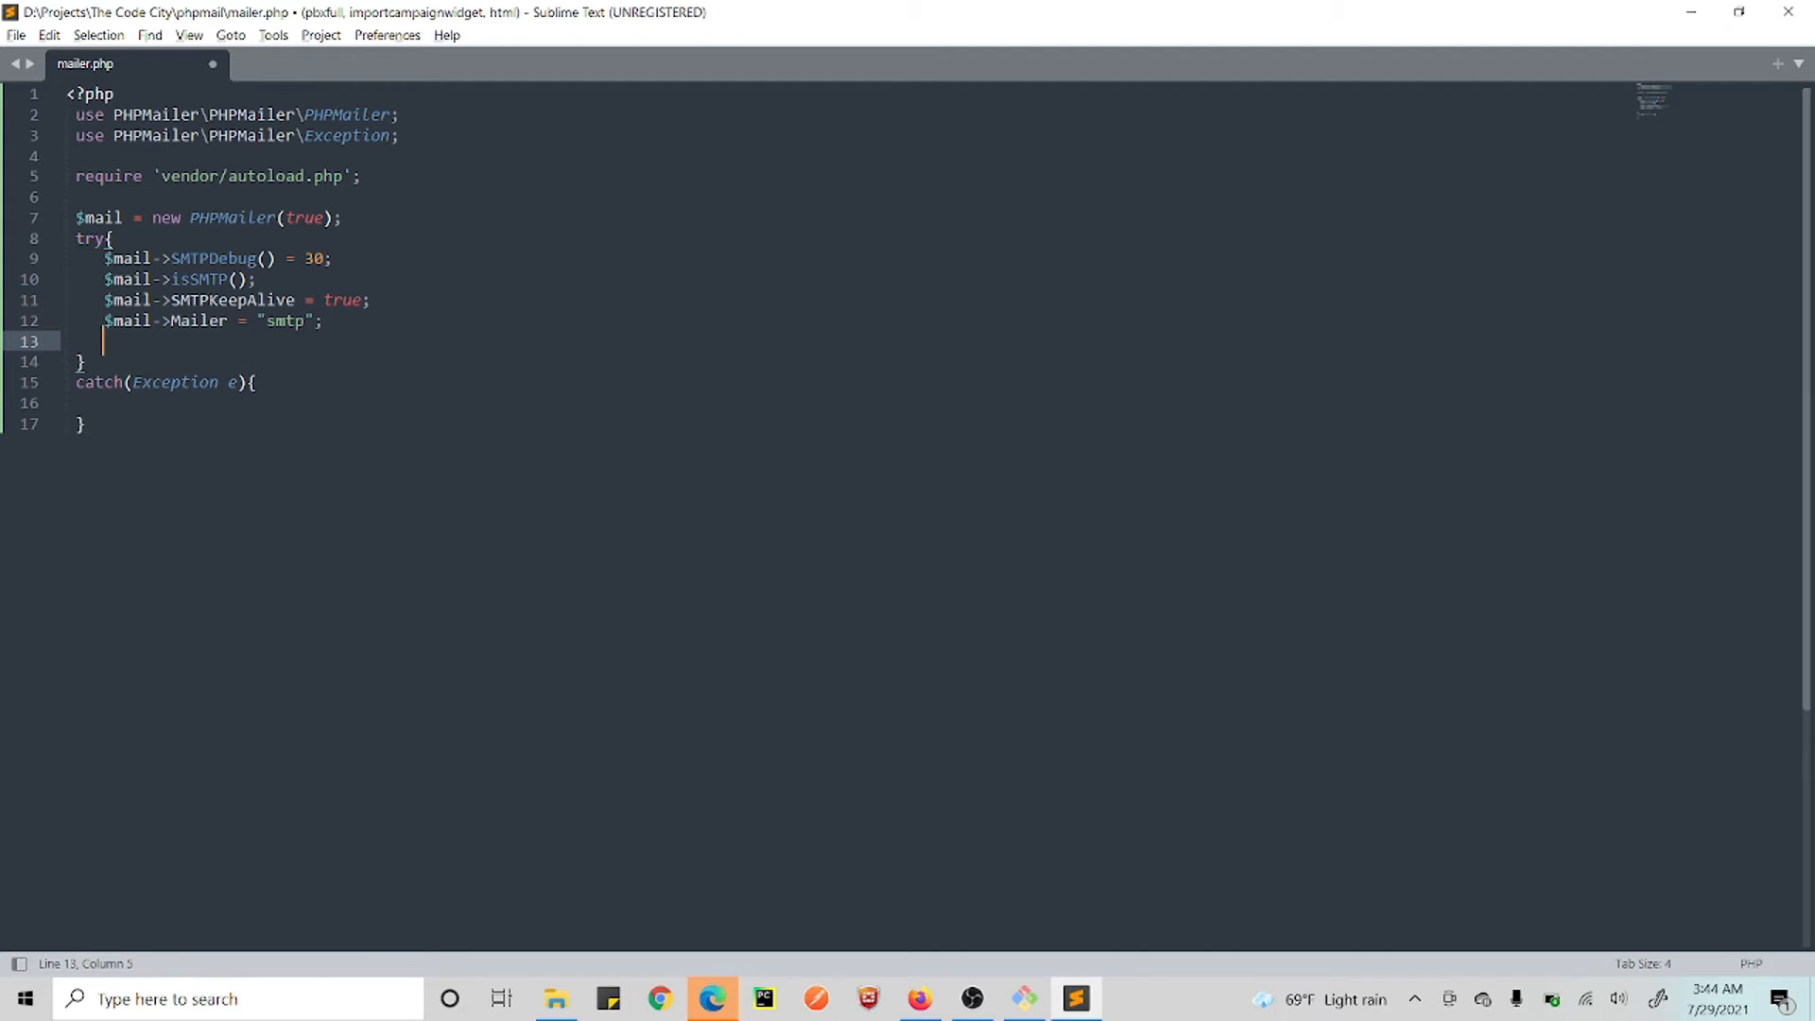
Set $mail->Host = "smtp.gmail.com"; on the following line.
text($mail->)
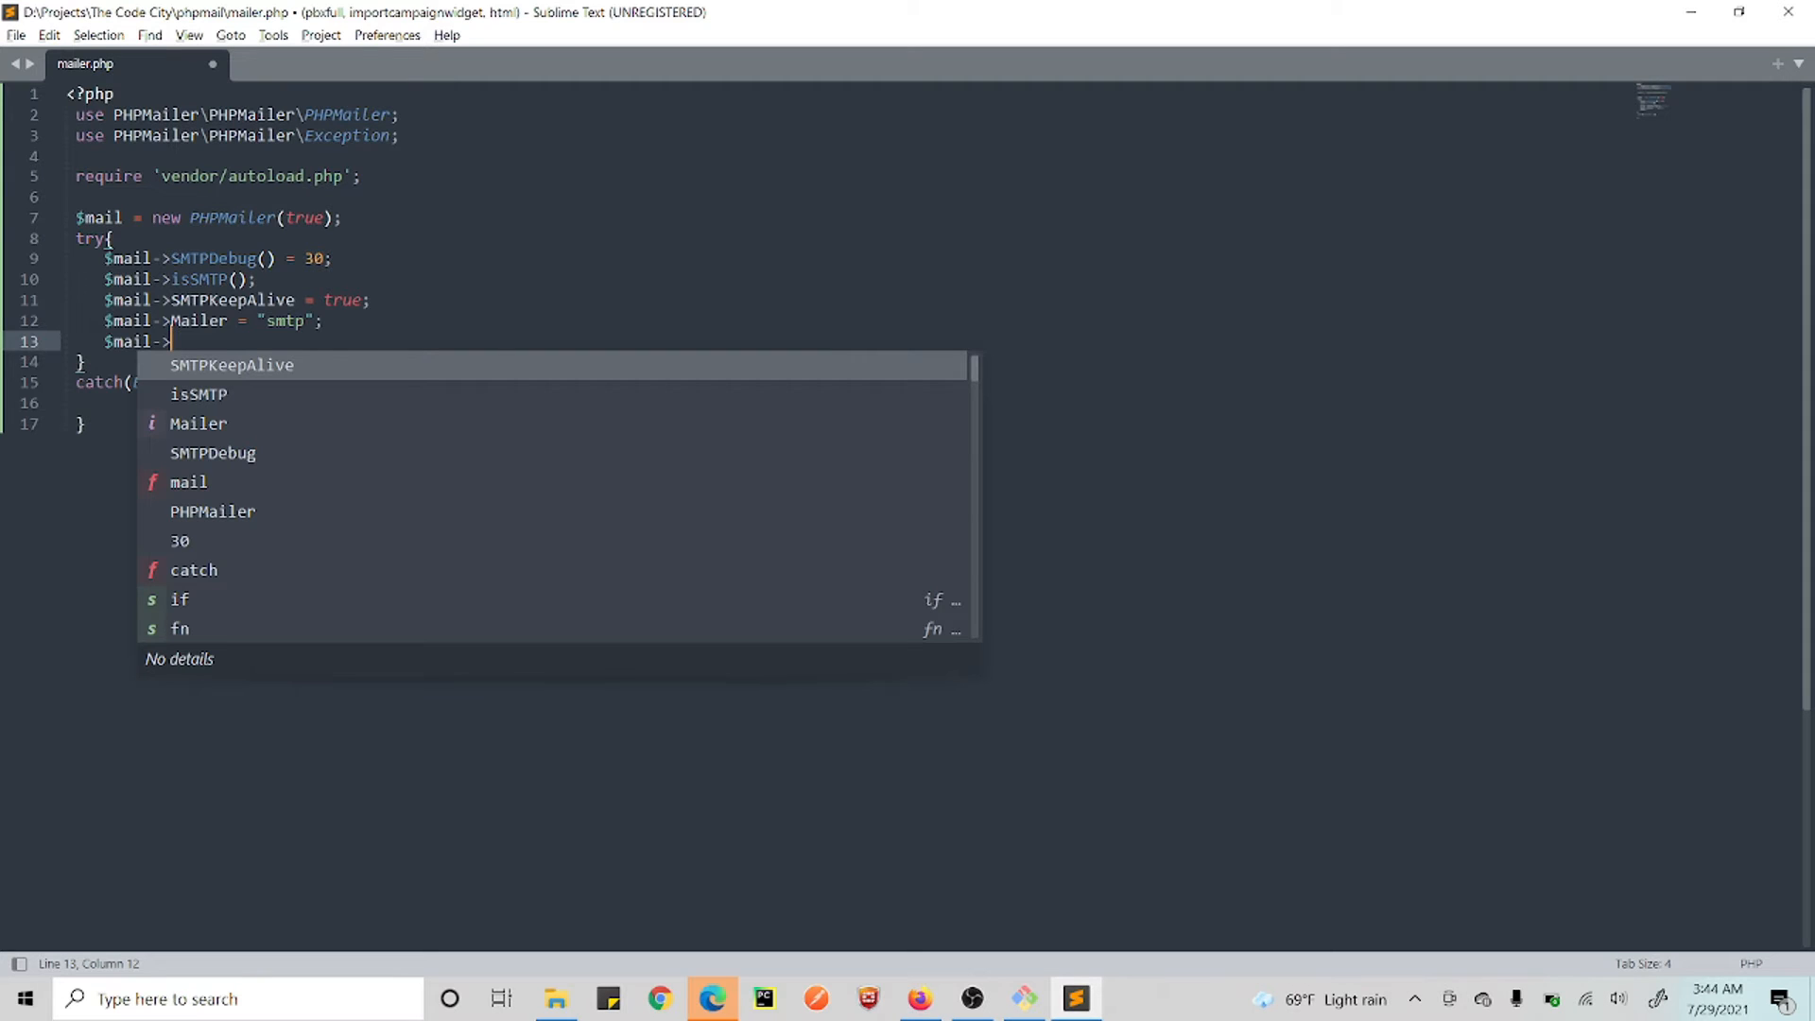
text(Host =)
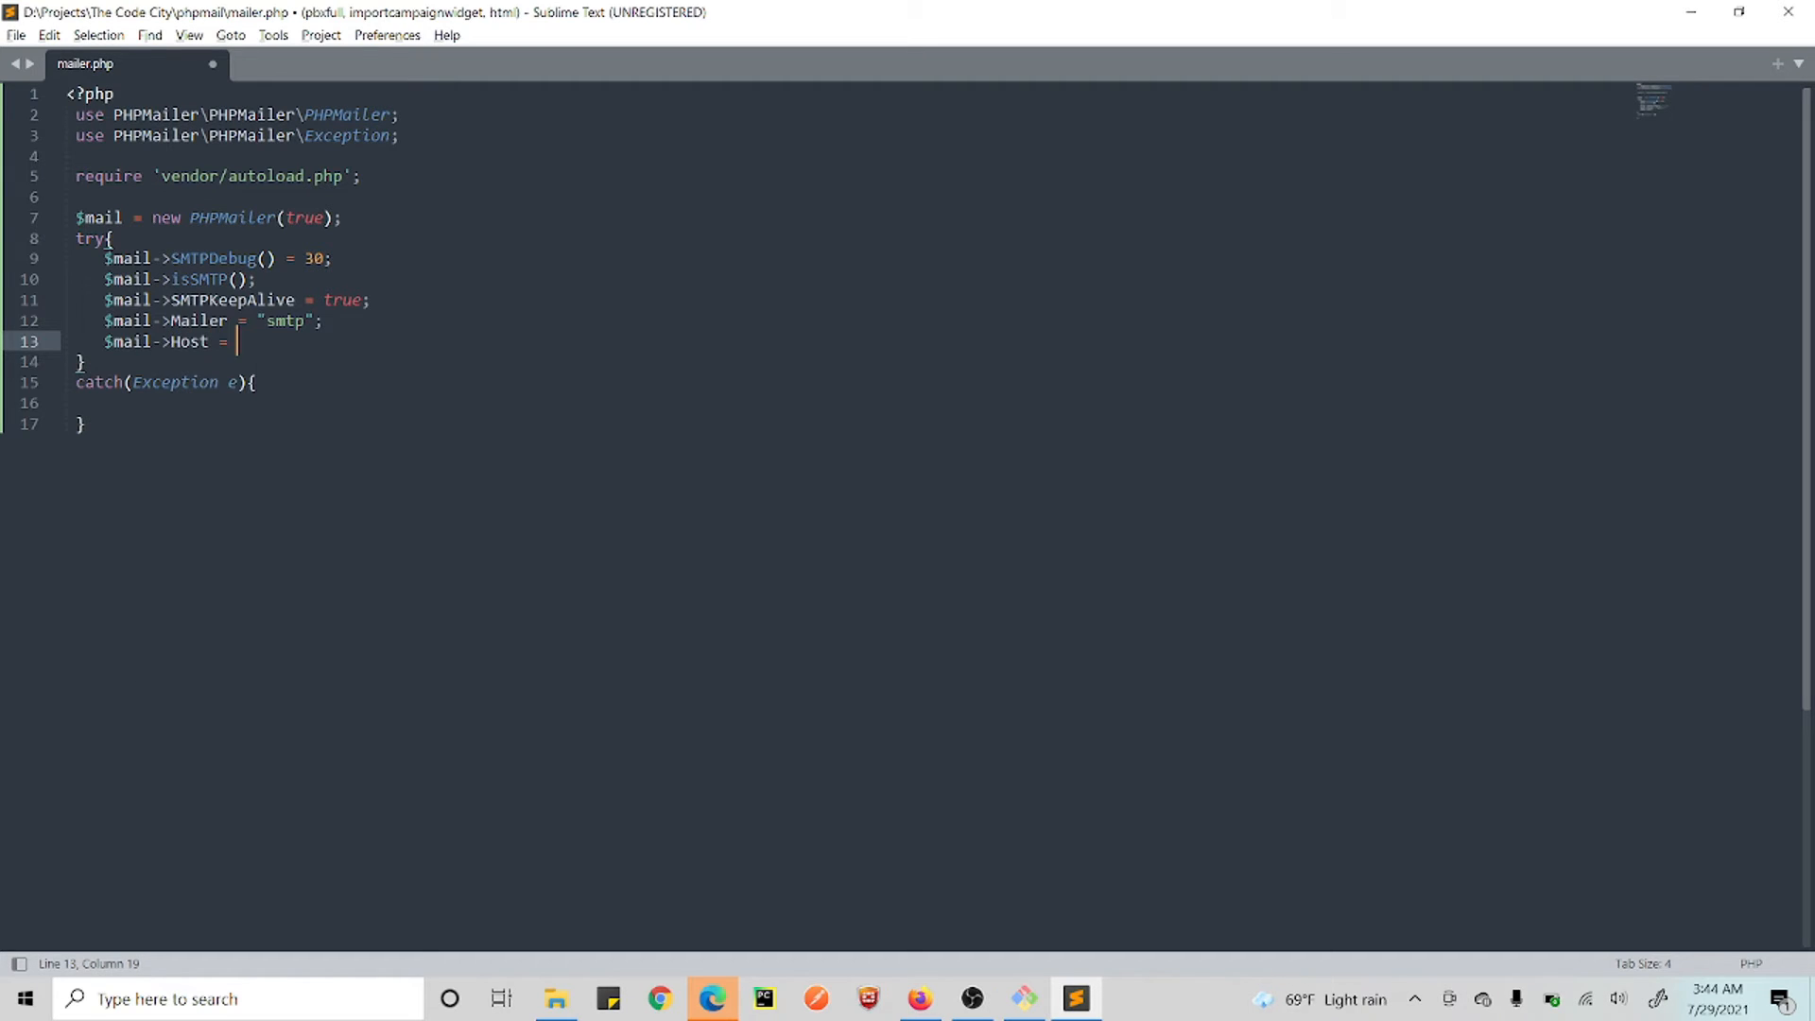
text("";)
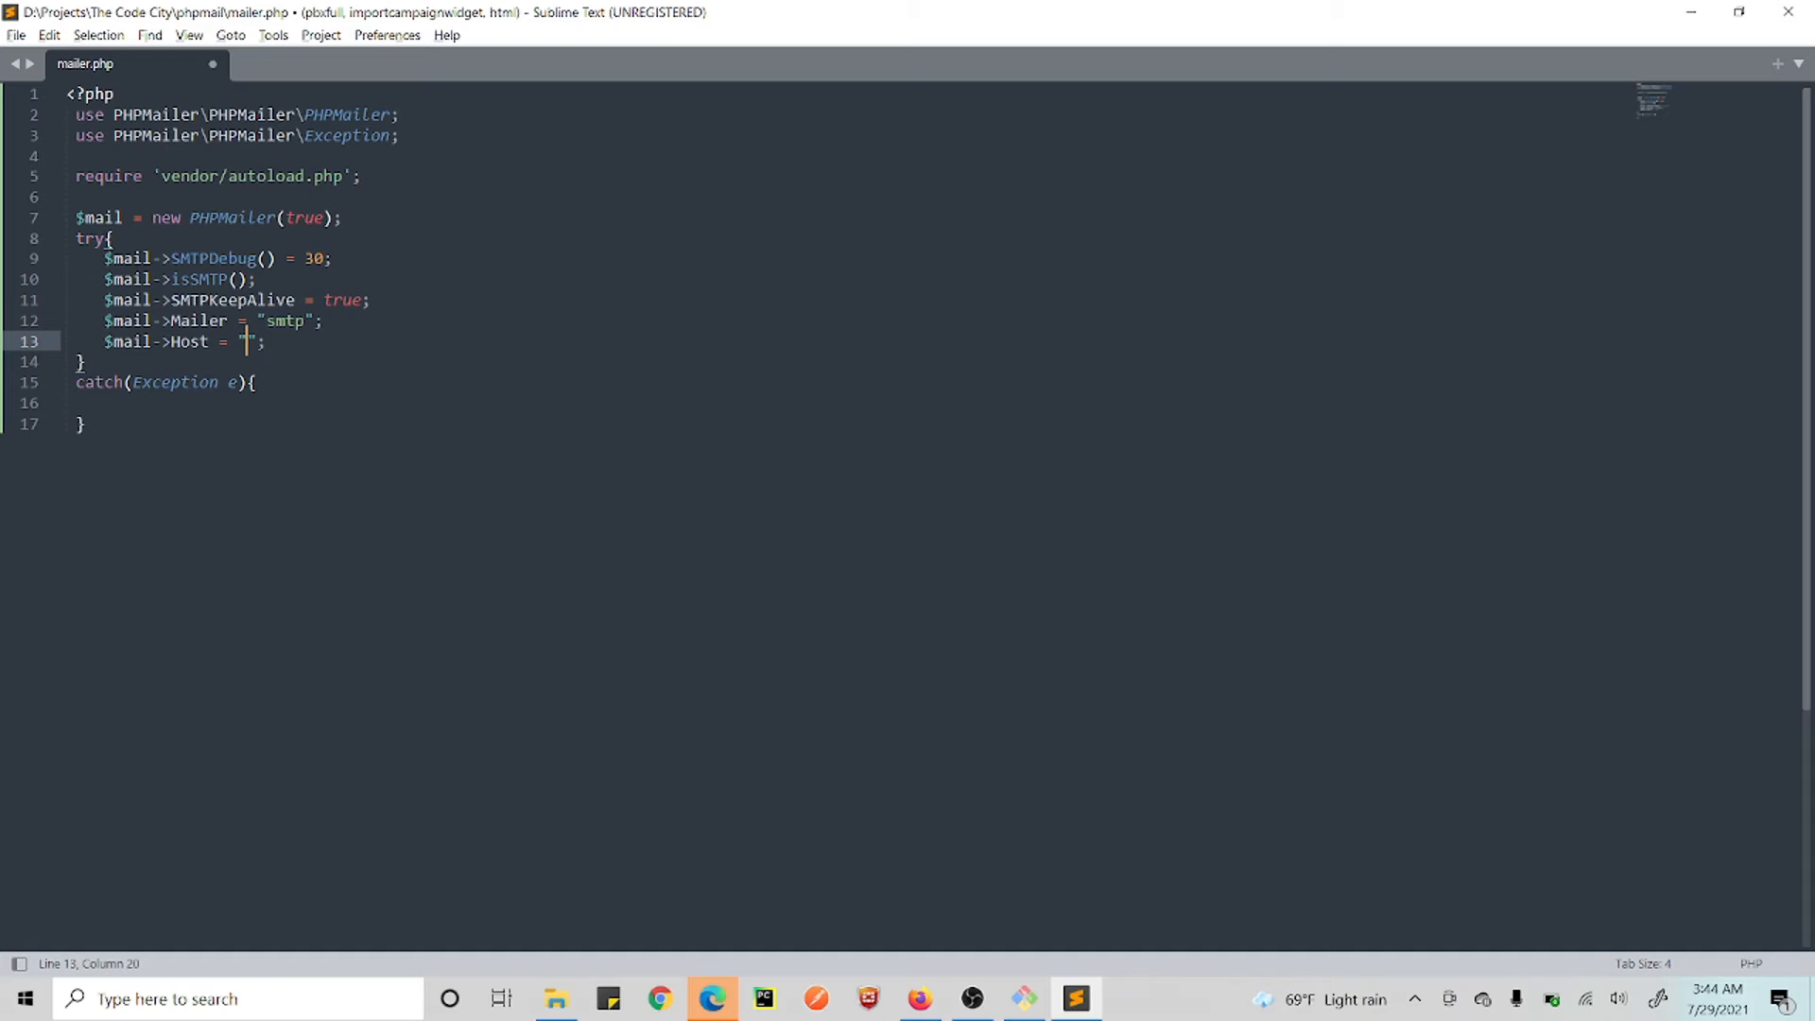
text(smpt.gmail.com)
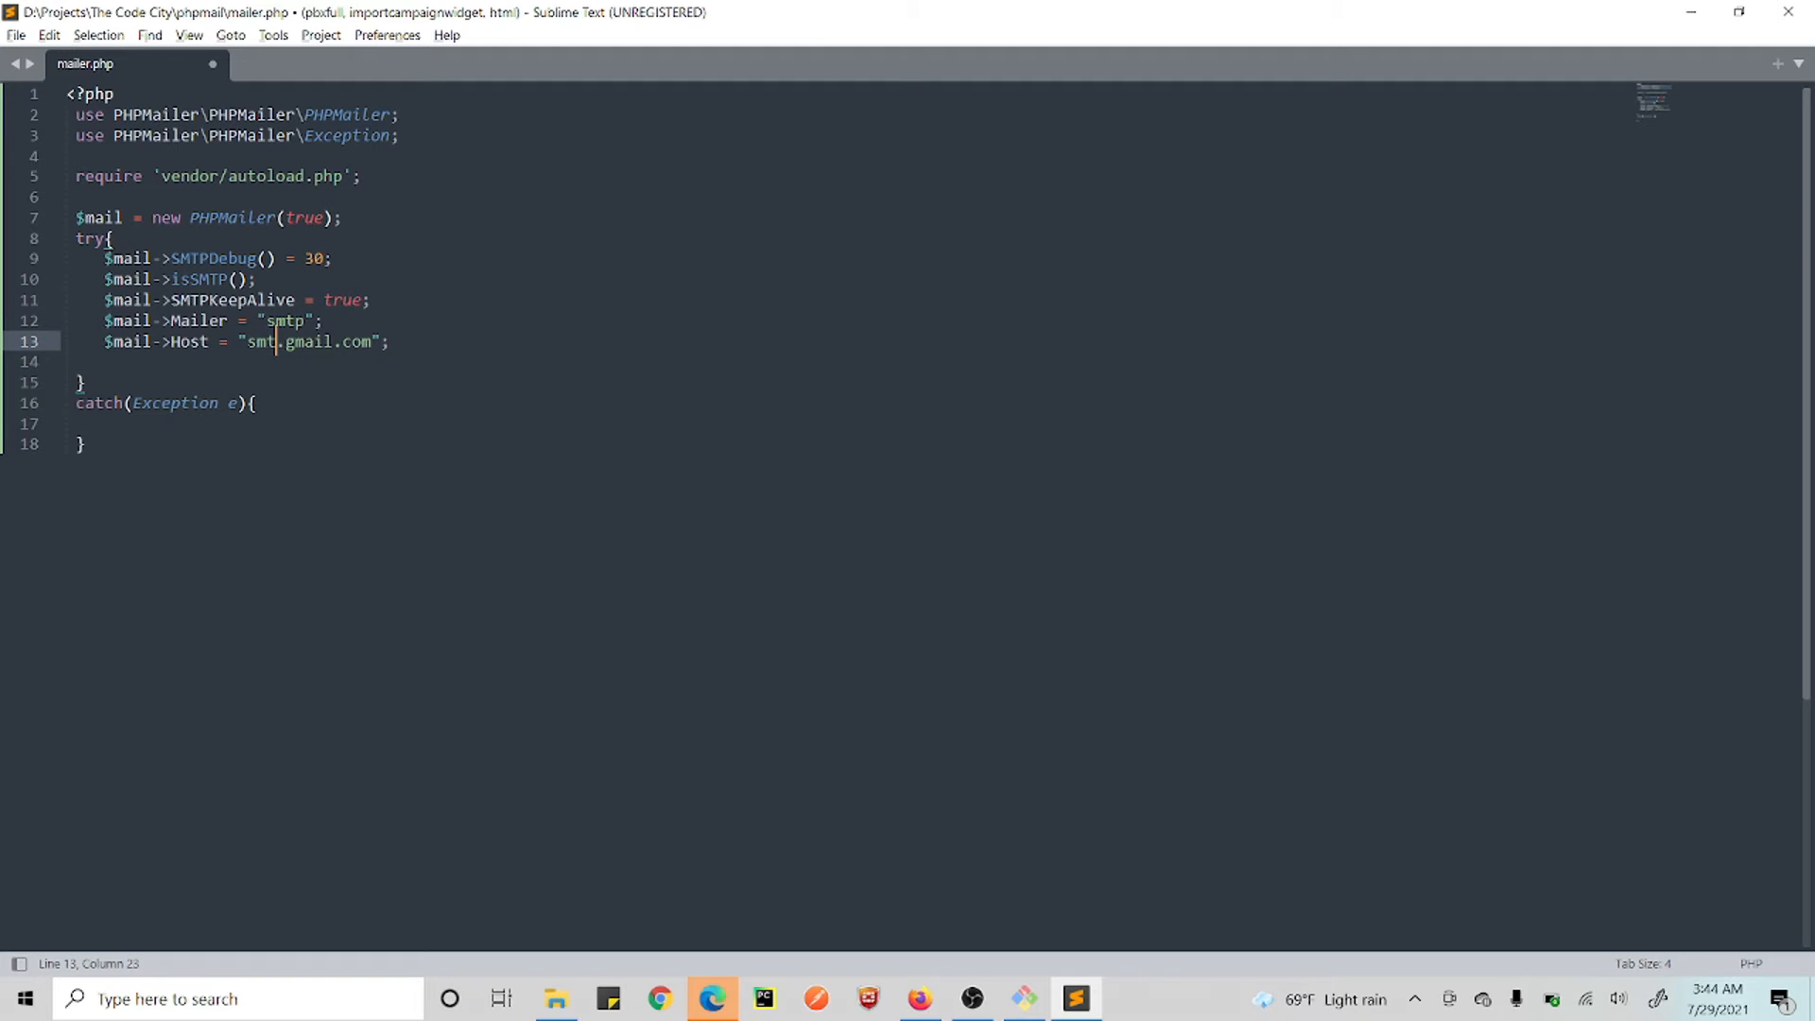
key(Enter)
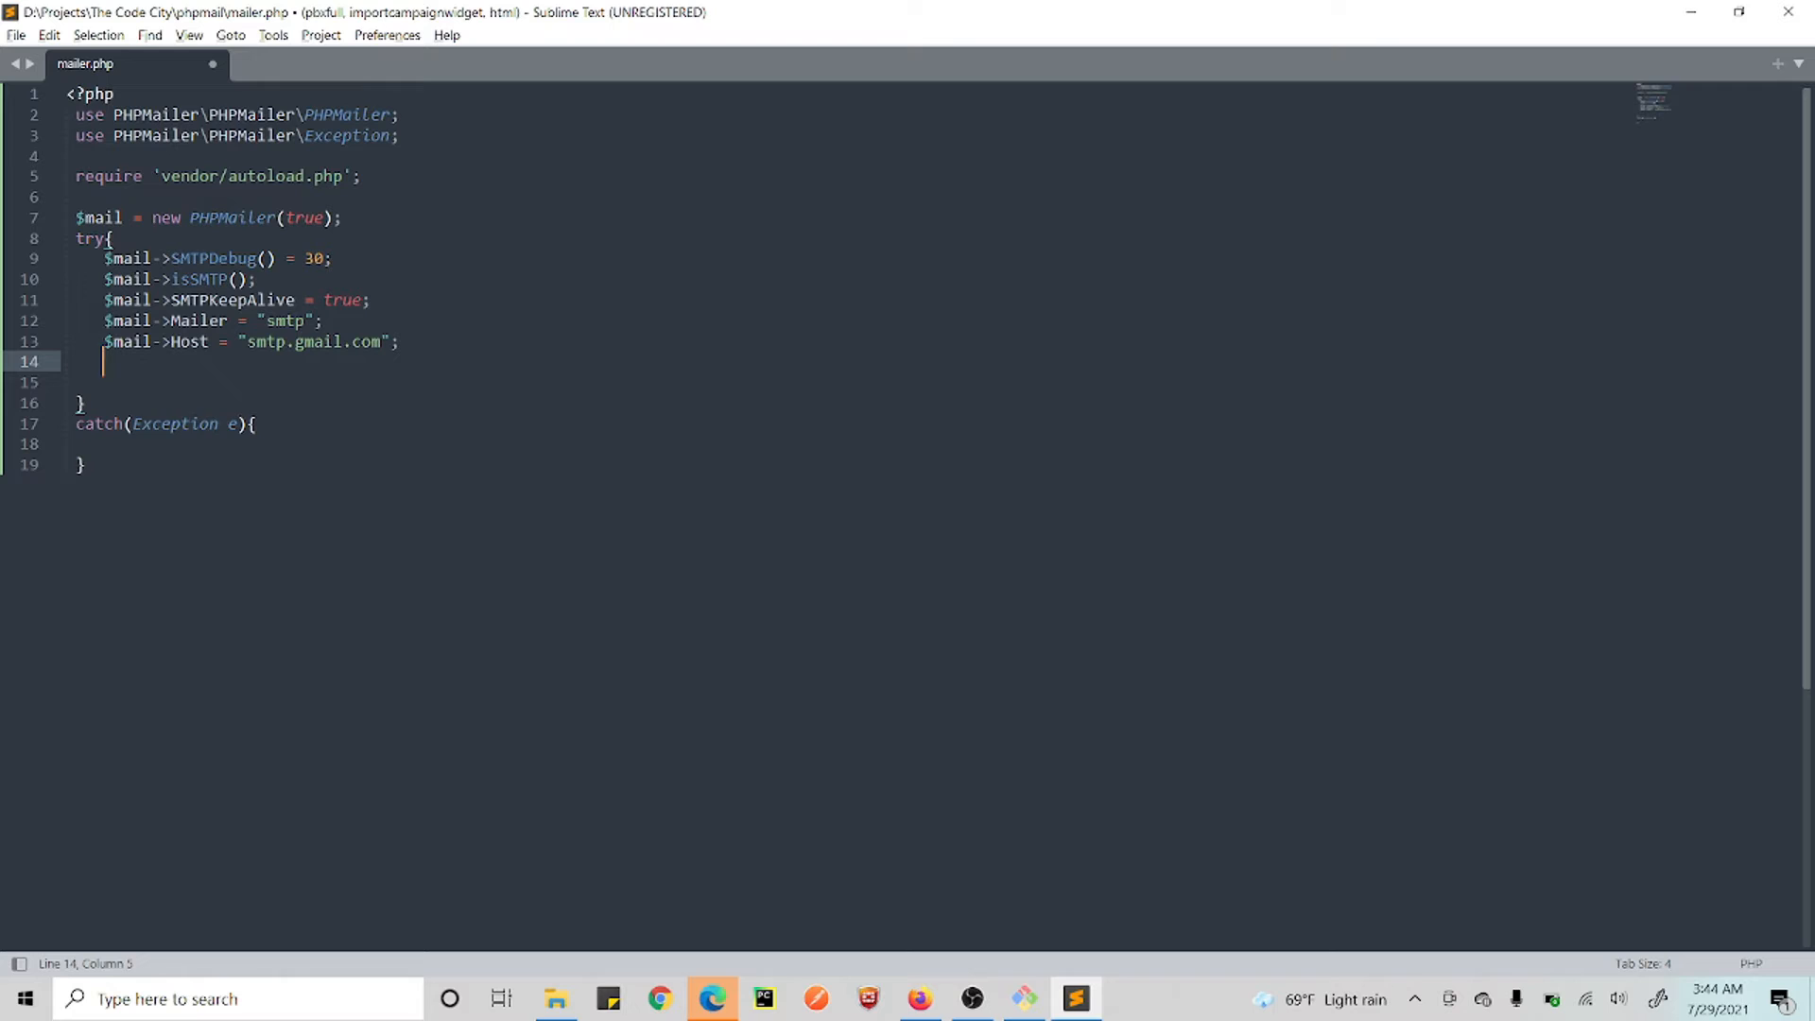
Write $mail->SMTPAuth = true; and begin the $mail->User… line below it.
text($mail->)
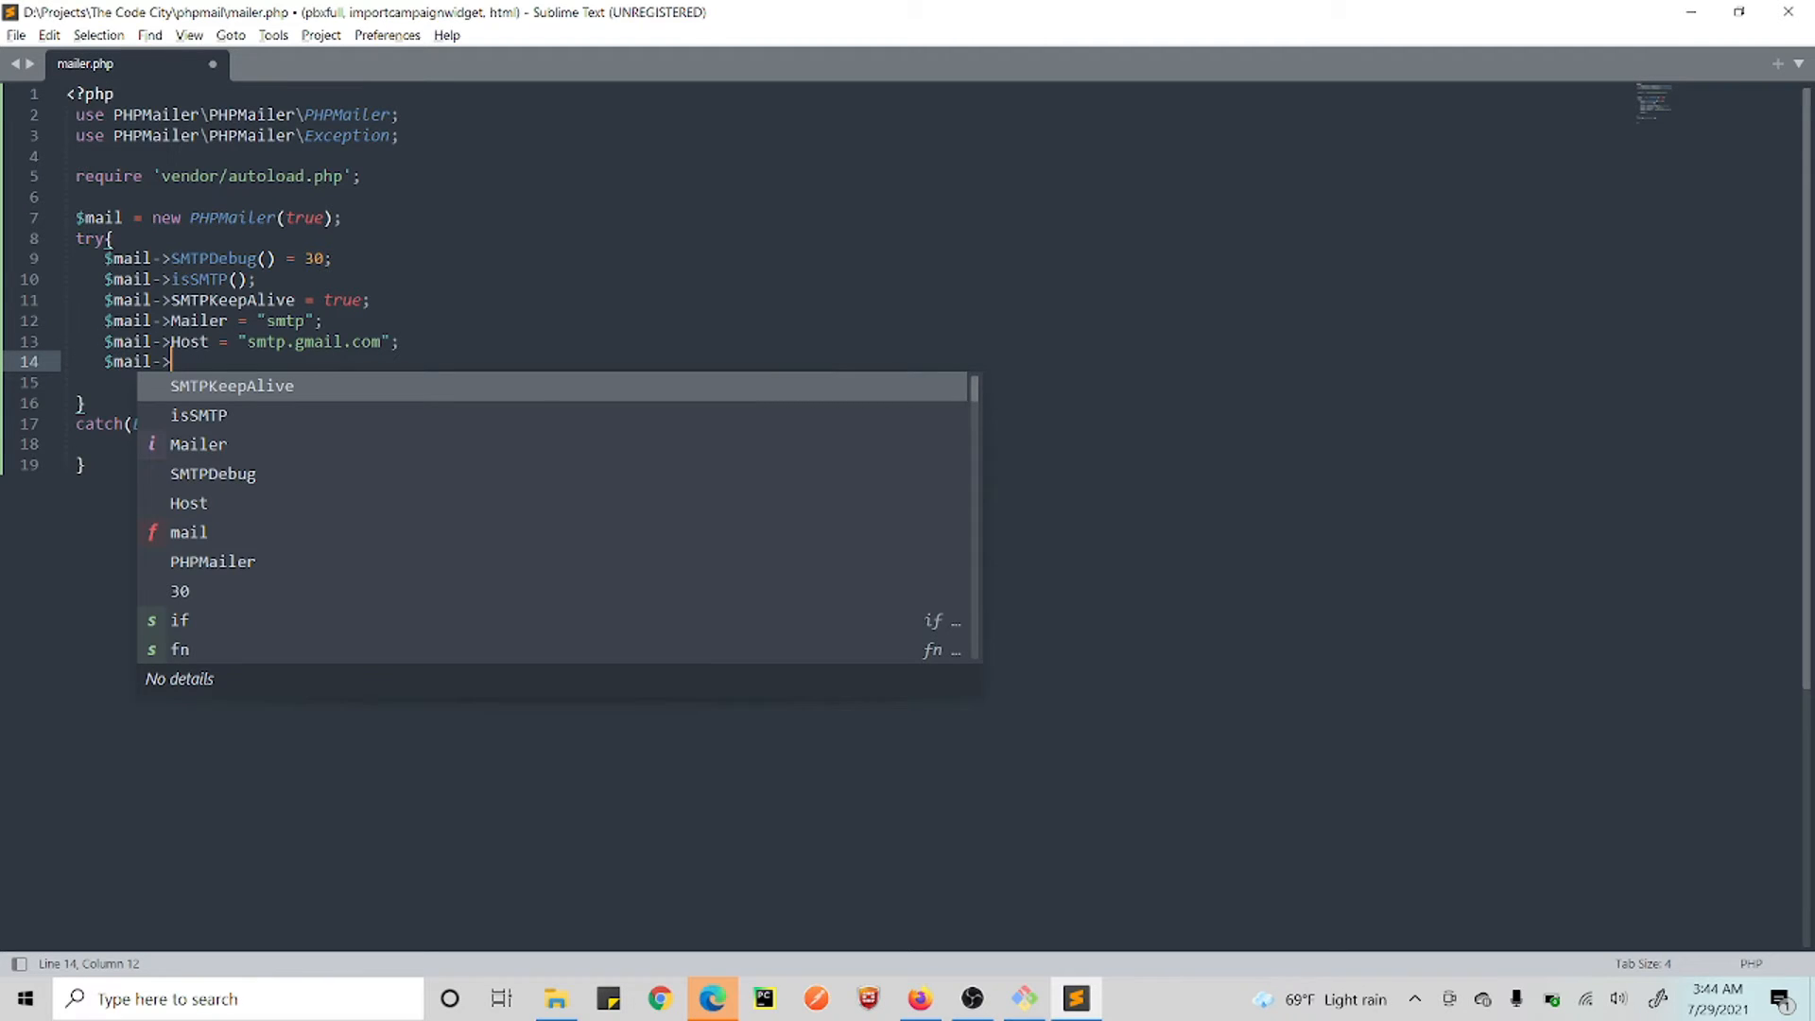
text(SMTPAu)
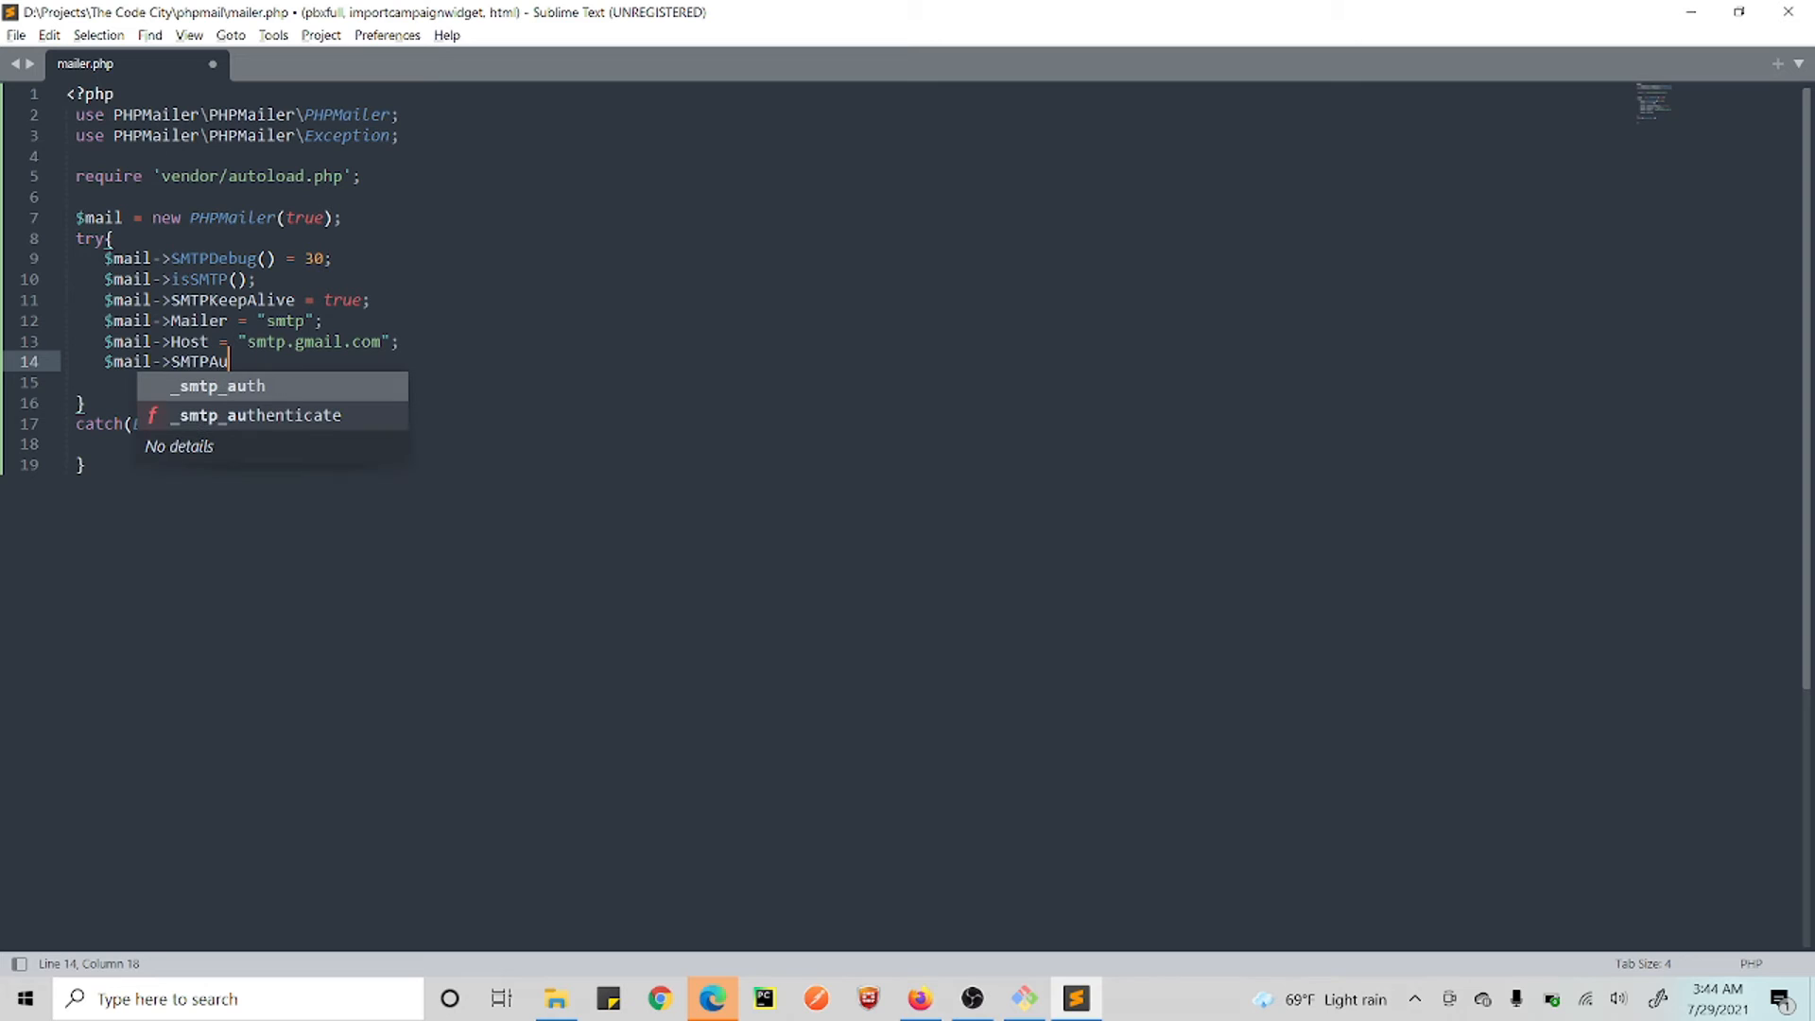
text(th = true;)
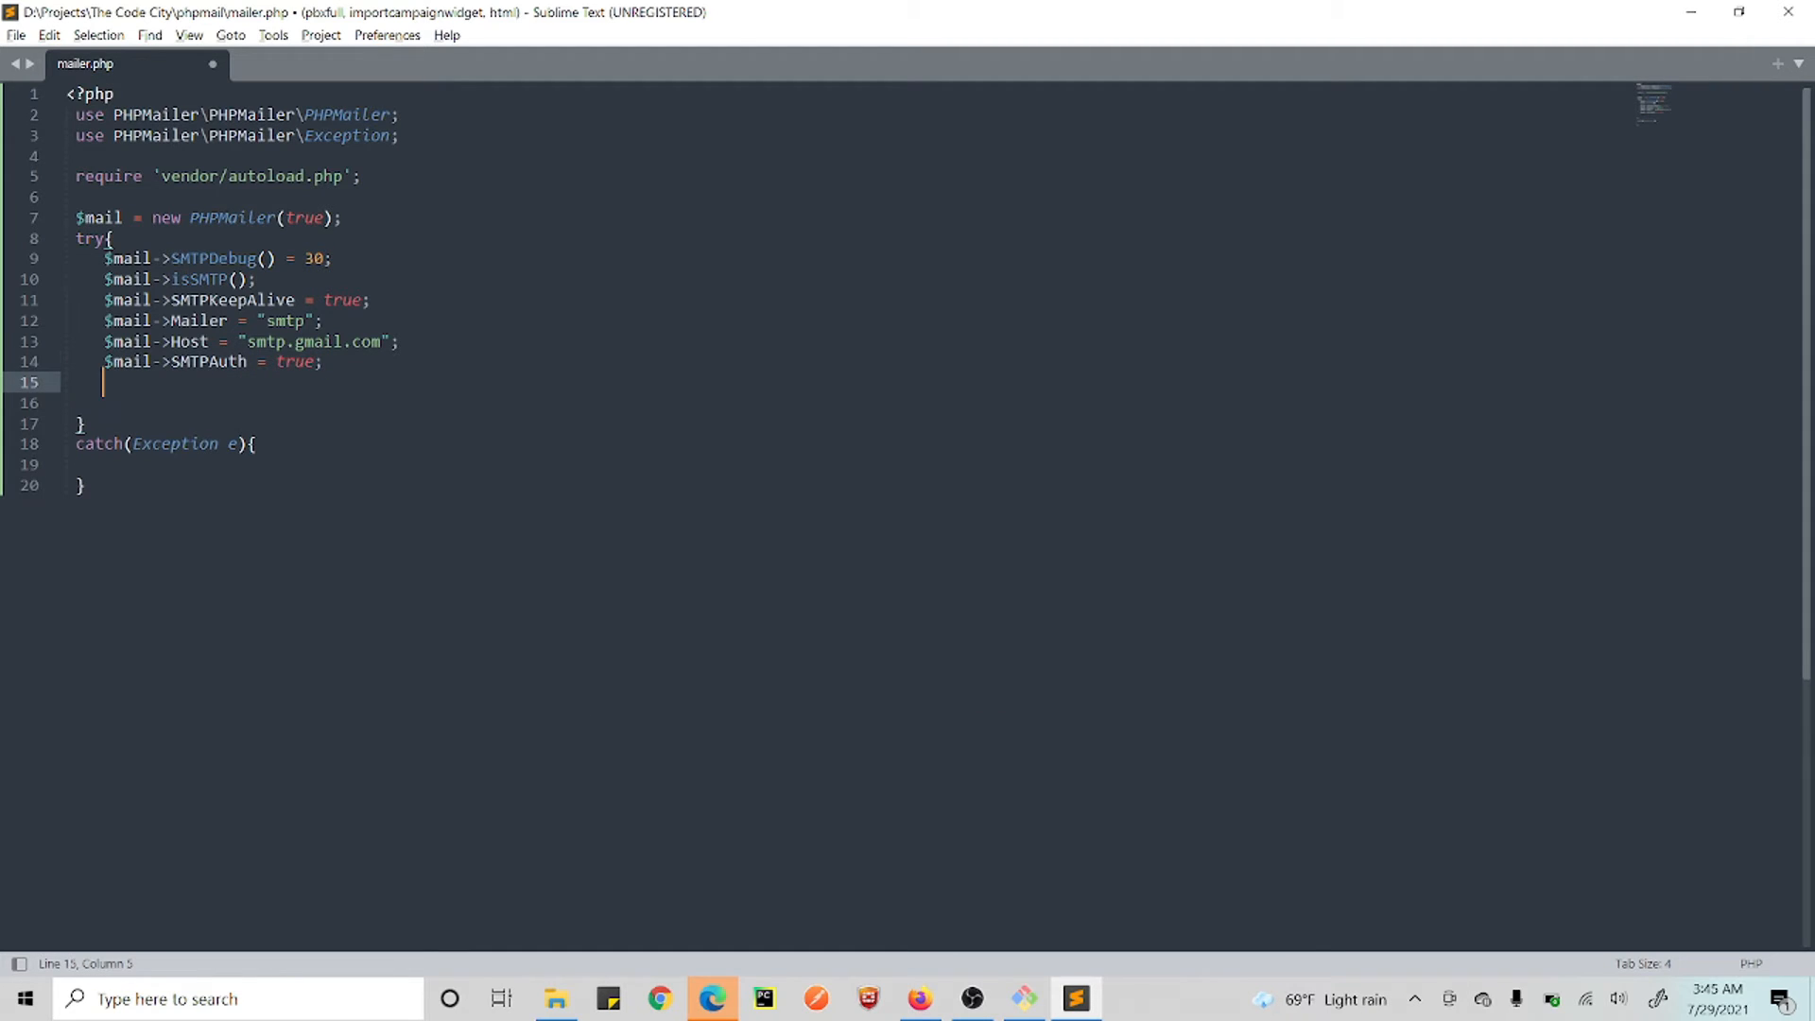
text($mail->)
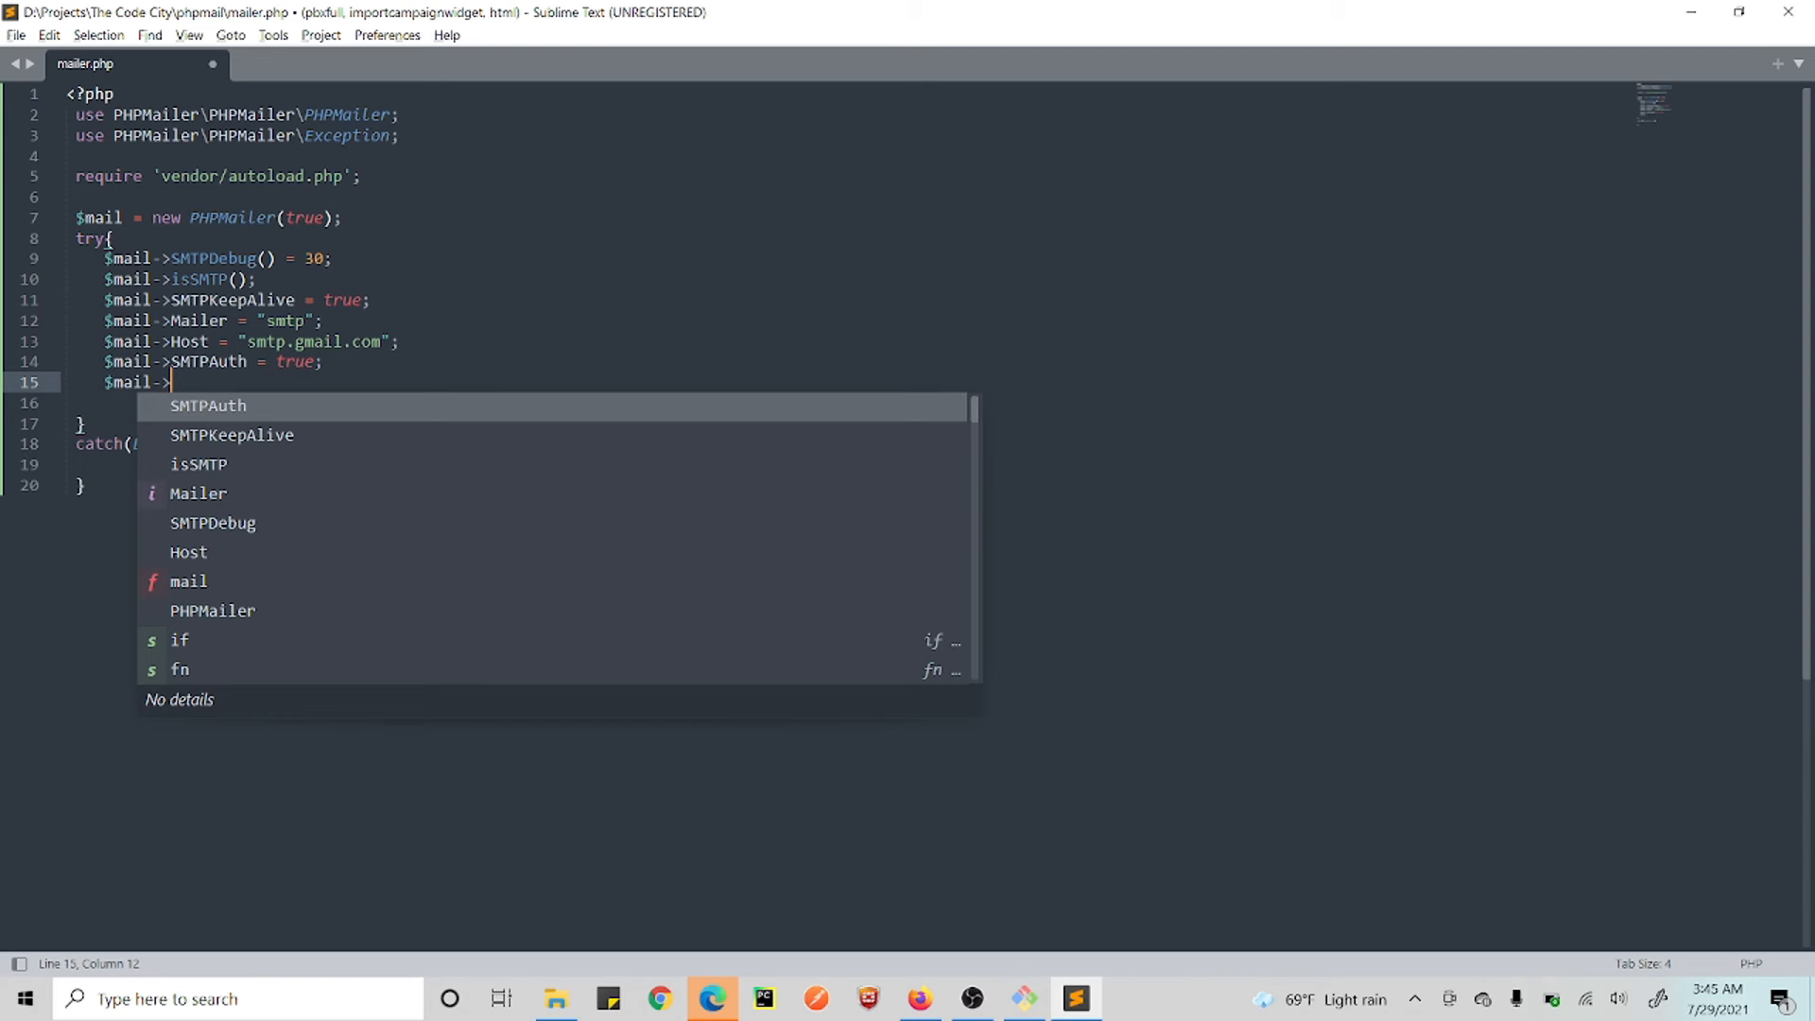
text(User)
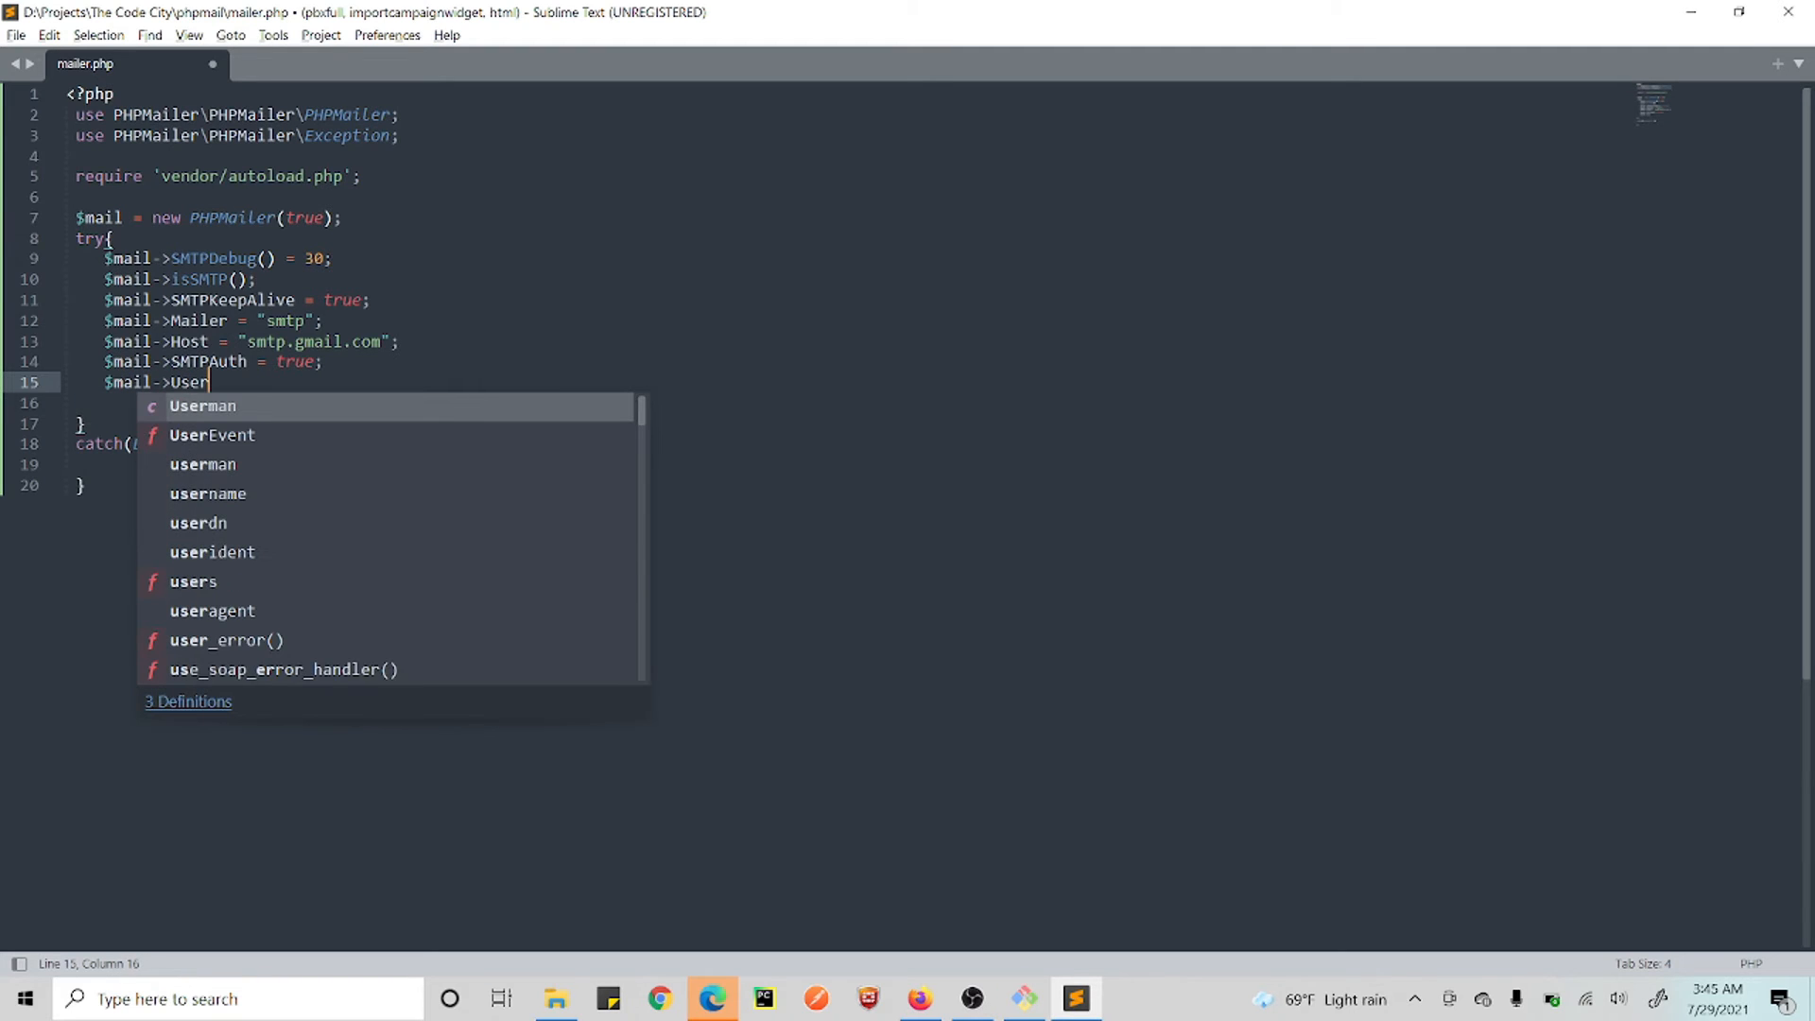
text(nam)
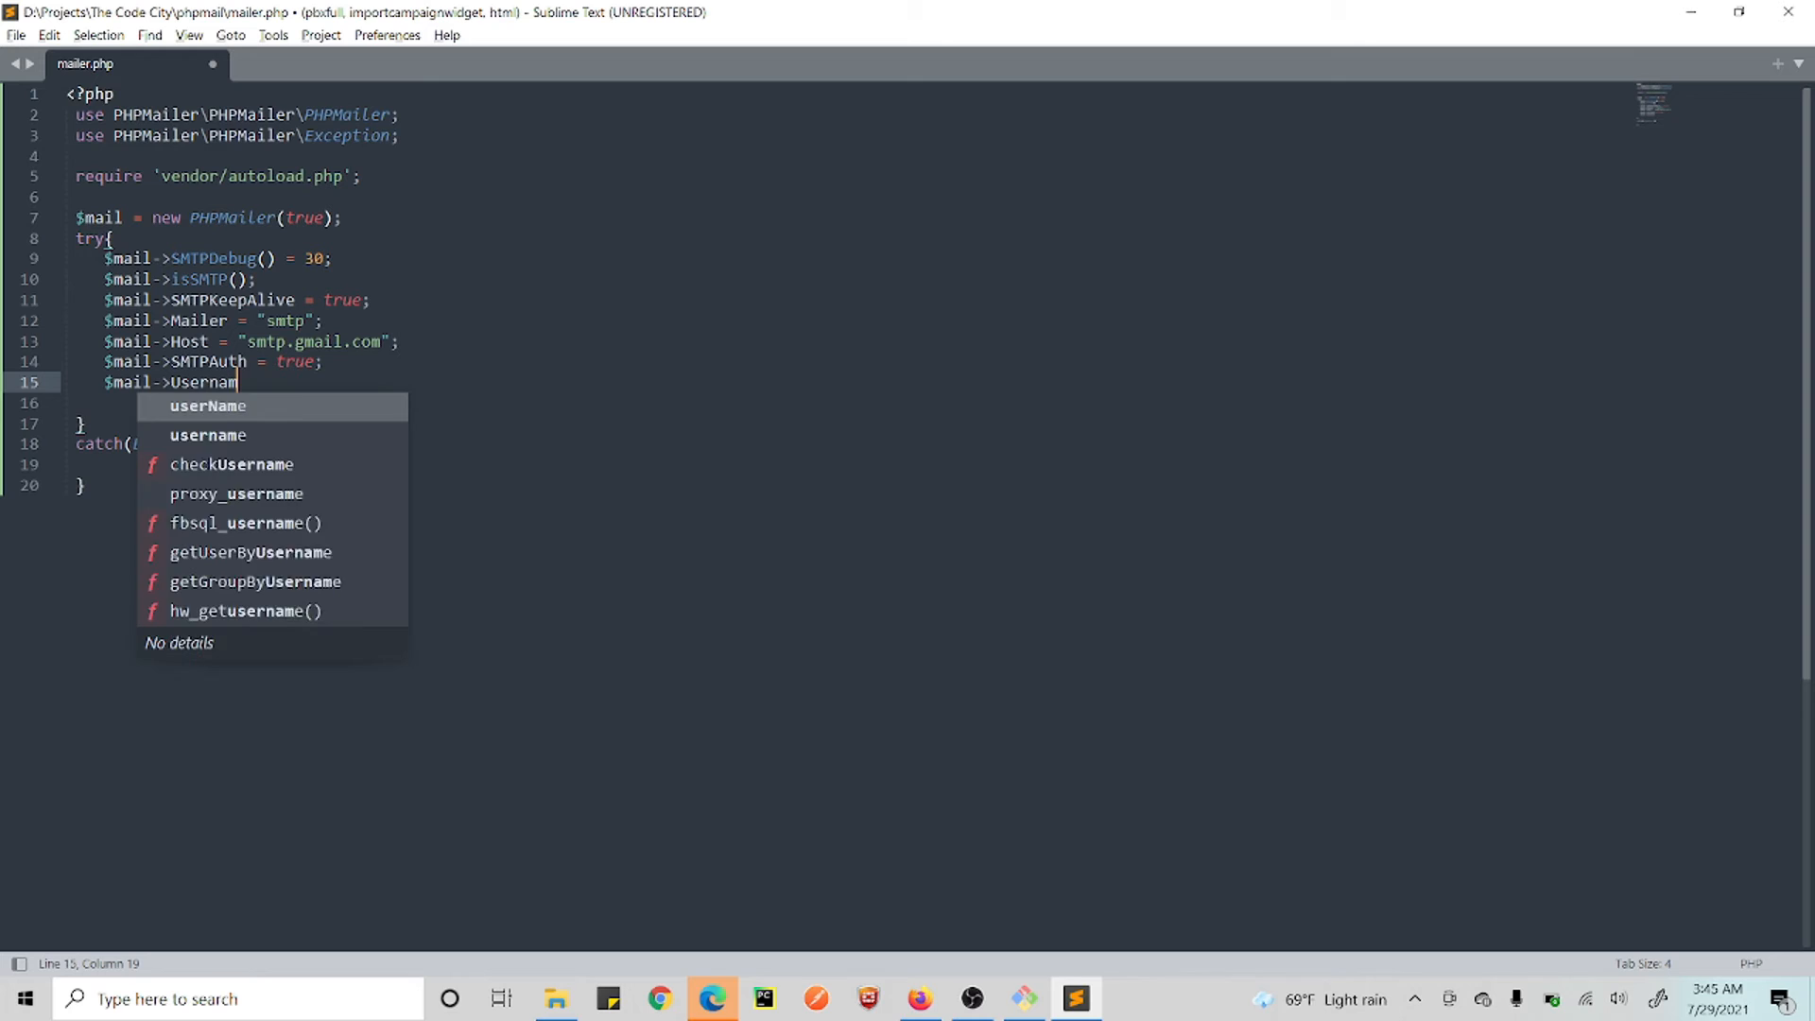
text(e = "")
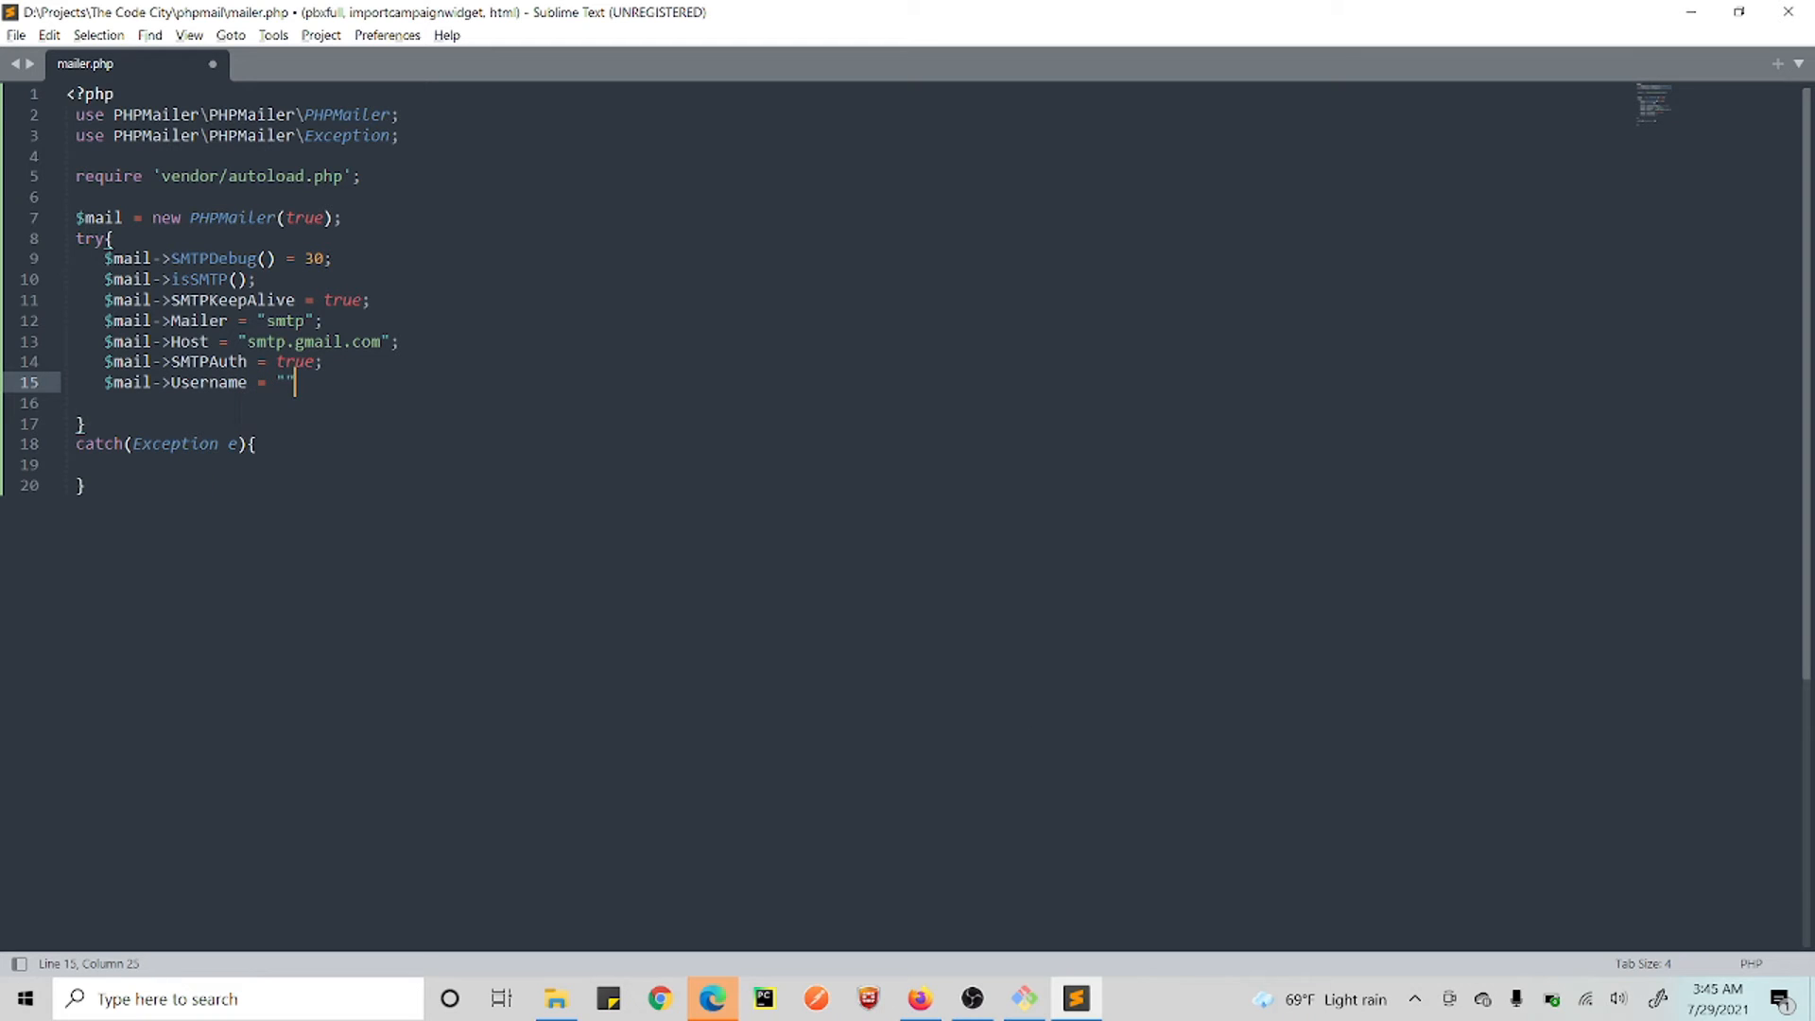
text(;)
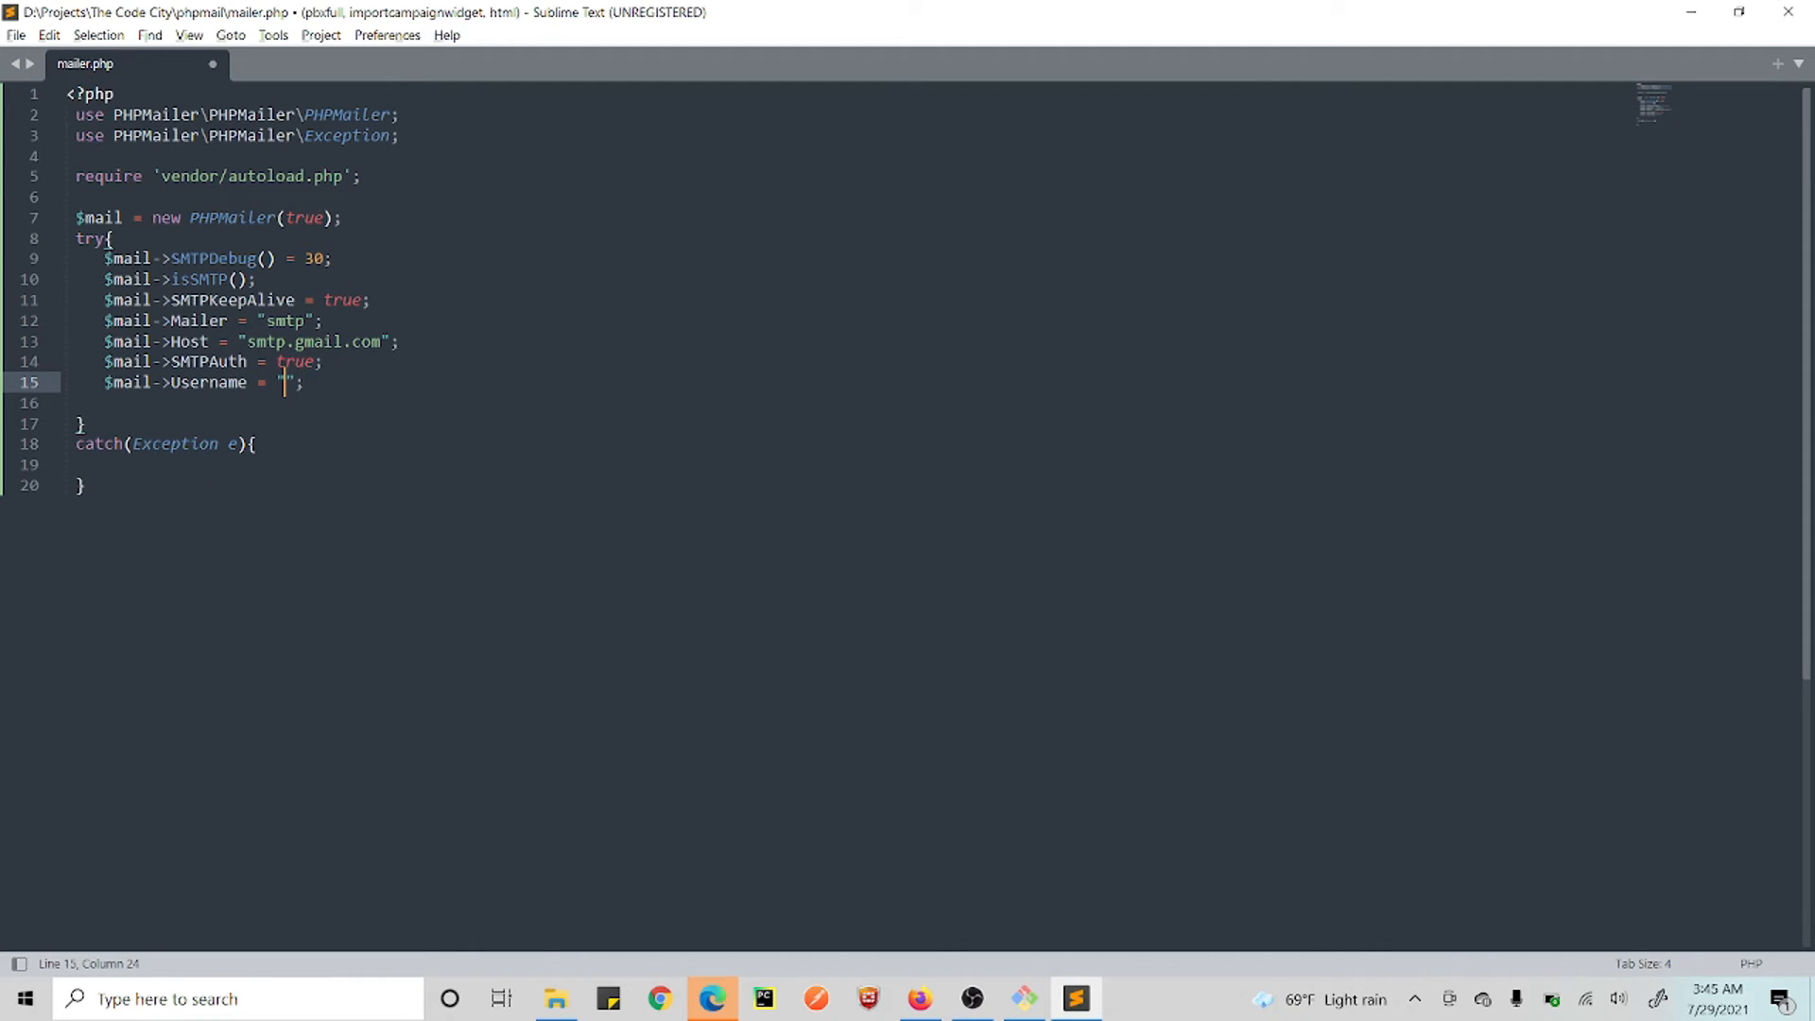
text(youremail@gmail)
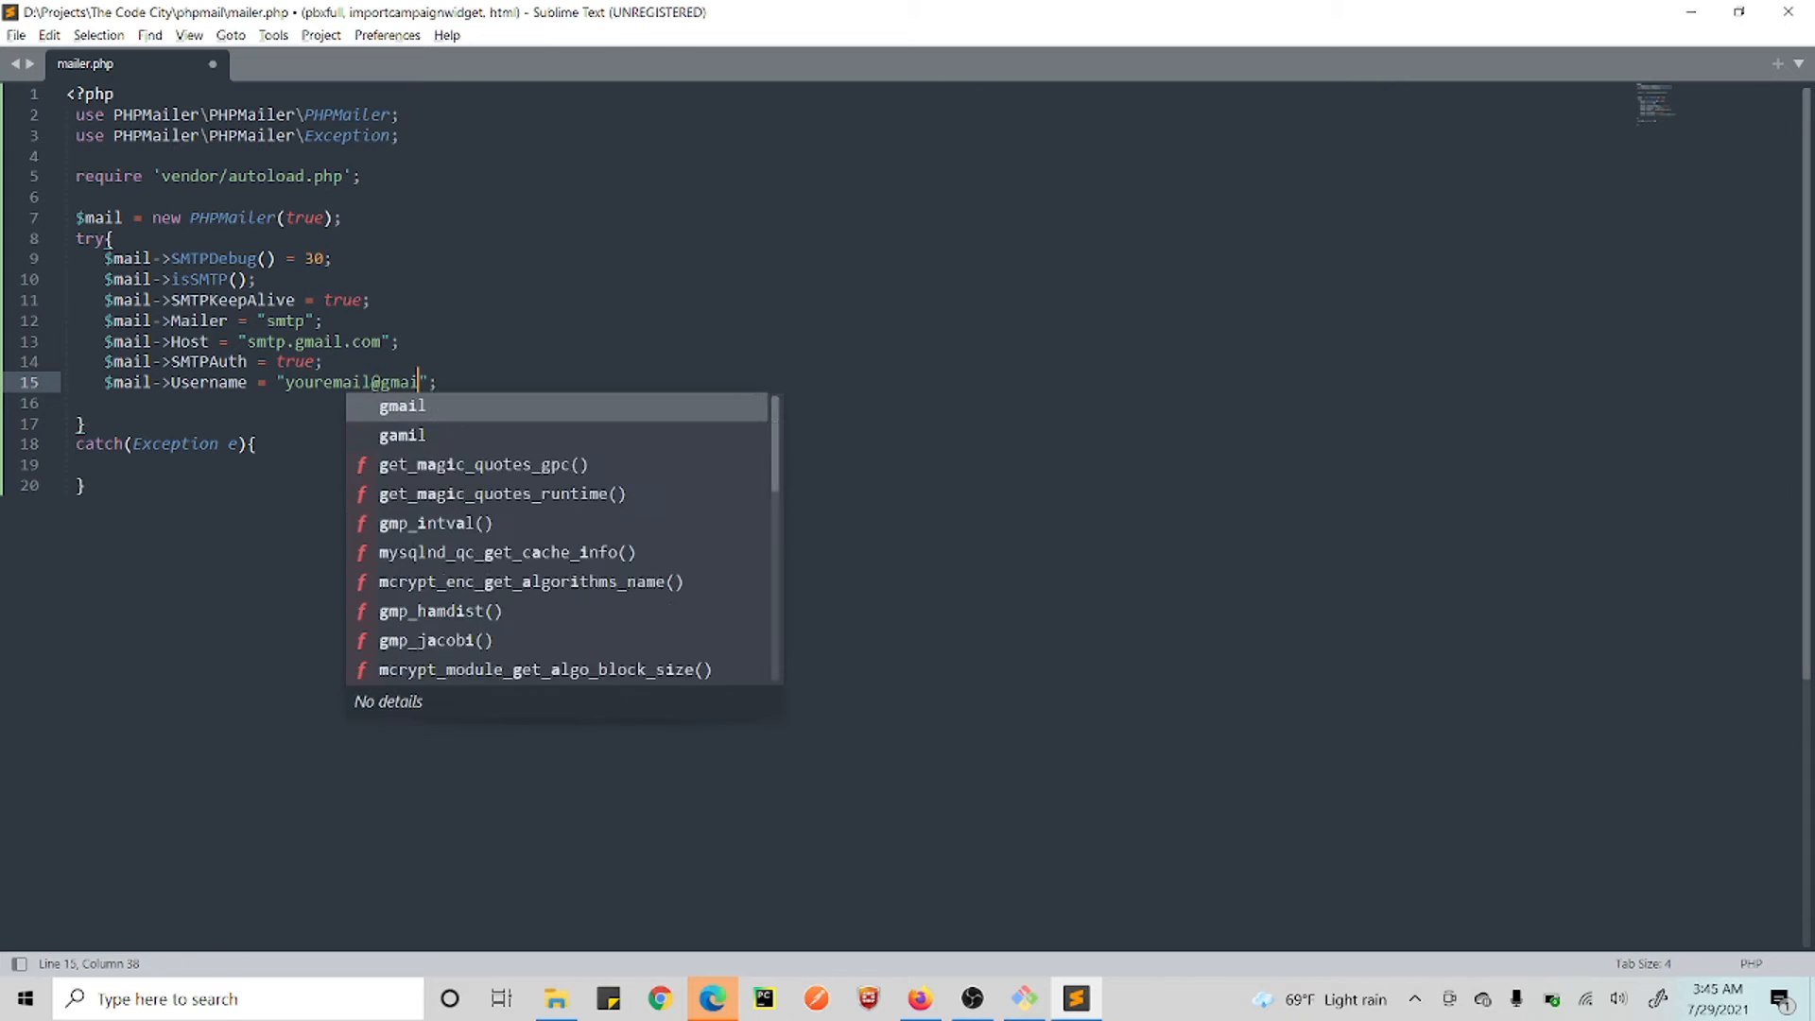
key(Enter)
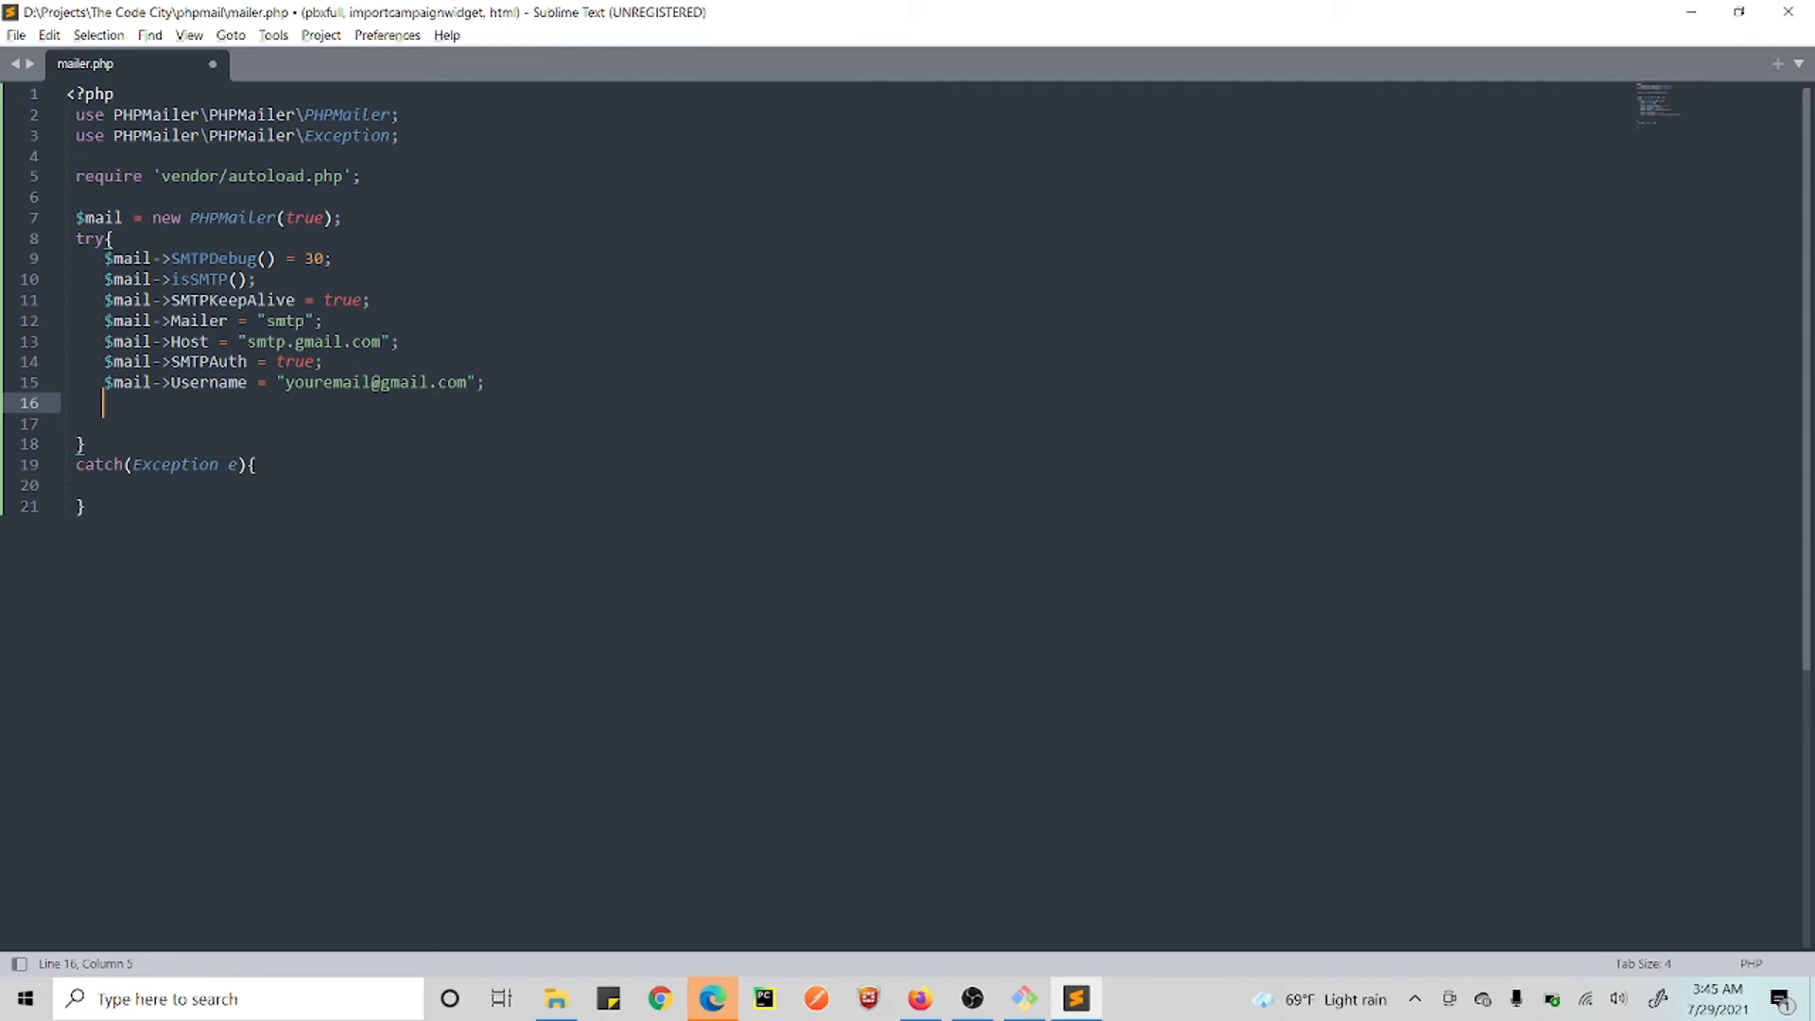
text($mail->)
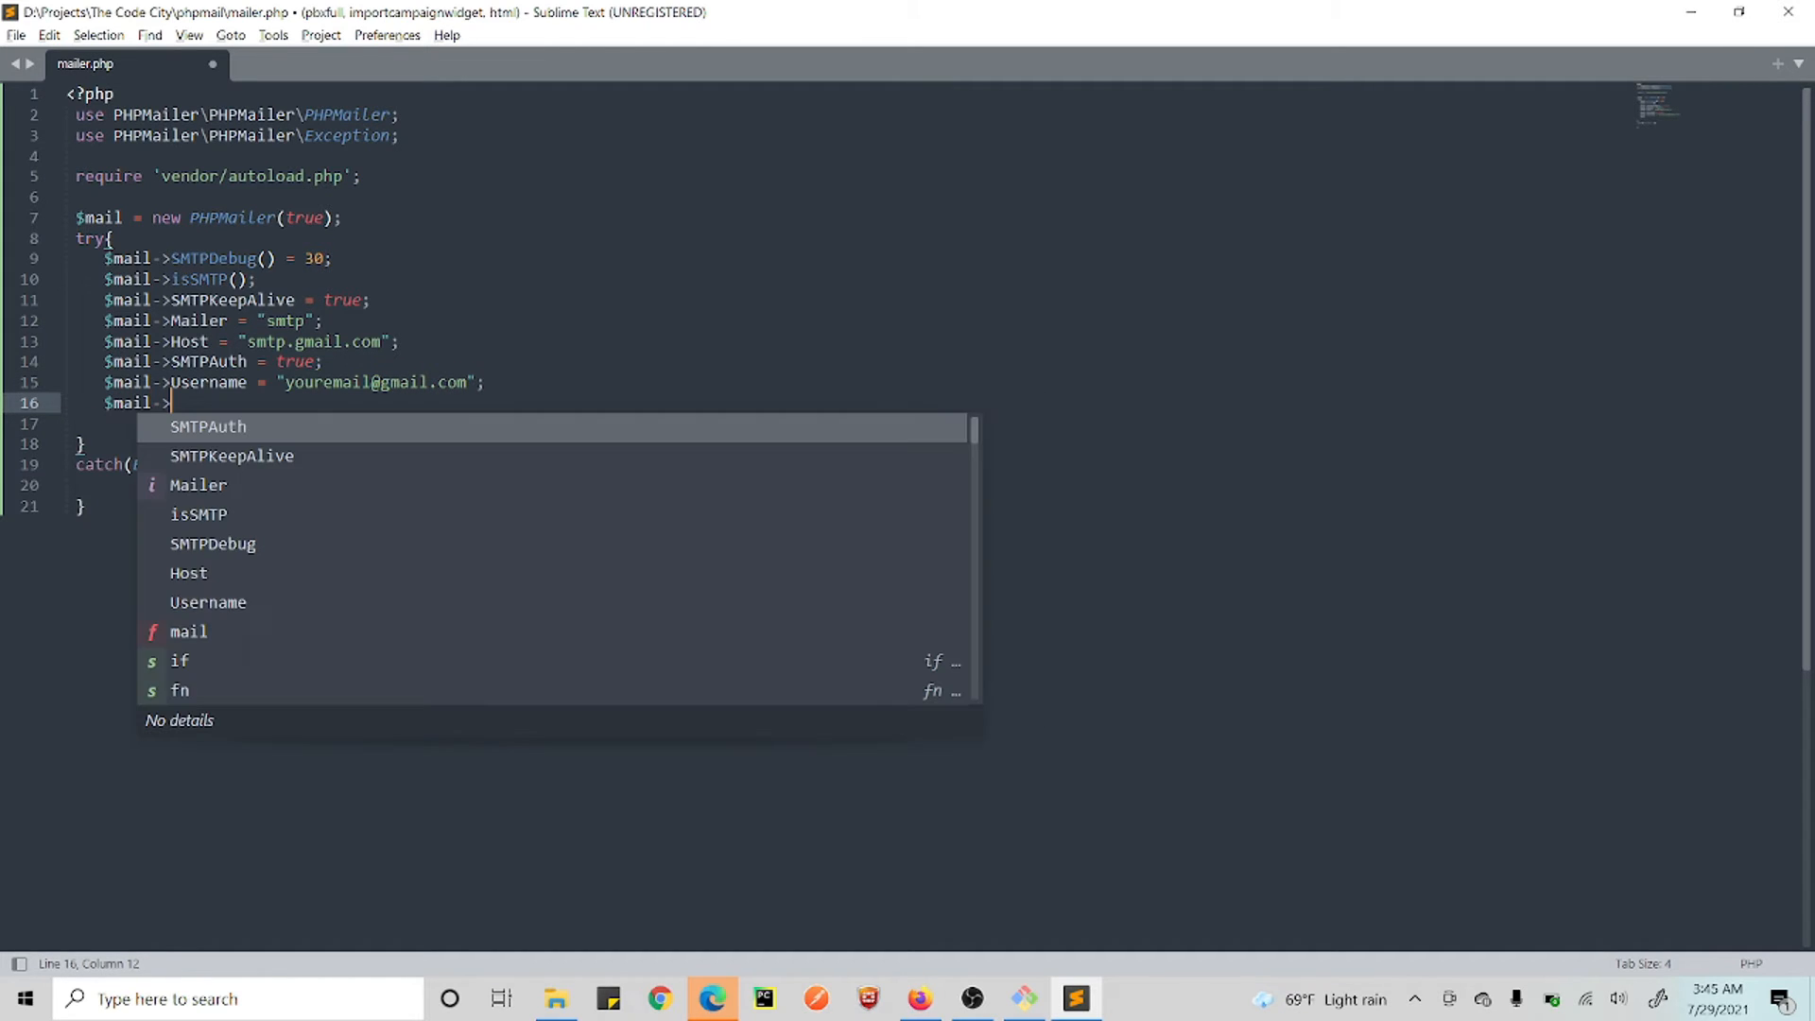
text(Pass)
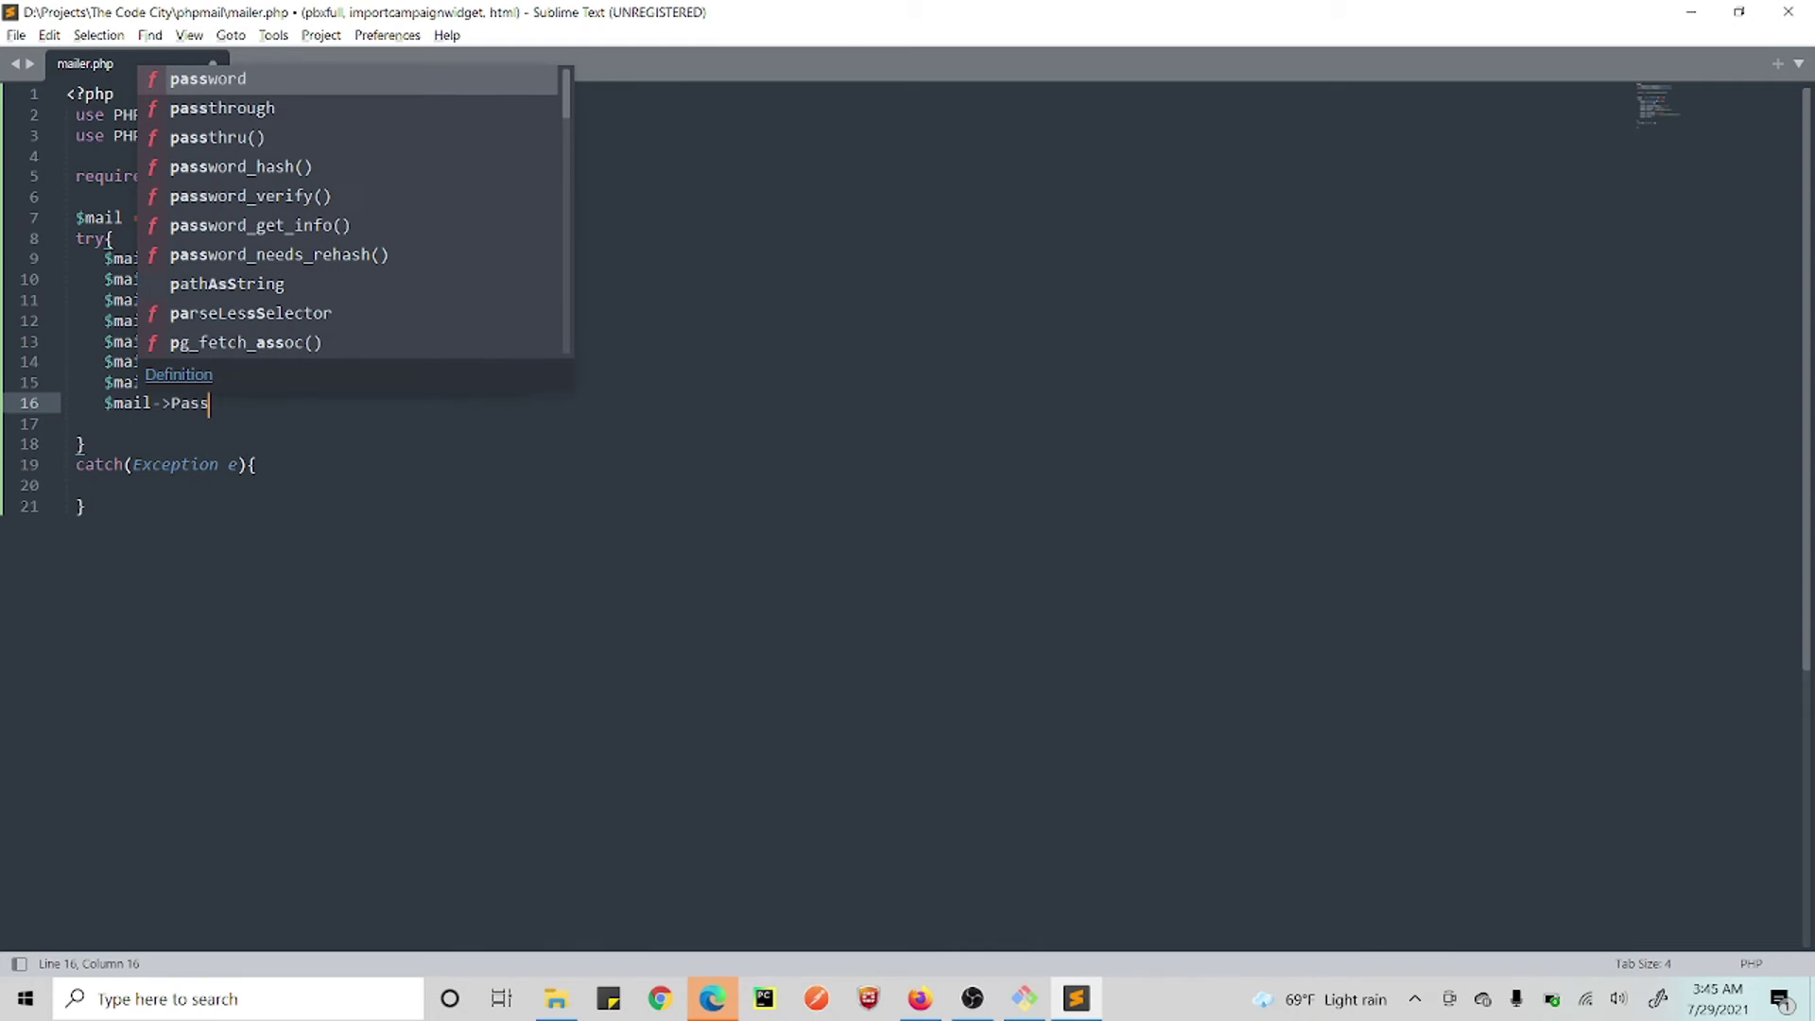
text(word)
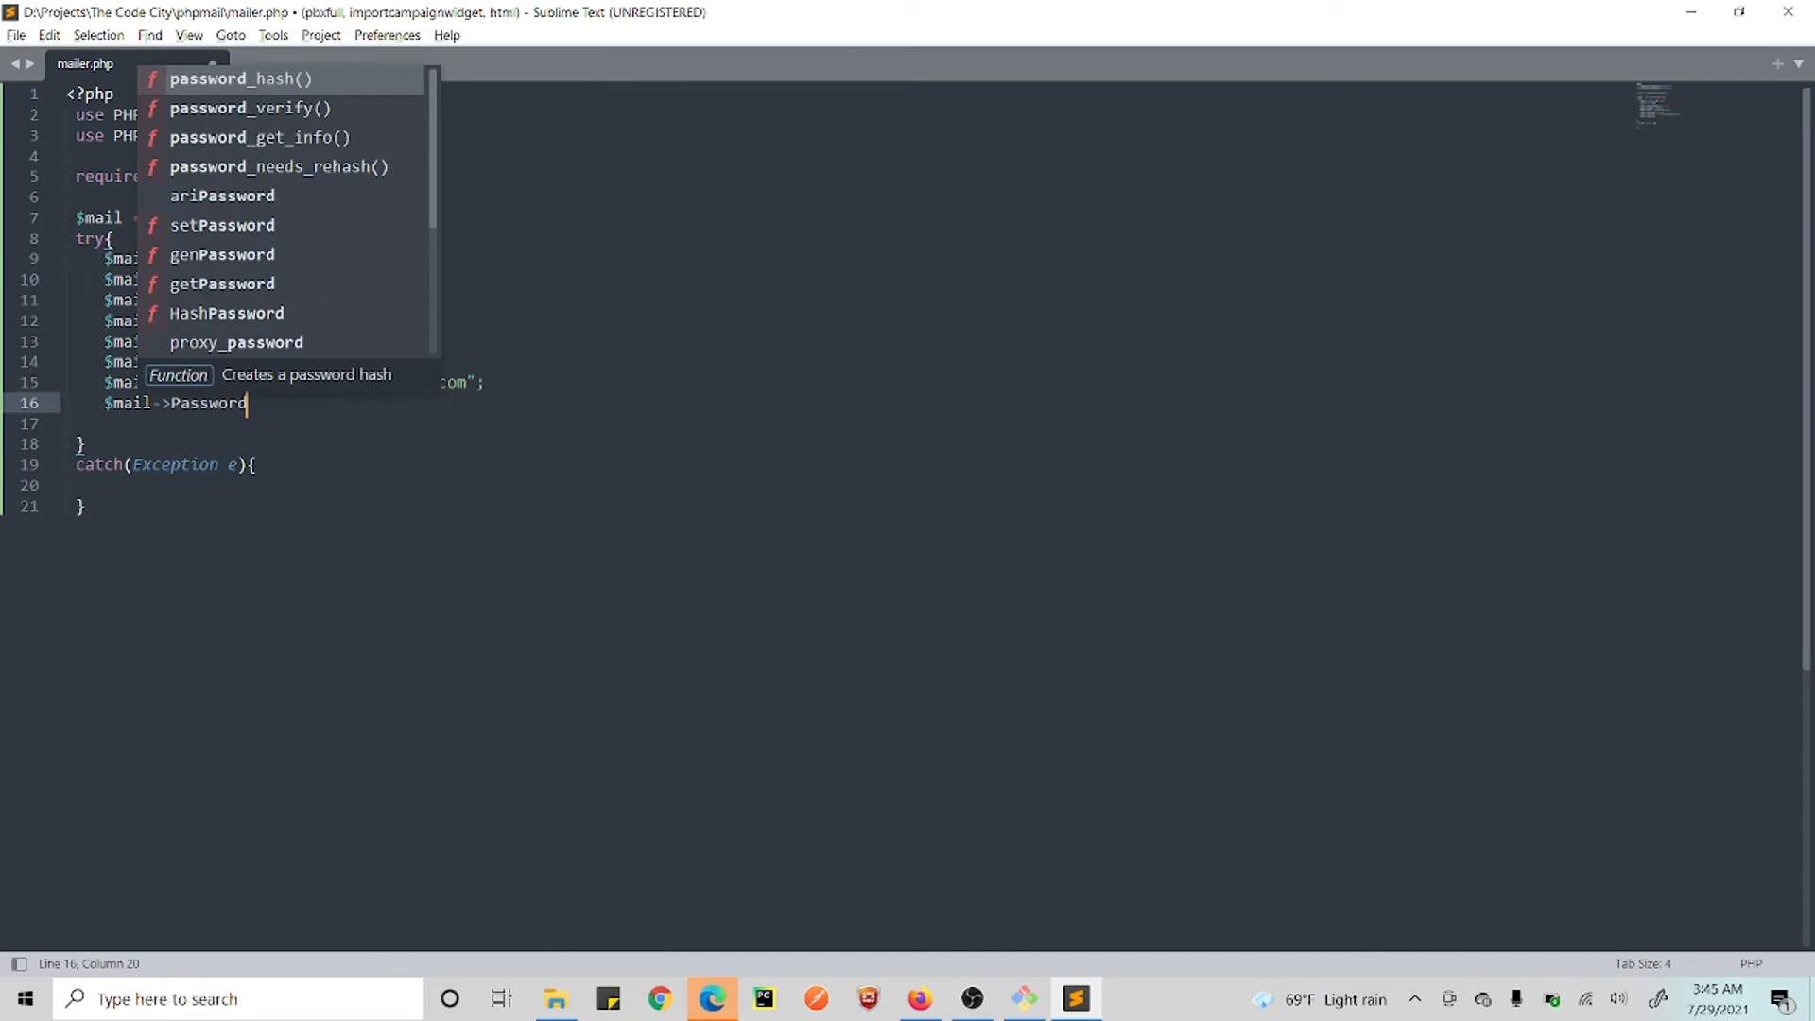
text(= ")
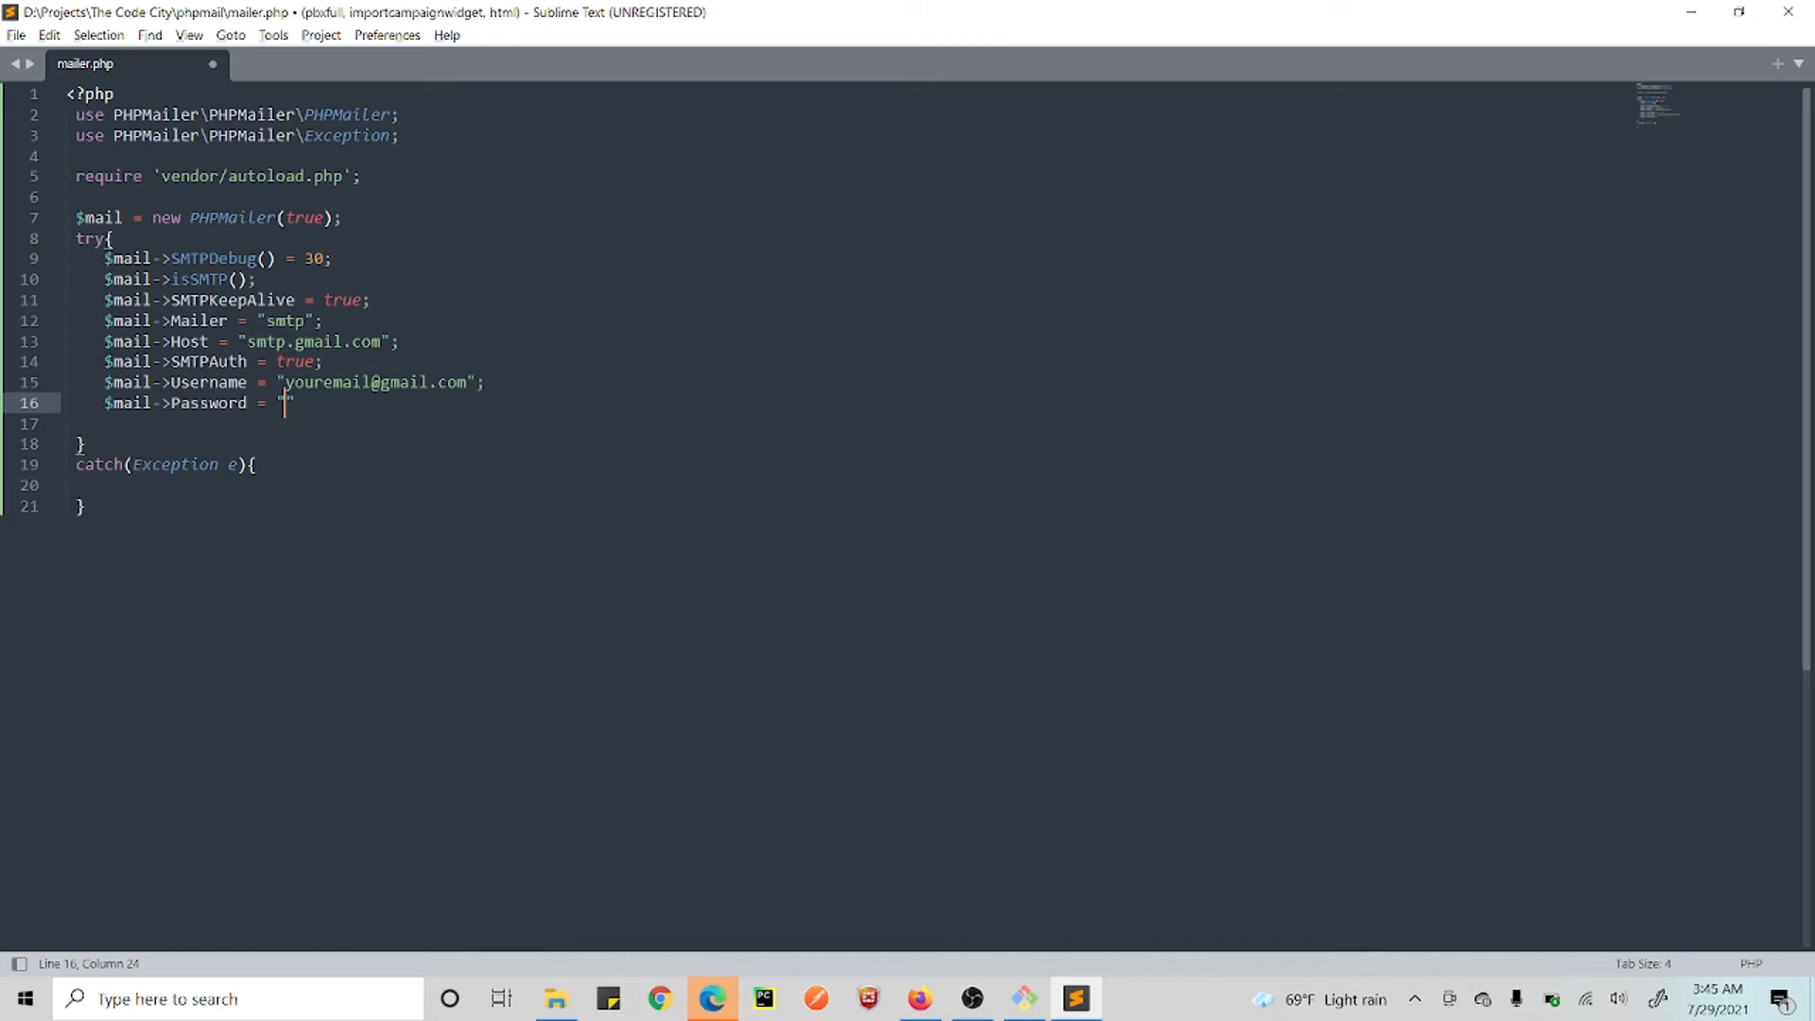
text(yourpassword)
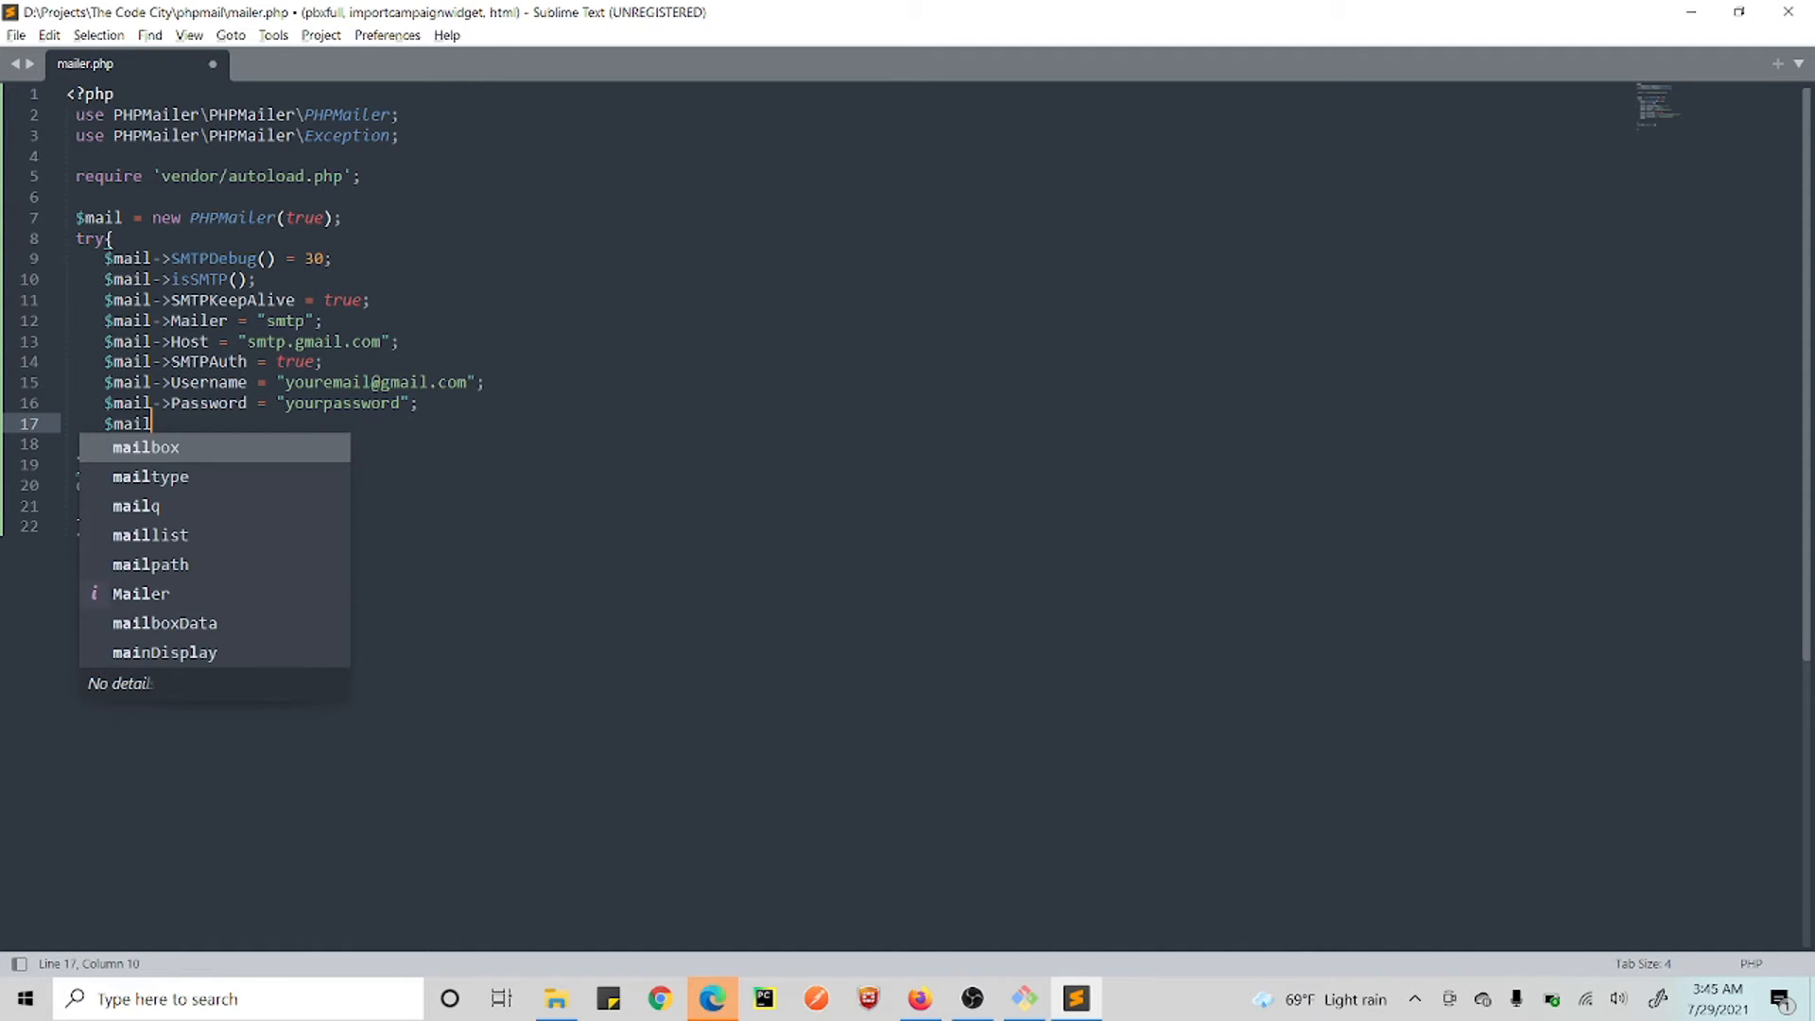
Add $mail->SMTPSecure = 'tls'; so the mailer uses TLS encryption.
text(->)
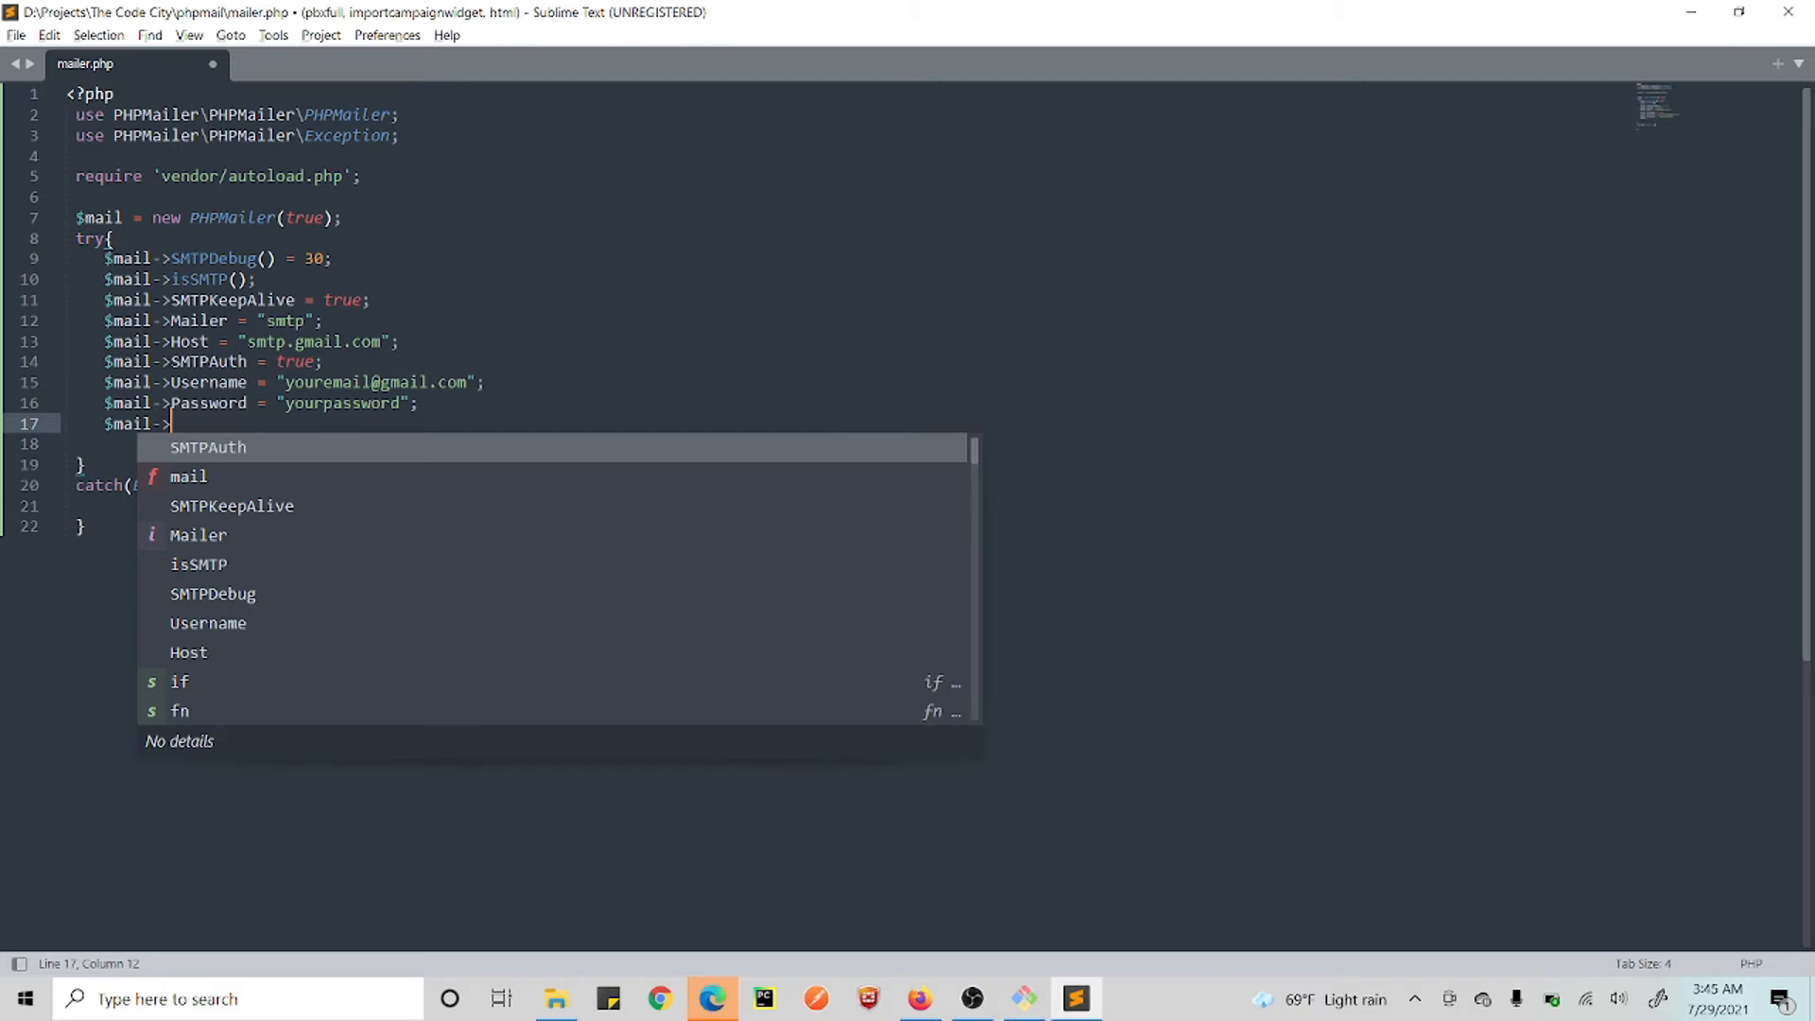
text(SMT)
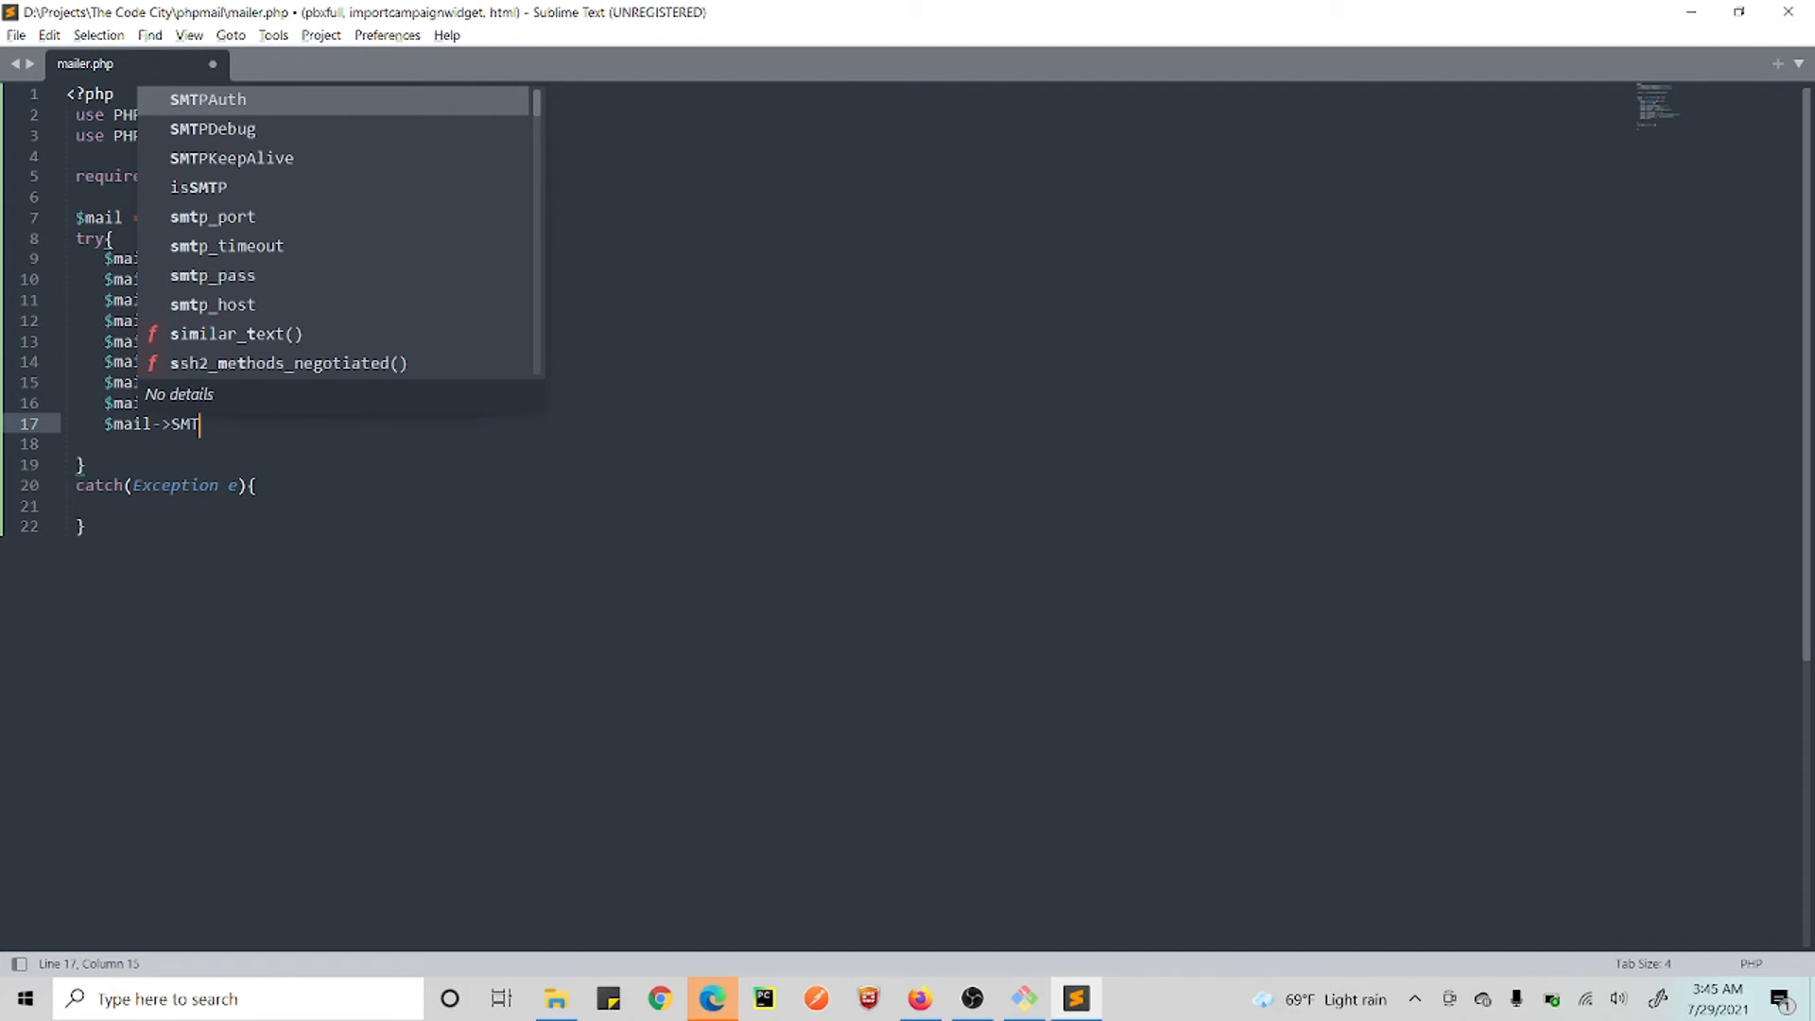
text(P)
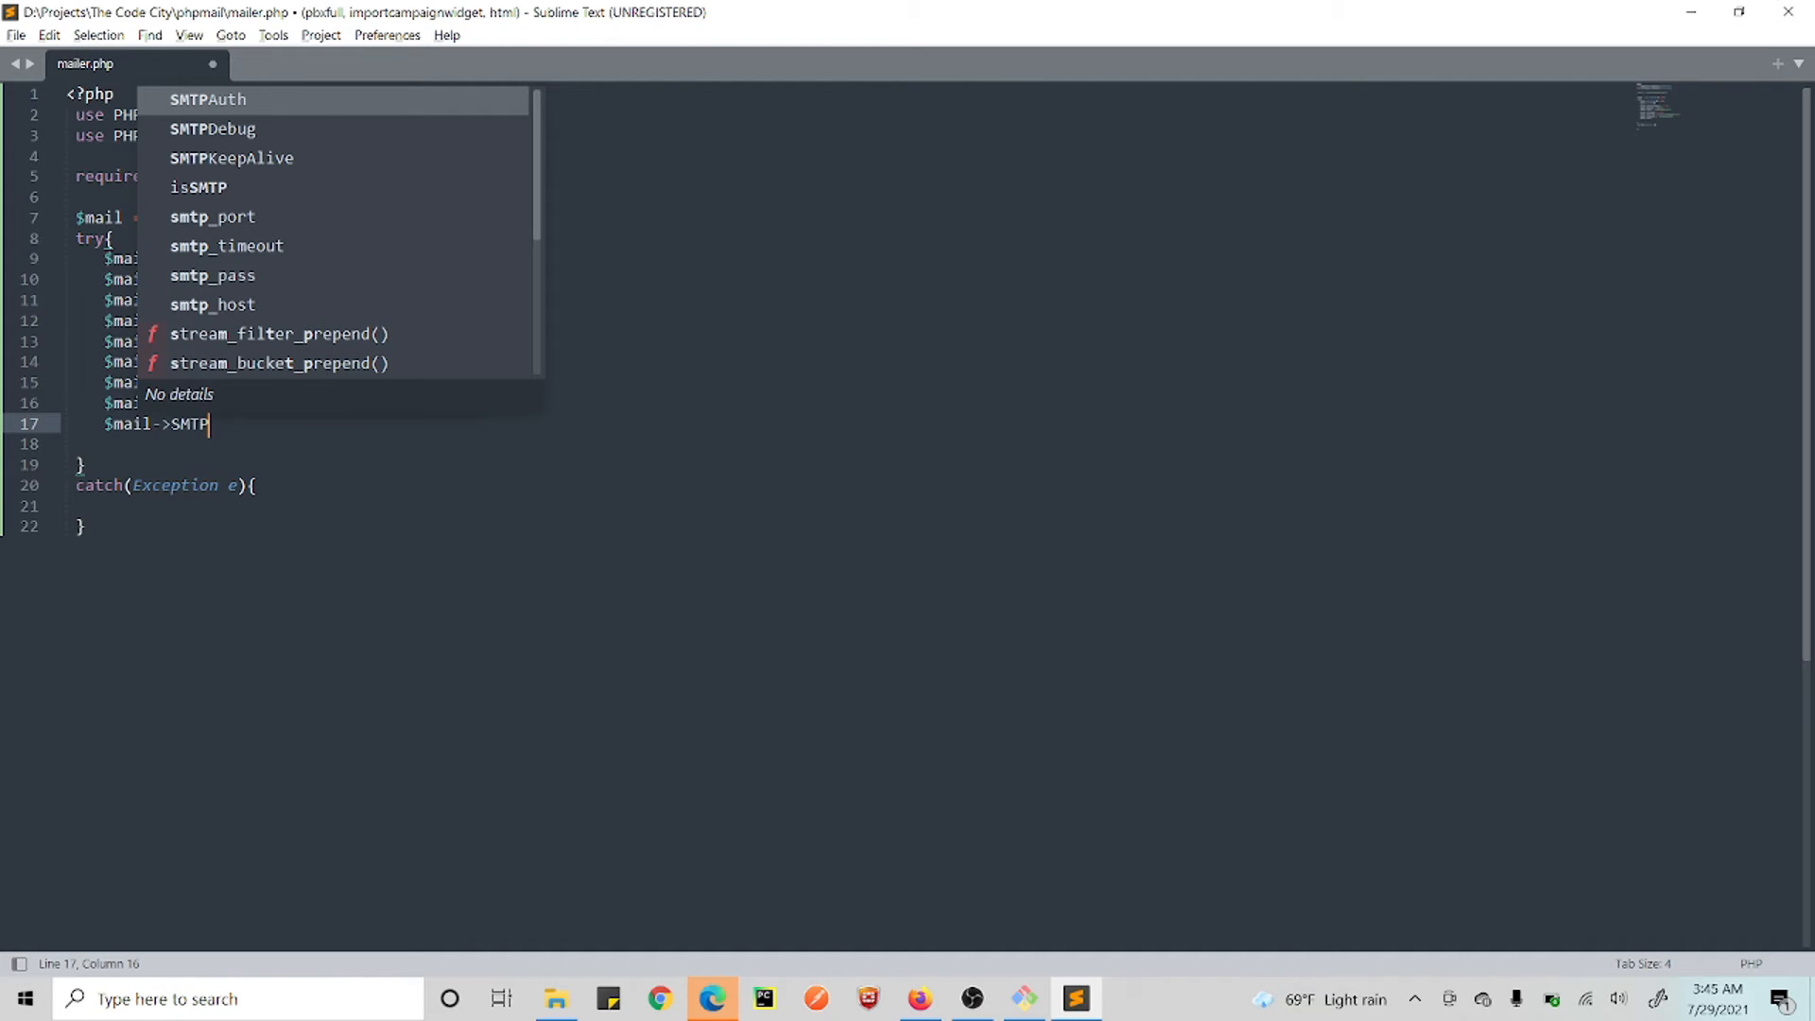
text(S)
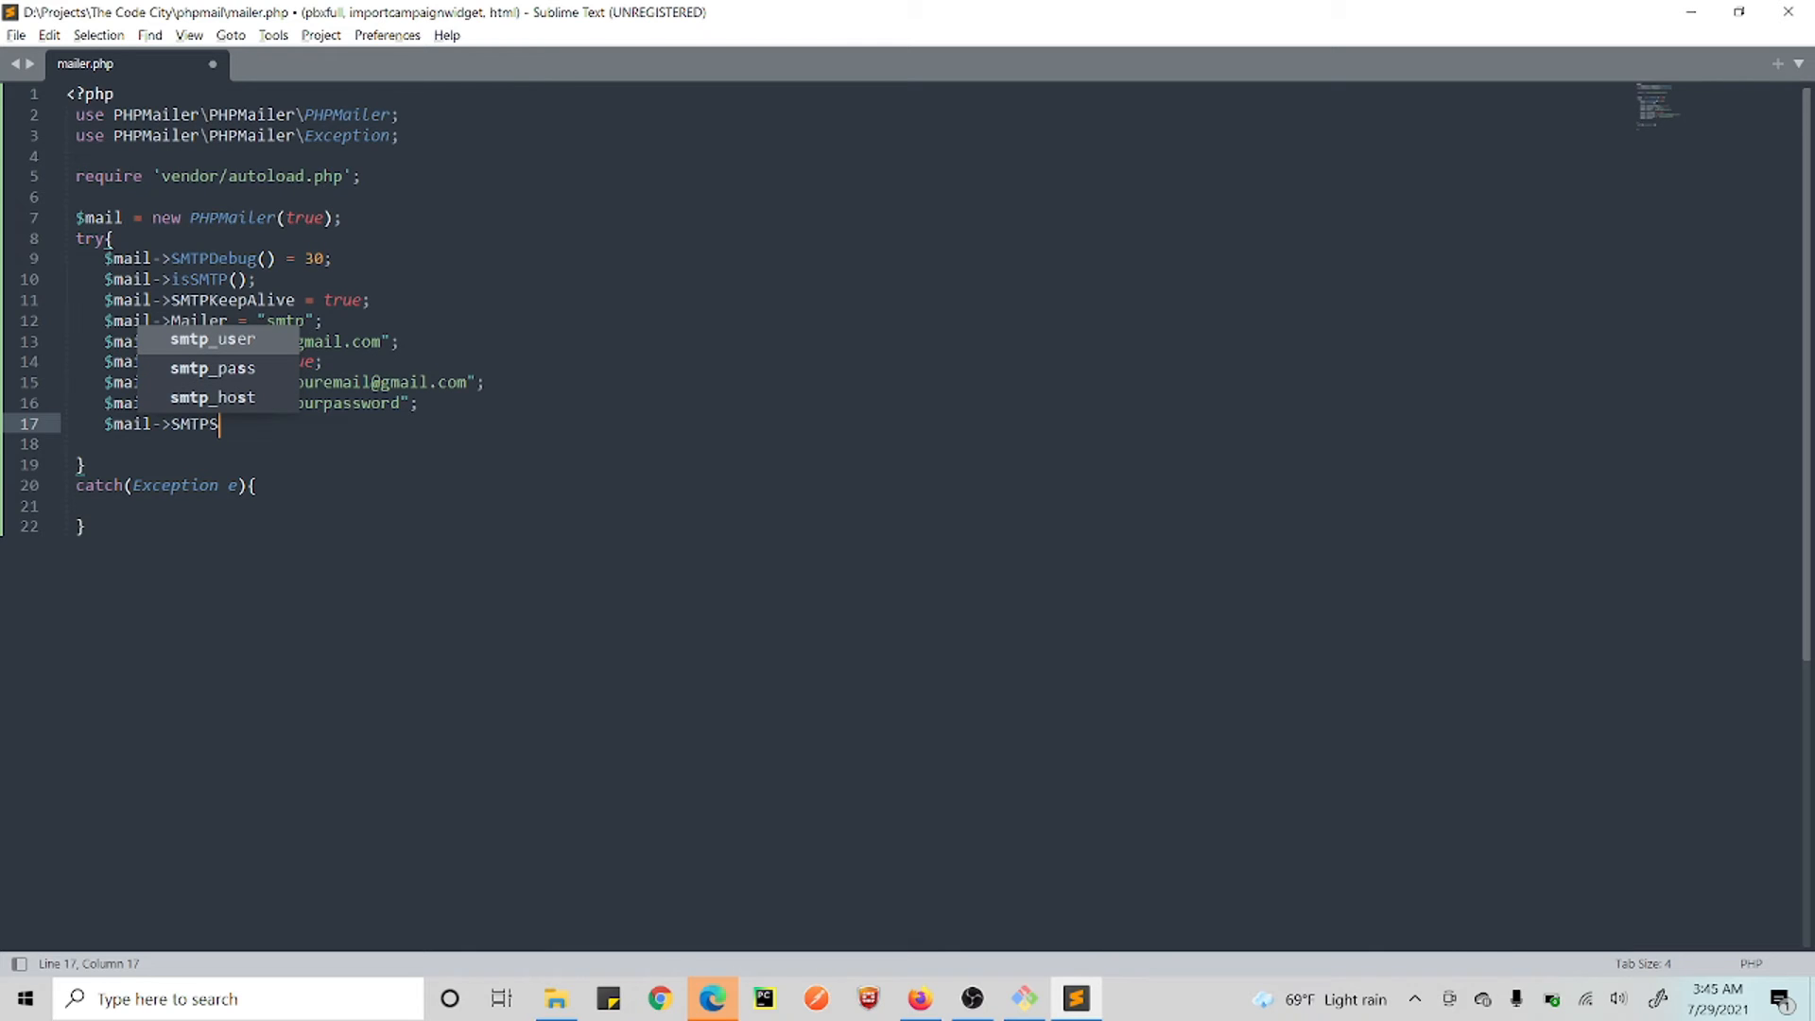
text(ec)
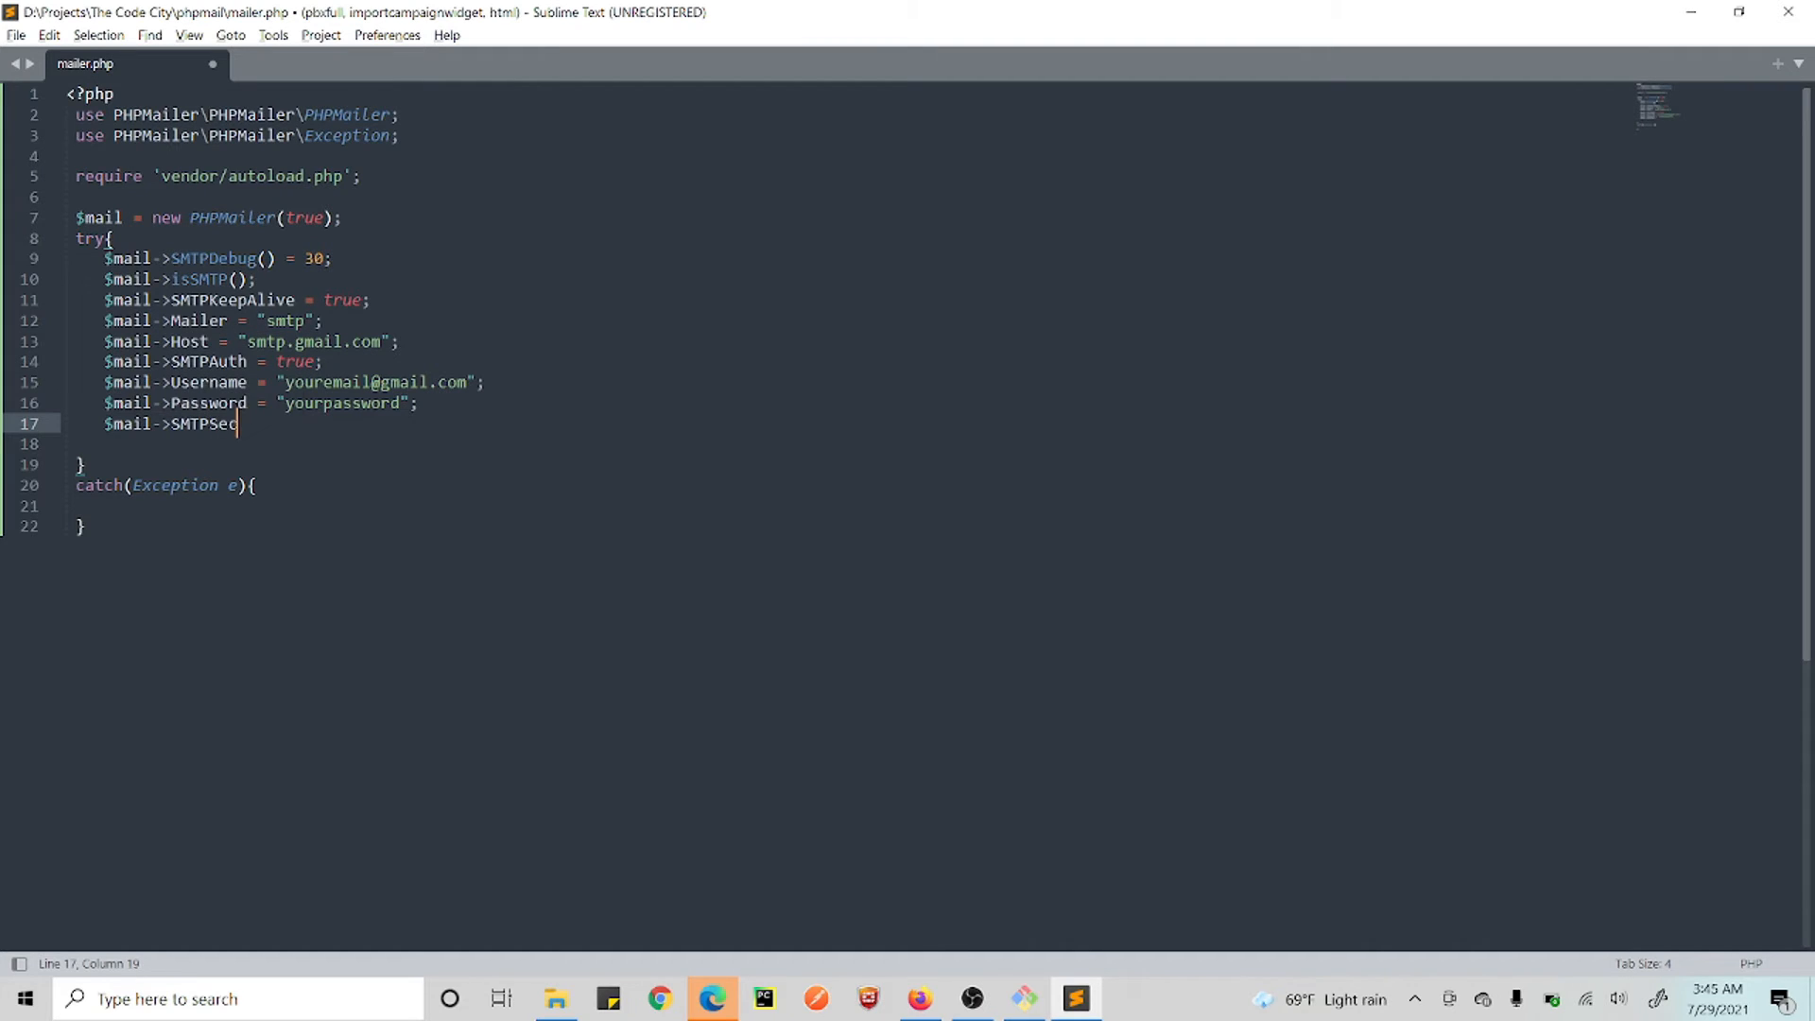
text(ure = ')
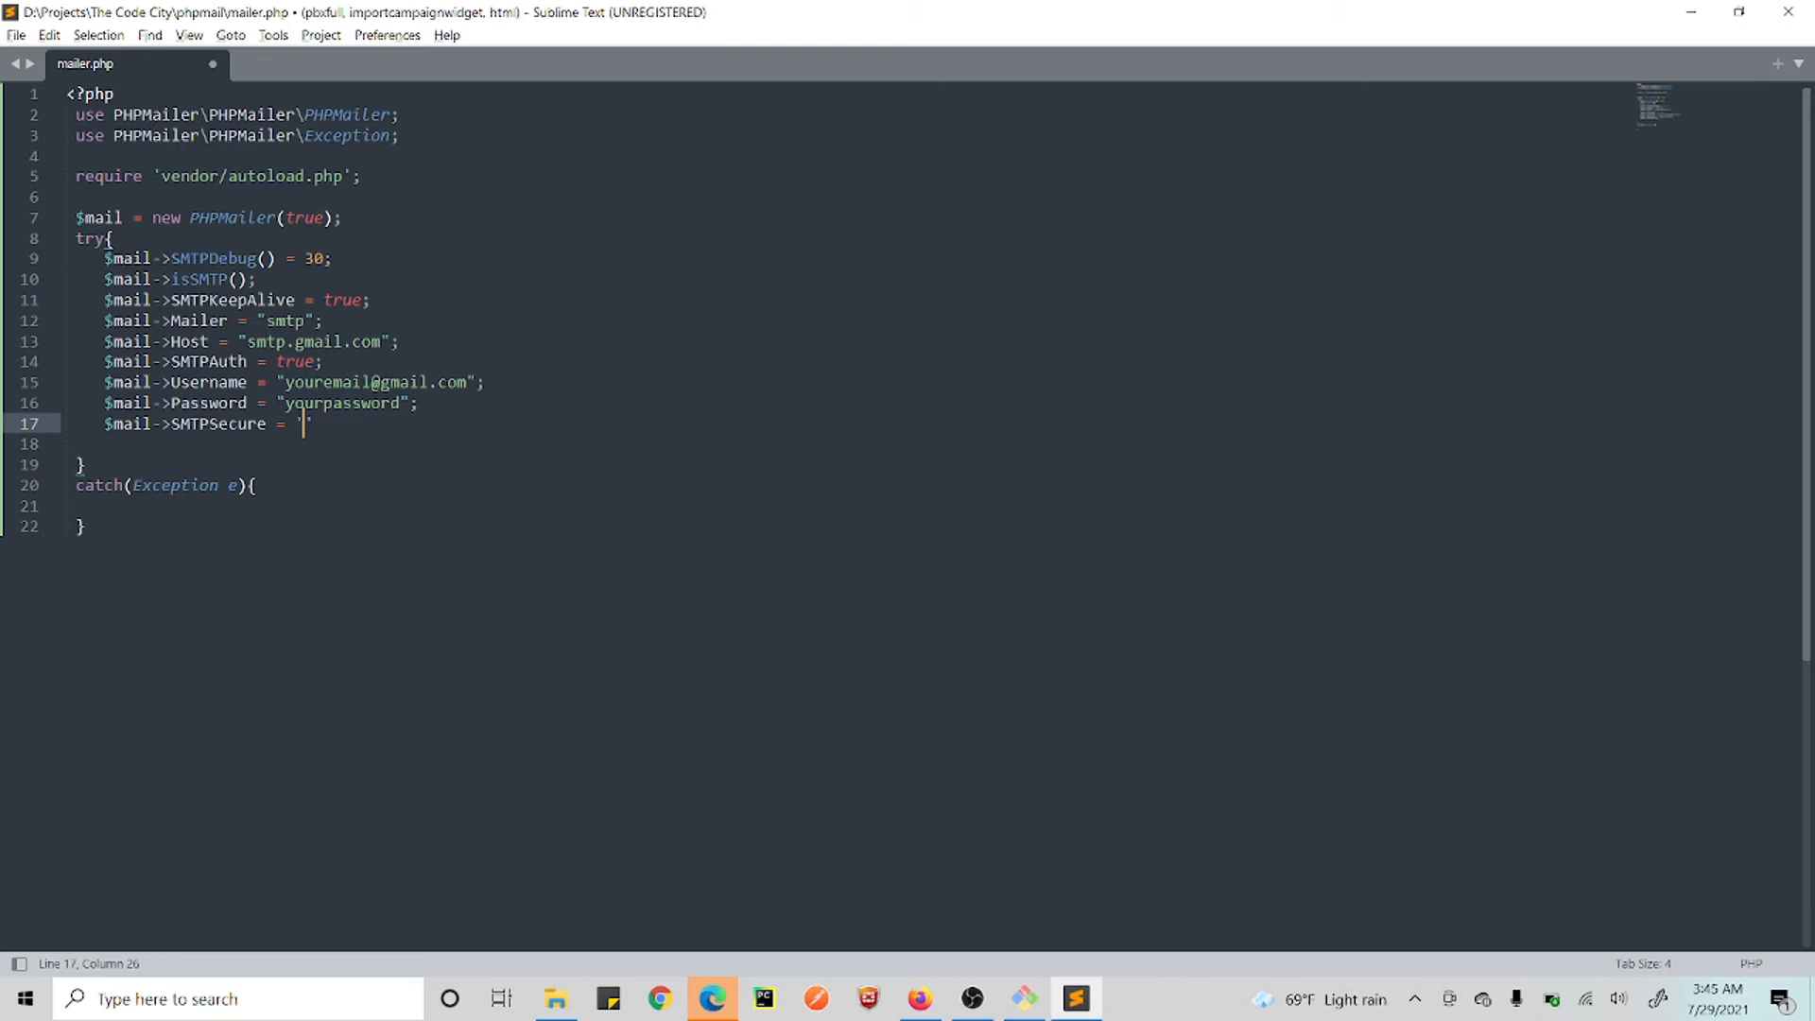
text(tls';)
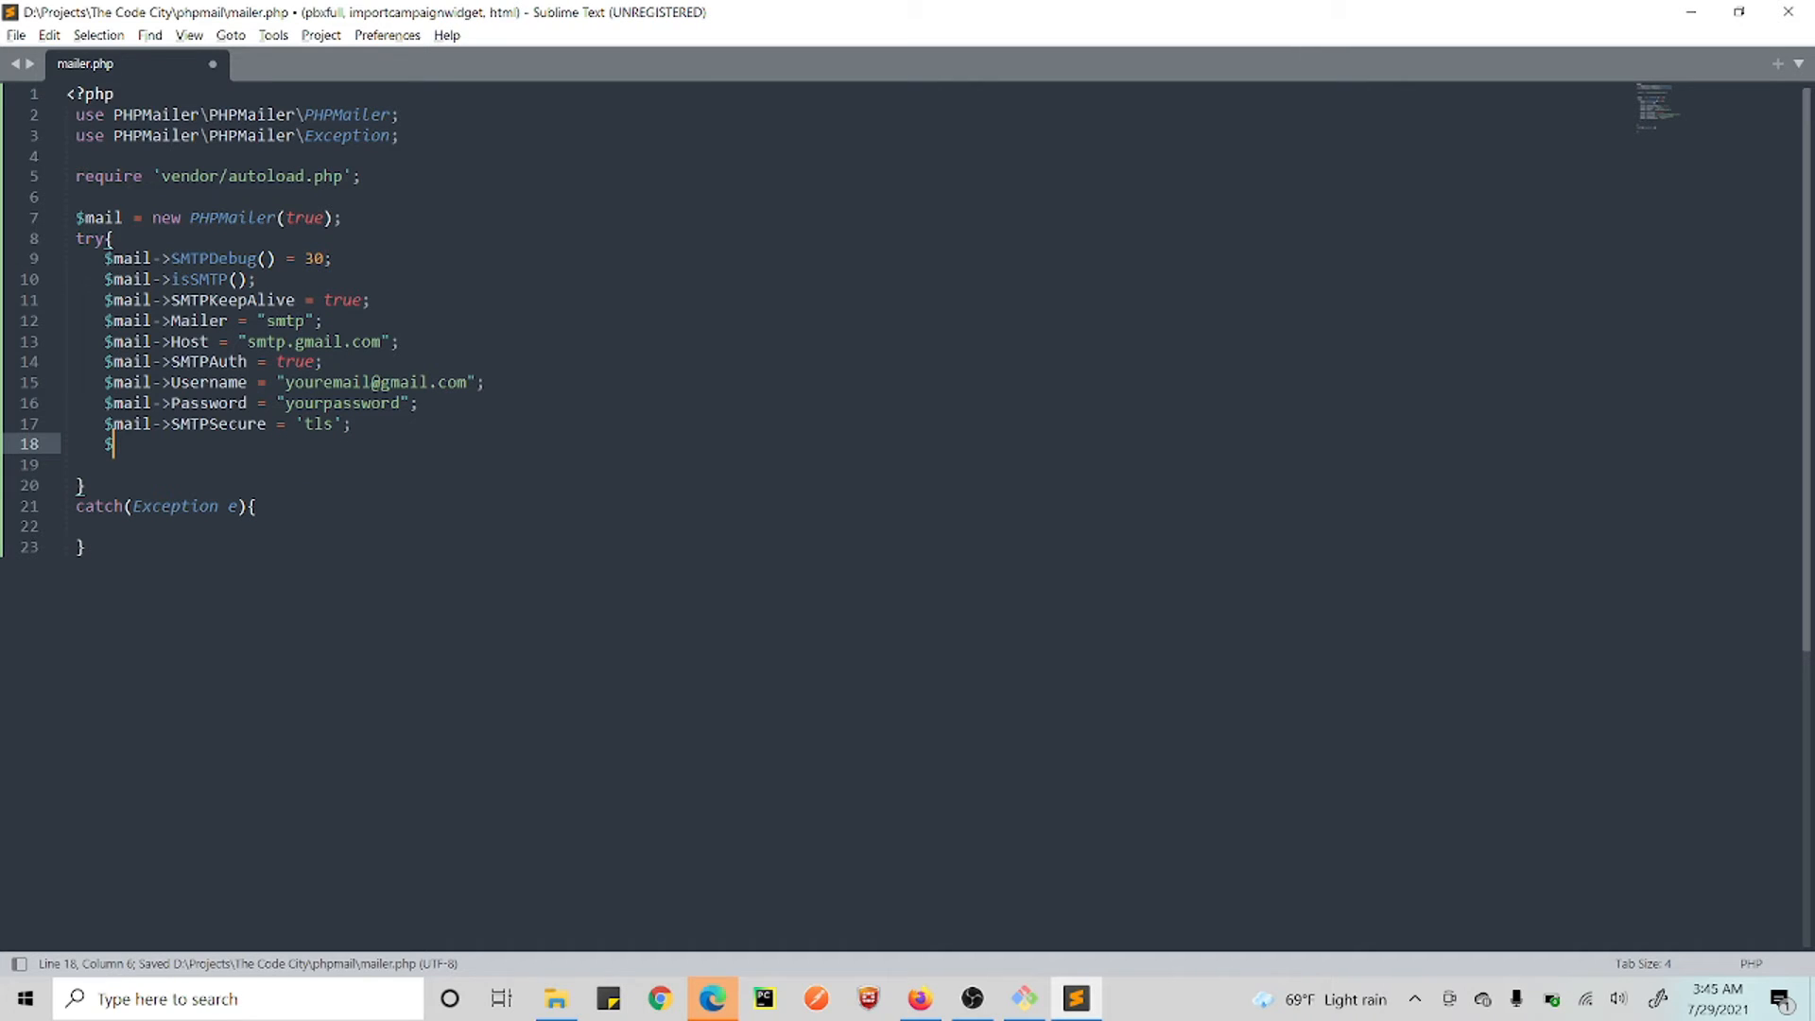
Add $mail->Port = '587'; removing the misplaced semicolon first.
text(mail->)
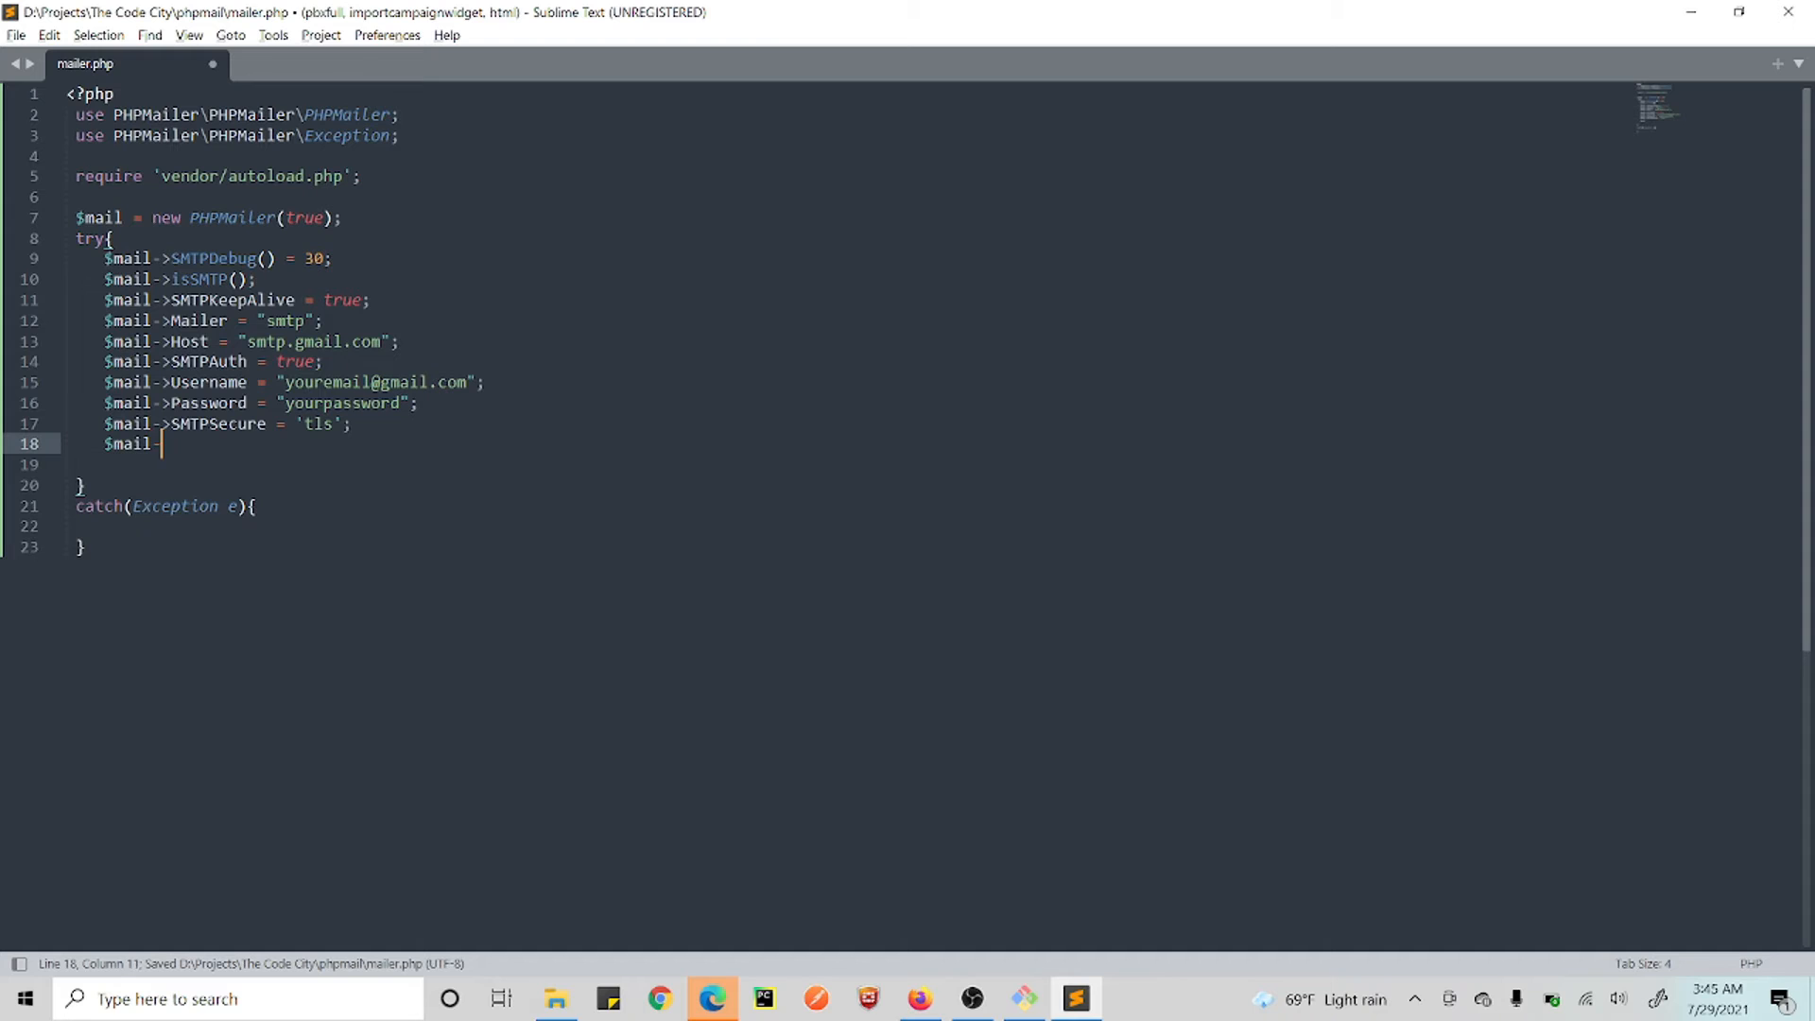
text(>Post)
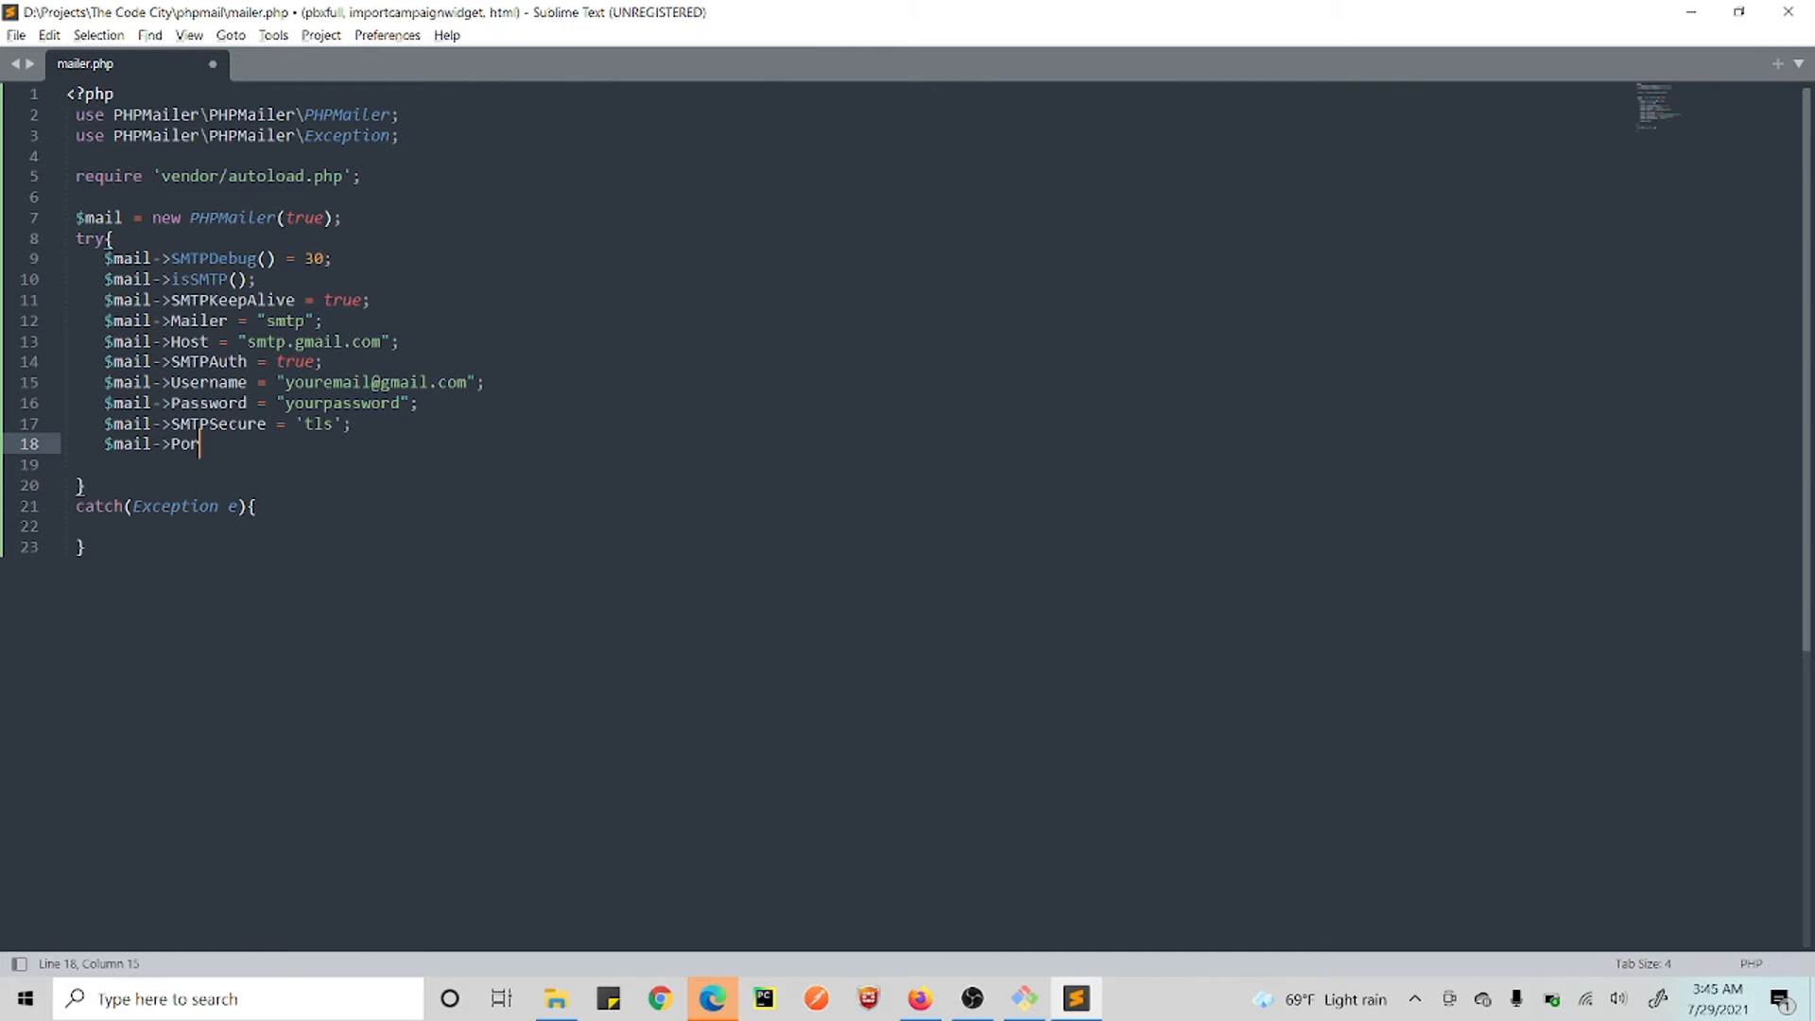
text(= ;')
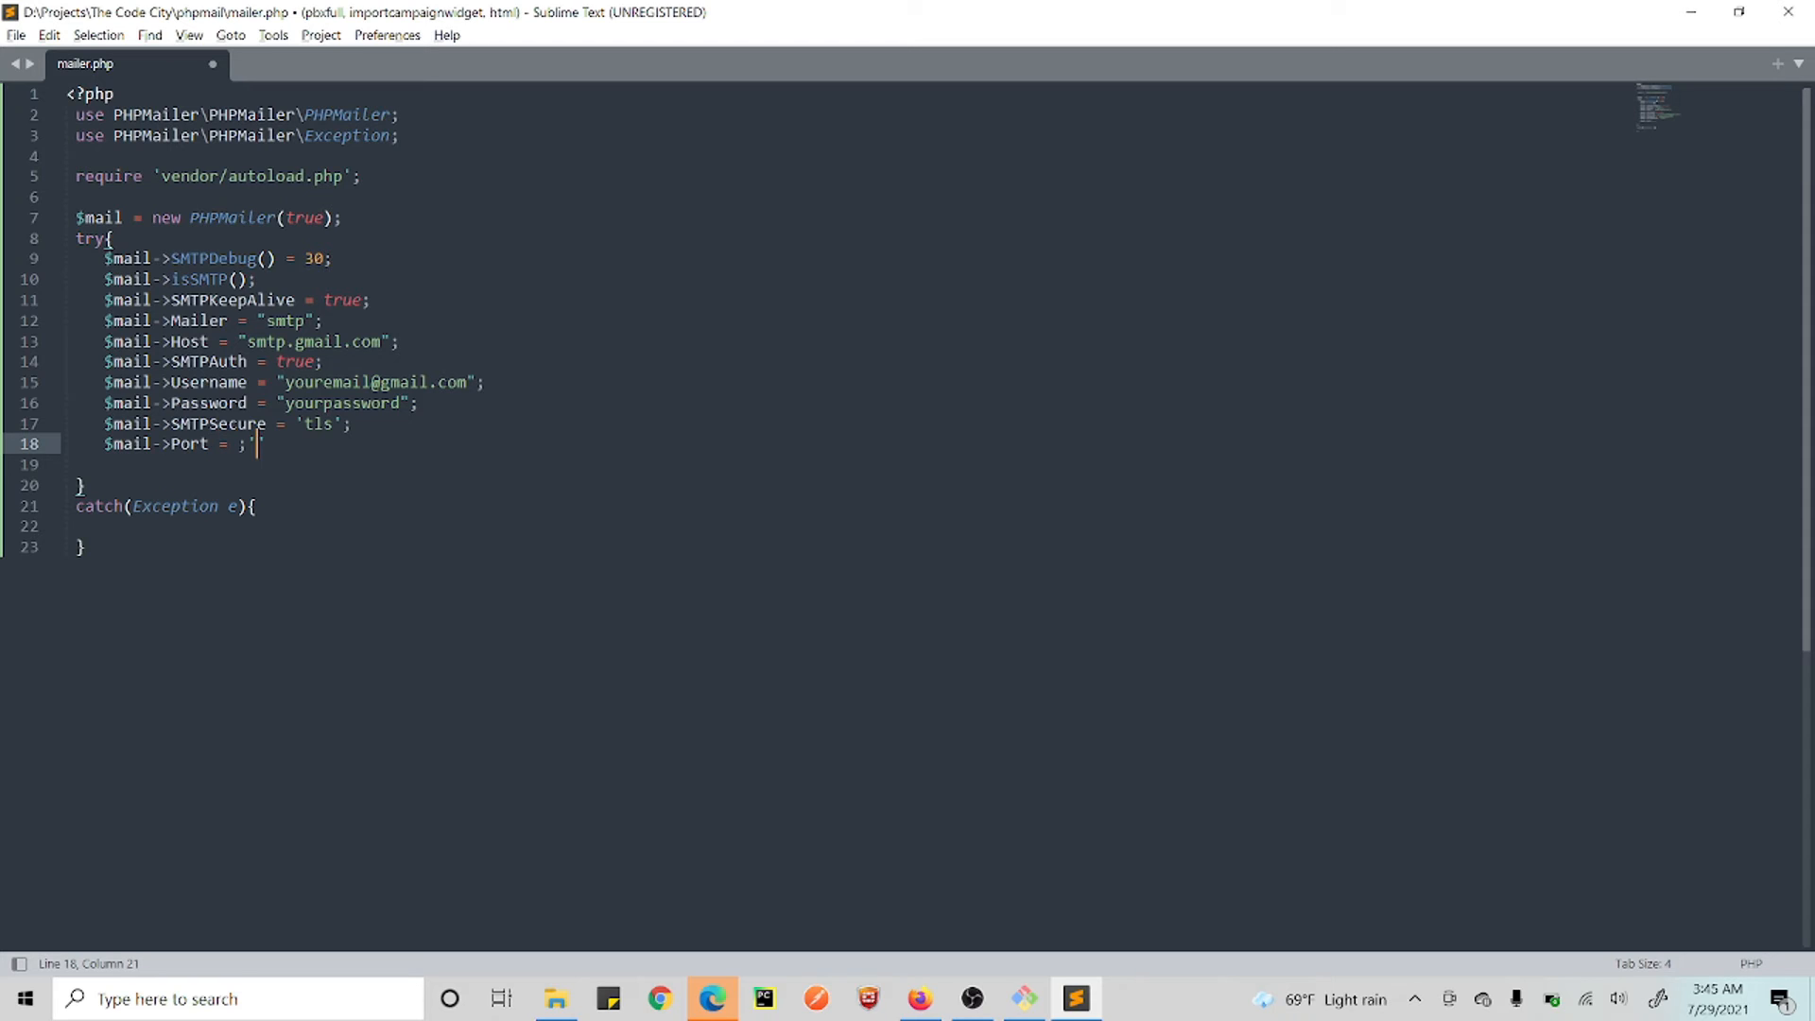
key(BackSpace)
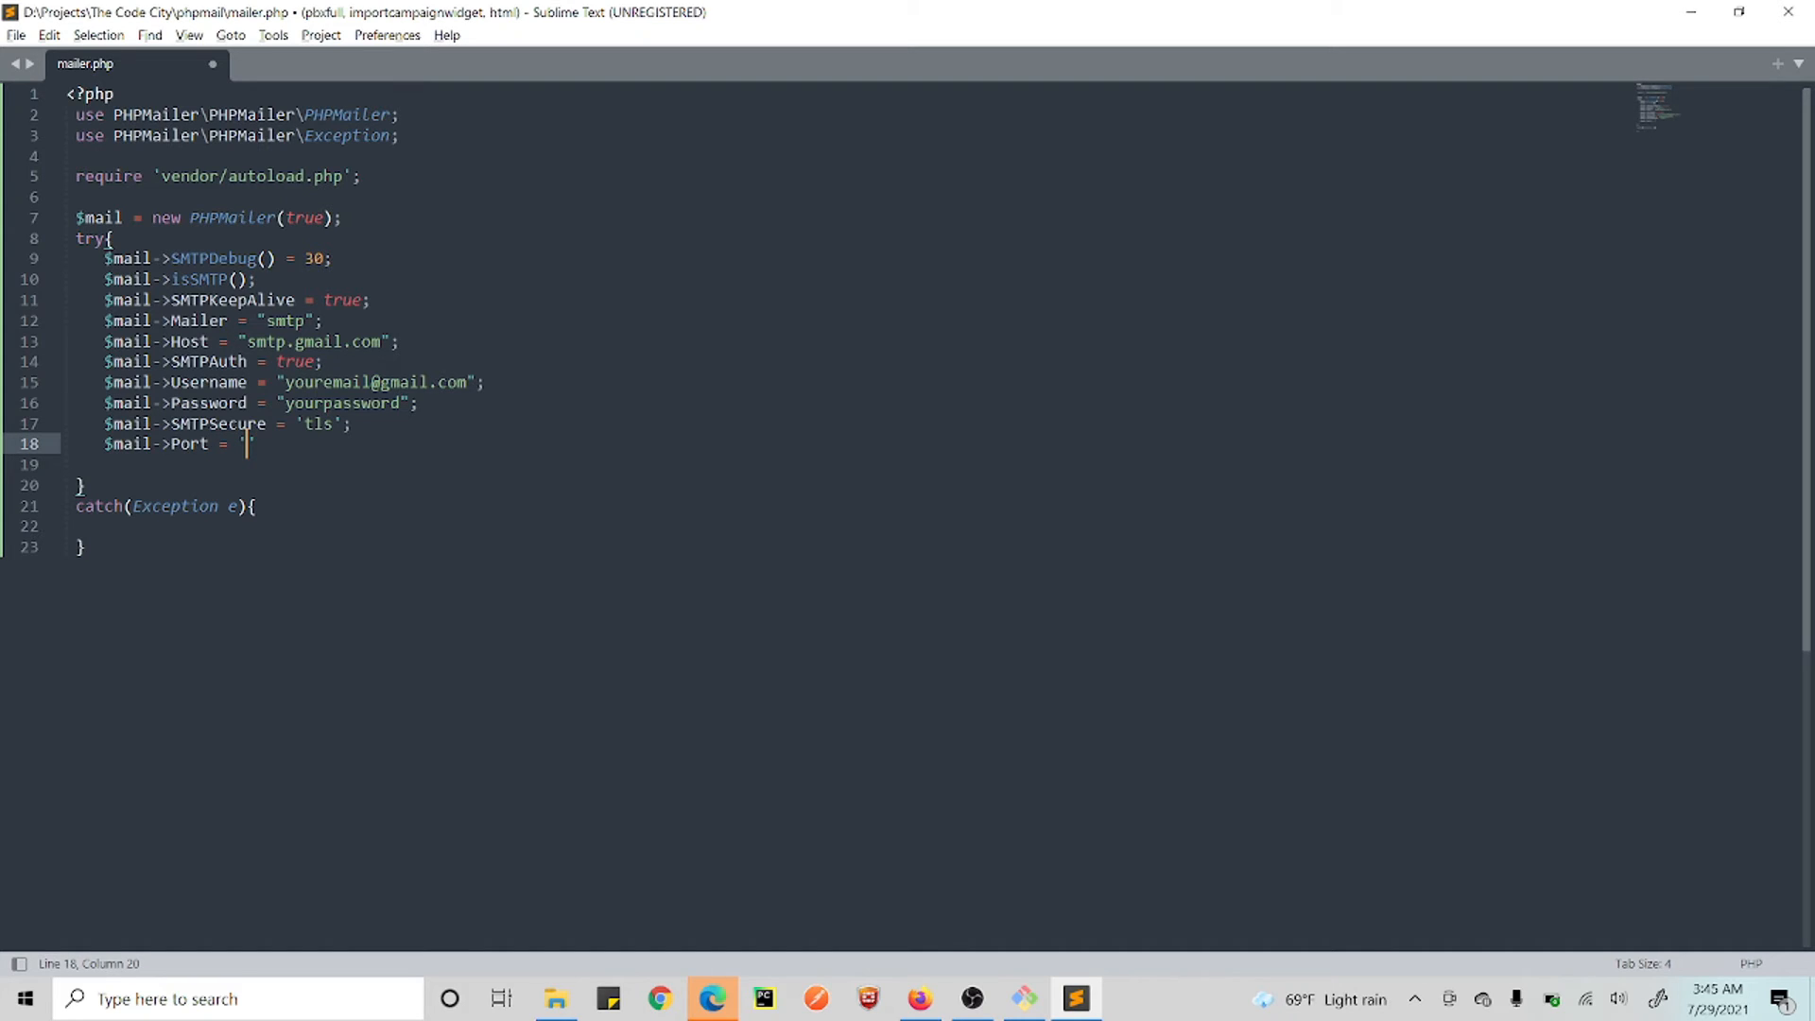
text(587)
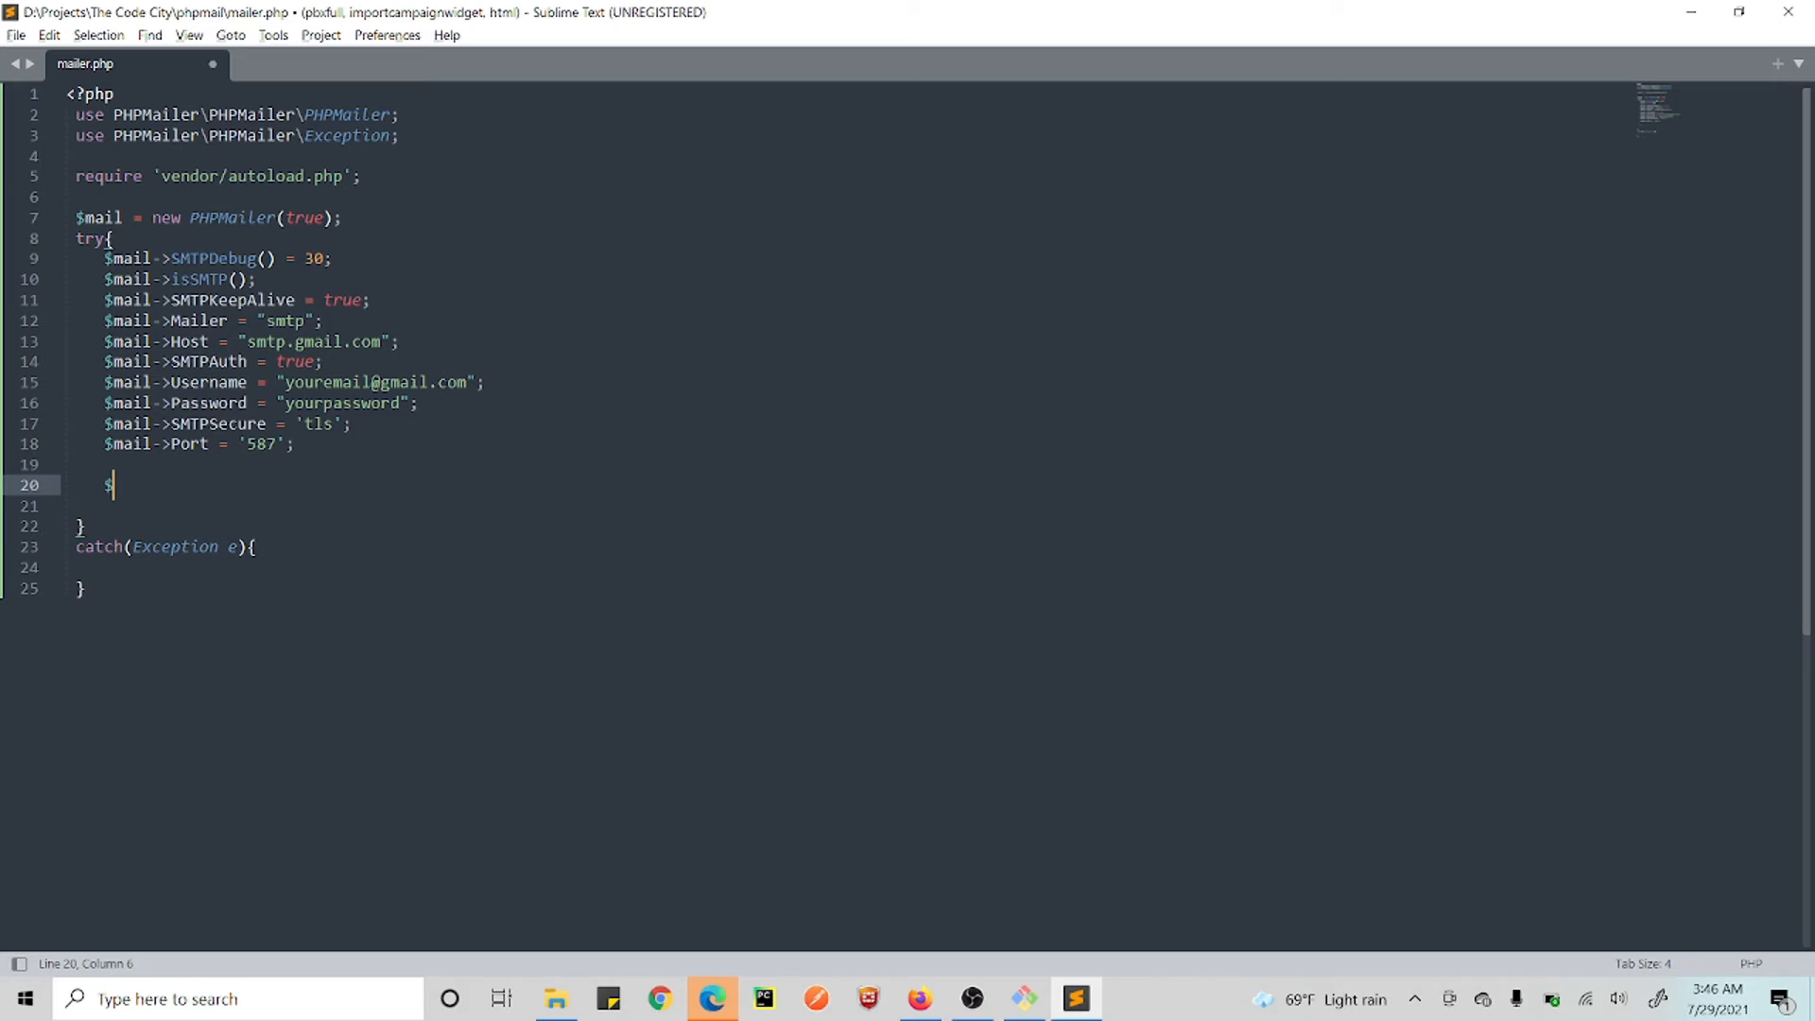
text(mail)
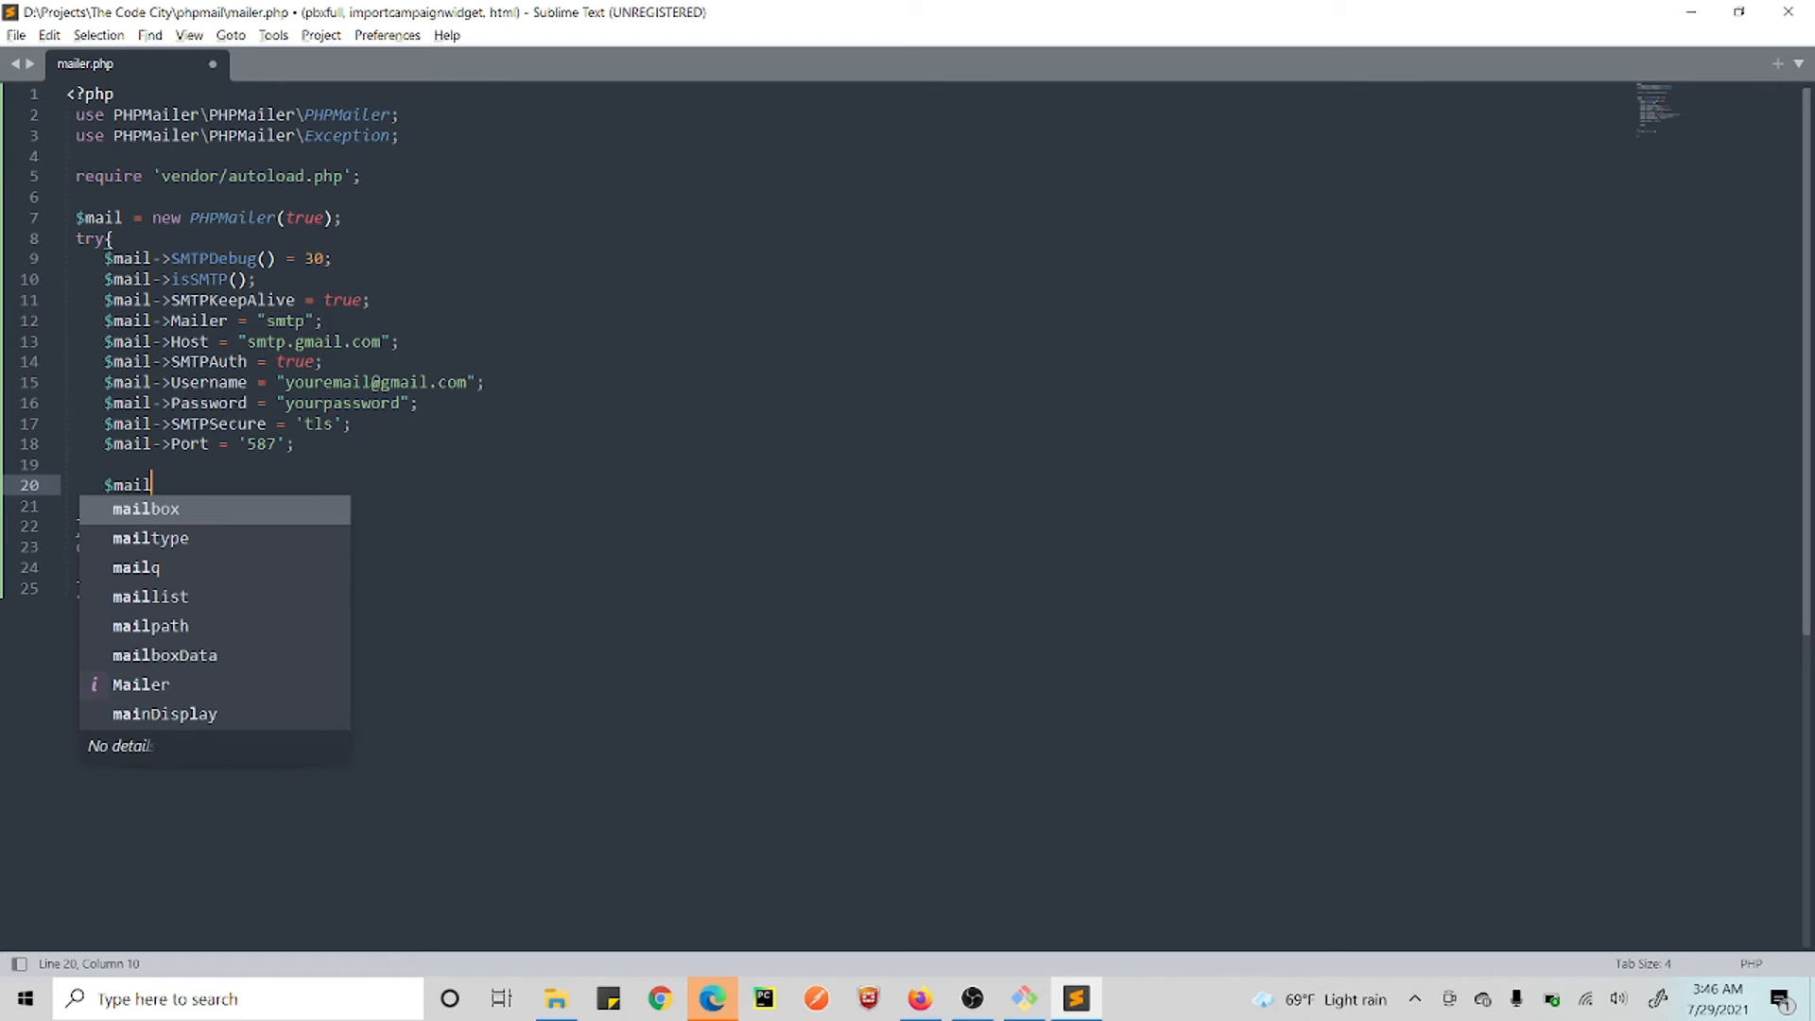
text(->setFr)
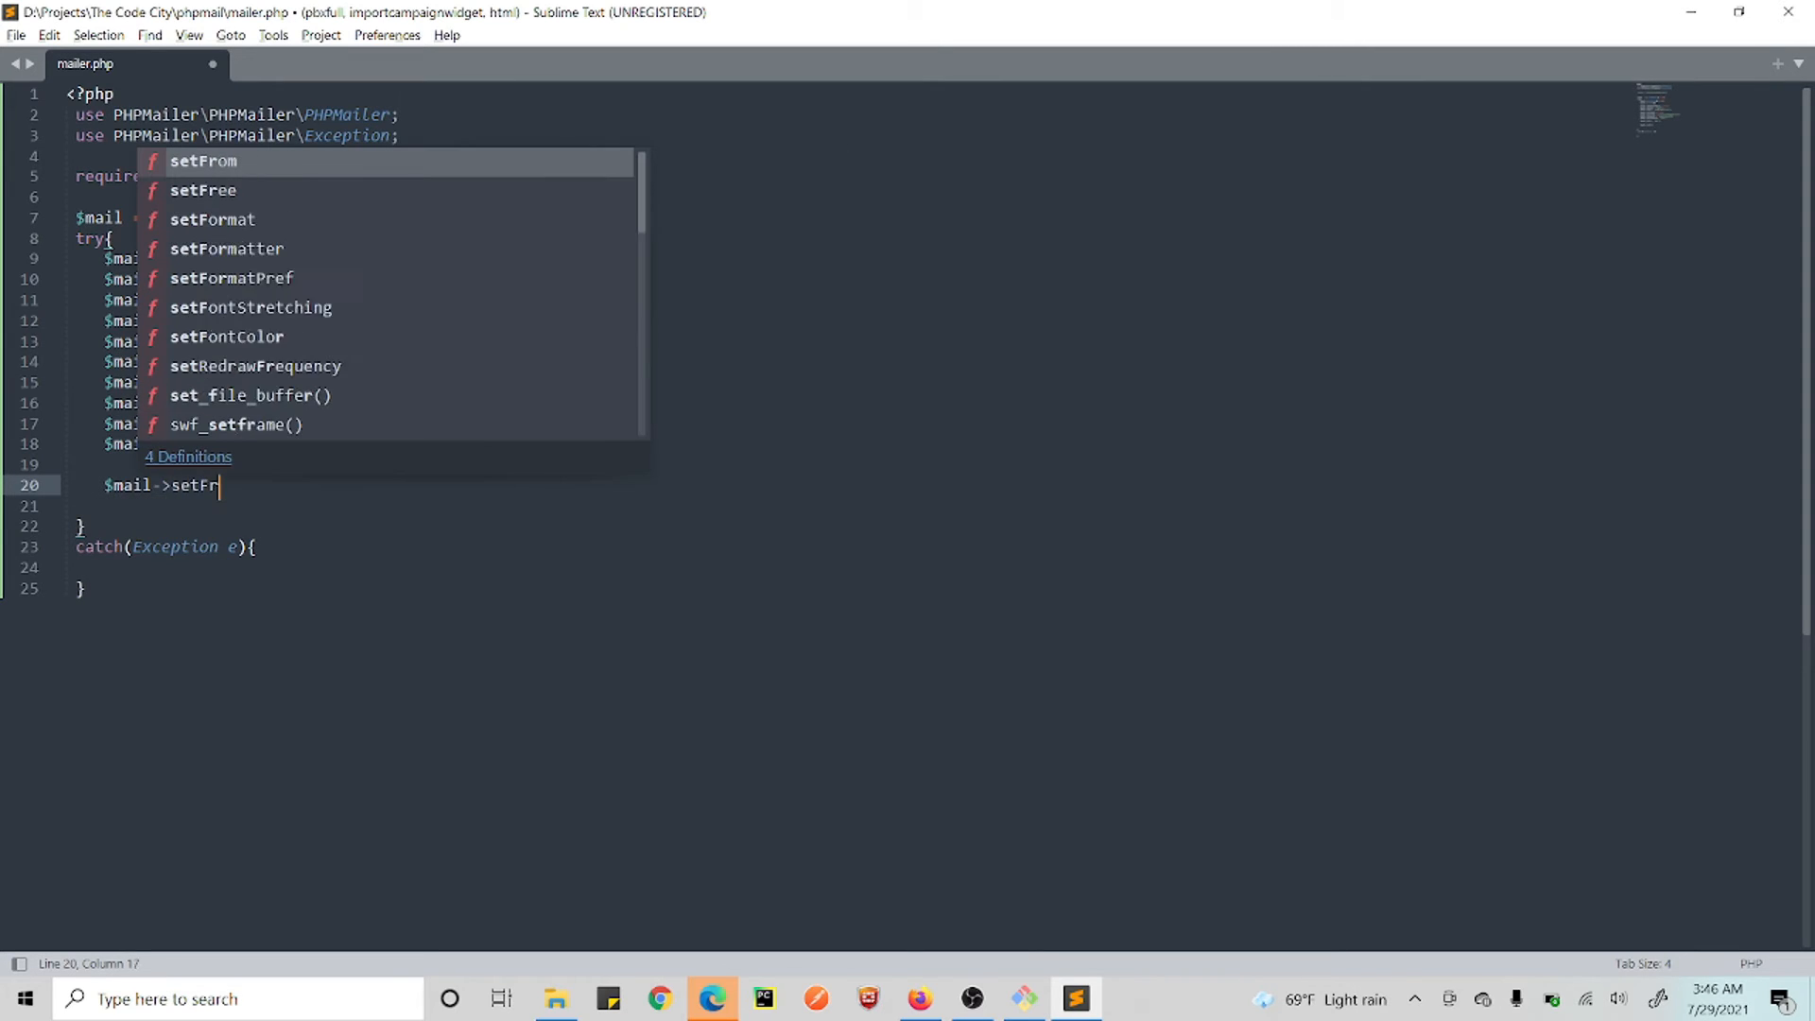
key(Tab)
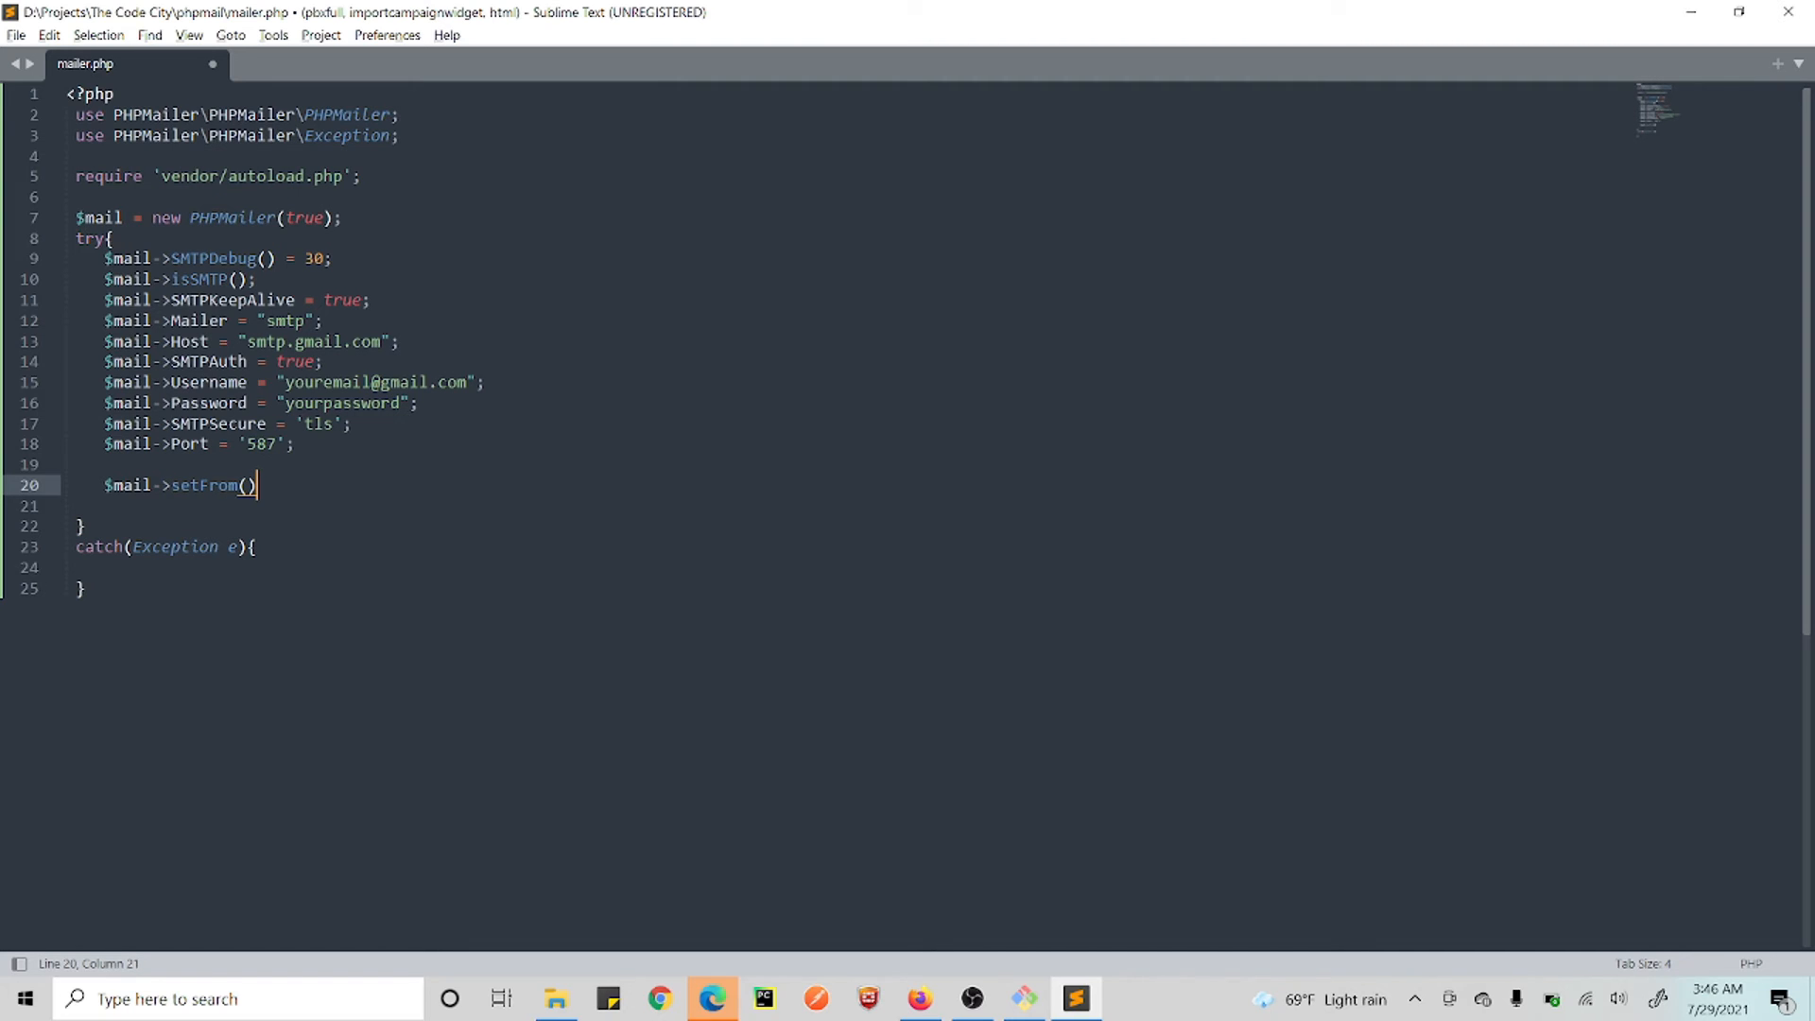
text('')
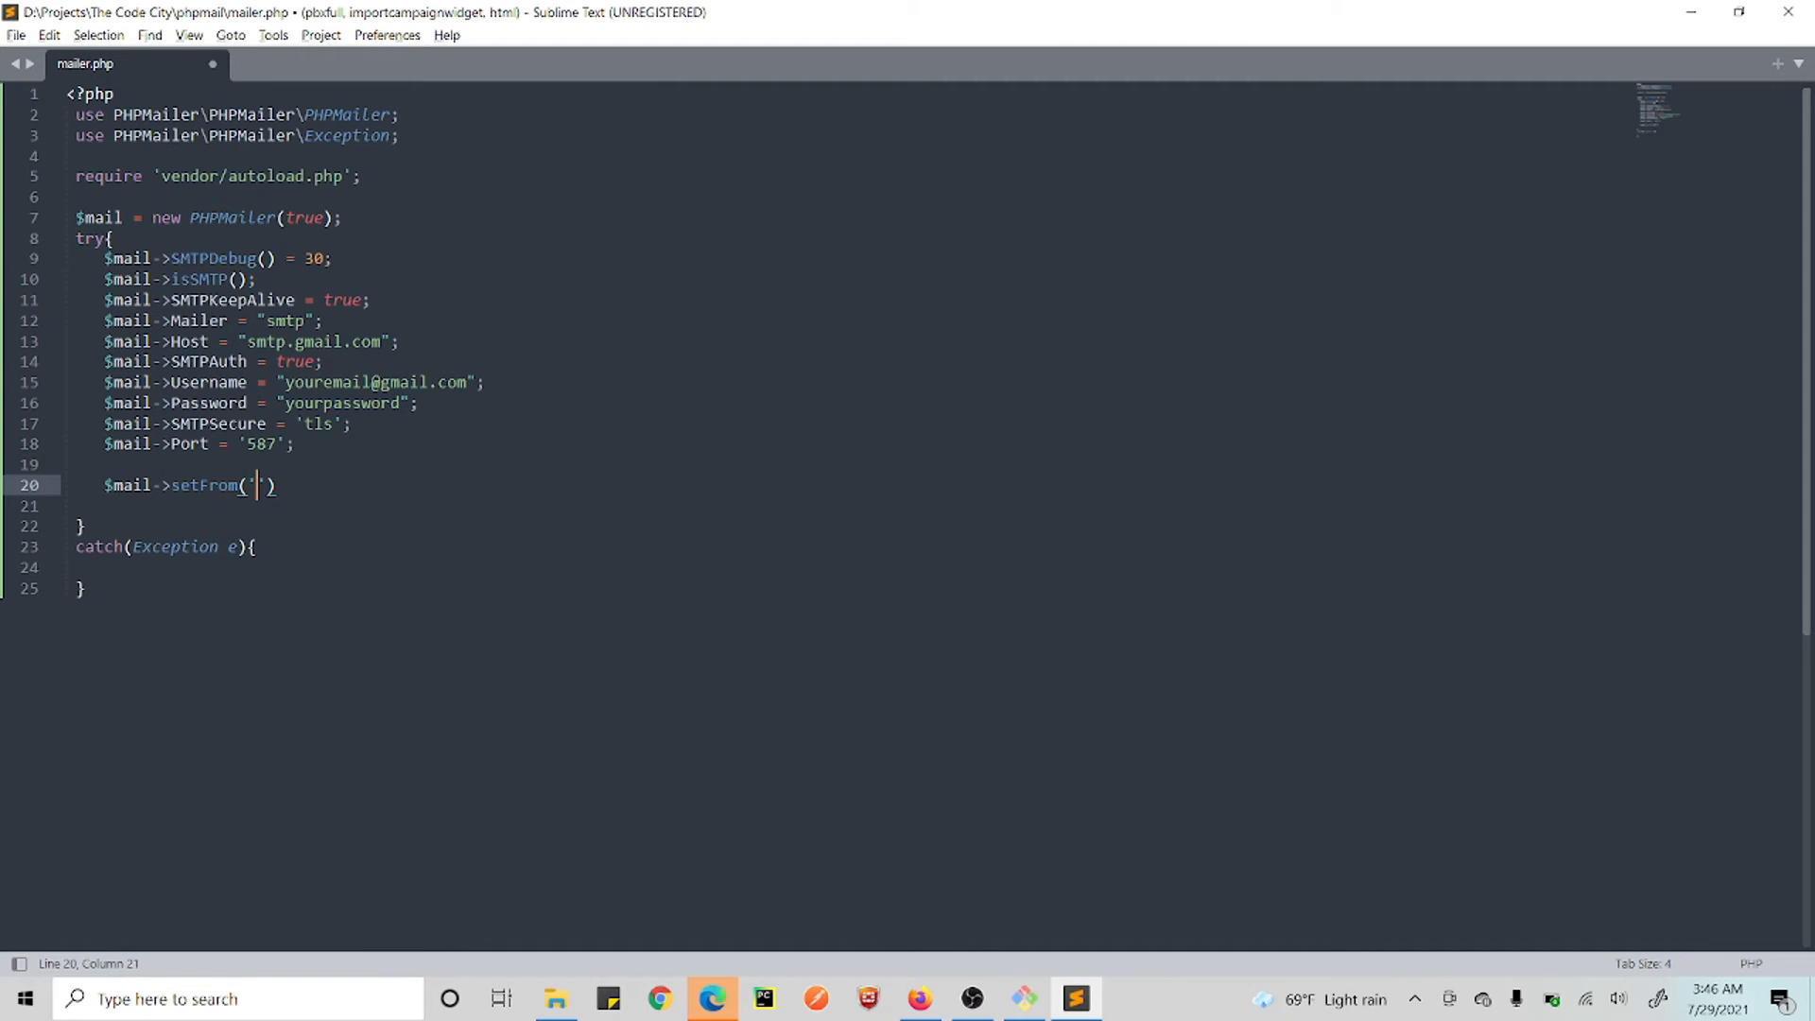
click(216, 403)
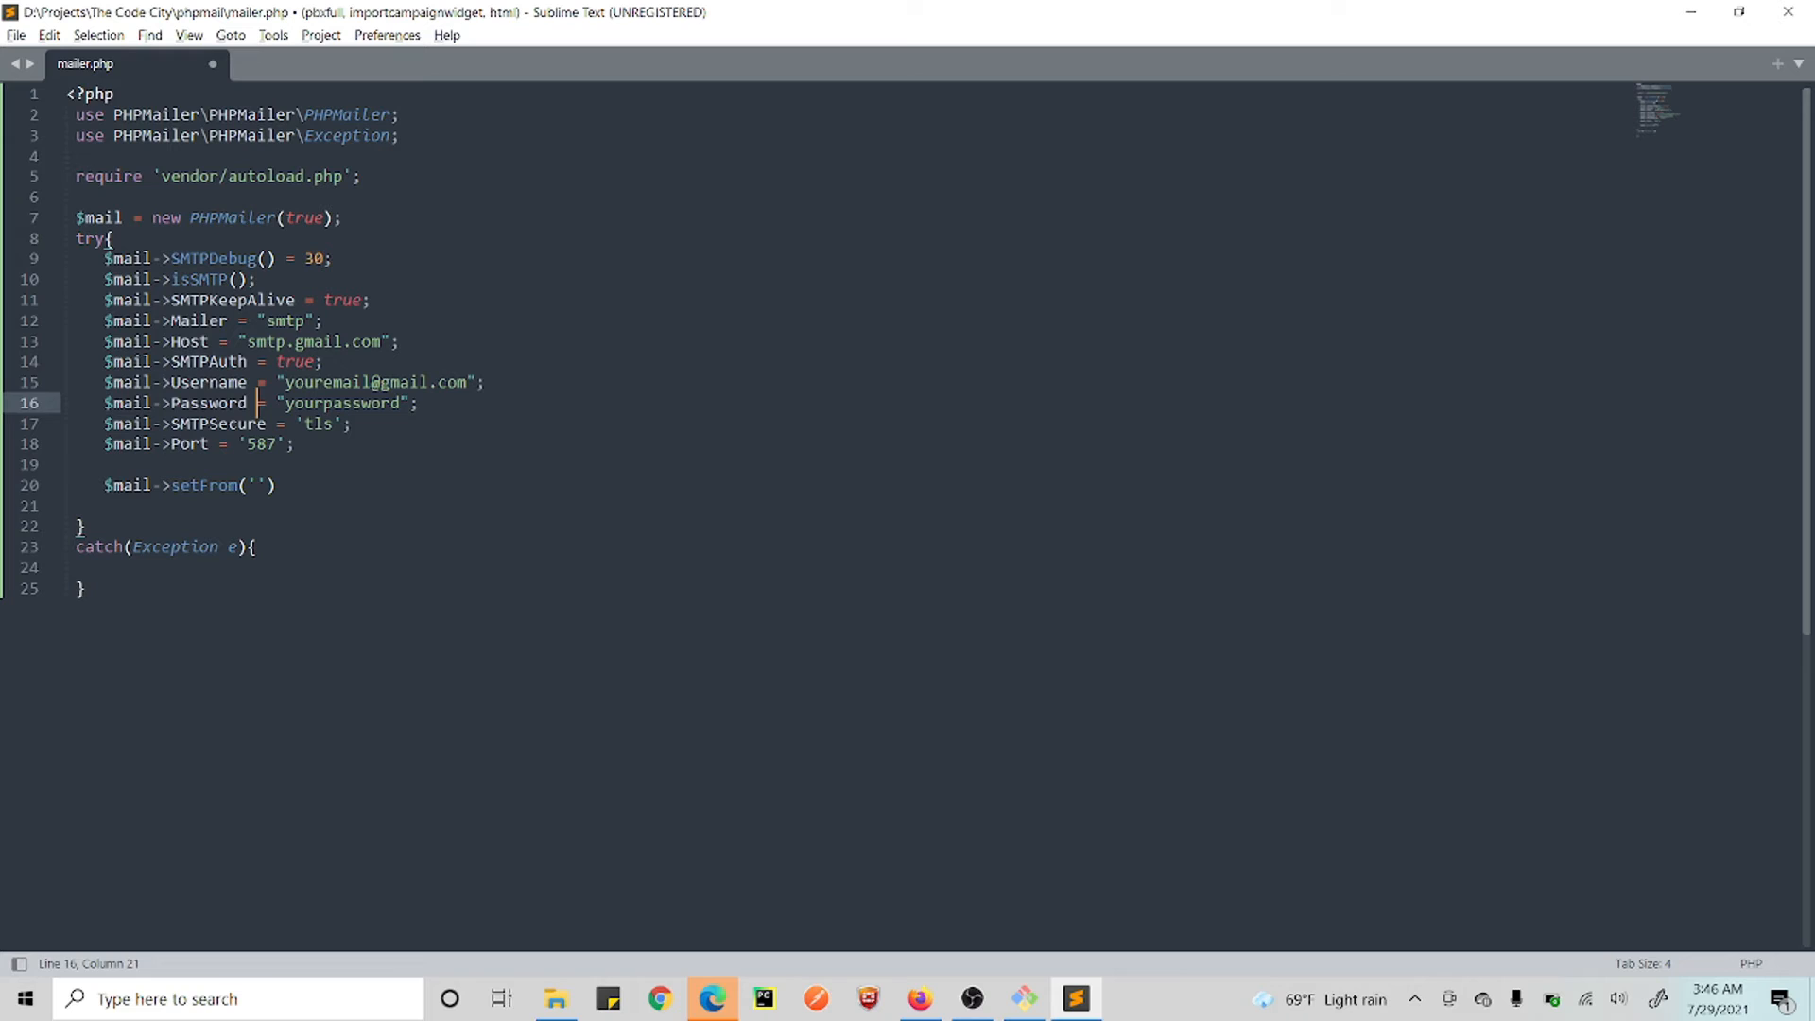
double_click(370, 381)
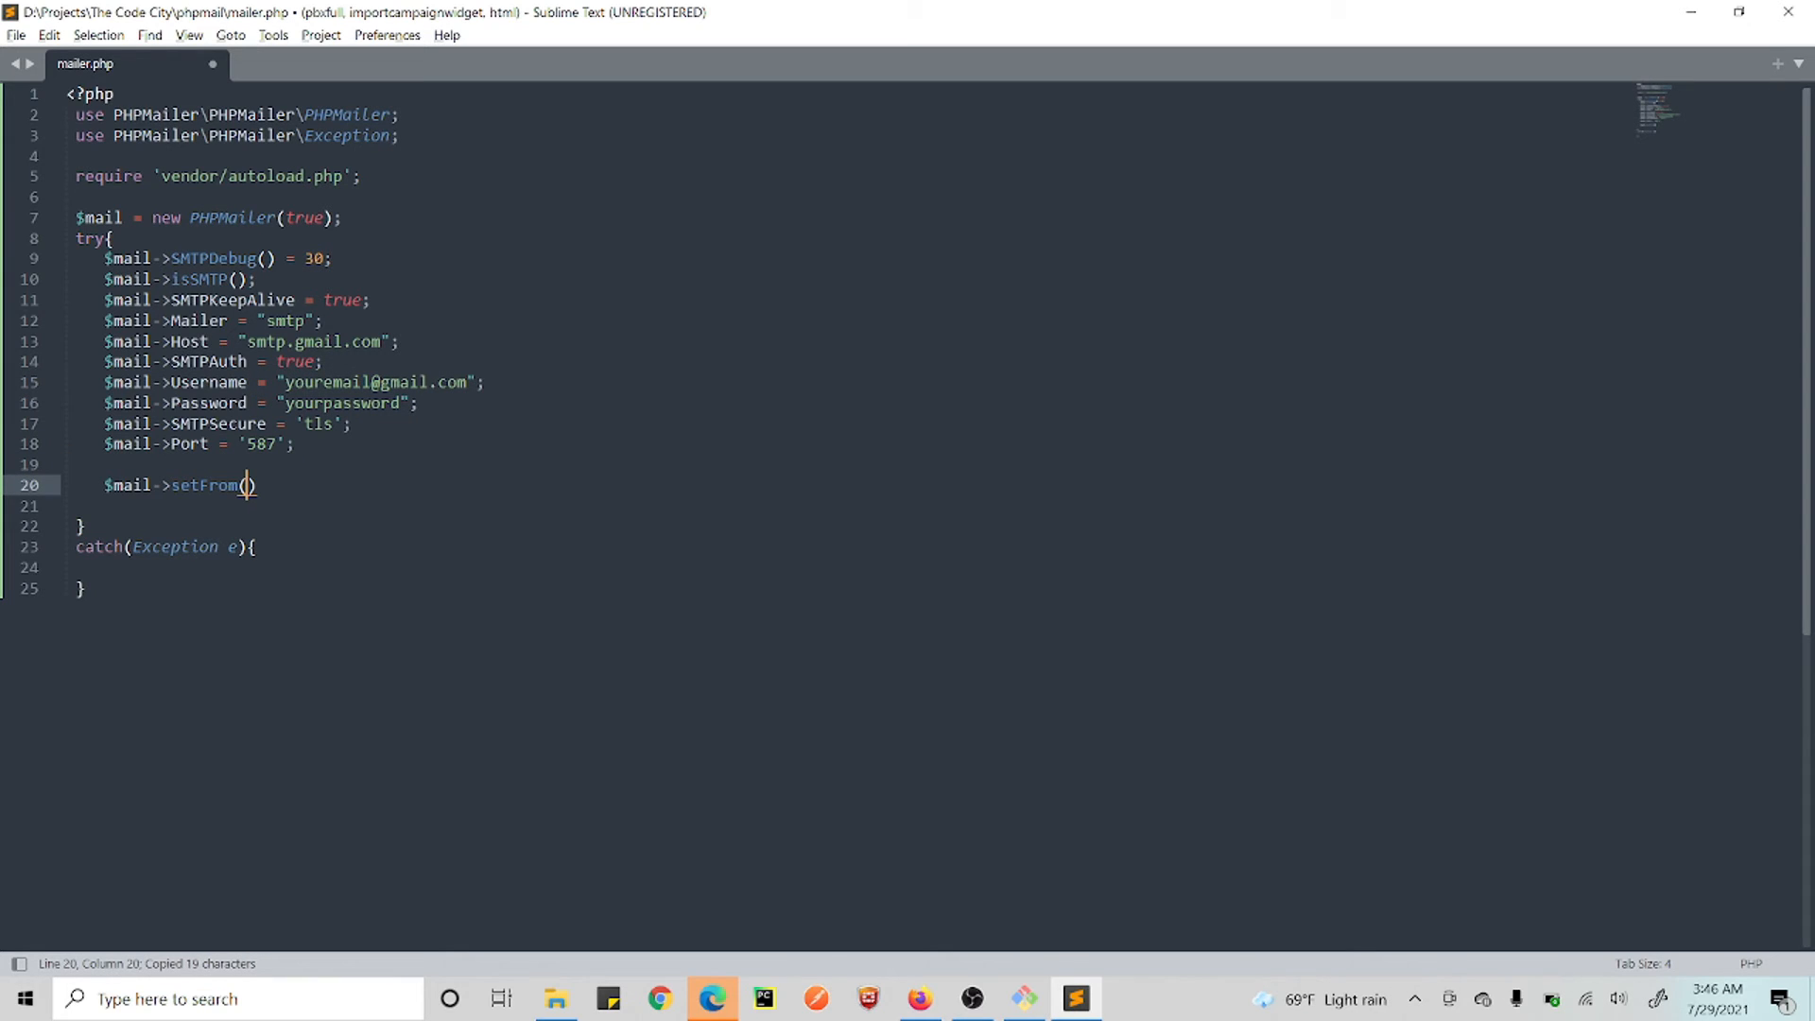
text("youremail@gmail.com")
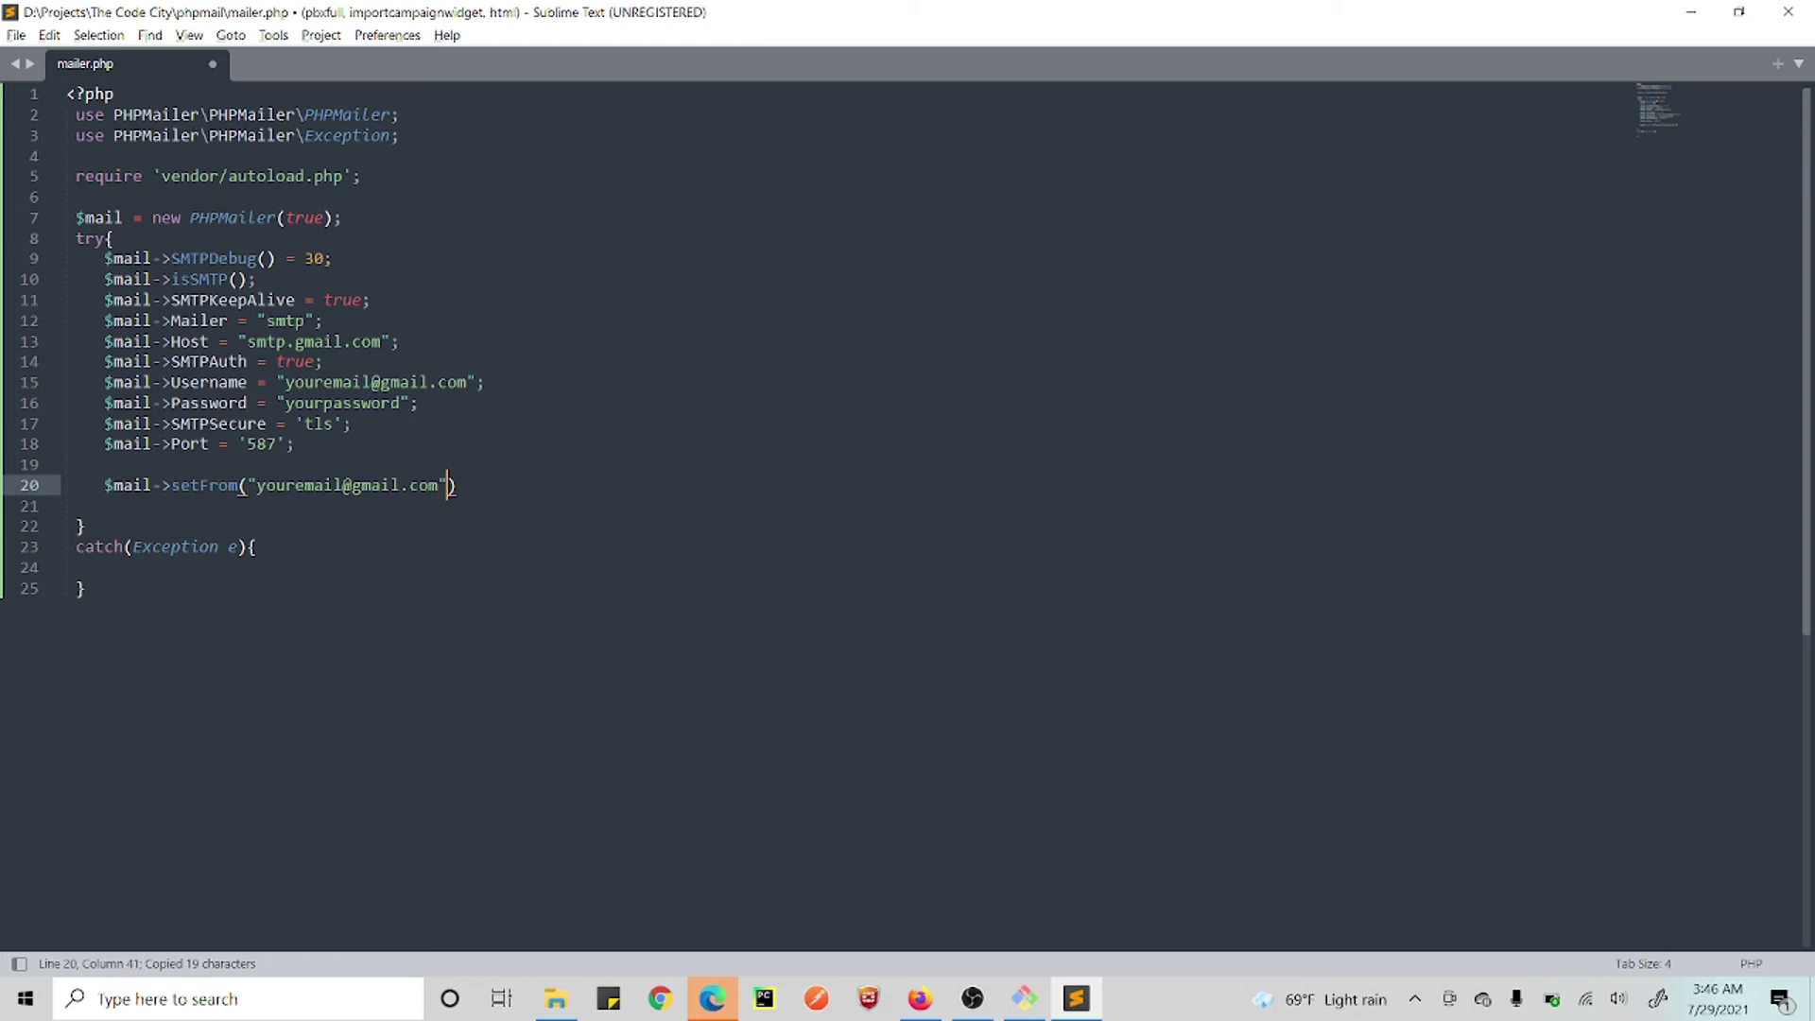
text(, "")
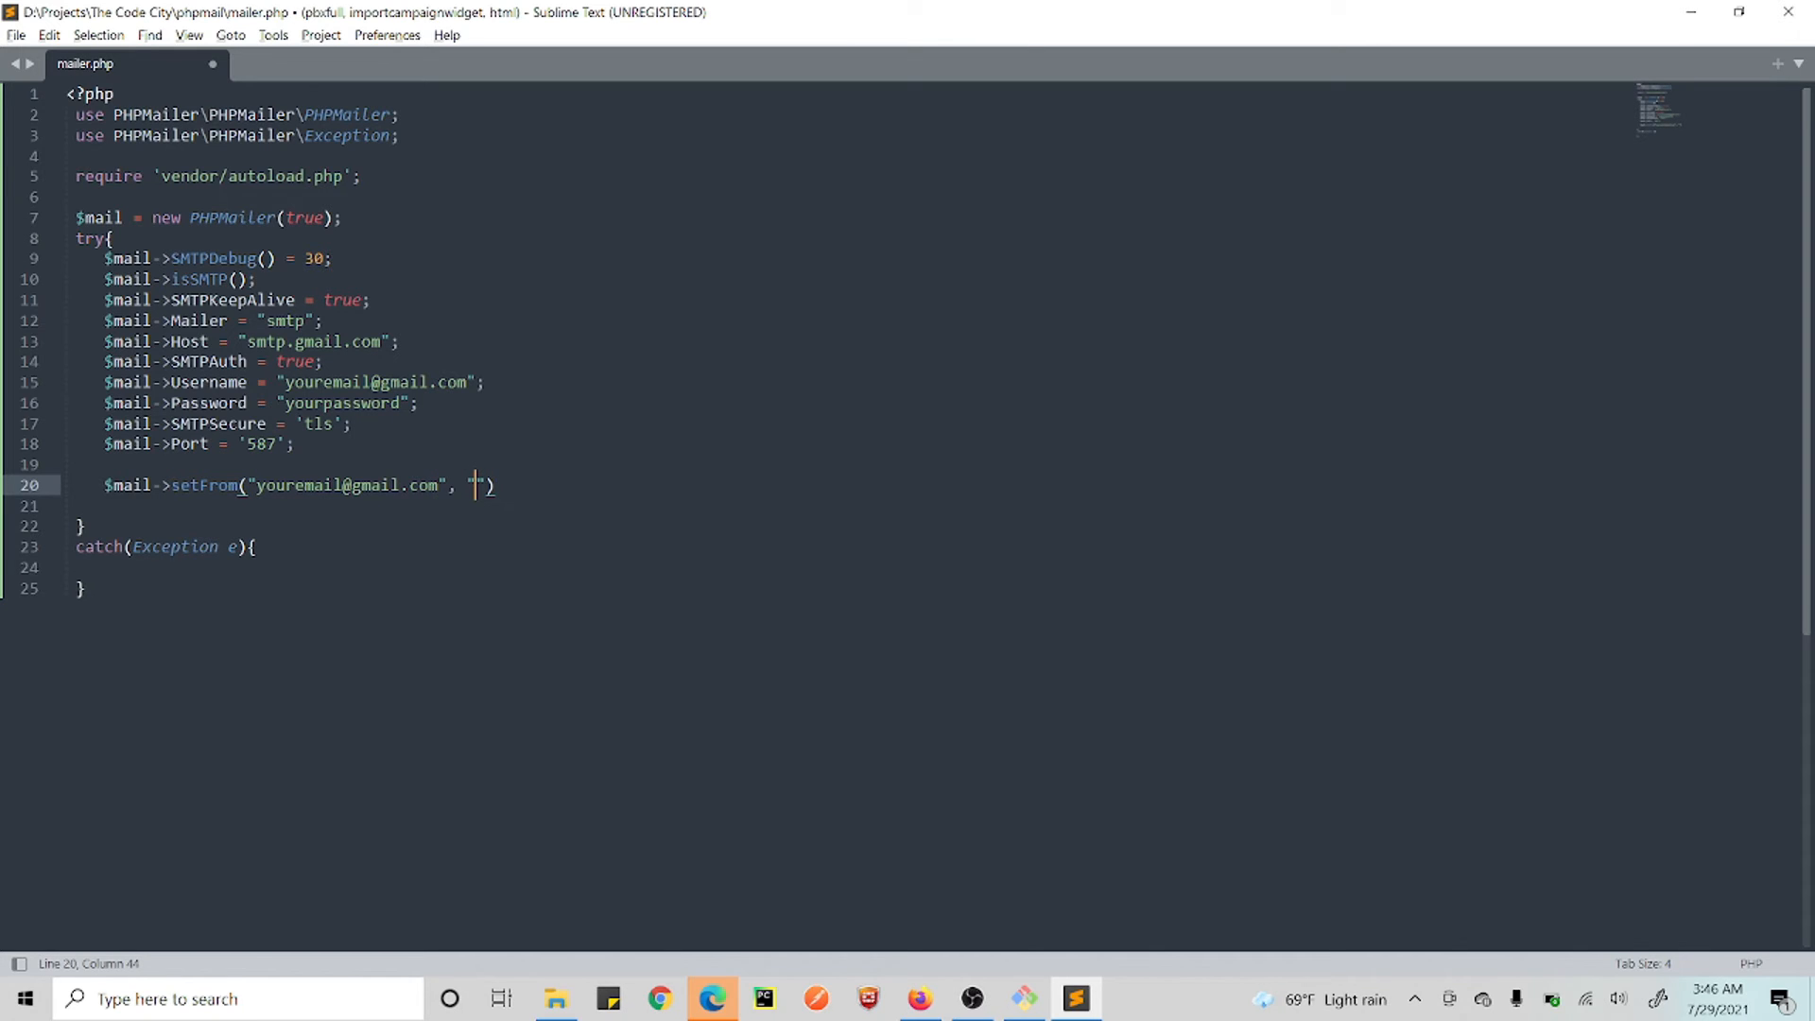
text(Sea)
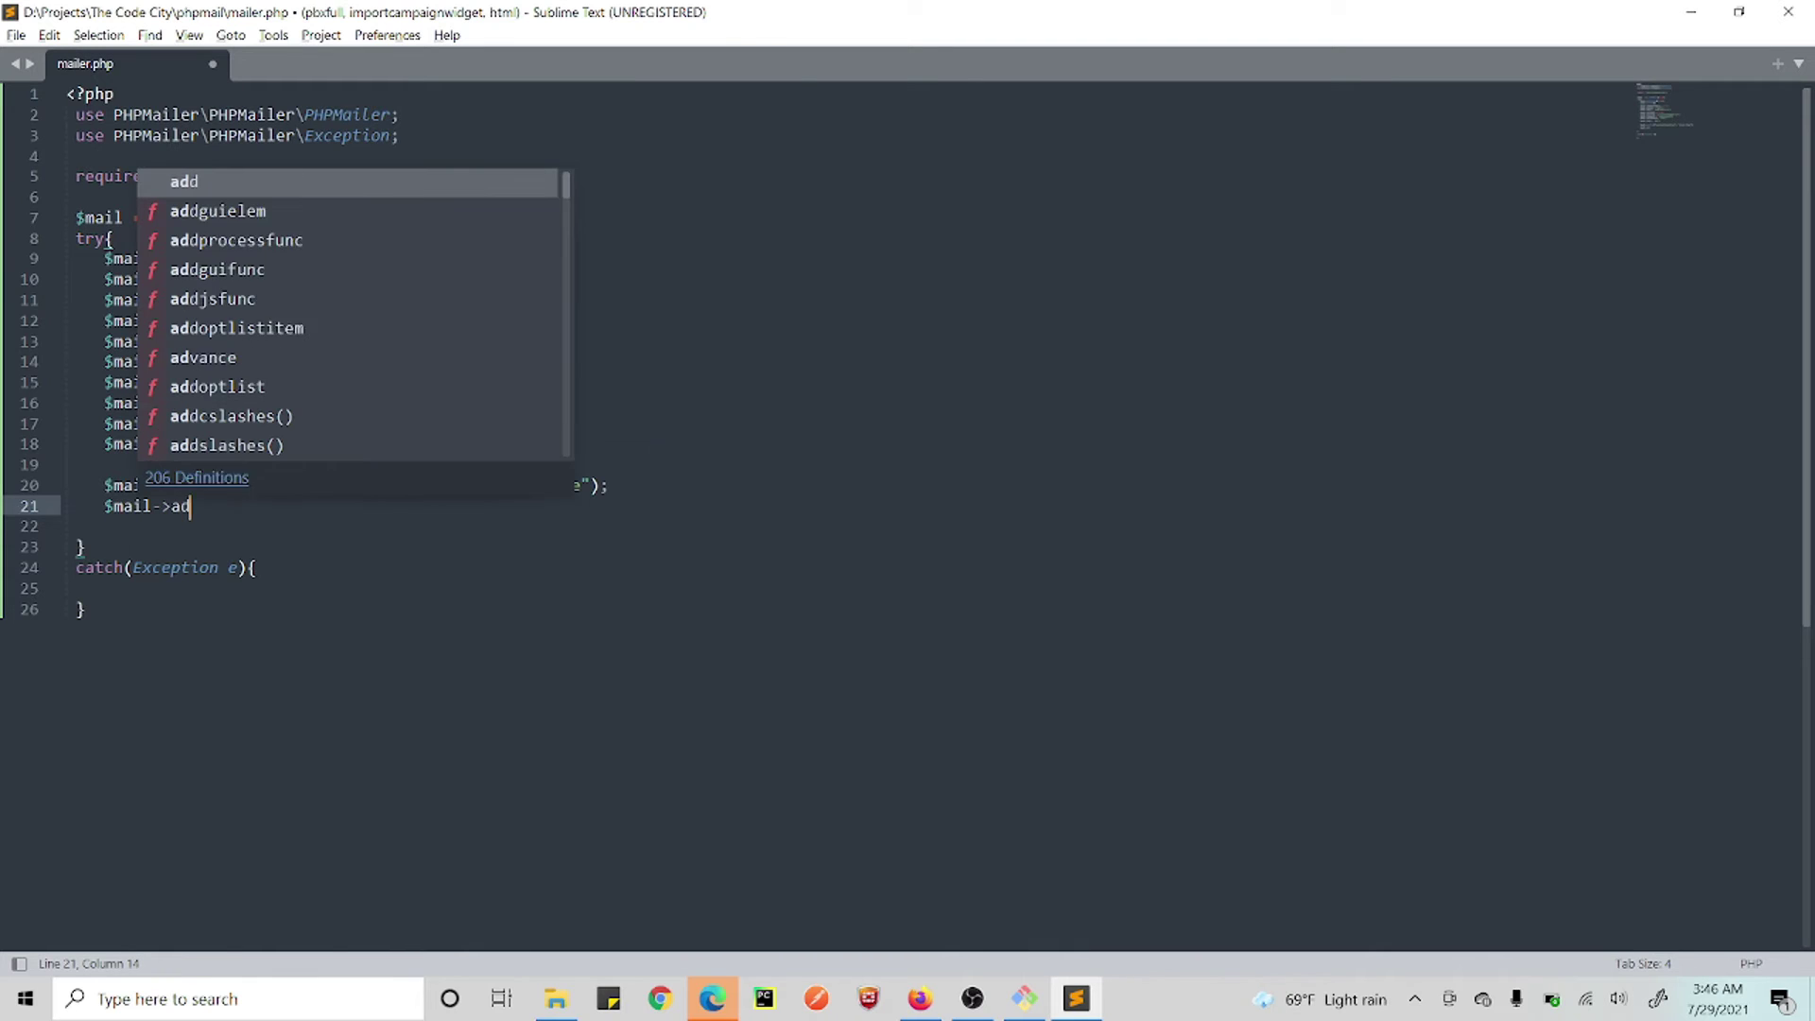
text(dAddre)
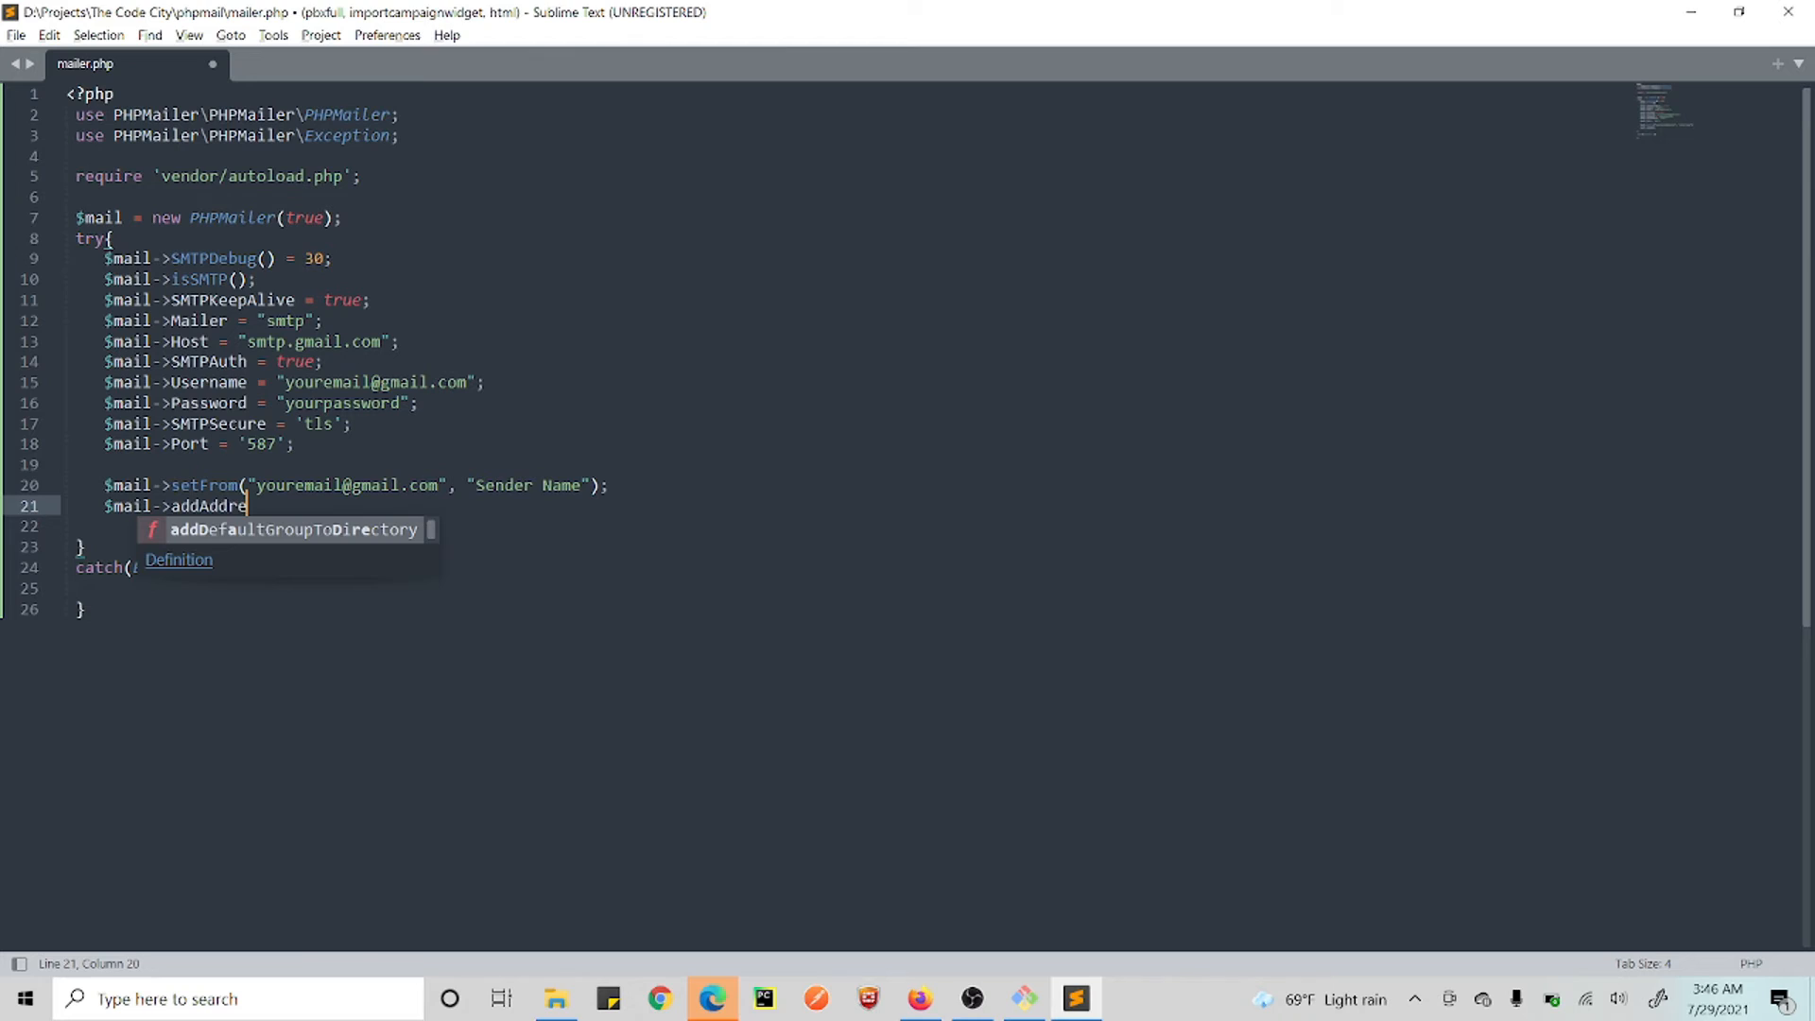
text(ss)
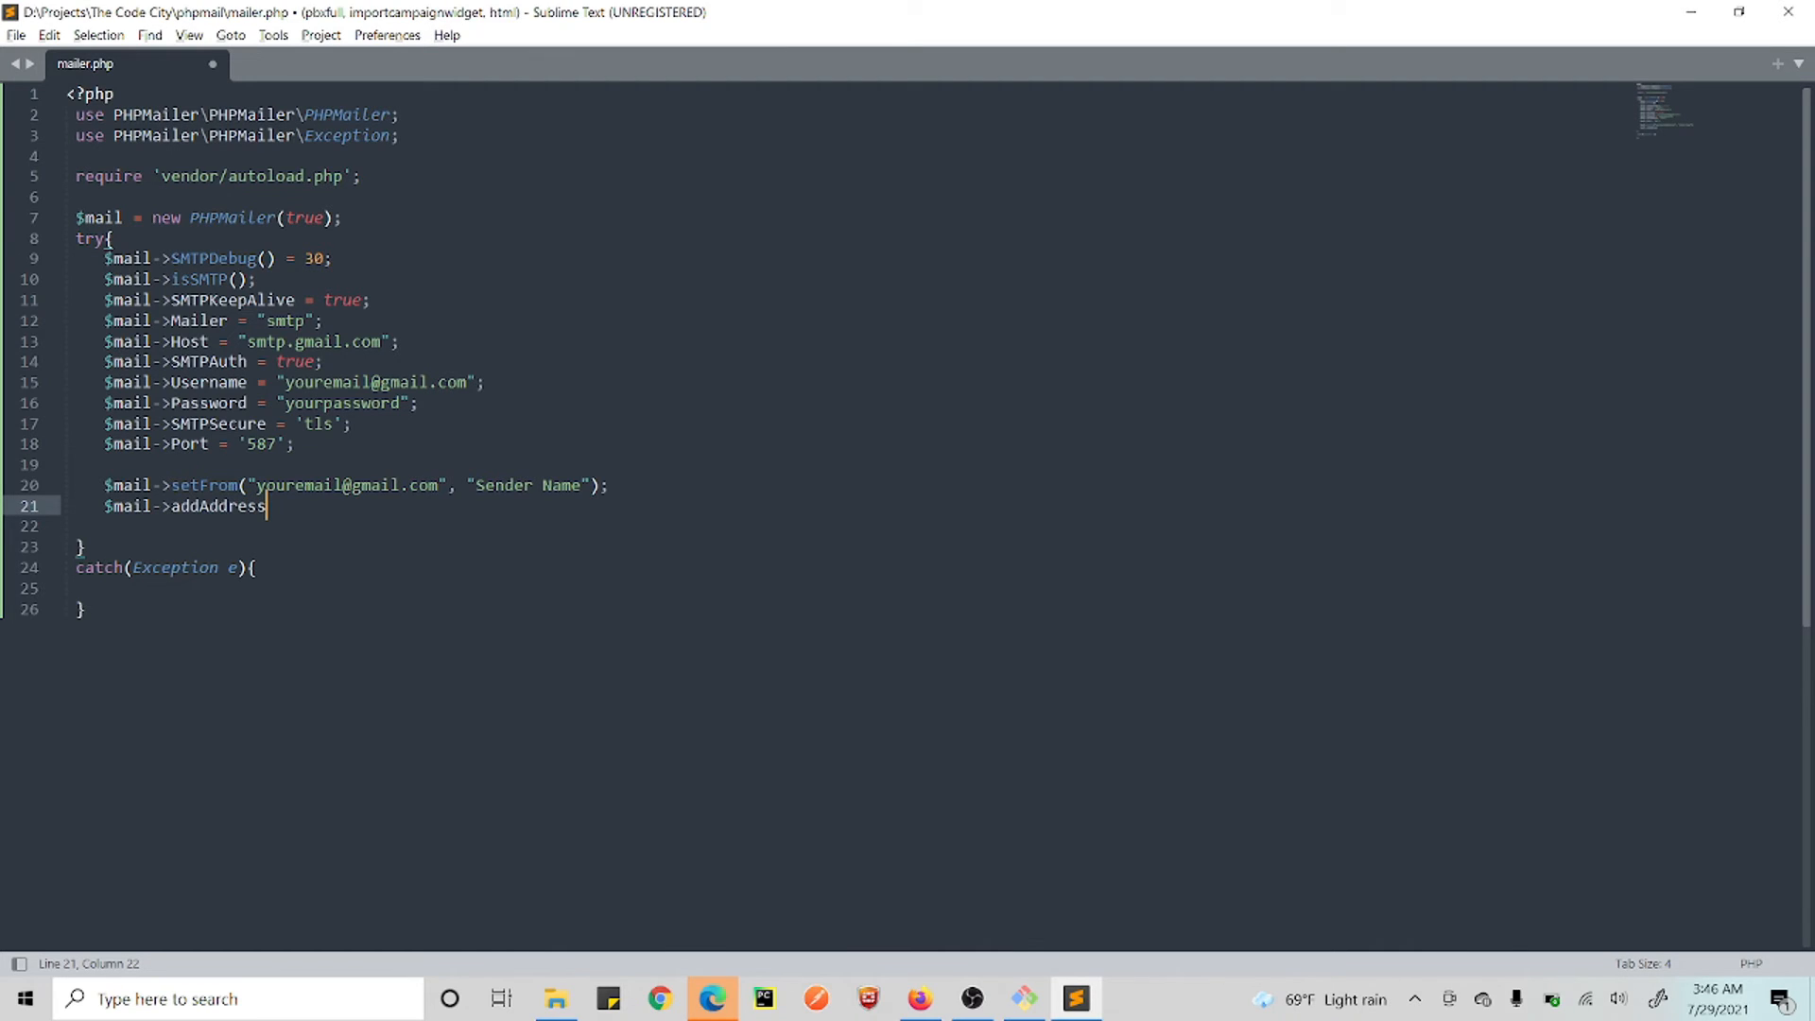
text((""))
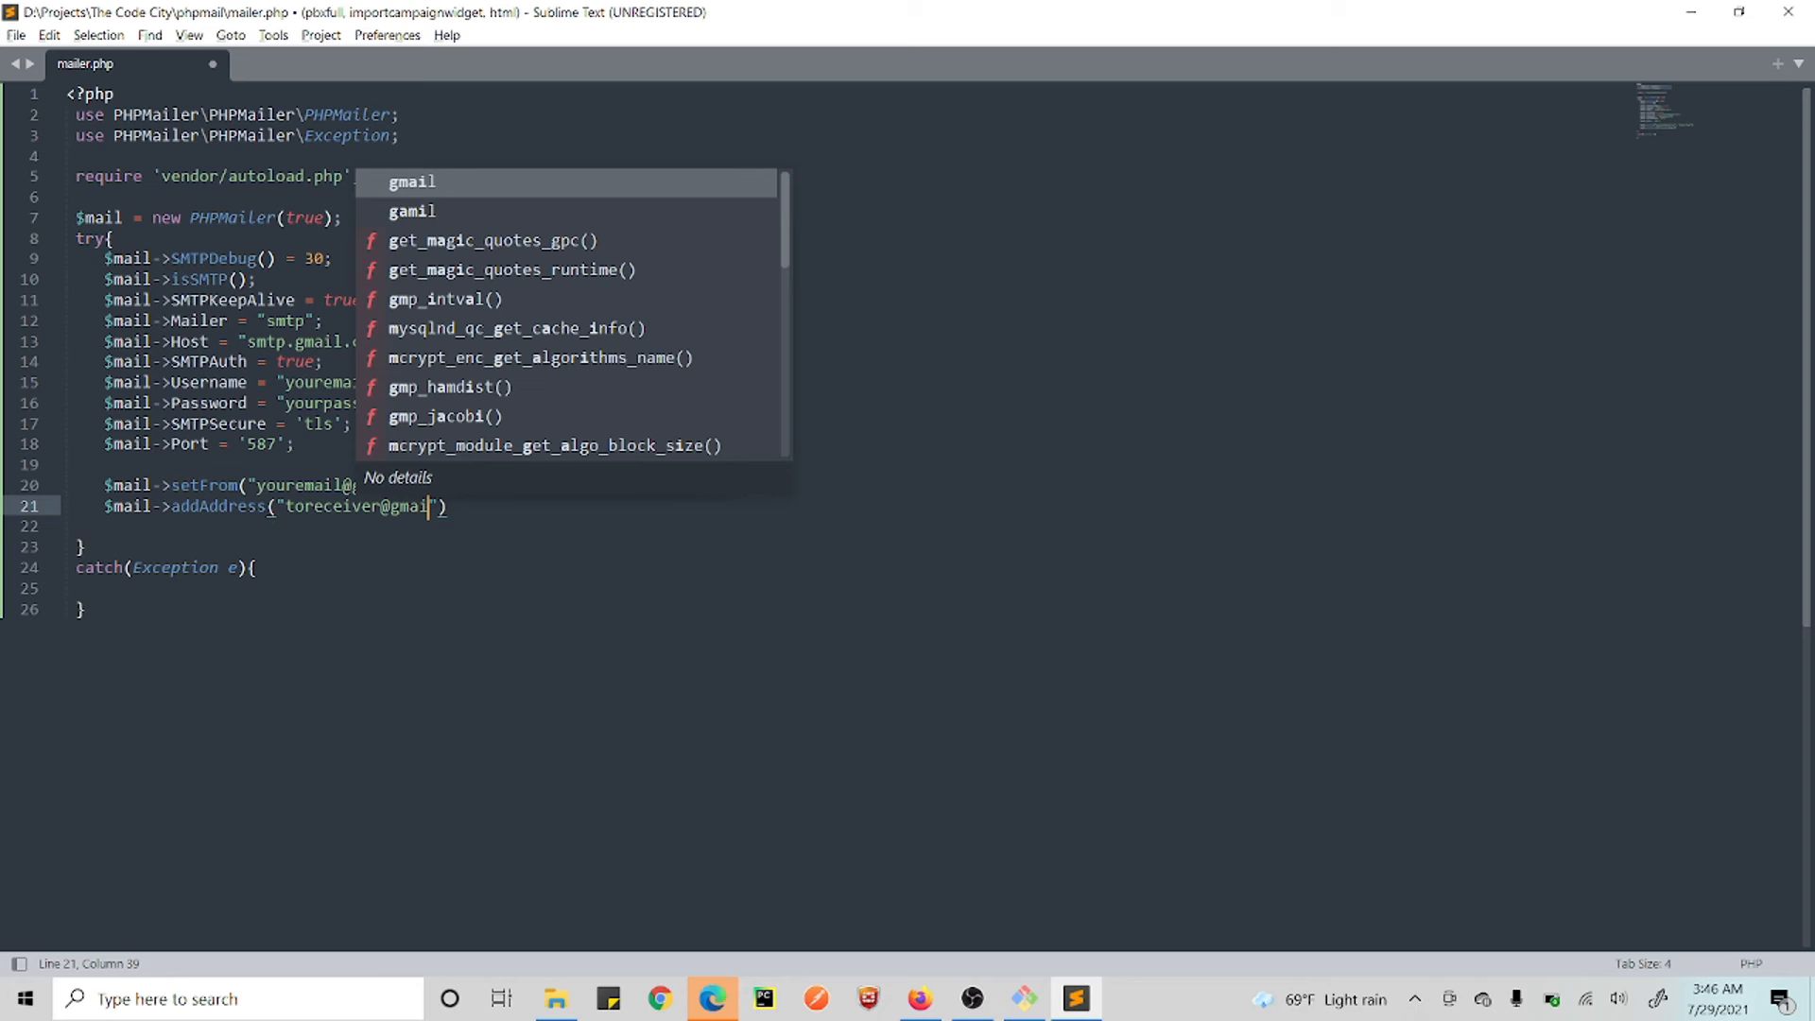
text(.comf)
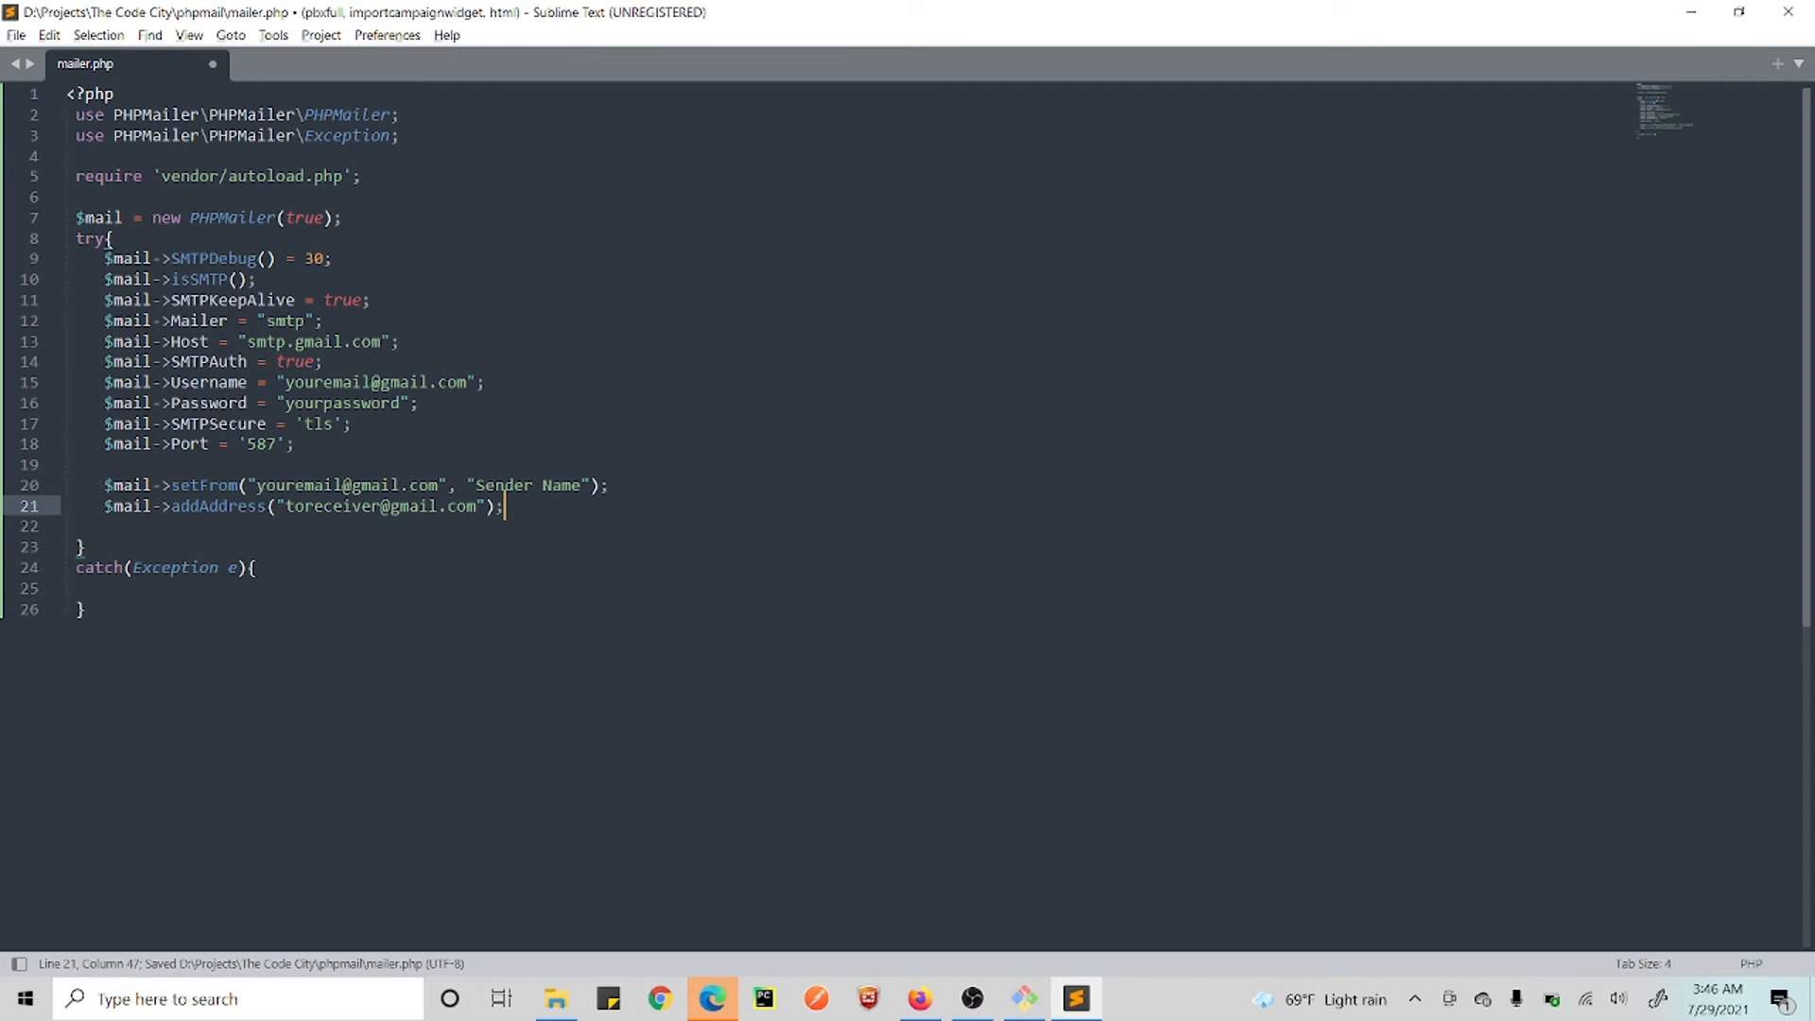
key(enter)
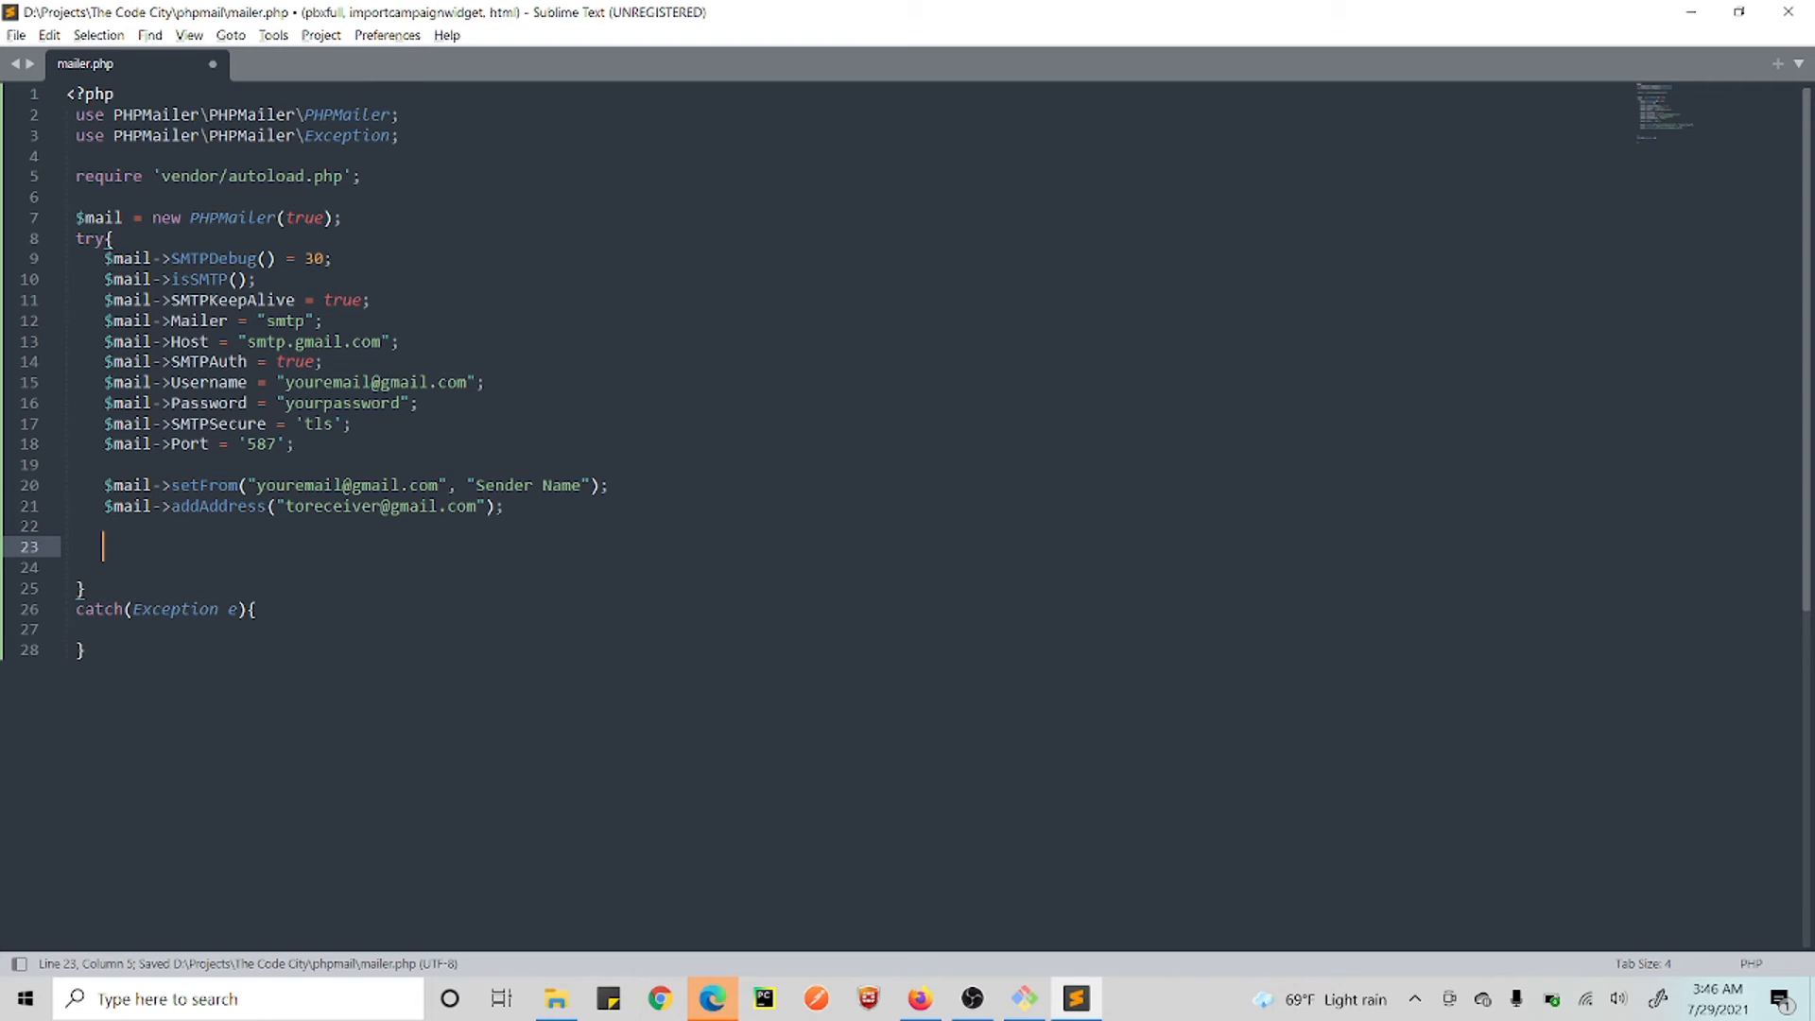
Set $mail->Subject = "Good Subject"; on a new line.
text($)
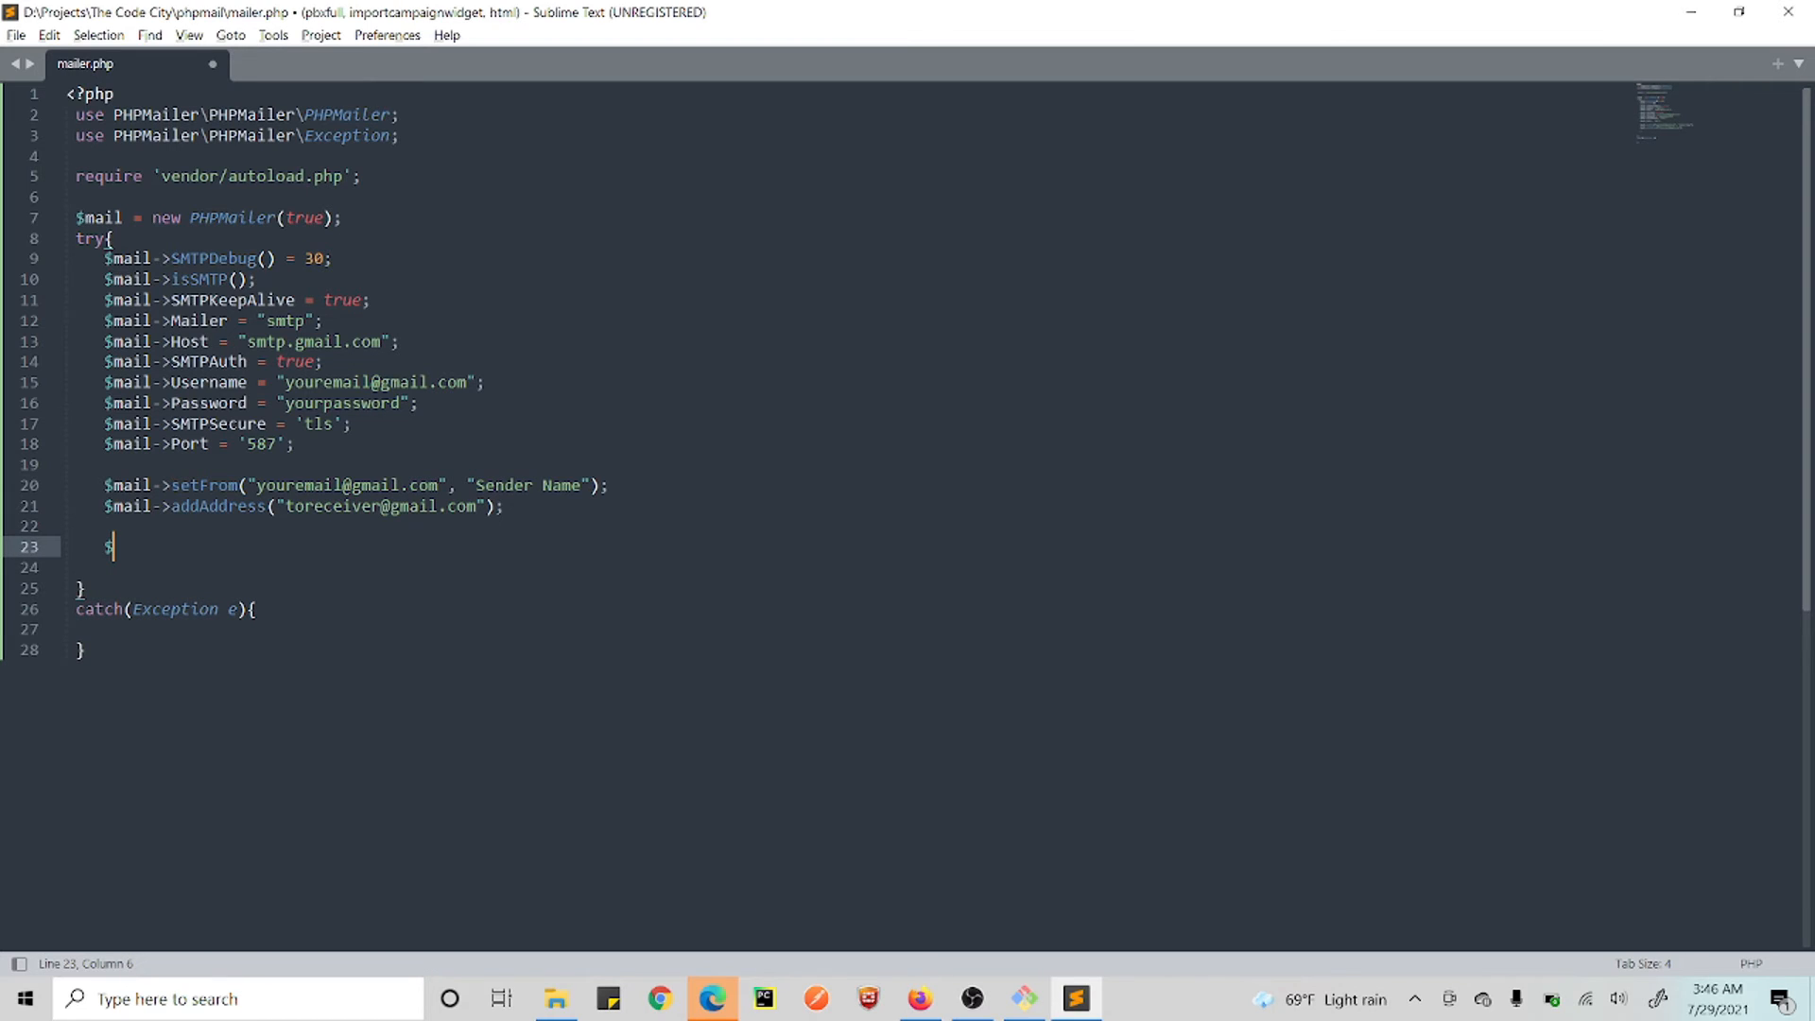
text(m;a)
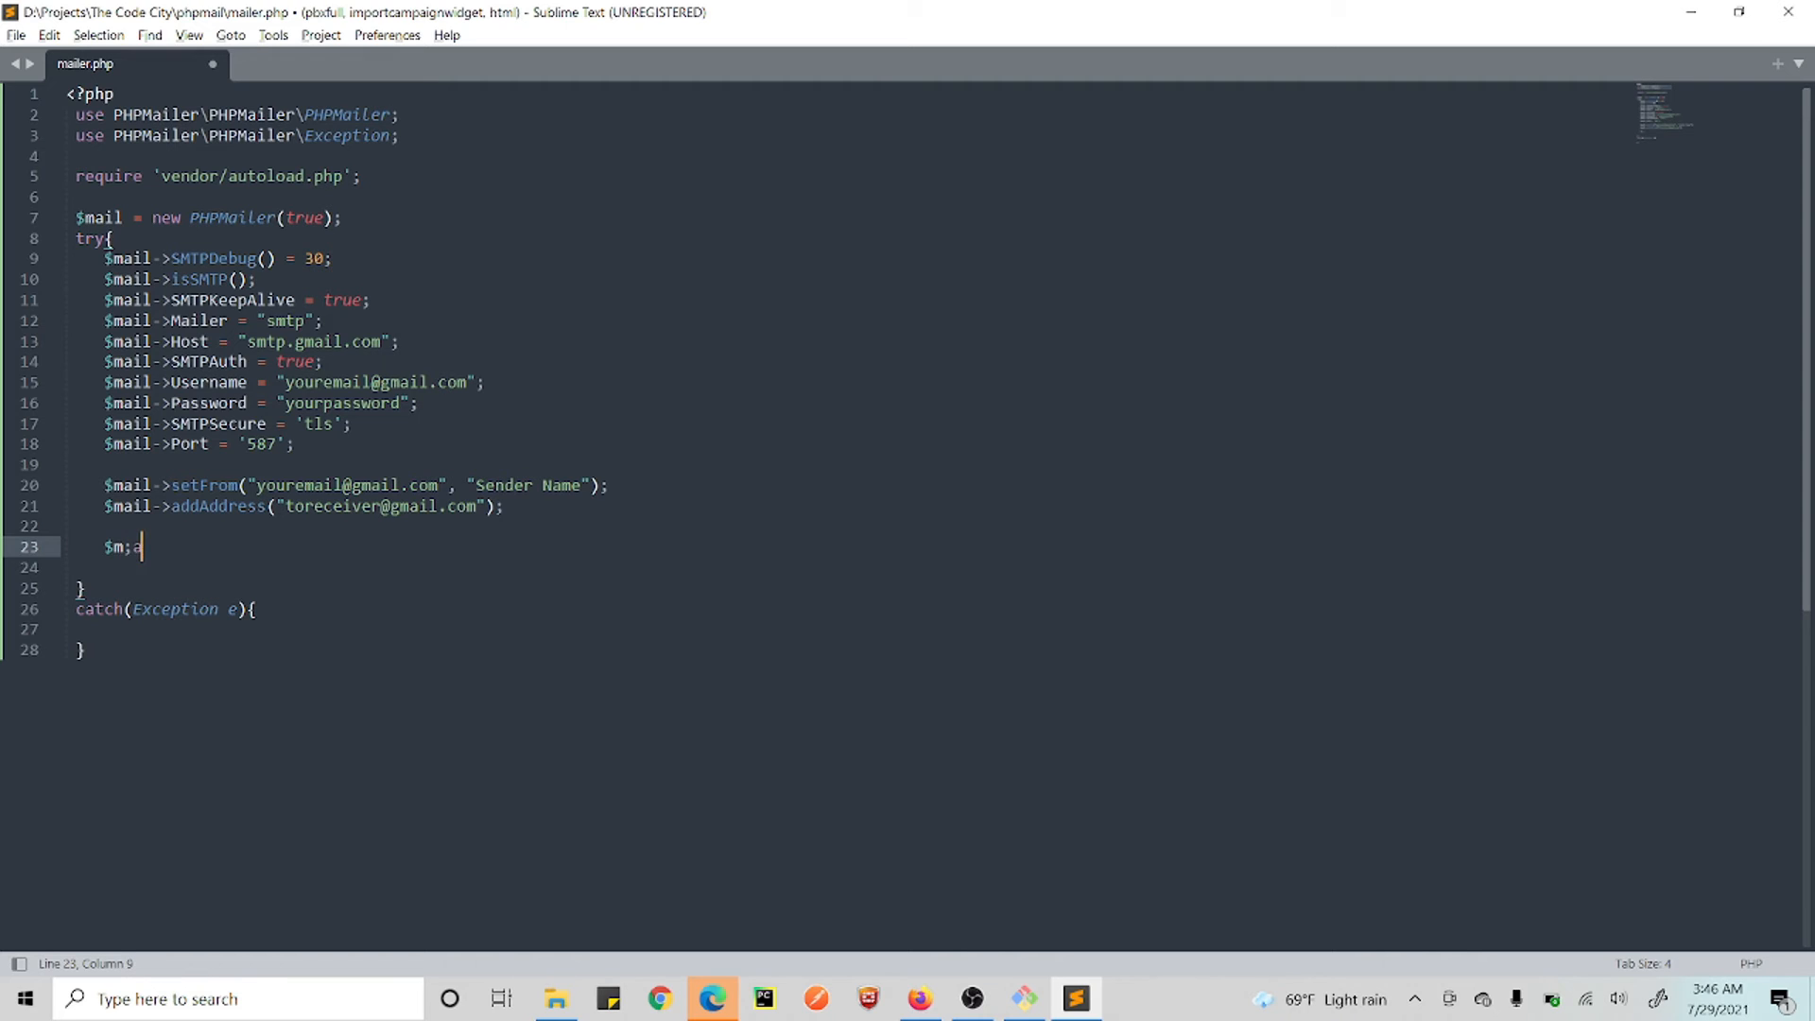
text(ail)
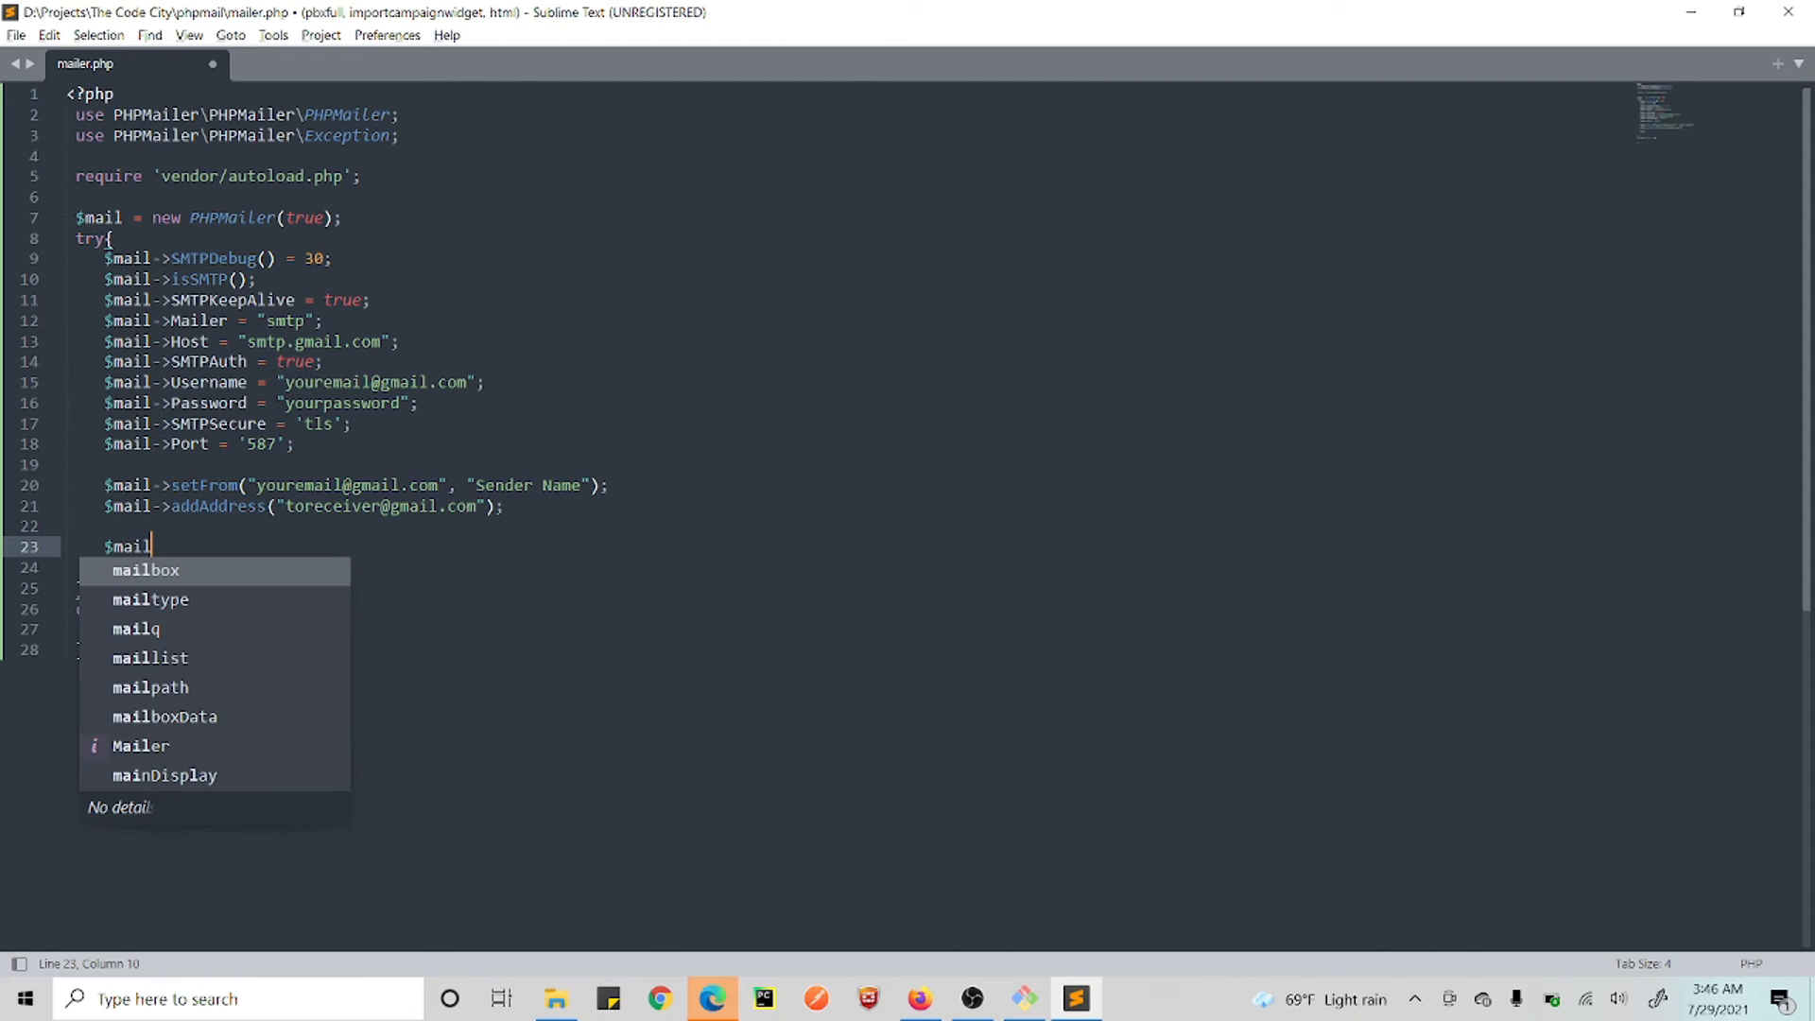
text(->)
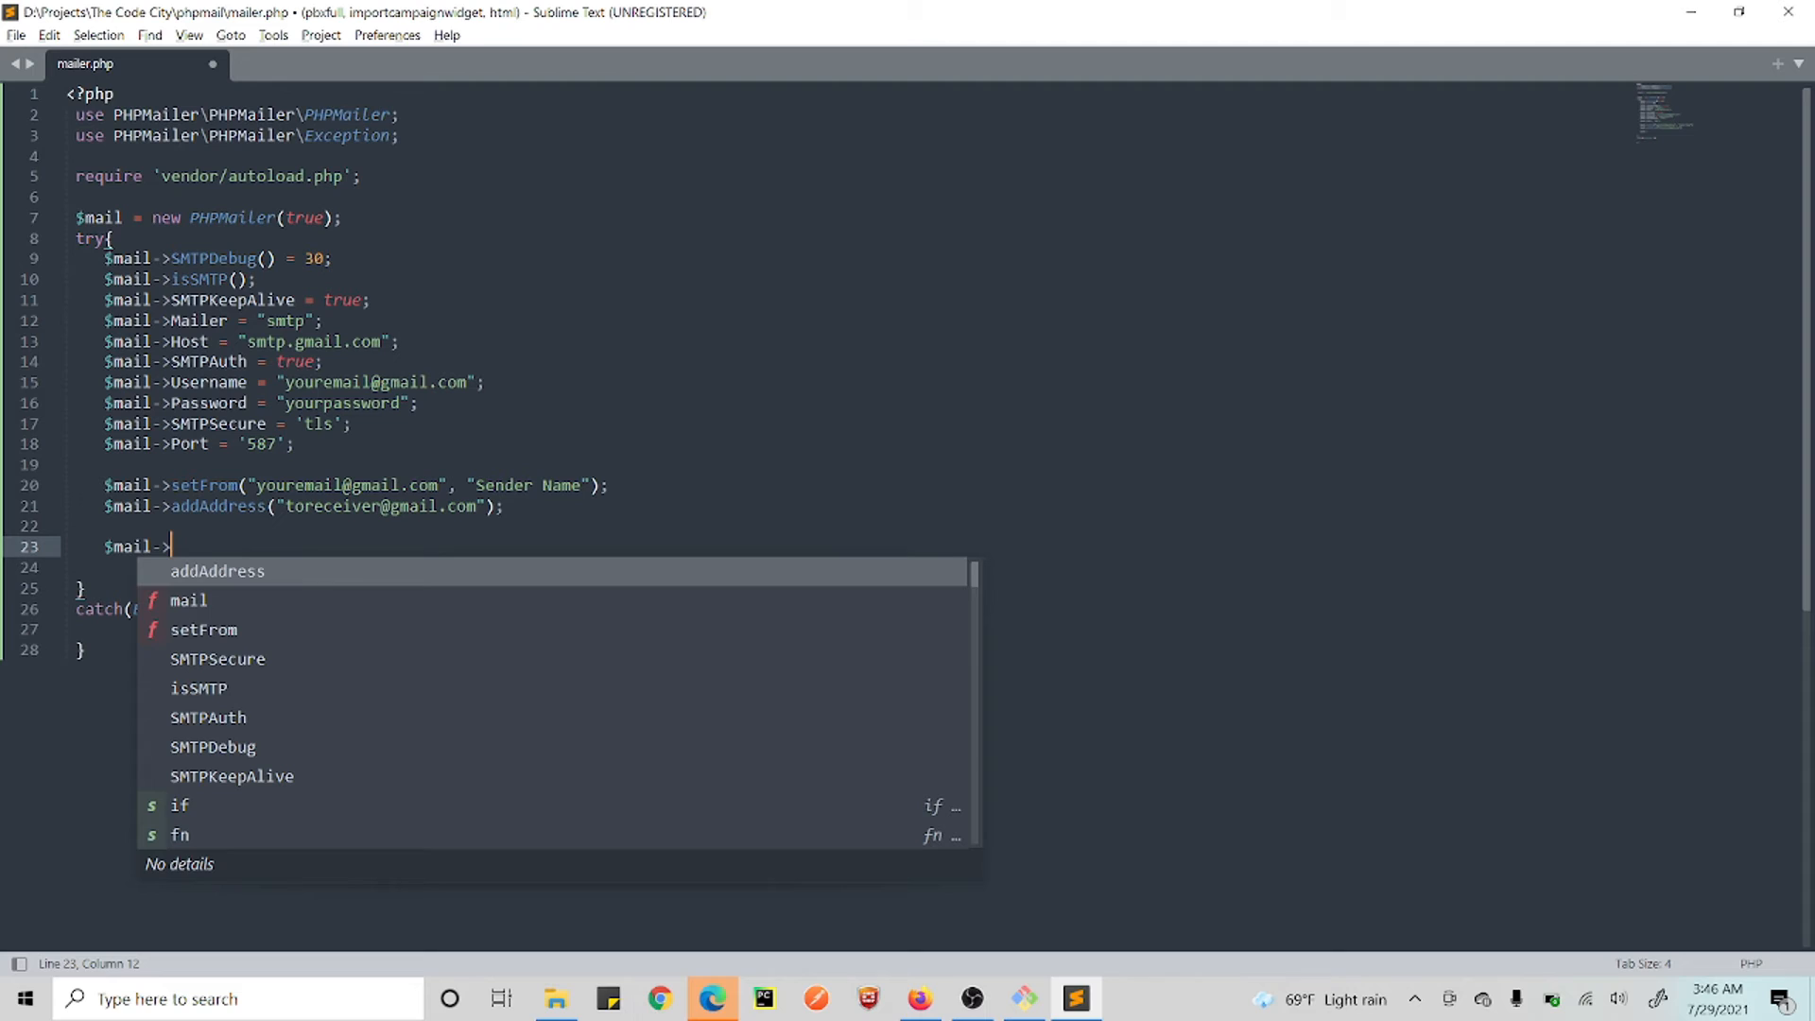
text(Sub)
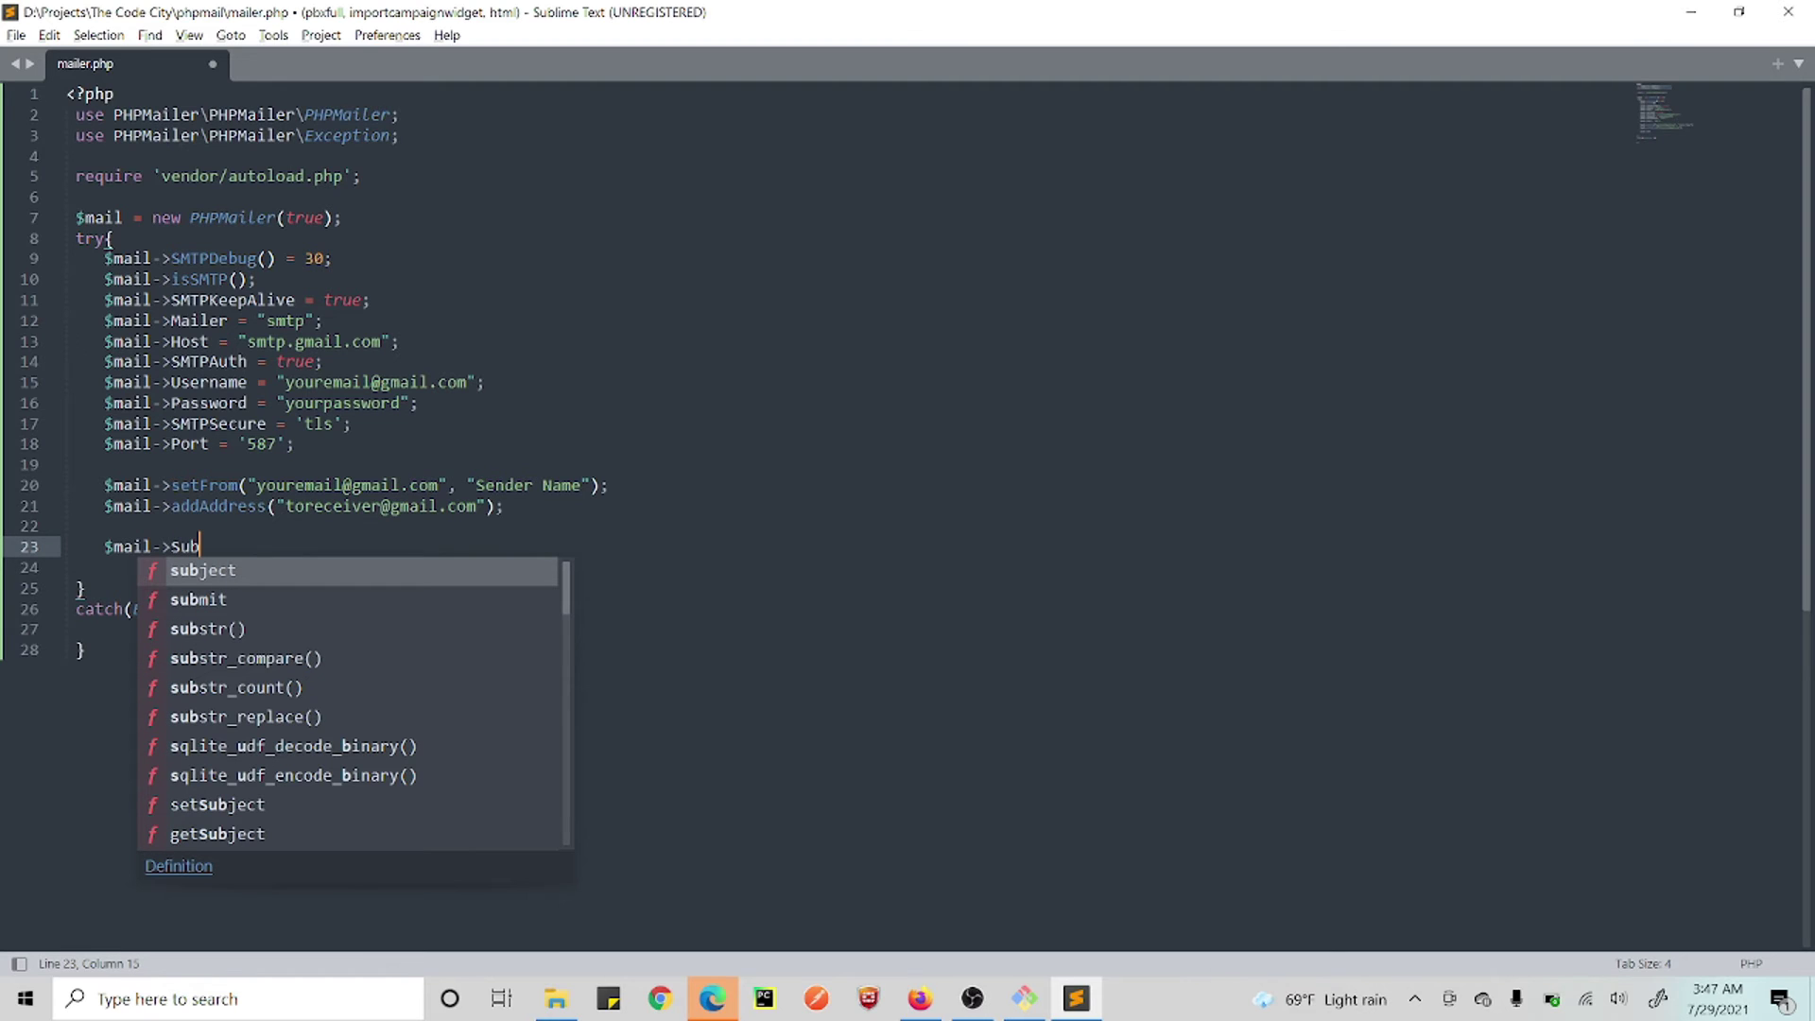
text(ject = "Good)
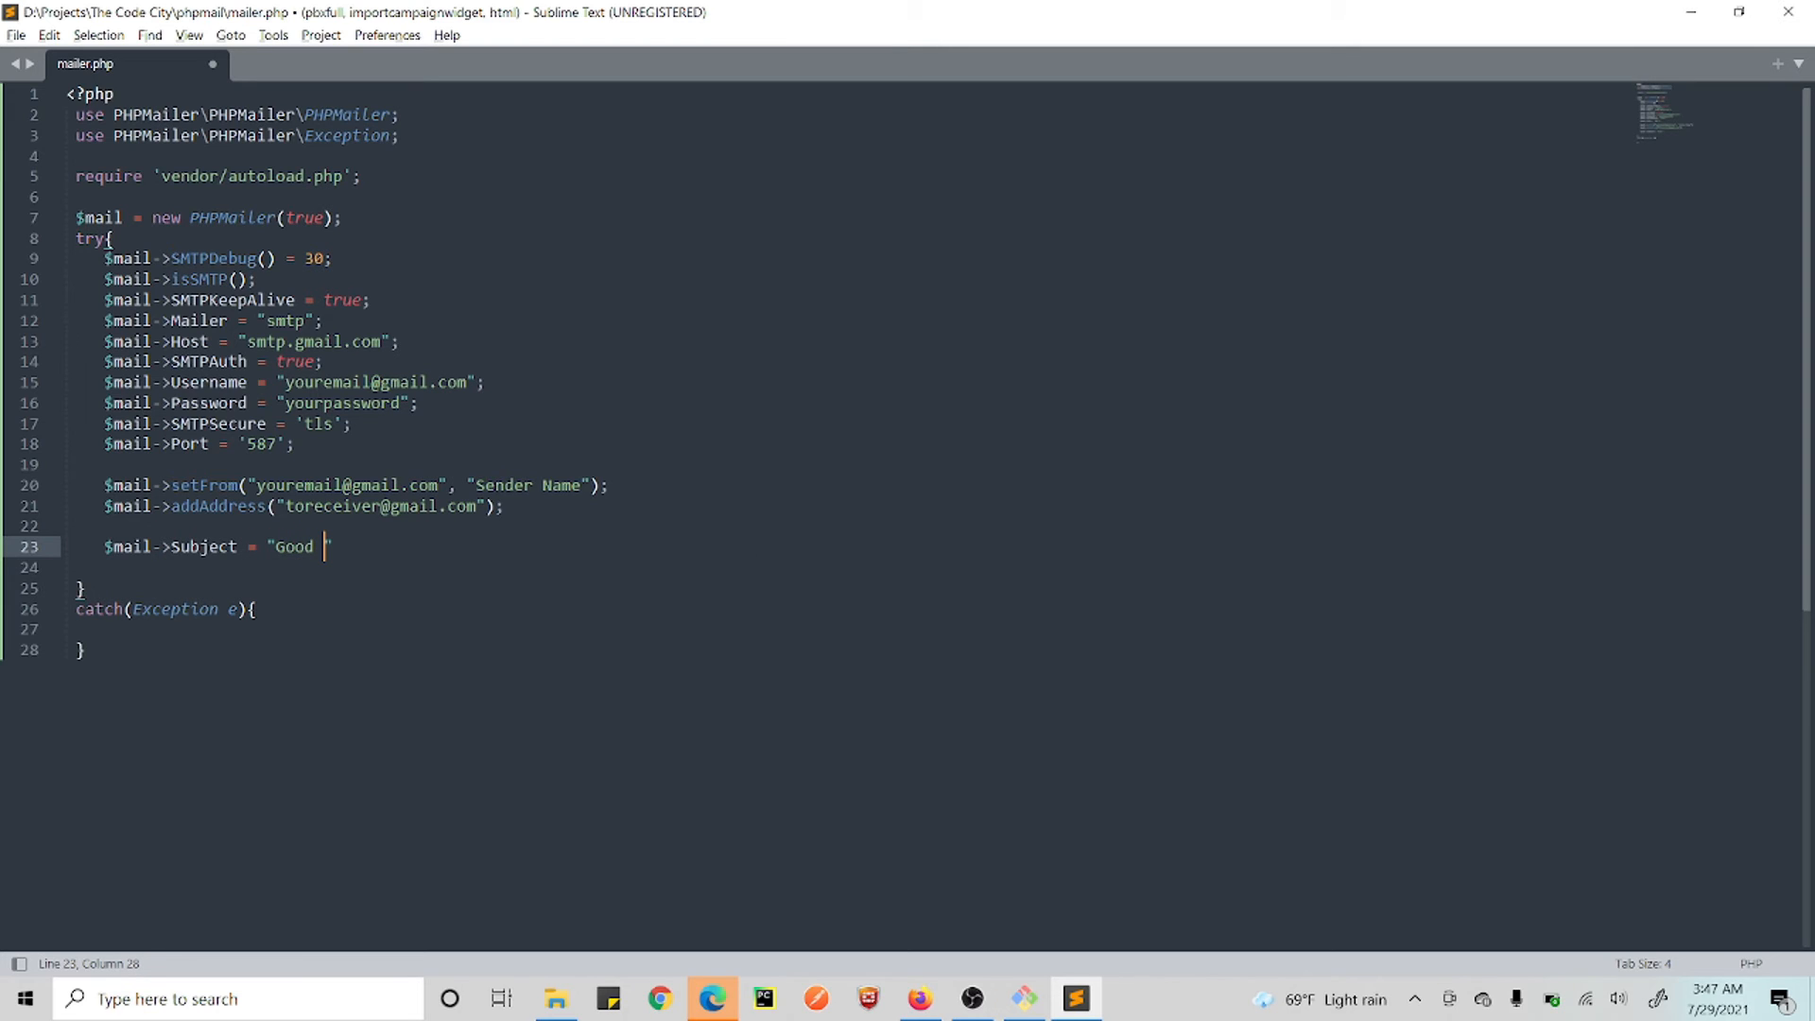
text(su)
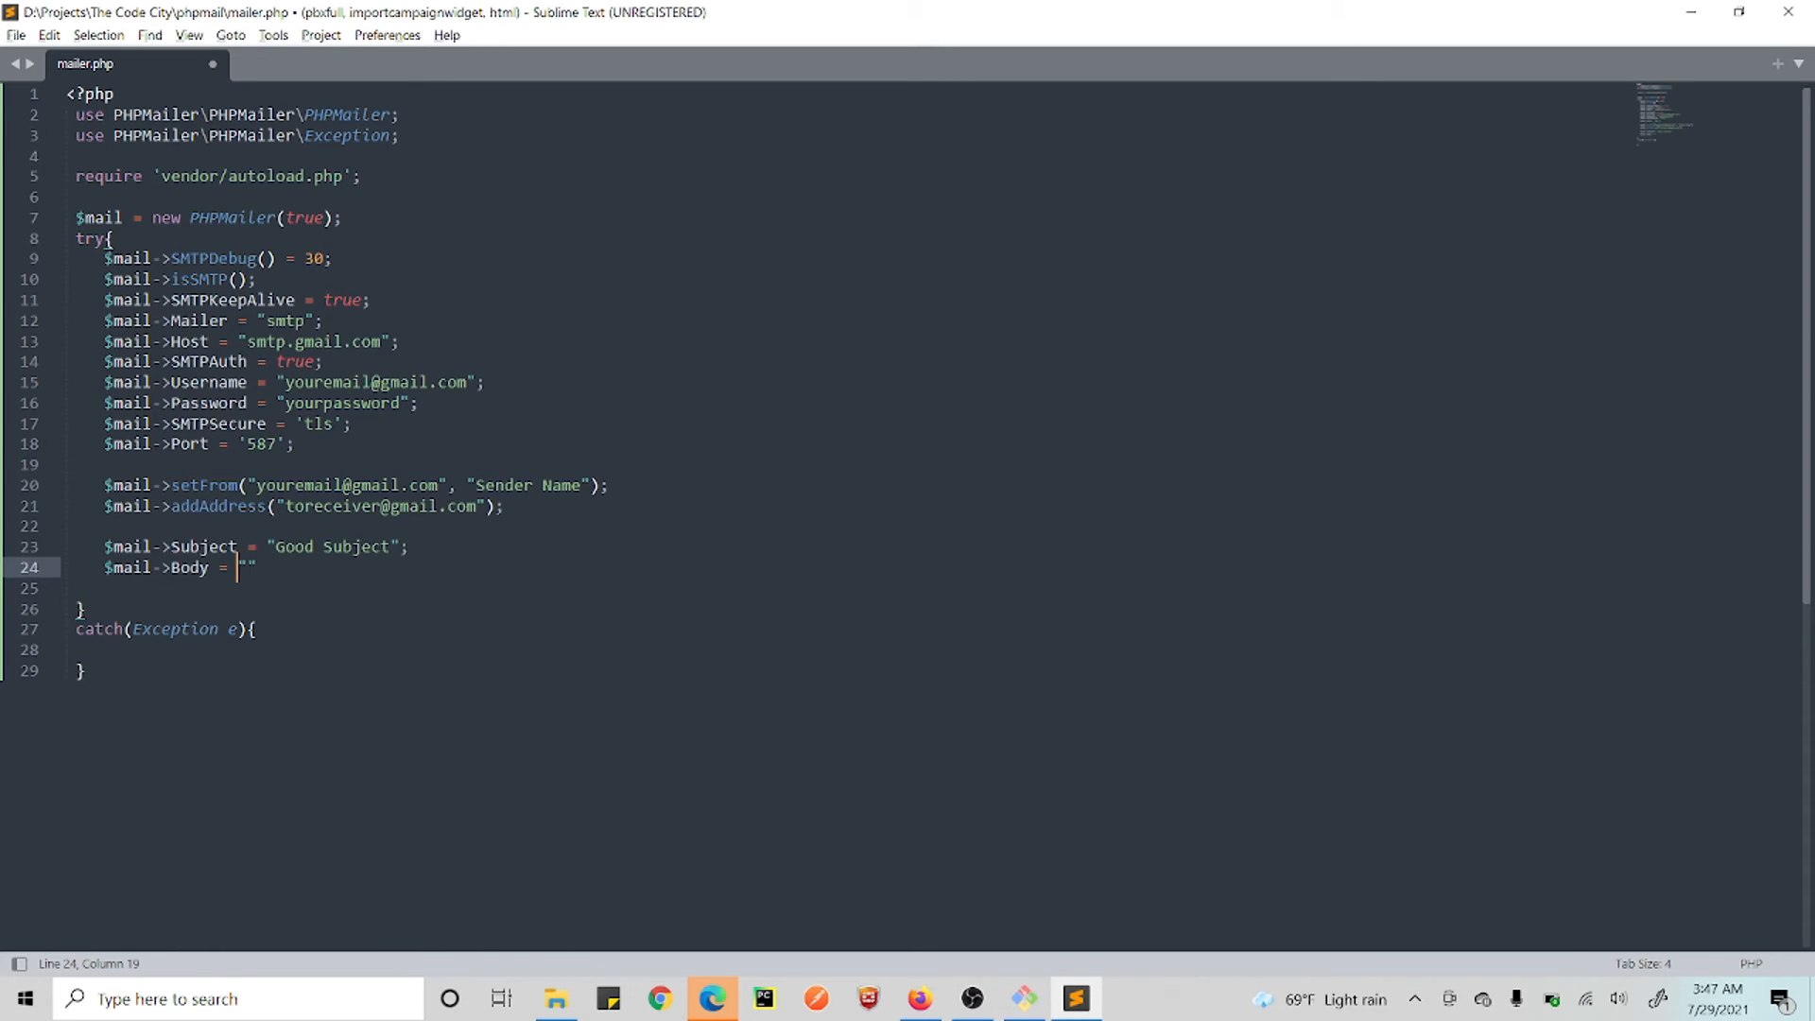
Set $mail->Body = "Hey, how are you?"; and call $mail->send();.
text(Hey, H)
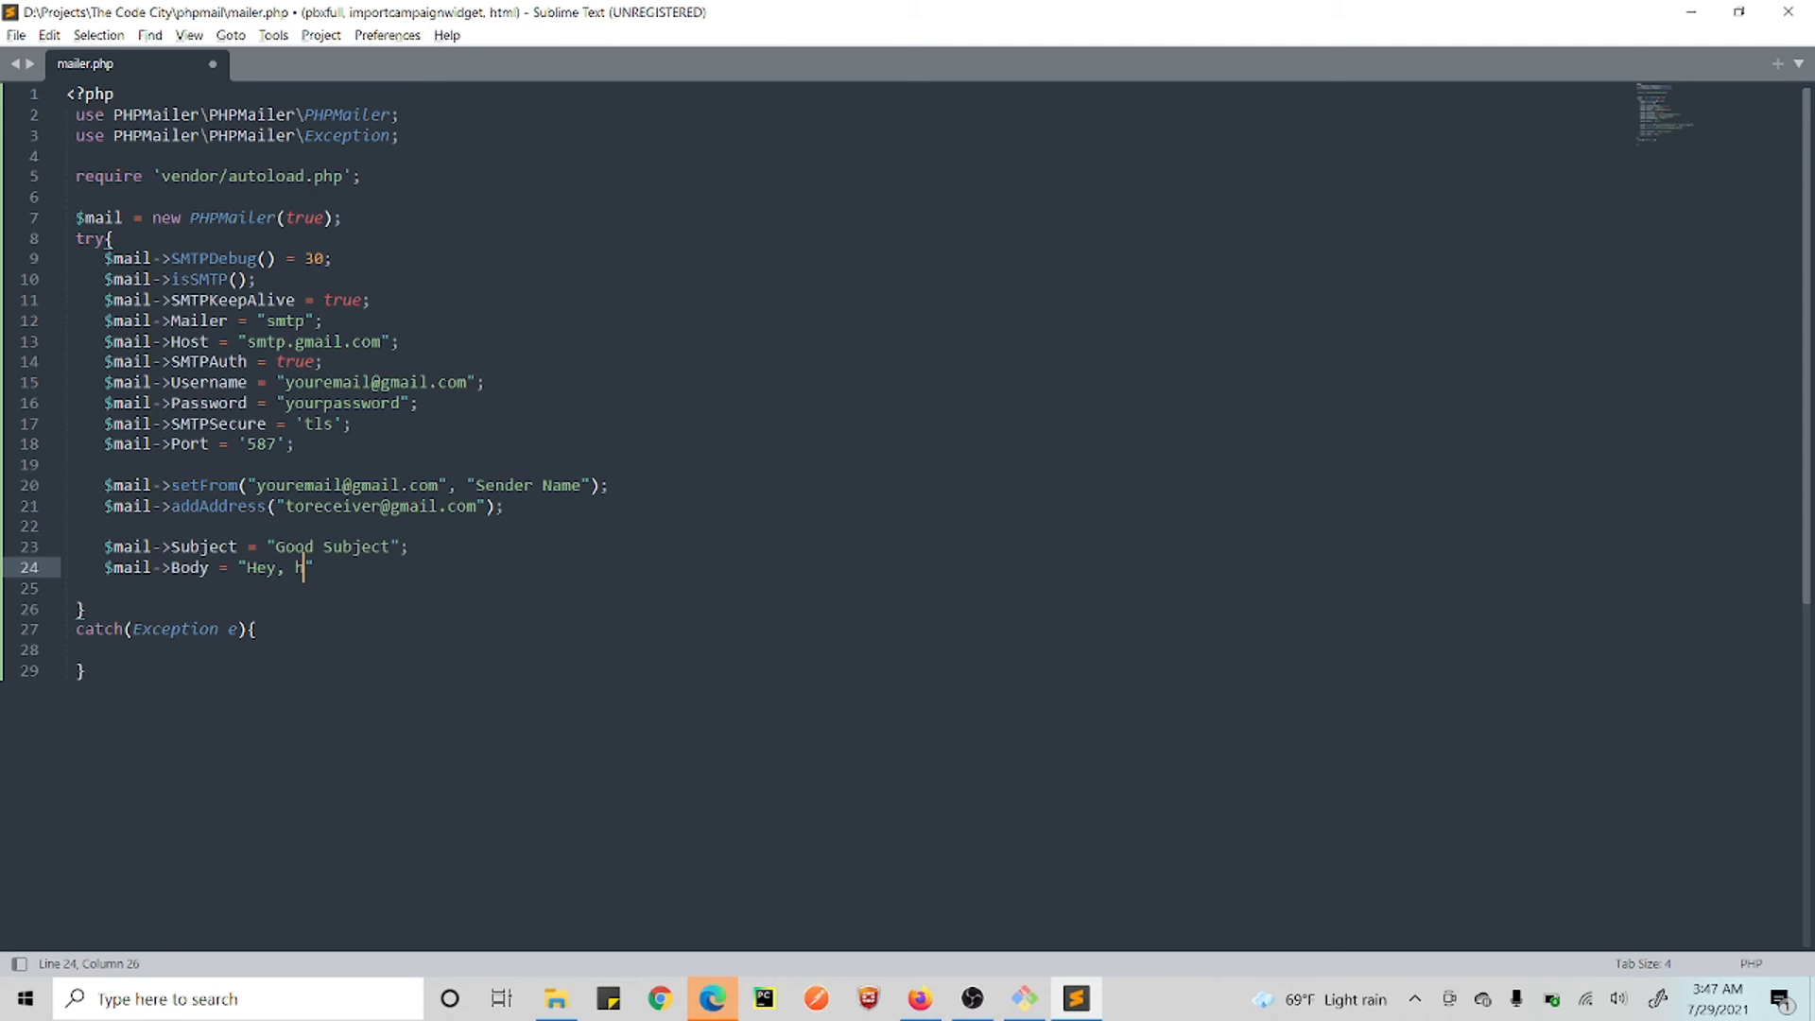
text(ow are you)
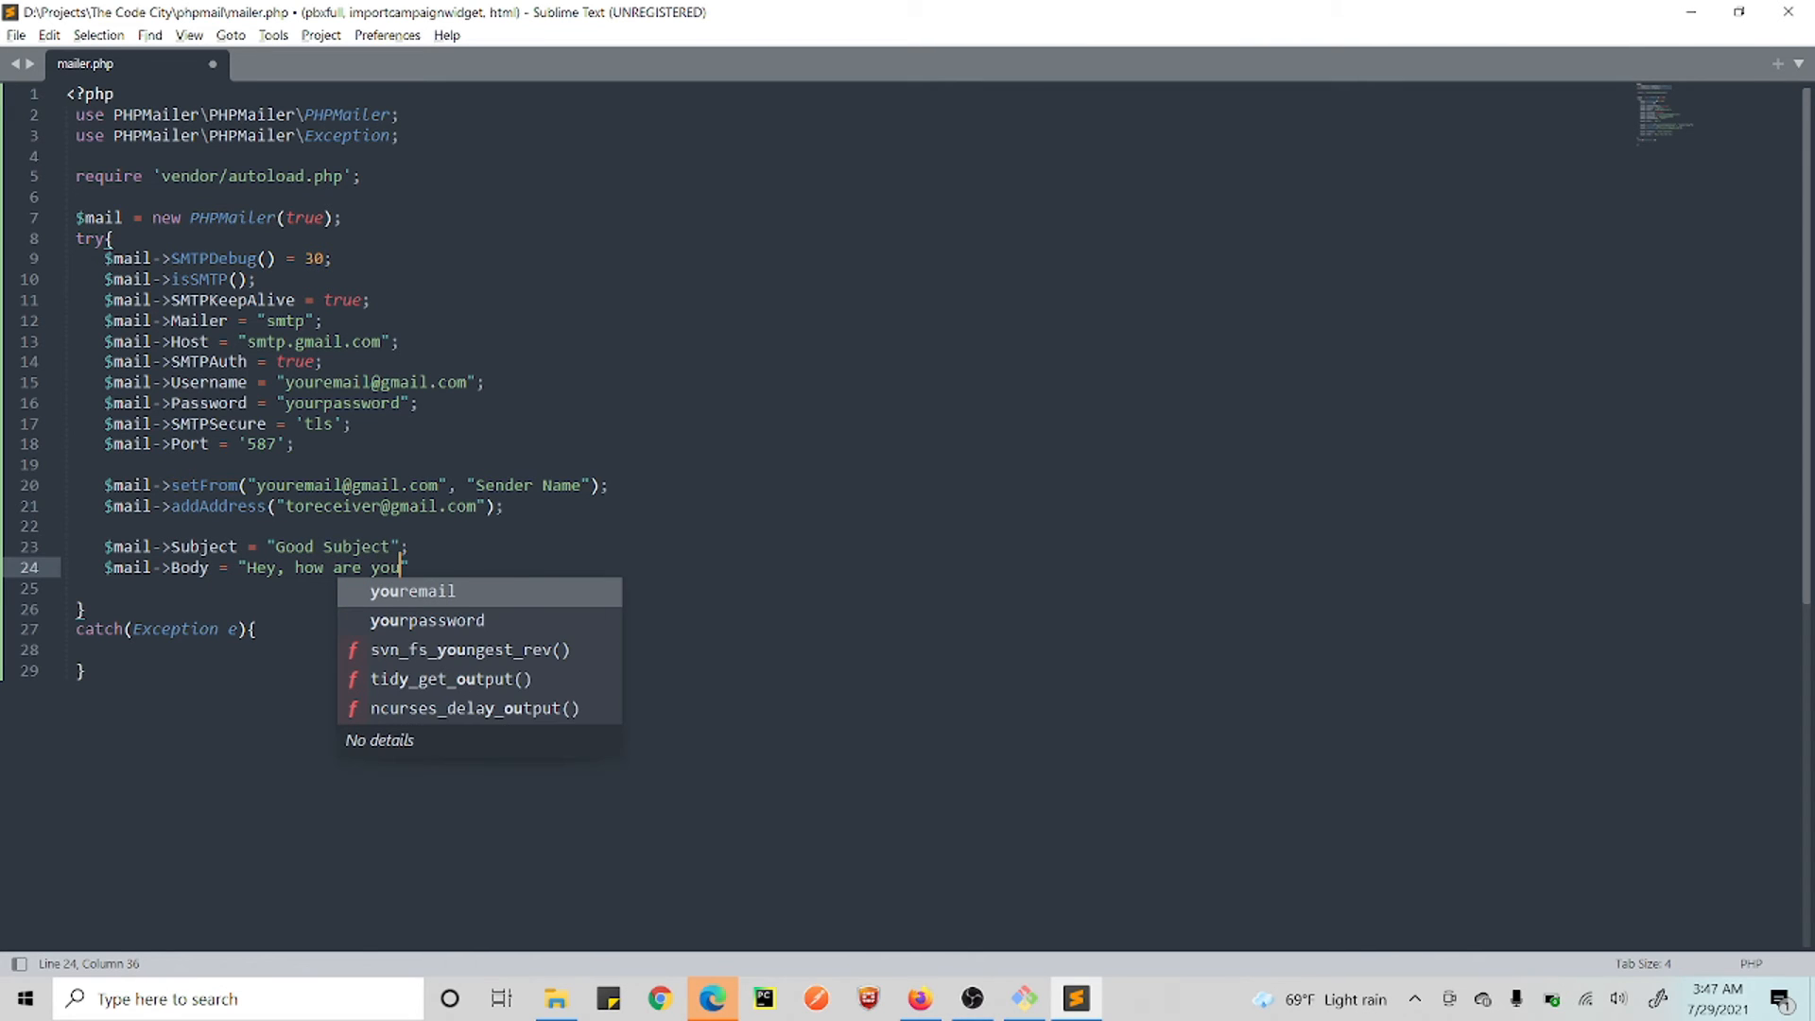
text(?";)
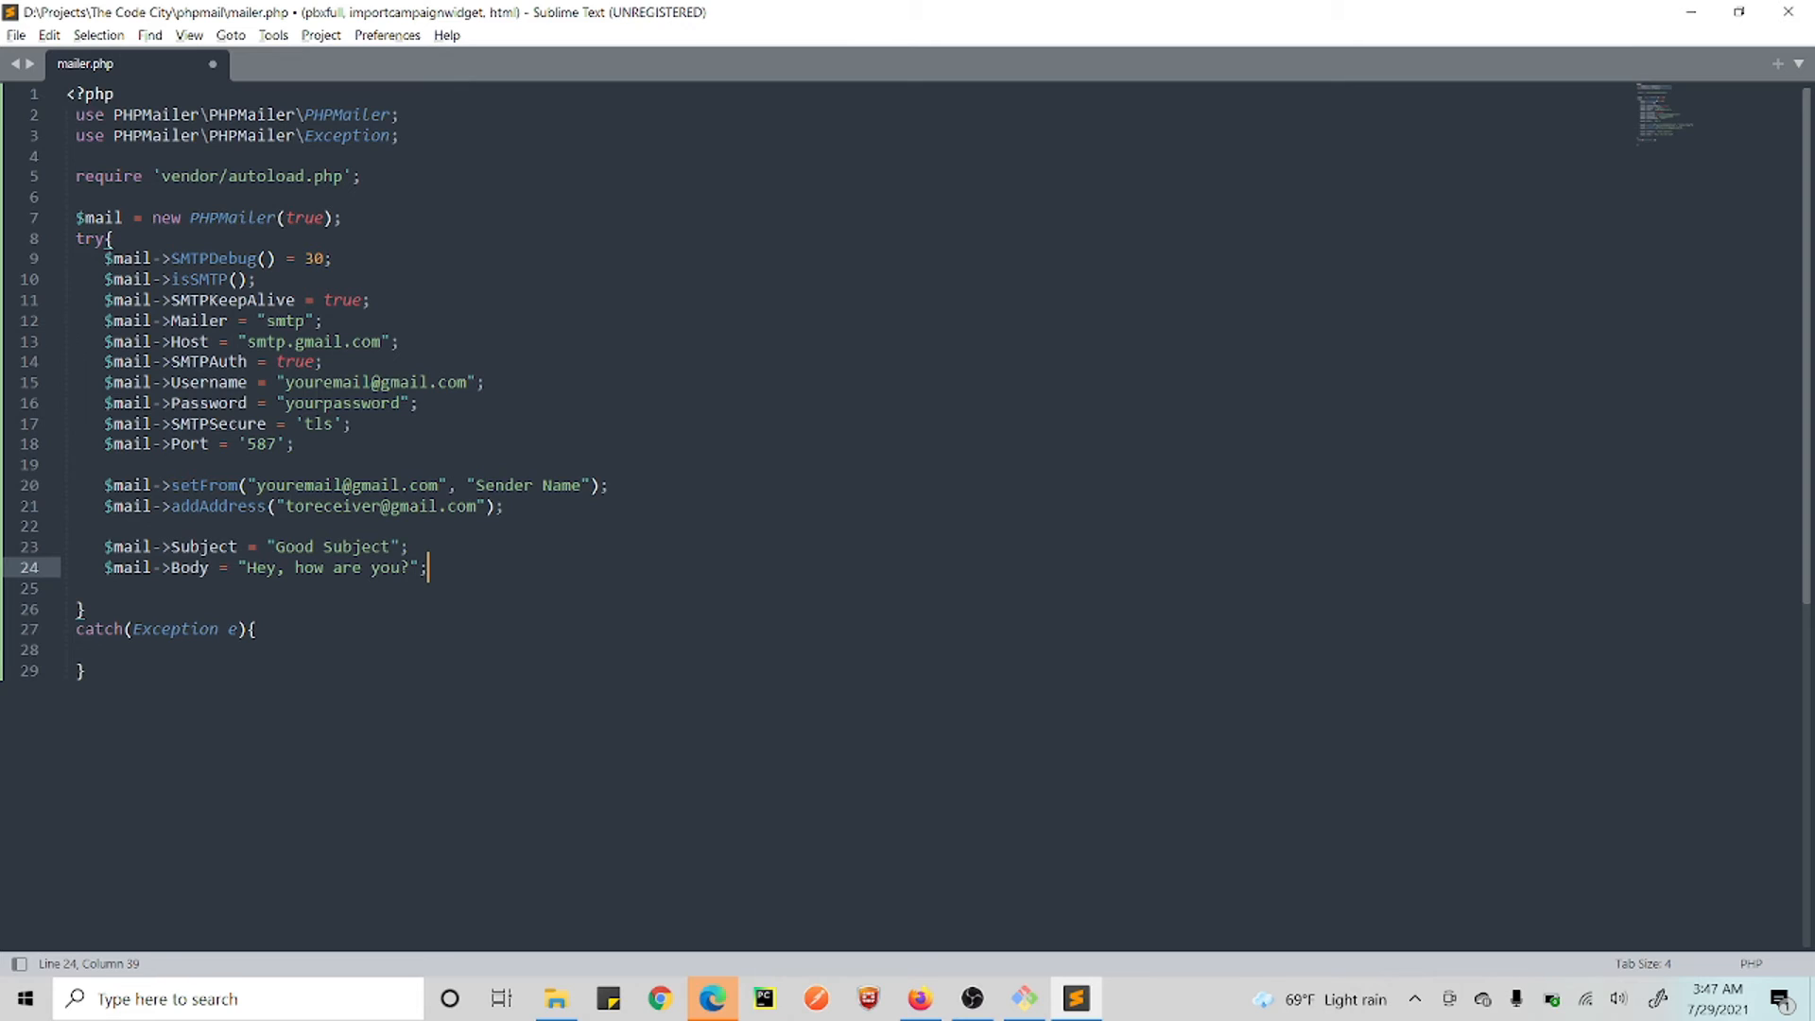
key(Enter)
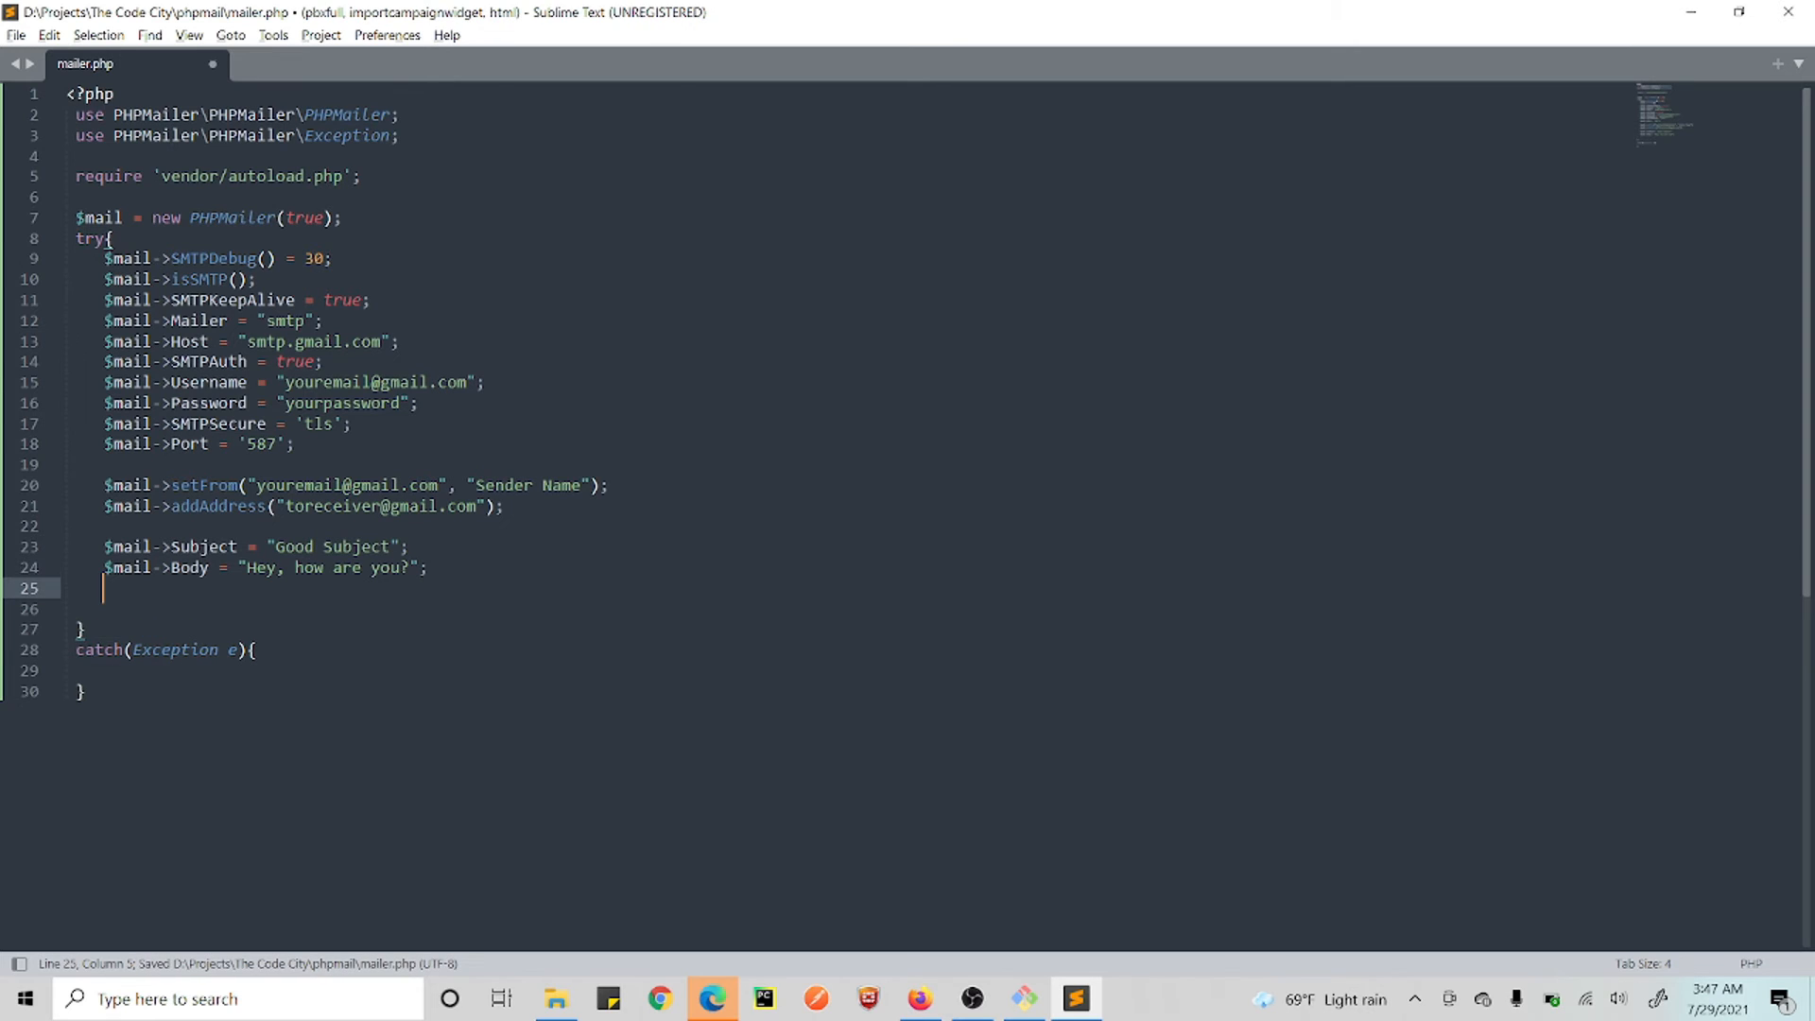
text($mail)
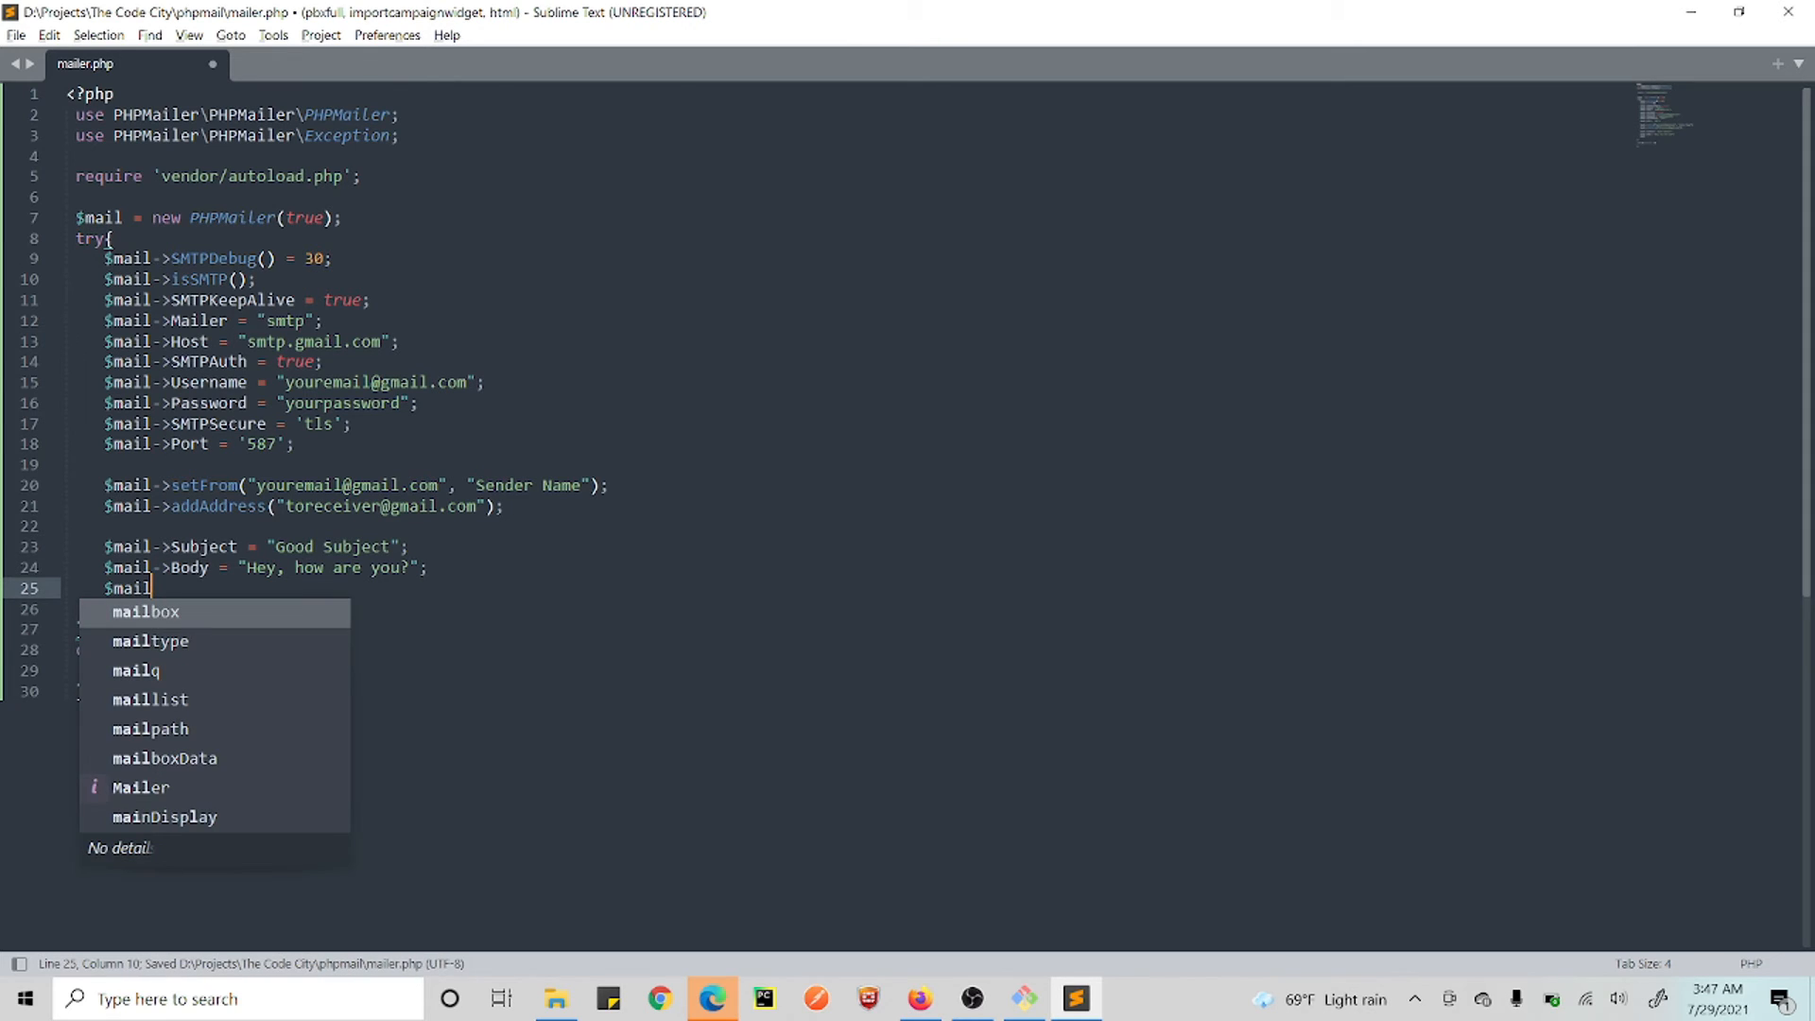
text(->Se)
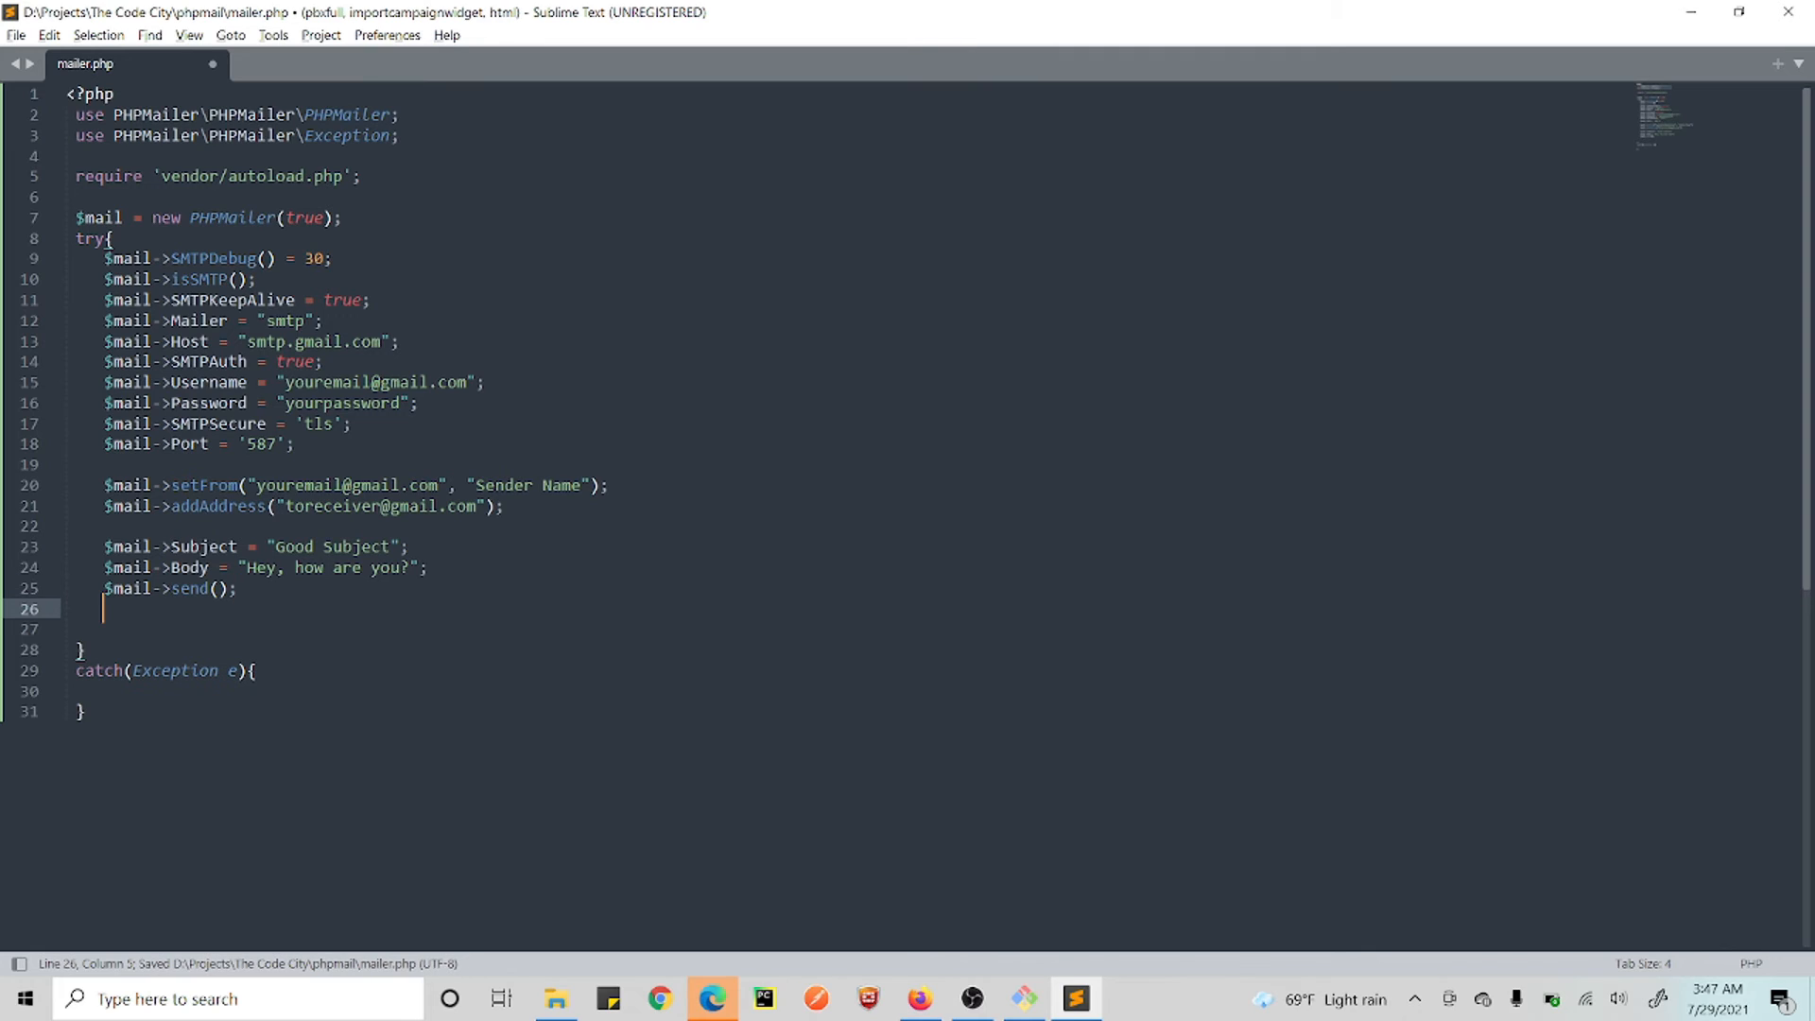
Echo "Sent Successfully" after sending and save the file.
text(")
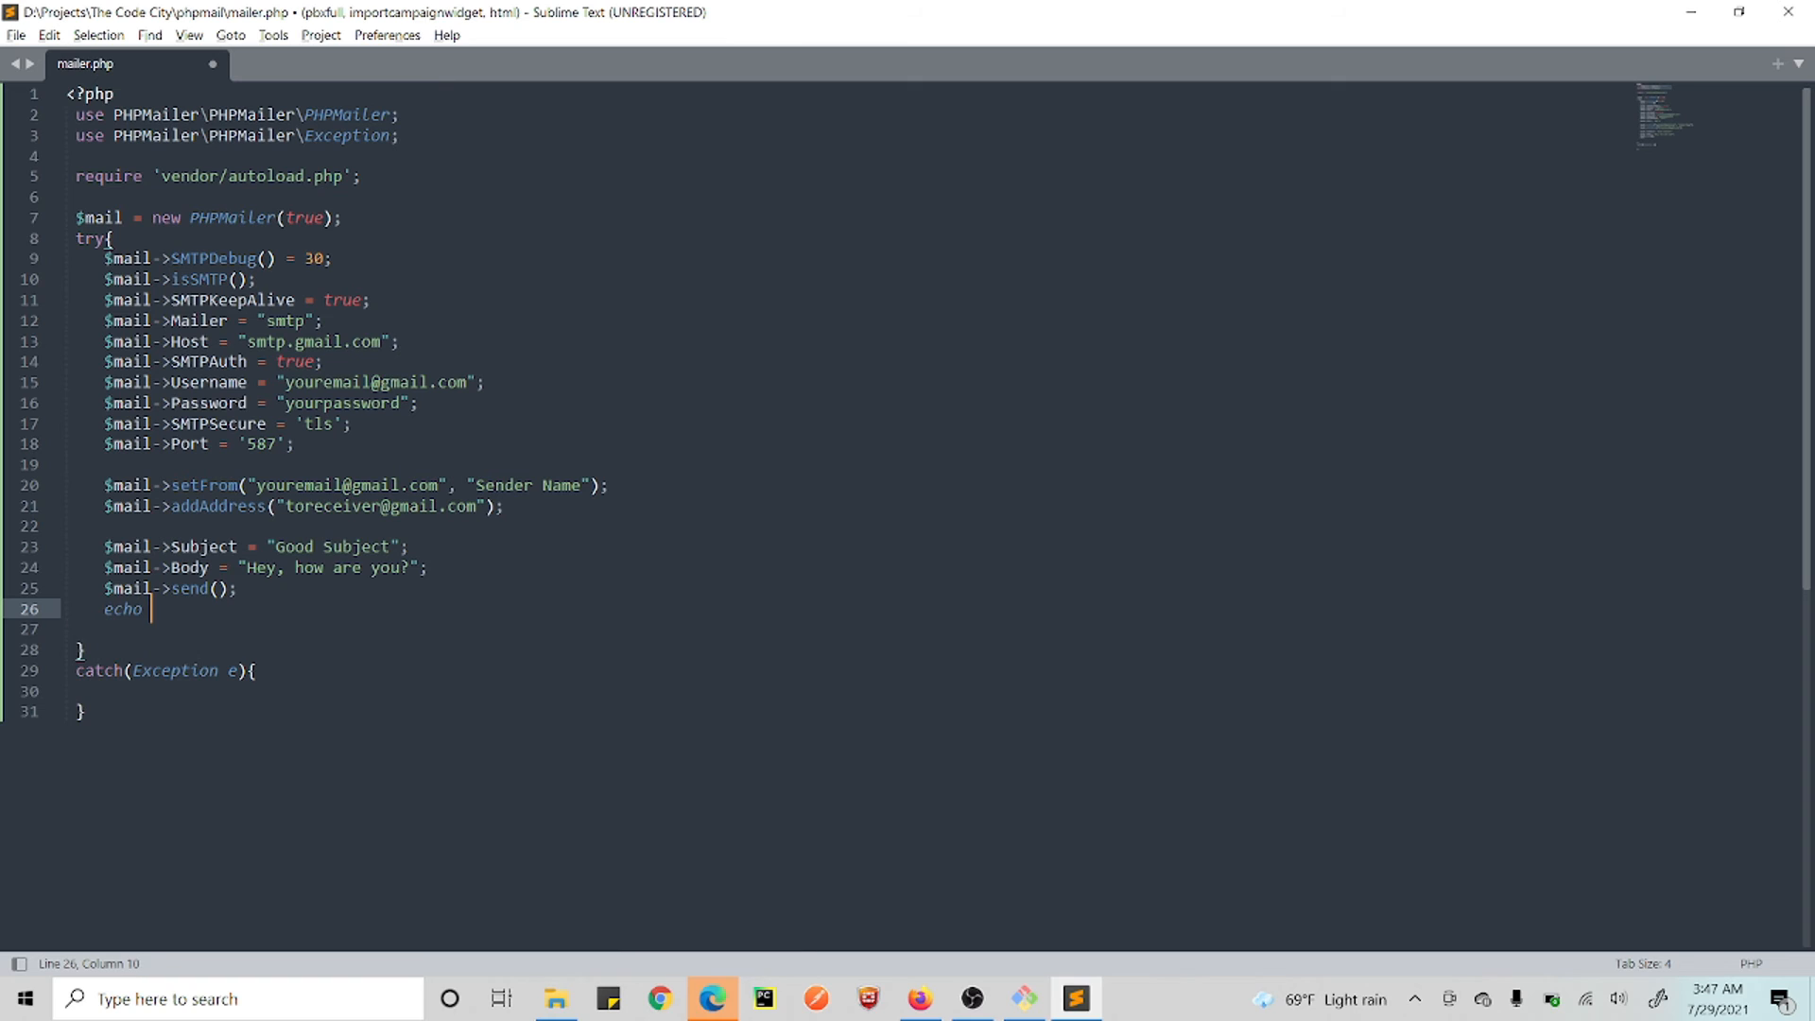
text("Send ")
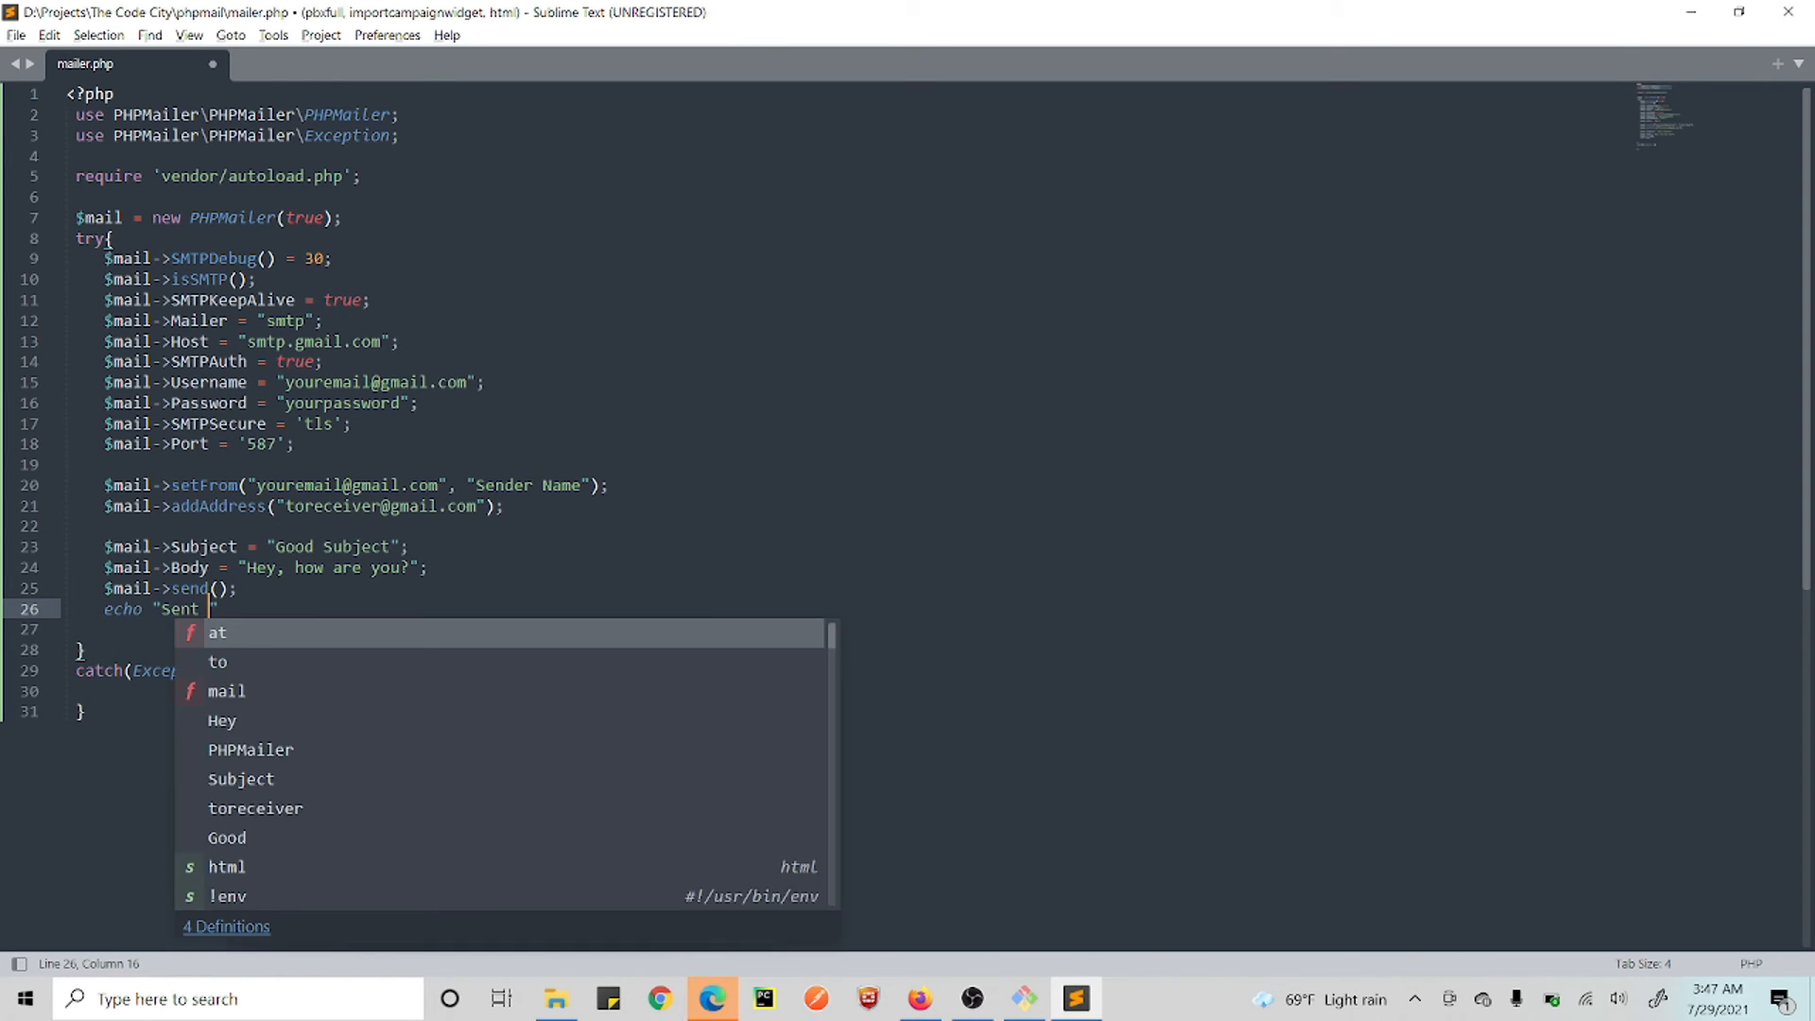
text(Successfully)
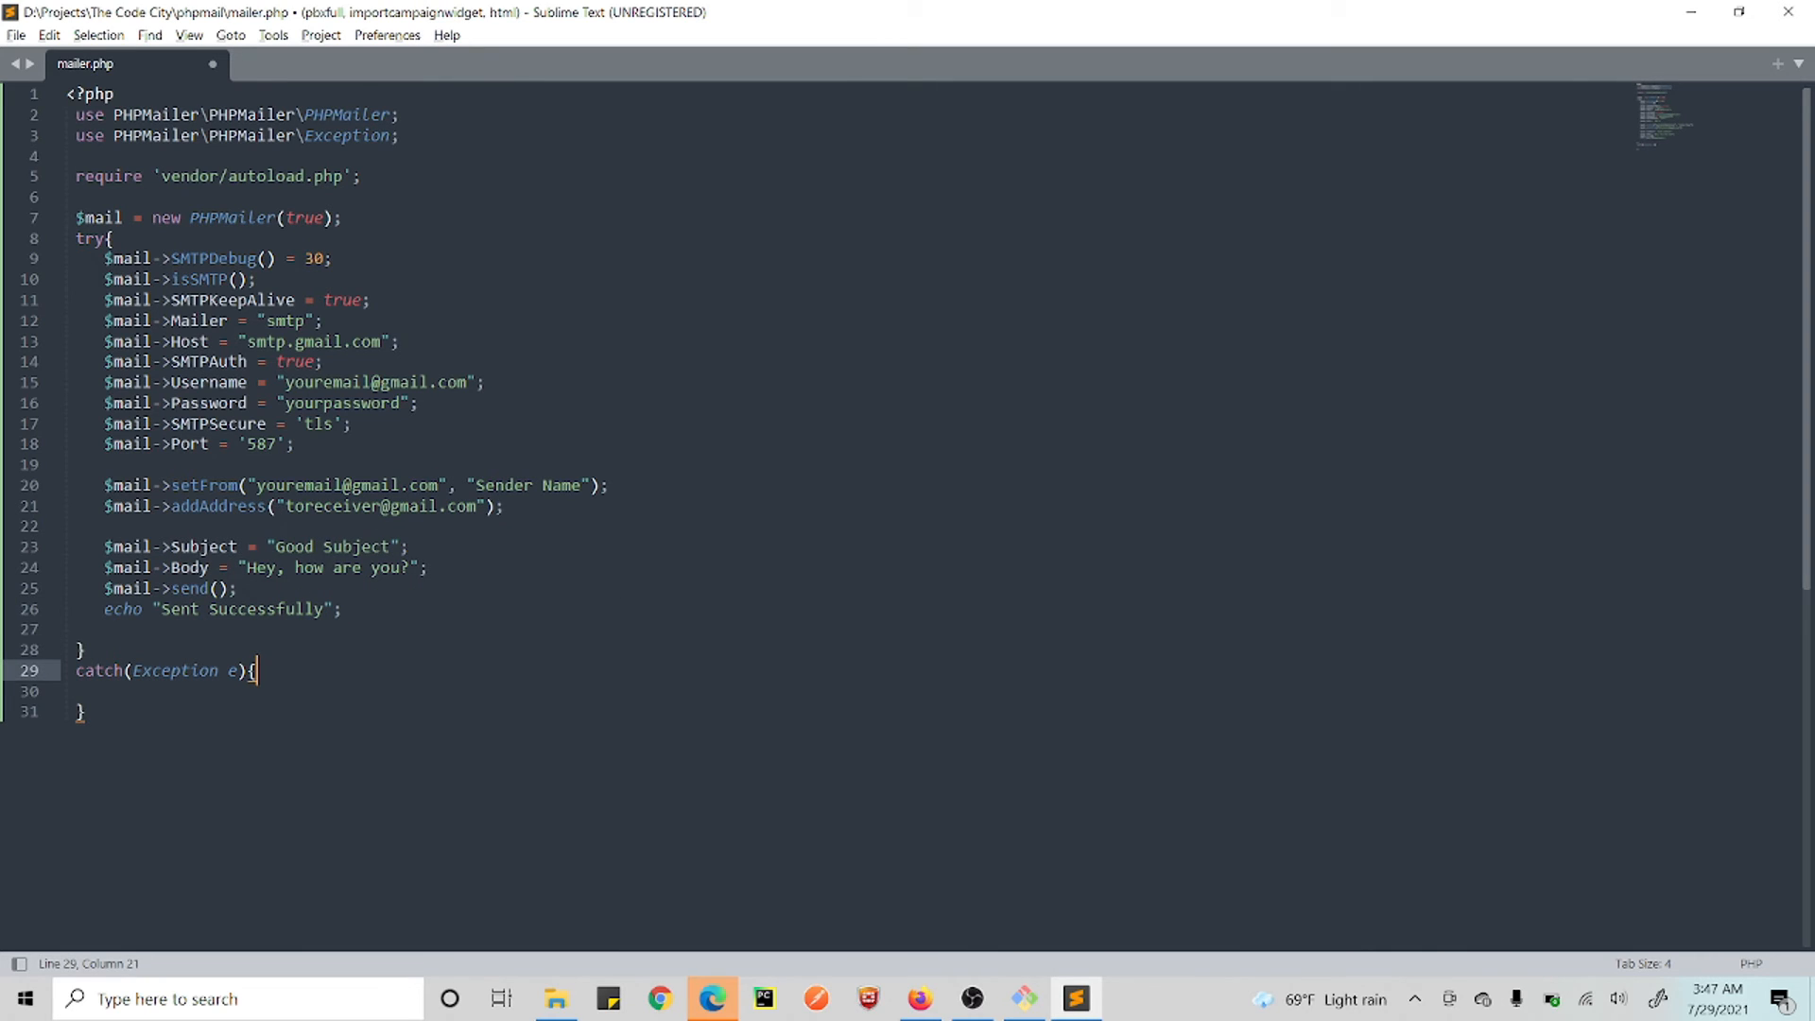
key(ctrl+s)
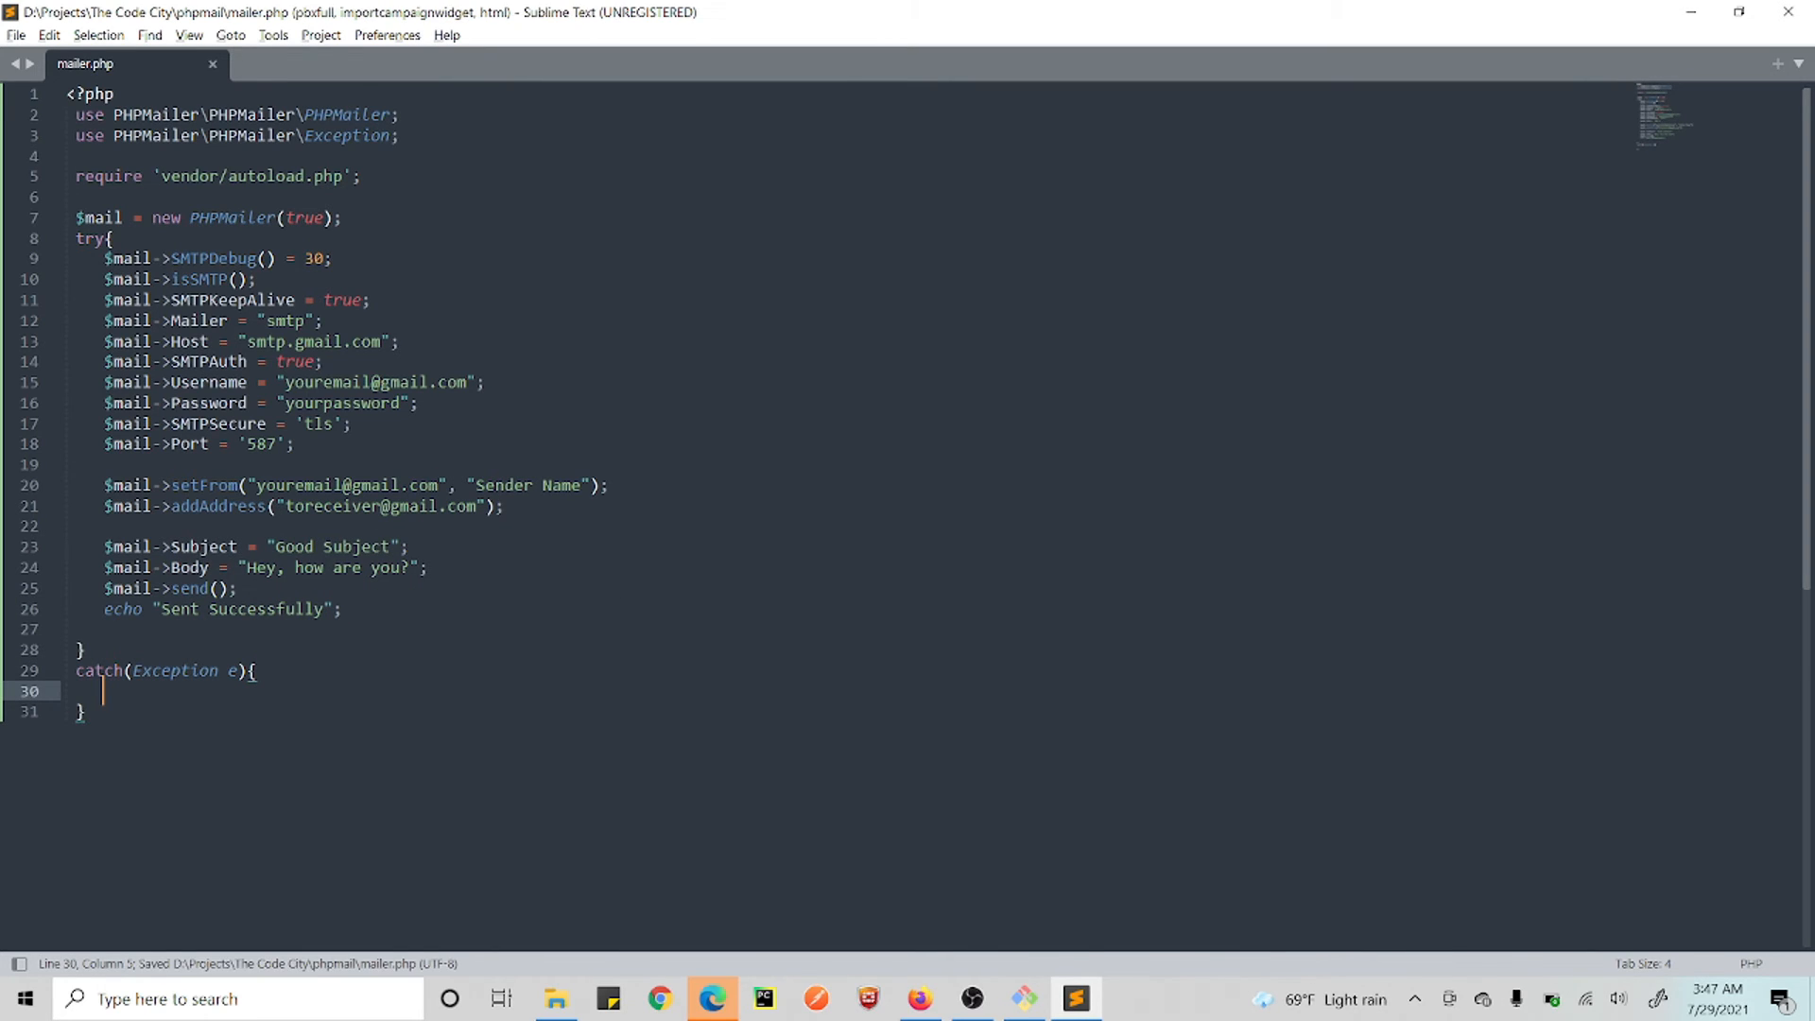
Echo "There's been an error" followed by the exception in the catch block.
text(echo ")
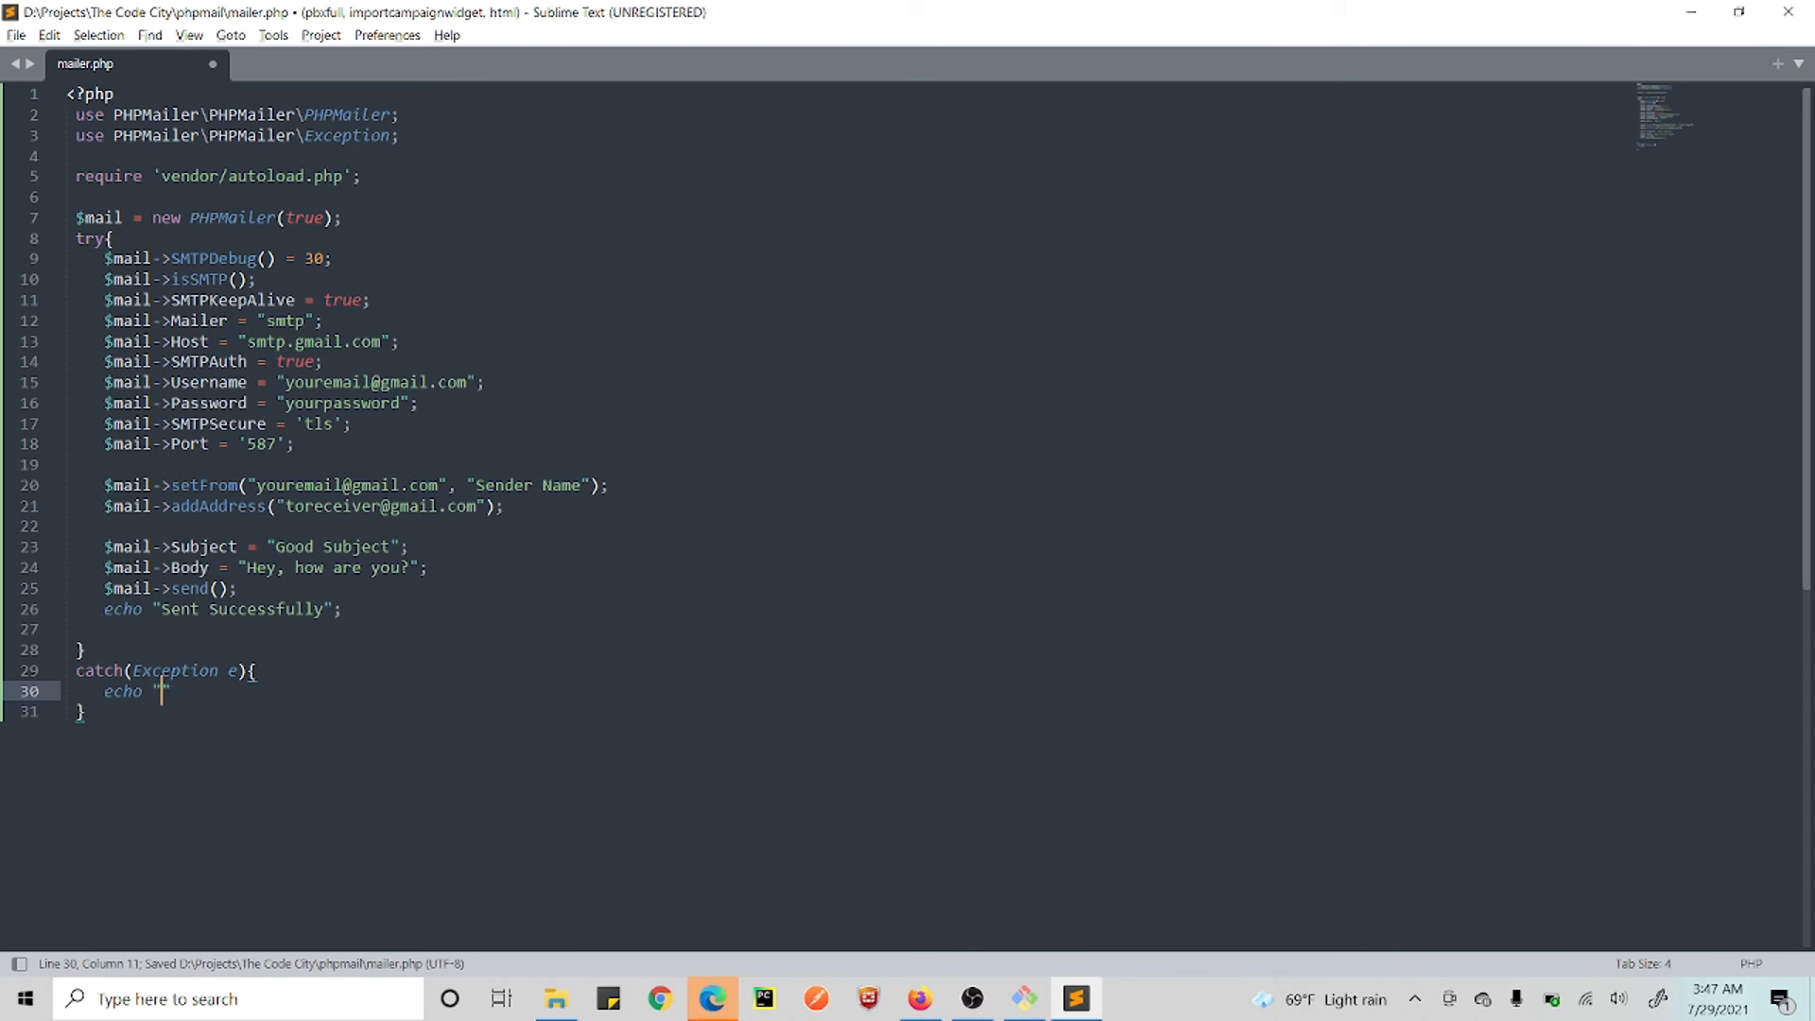
text(There)
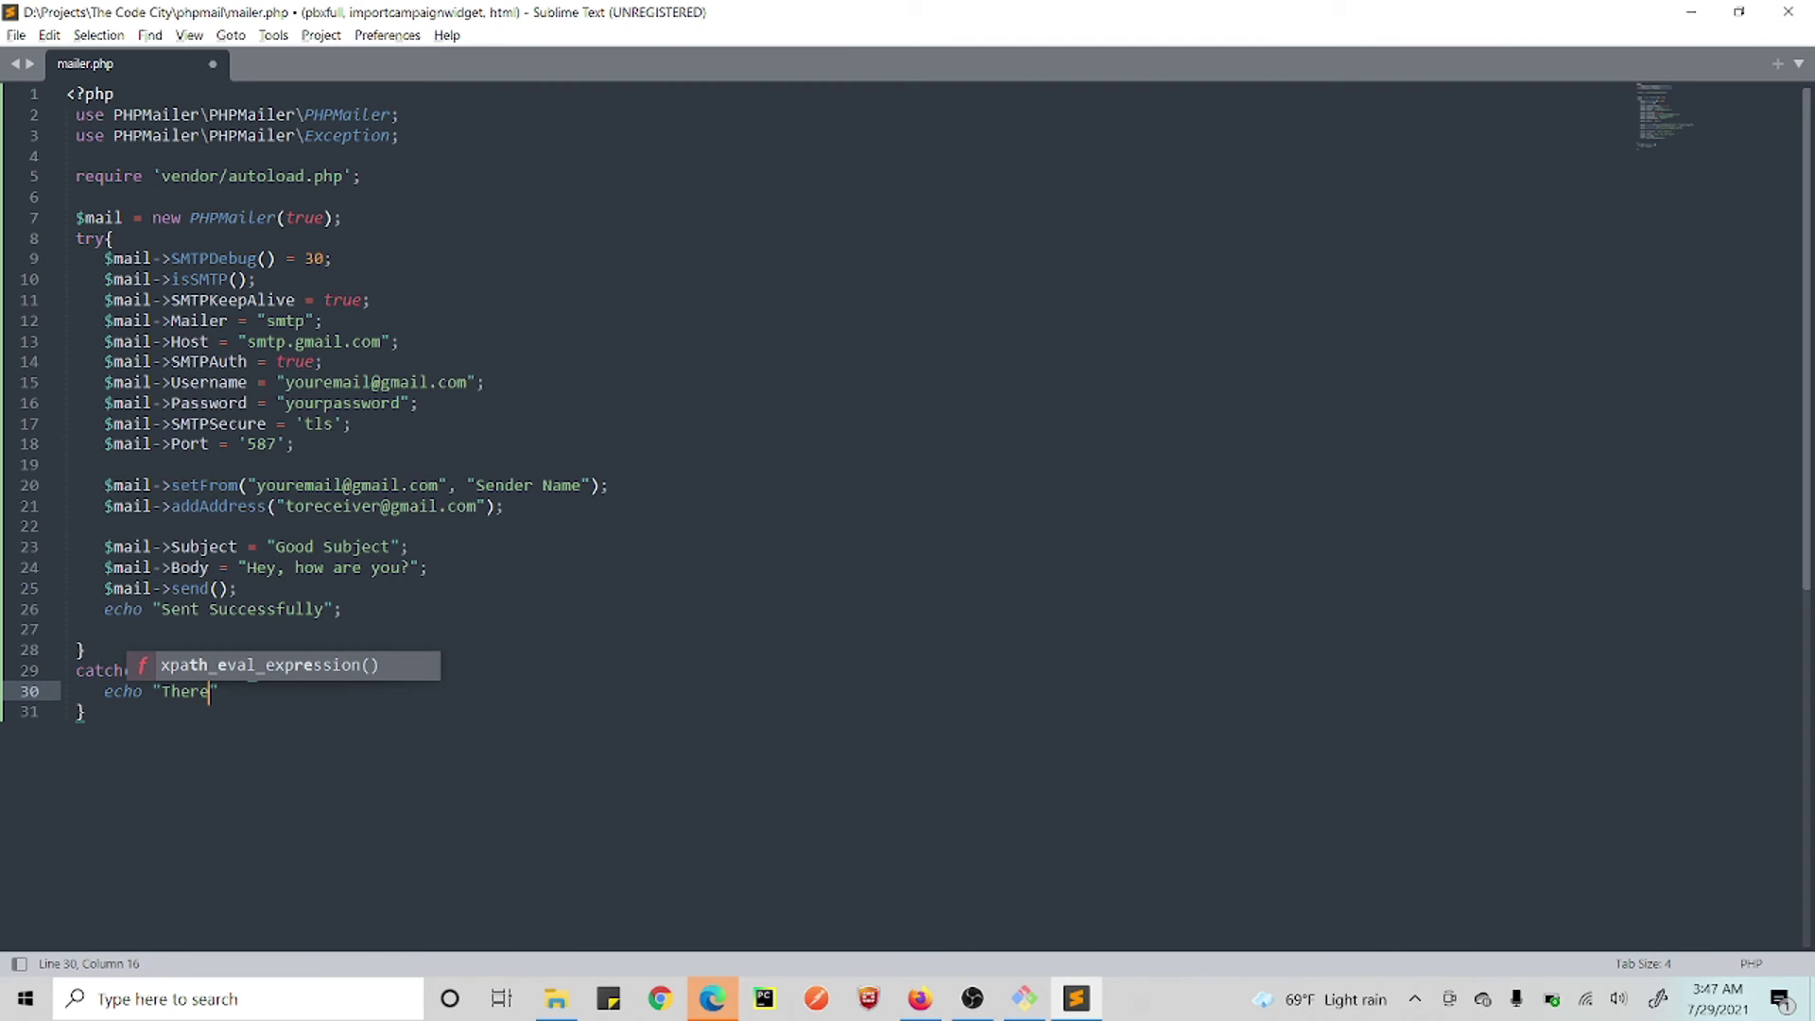
text('s)
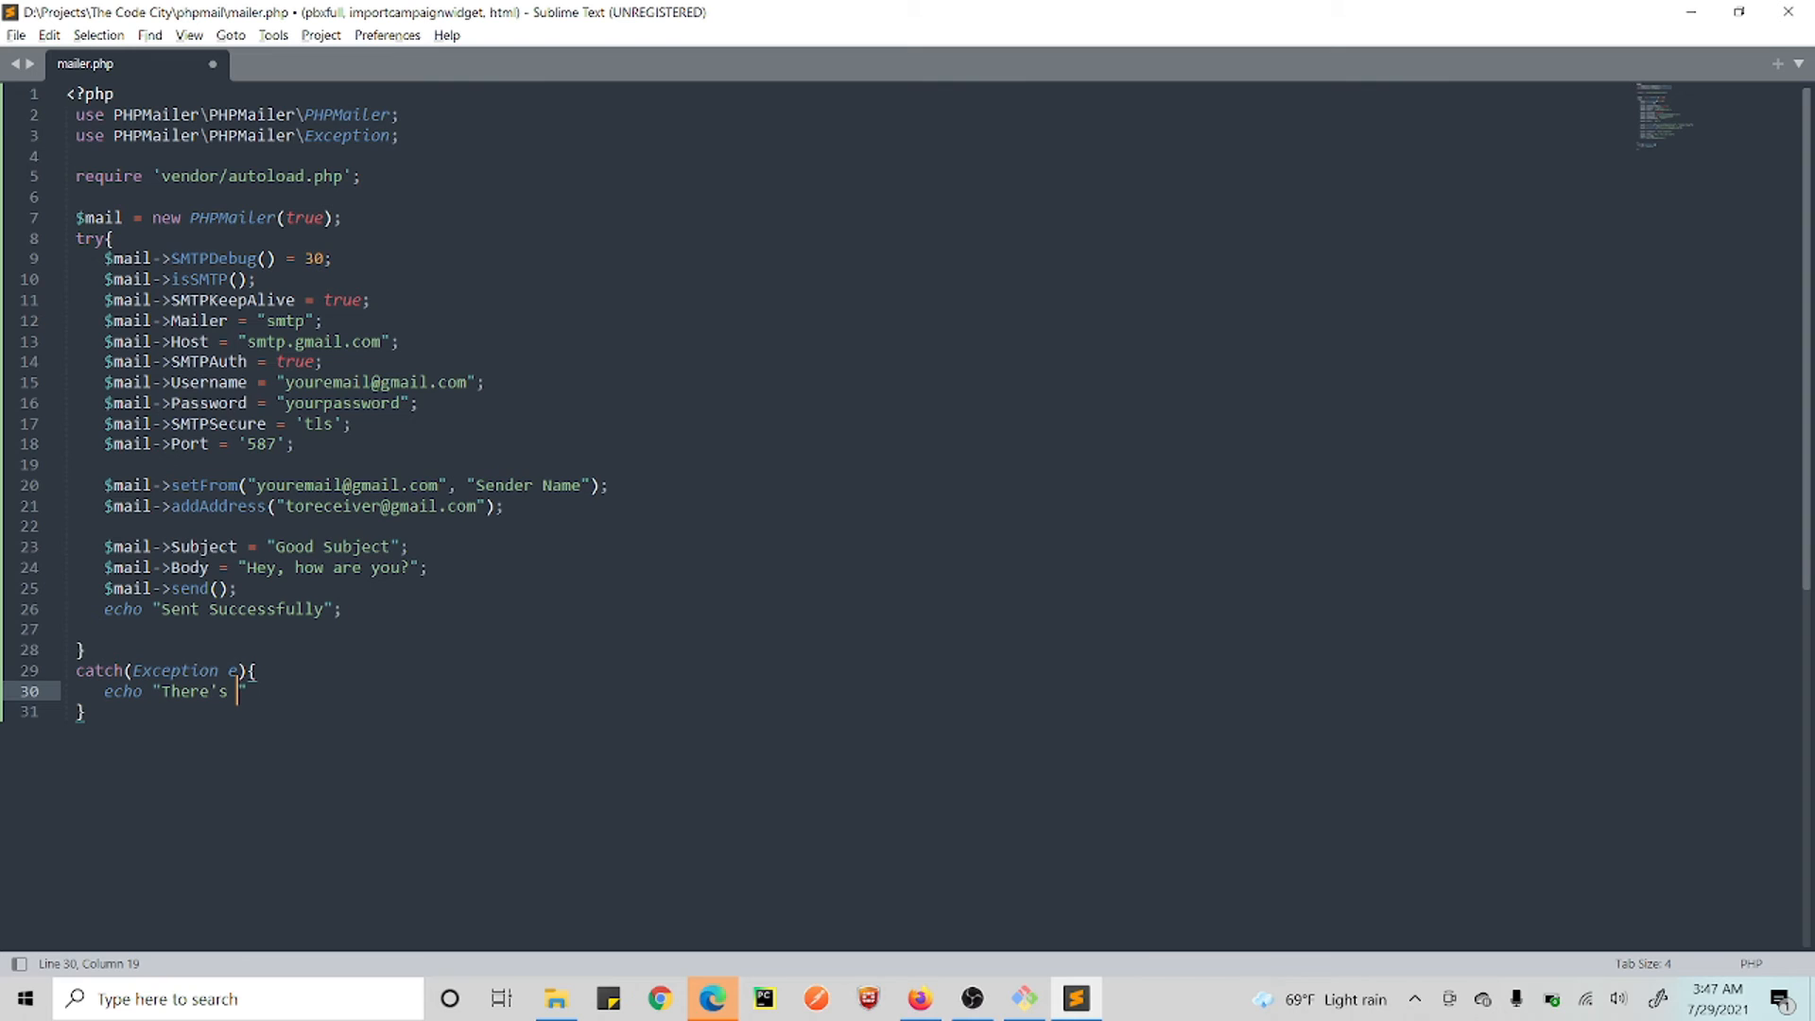
text(been an error)
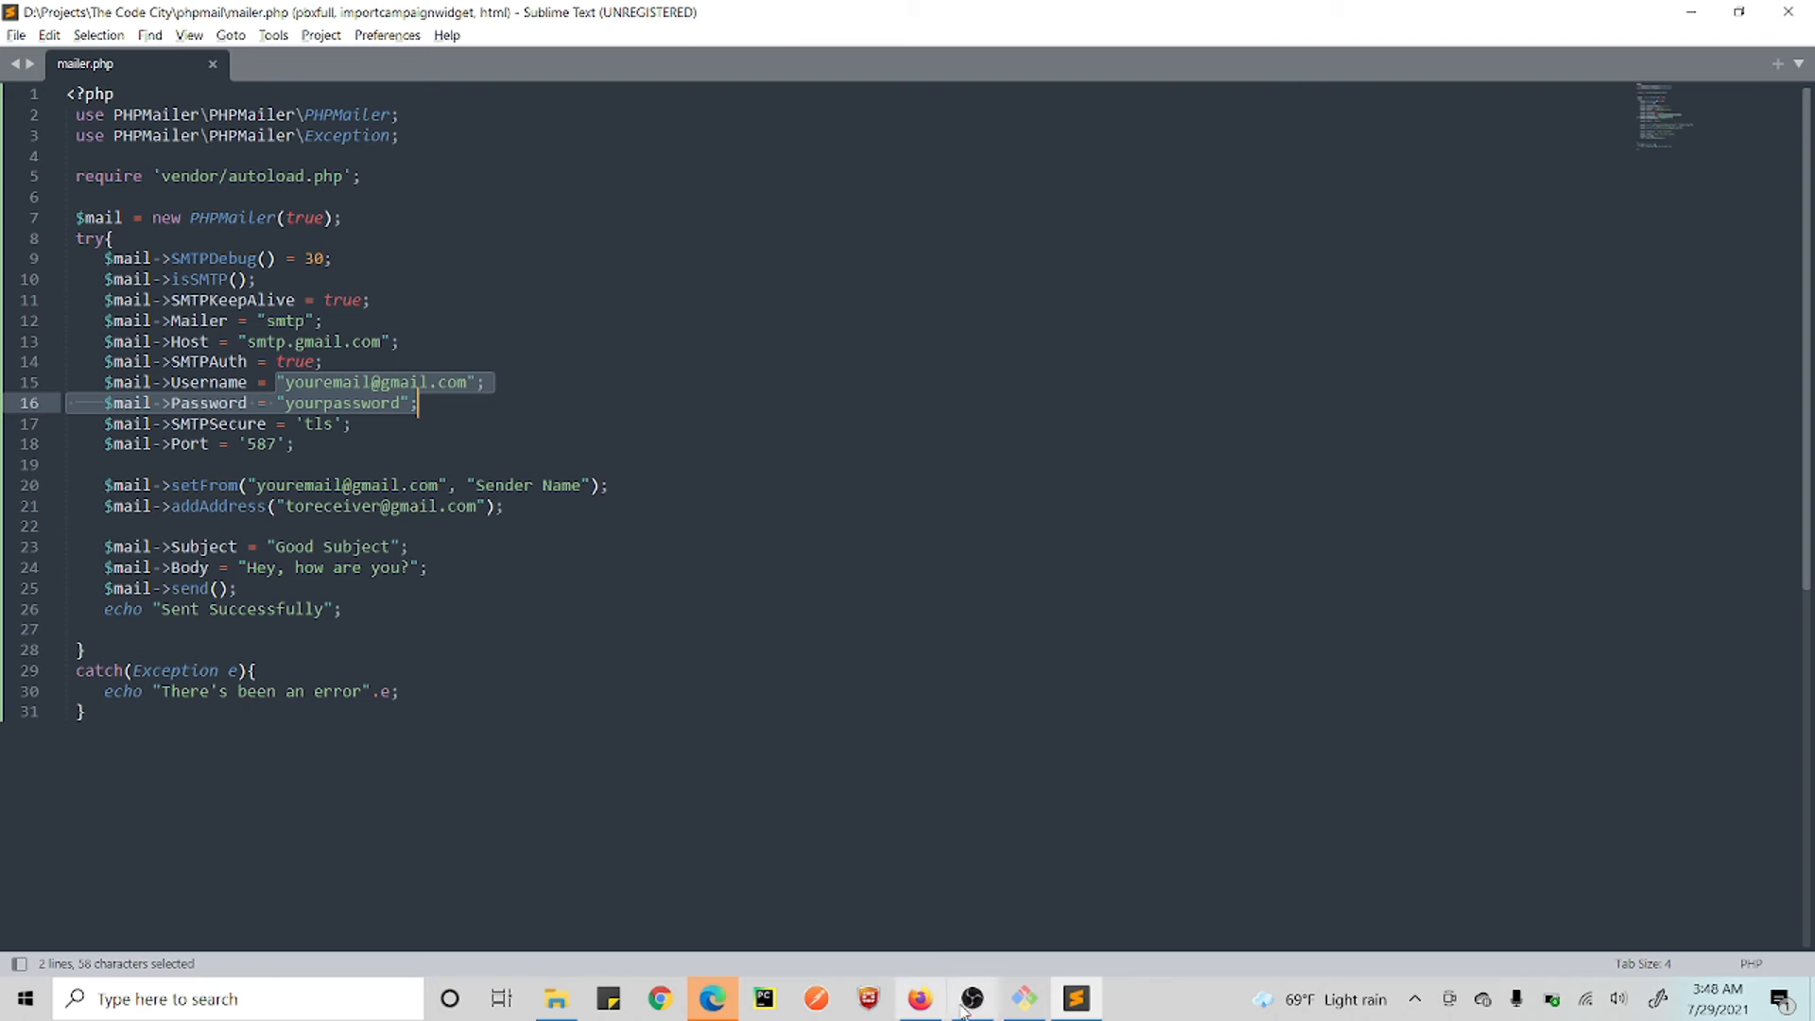
Run php mailer.php in Git Bash, getting a parse error on line 29.
click(1023, 998)
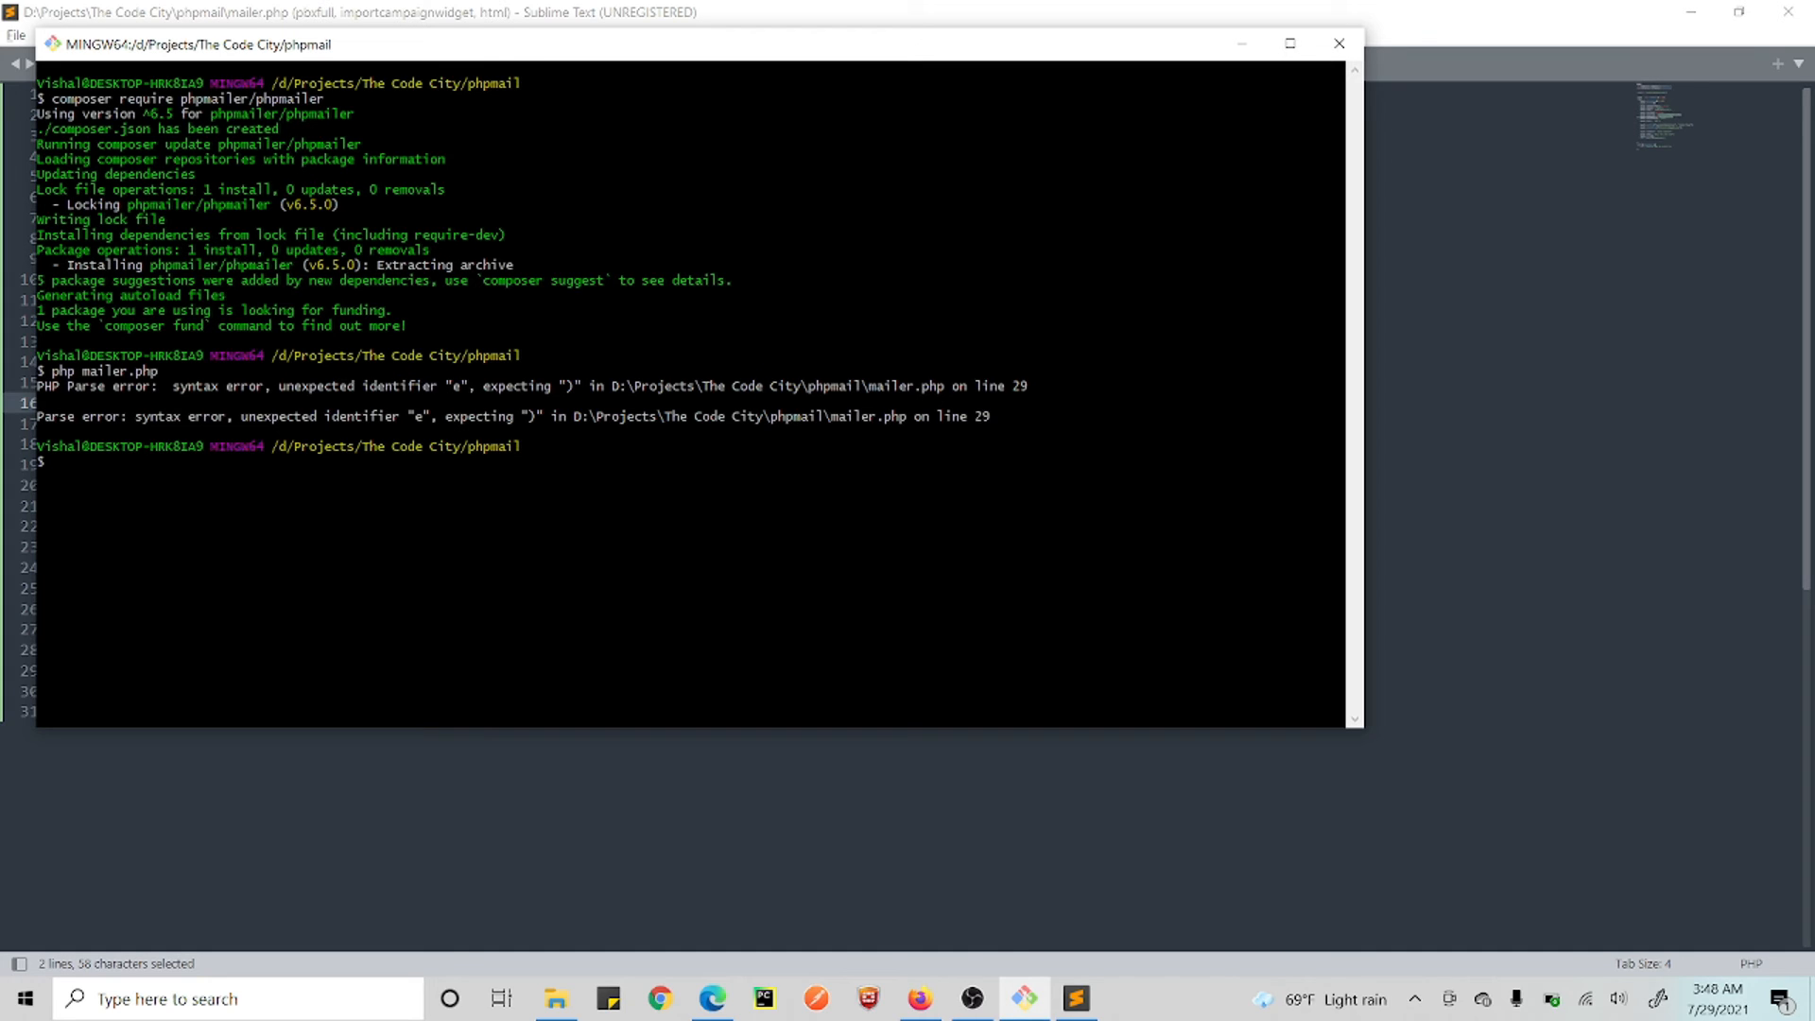
mouse_move(299, 386)
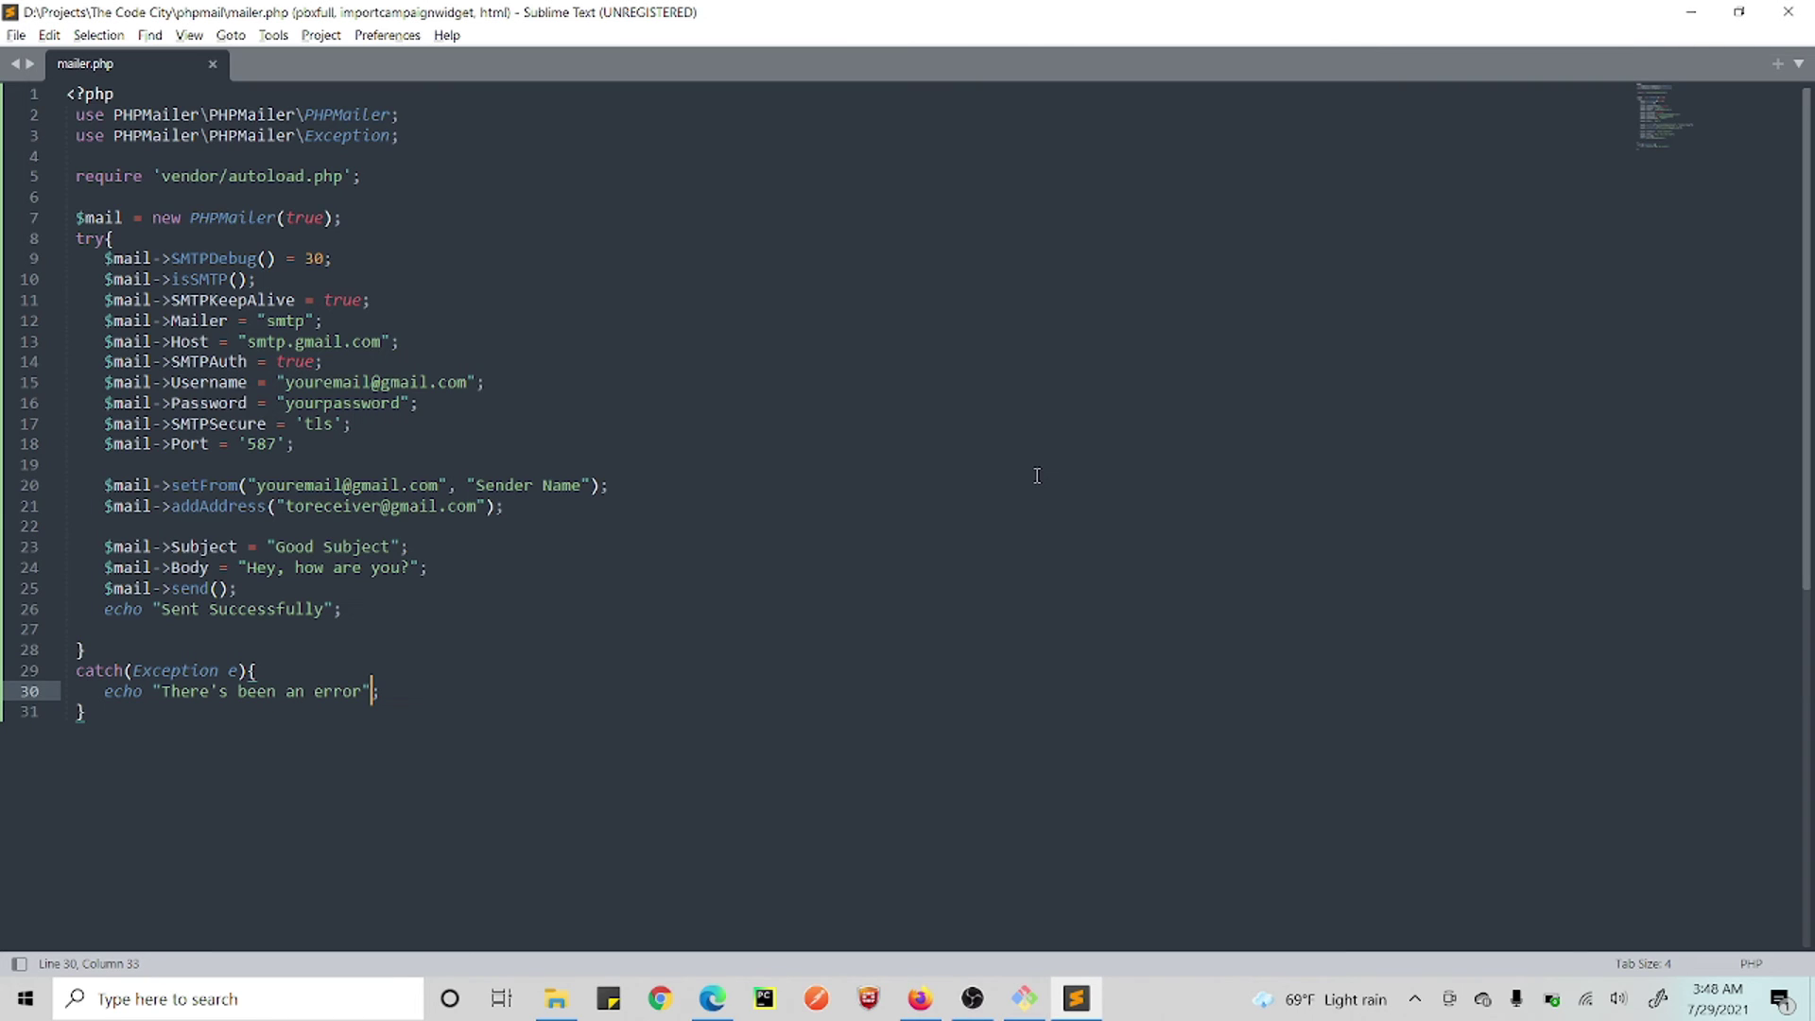
mouse_move(95, 669)
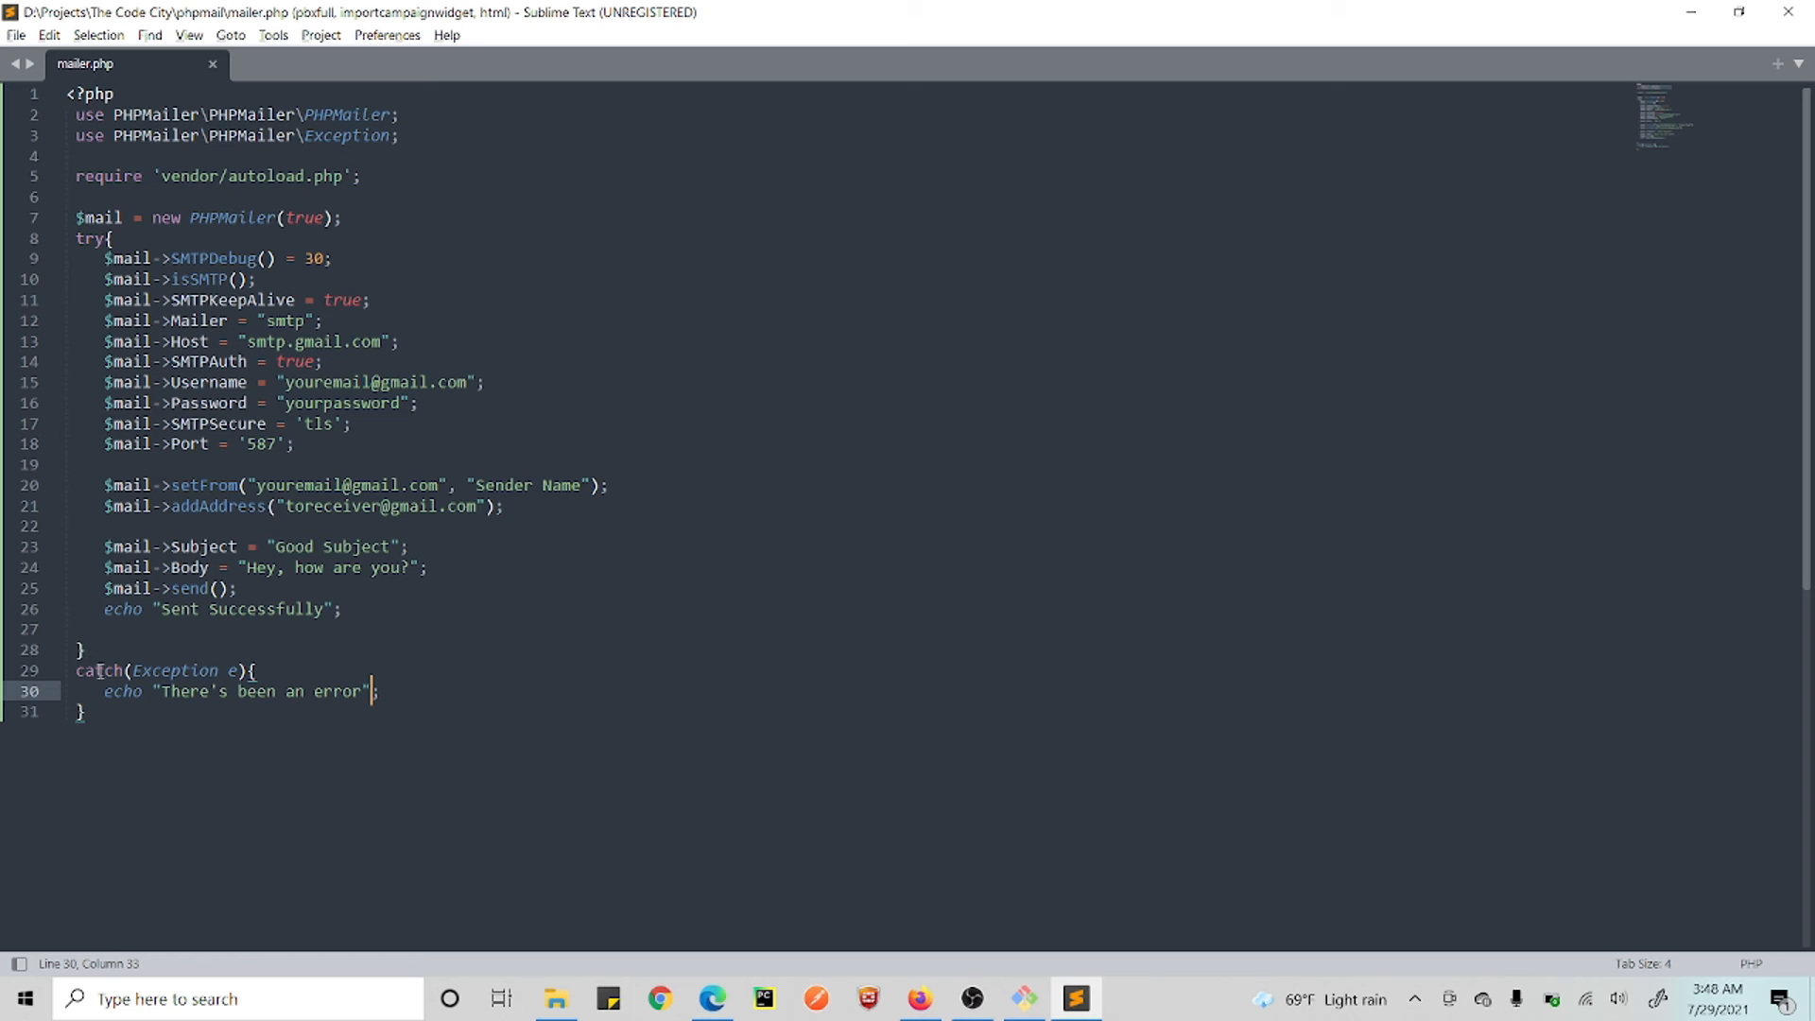
Change catch(Exception e) to $e, append .$e to the error echo, save and rerun.
click(255, 670)
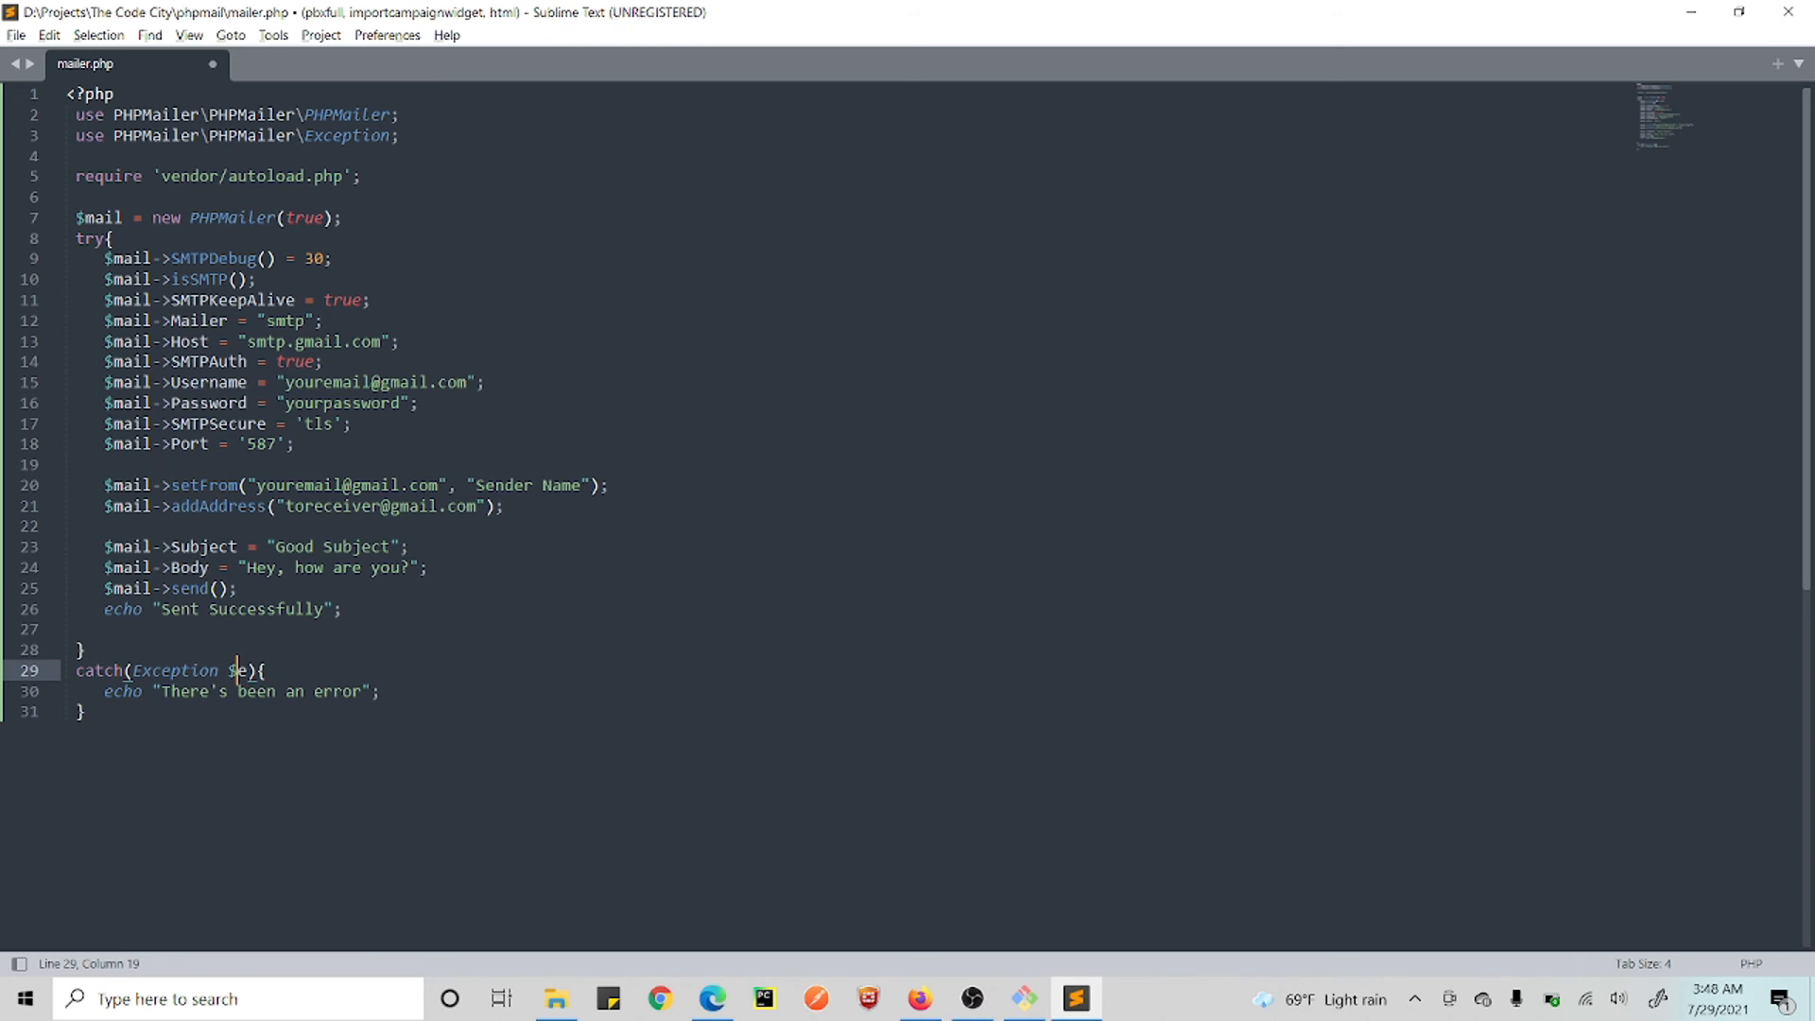
key(ctrl+s)
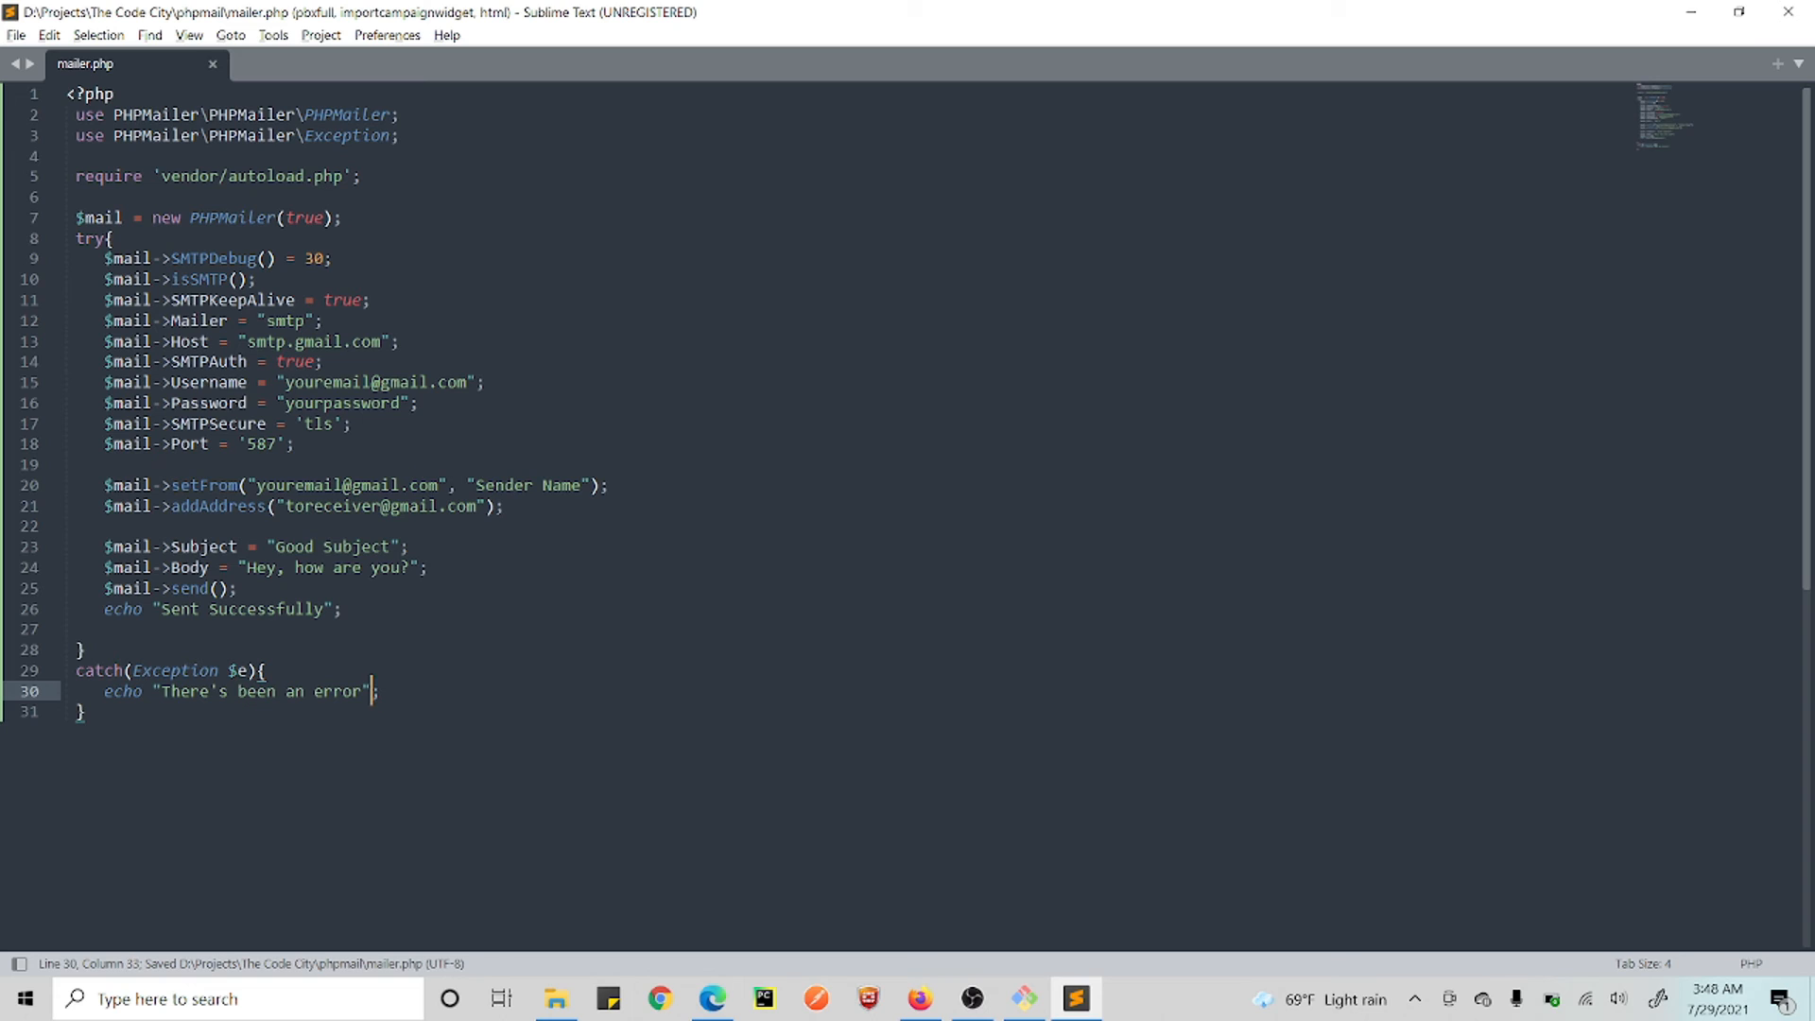
text(.$e)
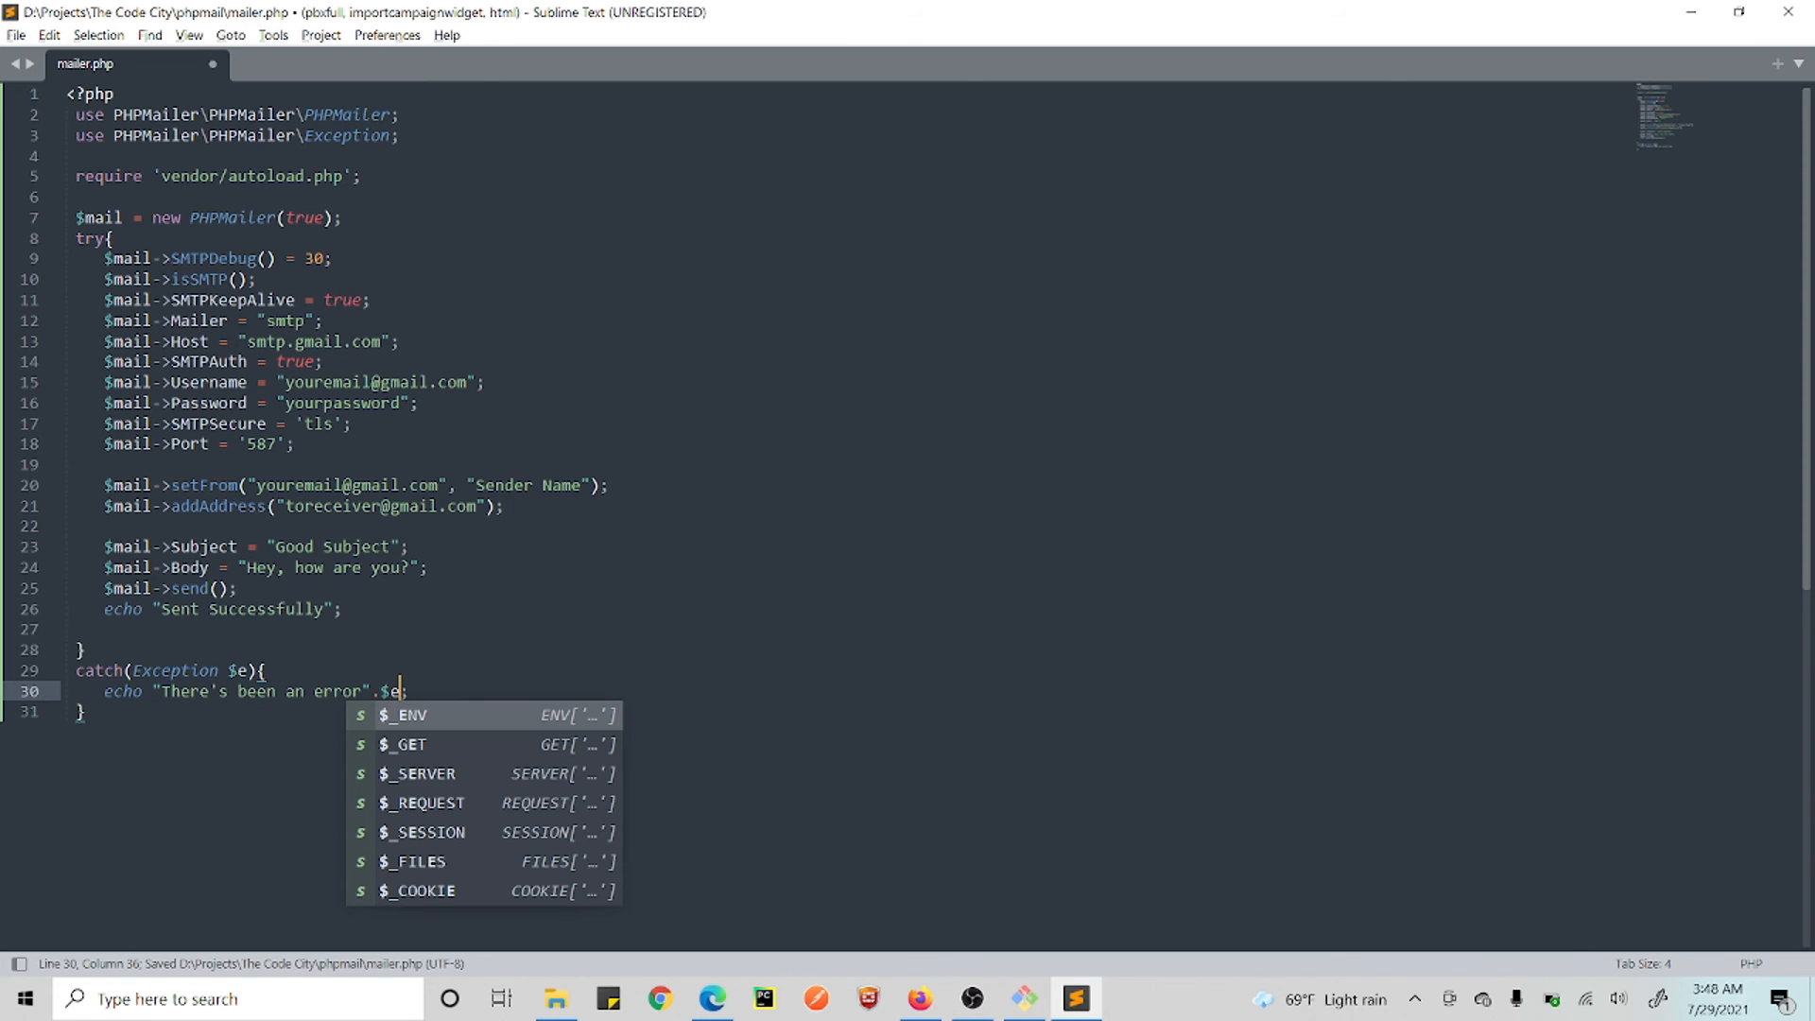
key(Escape)
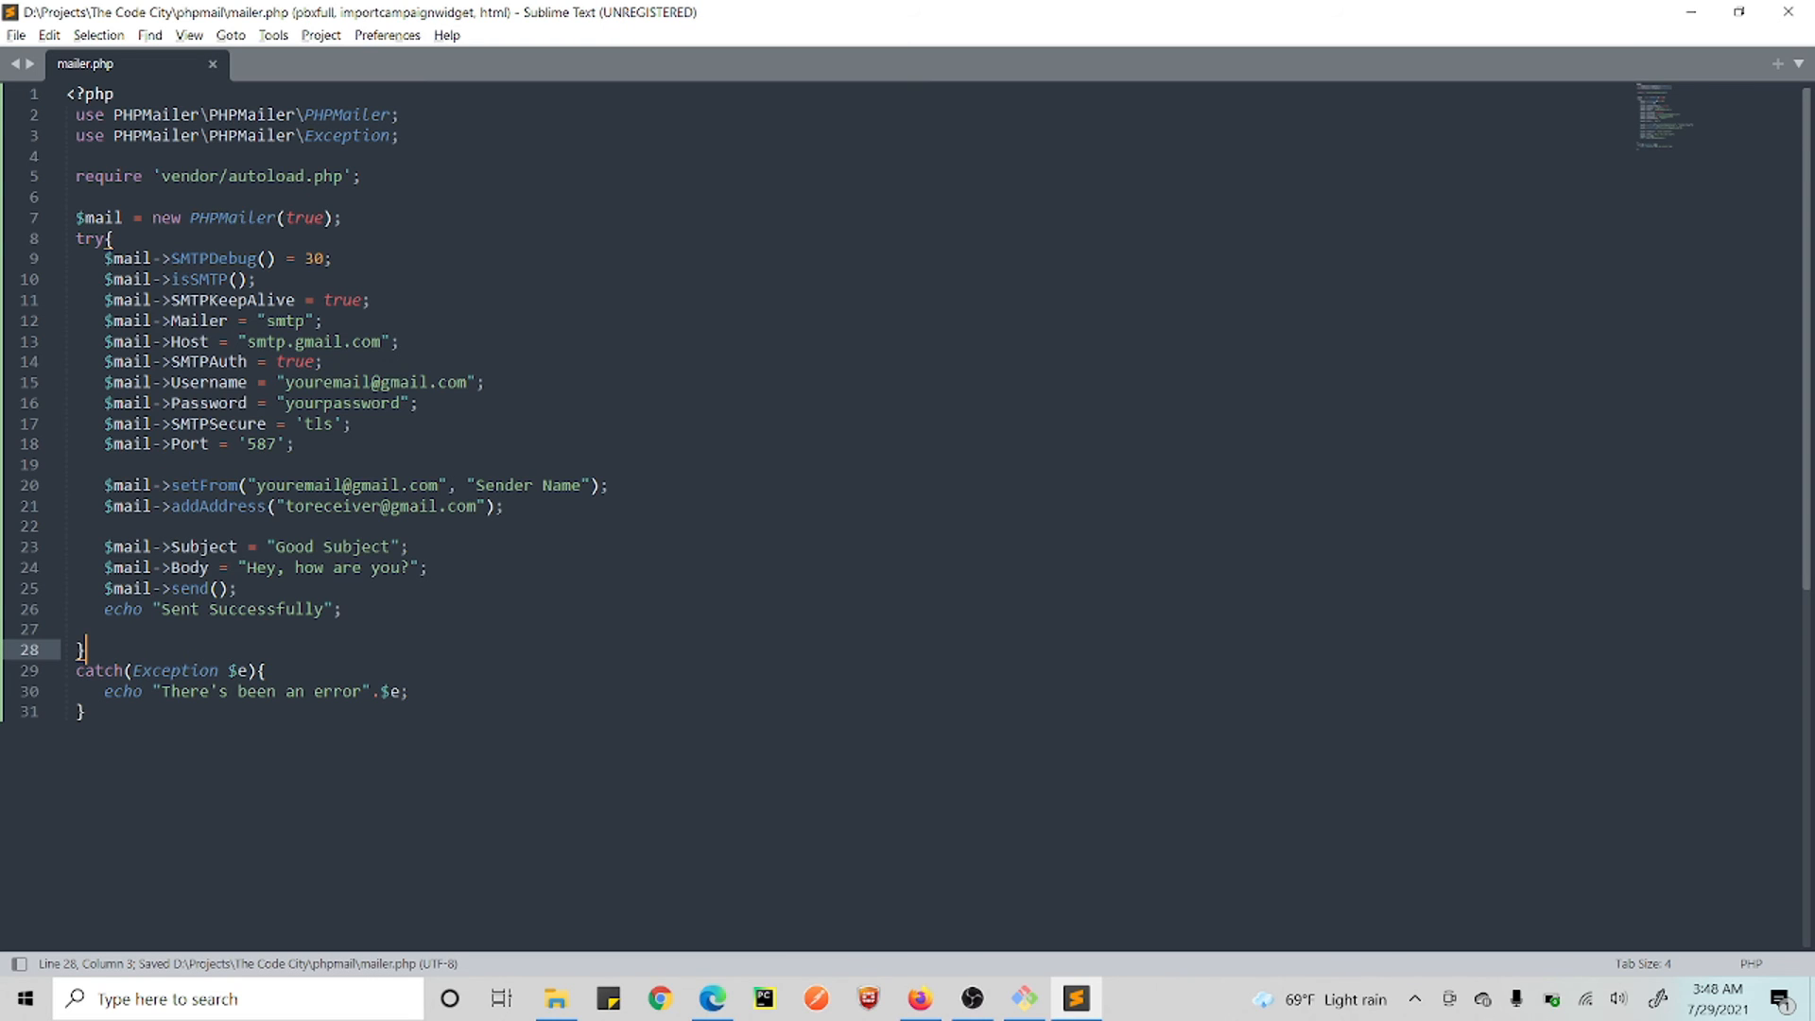
click(1024, 998)
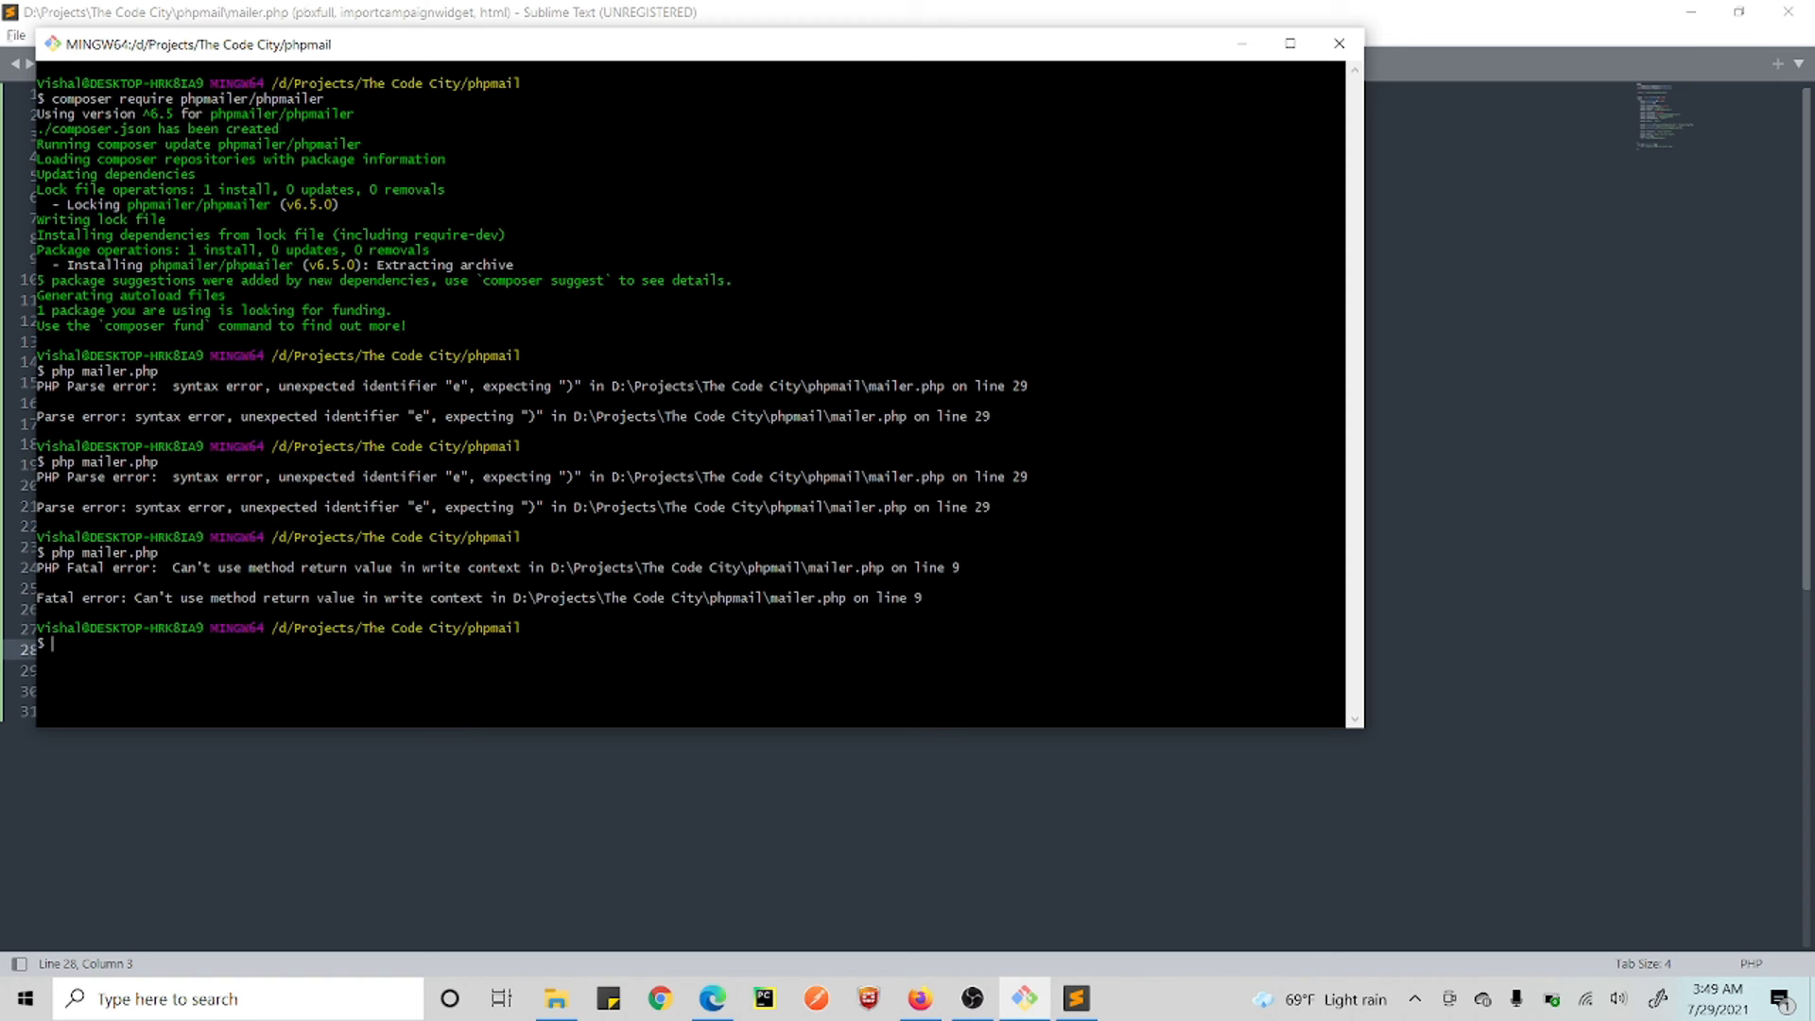
click(1071, 999)
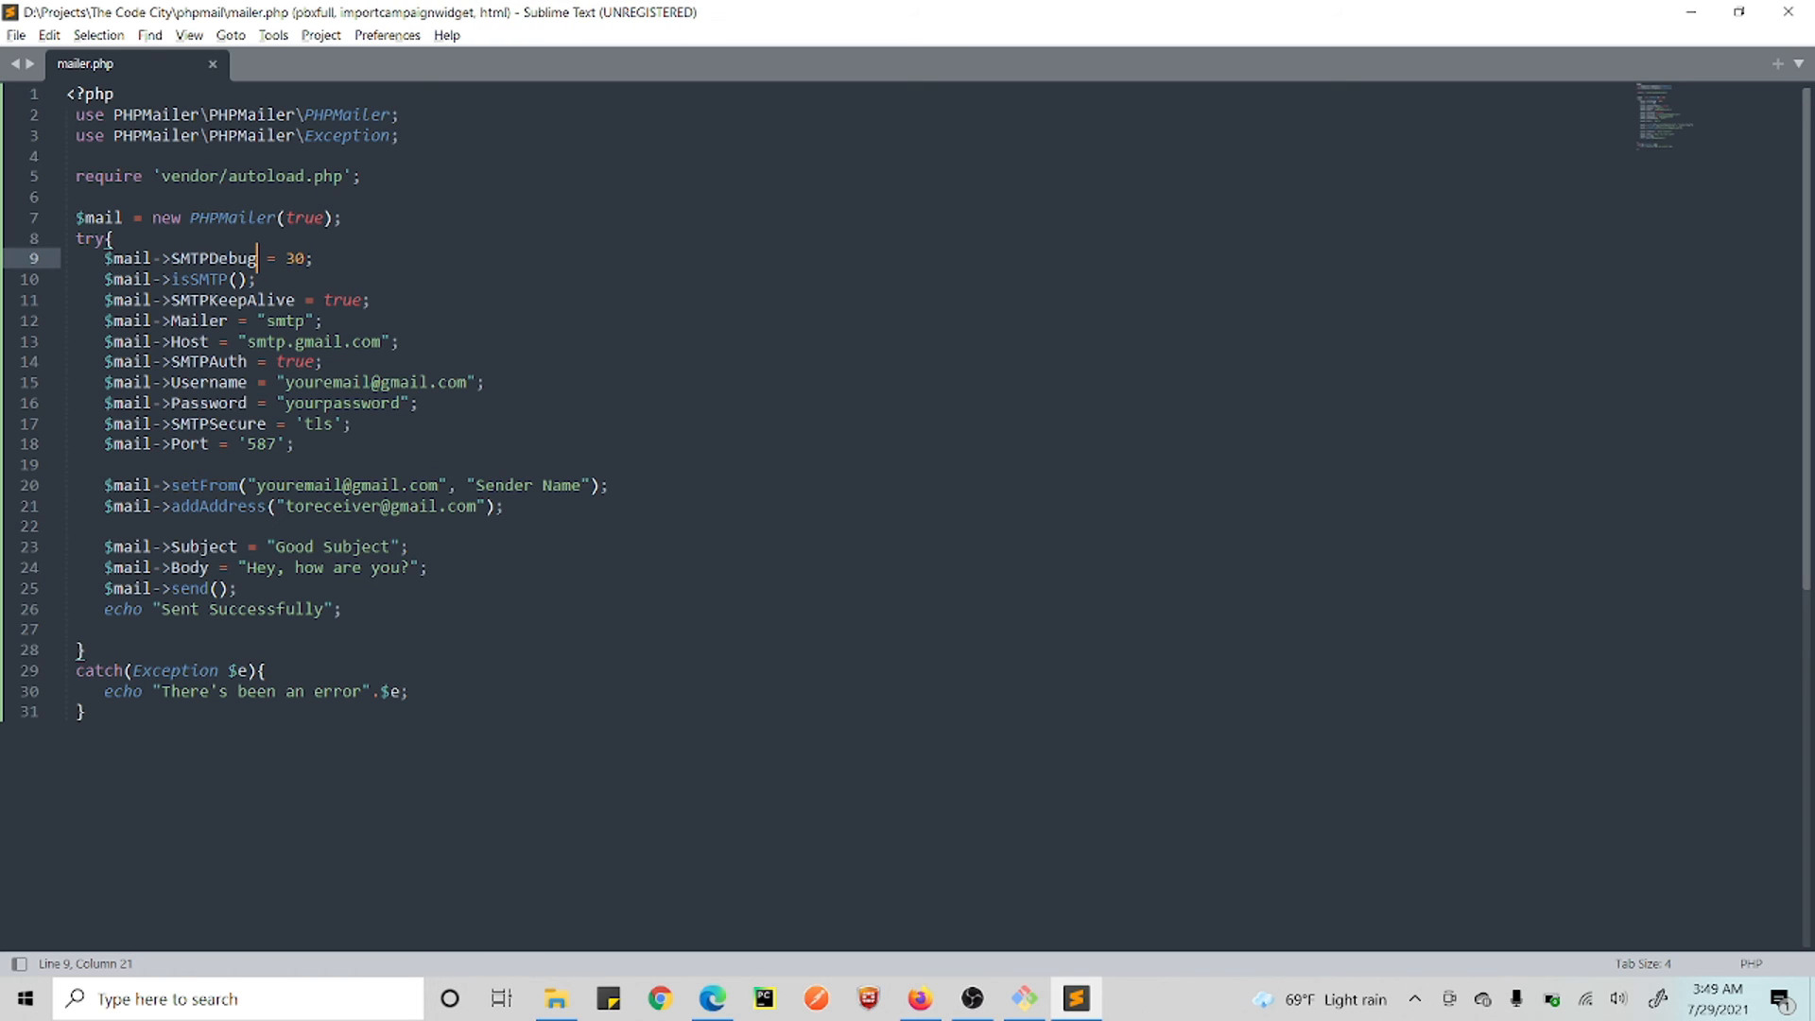
Rerun php mailer.php and read the SMTP debug output ending with Gmail rejecting the credentials.
click(1023, 998)
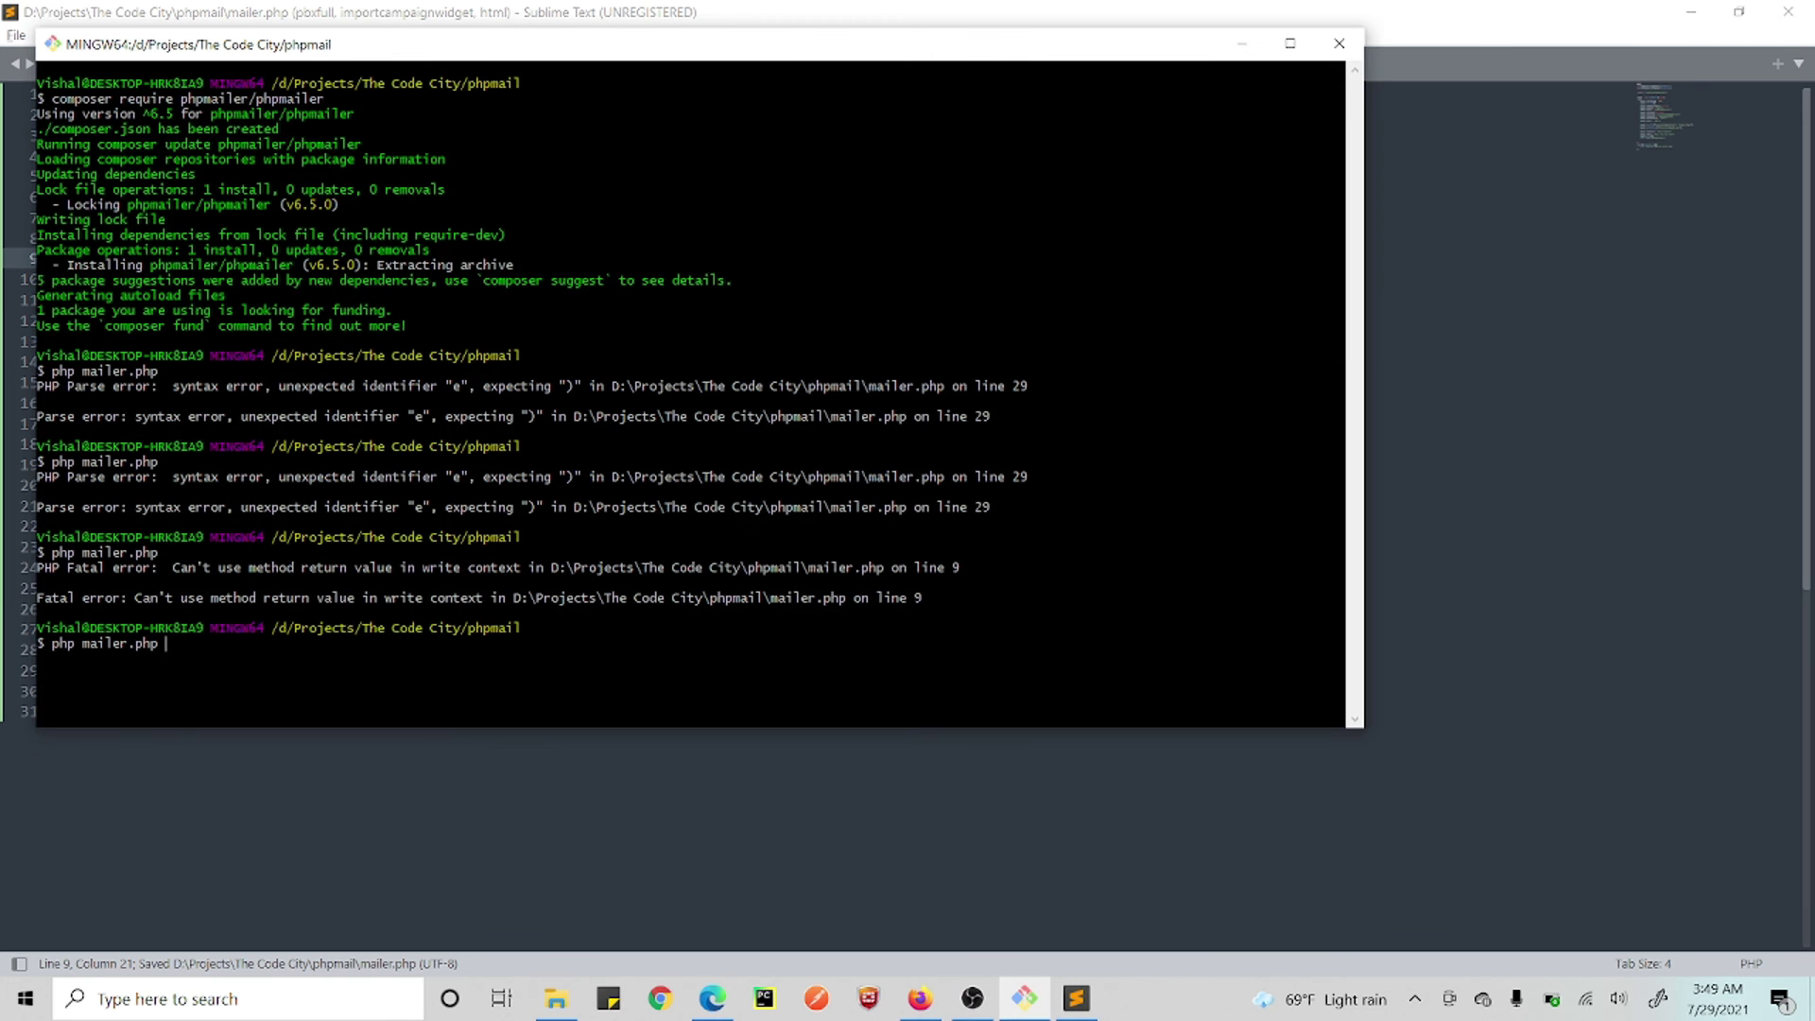
key(Enter)
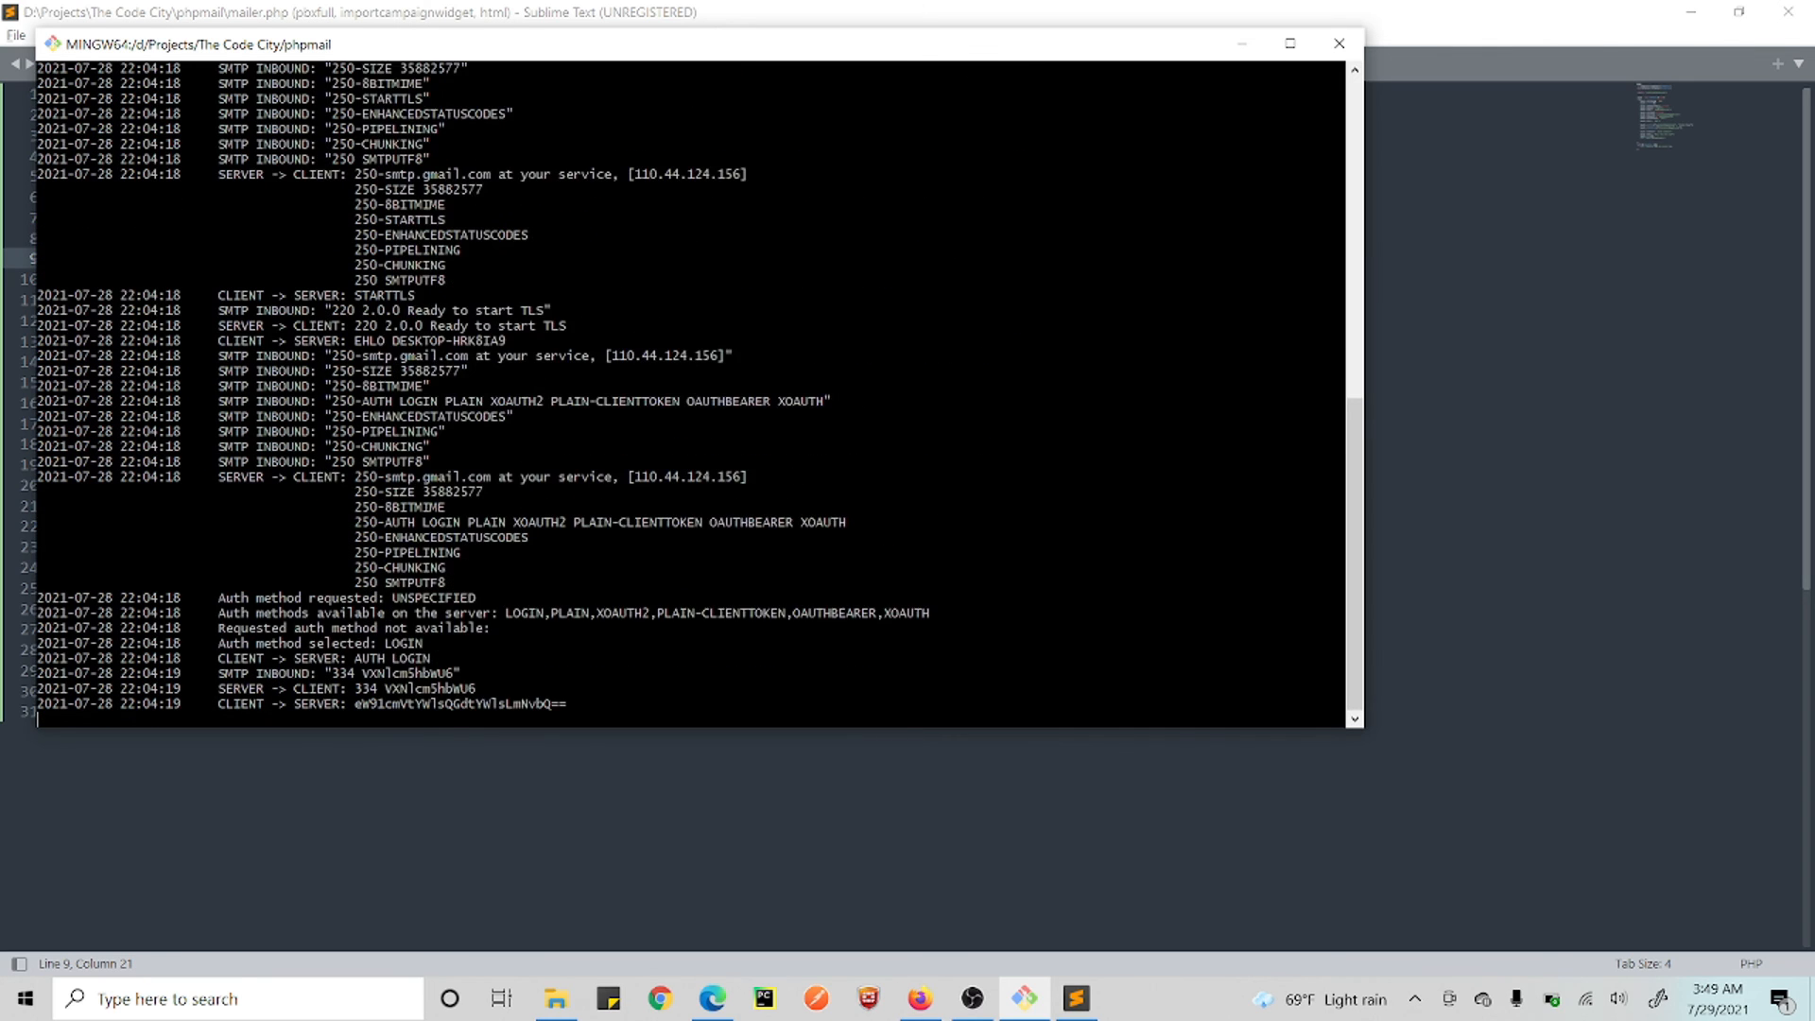
scroll(down, 3)
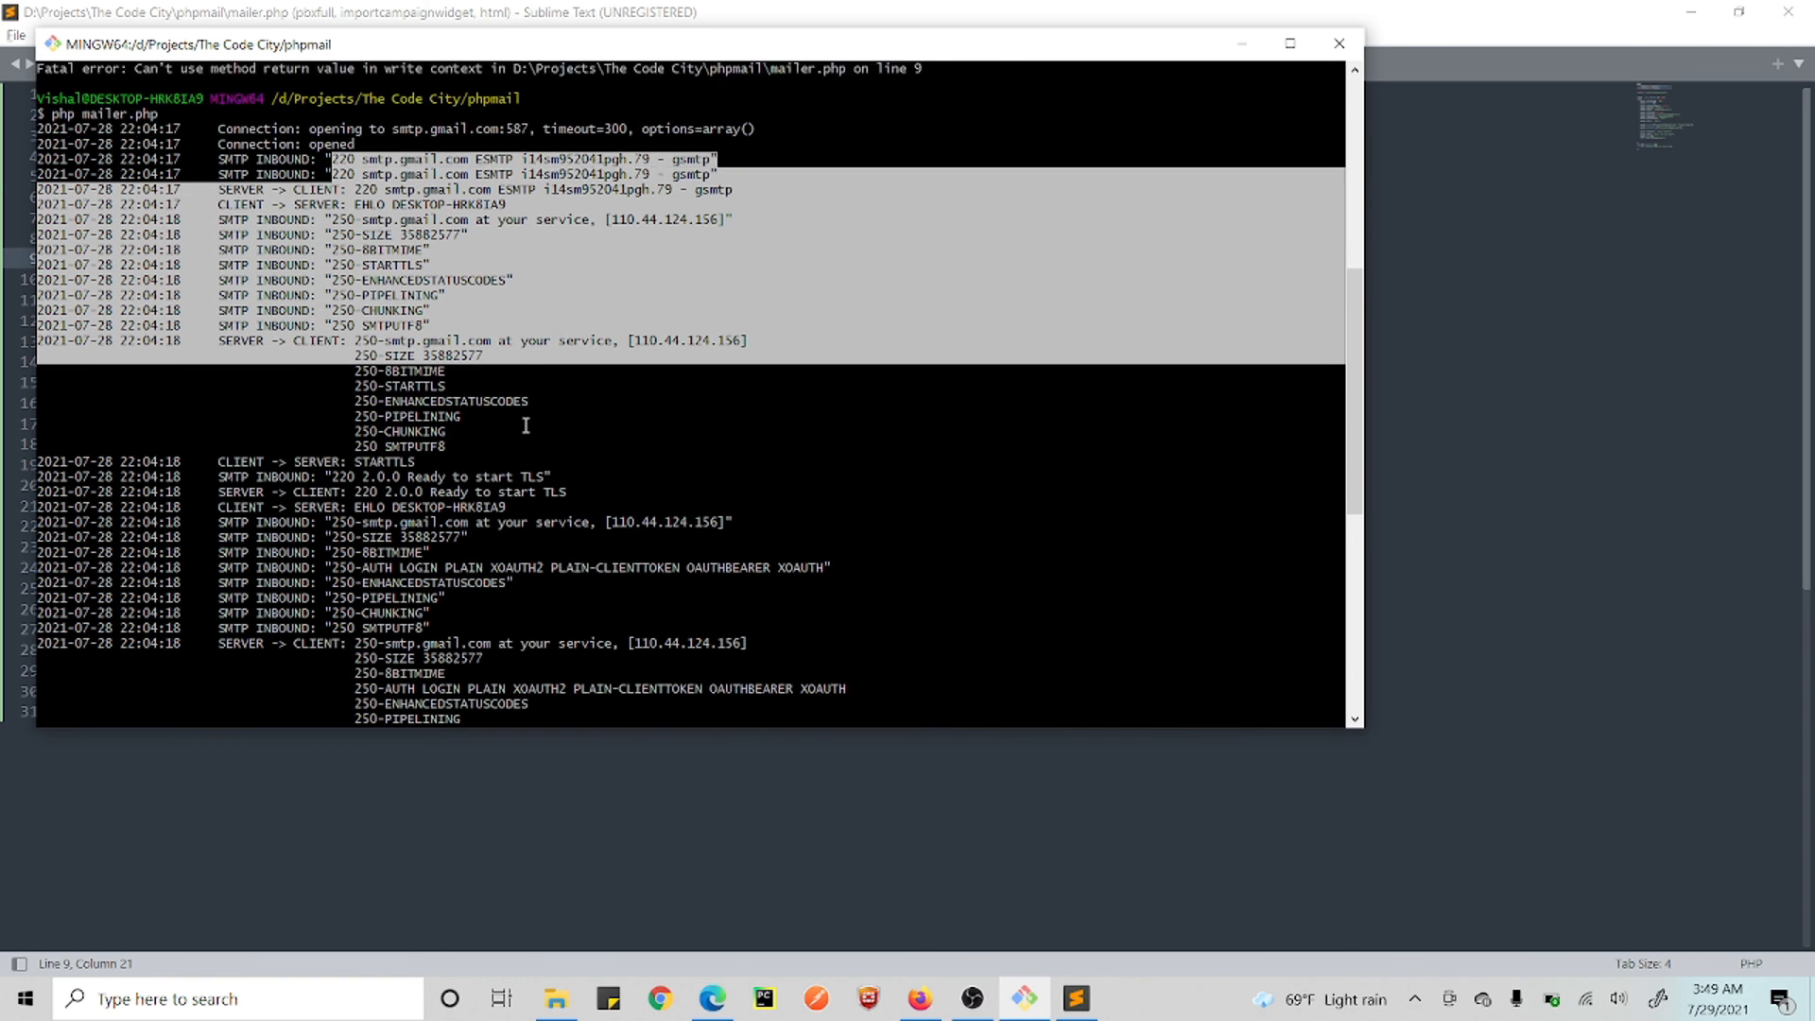
scroll(down, 3)
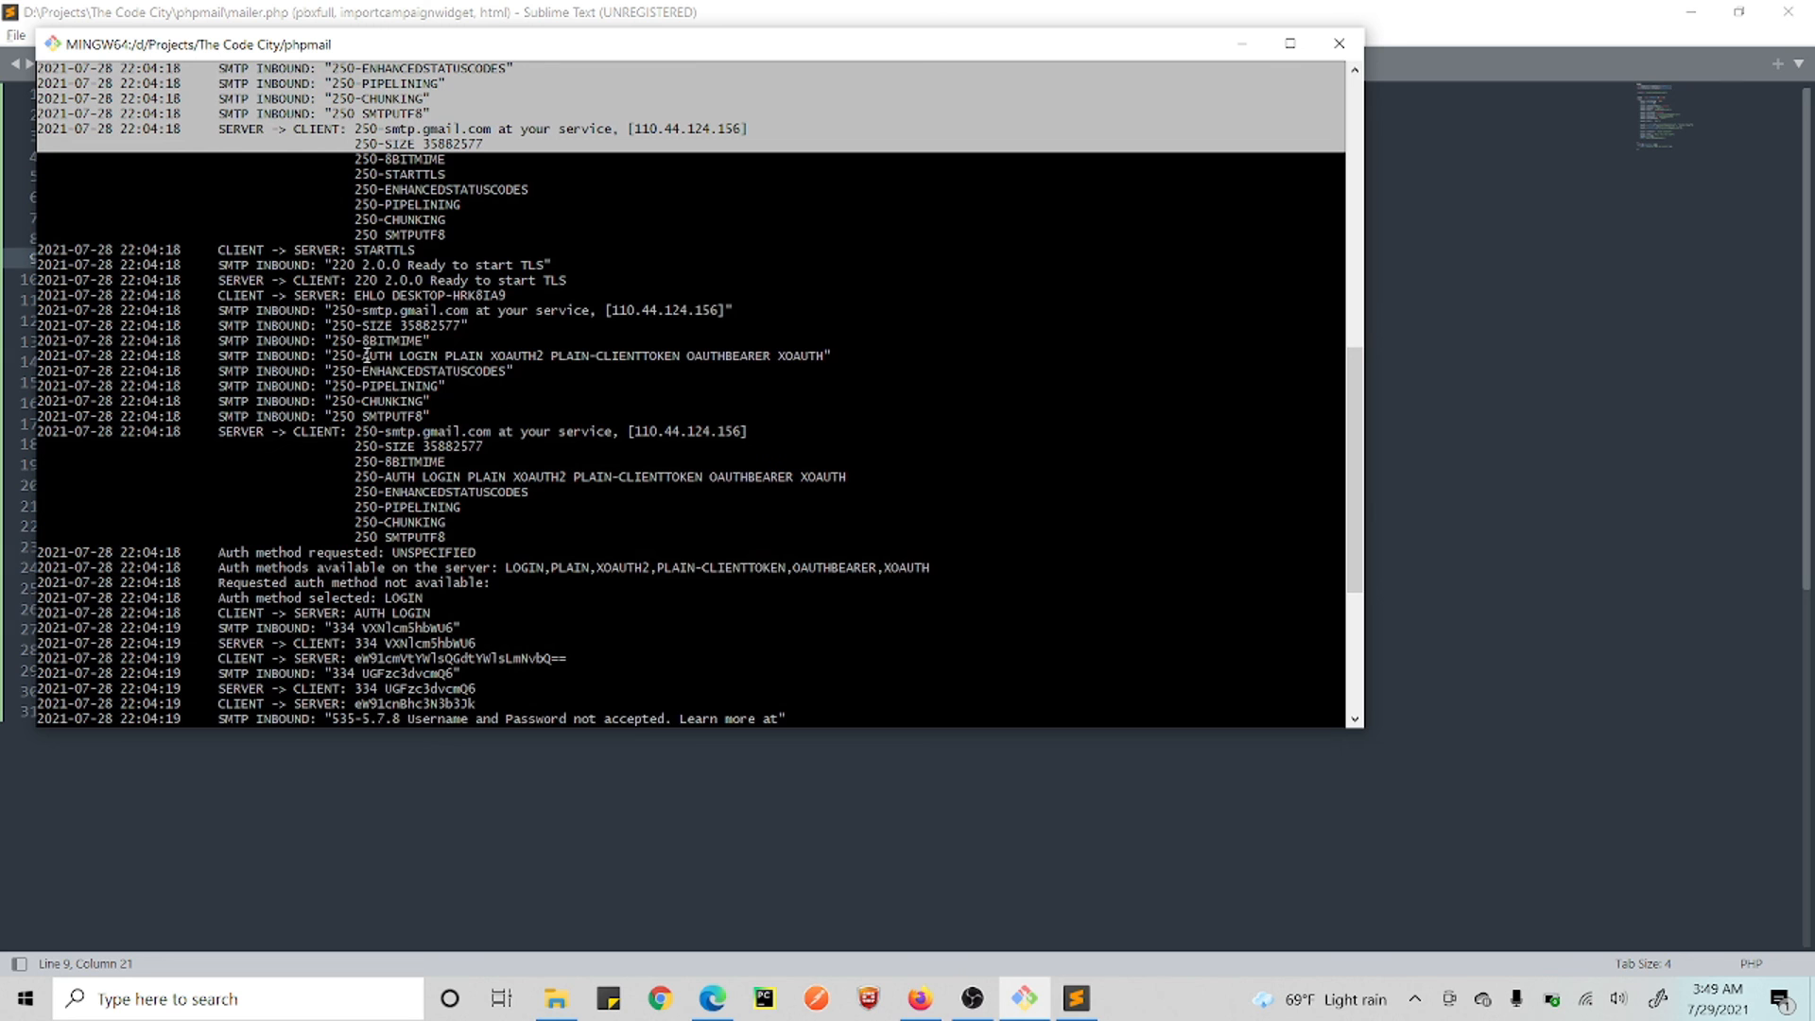
scroll(down, 3)
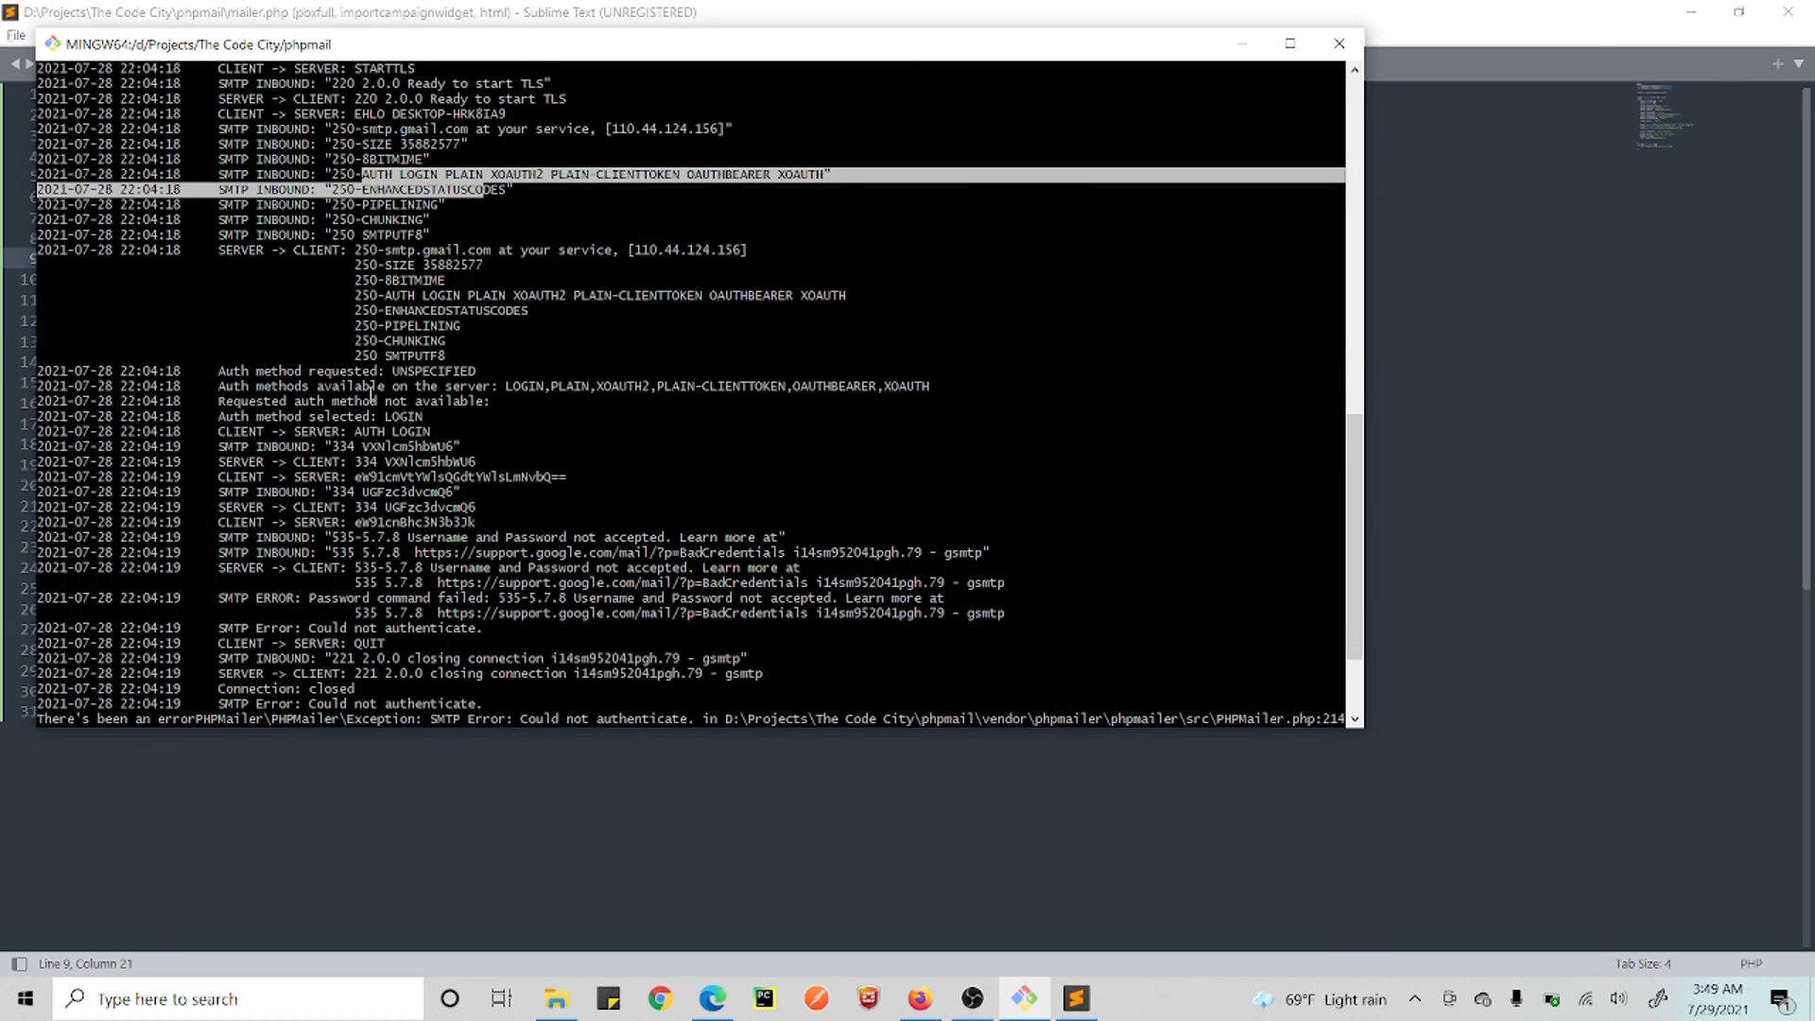
scroll(down, 3)
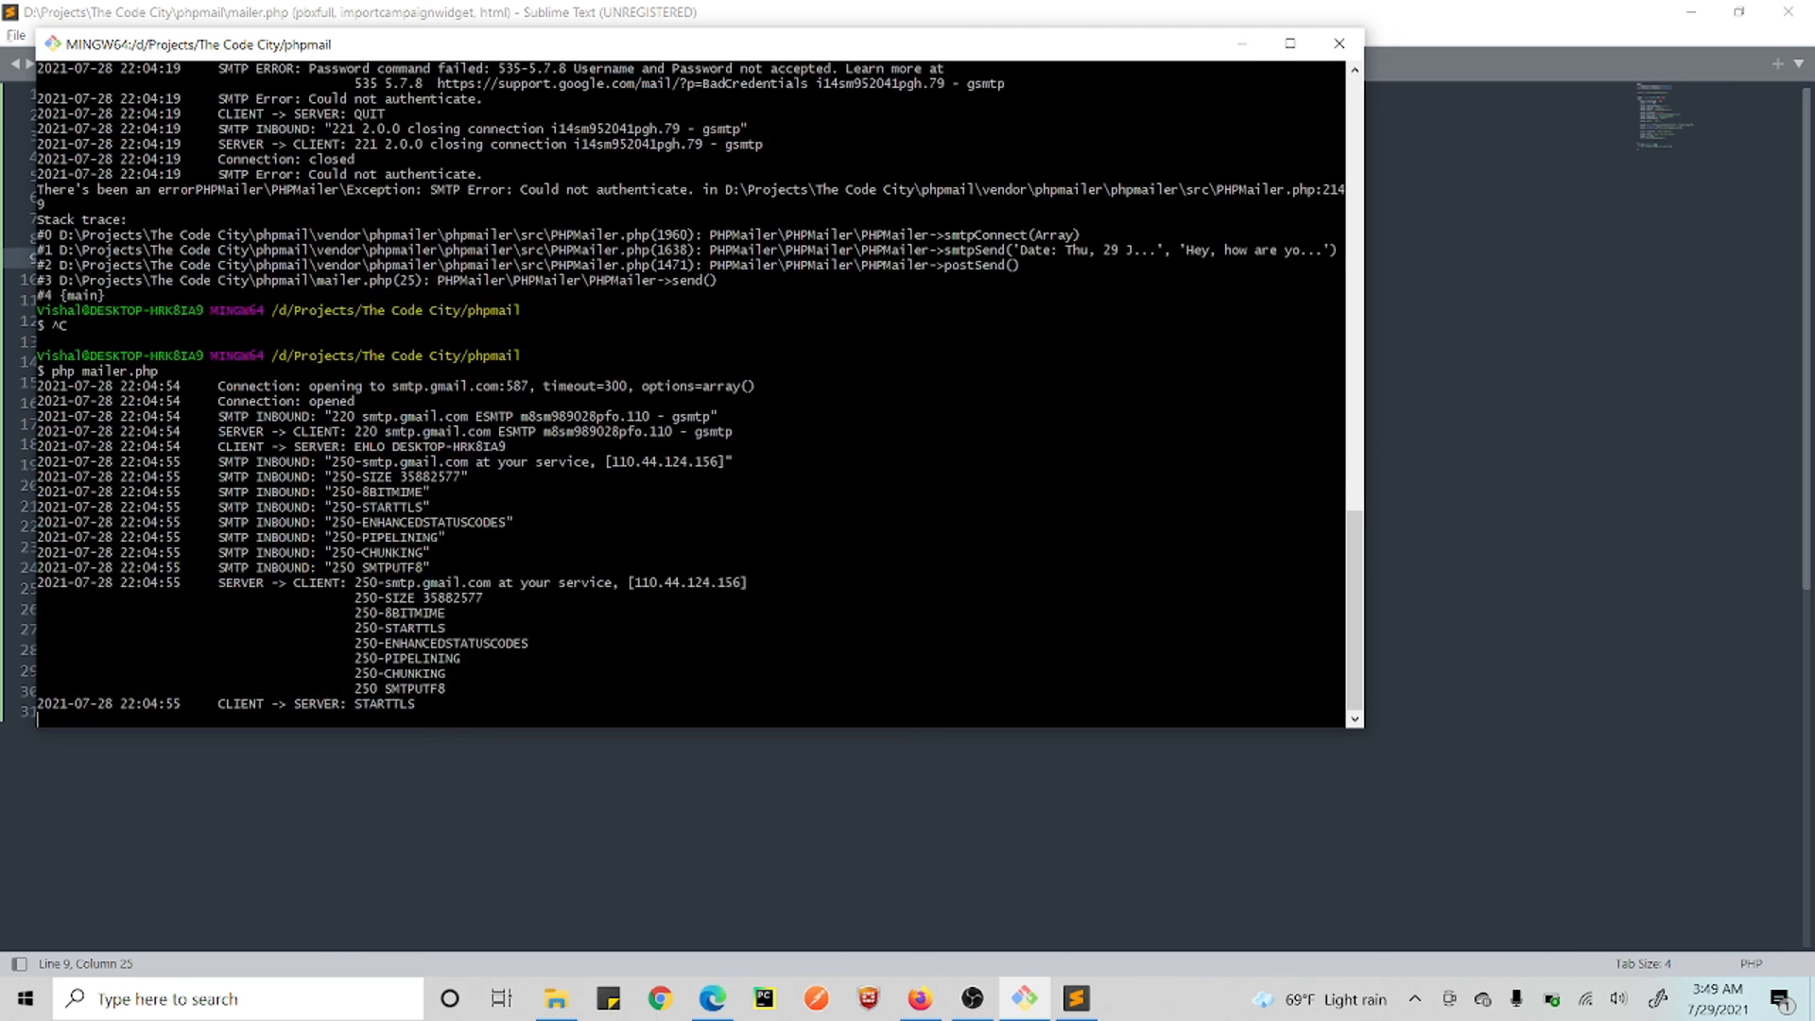
Run php mailer.php again, printing only the could-not-authenticate exception and stack trace.
scroll(down, 3)
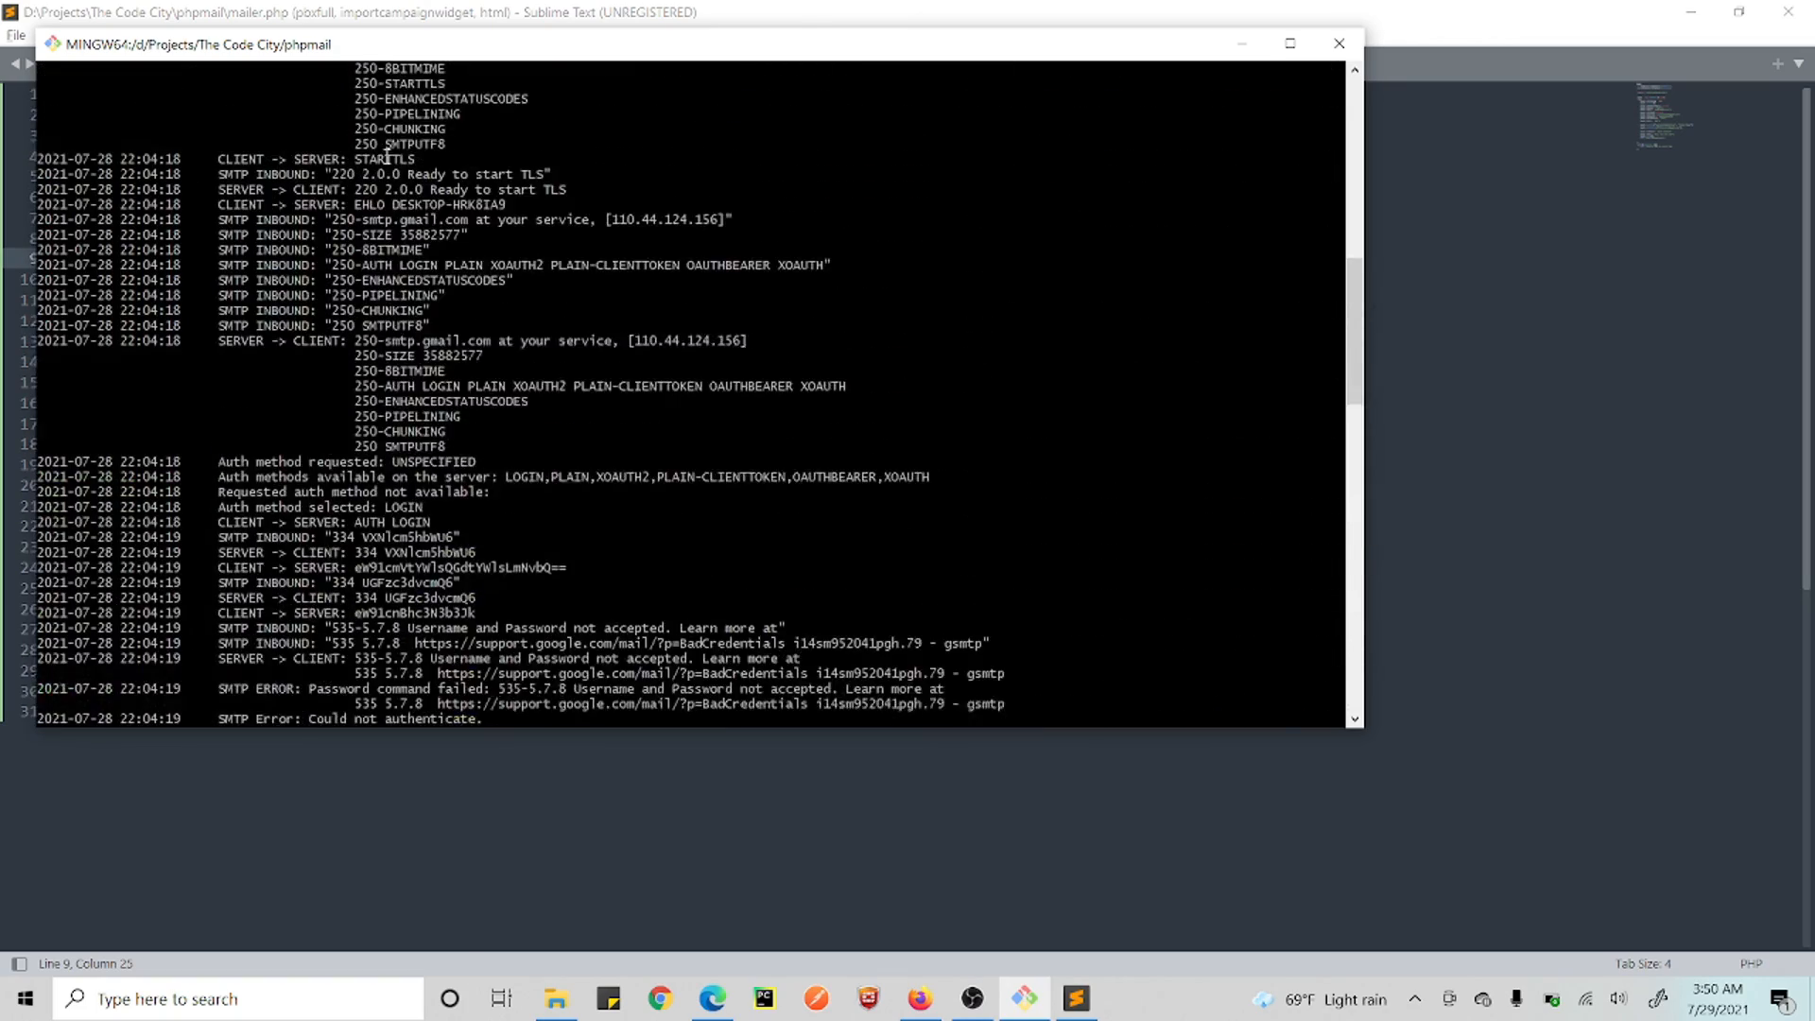
click(1076, 998)
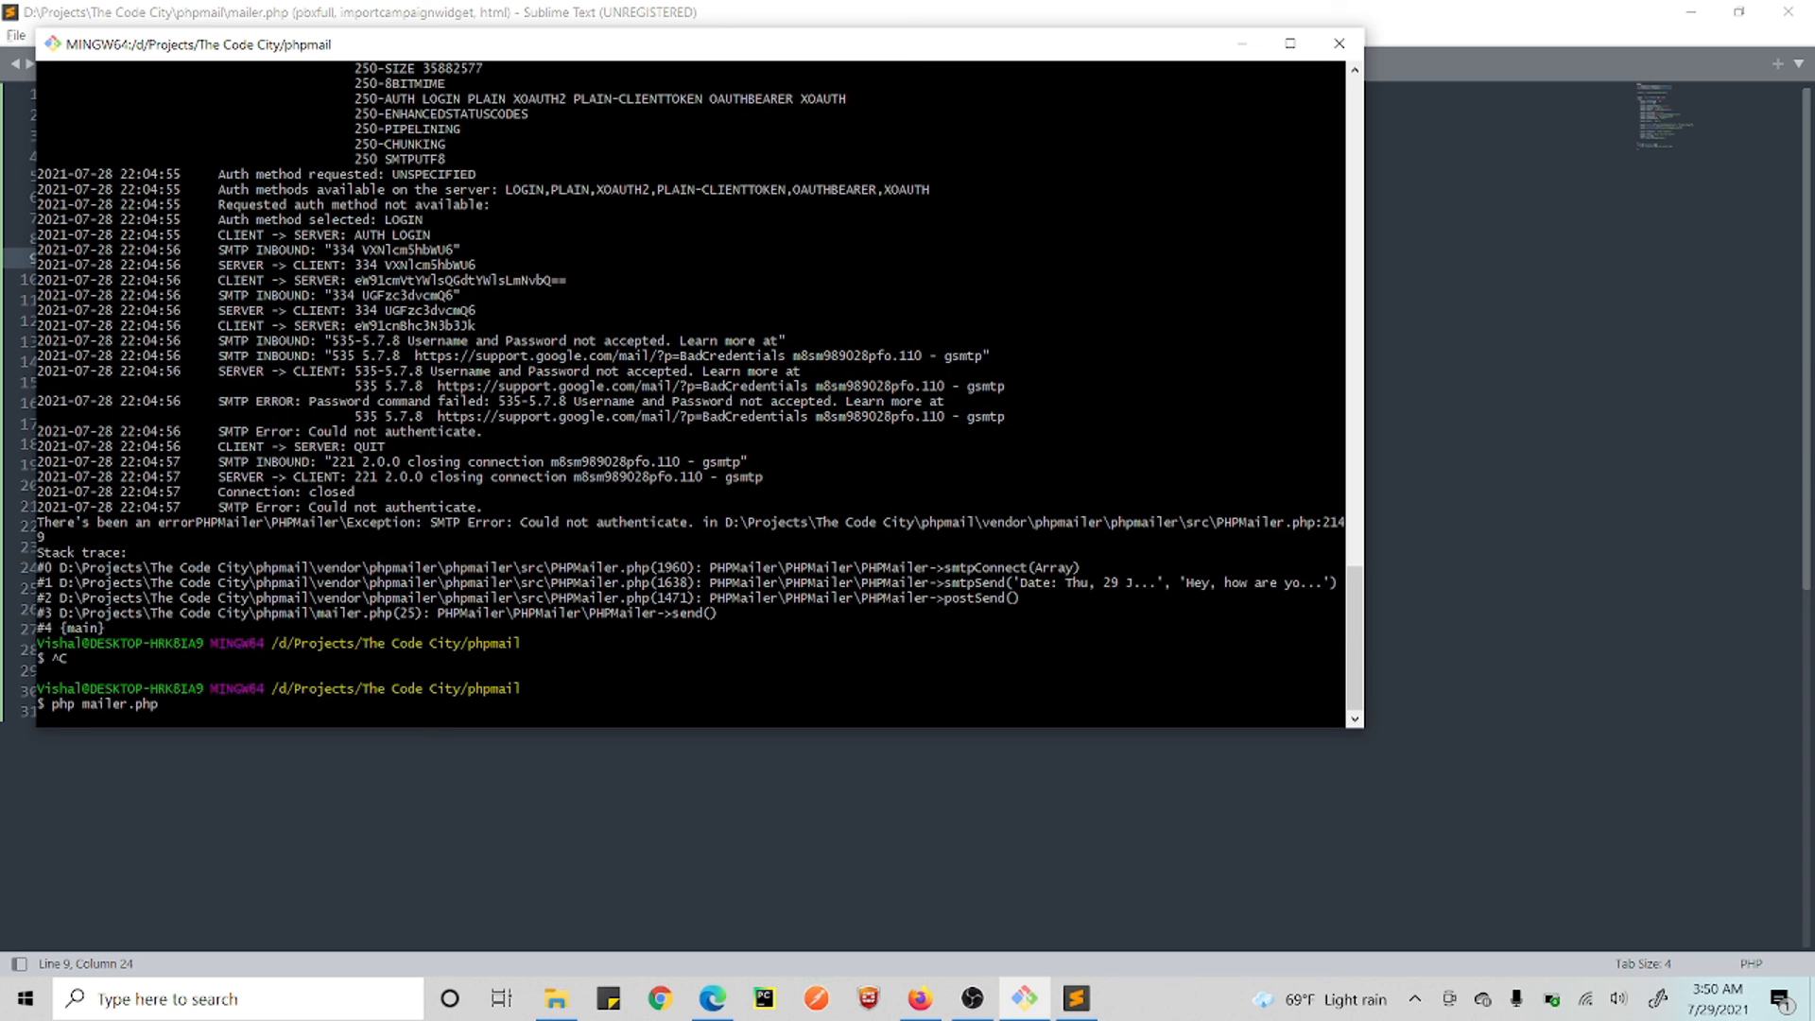
key(Enter)
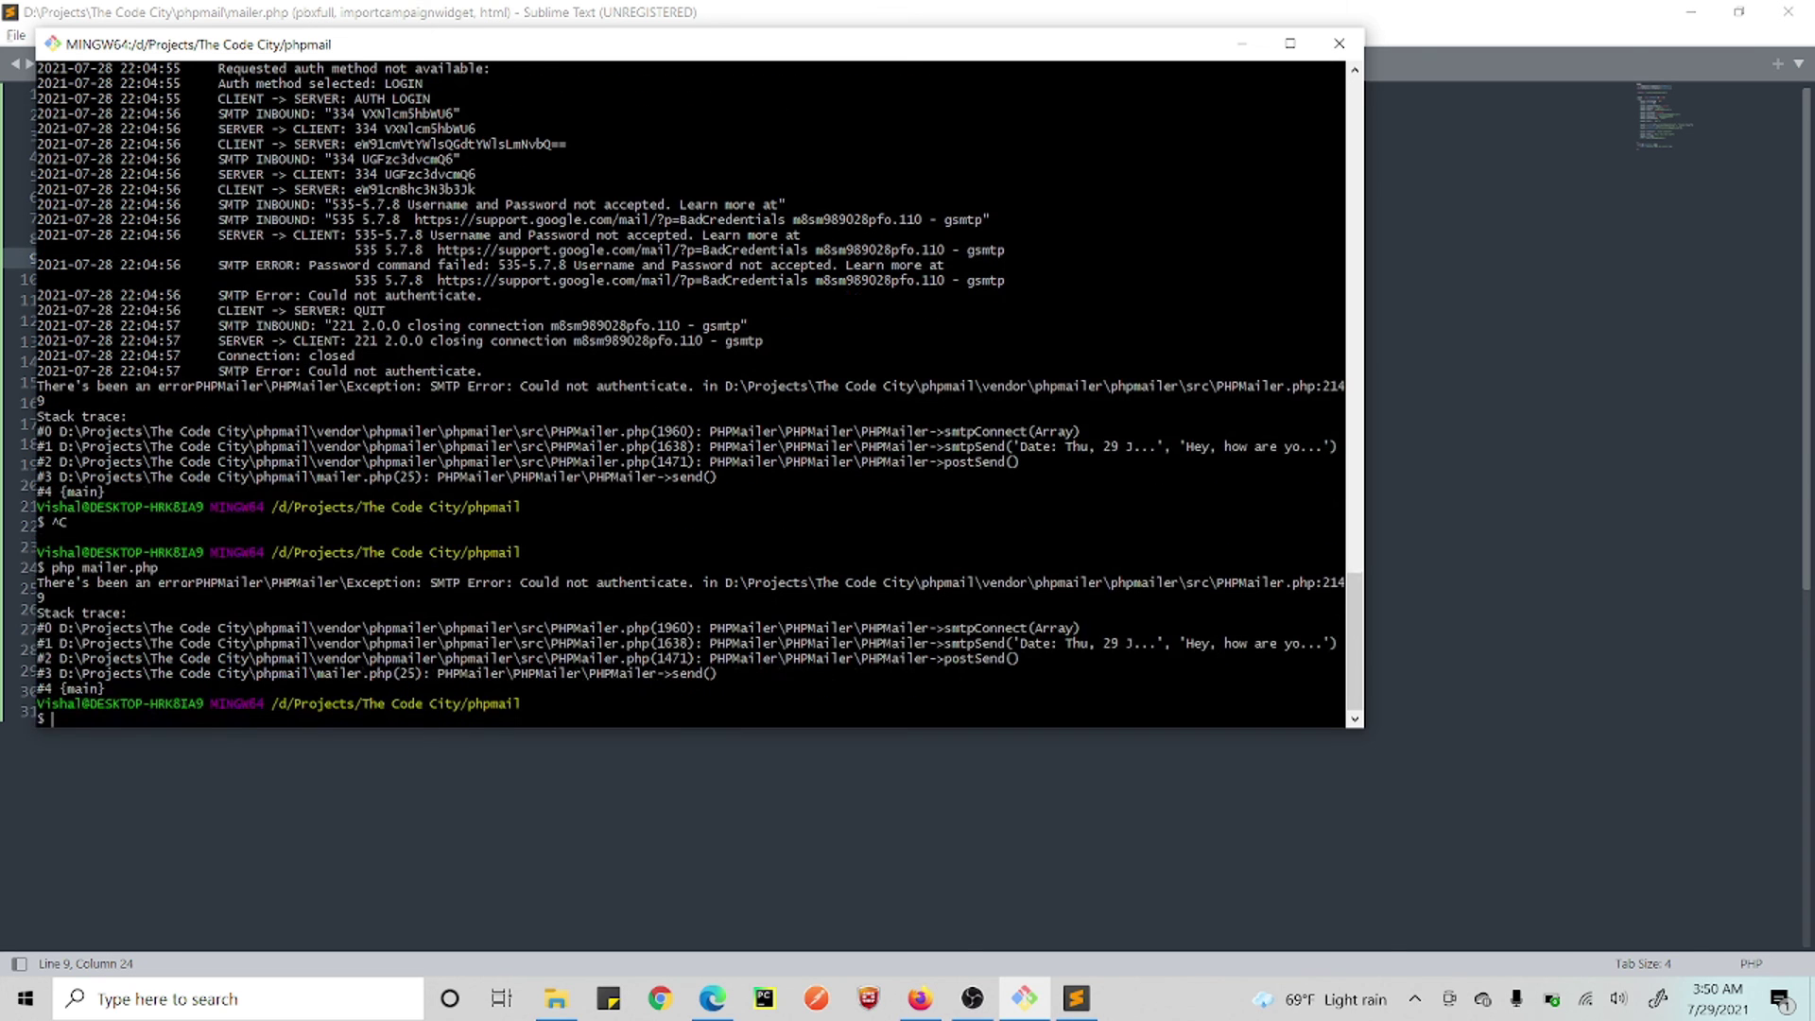
mouse_move(611, 299)
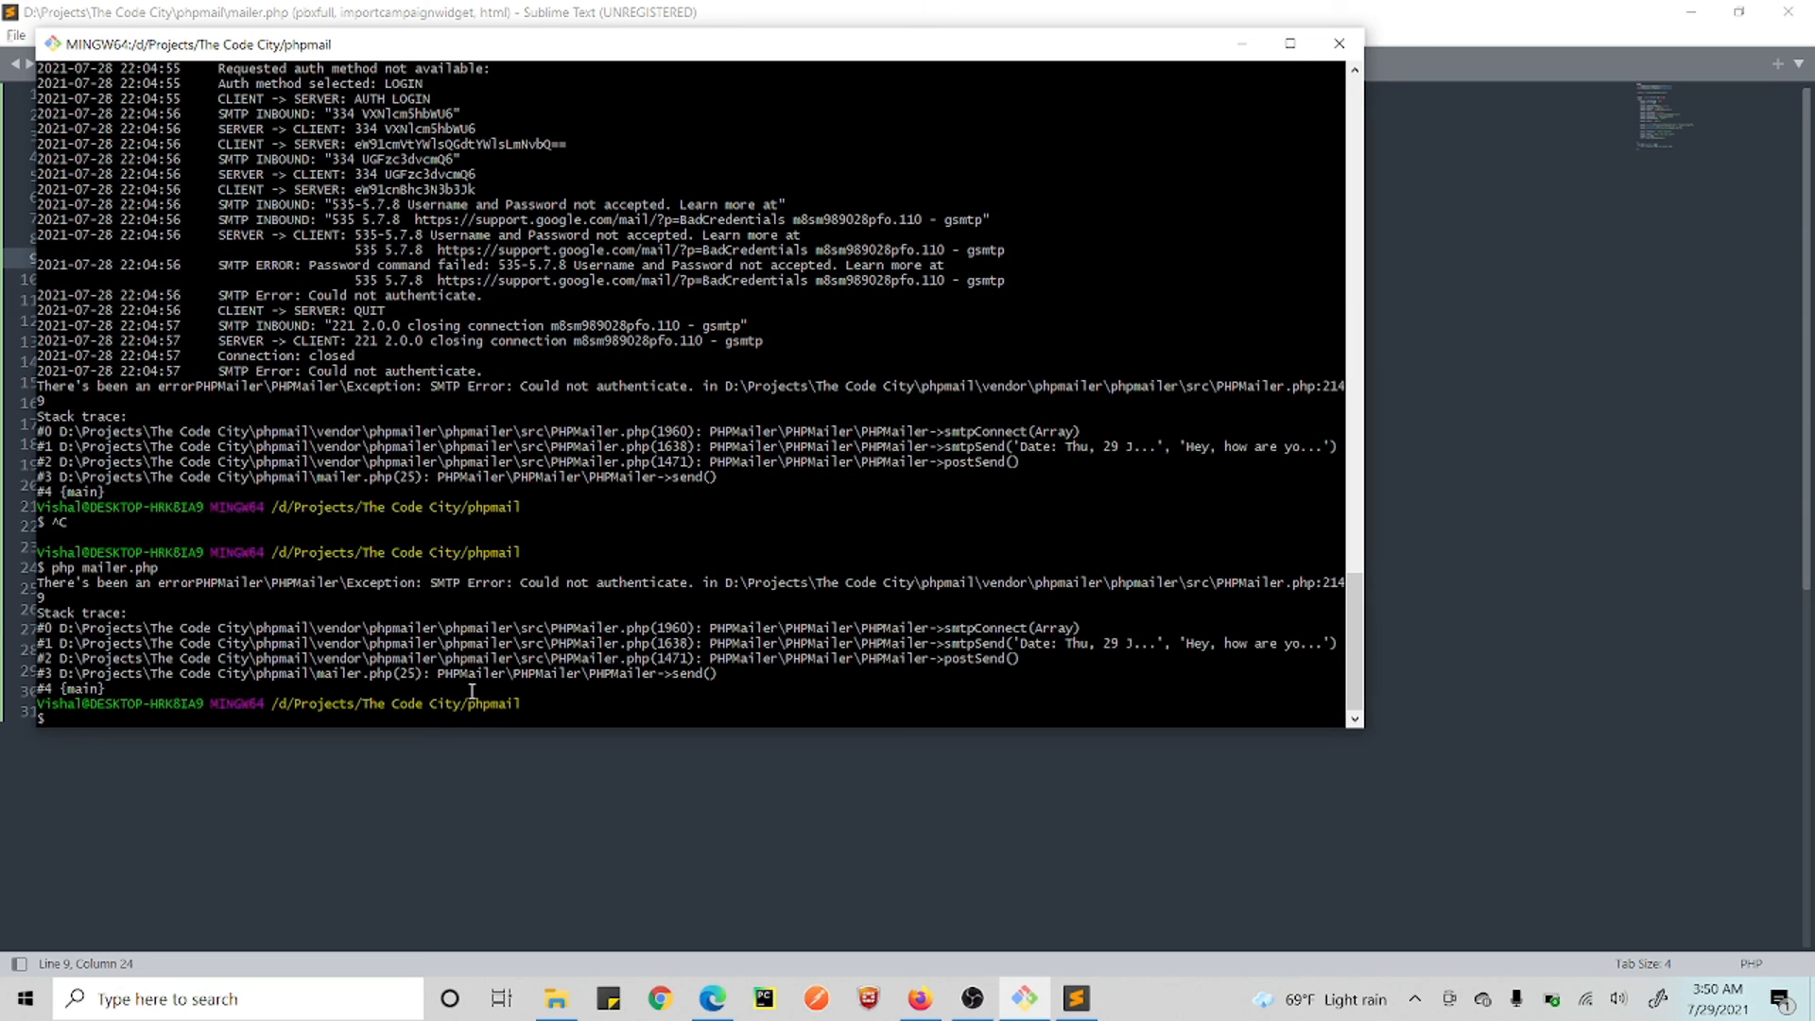
mouse_move(182, 582)
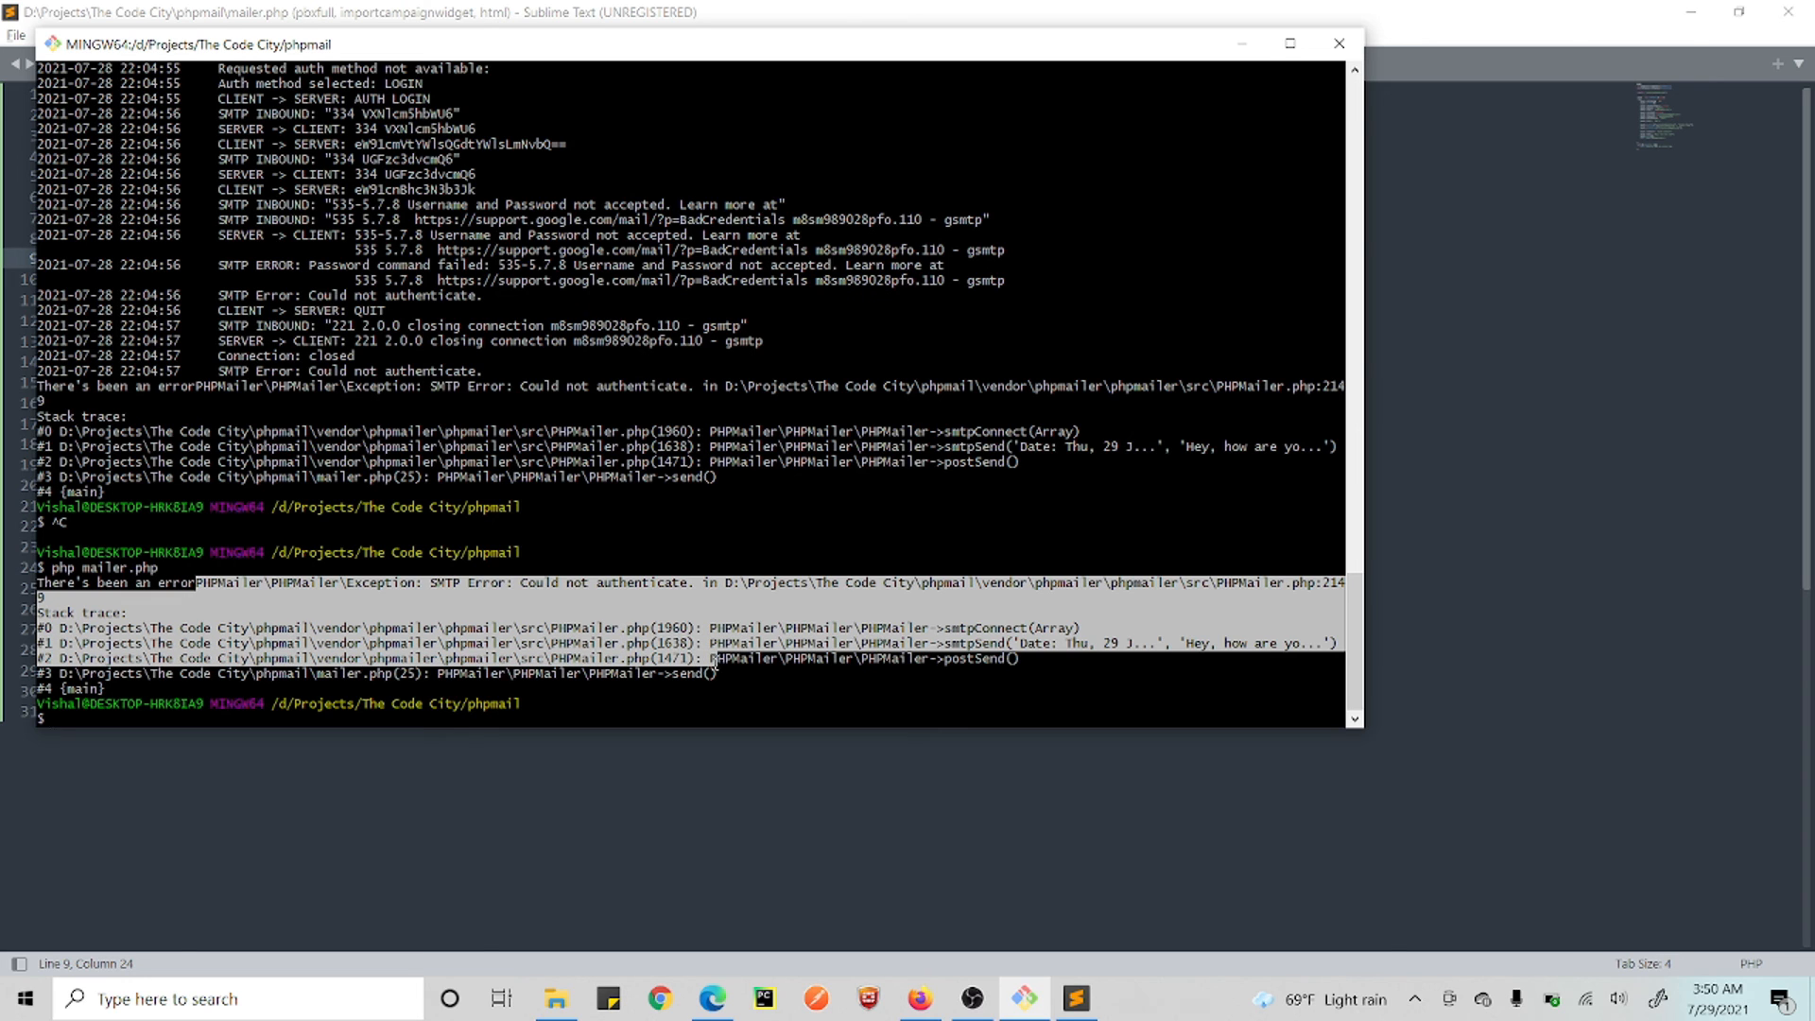
Edit the SMTPDebug value in mailer.php before saving and rerunning php mailer.php.
click(1074, 998)
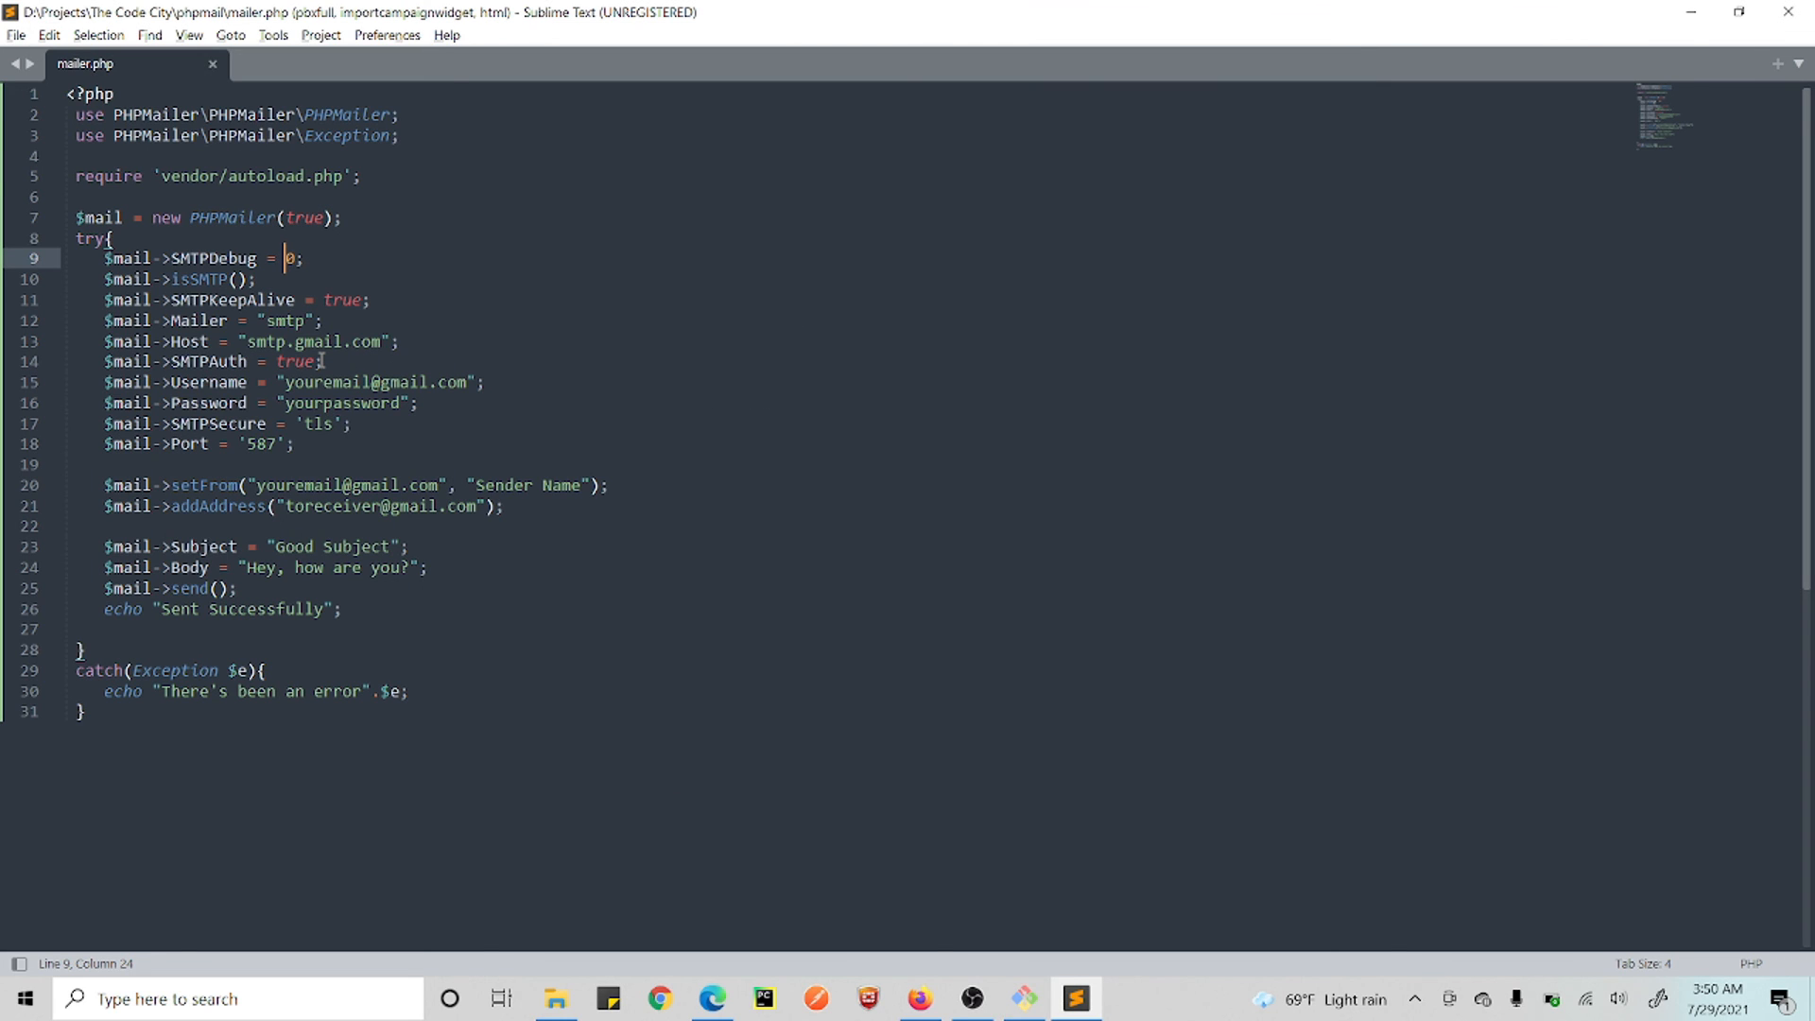
text($ php mailer.php)
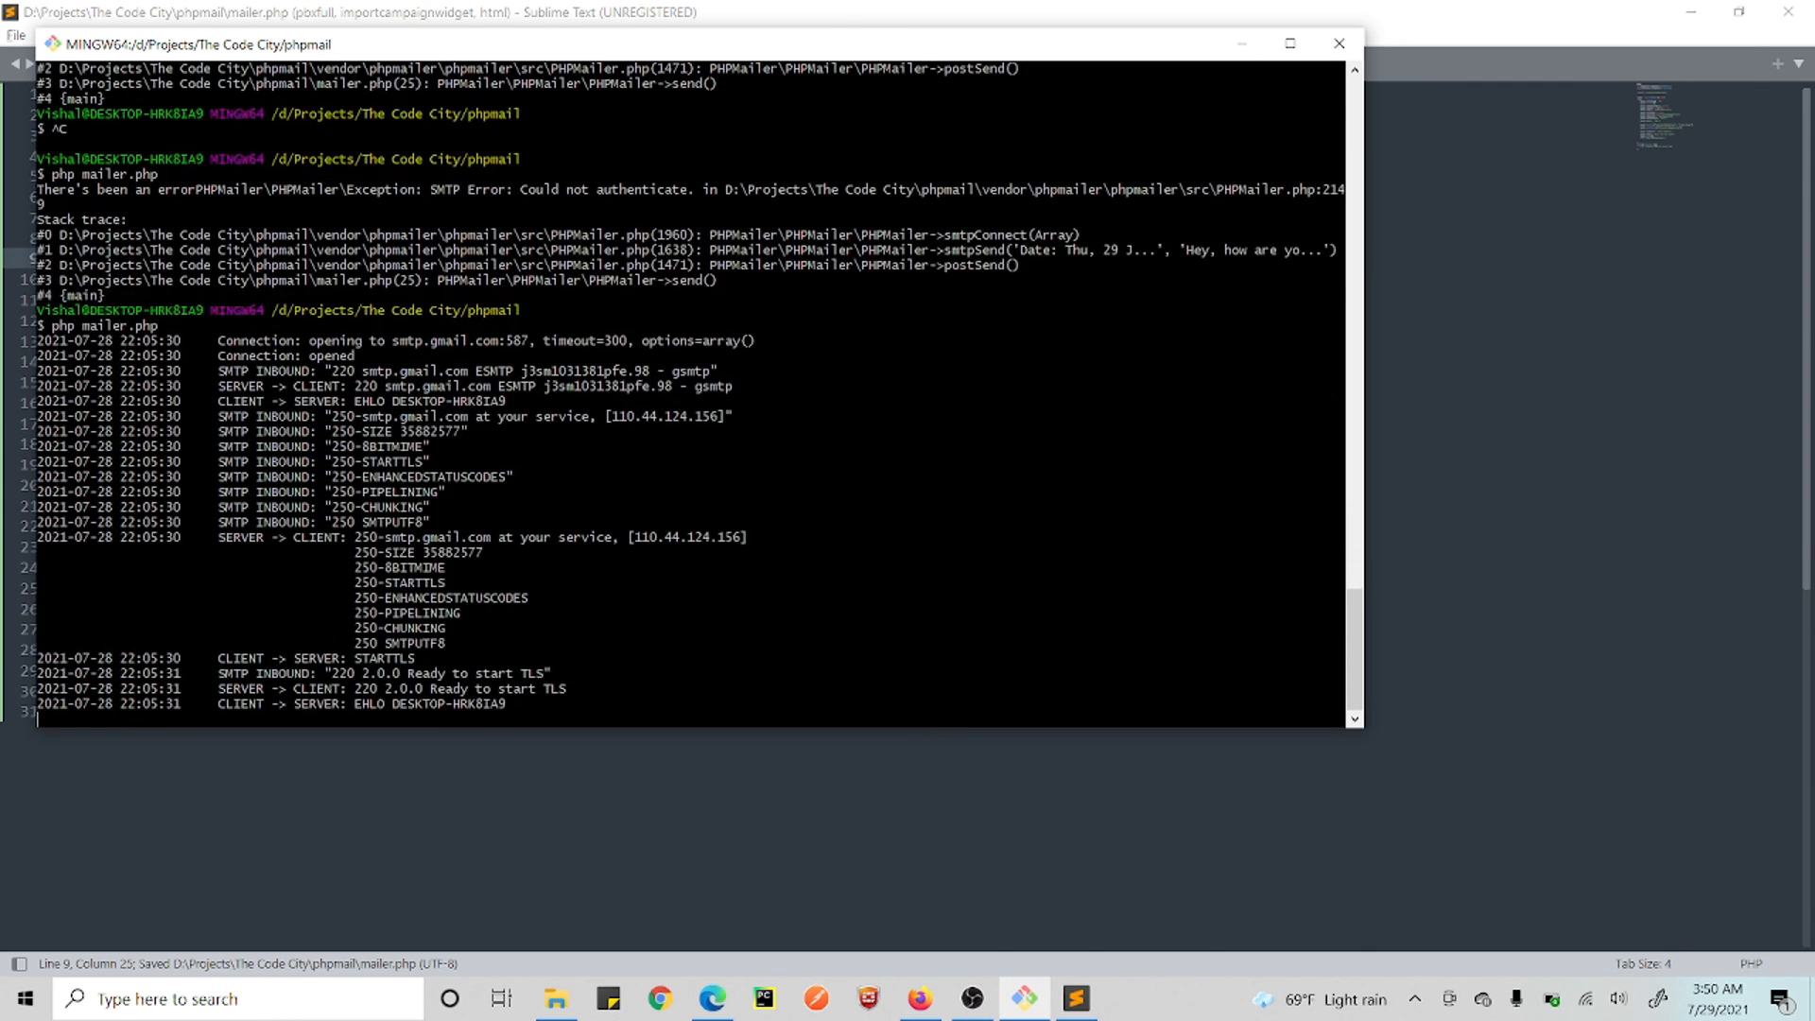
scroll(down, 3)
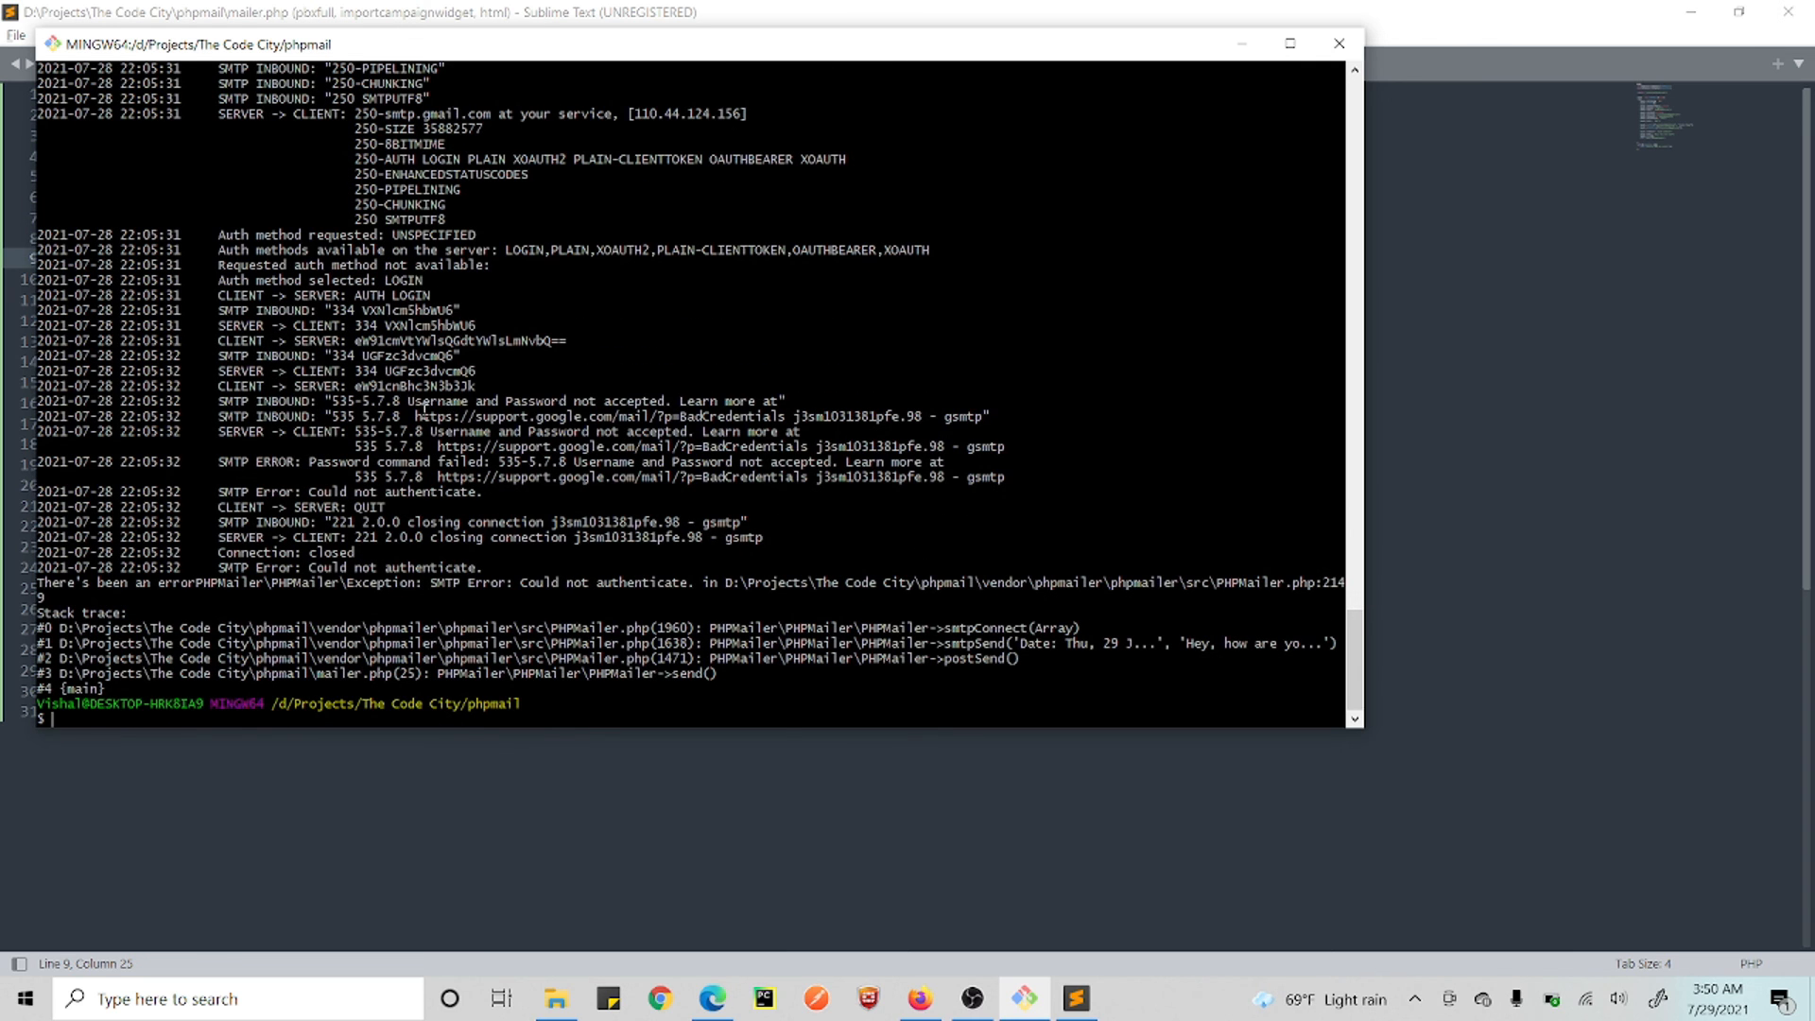
click(1076, 998)
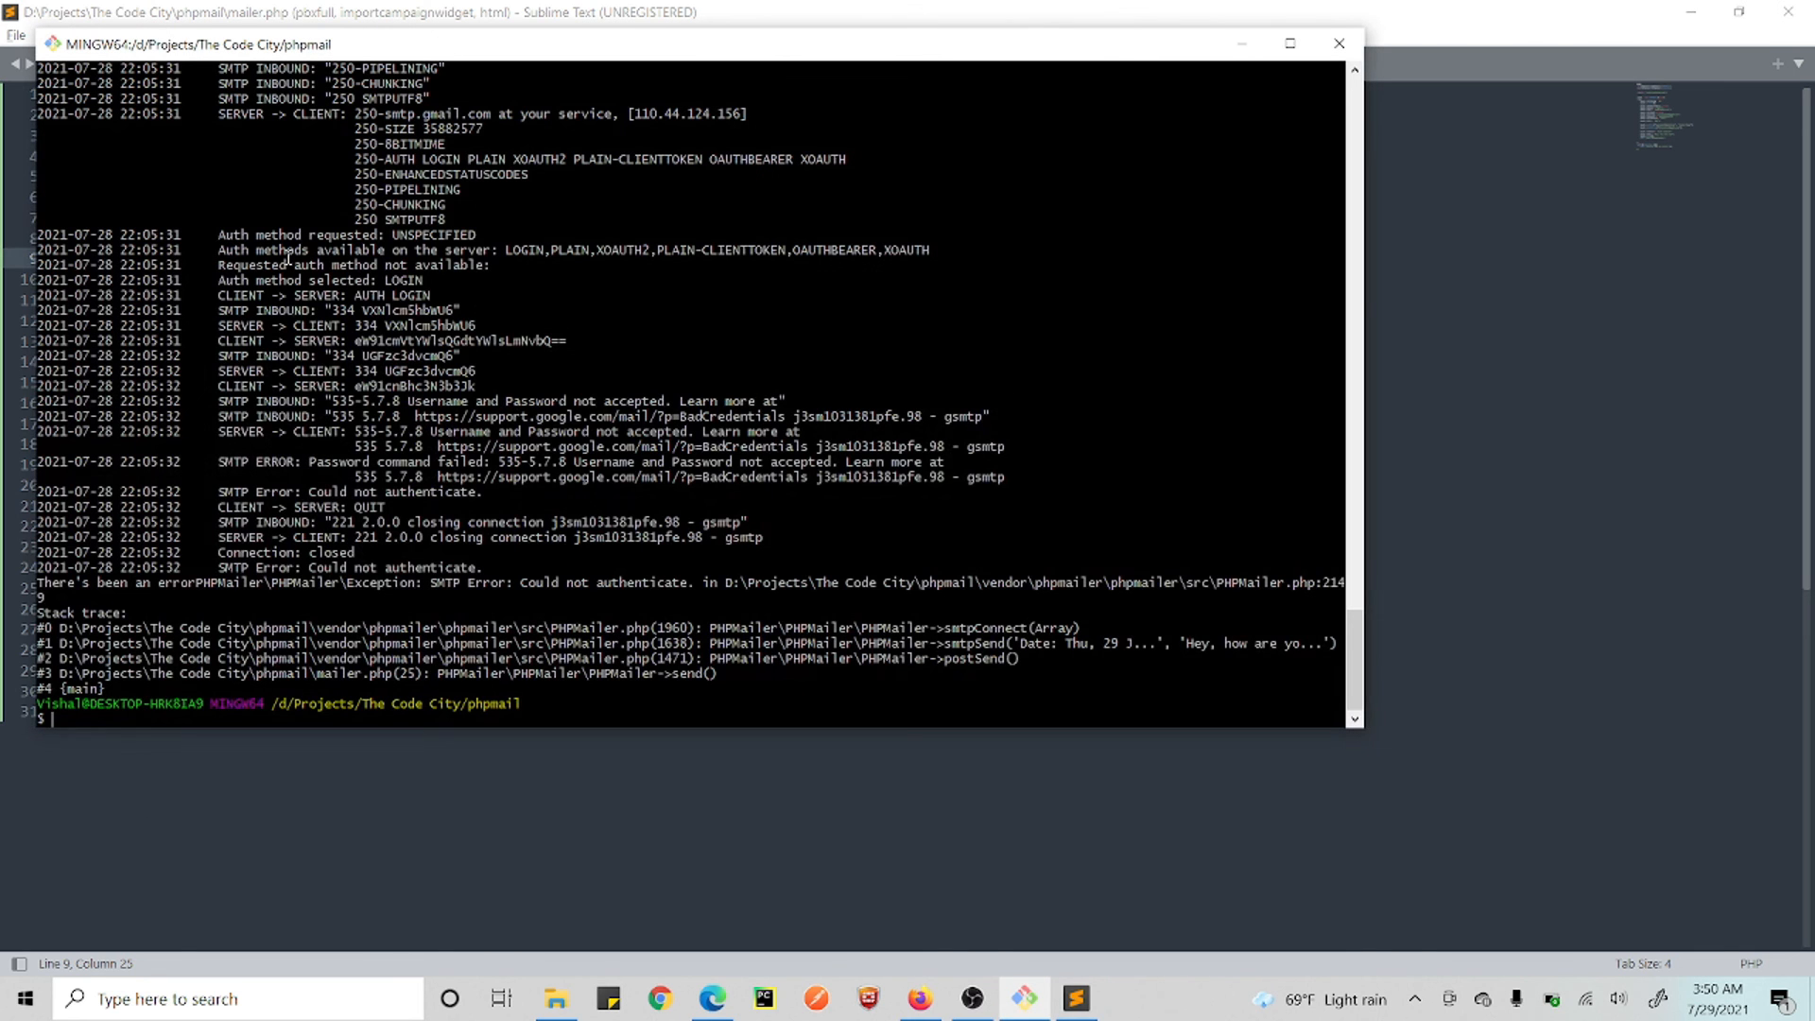
mouse_move(473, 497)
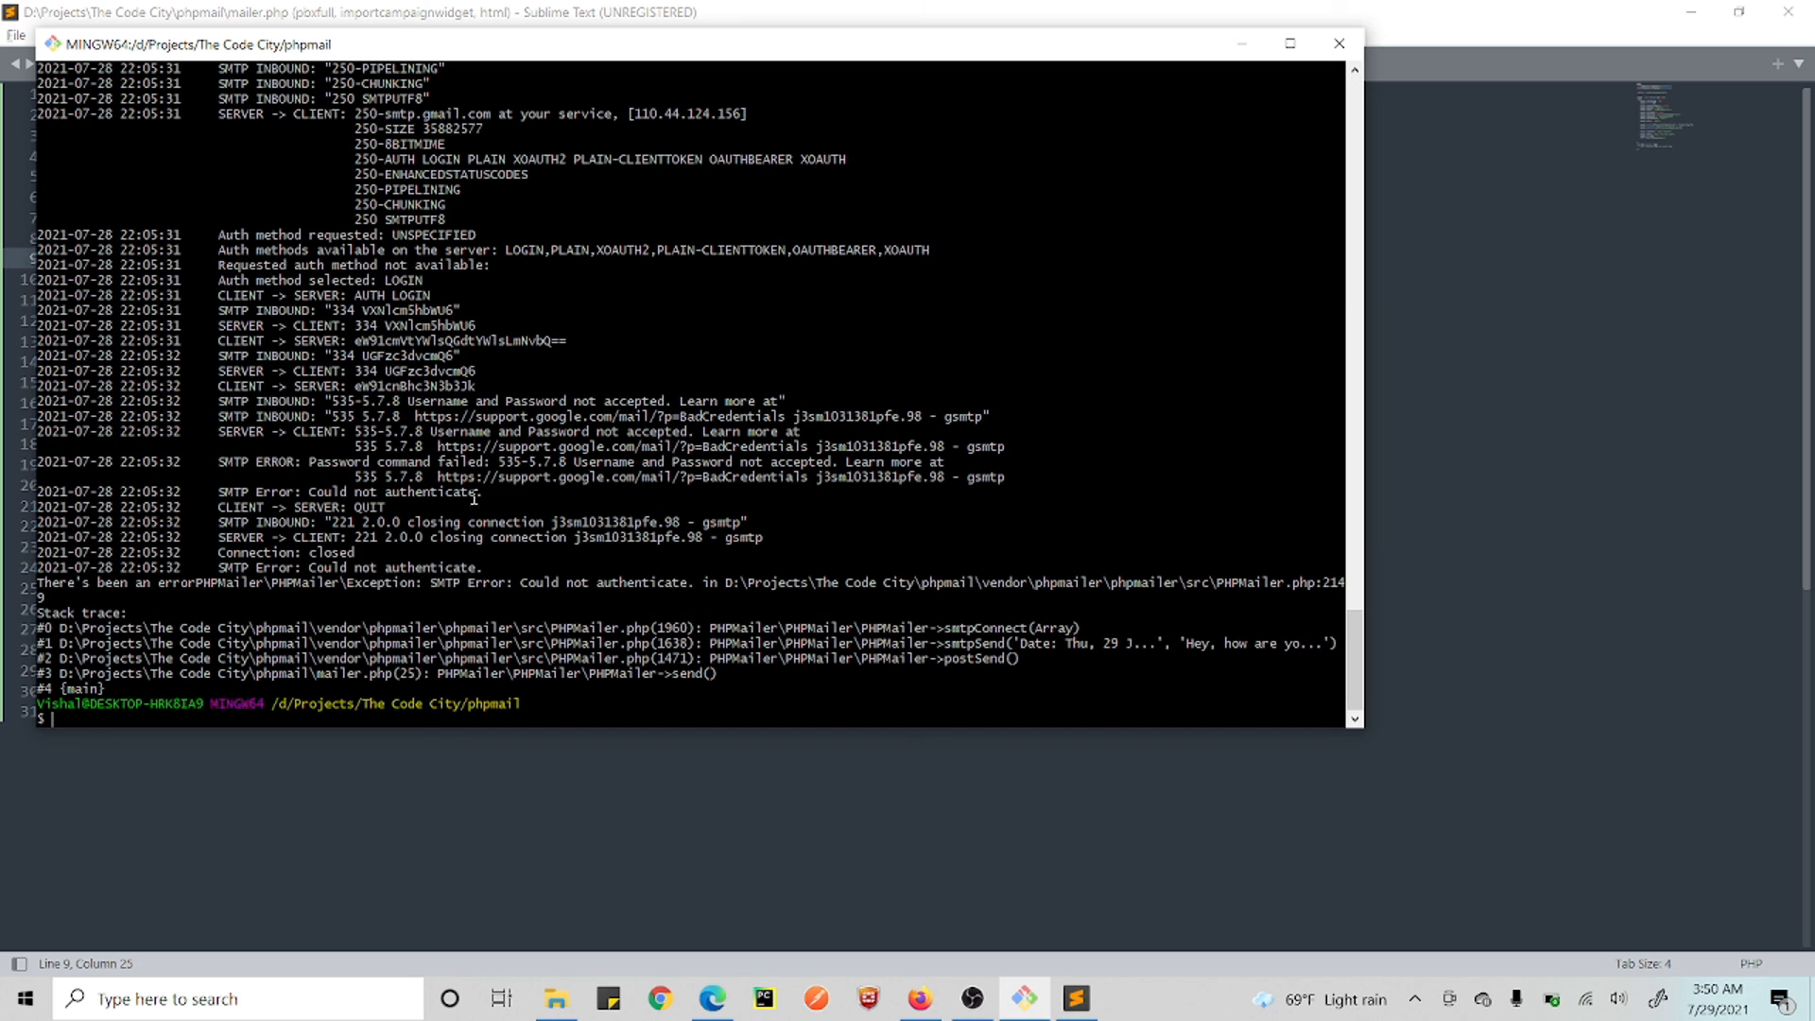
mouse_move(648, 605)
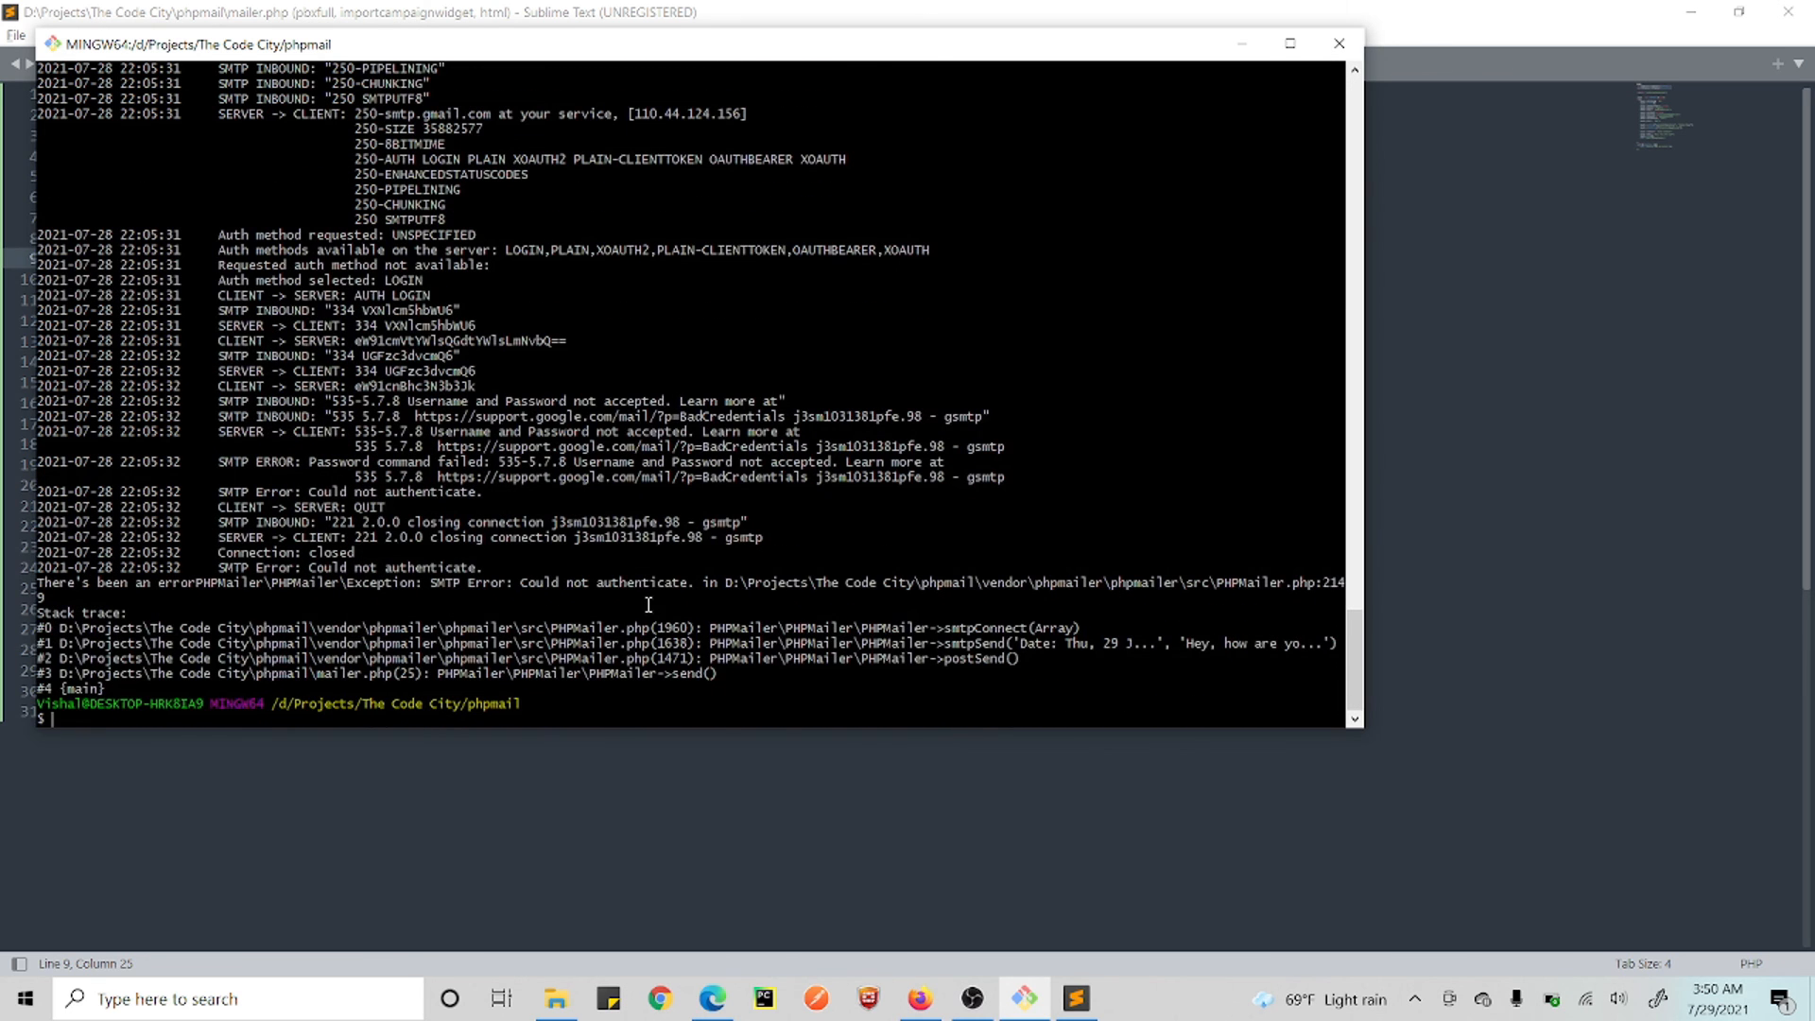